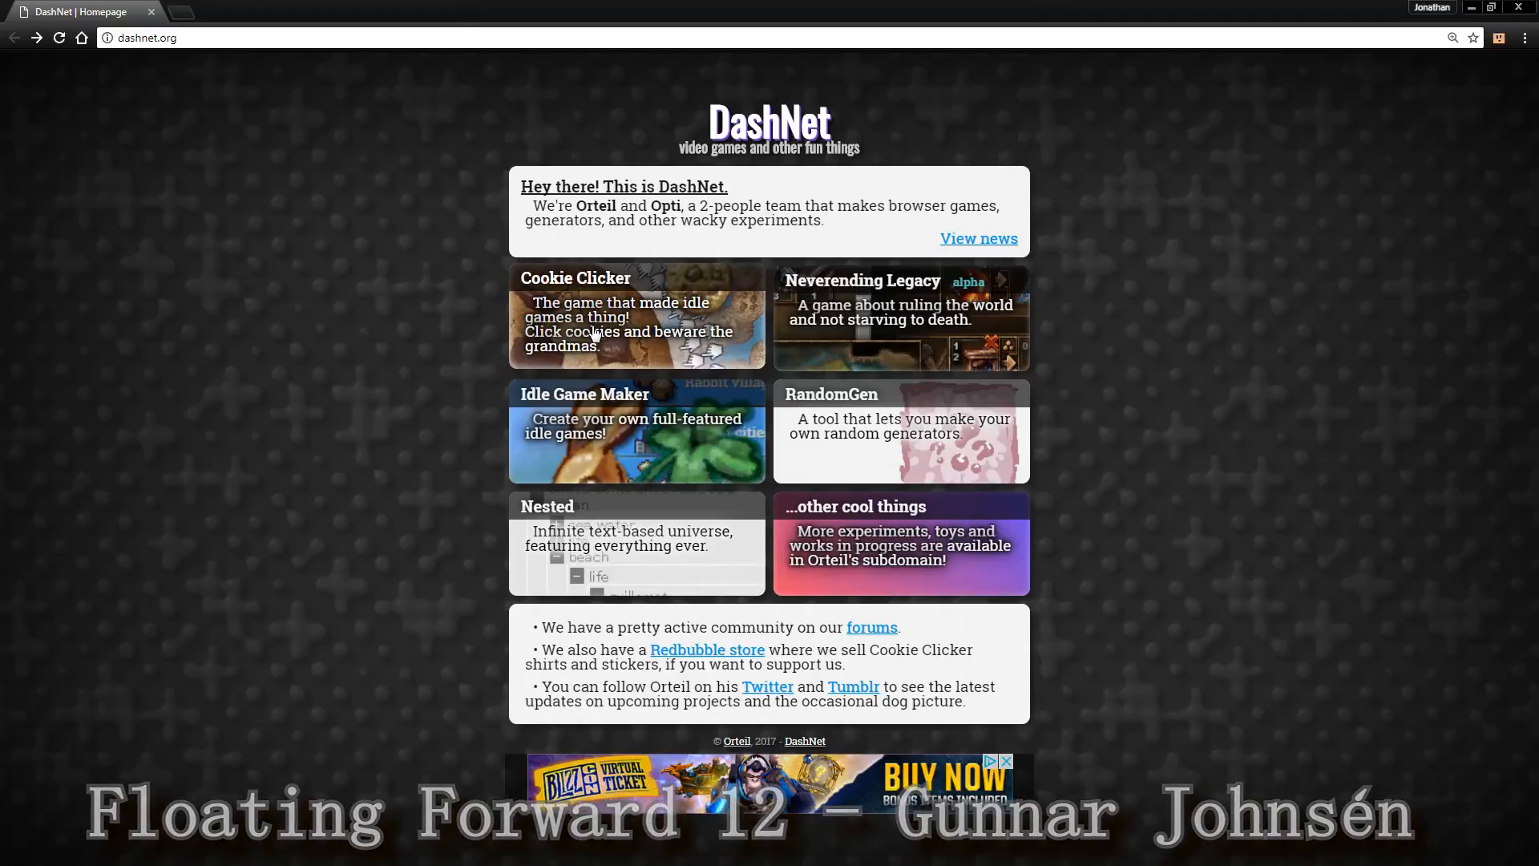
pyautogui.moveTo(353, 436)
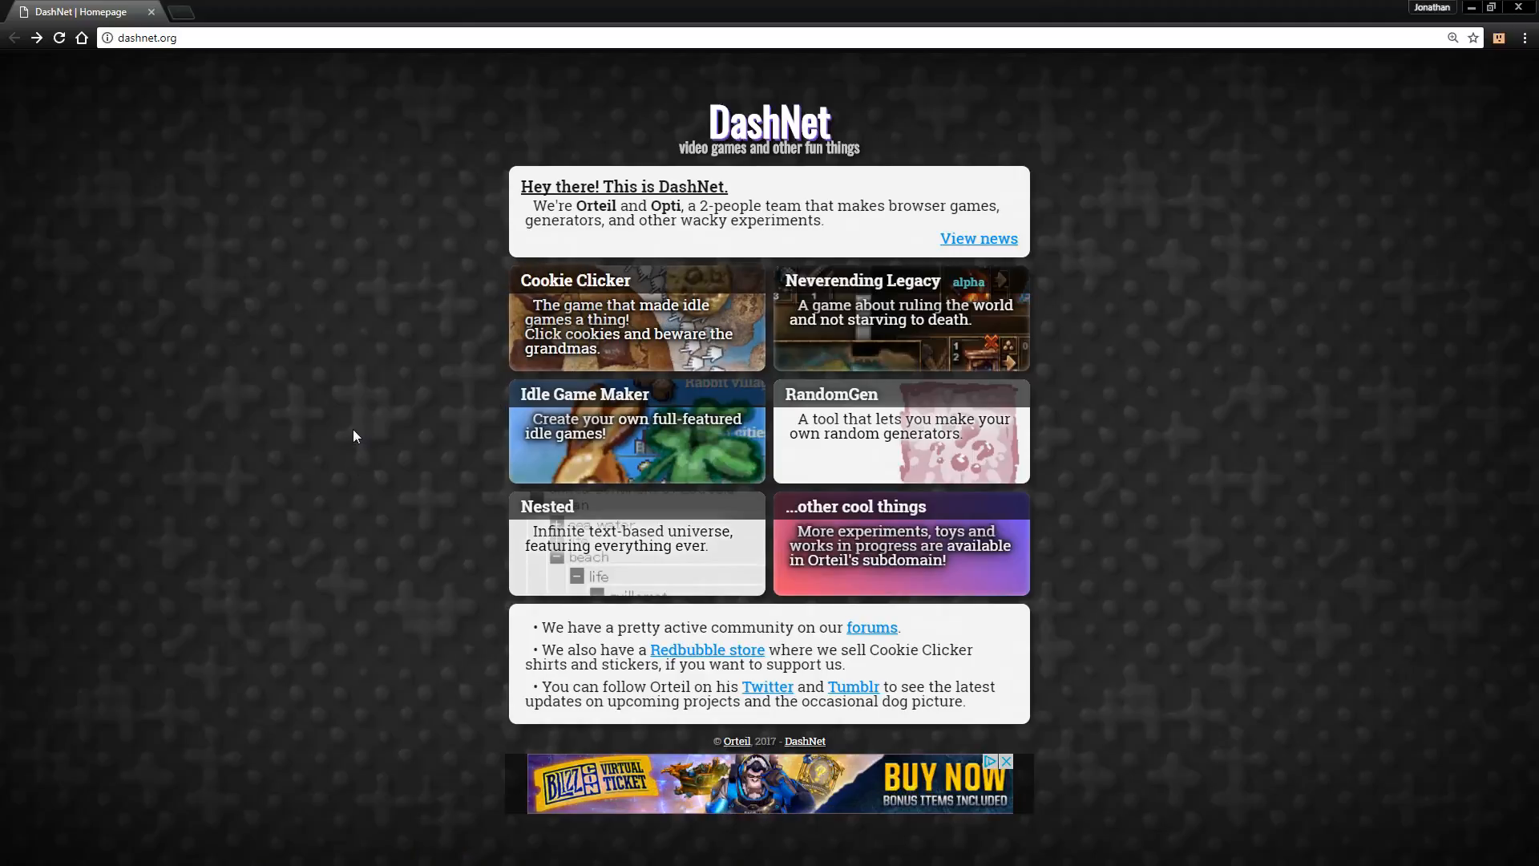
pyautogui.moveTo(356, 415)
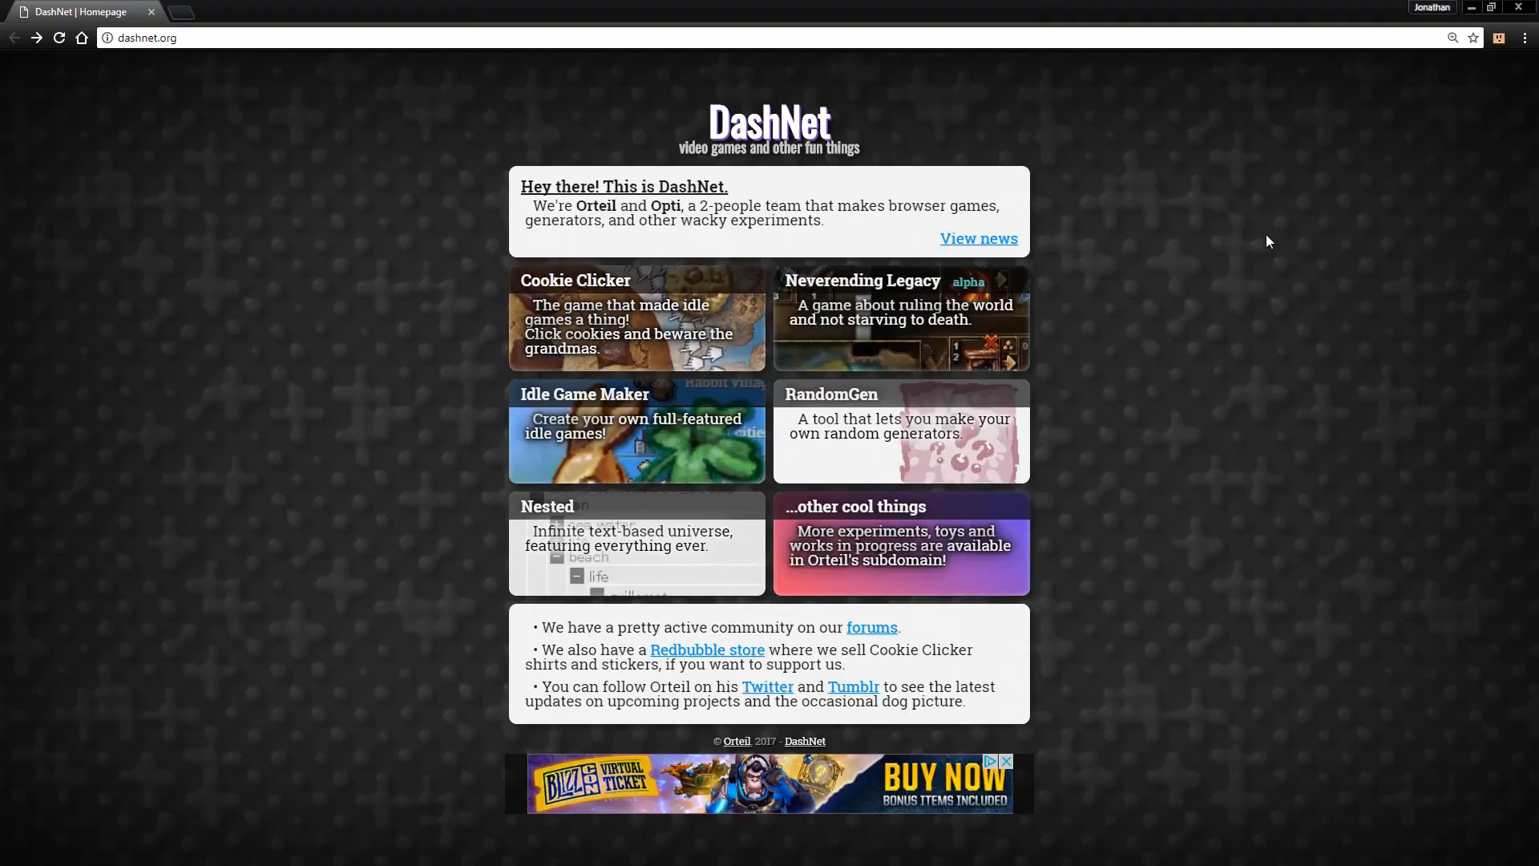
pyautogui.moveTo(1256, 281)
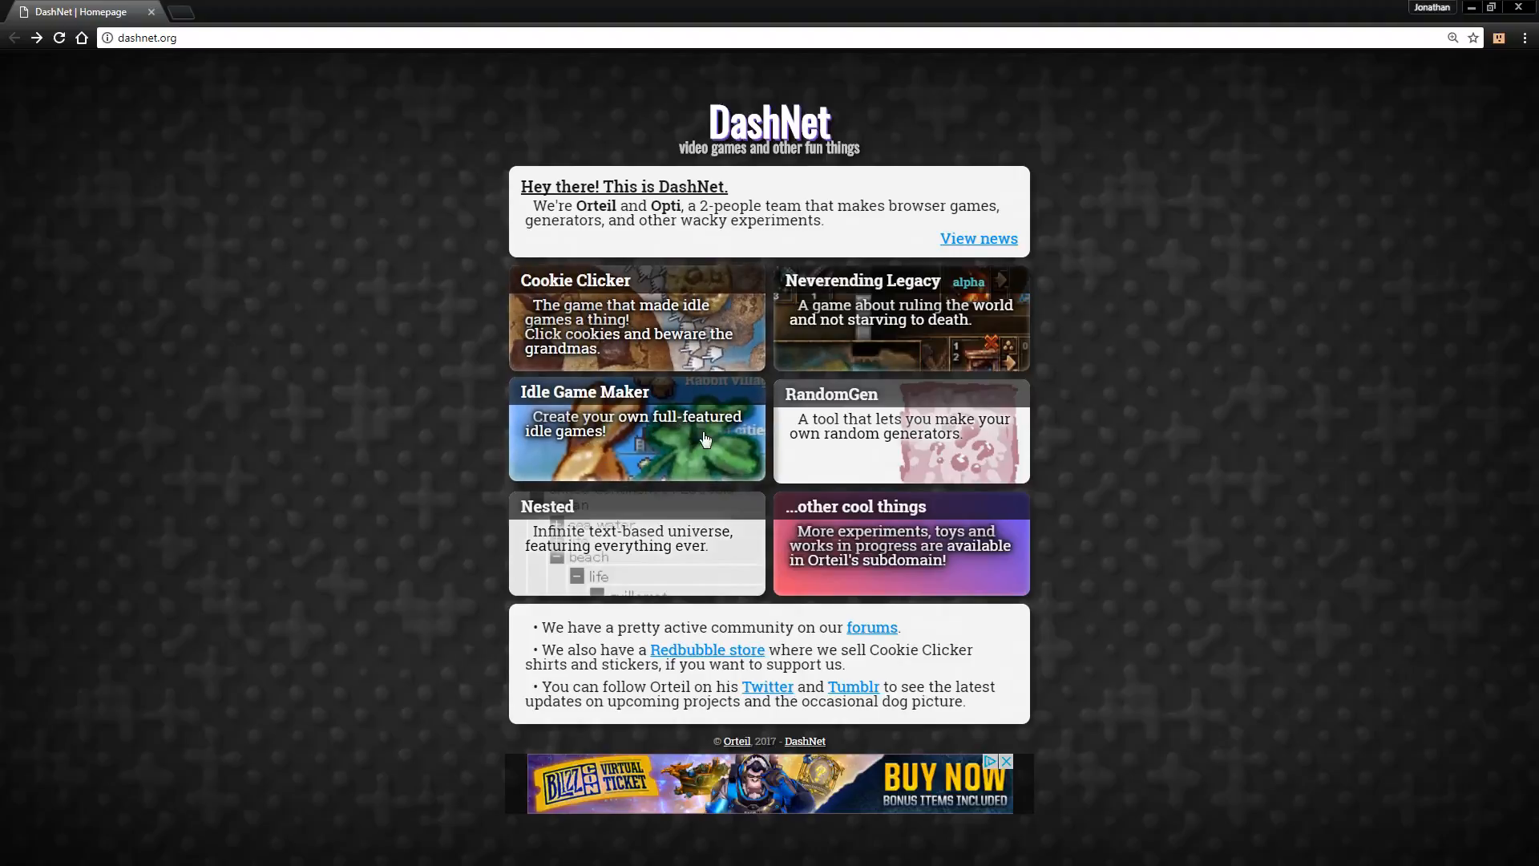
pyautogui.moveTo(1192, 403)
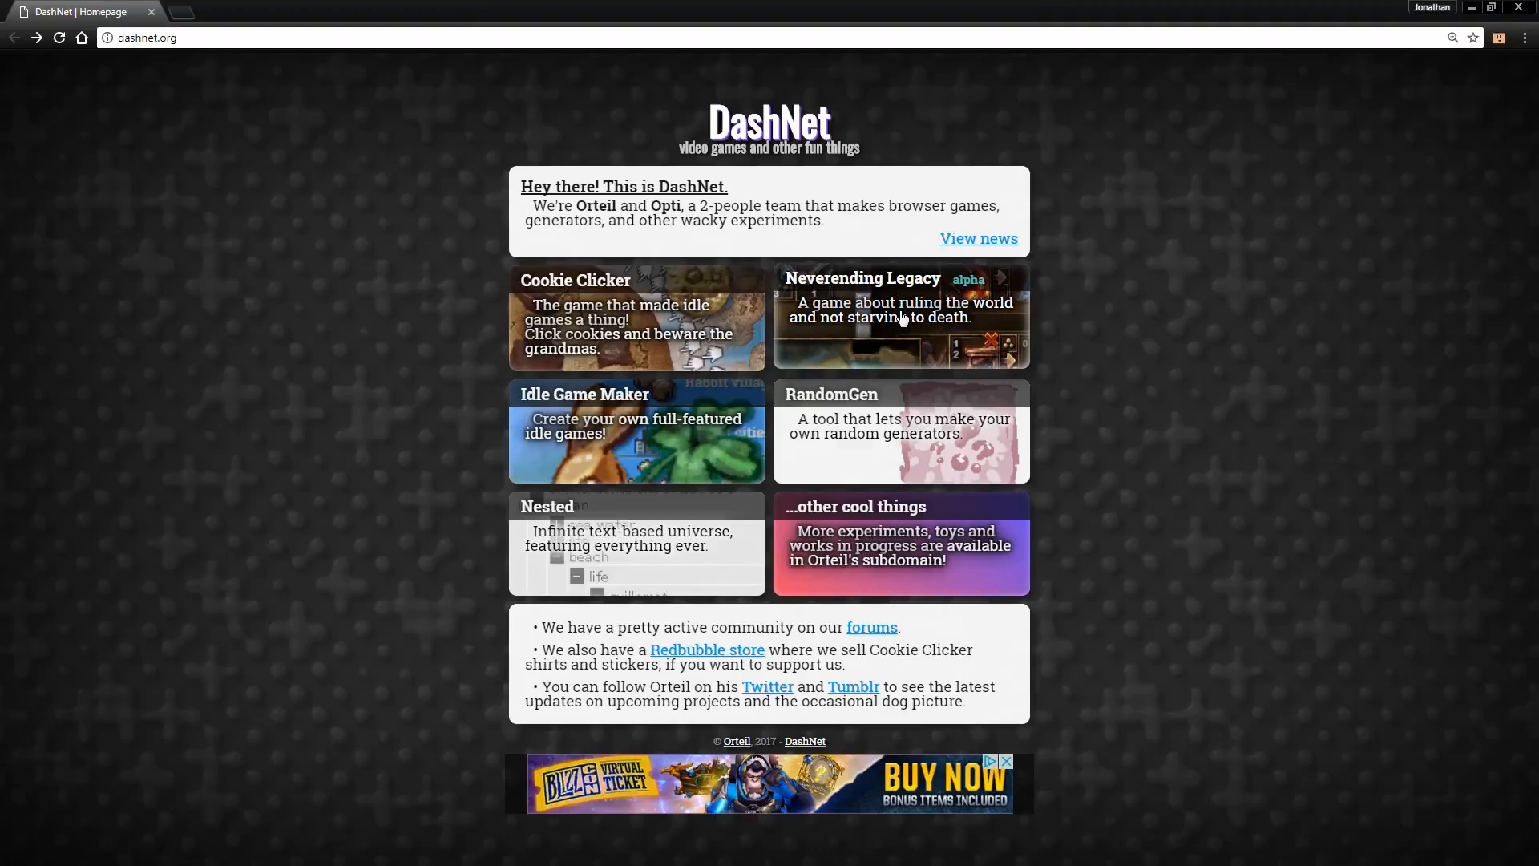
pyautogui.moveTo(913, 381)
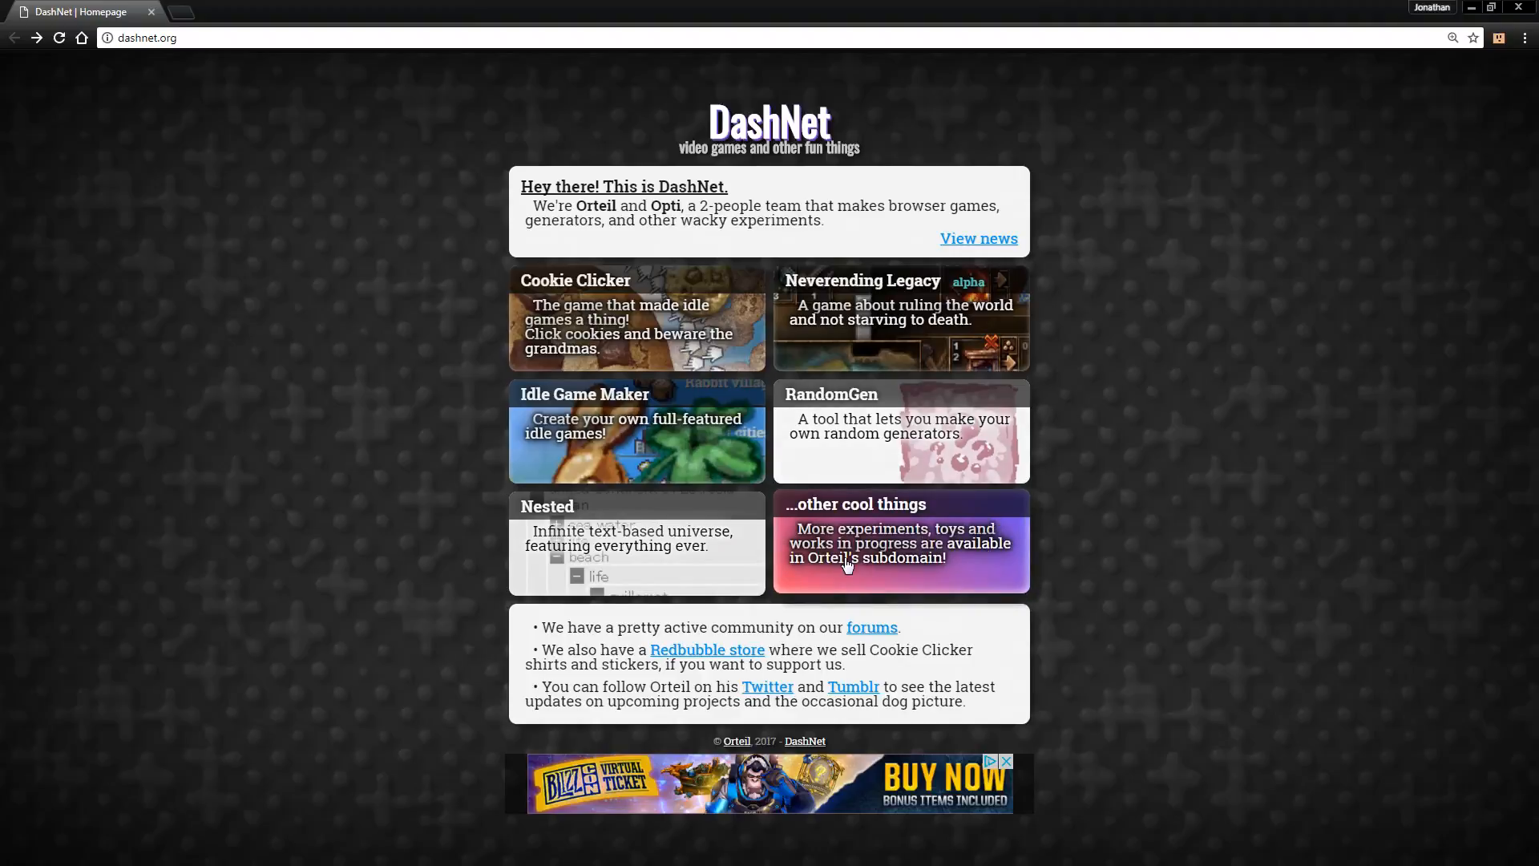
# - Open orteil.dashnet.org/igm from the Idle Game Maker card on dashnet.org
pyautogui.click(636, 432)
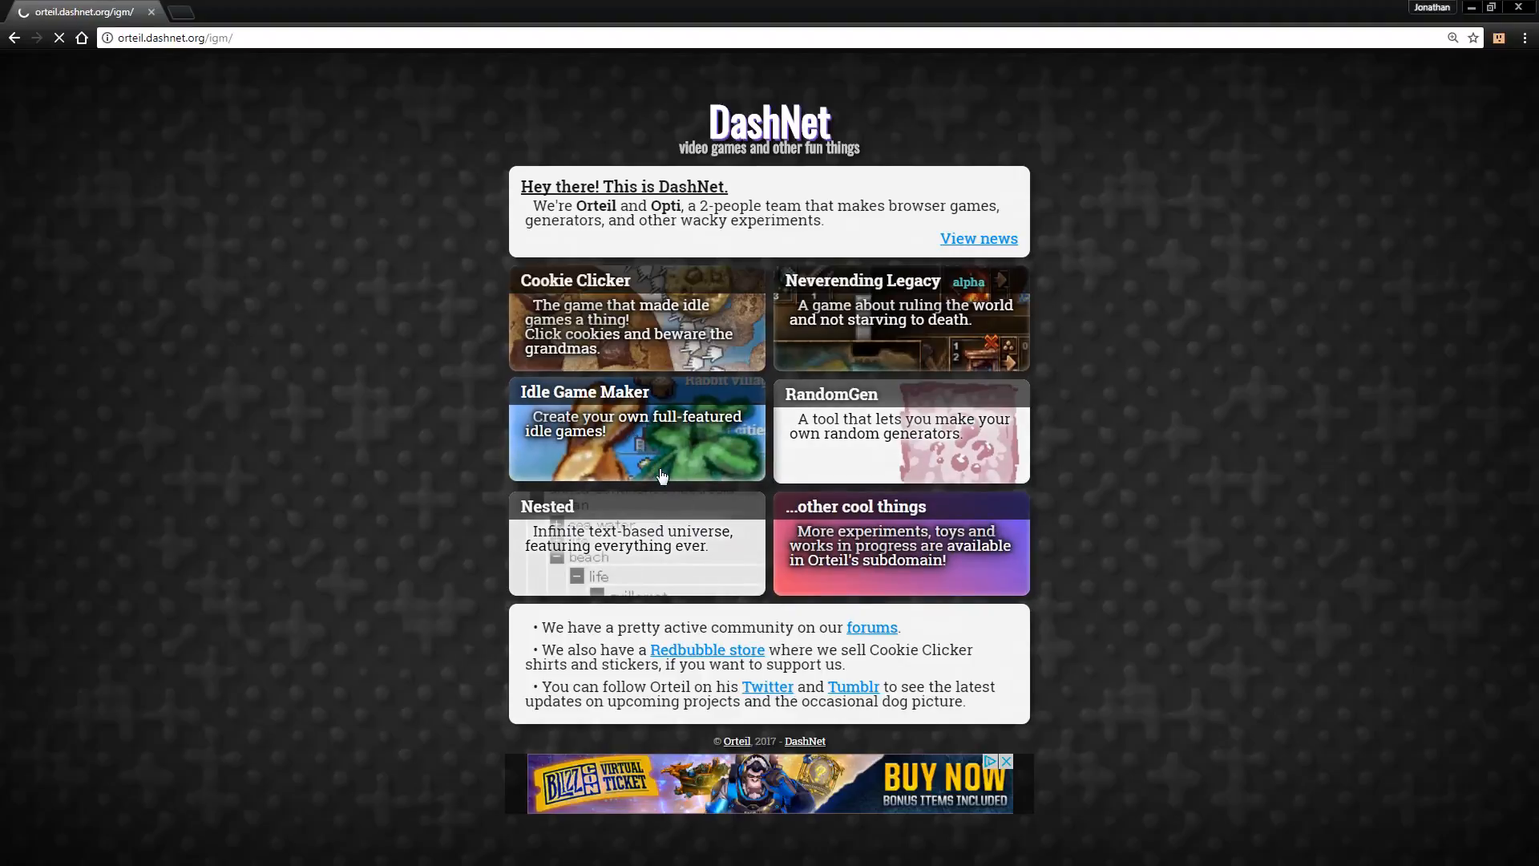
pyautogui.click(636, 432)
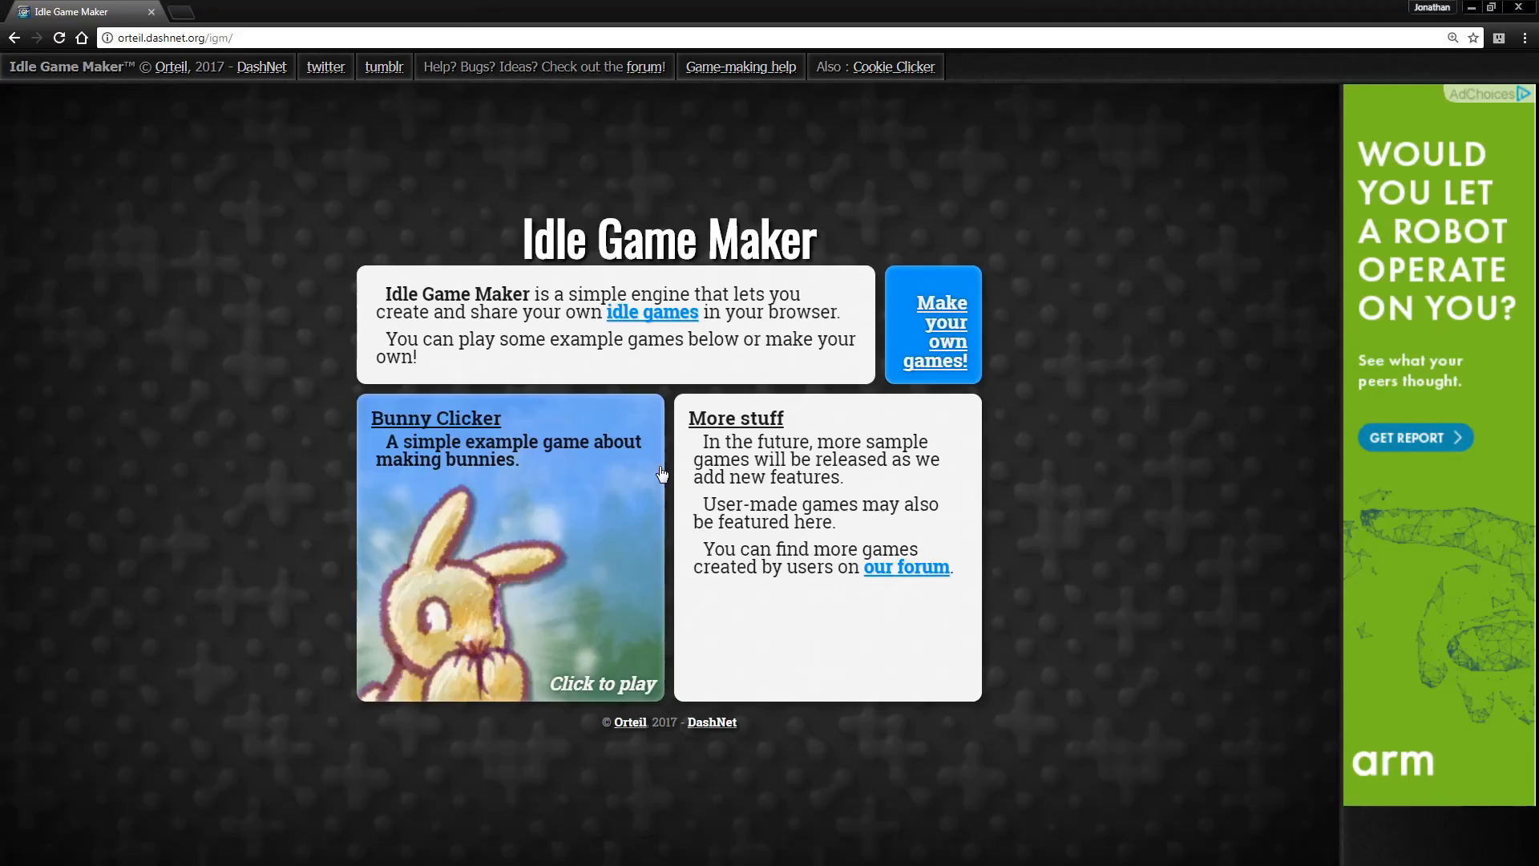
pyautogui.moveTo(456, 160)
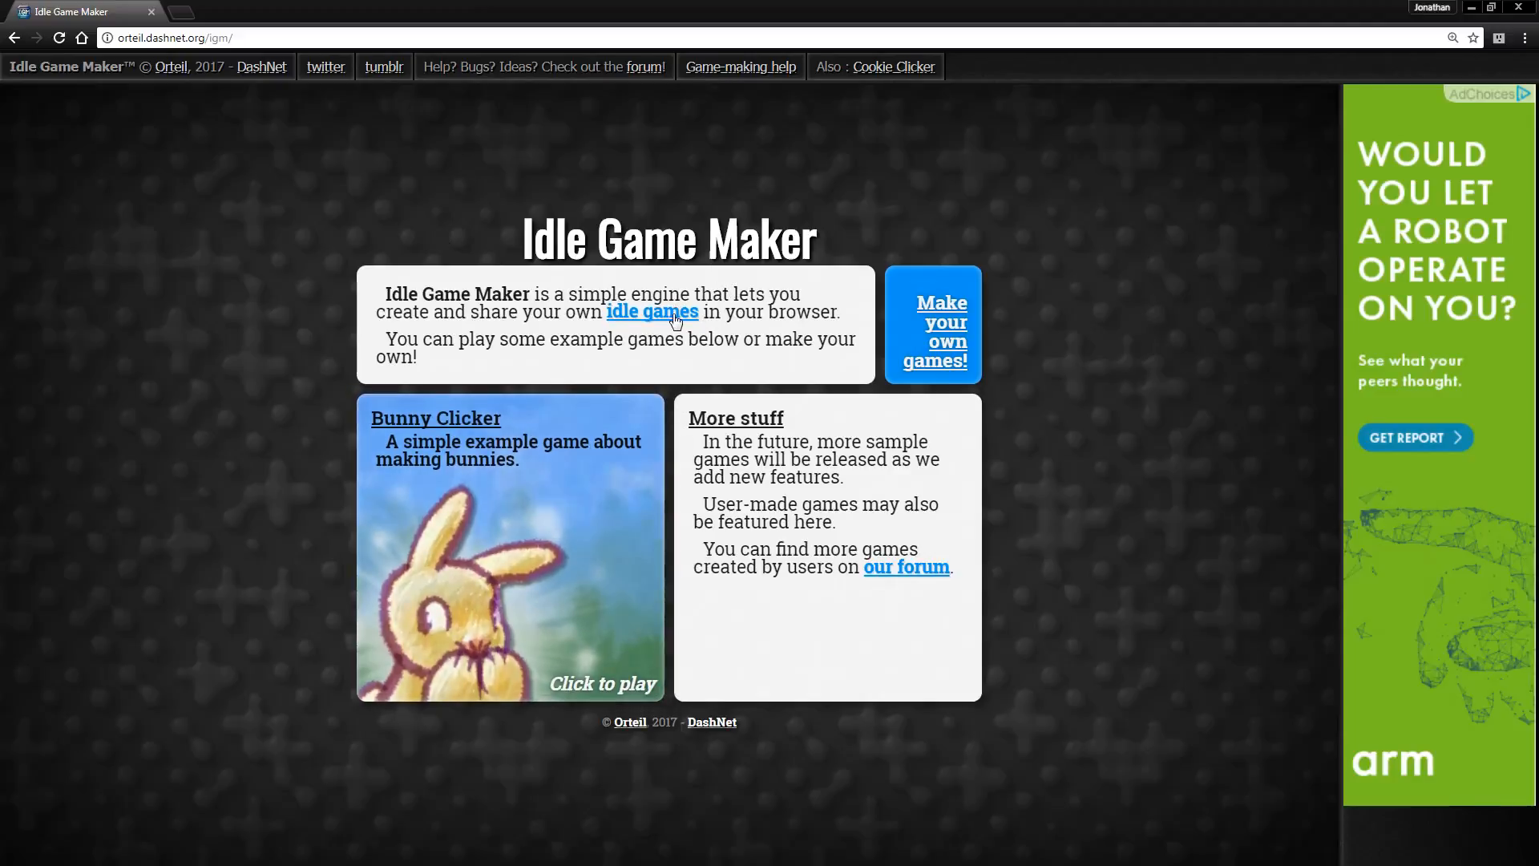
pyautogui.moveTo(594, 332)
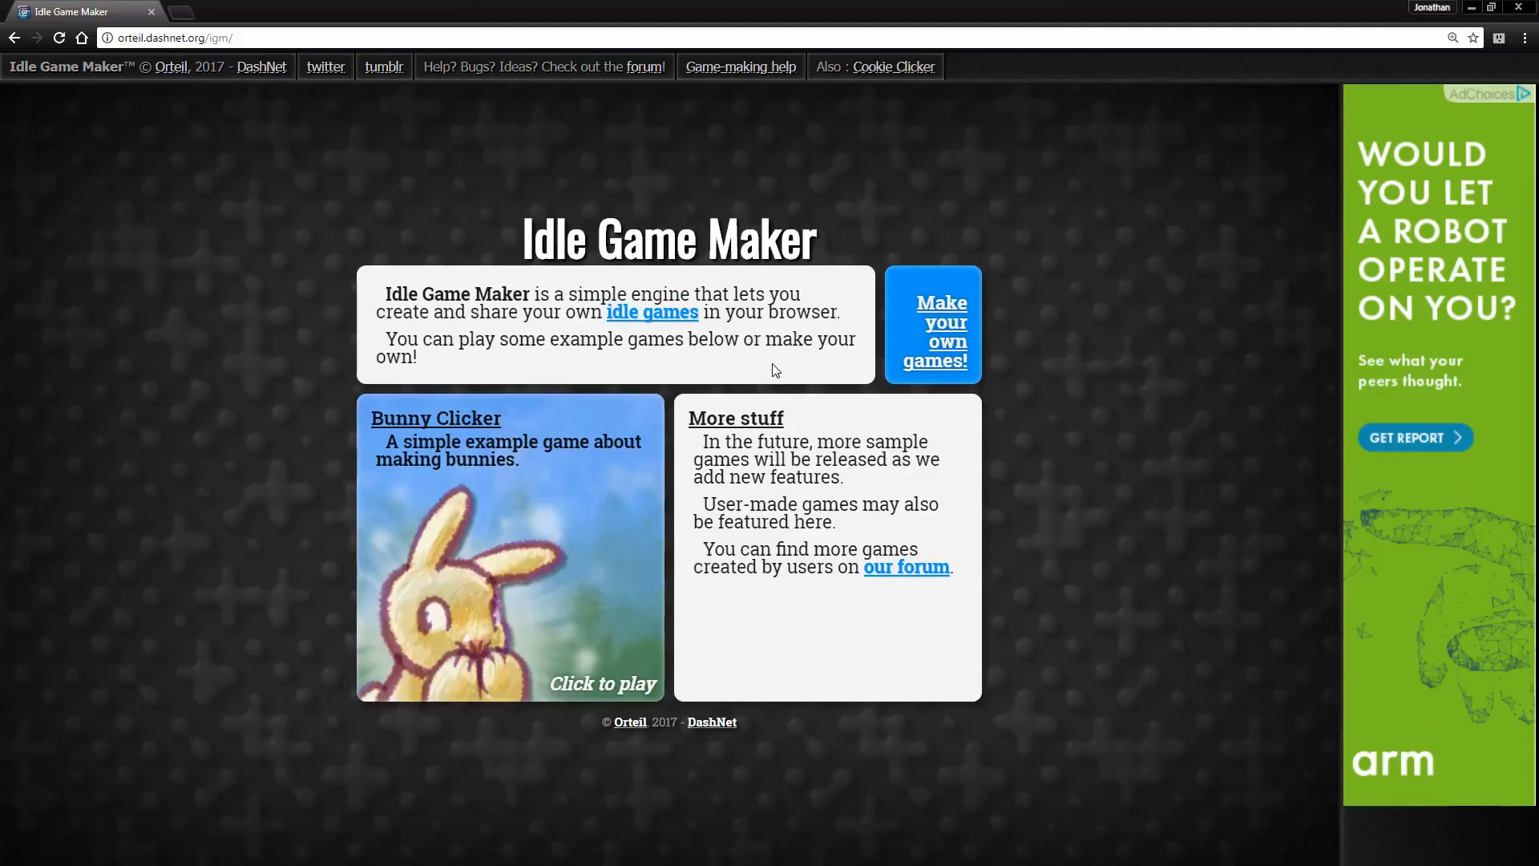
pyautogui.moveTo(749, 368)
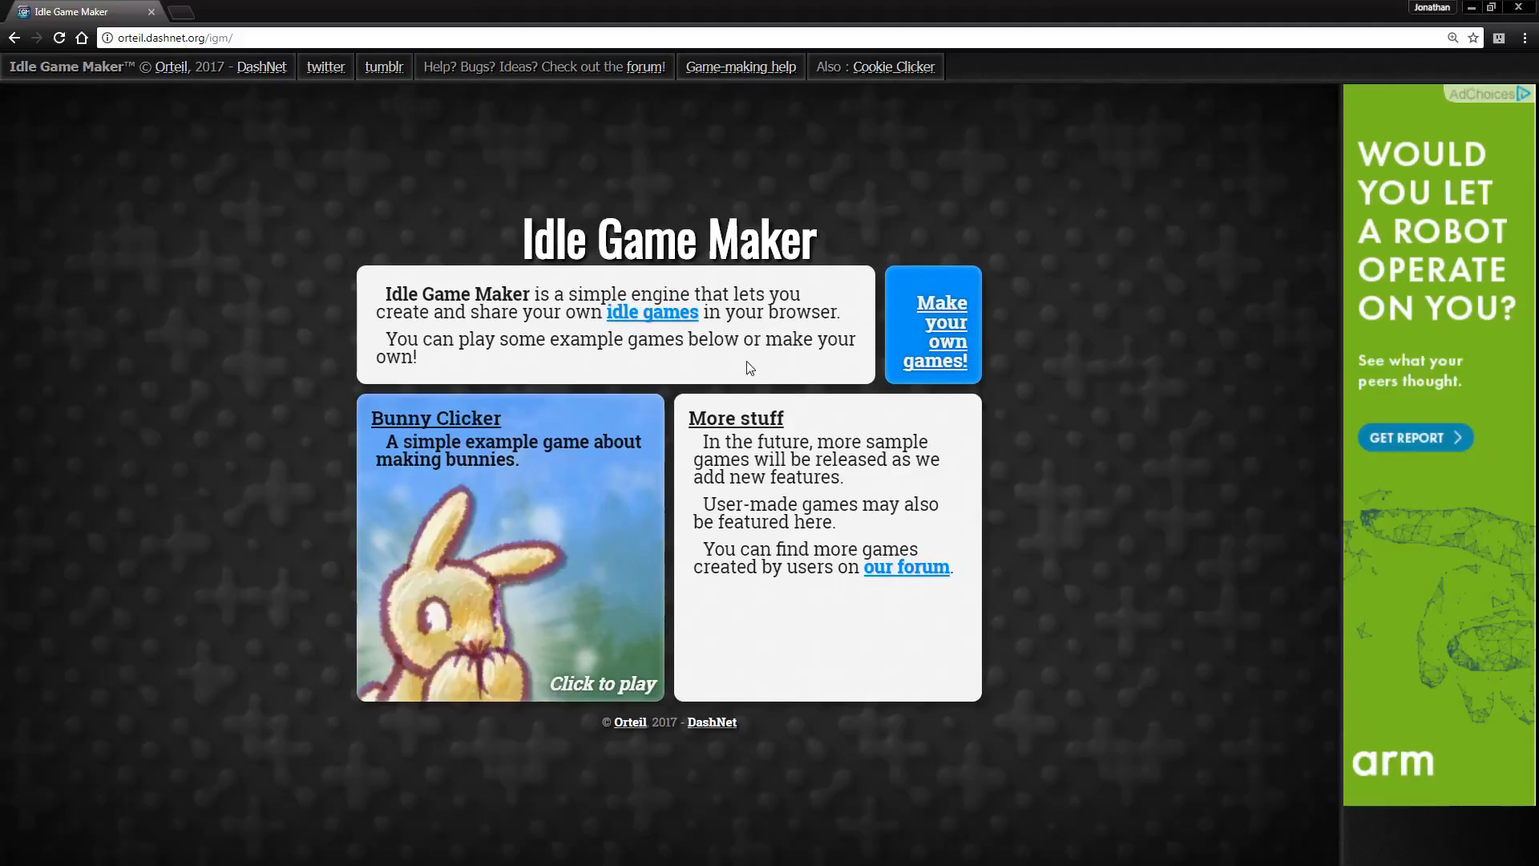
pyautogui.moveTo(696, 349)
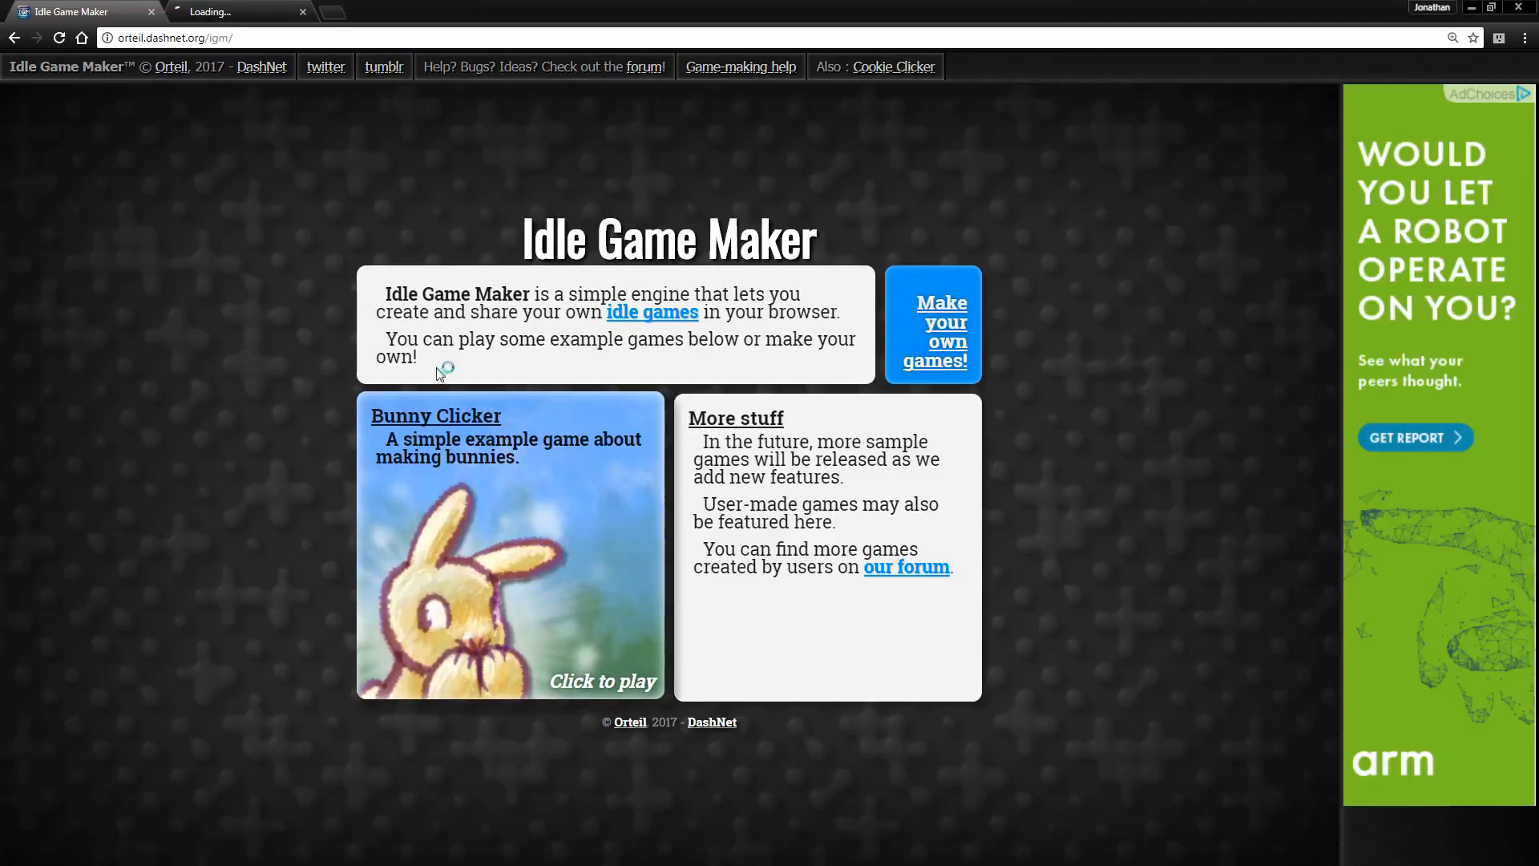
# - Open the handbook in a new tab via the 'Game-making help' link
pyautogui.click(933, 329)
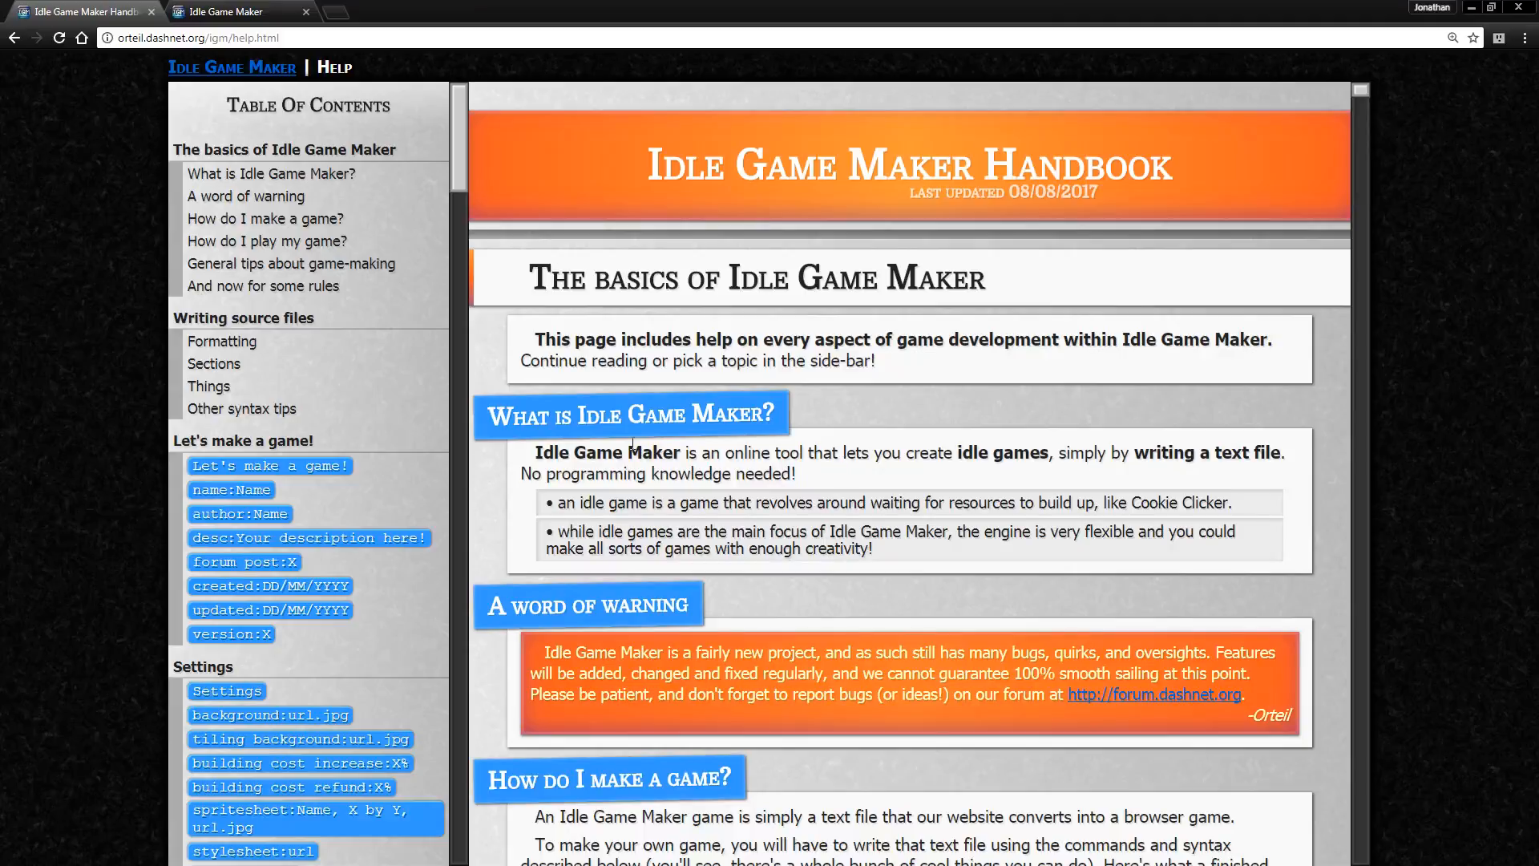
pyautogui.moveTo(786, 462)
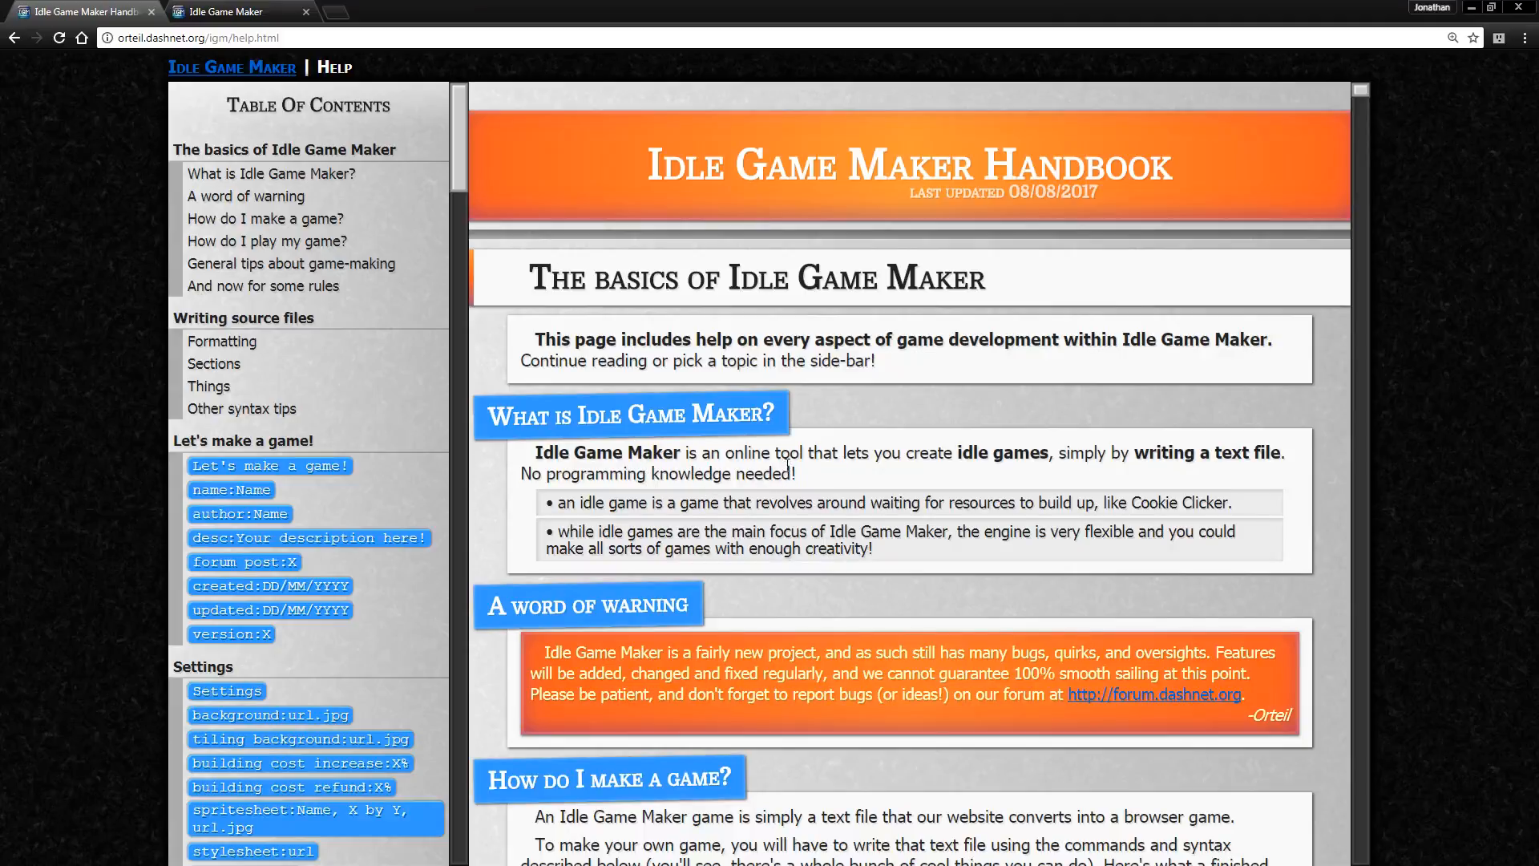
pyautogui.moveTo(941, 458)
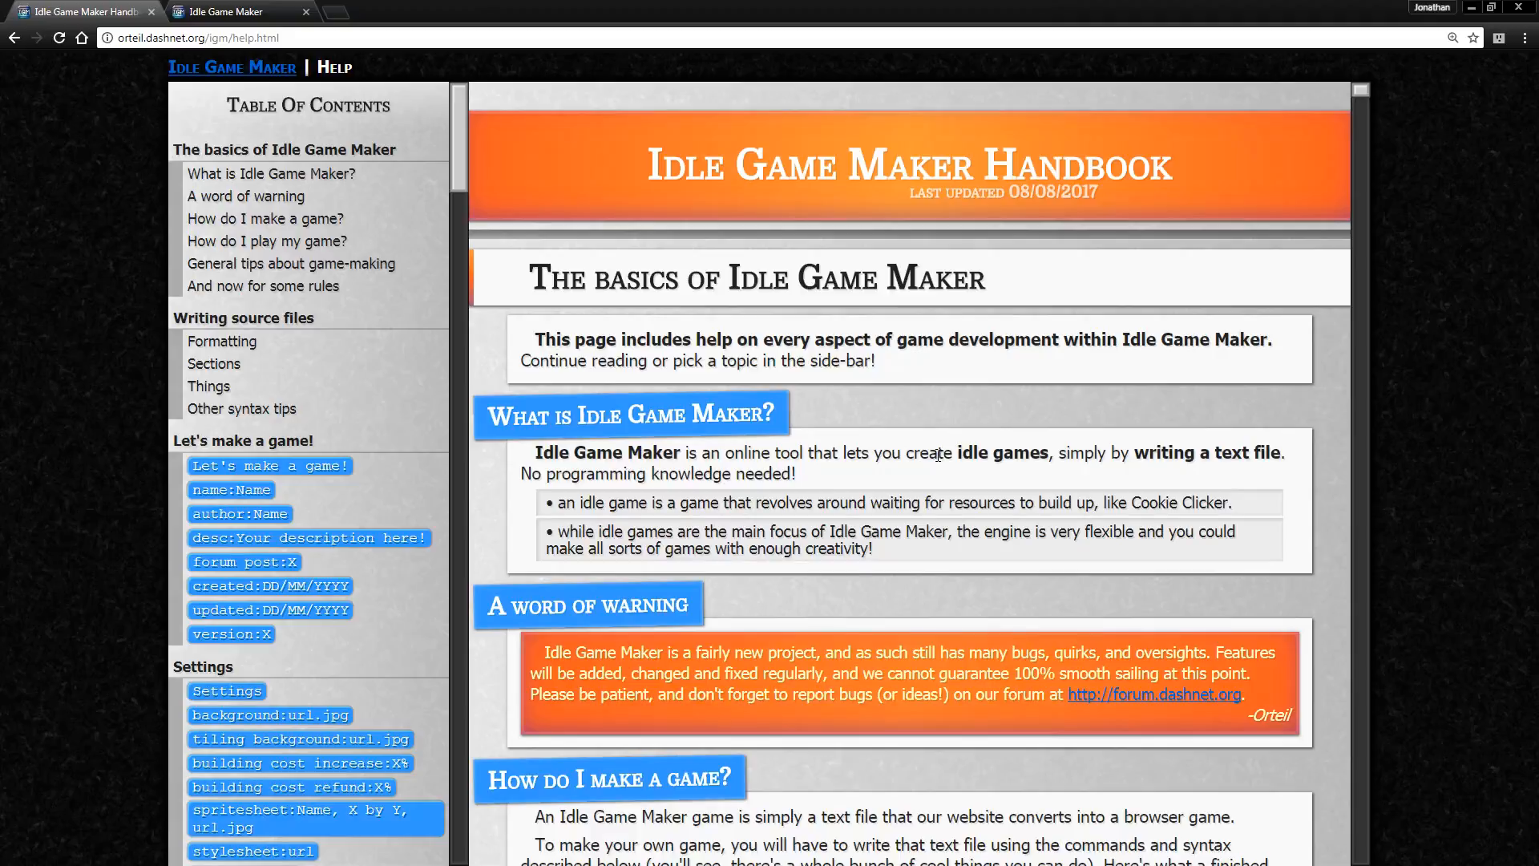
pyautogui.moveTo(1067, 440)
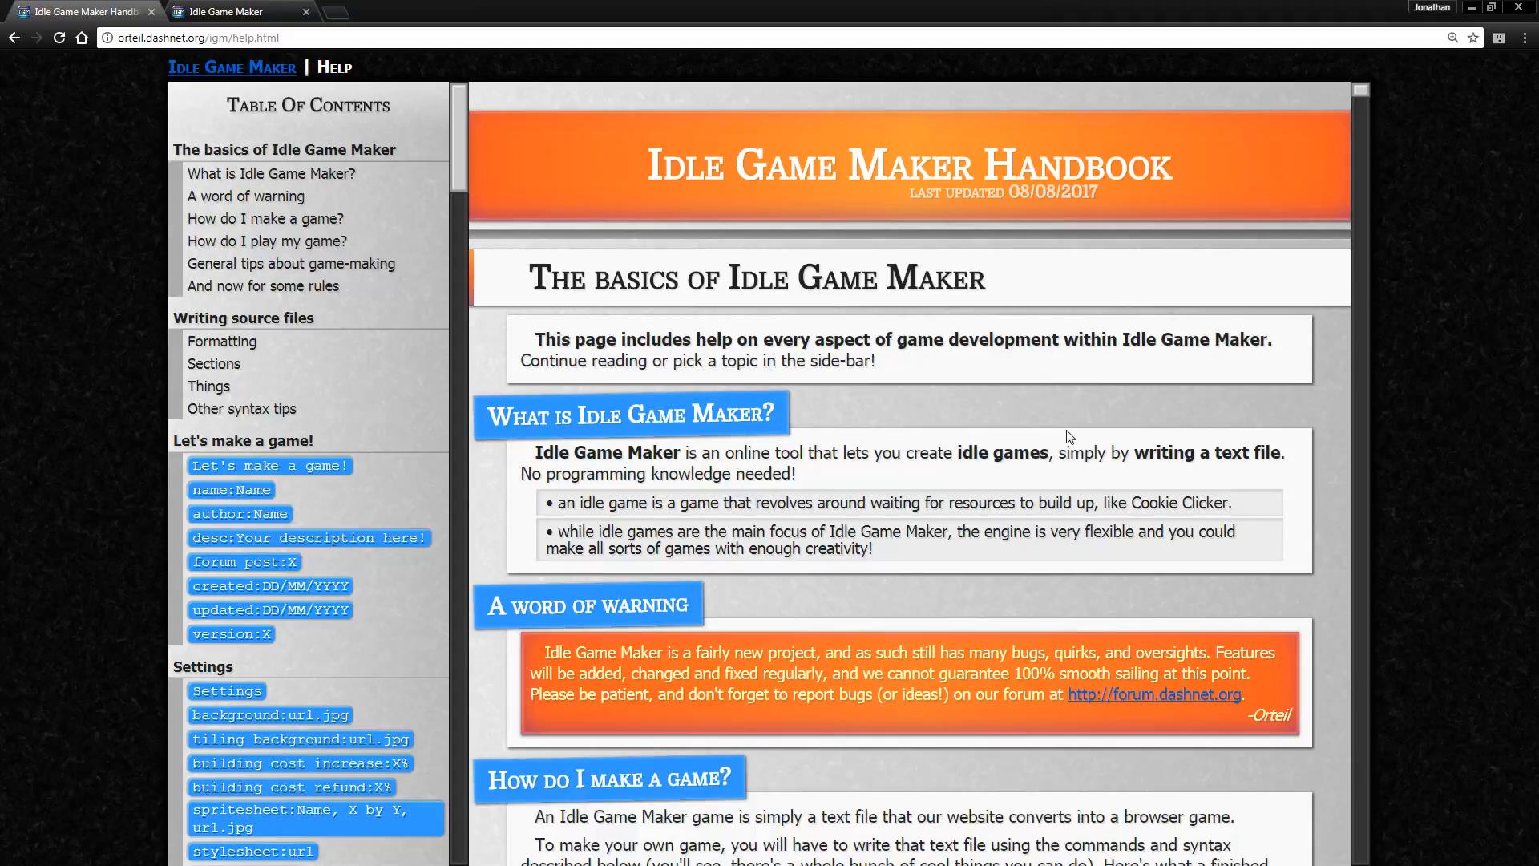
pyautogui.moveTo(943, 267)
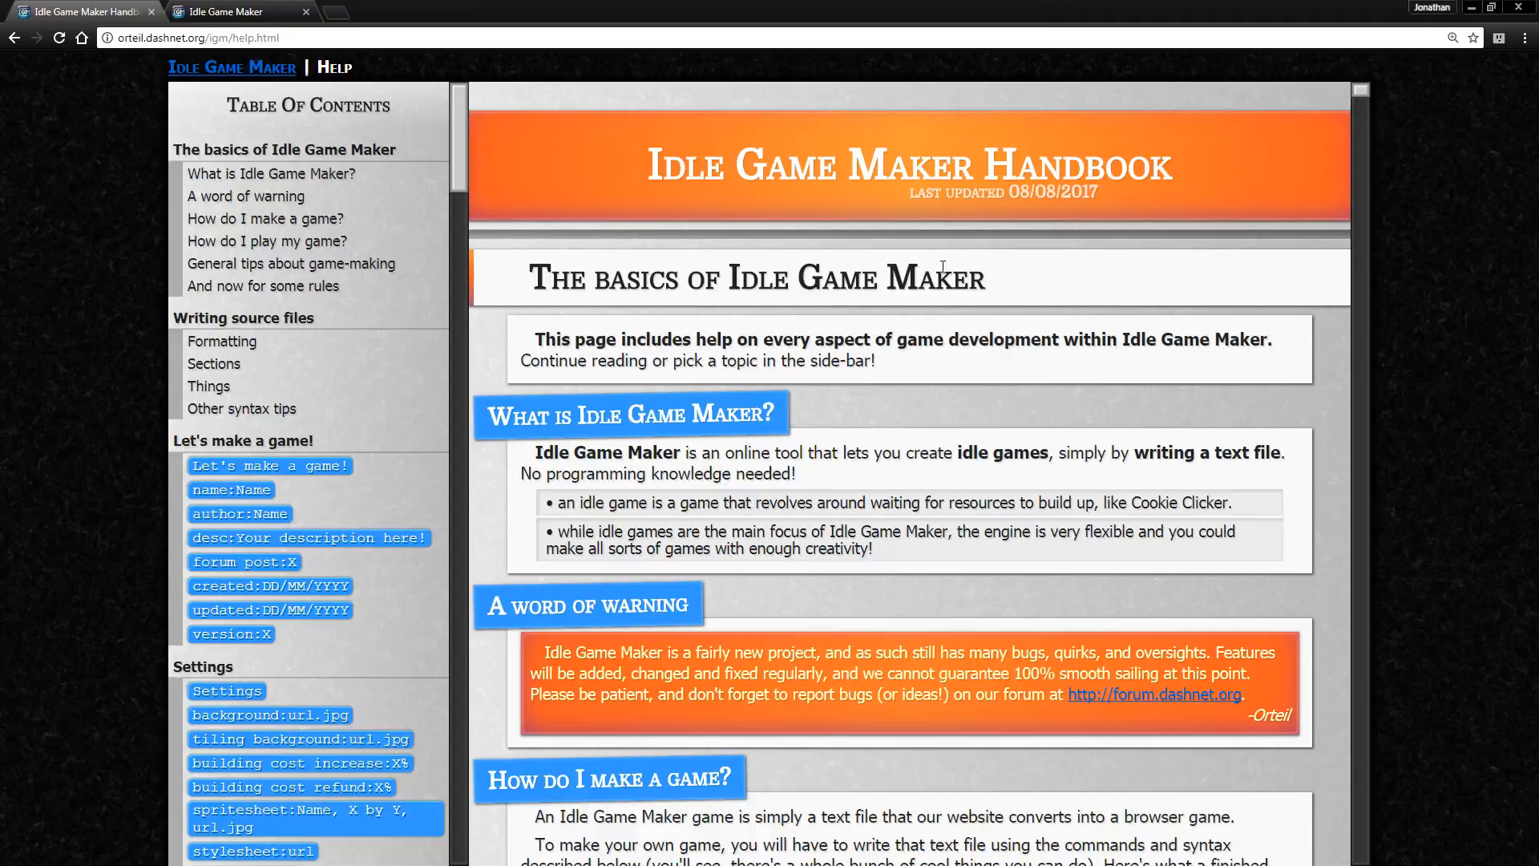
pyautogui.moveTo(1088, 306)
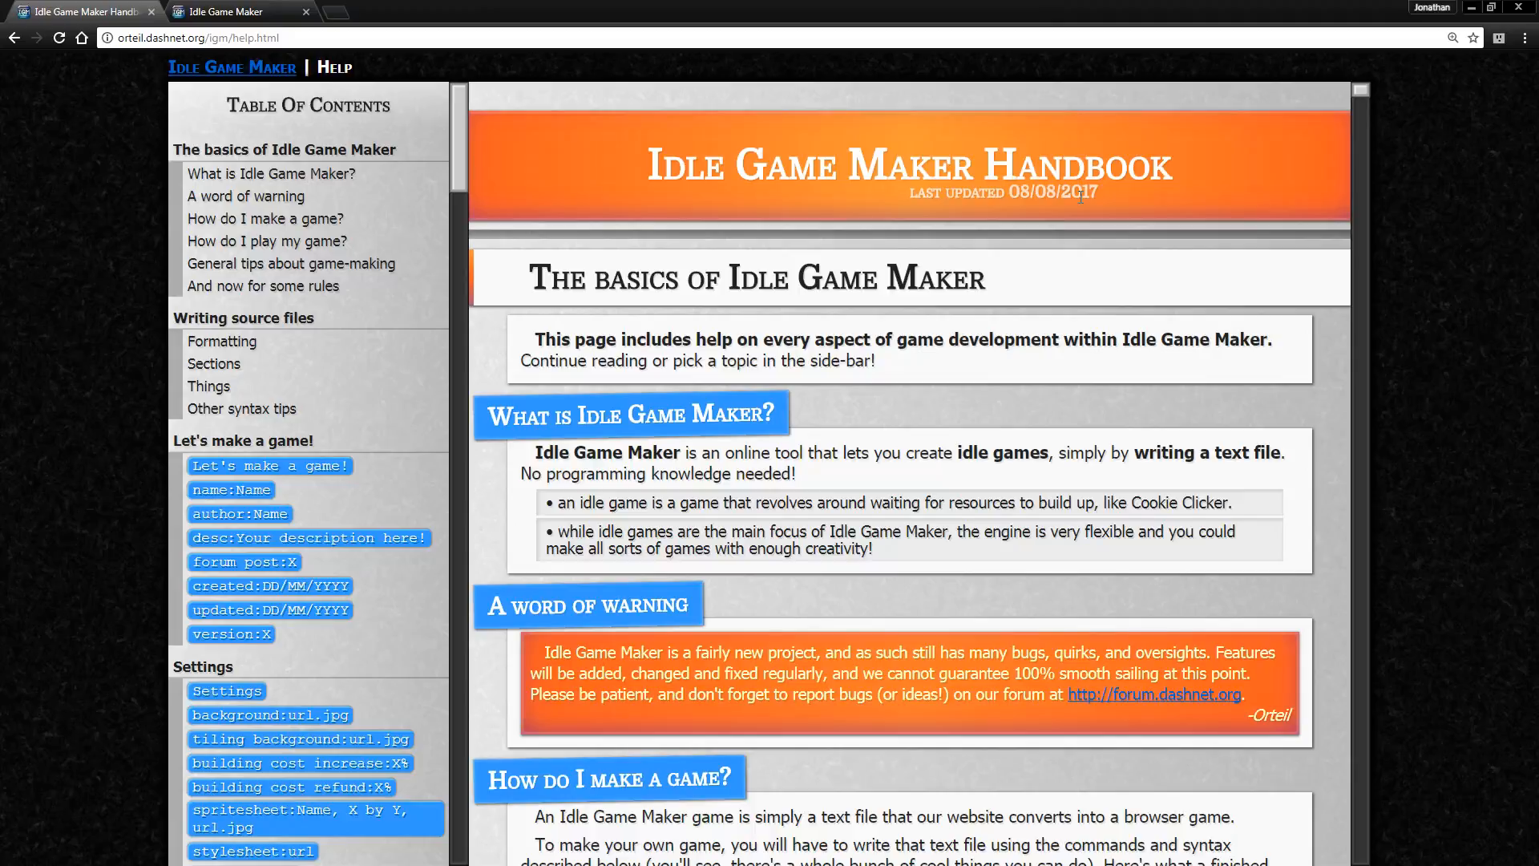
pyautogui.moveTo(978, 322)
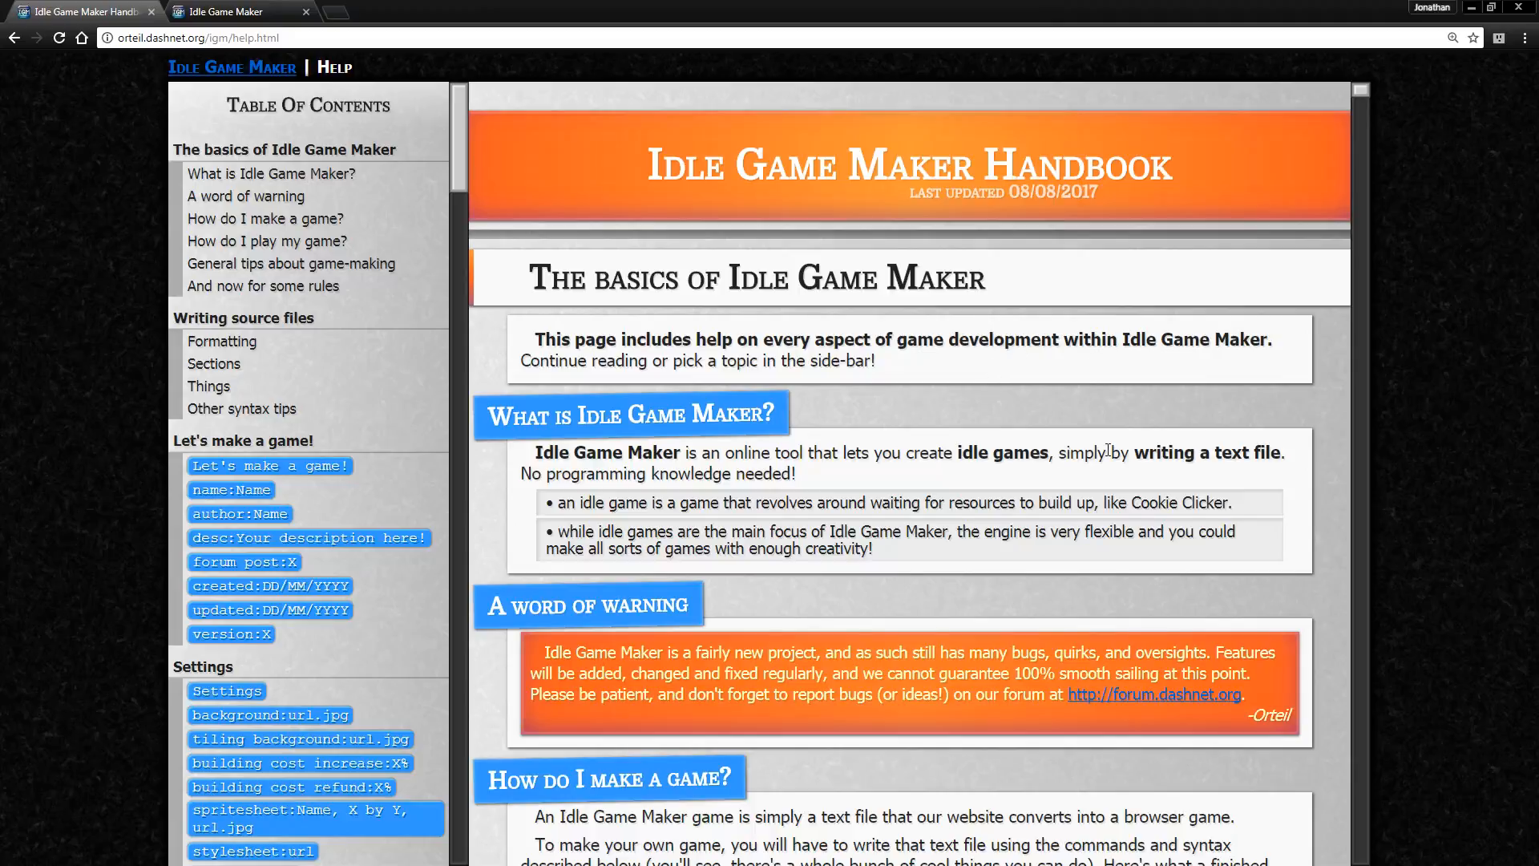
pyautogui.moveTo(1099, 295)
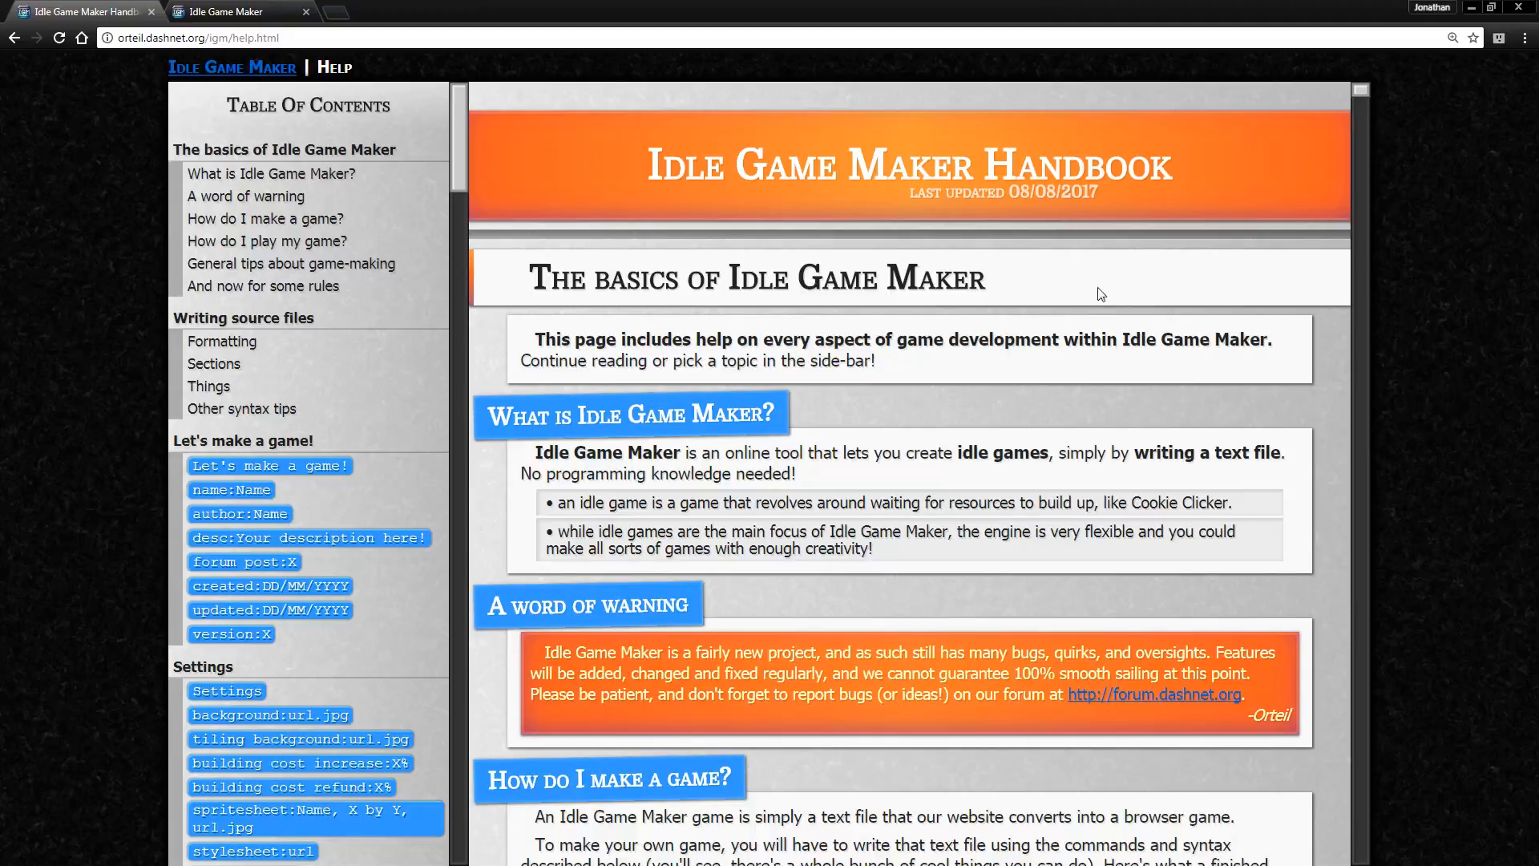
# - Scroll the handbook past 'How do I make a game?' to the general tips and rules
pyautogui.scroll(-3)
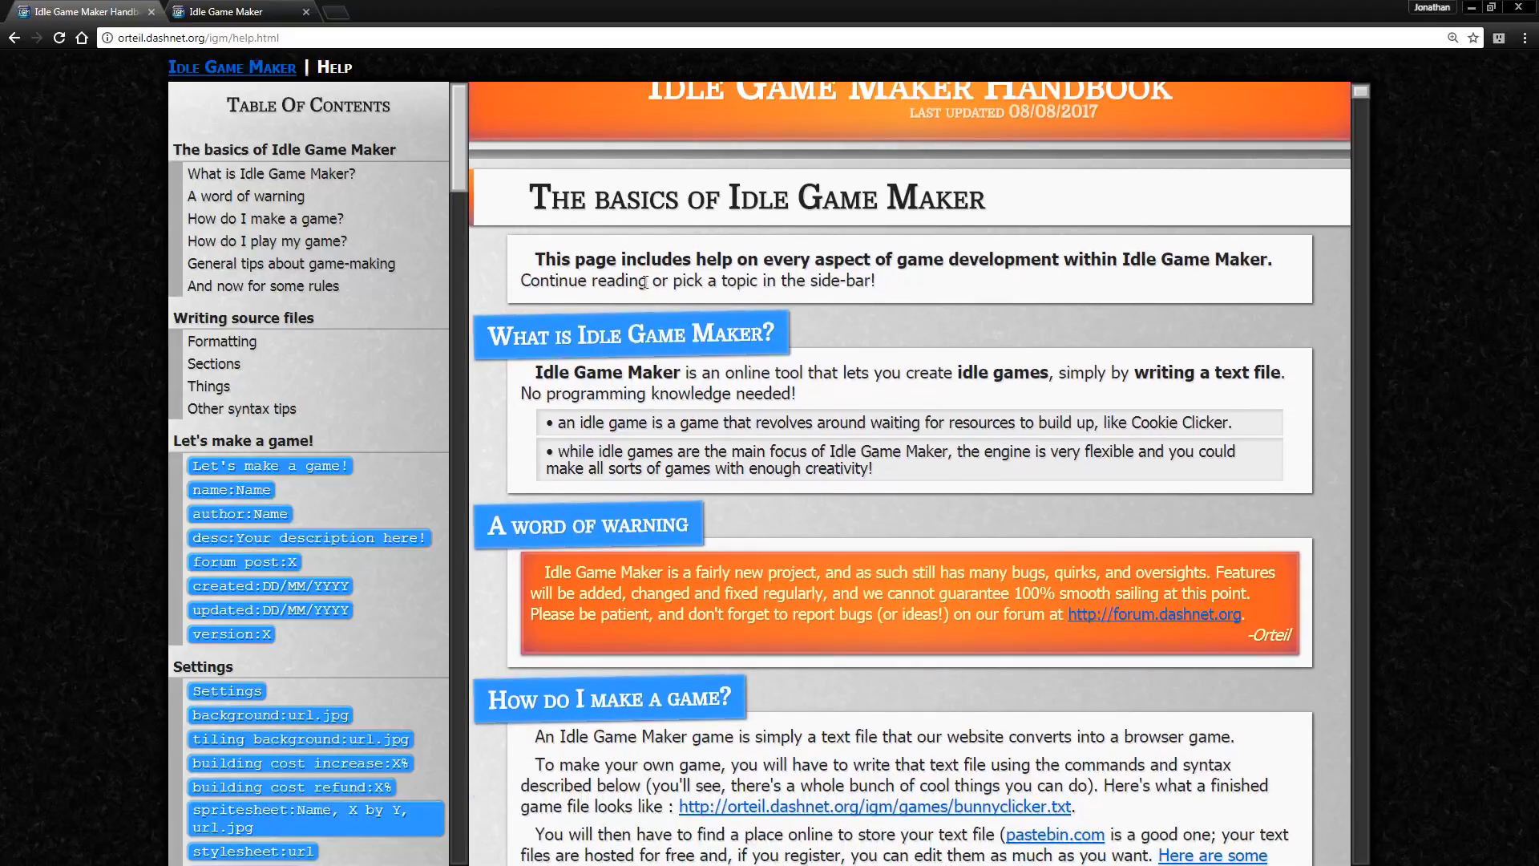
pyautogui.moveTo(796, 351)
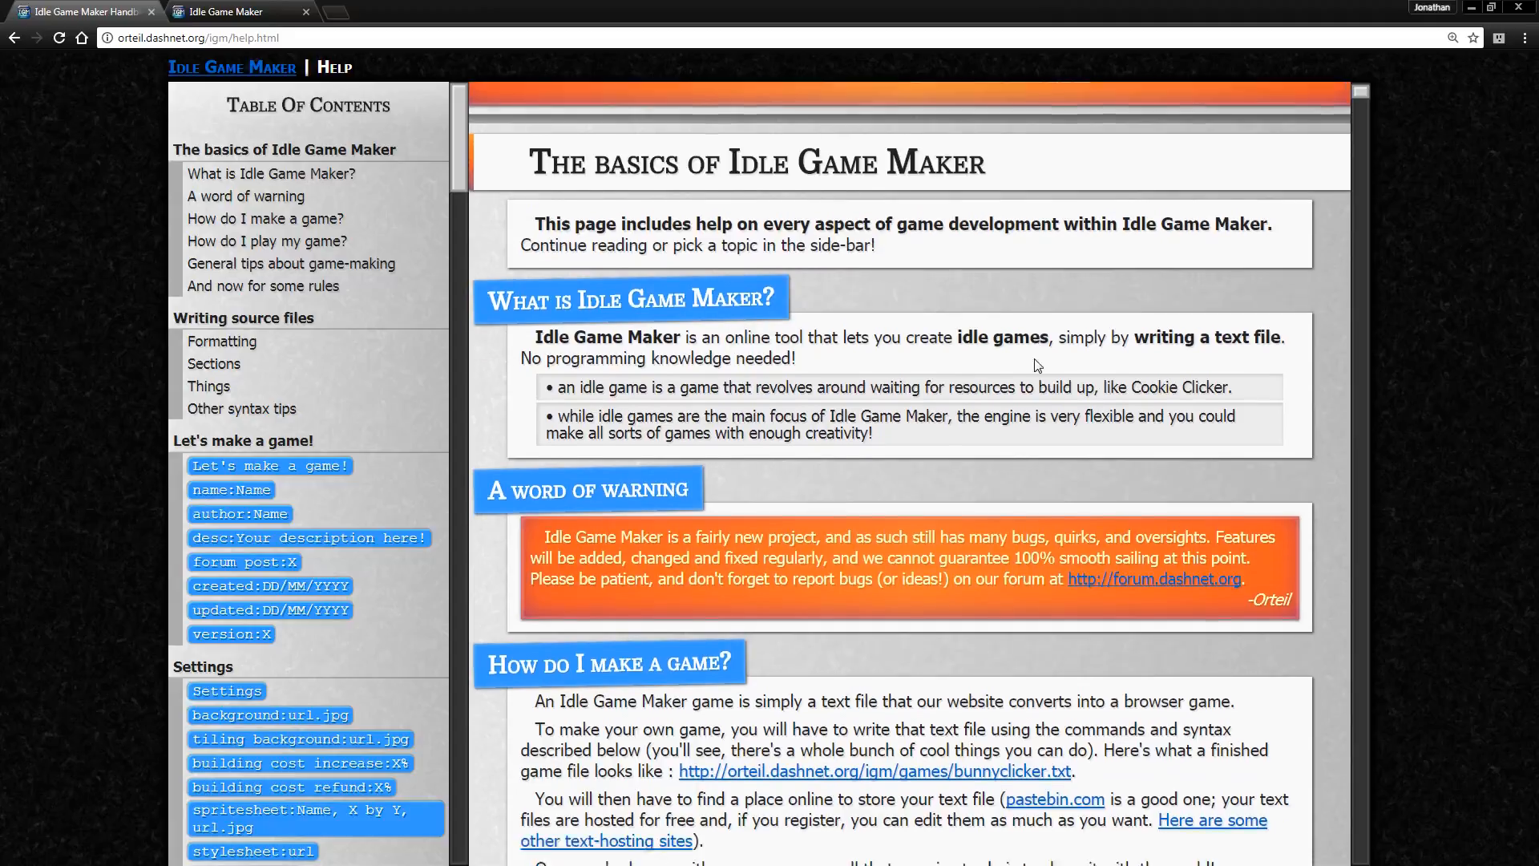
pyautogui.scroll(-3)
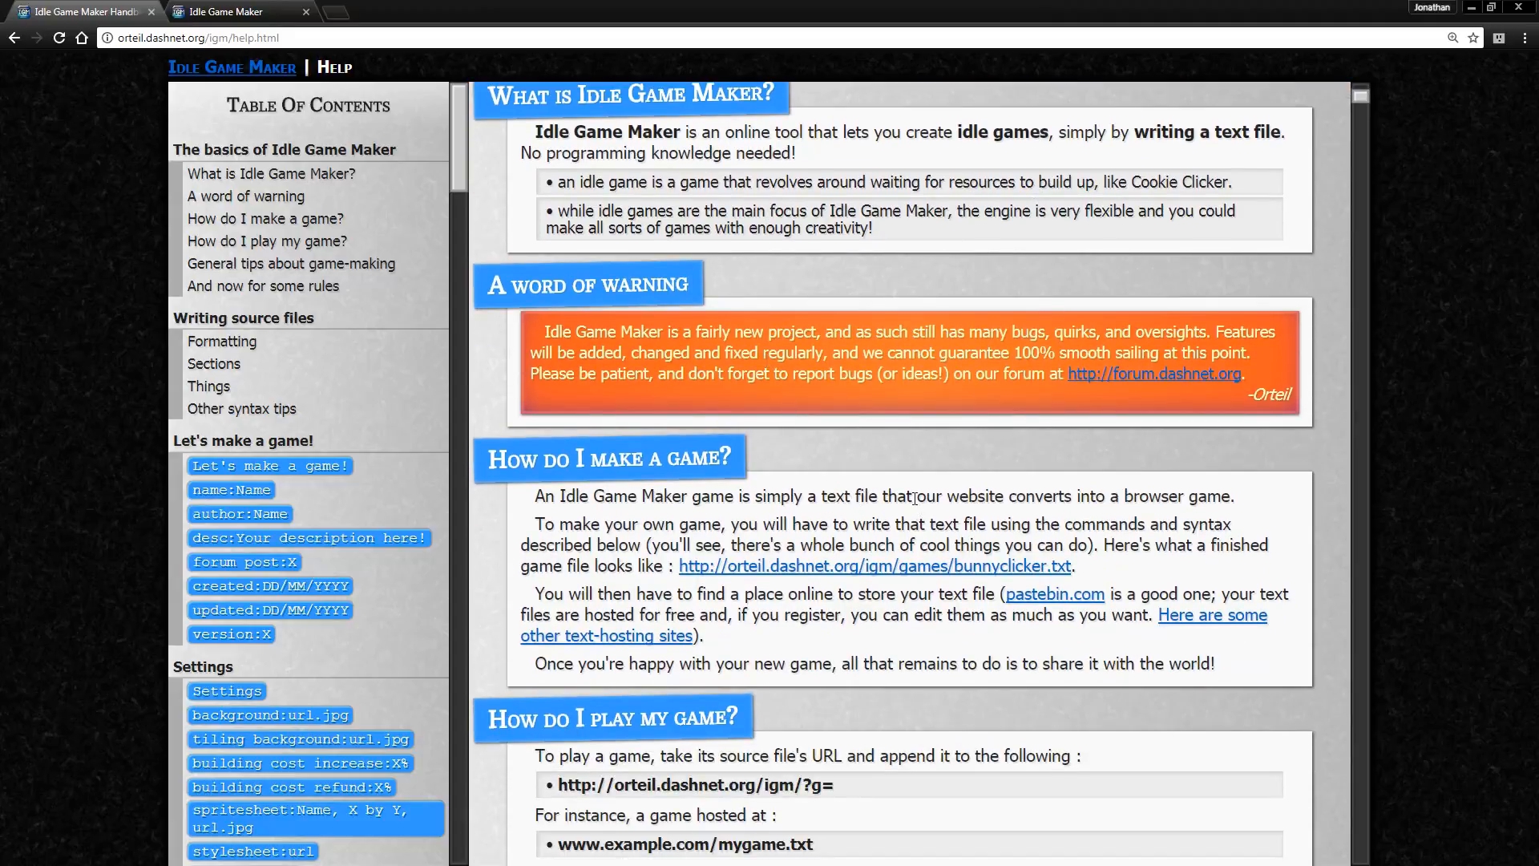
pyautogui.scroll(-3)
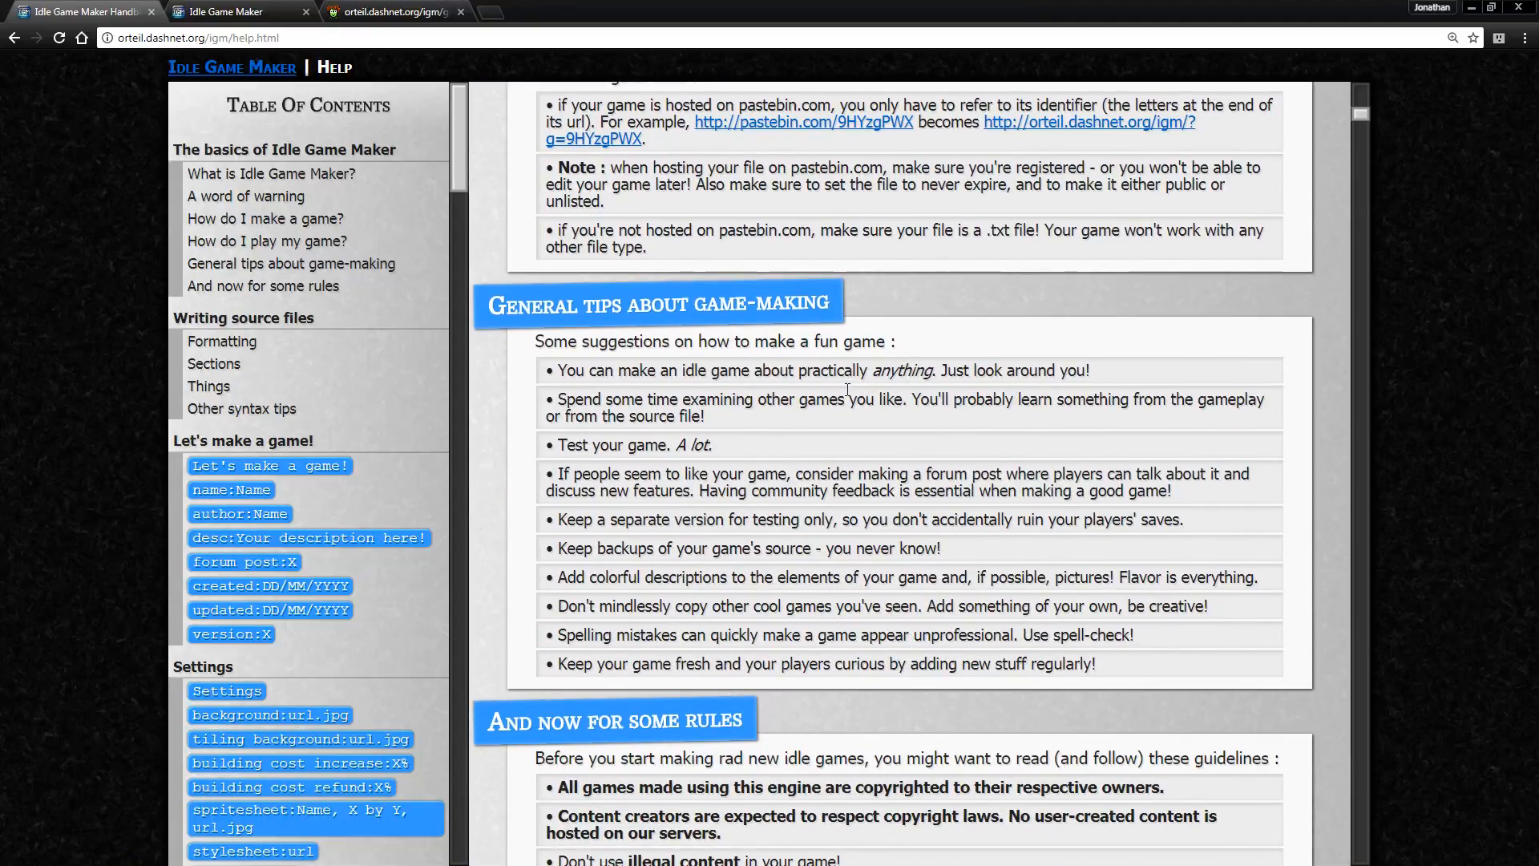
pyautogui.scroll(-3)
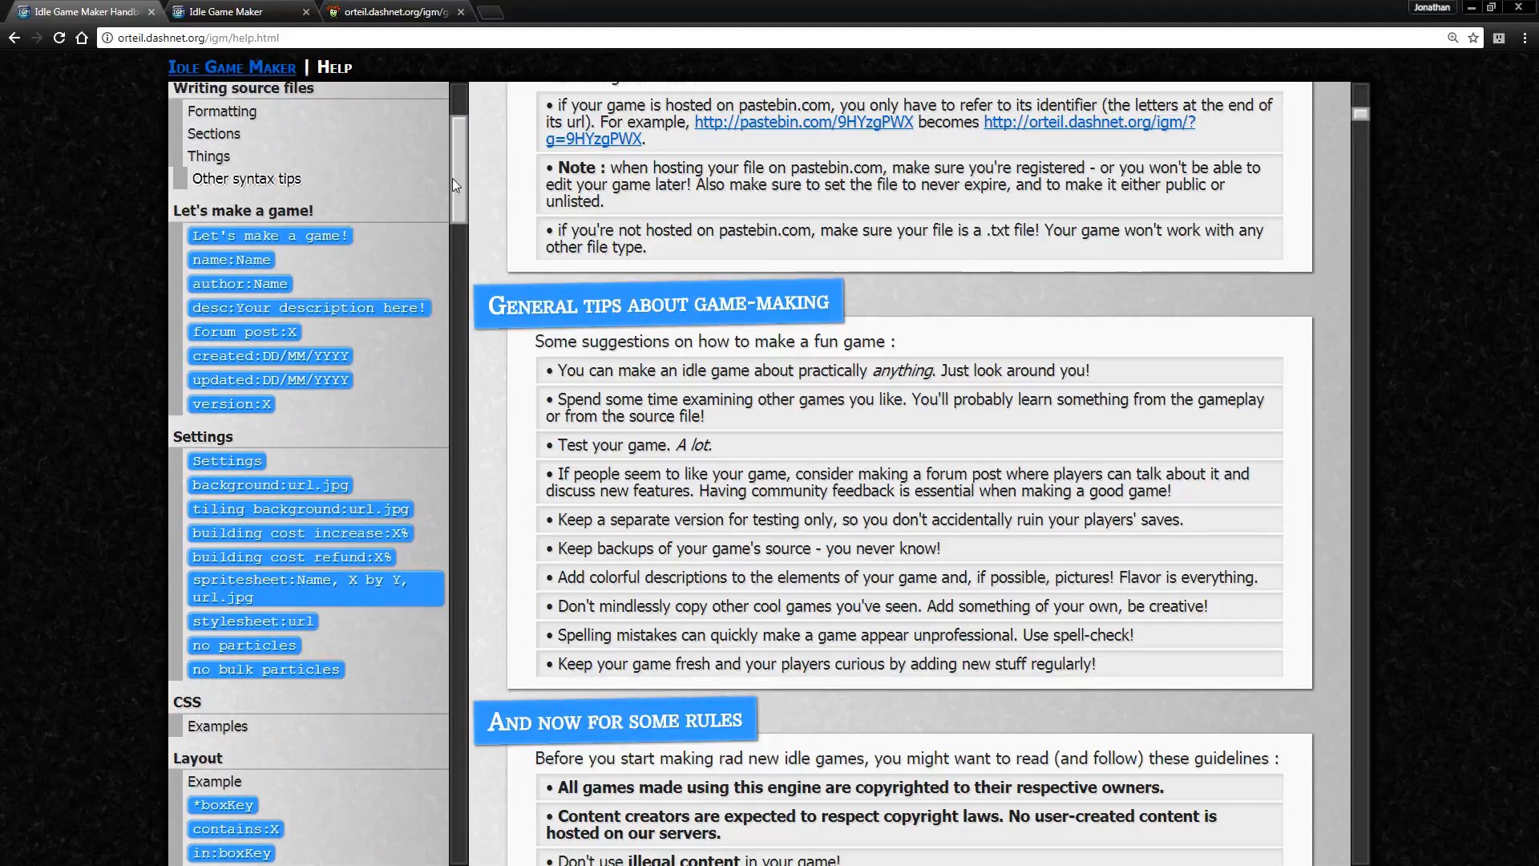
pyautogui.moveTo(506, 271)
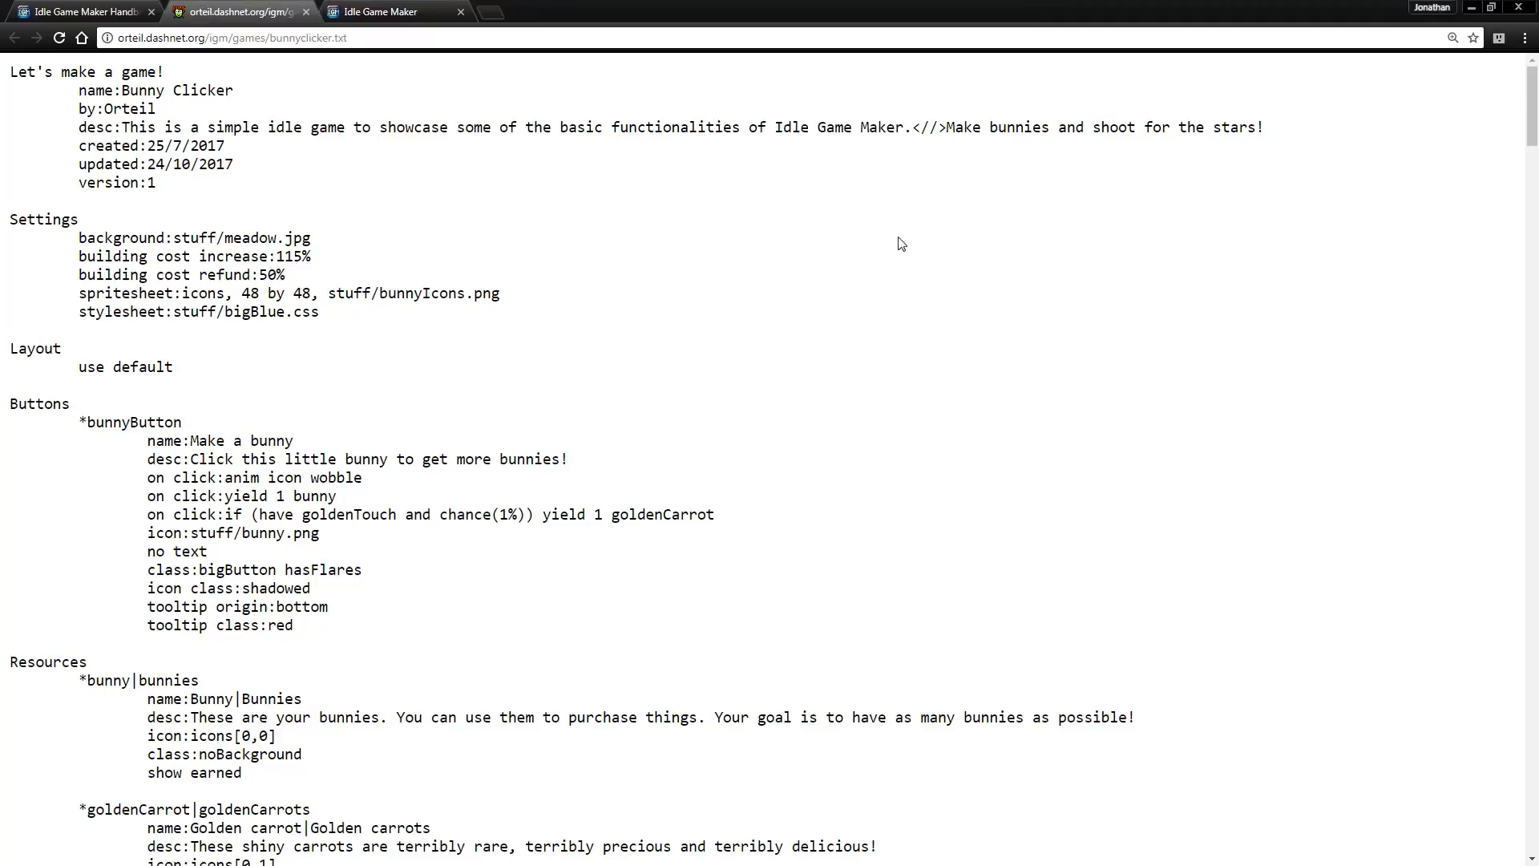
pyautogui.moveTo(975, 281)
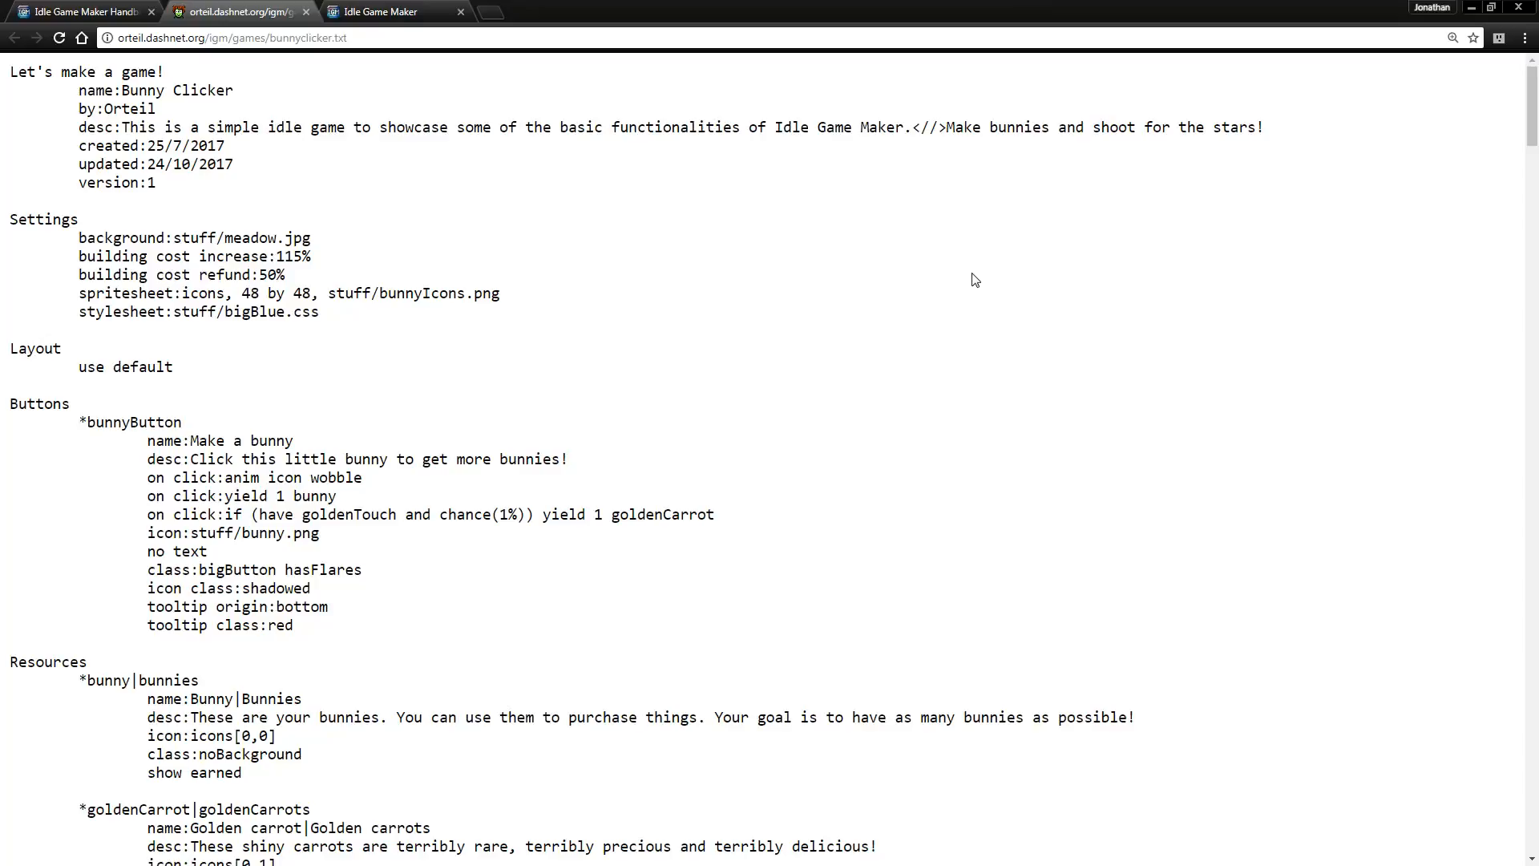
pyautogui.moveTo(963, 312)
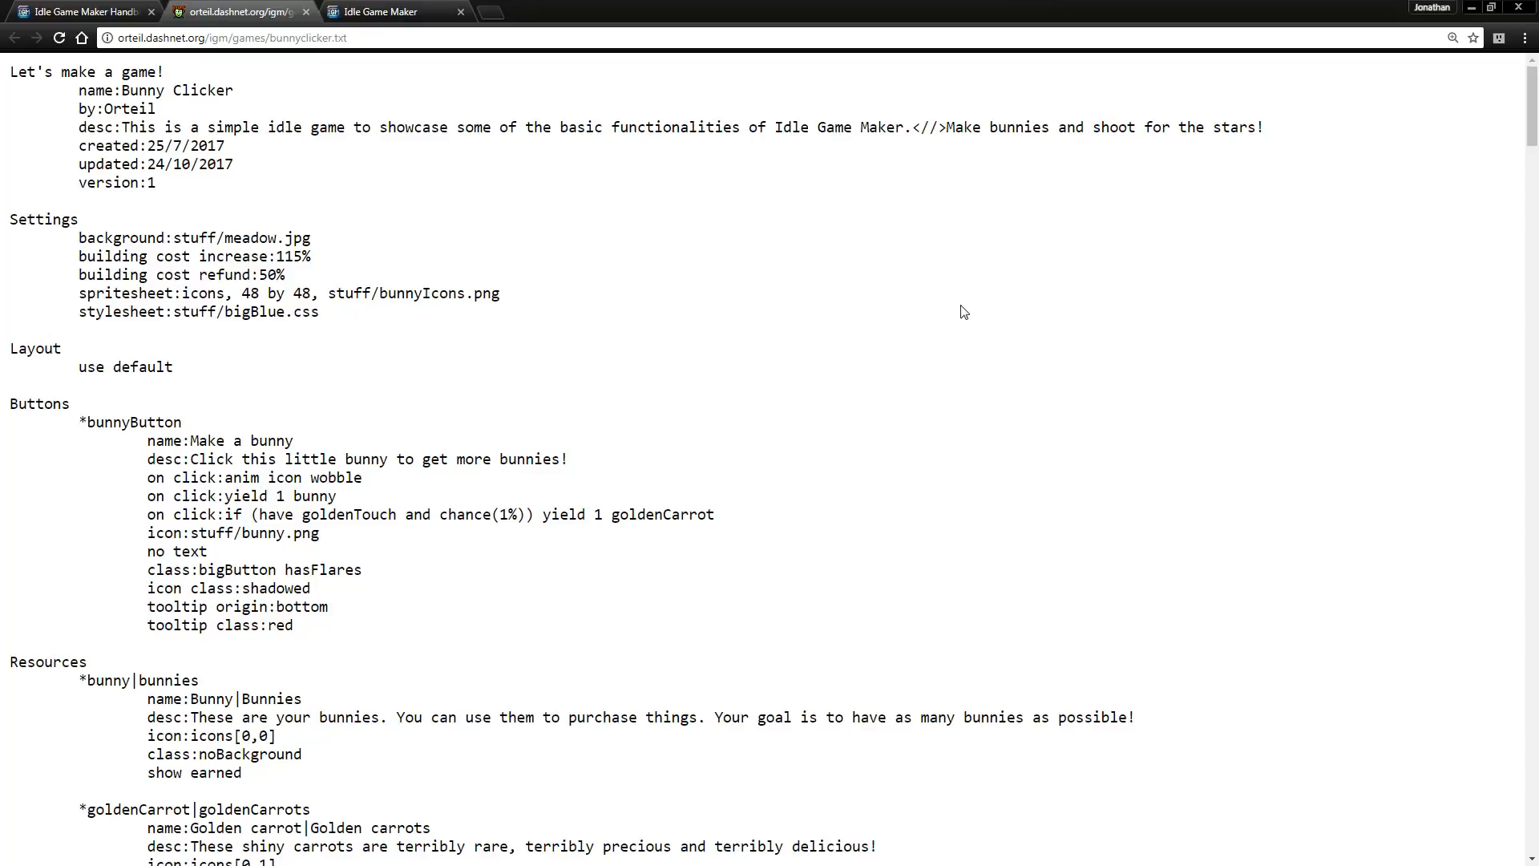
pyautogui.moveTo(190, 96)
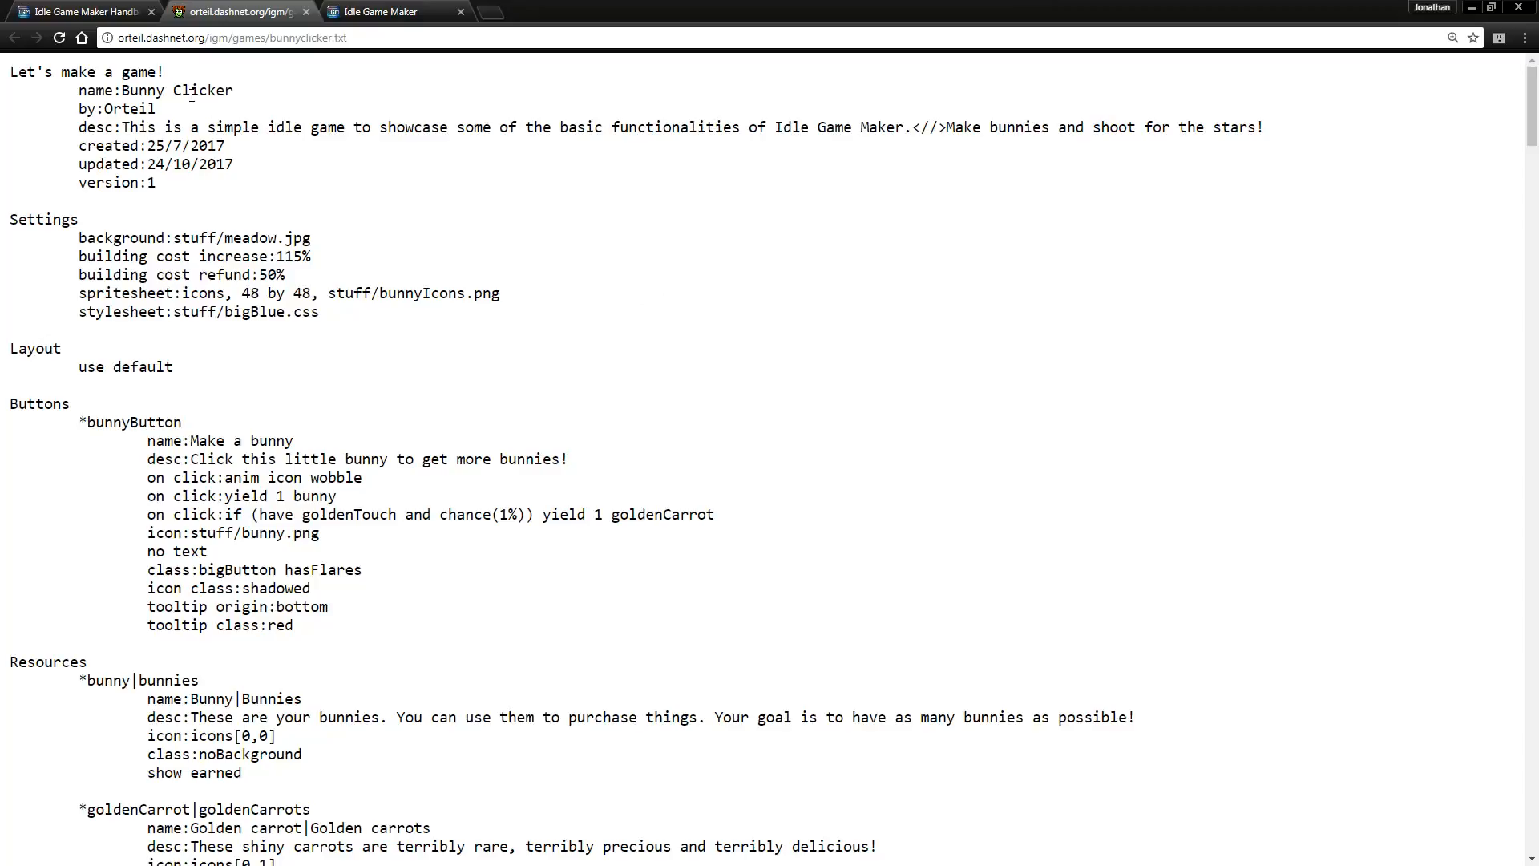
pyautogui.moveTo(263, 209)
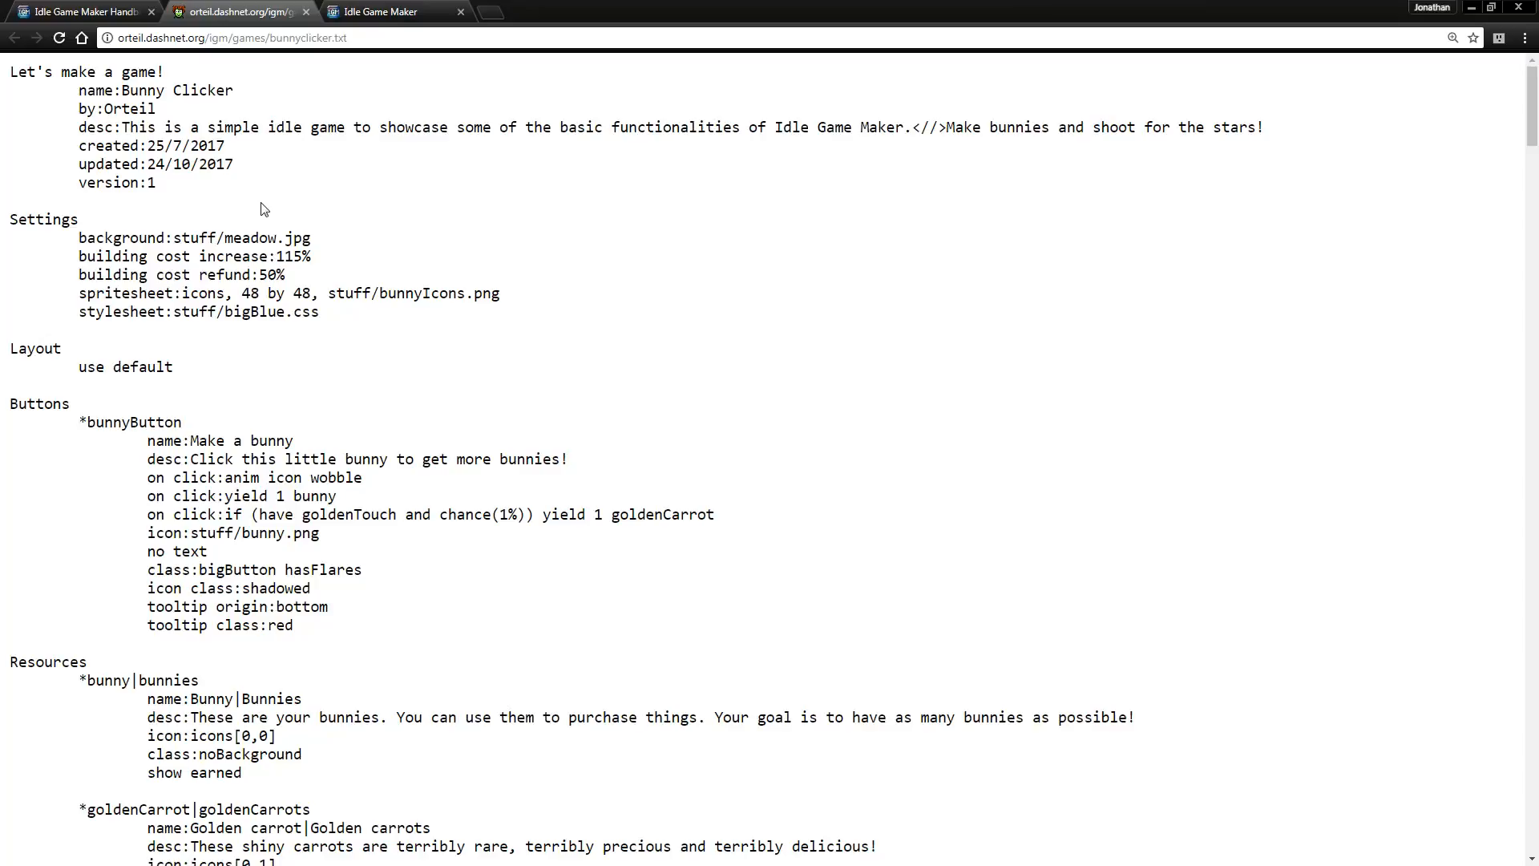
pyautogui.moveTo(267, 216)
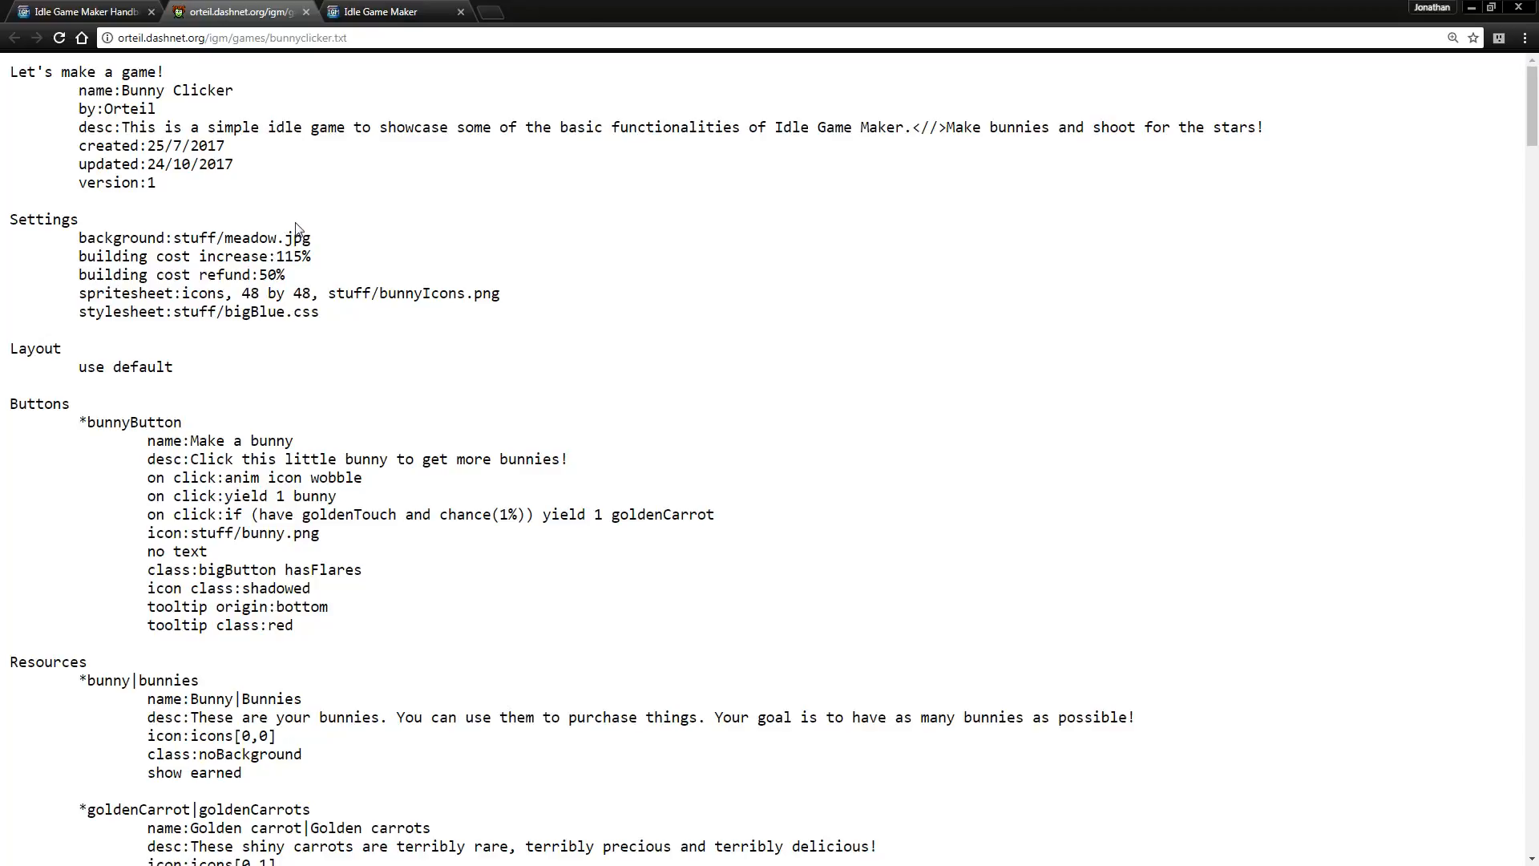
pyautogui.moveTo(368, 222)
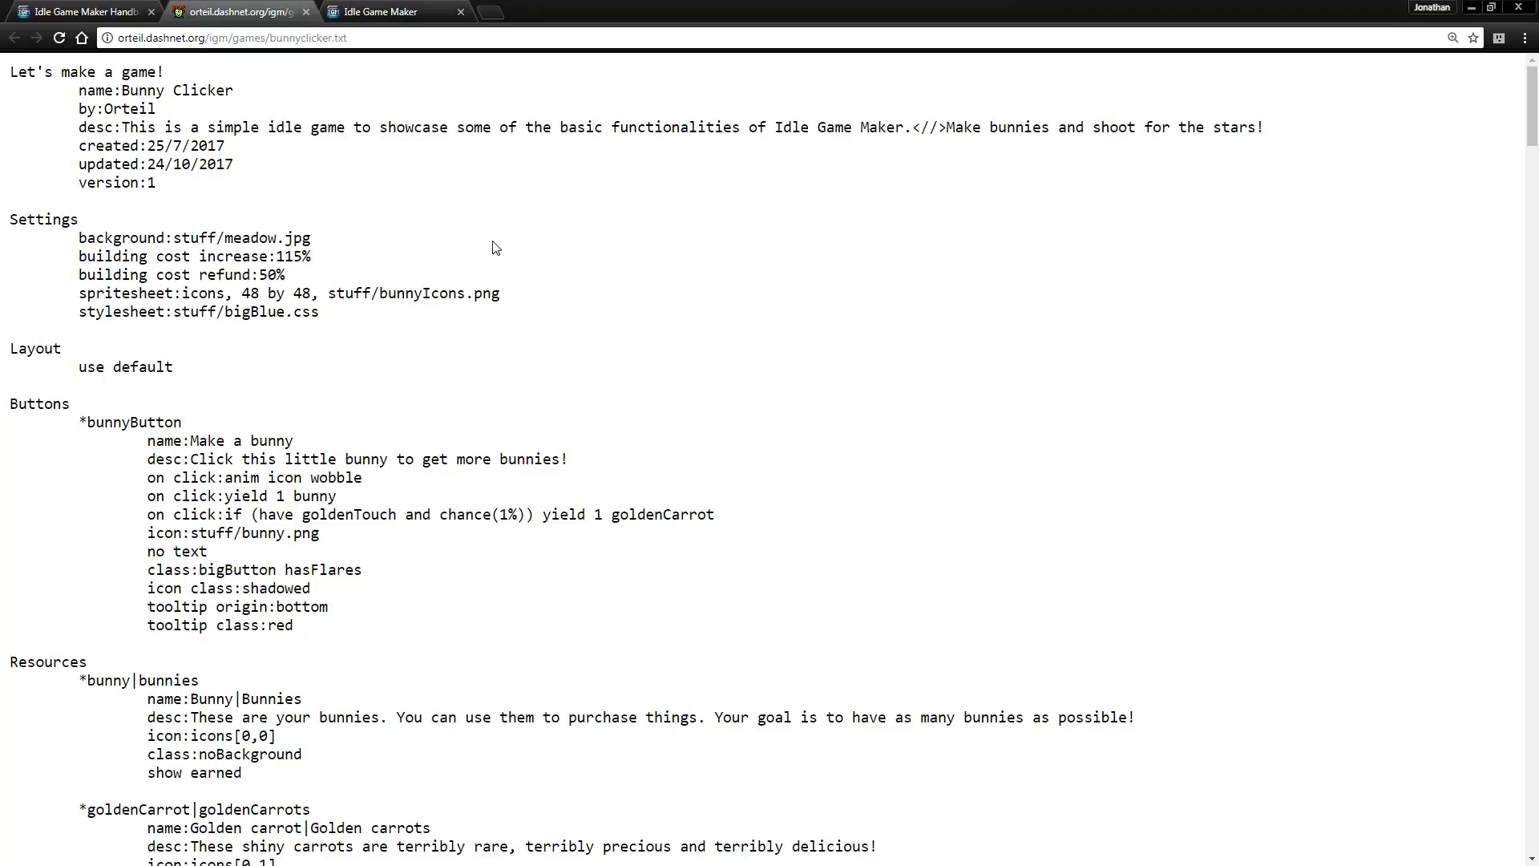
pyautogui.moveTo(491, 245)
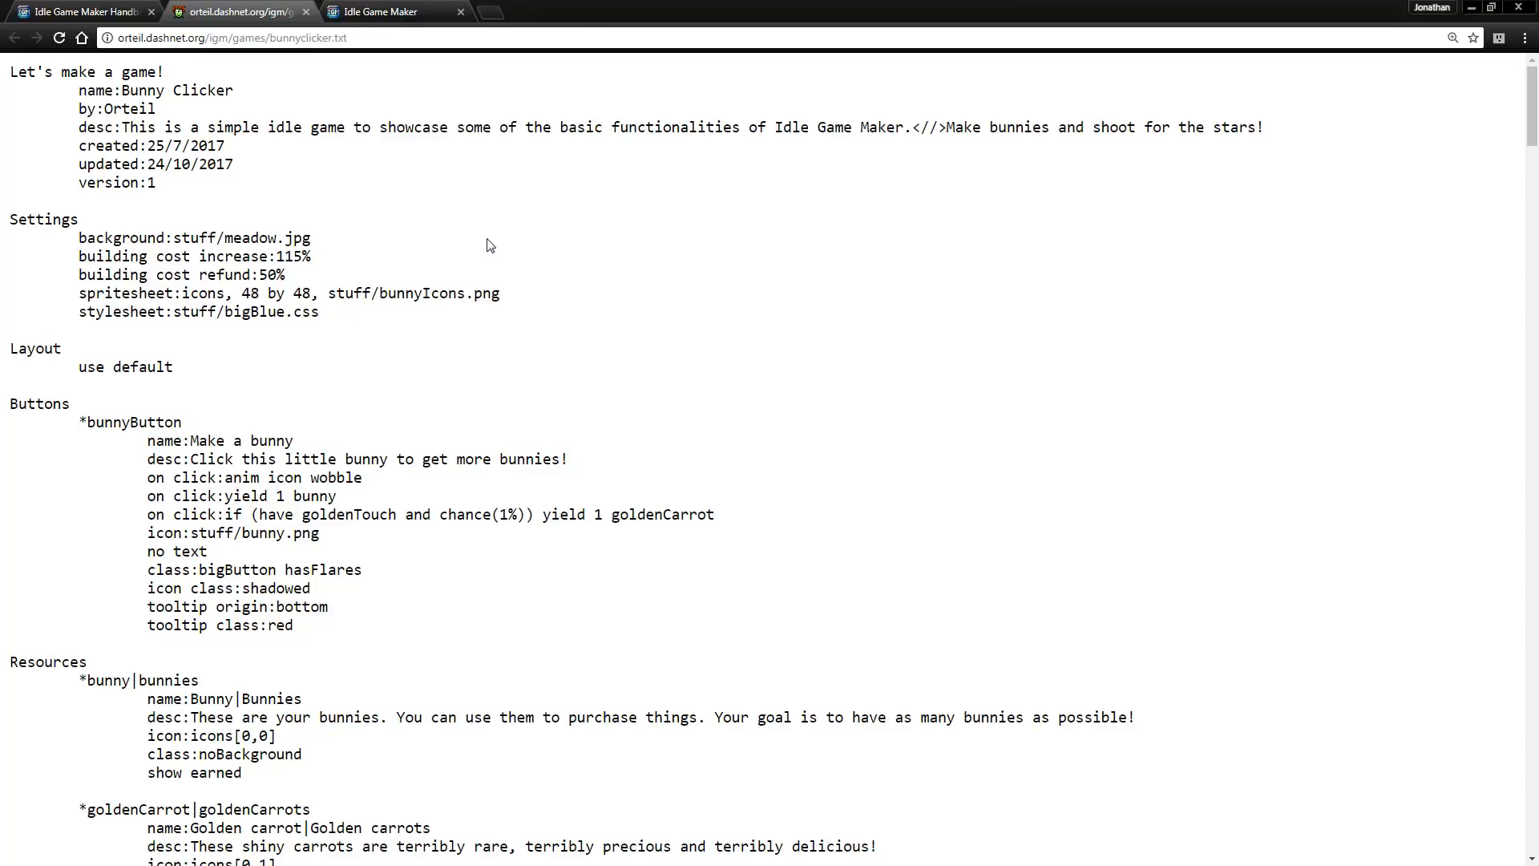
pyautogui.moveTo(481, 271)
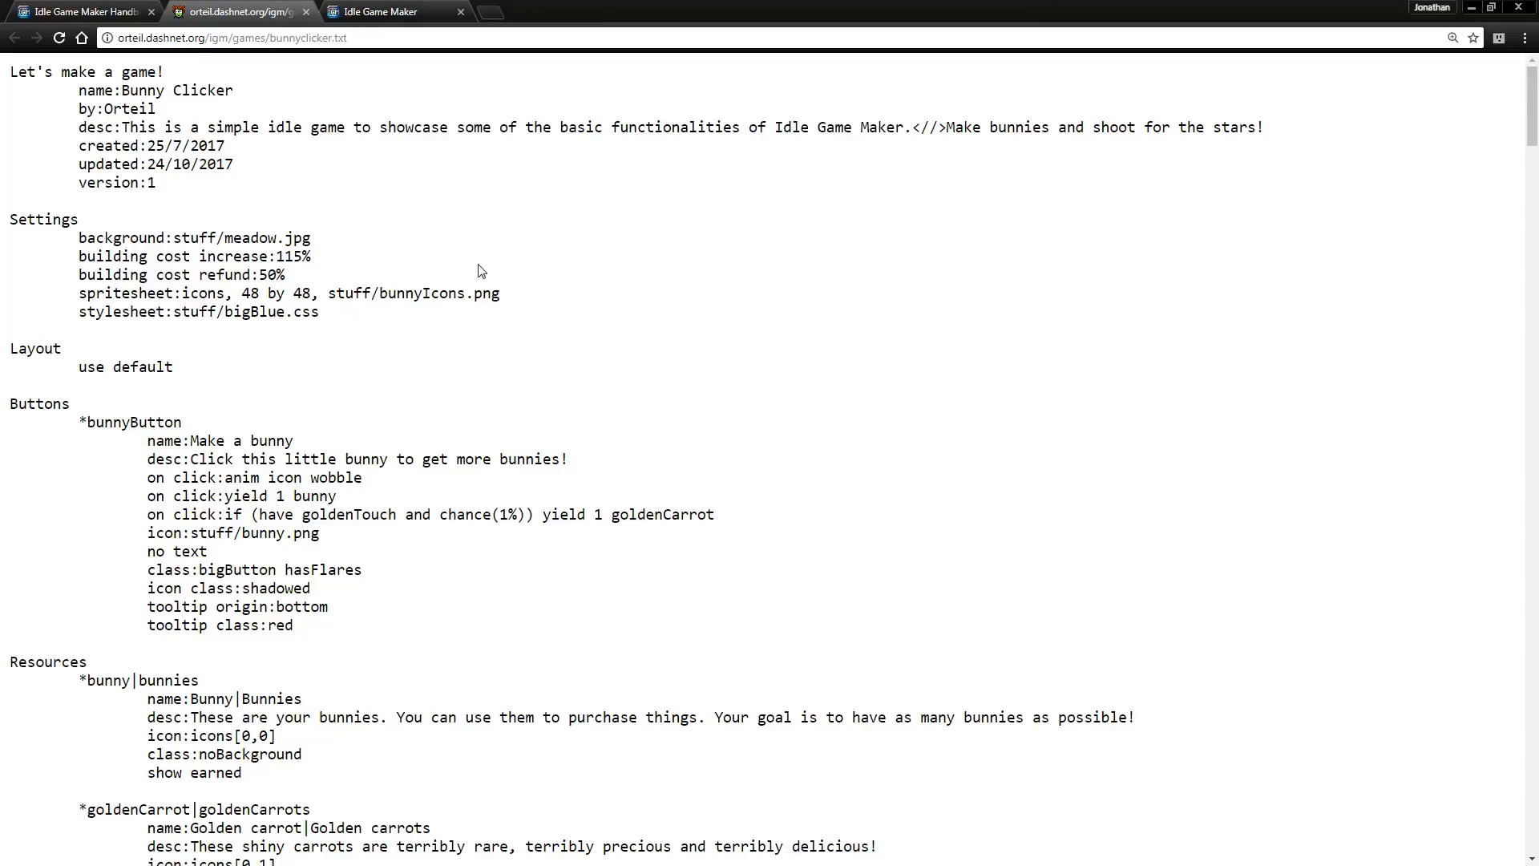
pyautogui.moveTo(799, 305)
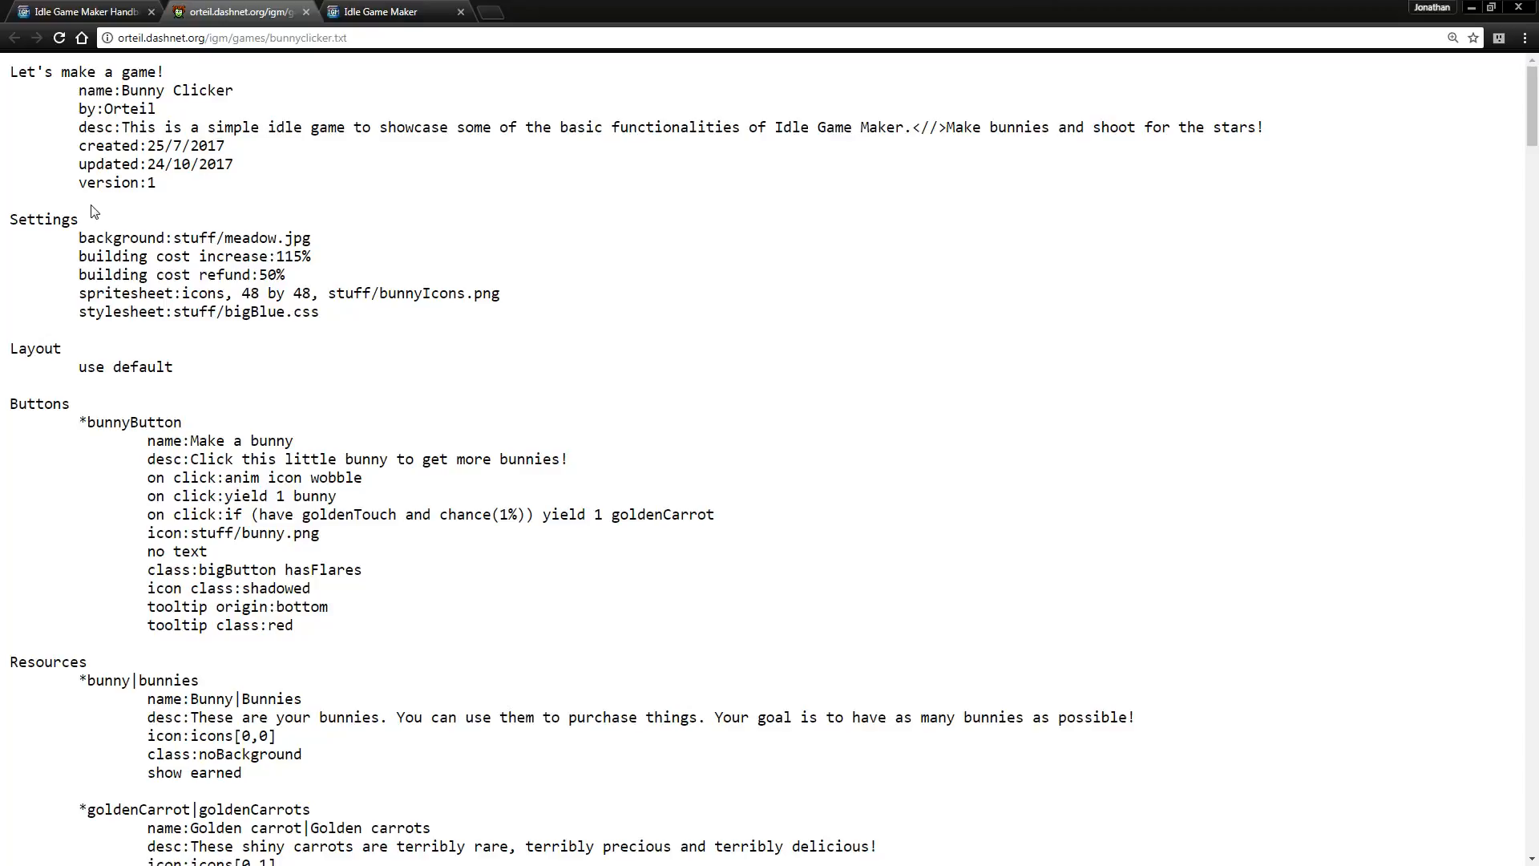
pyautogui.moveTo(115, 79)
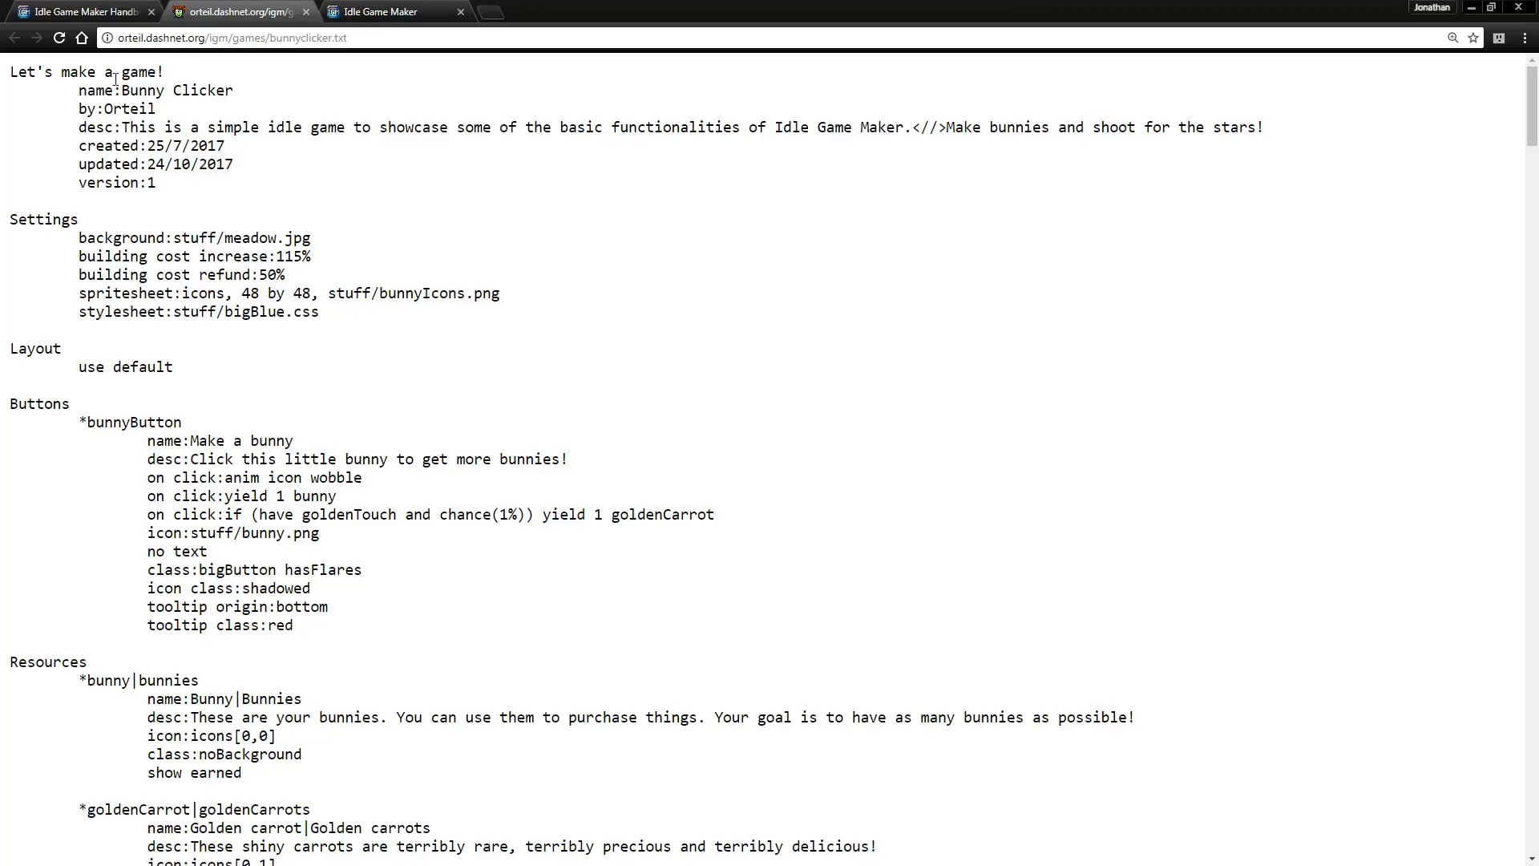
# - Switch to the handbook tab and jump to Settings, then CSS > Examples
pyautogui.click(78, 11)
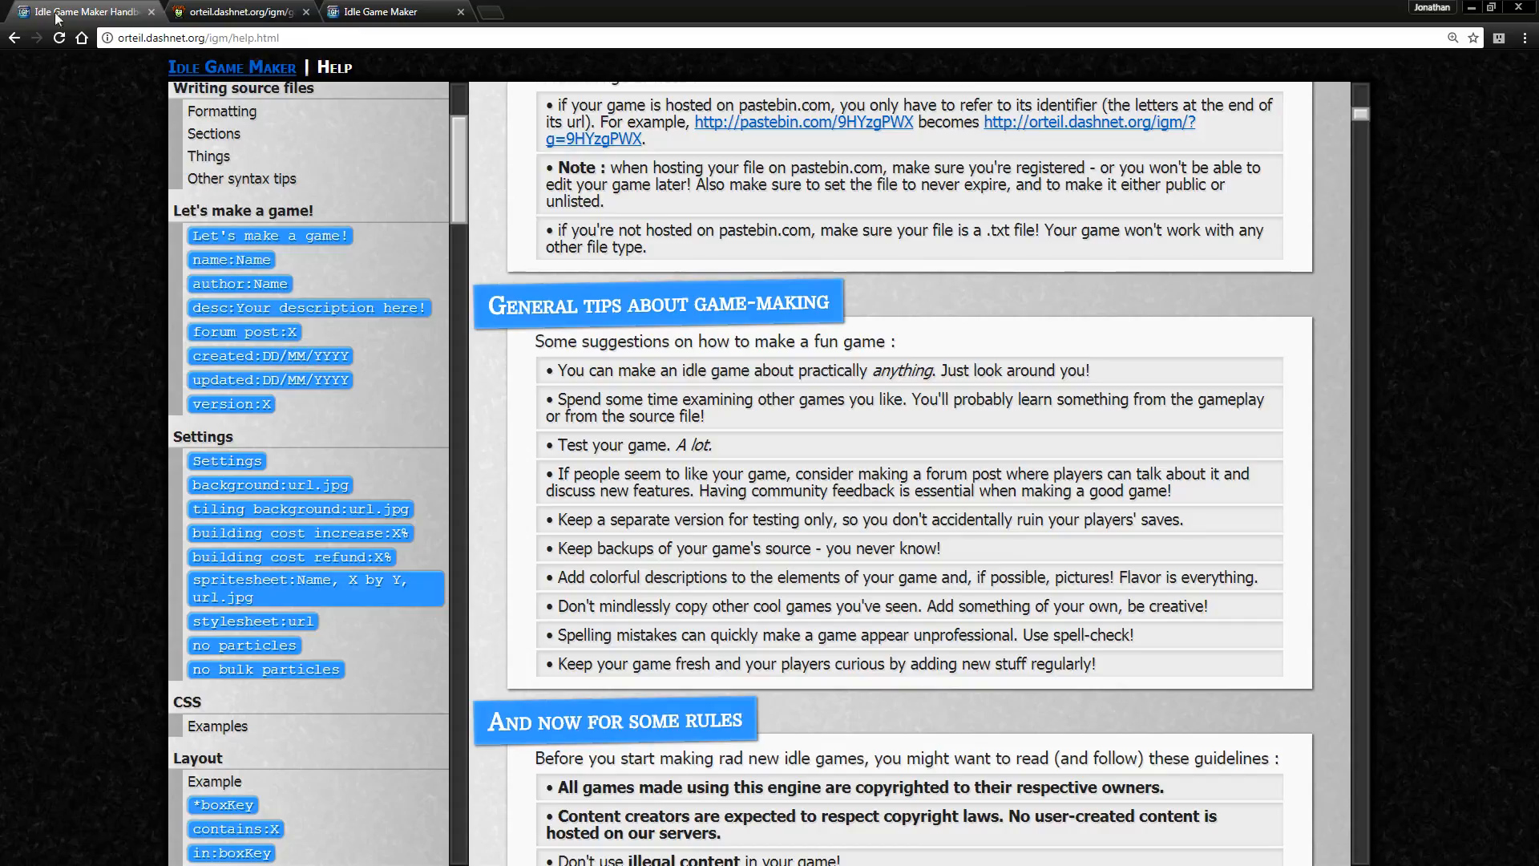
pyautogui.click(227, 460)
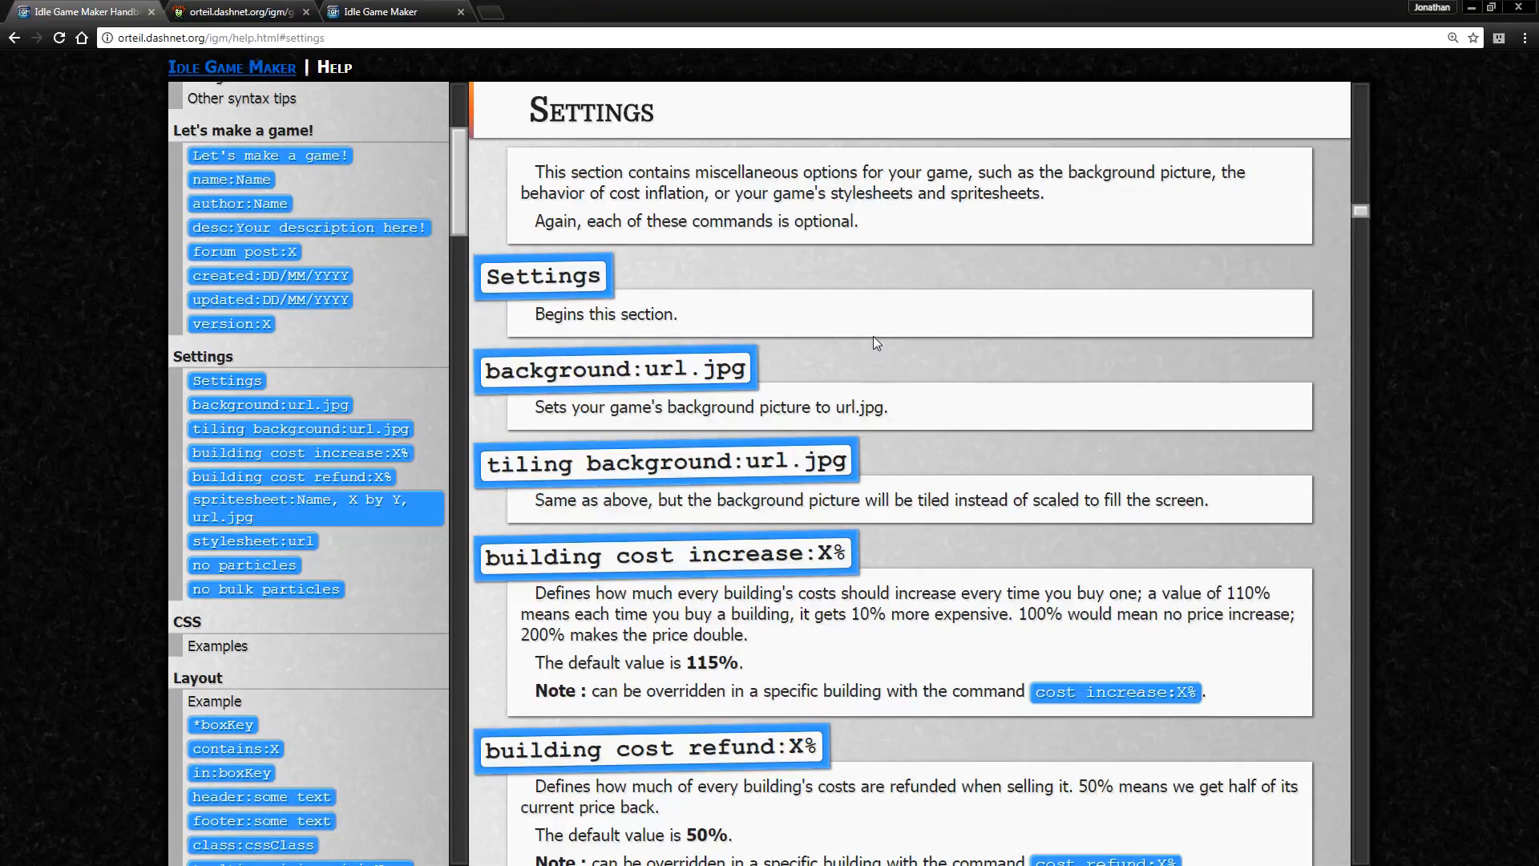
pyautogui.moveTo(861, 359)
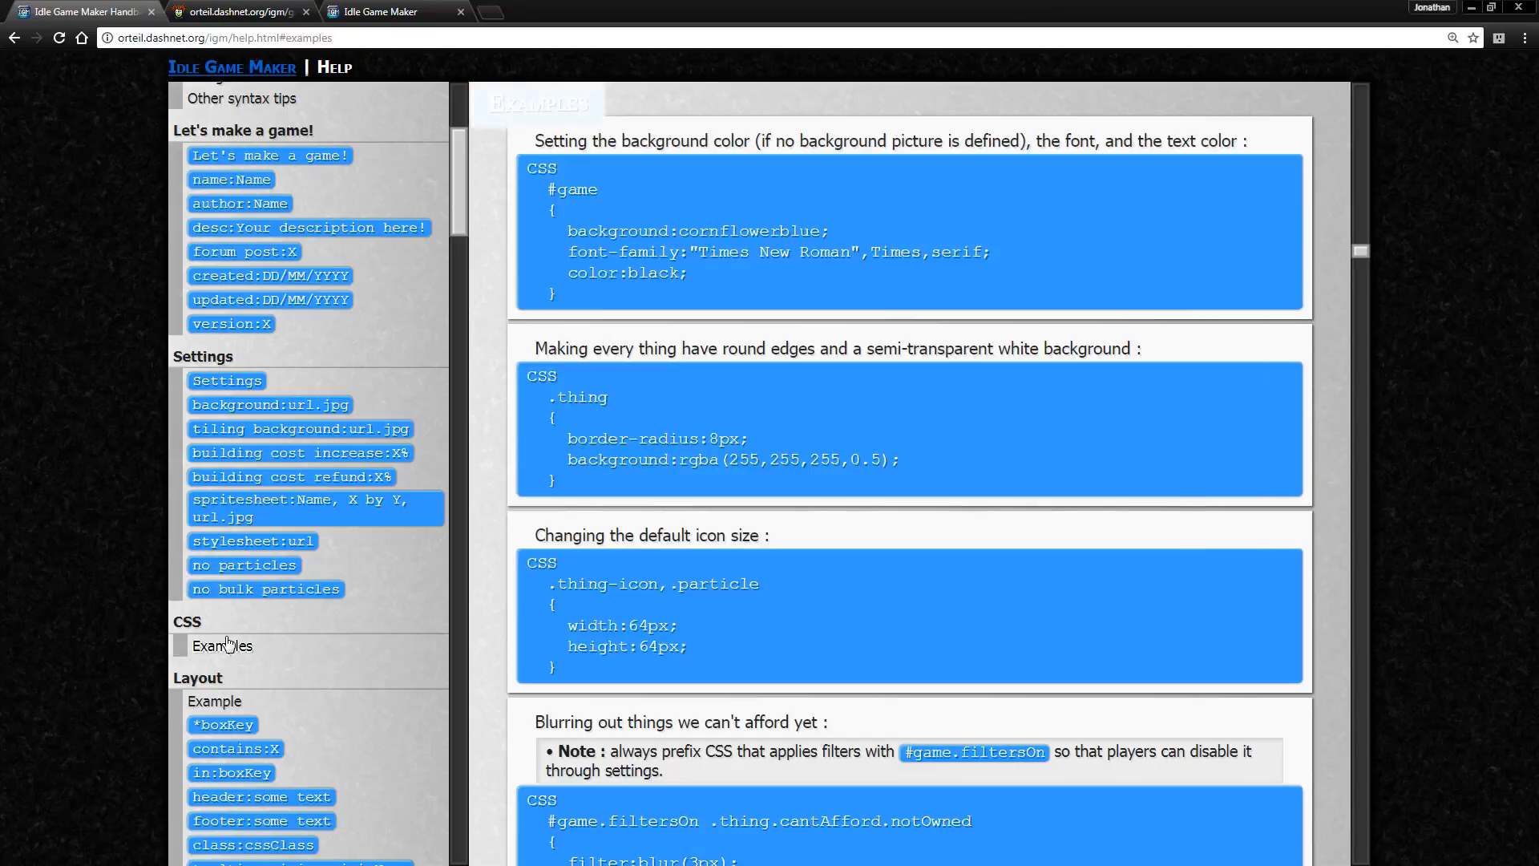
pyautogui.click(187, 620)
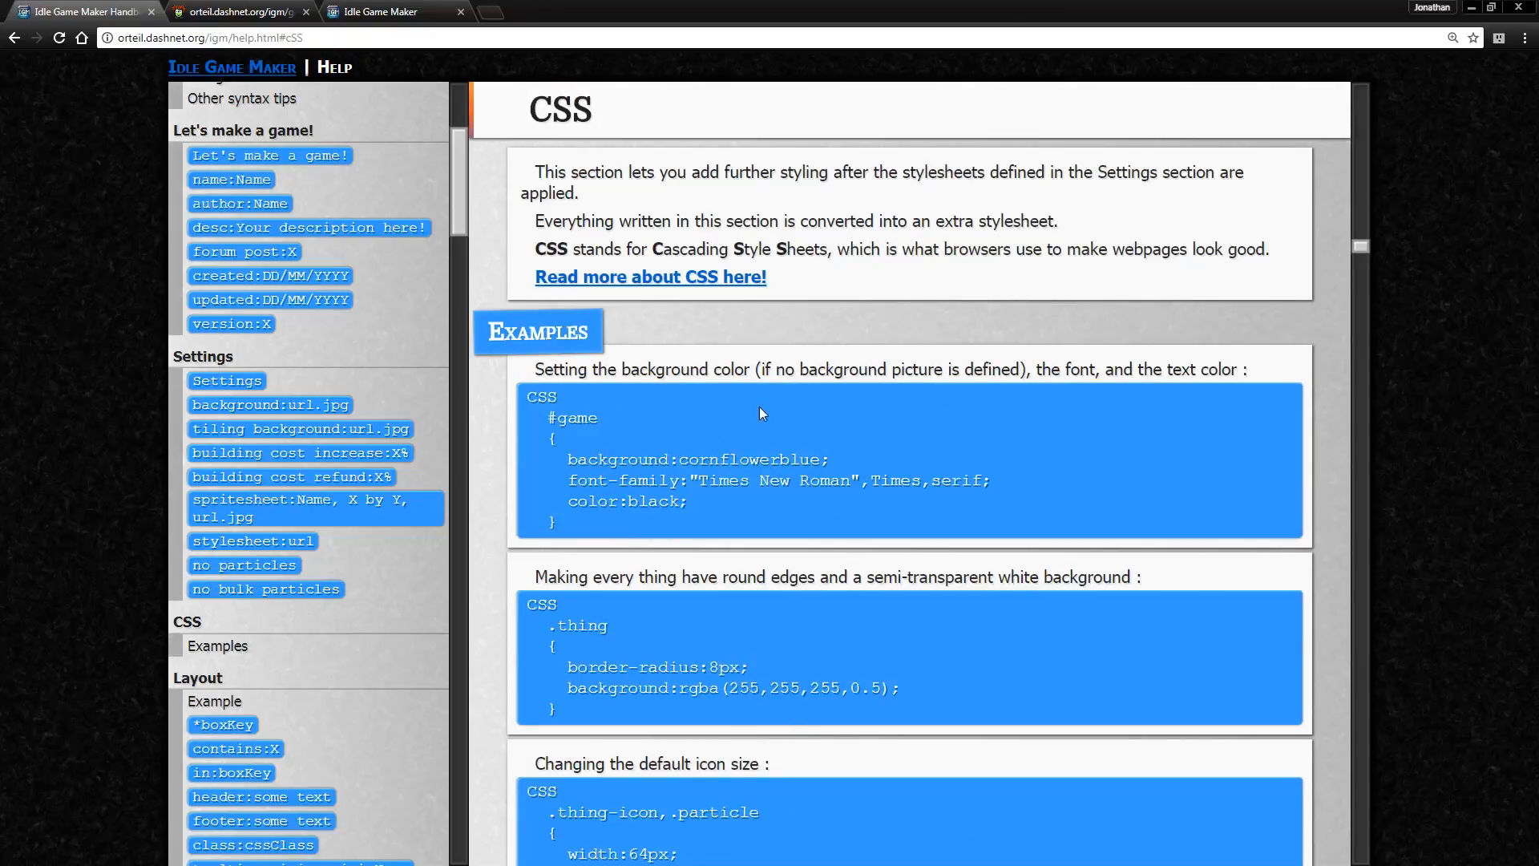
# - Scroll through the CSS styling examples down to the Layout heading
pyautogui.scroll(-3)
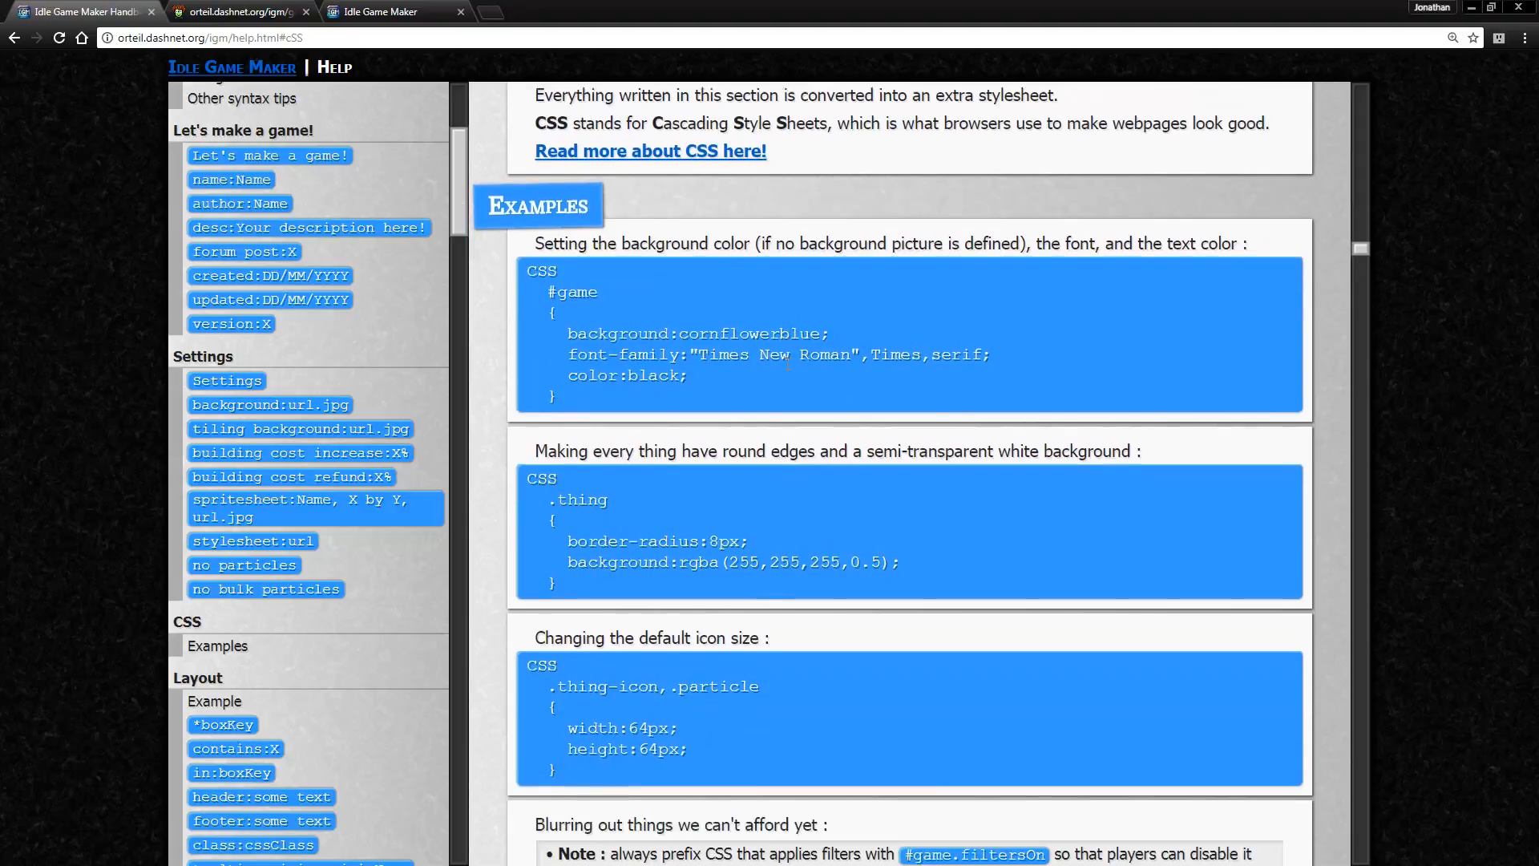
pyautogui.scroll(-3)
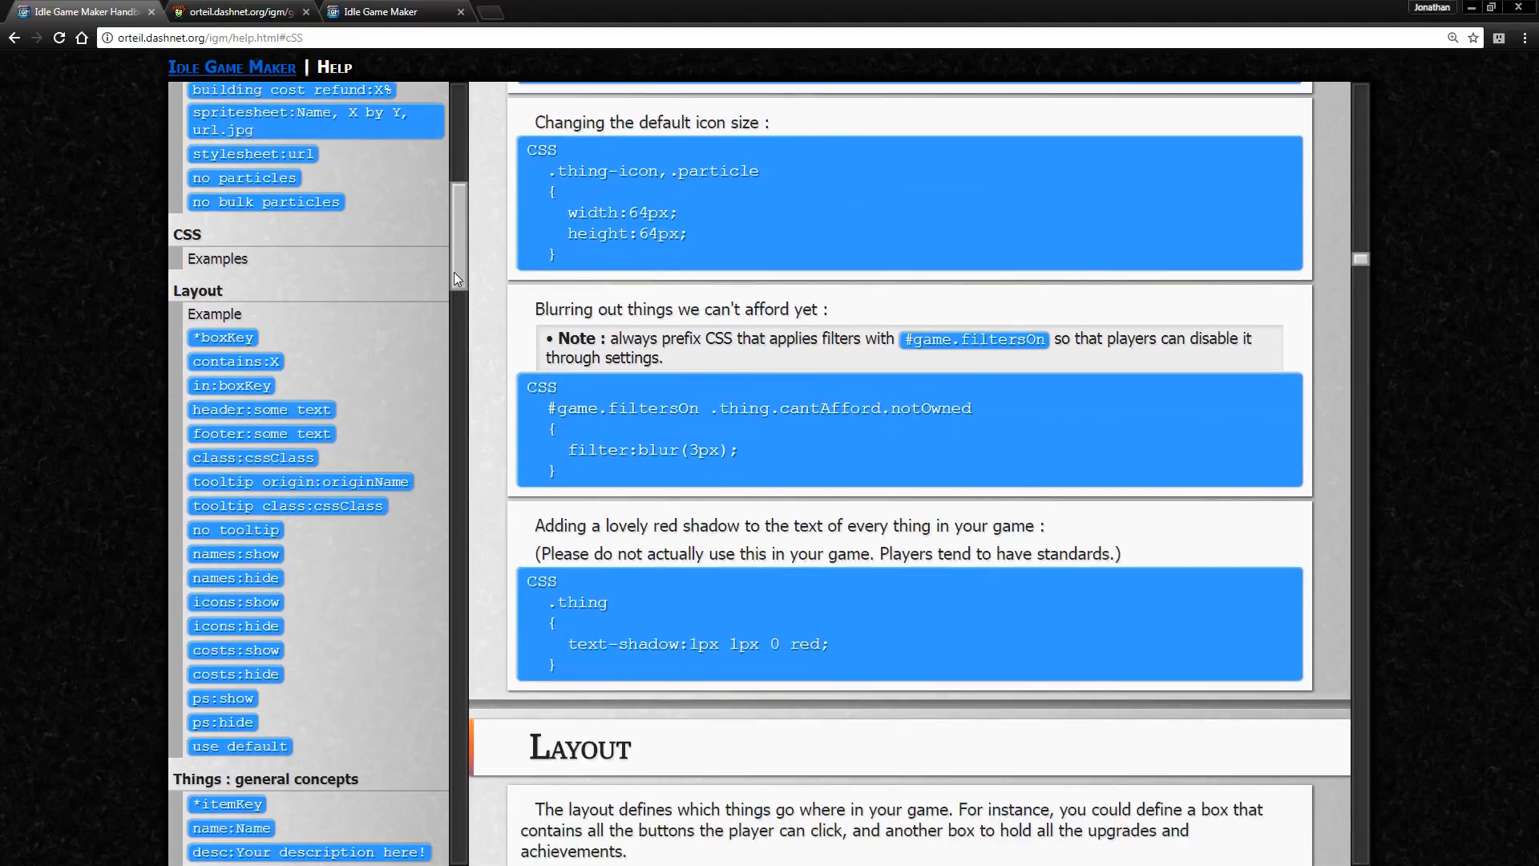
pyautogui.scroll(-3)
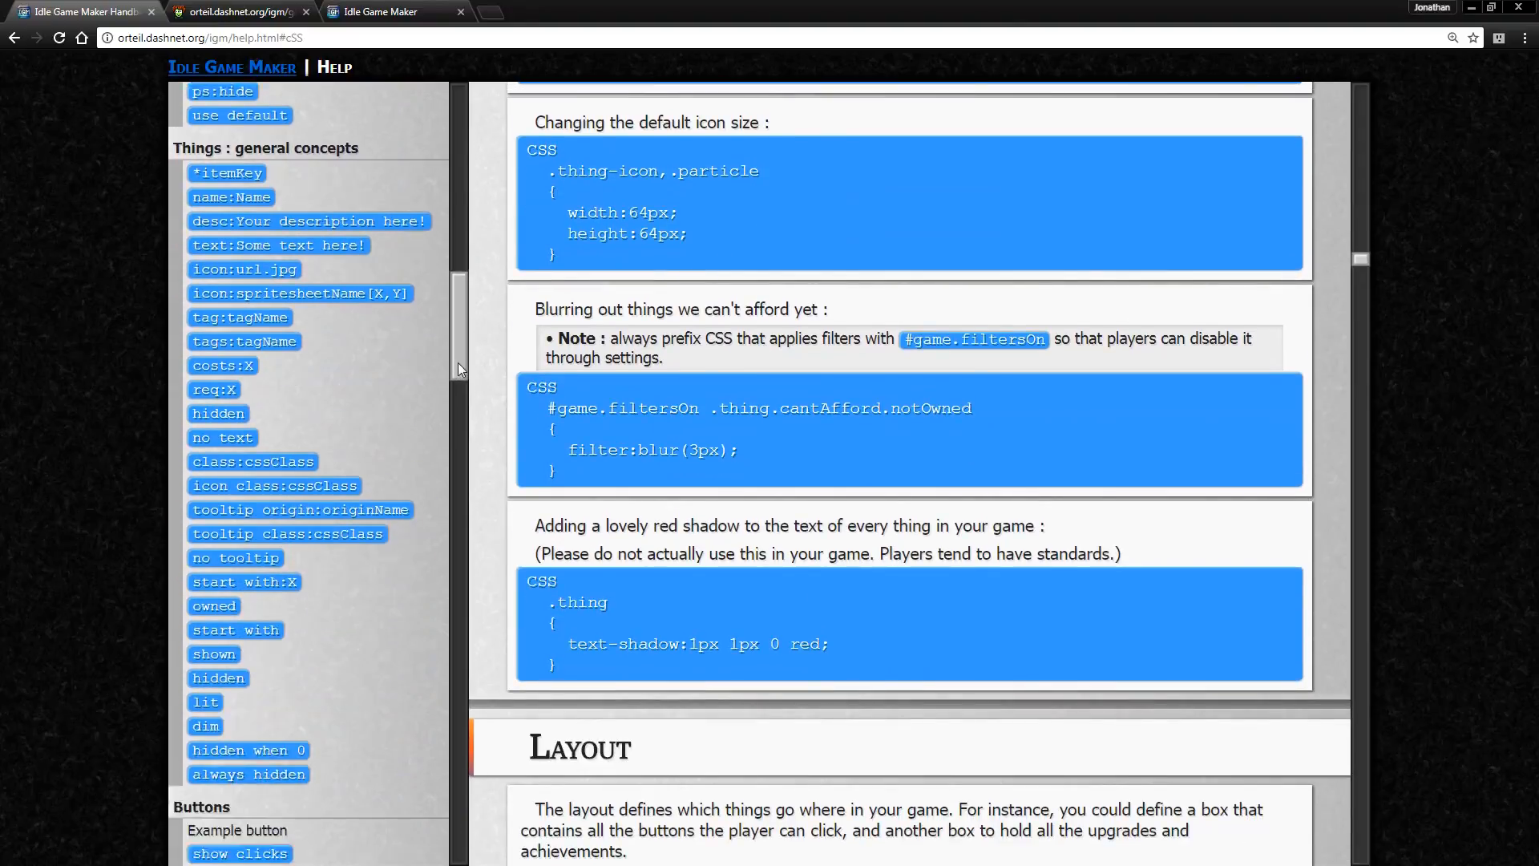
pyautogui.scroll(-3)
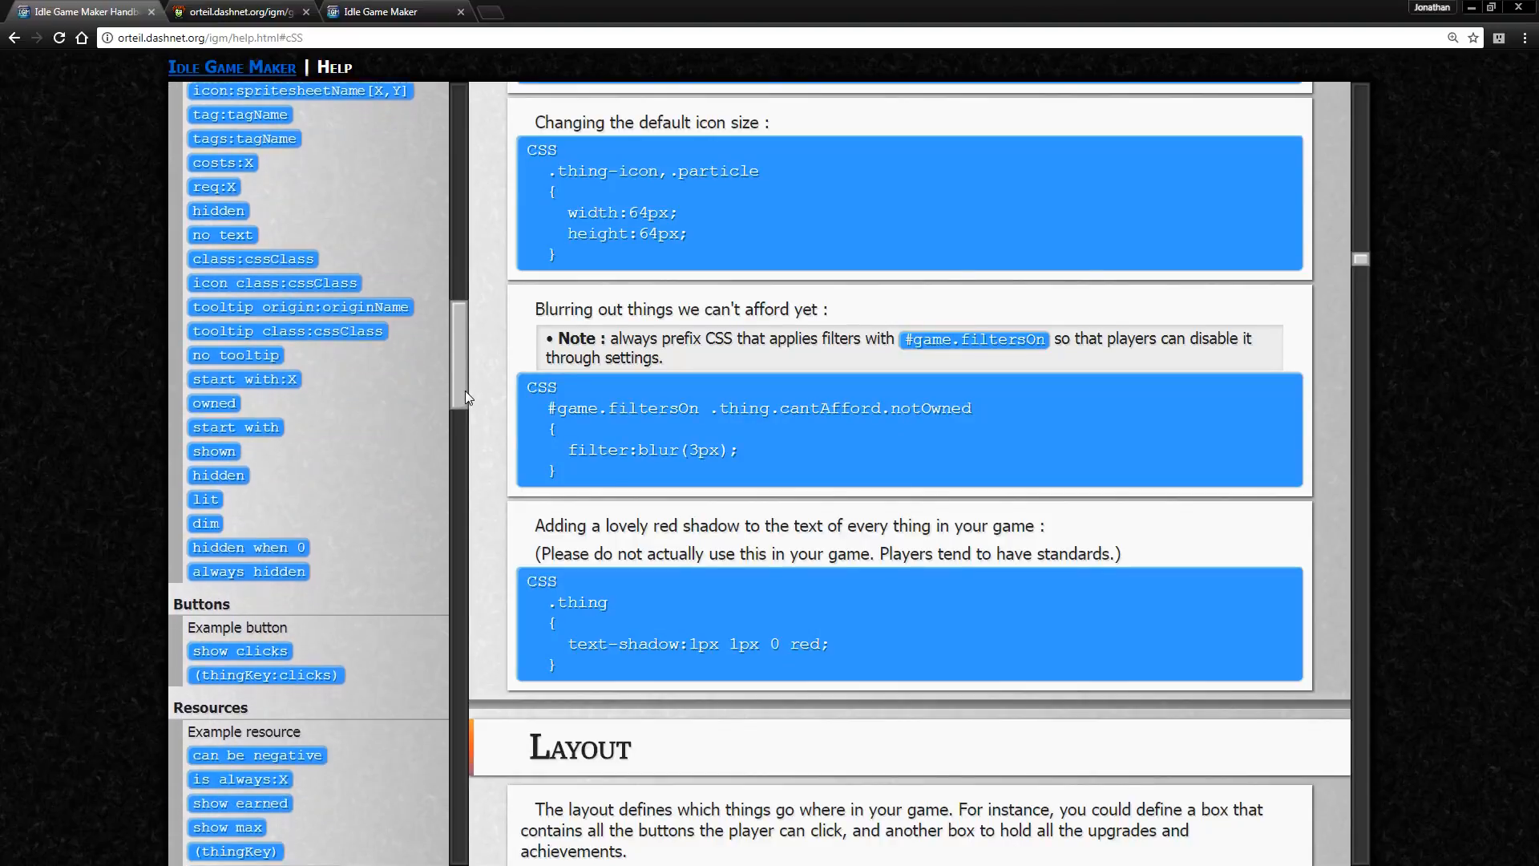
pyautogui.scroll(-3)
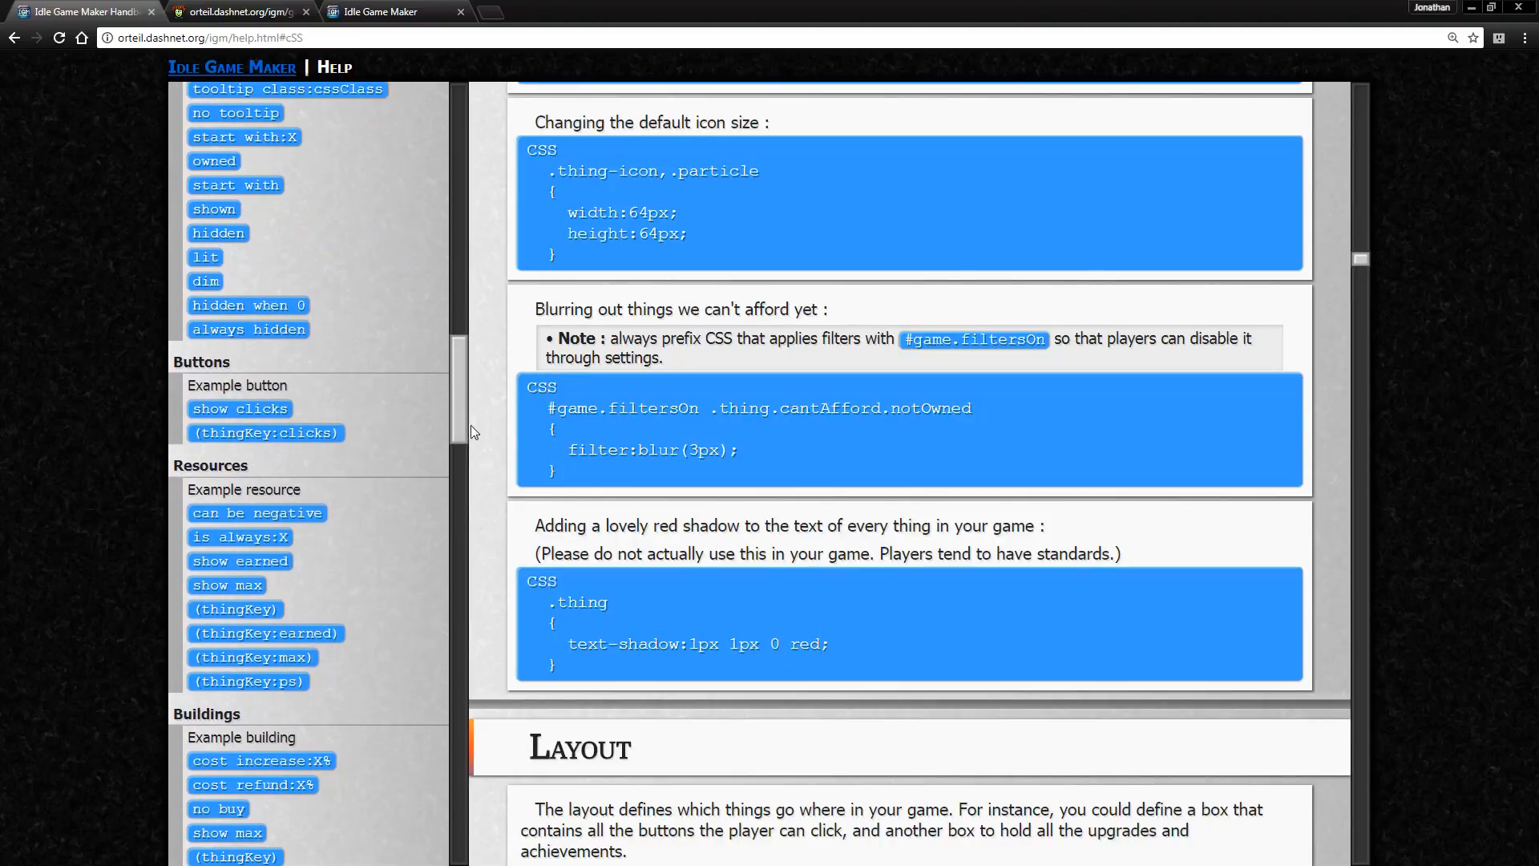
# - Return to bunnyclicker.txt and read its Resources, Shinies and Buildings sections
pyautogui.click(236, 12)
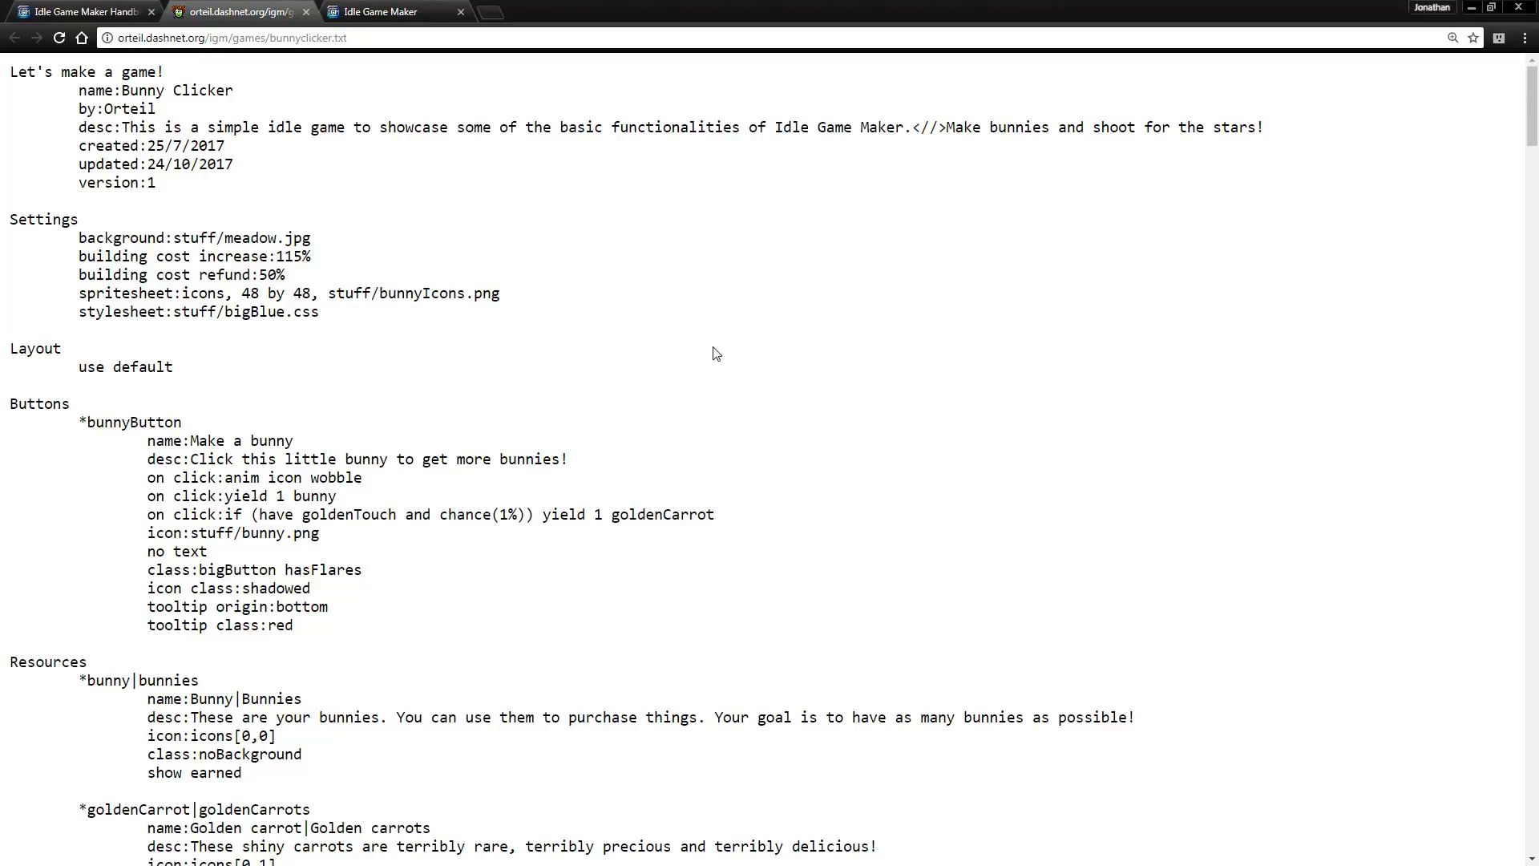
pyautogui.moveTo(1233, 317)
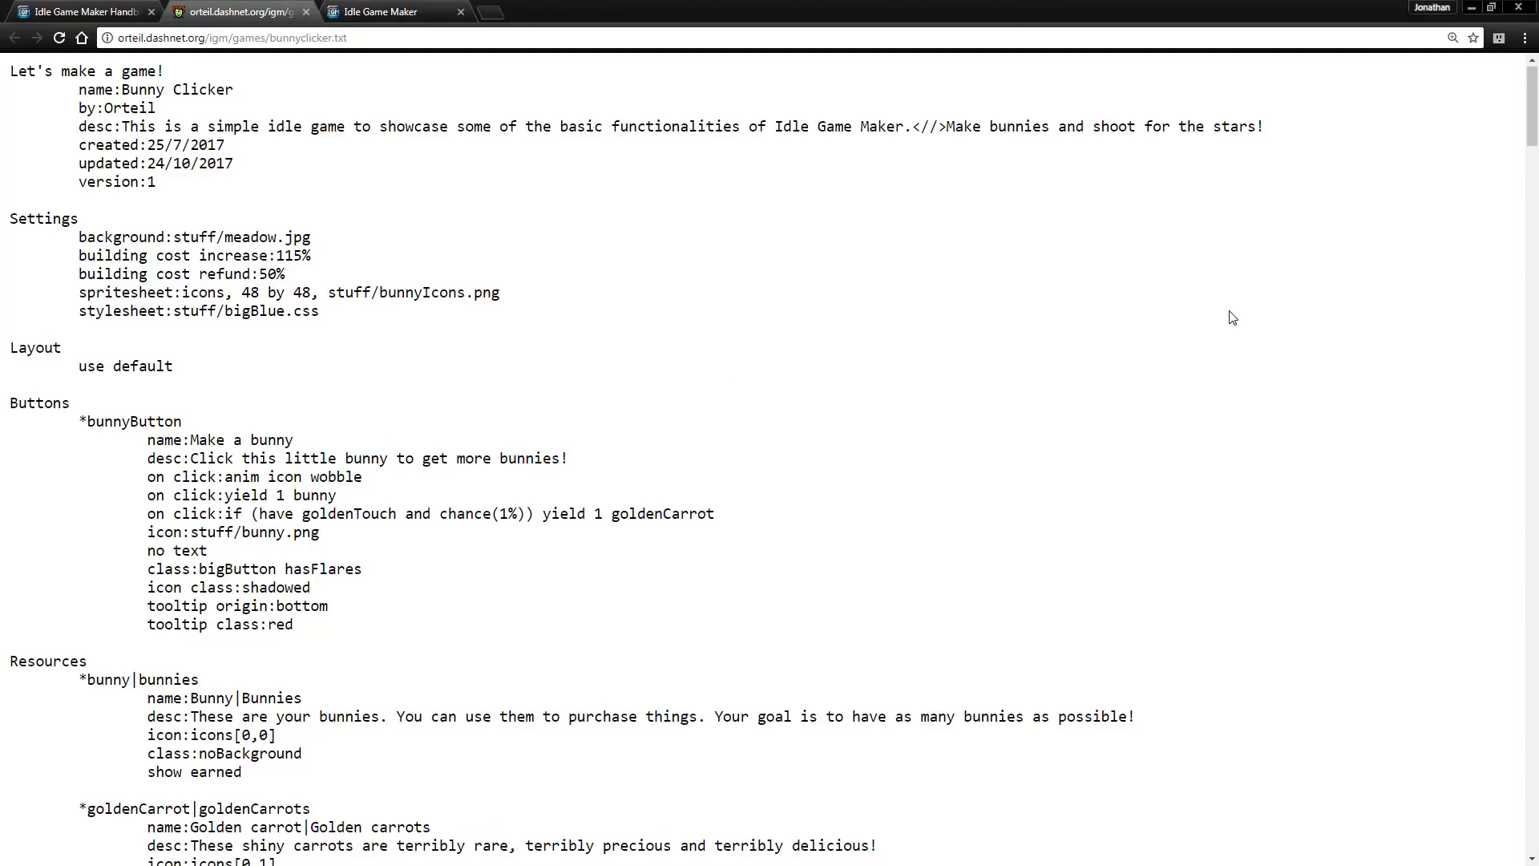
pyautogui.scroll(-3)
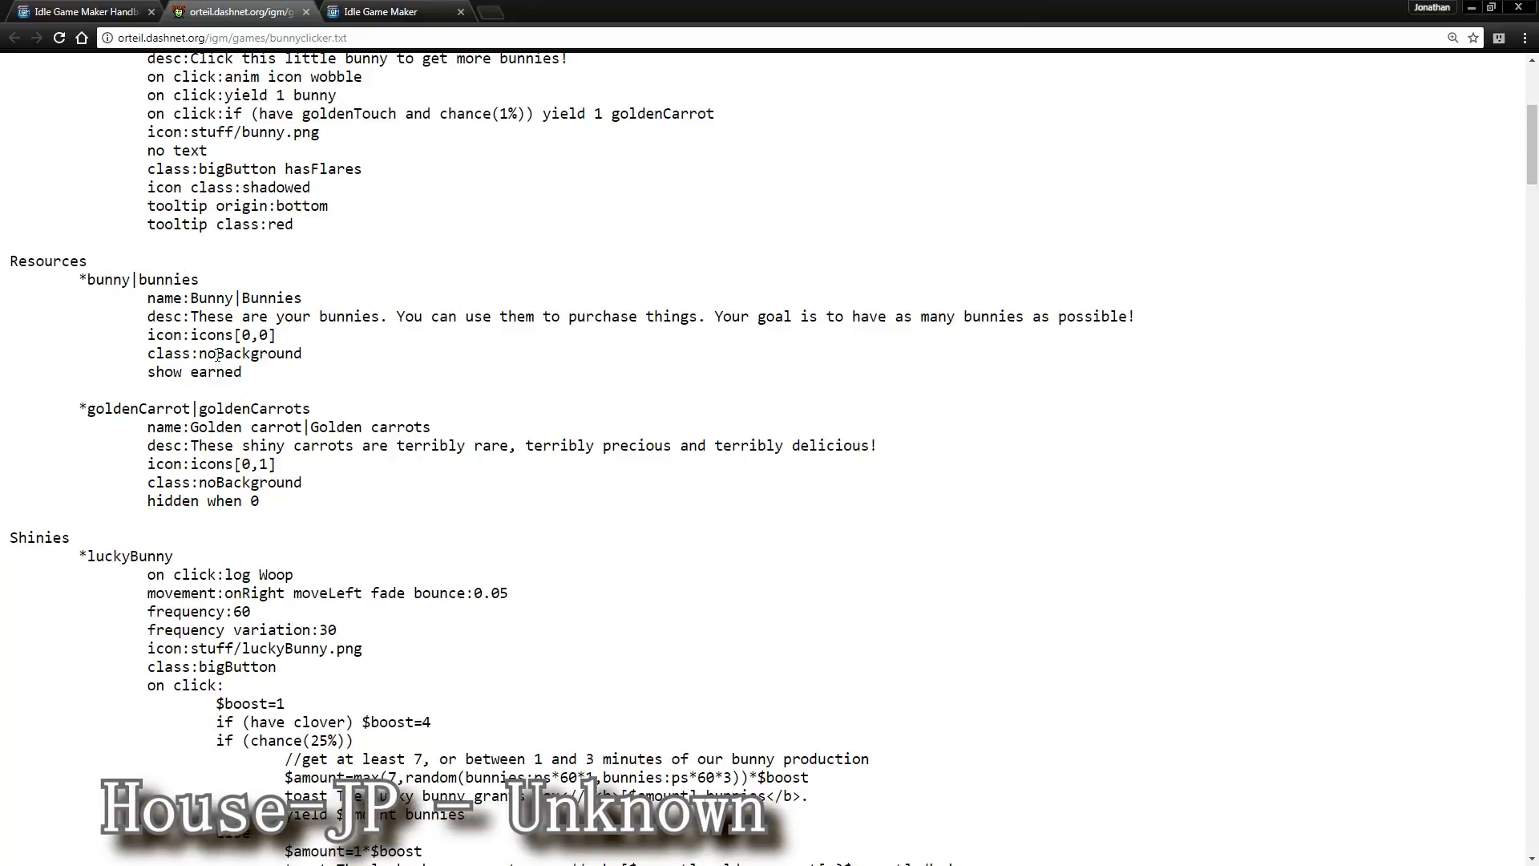
pyautogui.scroll(-3)
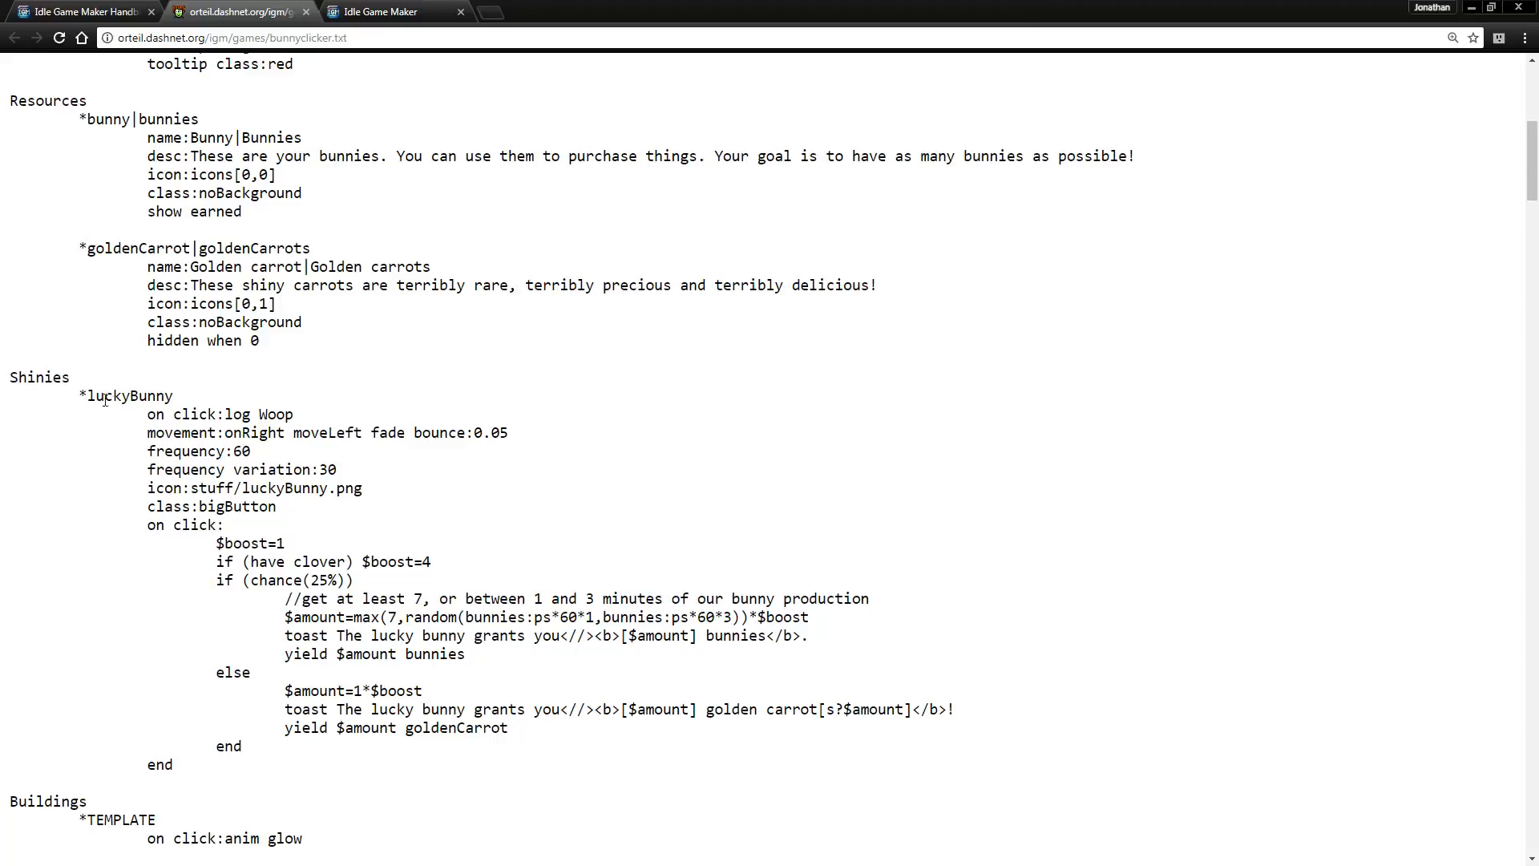
pyautogui.scroll(-3)
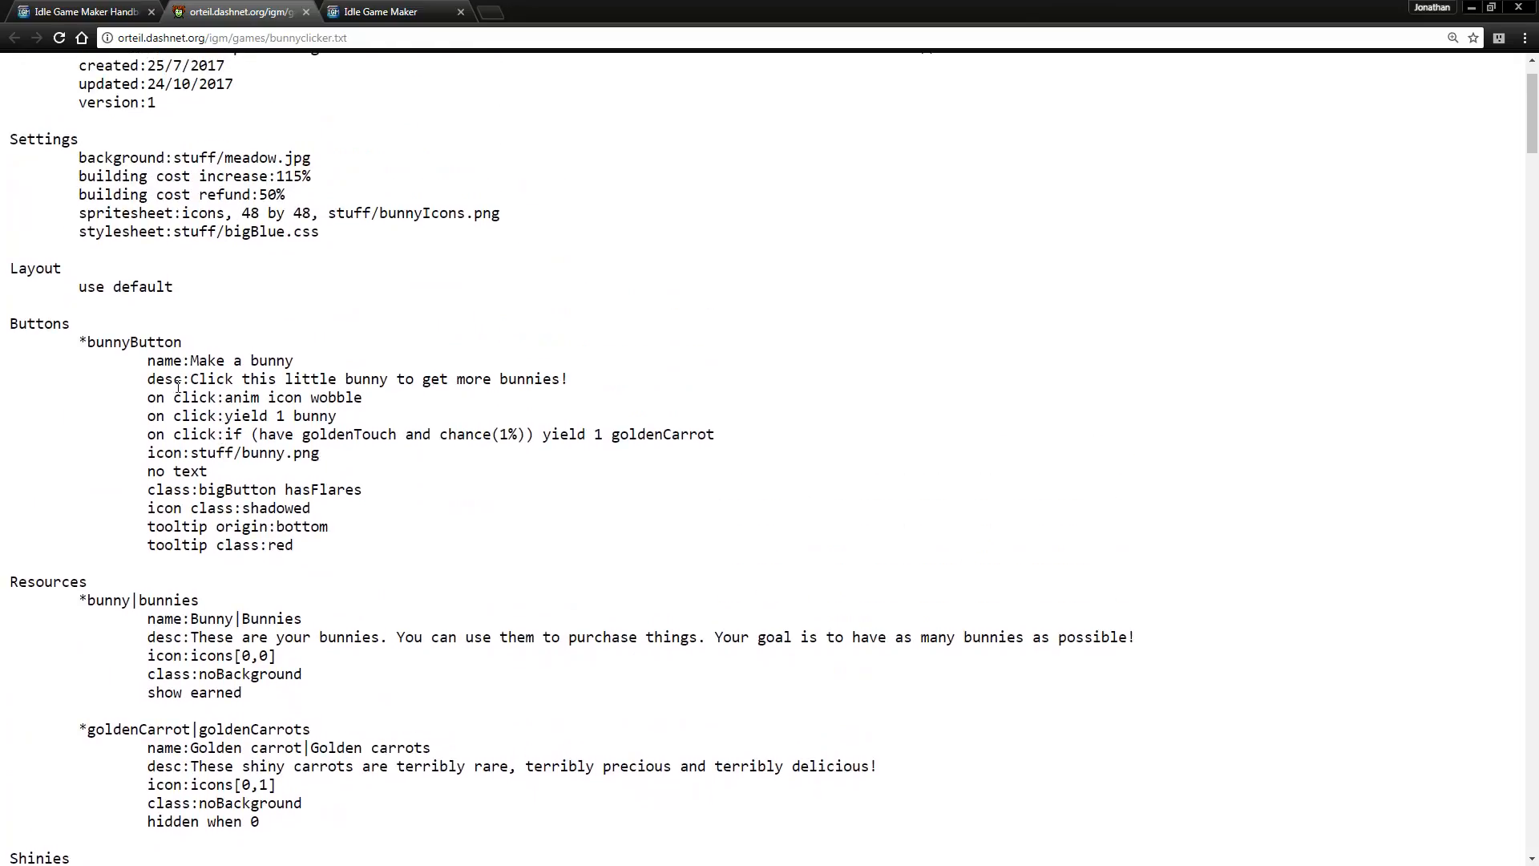
pyautogui.moveTo(206, 353)
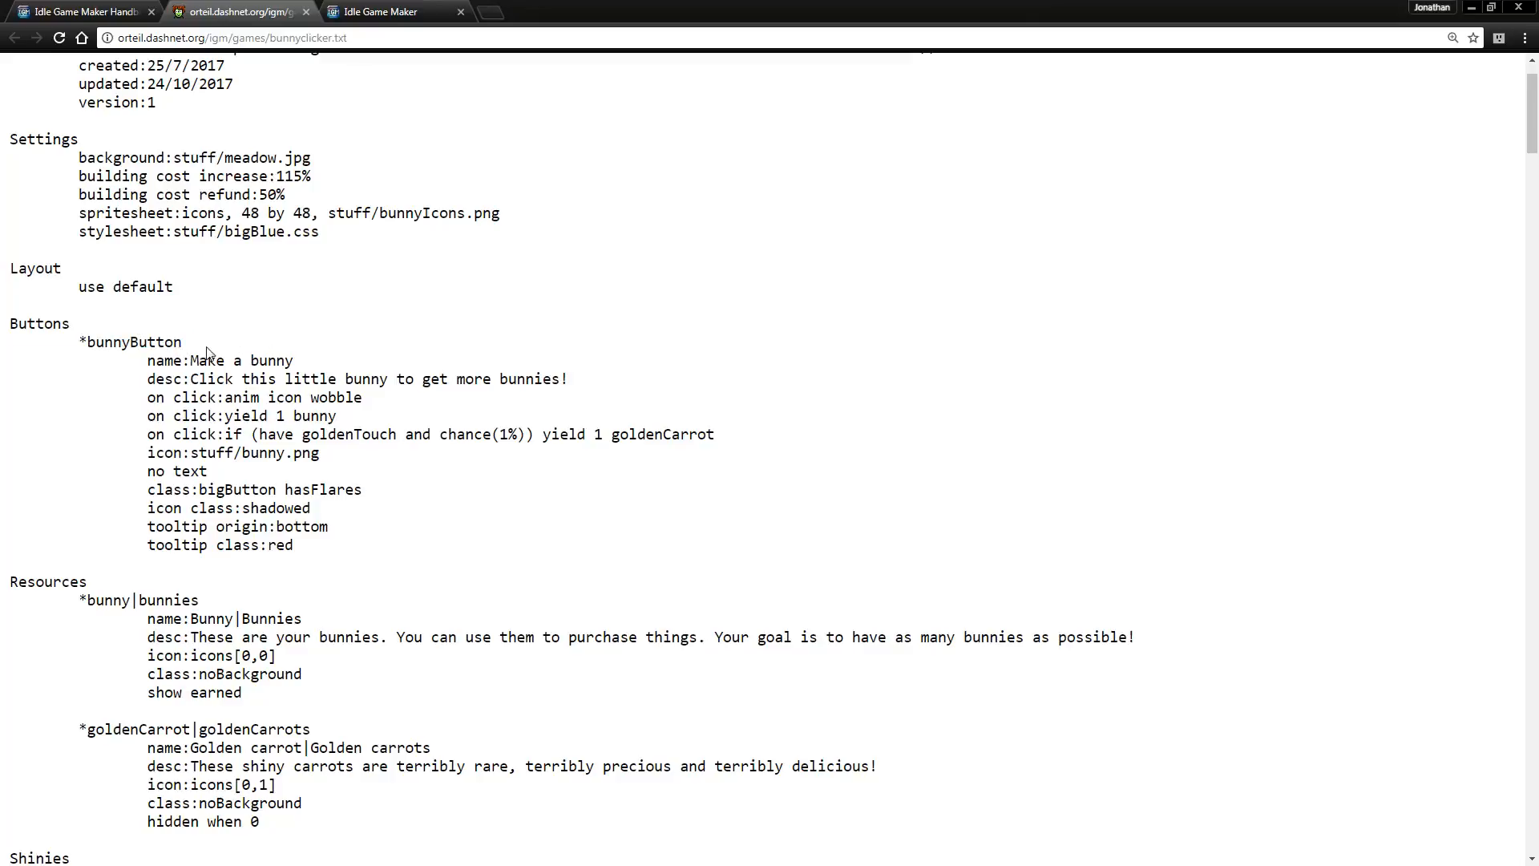
pyautogui.moveTo(162, 331)
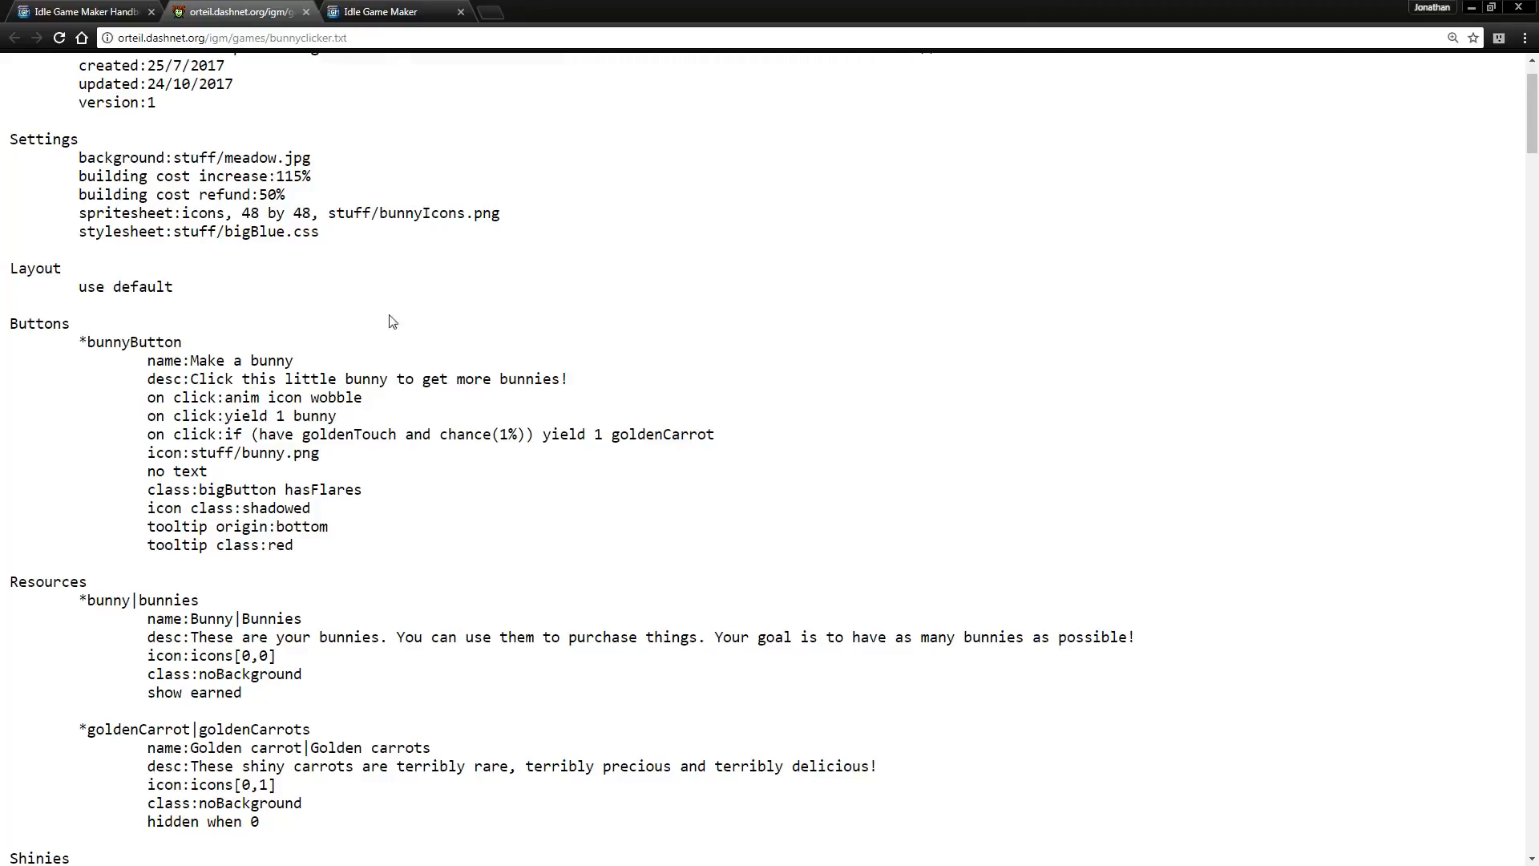
pyautogui.scroll(-3)
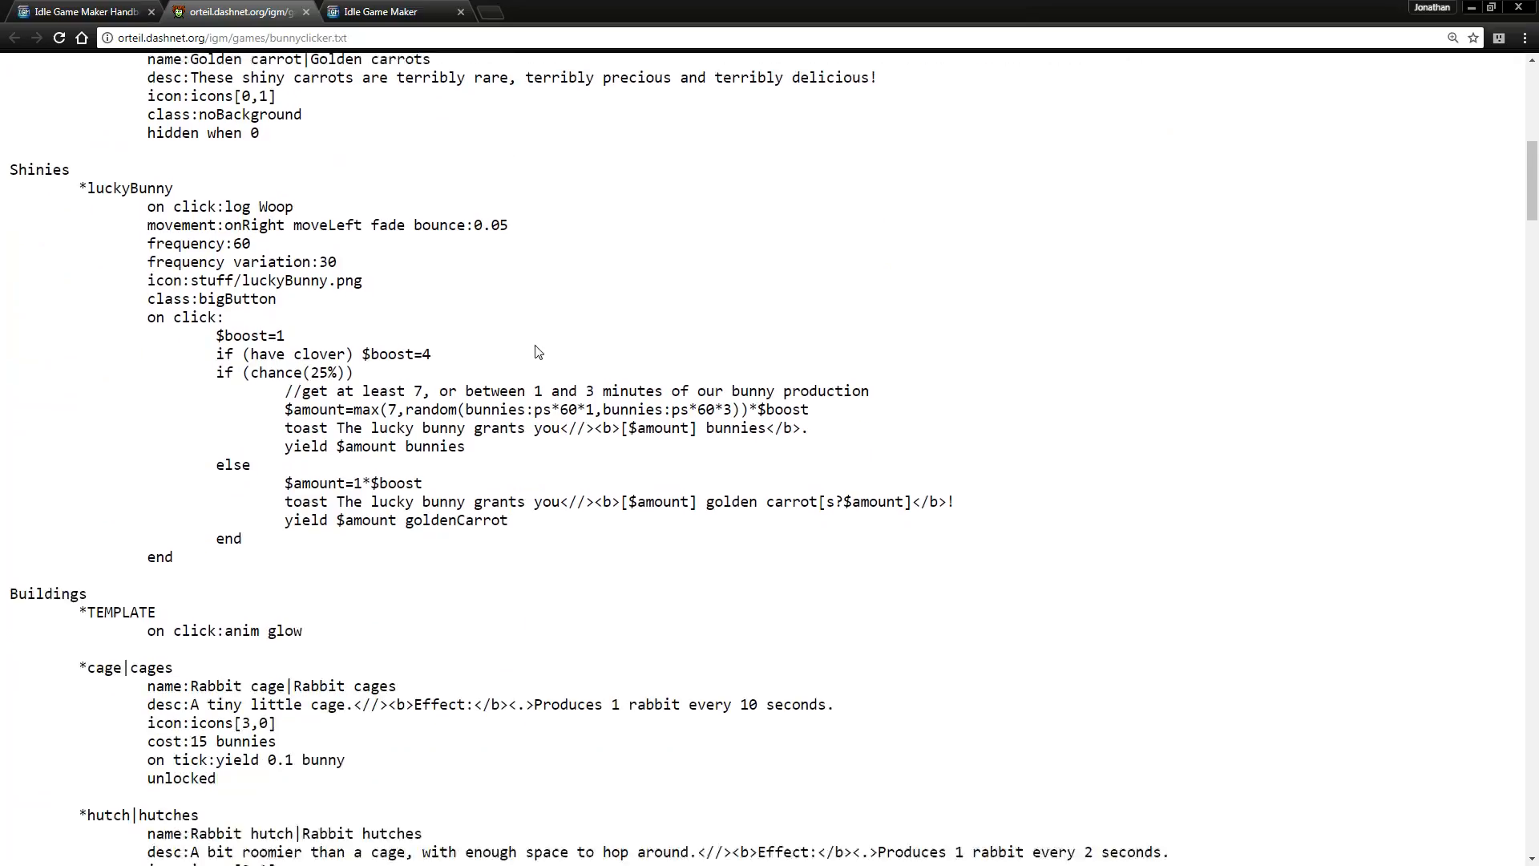
pyautogui.scroll(-3)
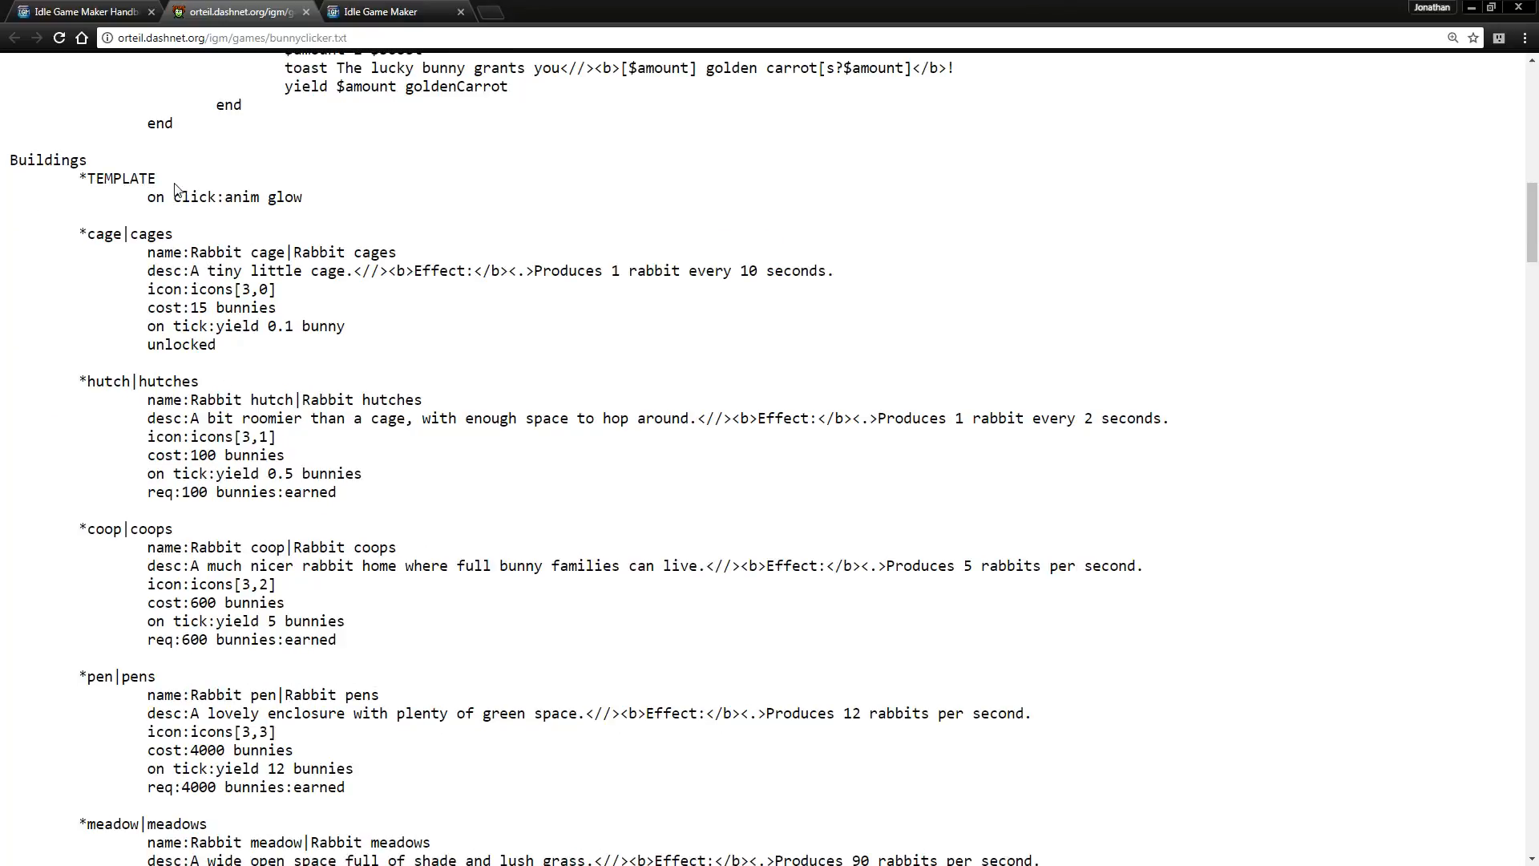
pyautogui.moveTo(150, 329)
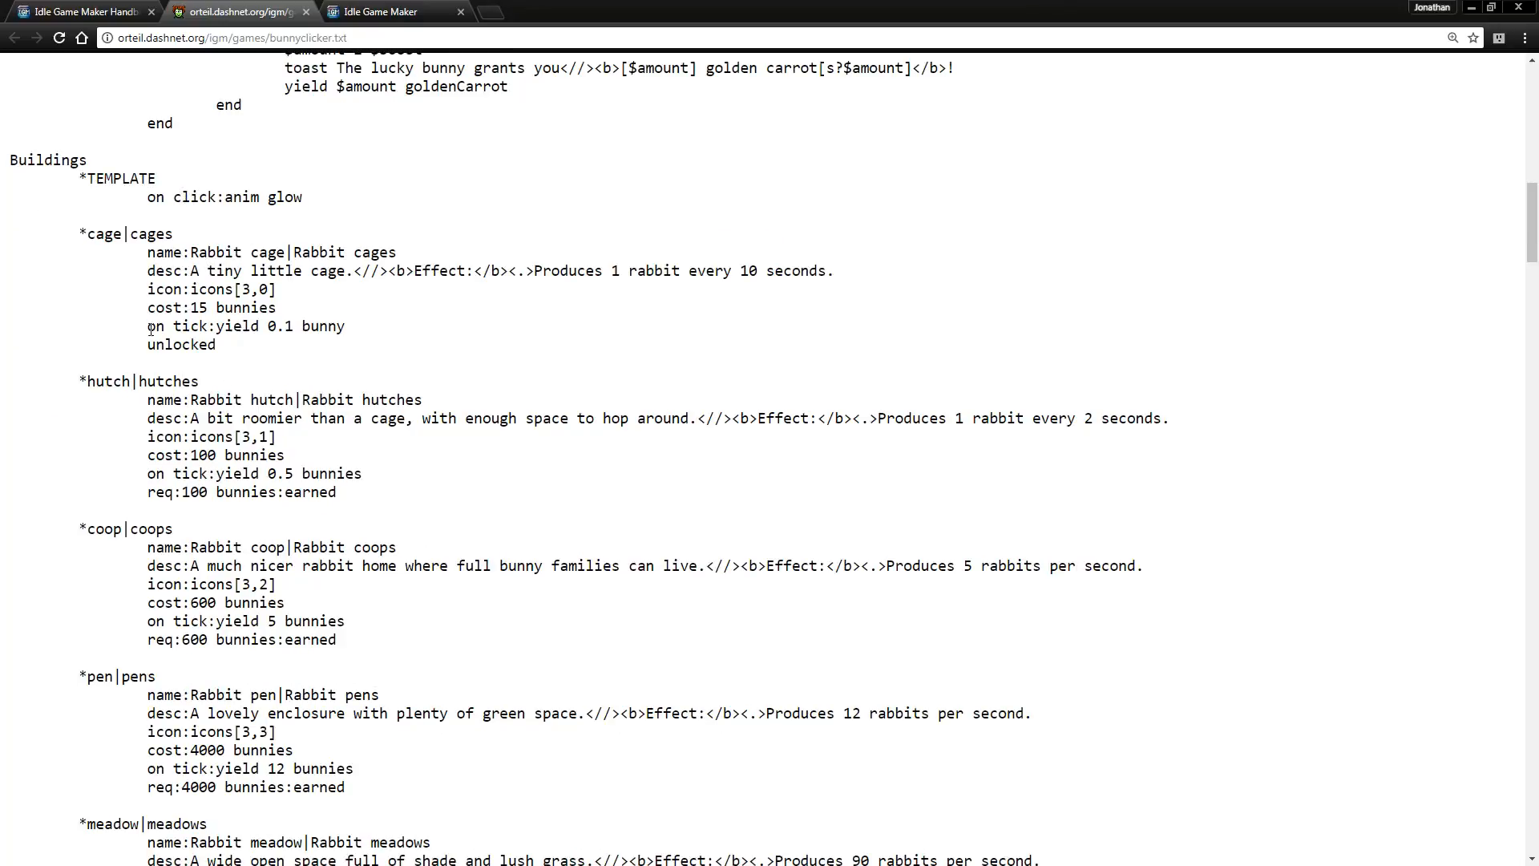
pyautogui.scroll(-3)
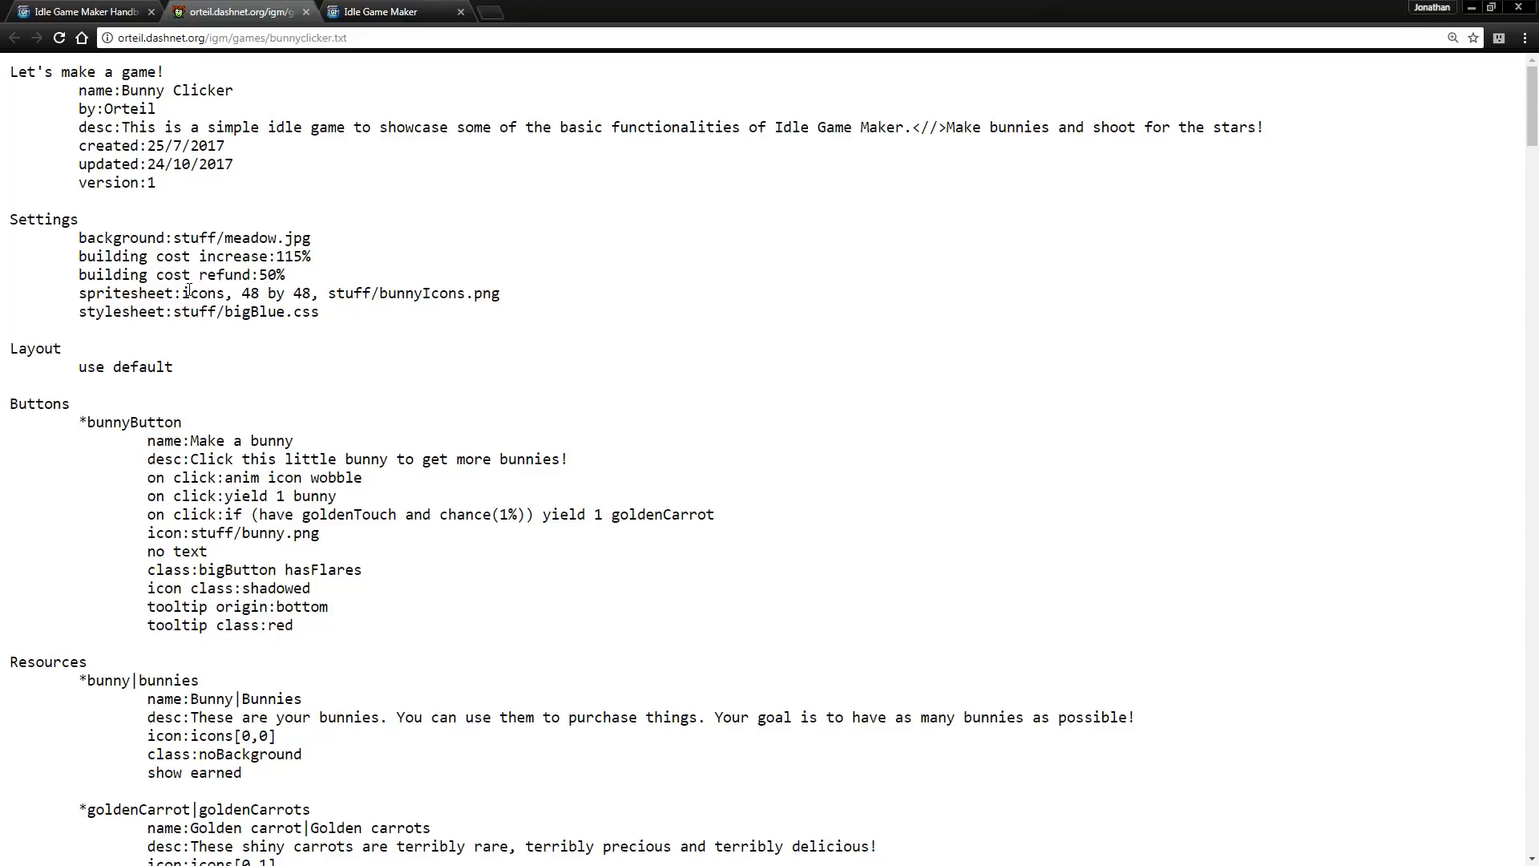
# - Read bunnyclicker.txt's Upgrades and Achievements to the end, then return to the handbook tab
pyautogui.scroll(-3)
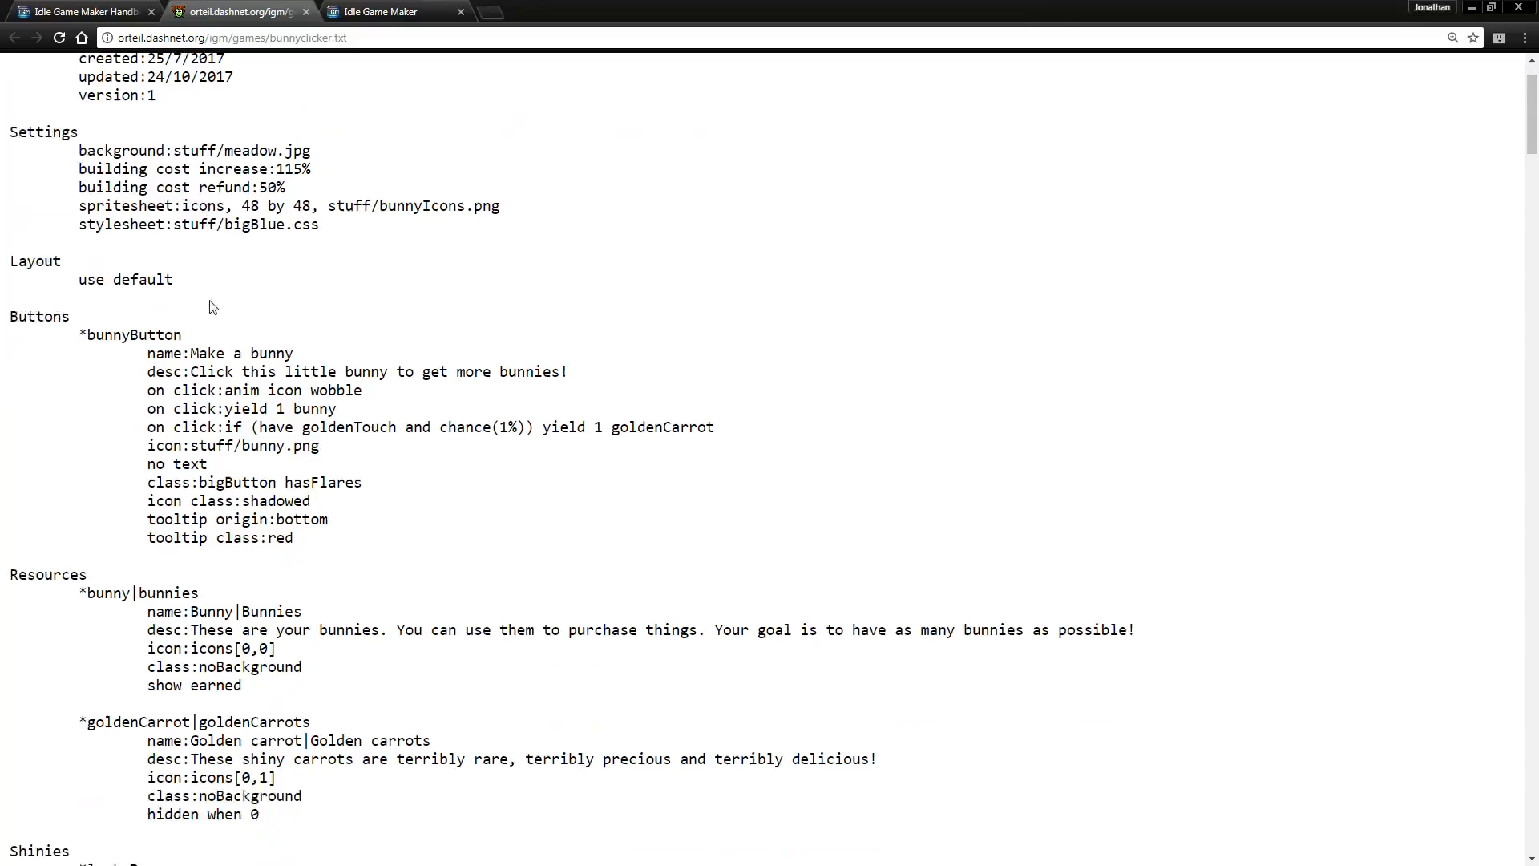
pyautogui.scroll(-3)
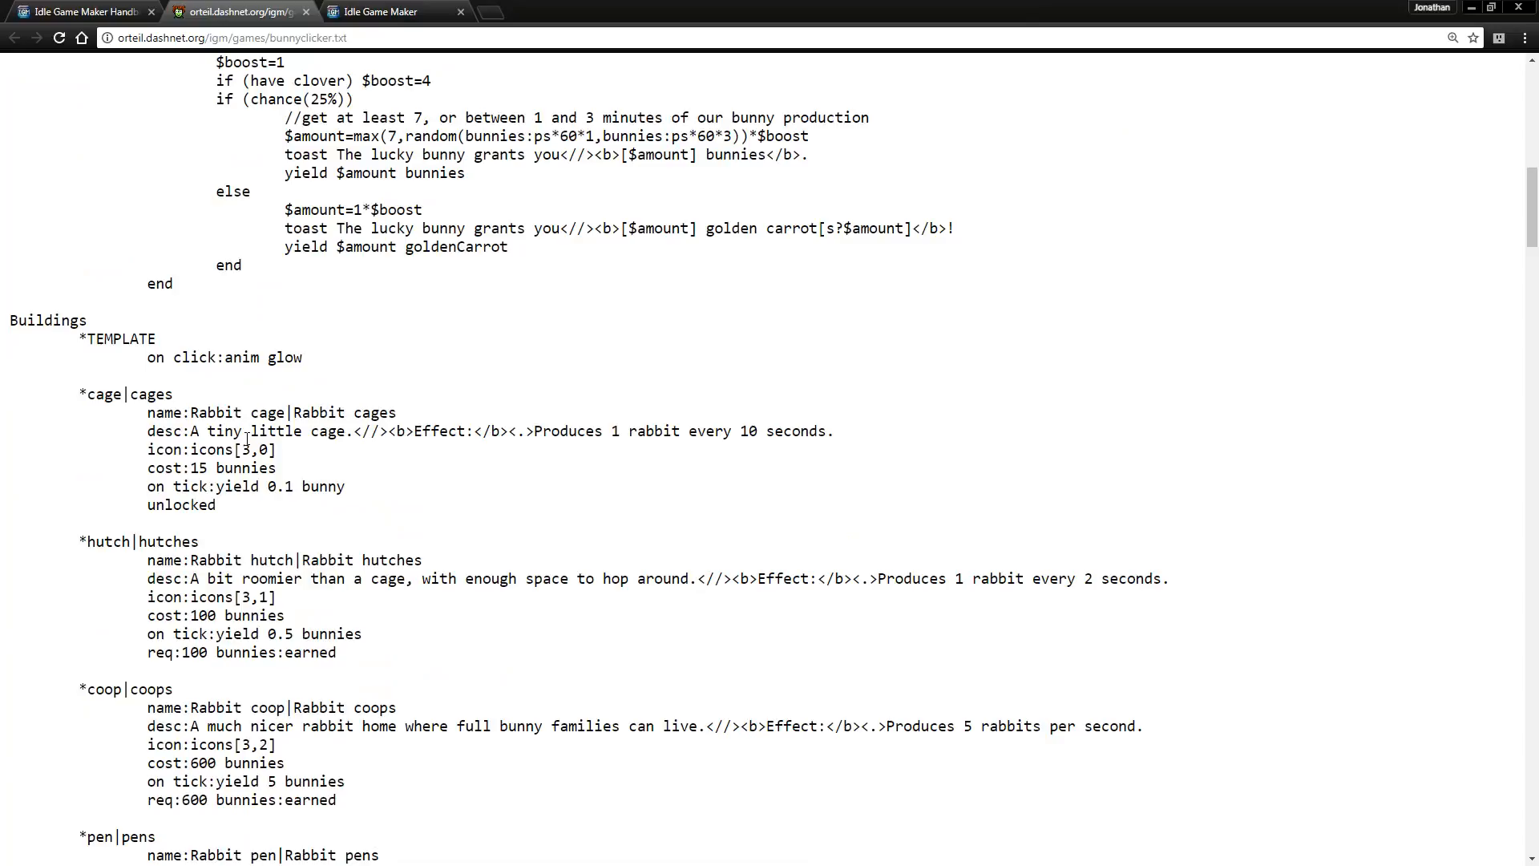
pyautogui.scroll(-3)
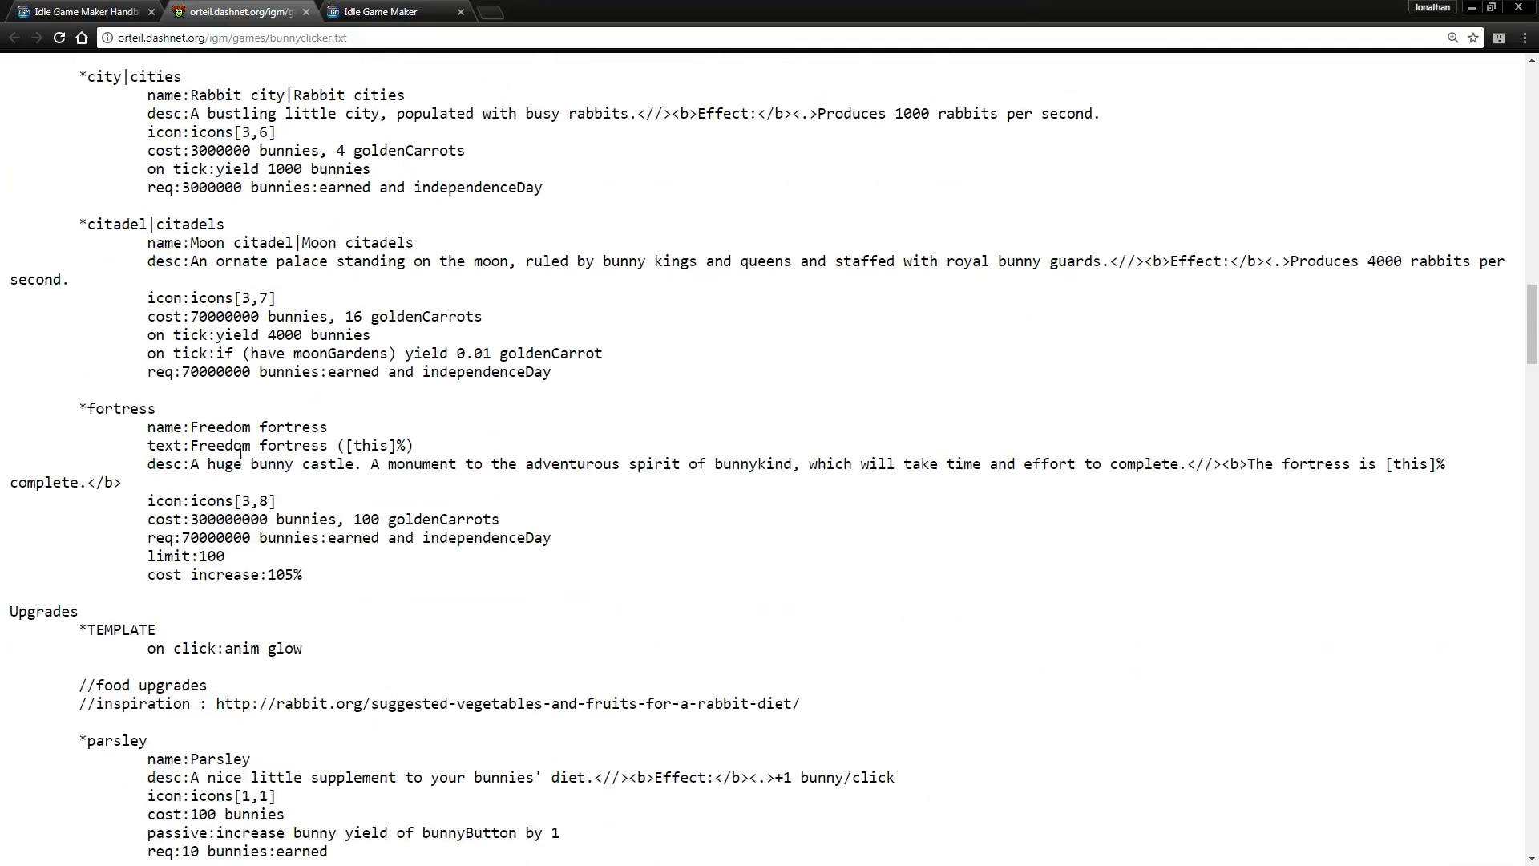
pyautogui.scroll(-3)
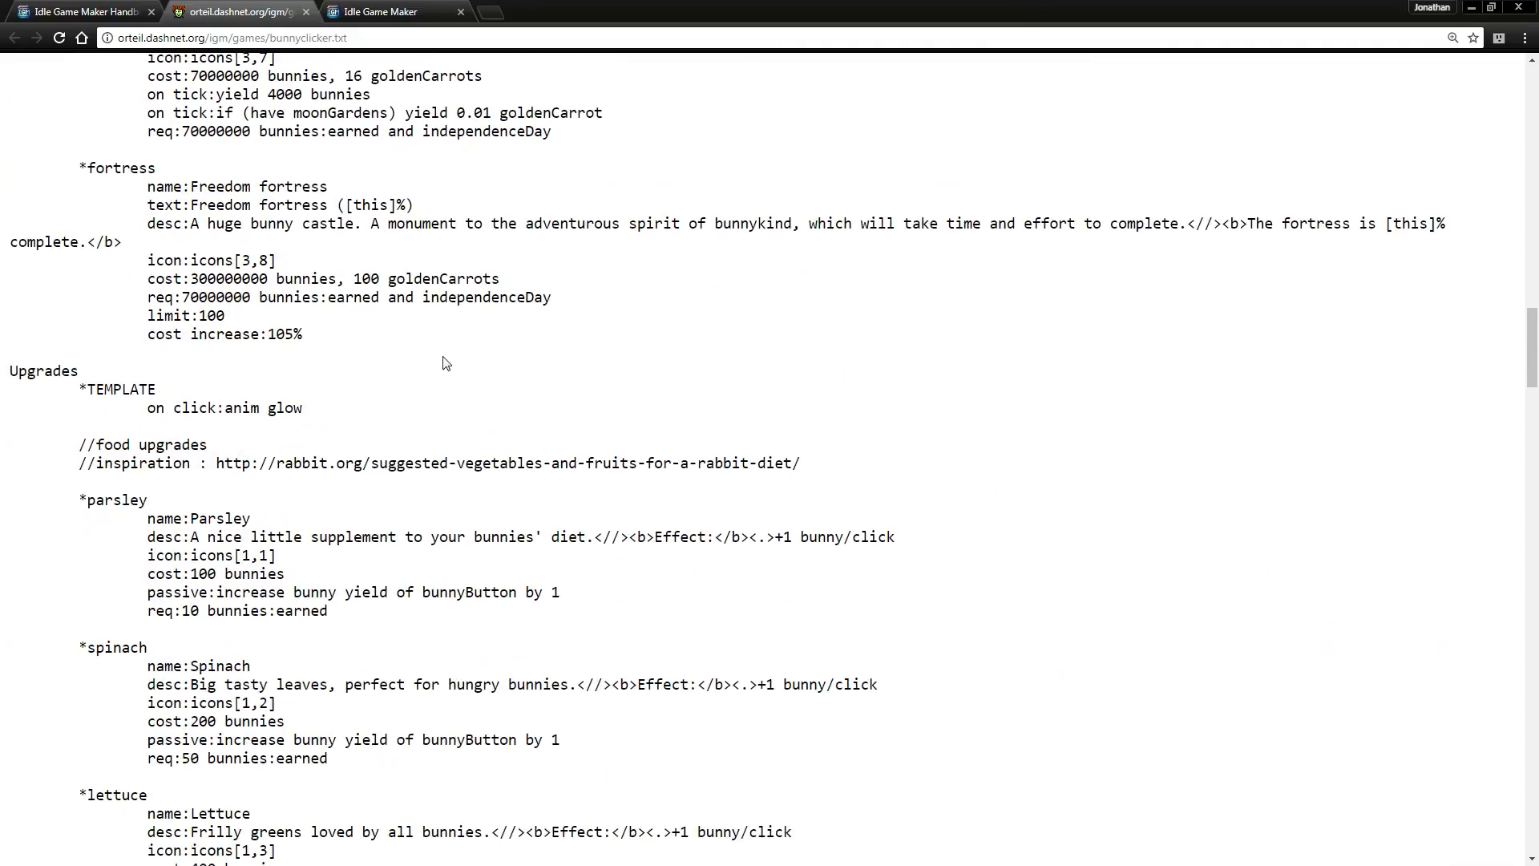
pyautogui.scroll(-3)
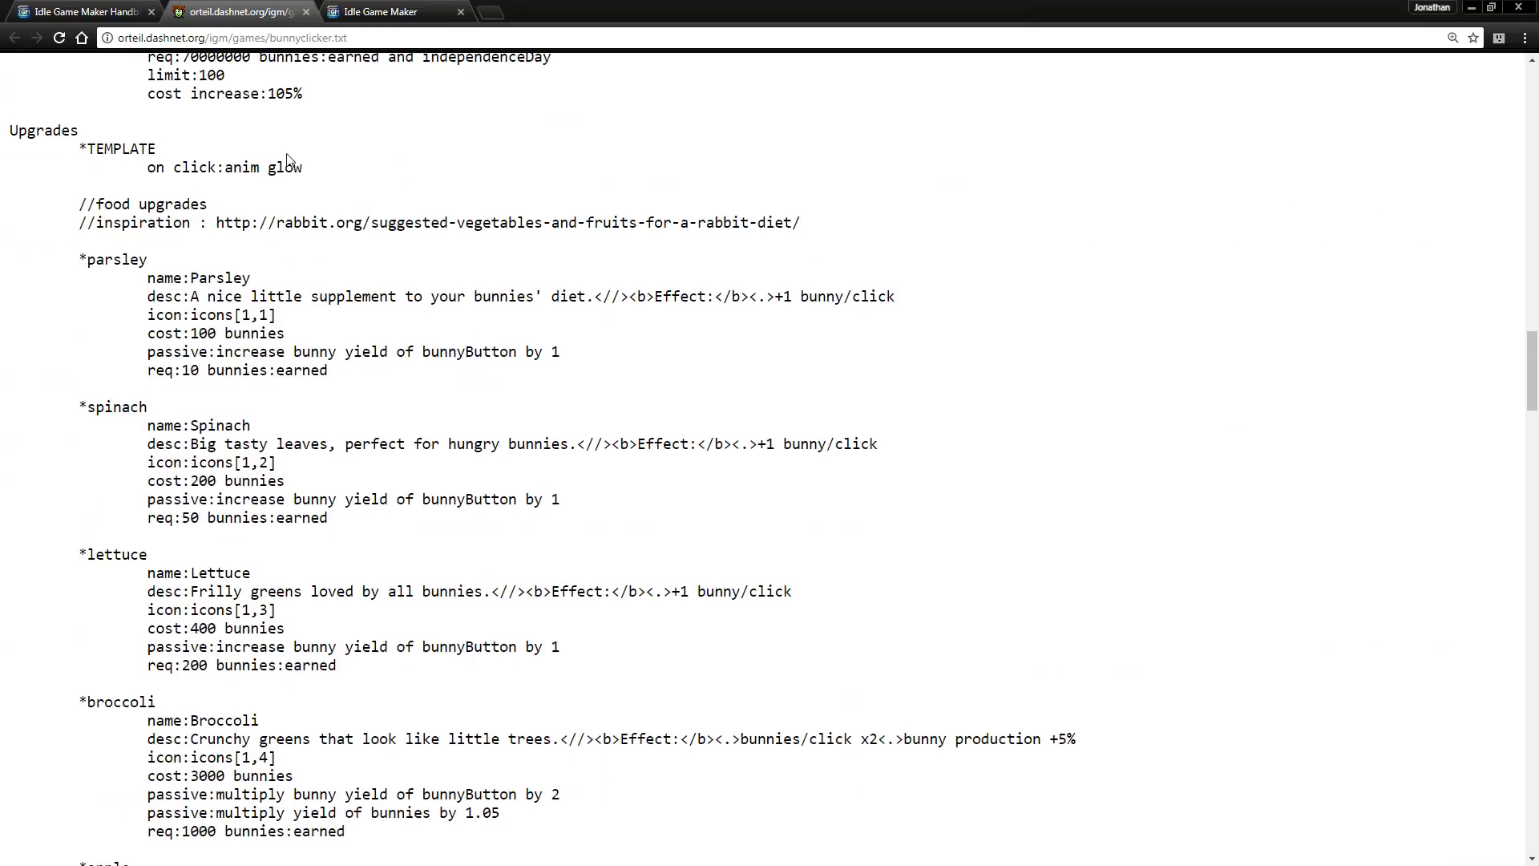
pyautogui.scroll(-3)
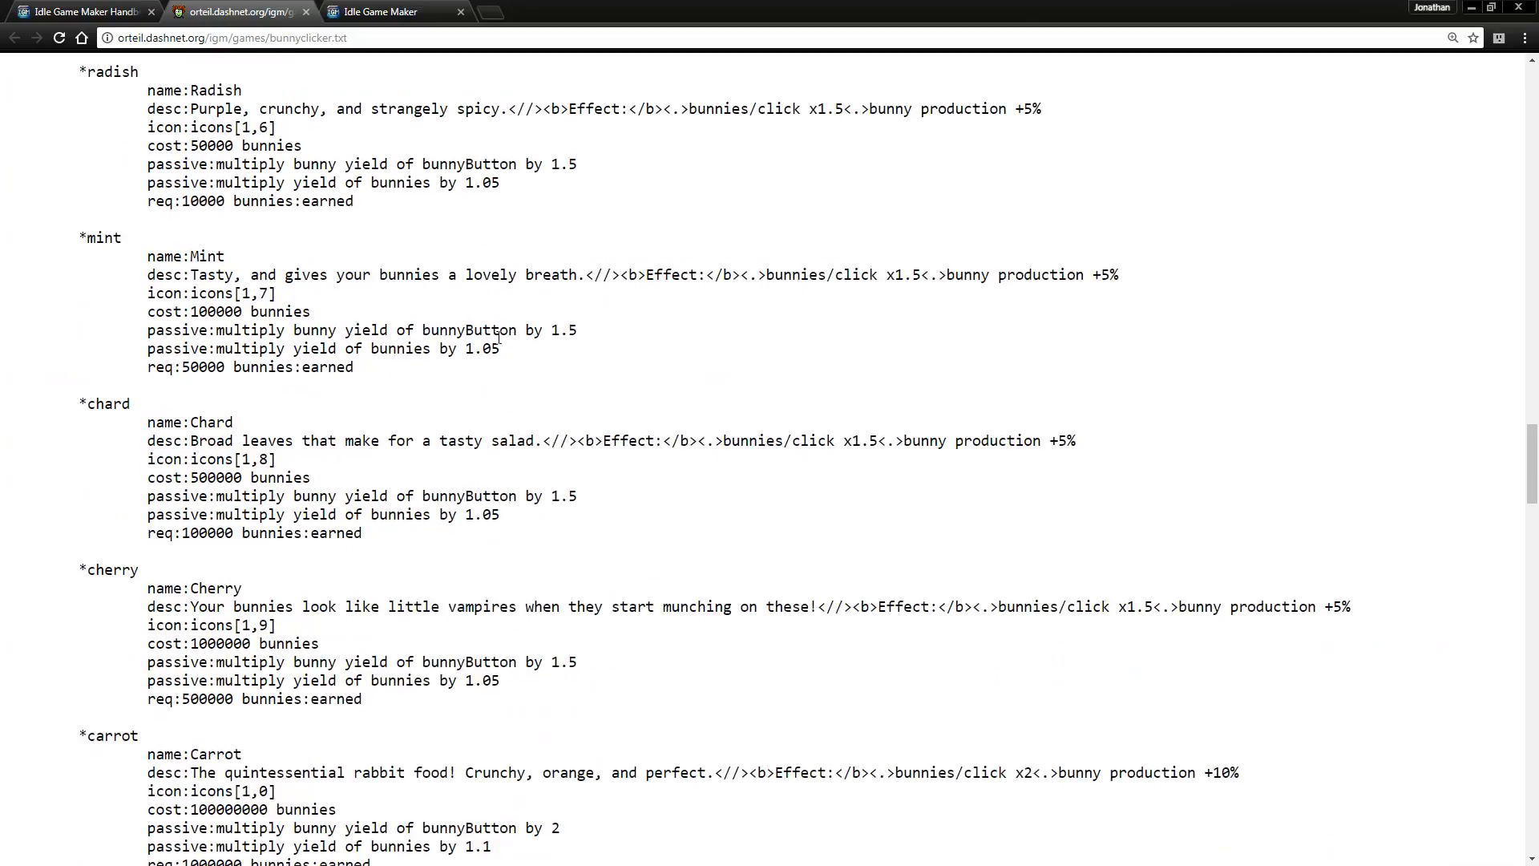
pyautogui.scroll(-3)
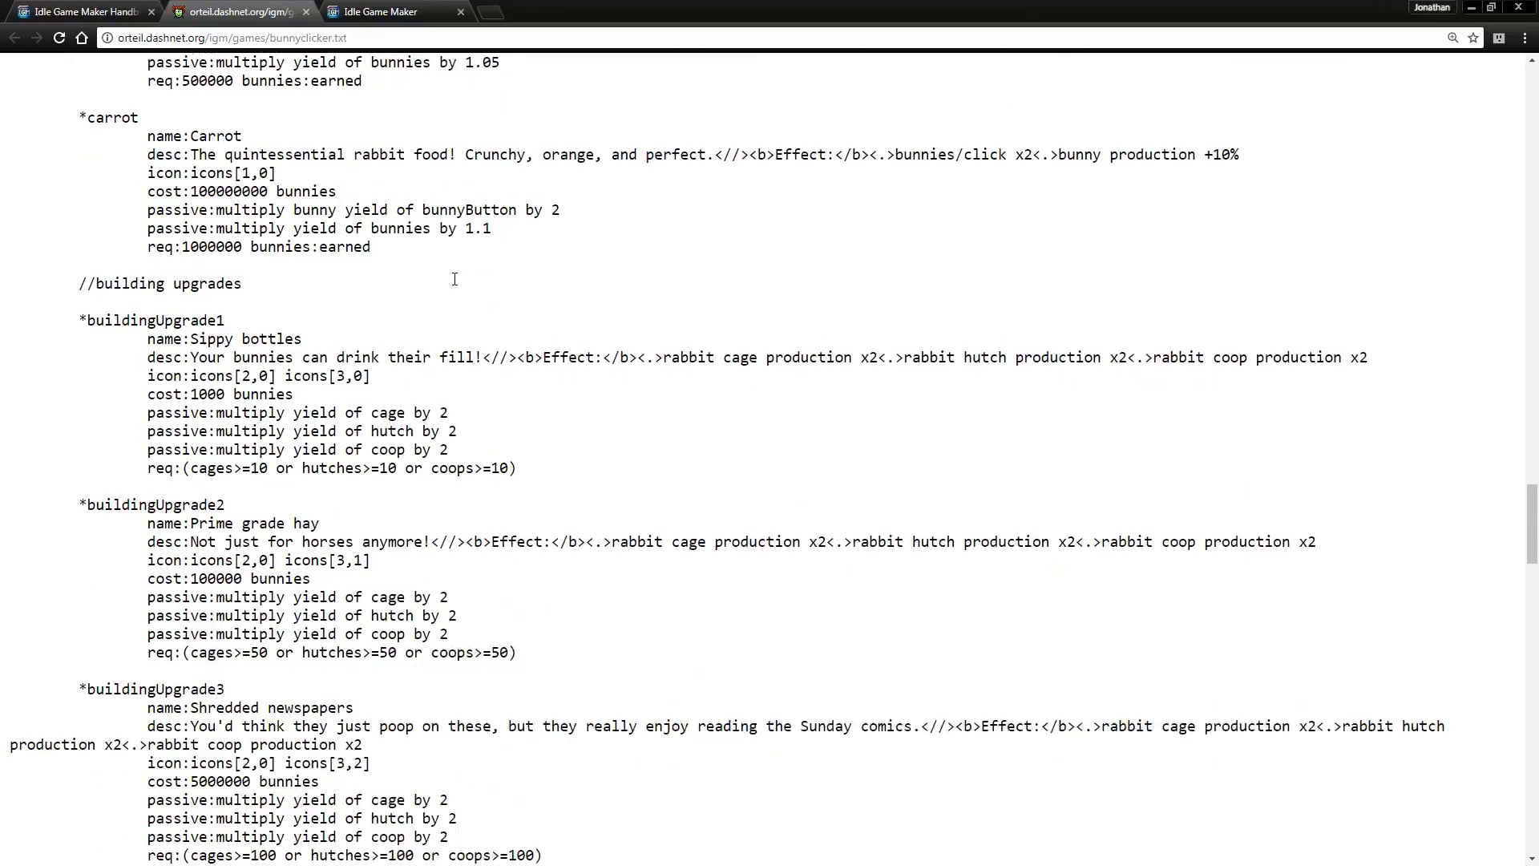
pyautogui.scroll(-3)
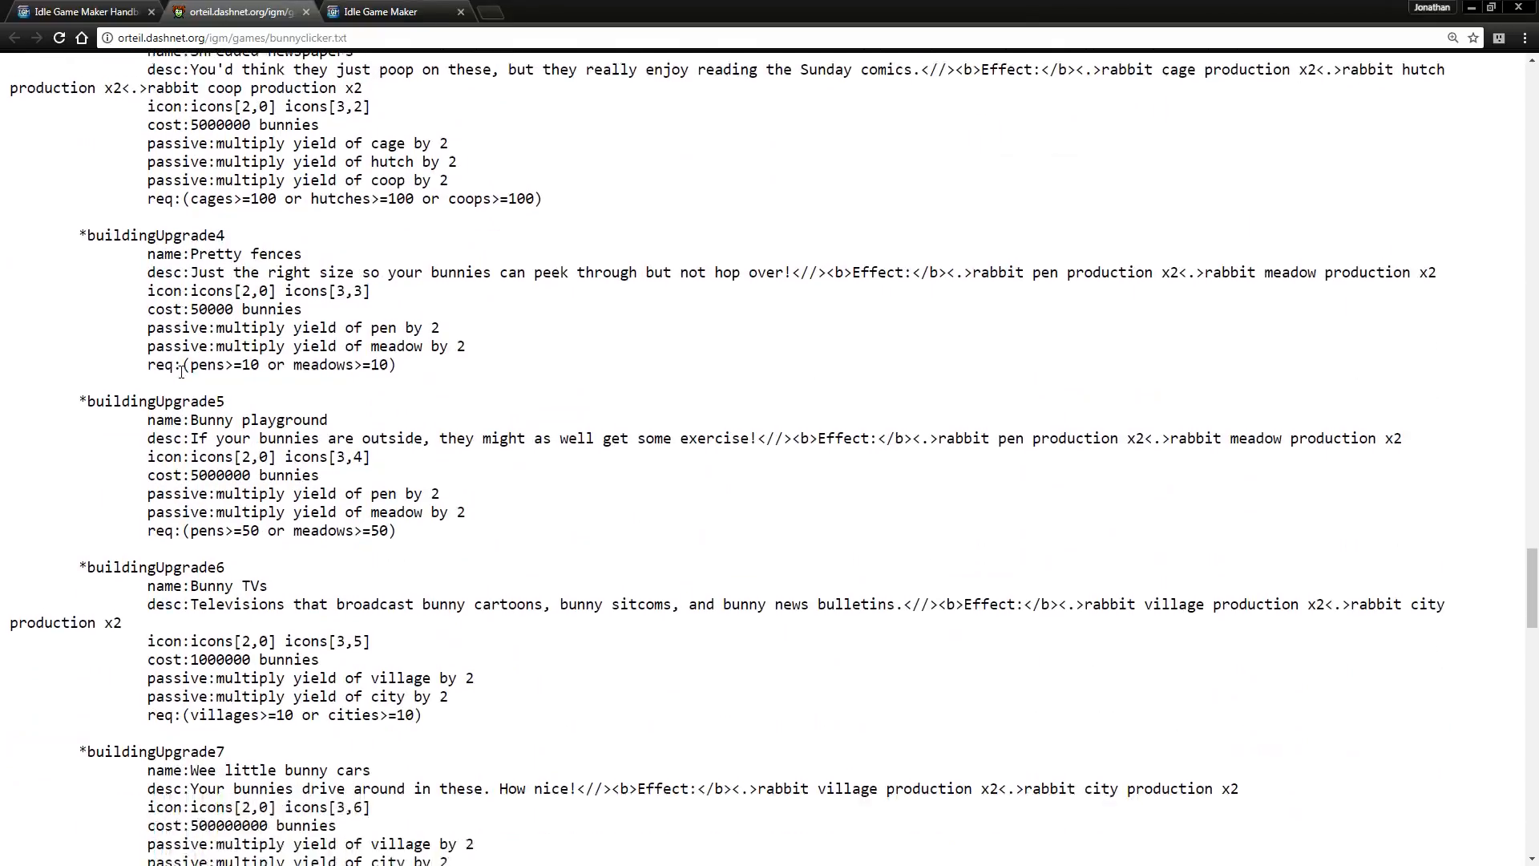
pyautogui.scroll(-3)
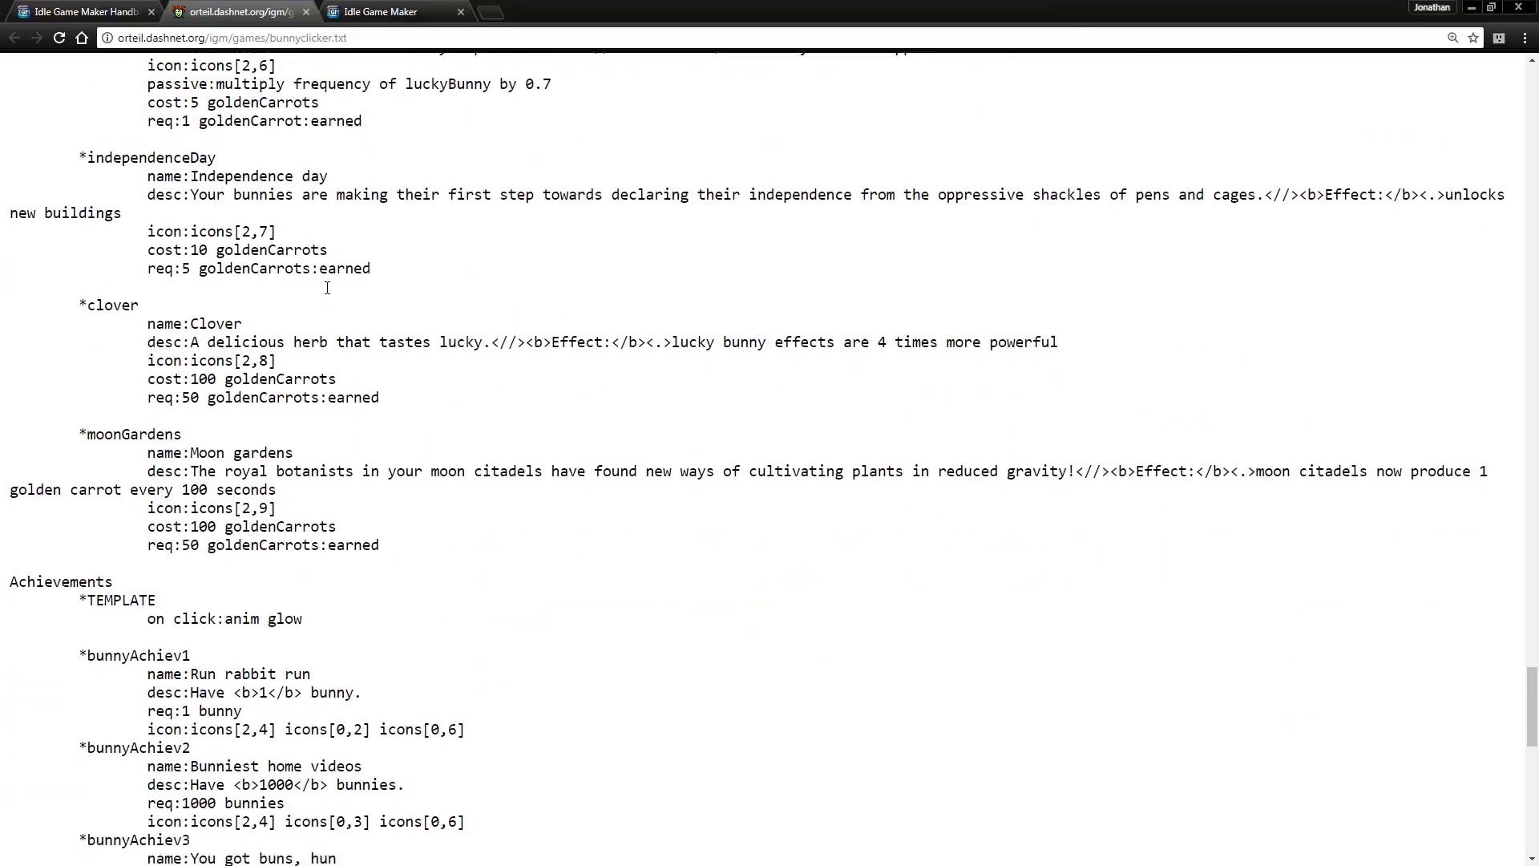
pyautogui.scroll(-3)
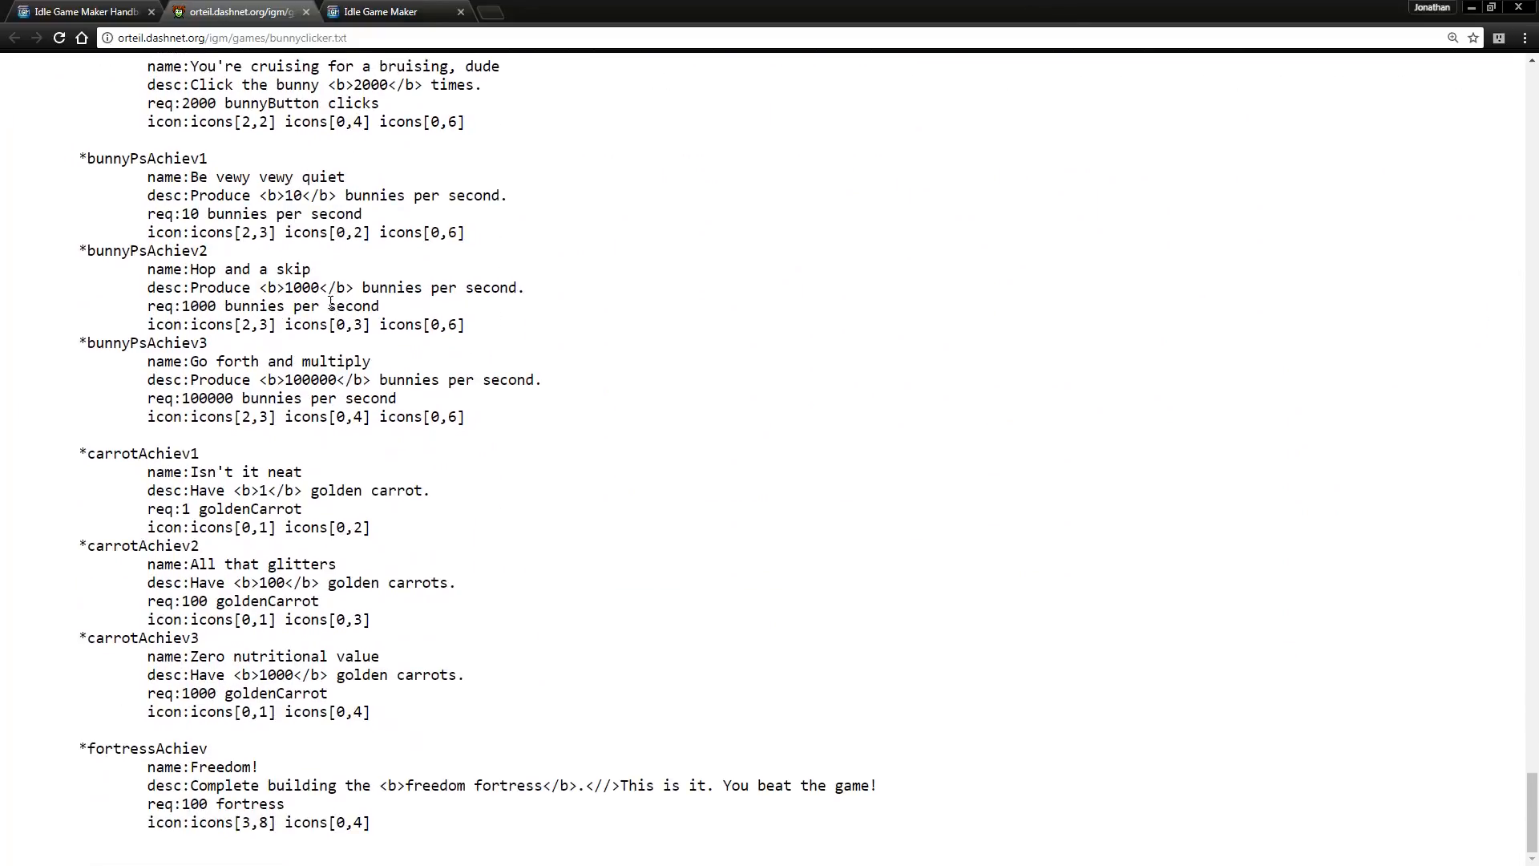
pyautogui.click(392, 12)
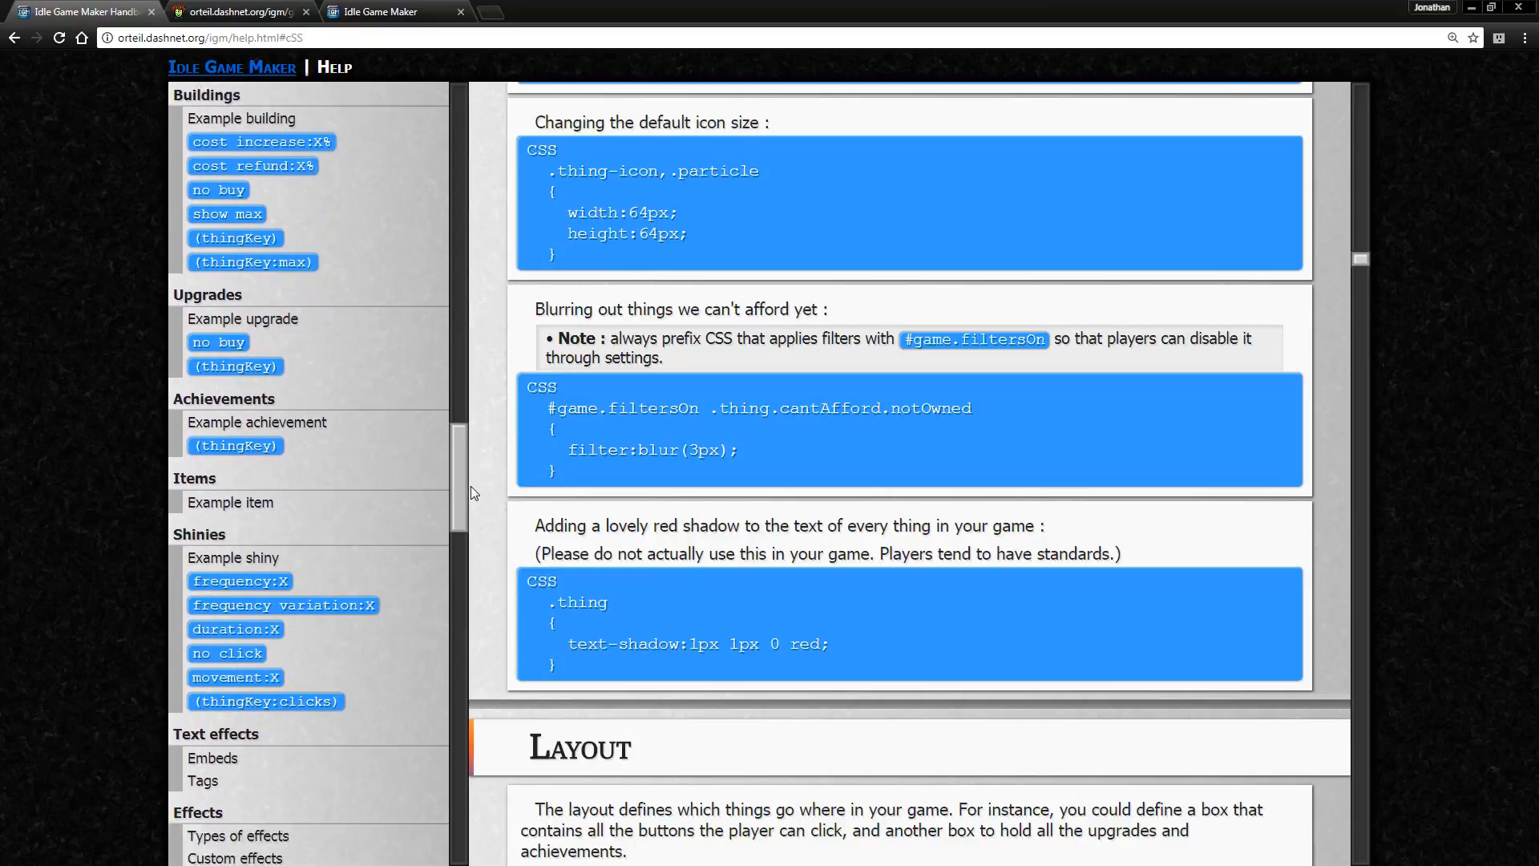
# - Scroll the handbook through Effects and Expressions to its closing words, then close it
pyautogui.scroll(-3)
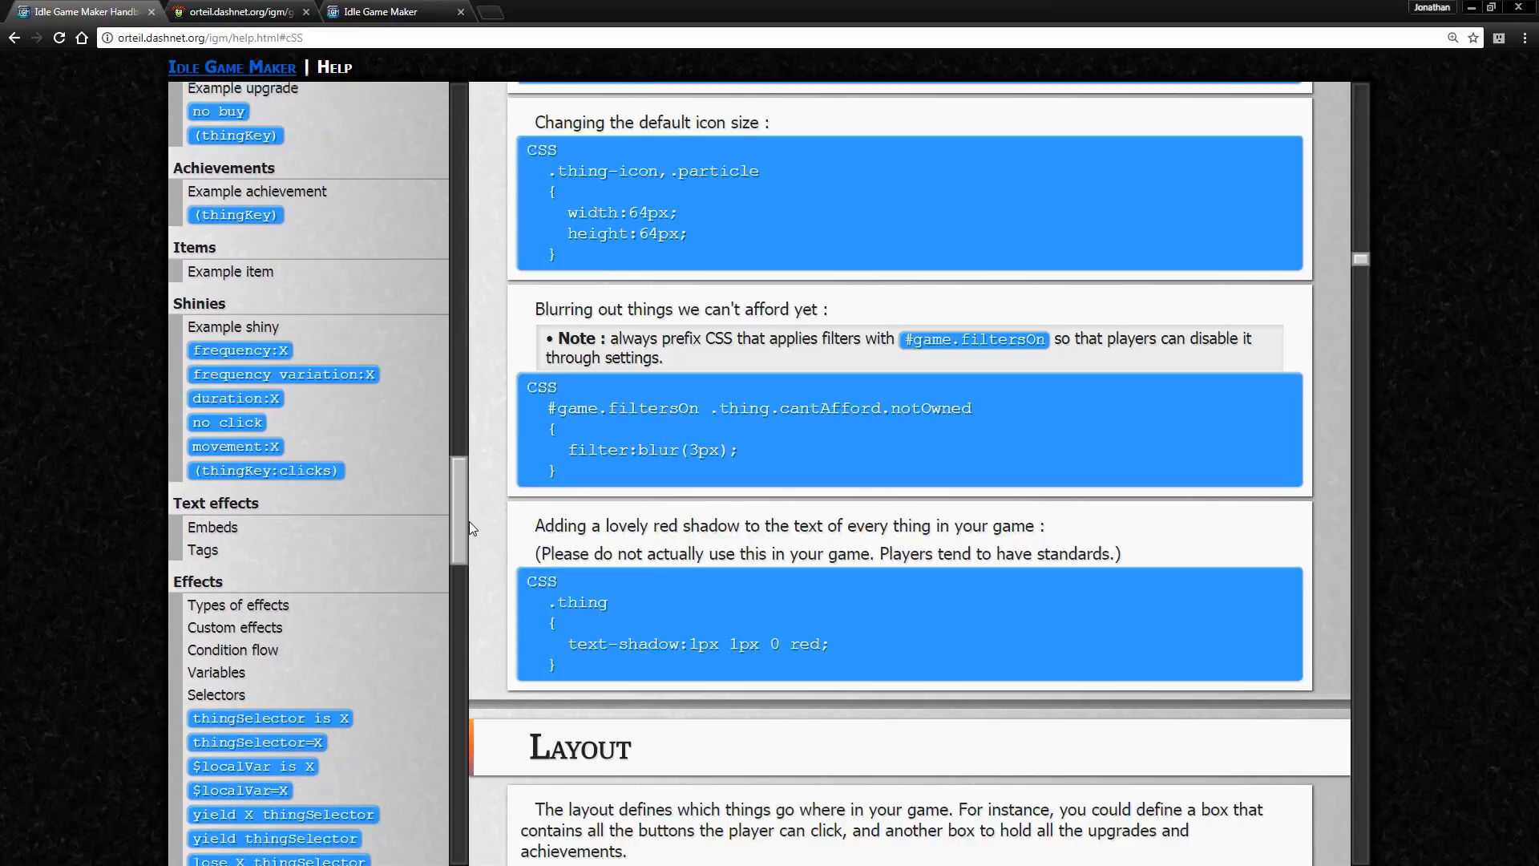
pyautogui.scroll(-3)
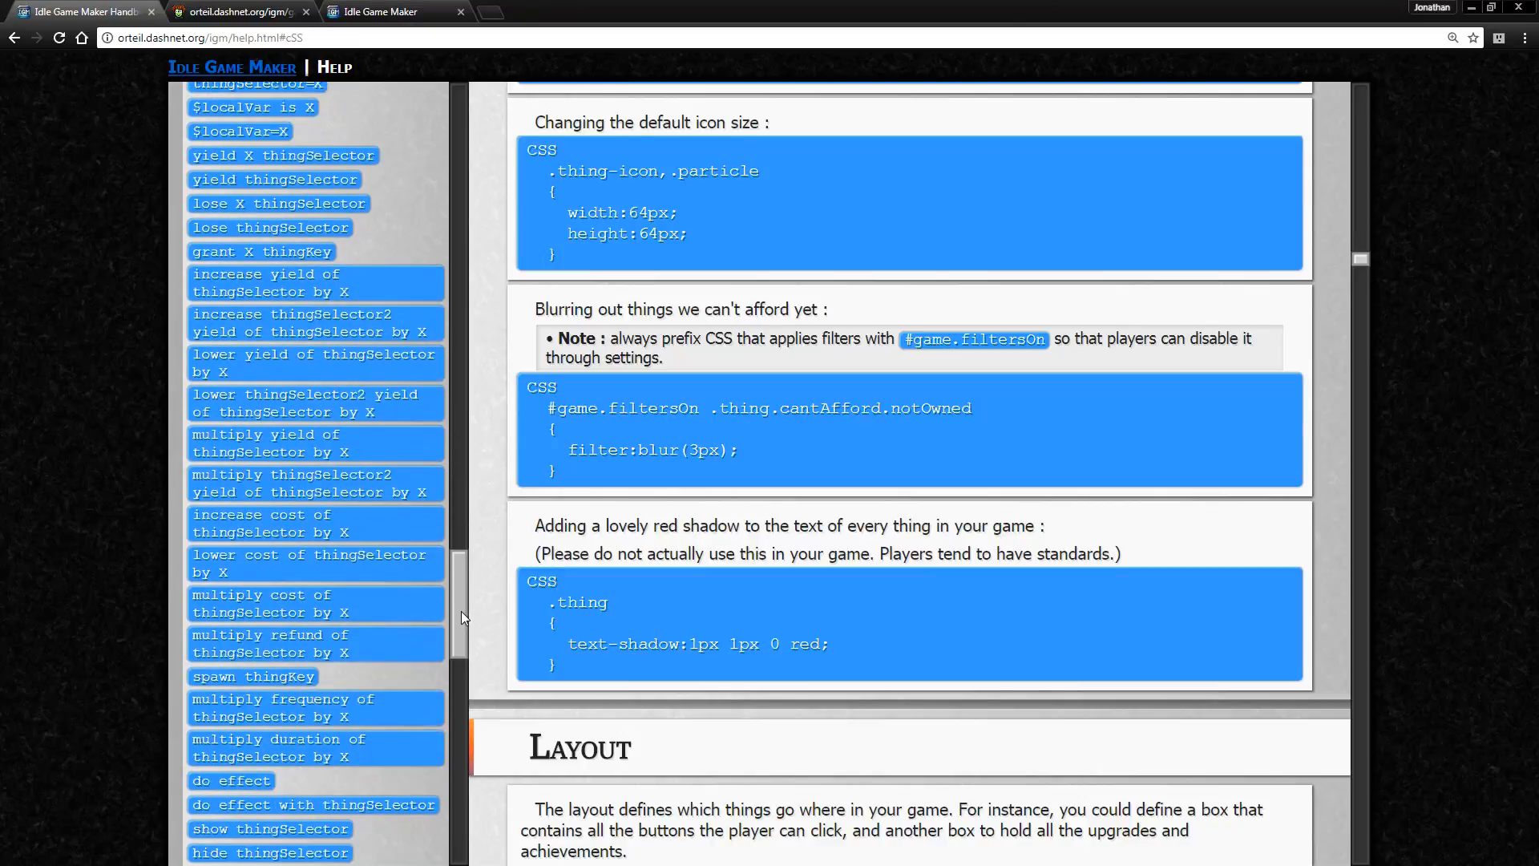
pyautogui.scroll(-3)
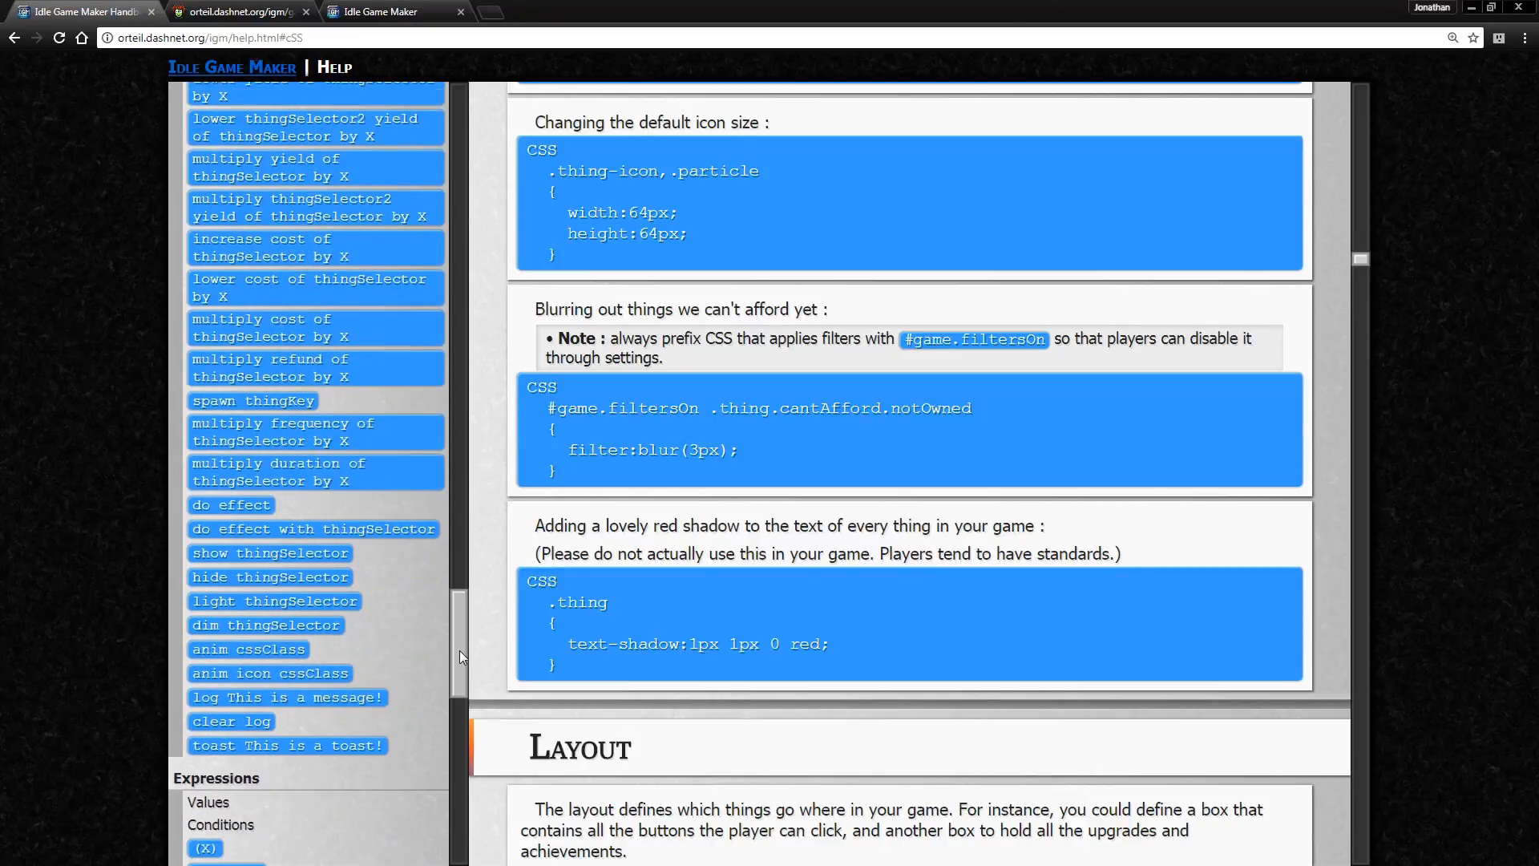
pyautogui.scroll(-3)
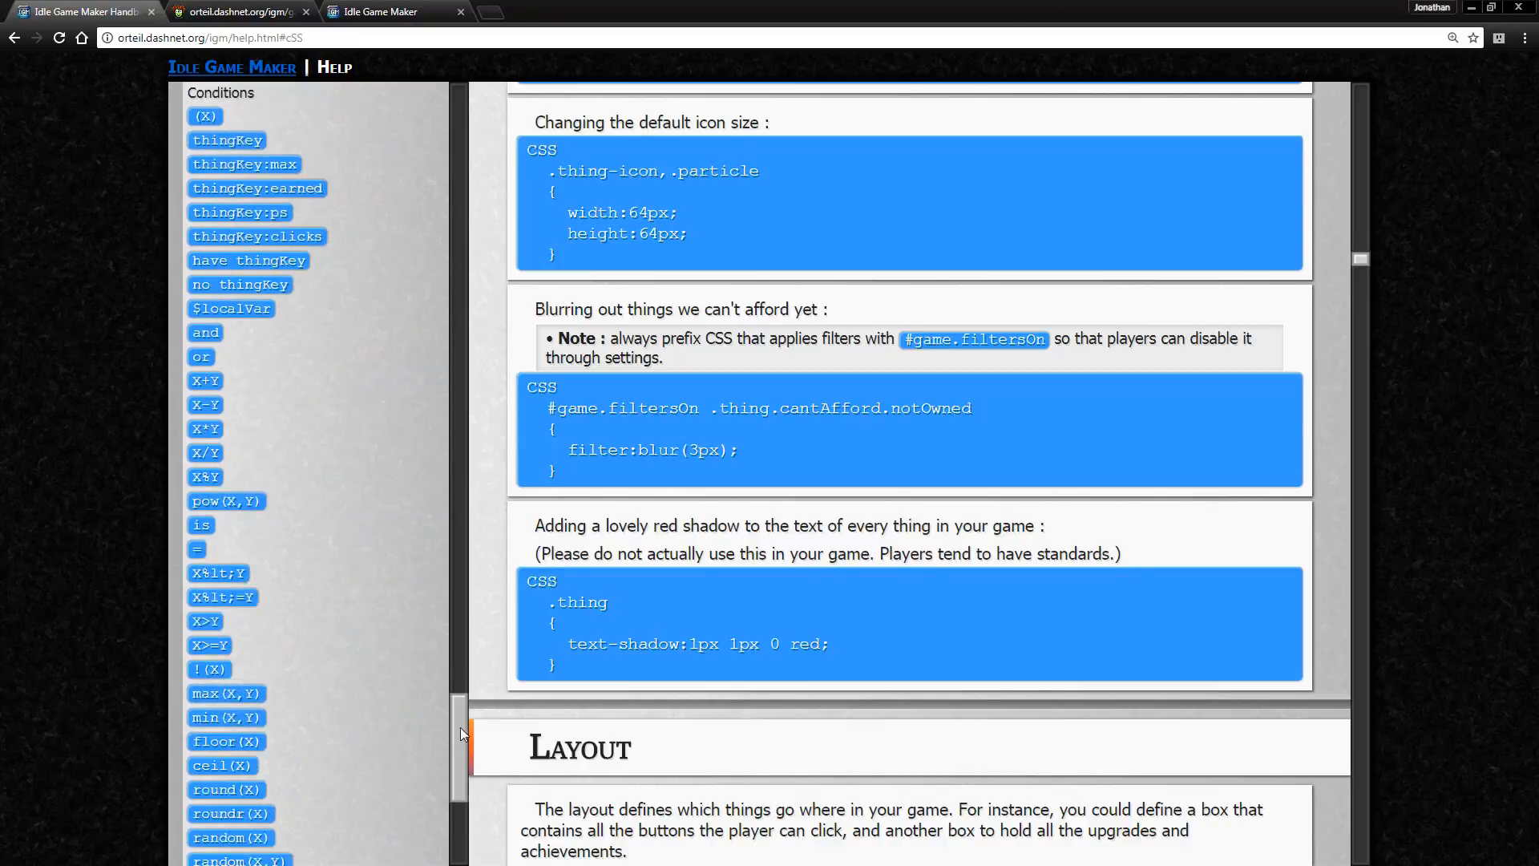
pyautogui.scroll(-3)
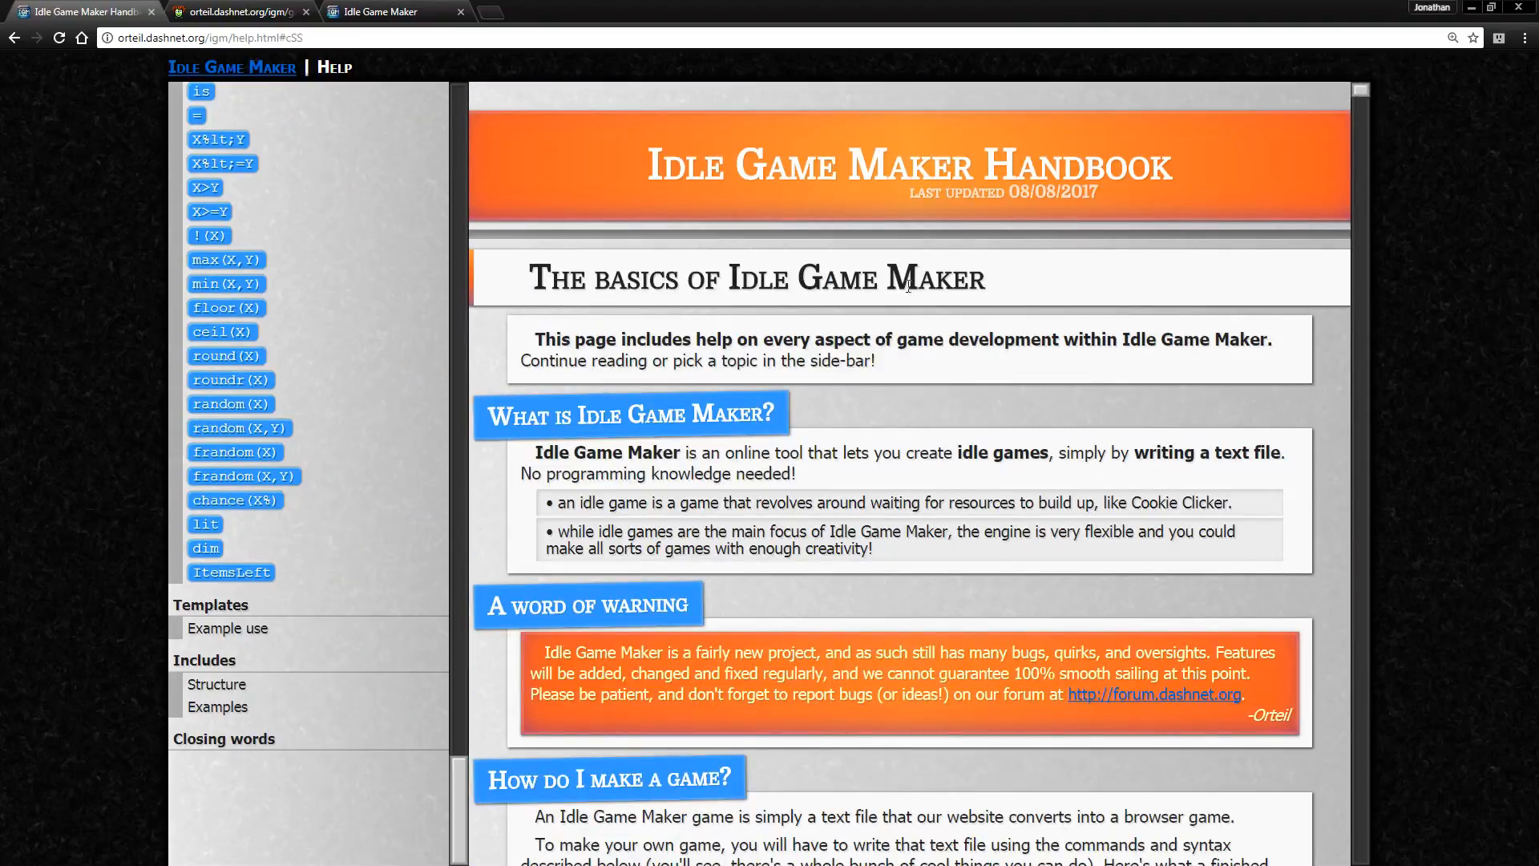
pyautogui.click(240, 11)
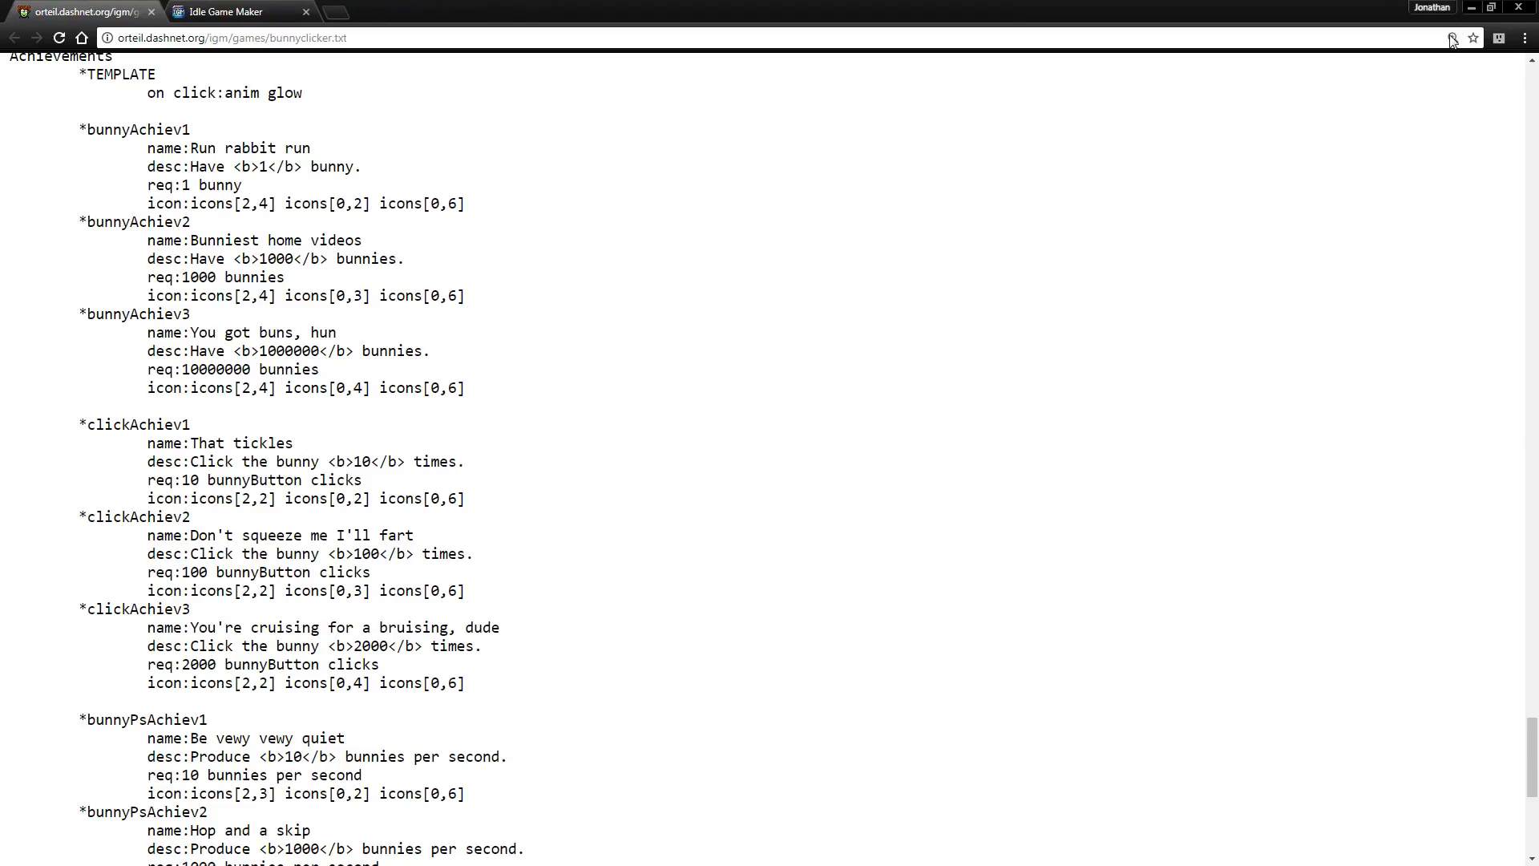
# - Scroll bunnyclicker.txt, then switch to the playable Bunny Clicker game tab
pyautogui.scroll(-3)
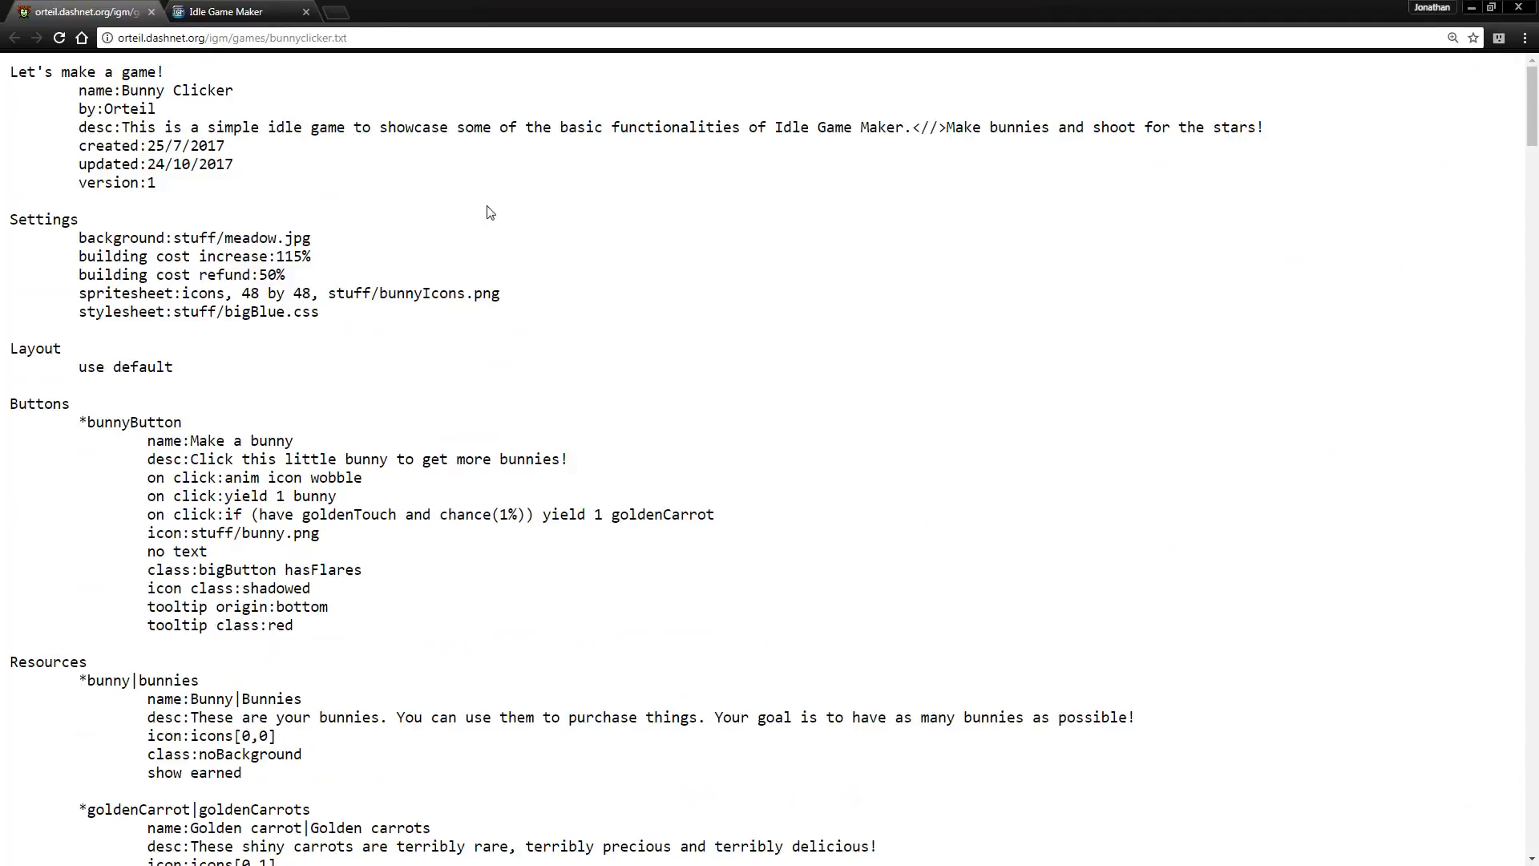
pyautogui.click(236, 11)
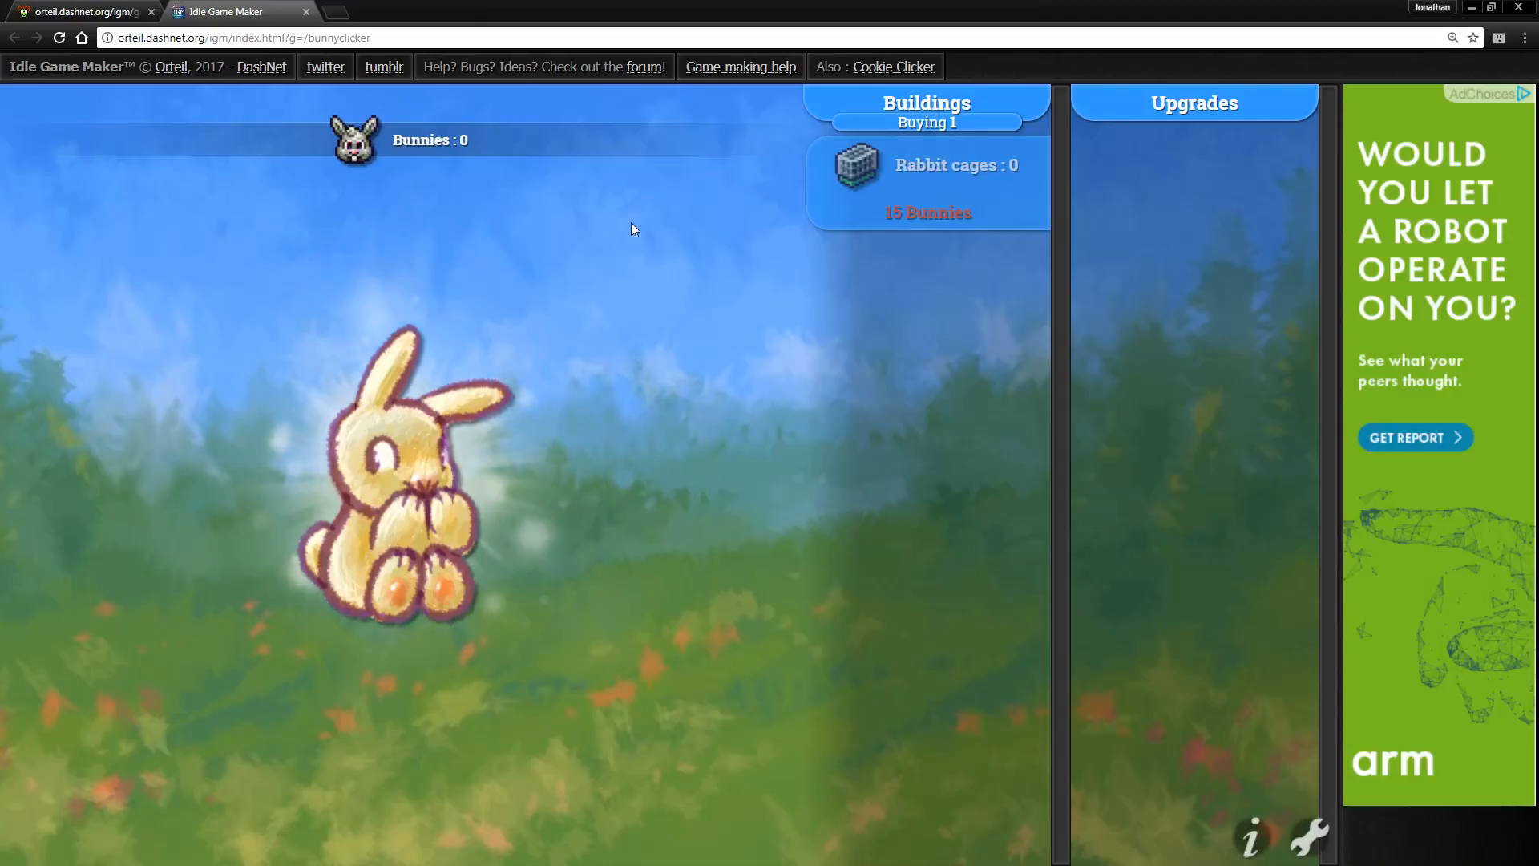
# - Click the big bunny until 15 bunnies are collected, earning Run rabbit run and That tickles
pyautogui.click(393, 462)
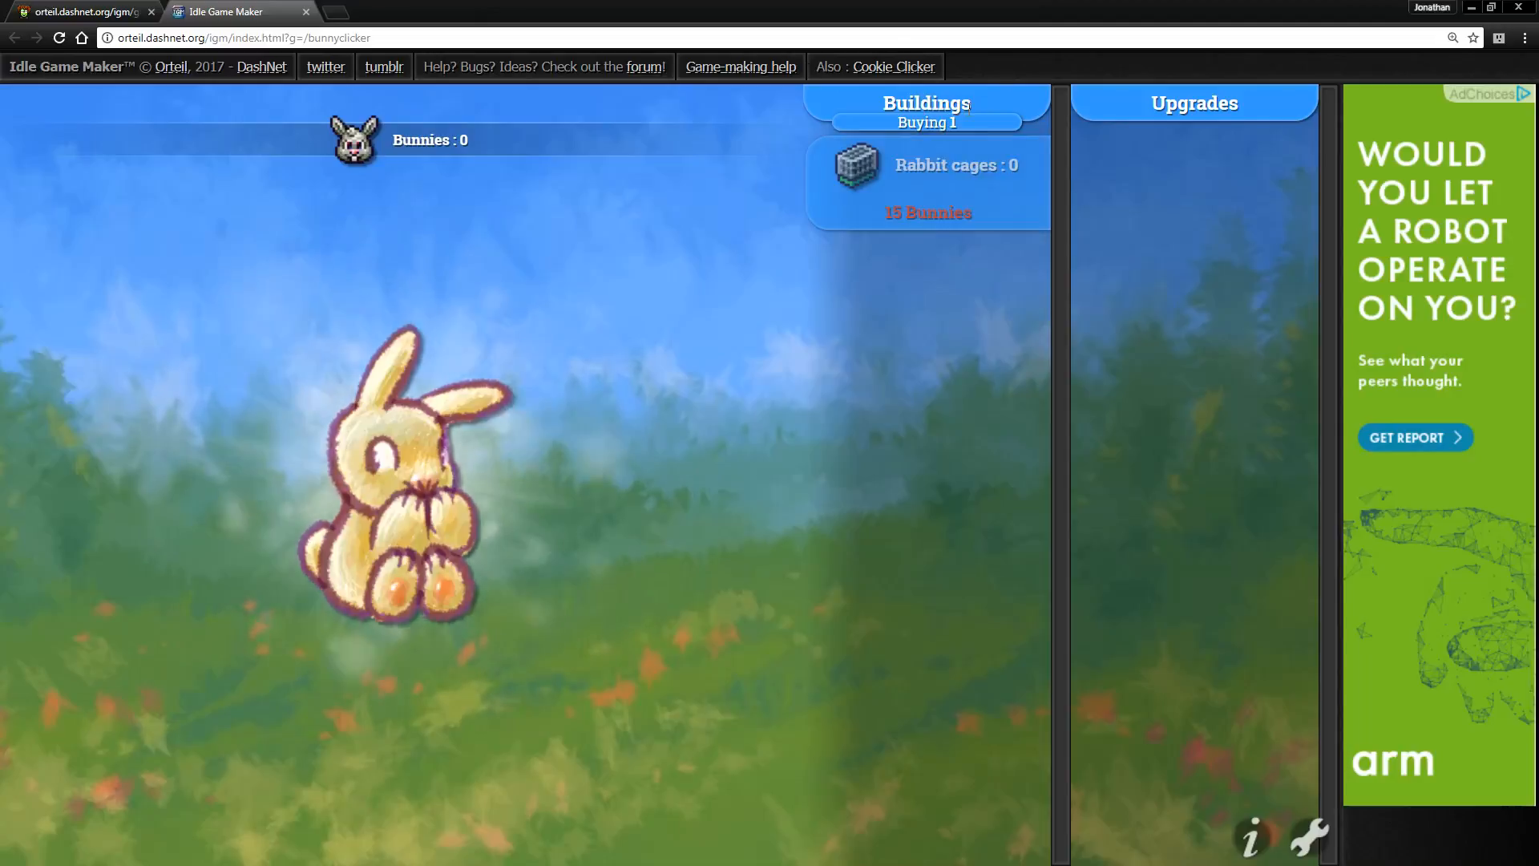
pyautogui.click(402, 471)
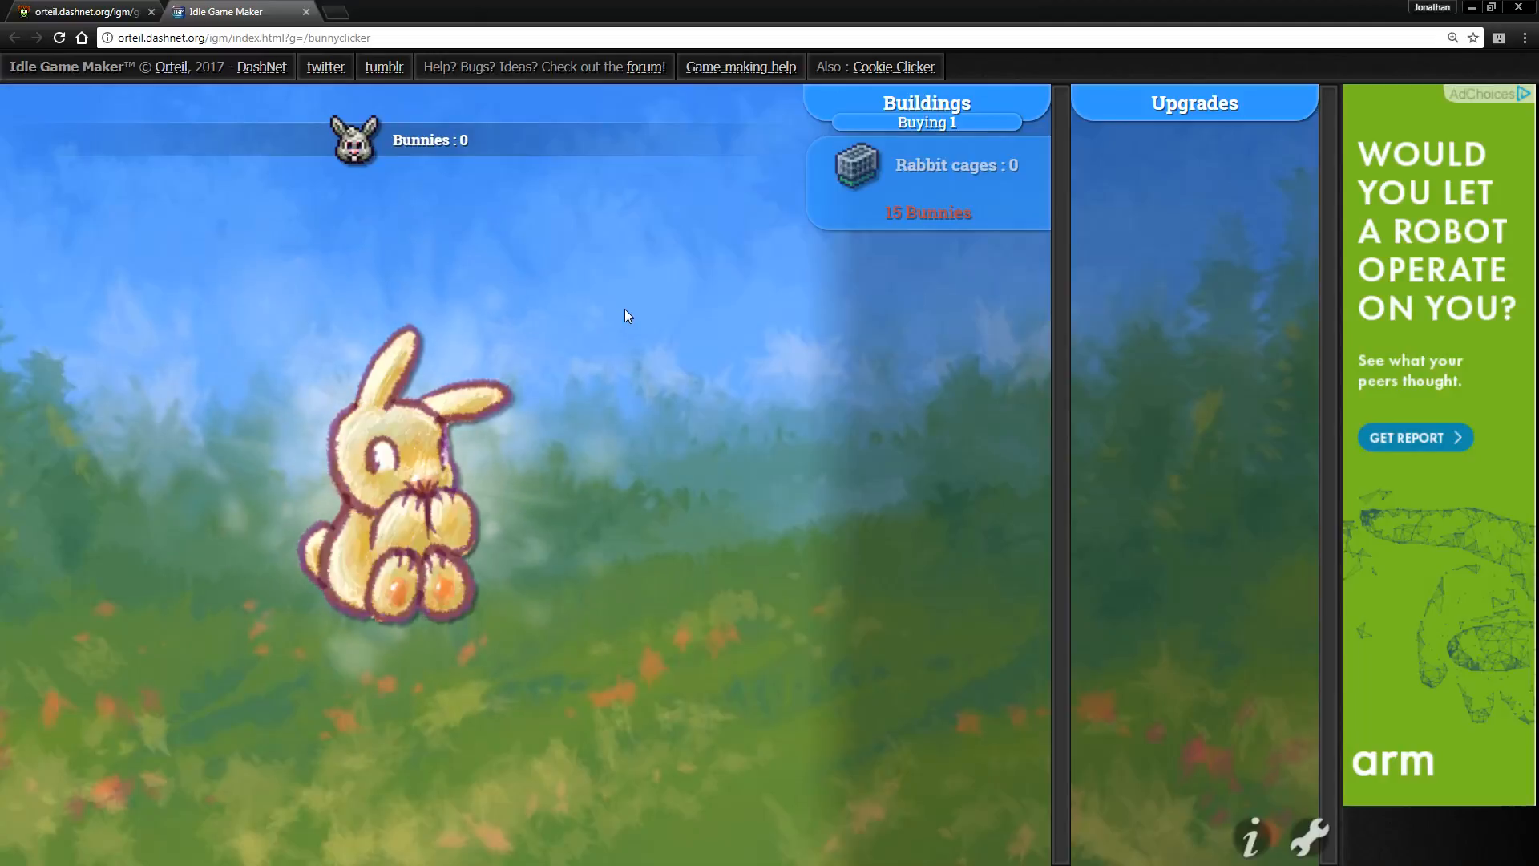
pyautogui.click(393, 471)
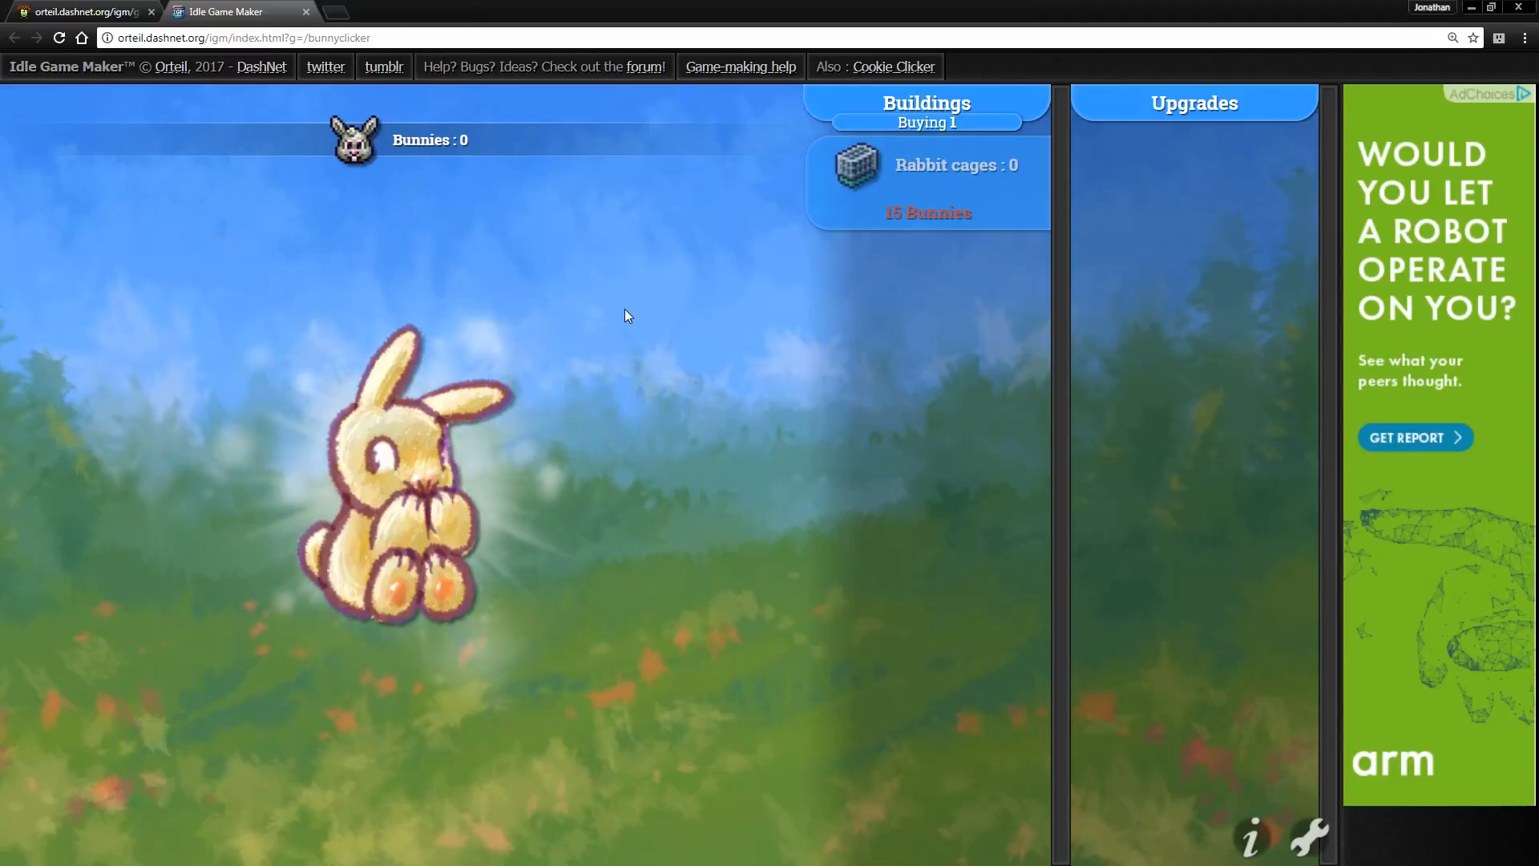
pyautogui.click(455, 419)
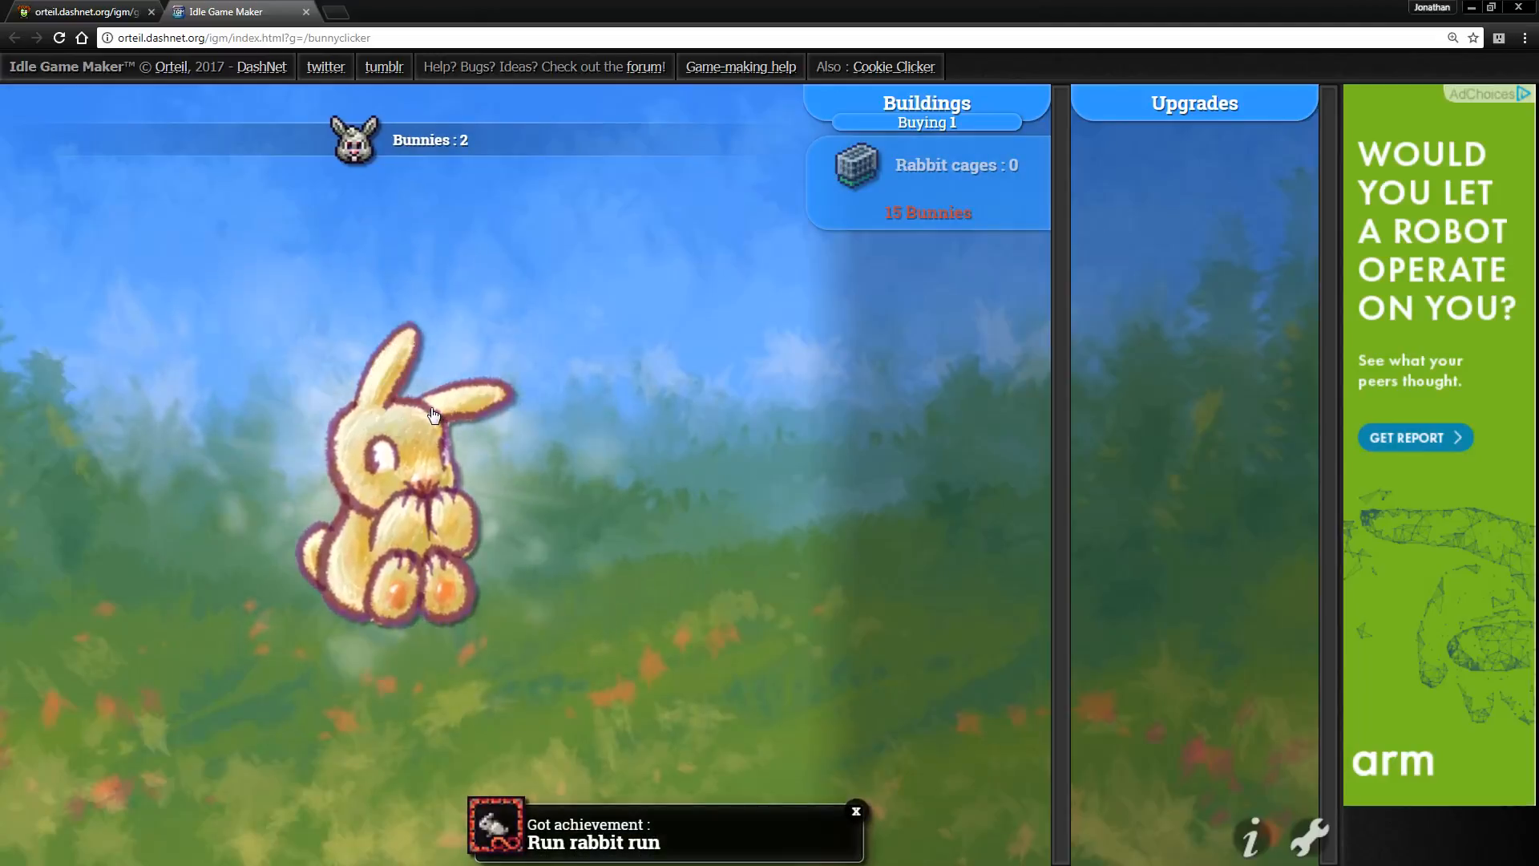
pyautogui.click(411, 428)
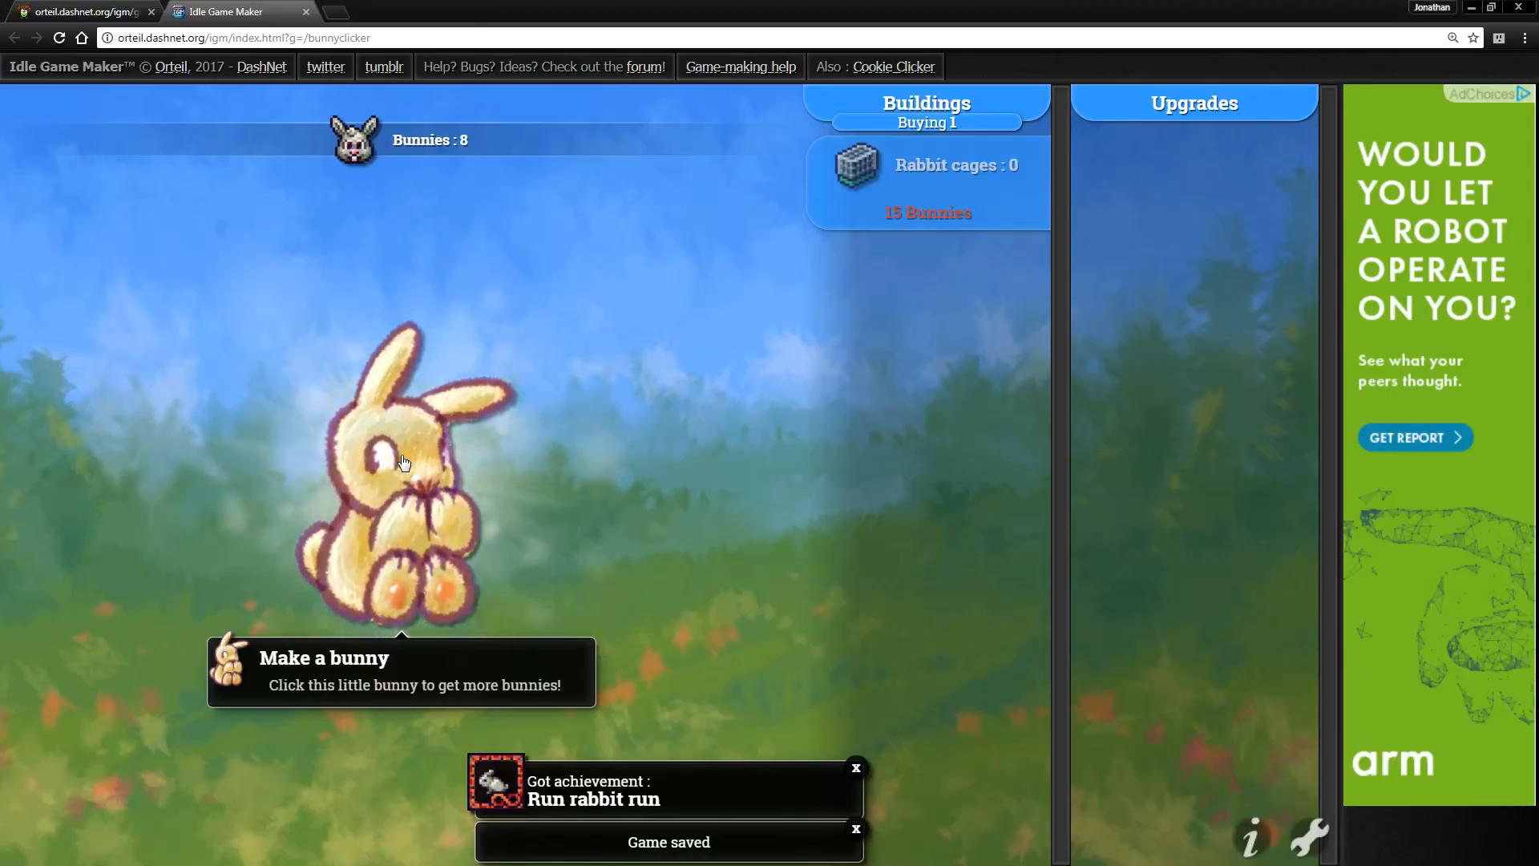
pyautogui.click(402, 462)
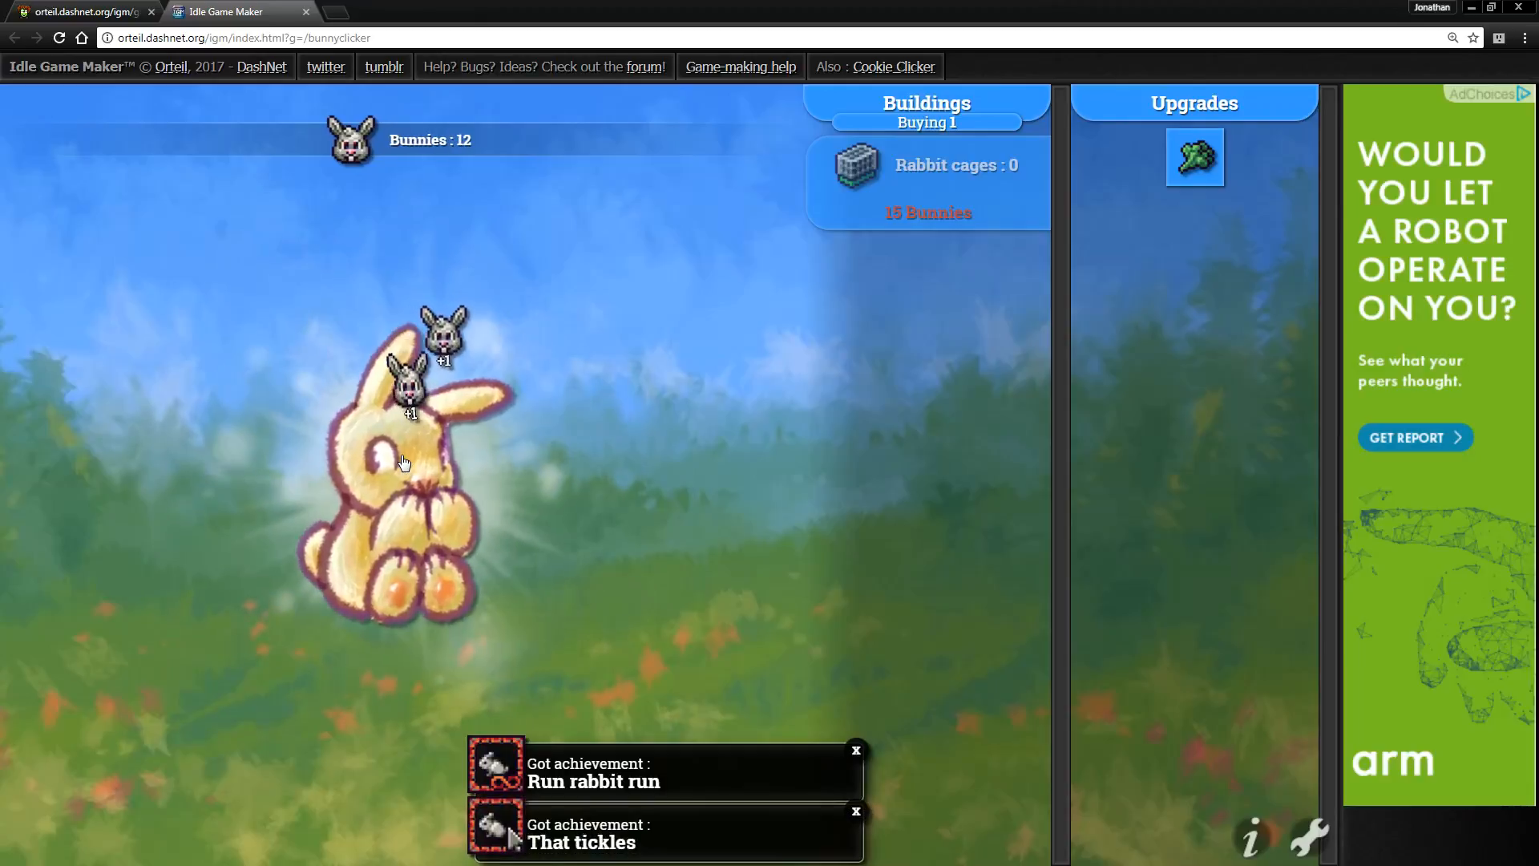
pyautogui.click(406, 462)
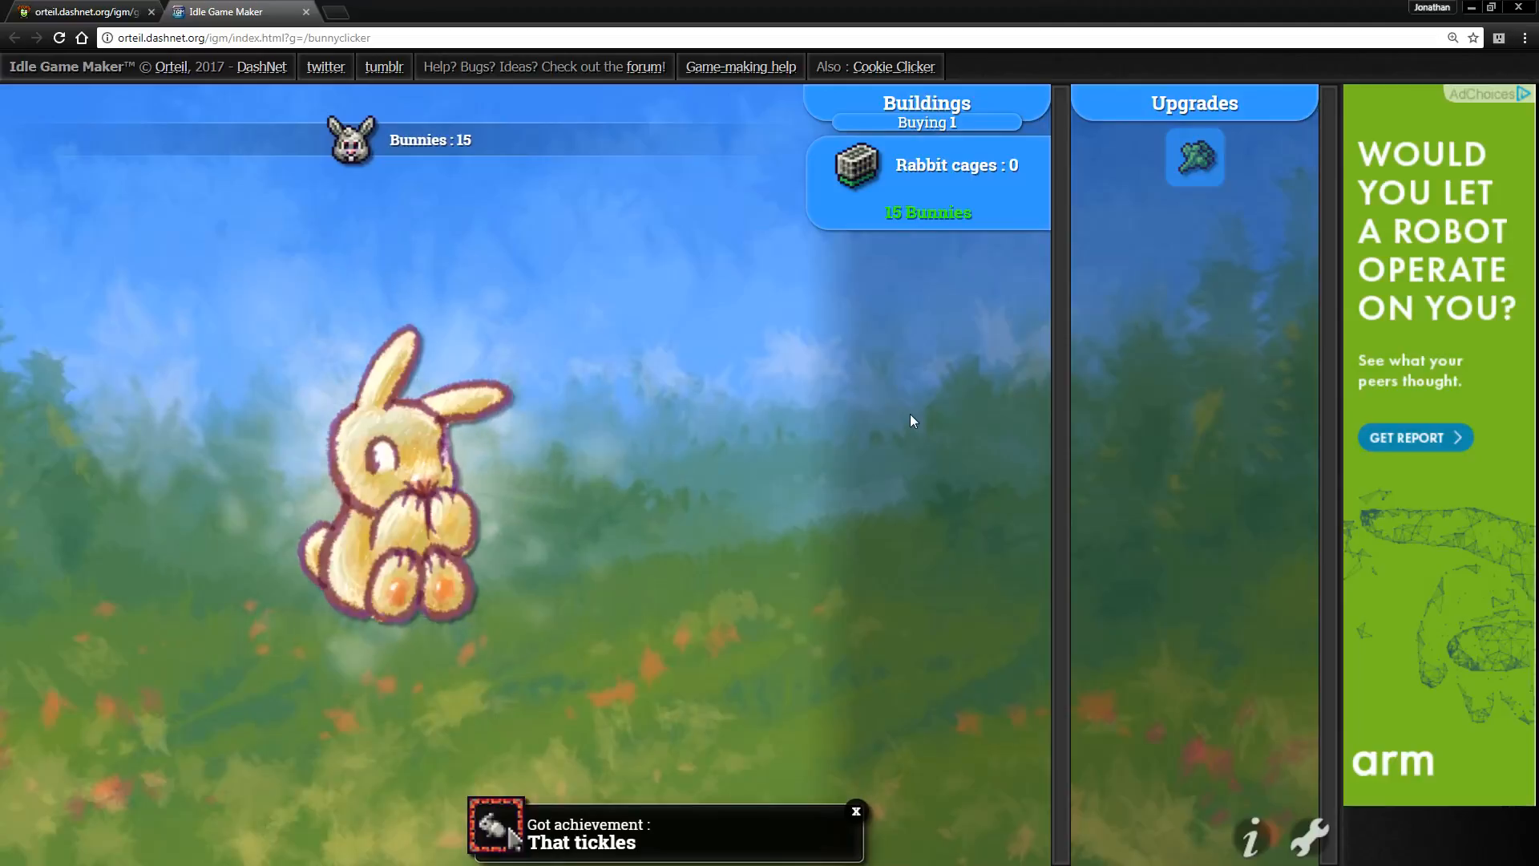
pyautogui.click(393, 481)
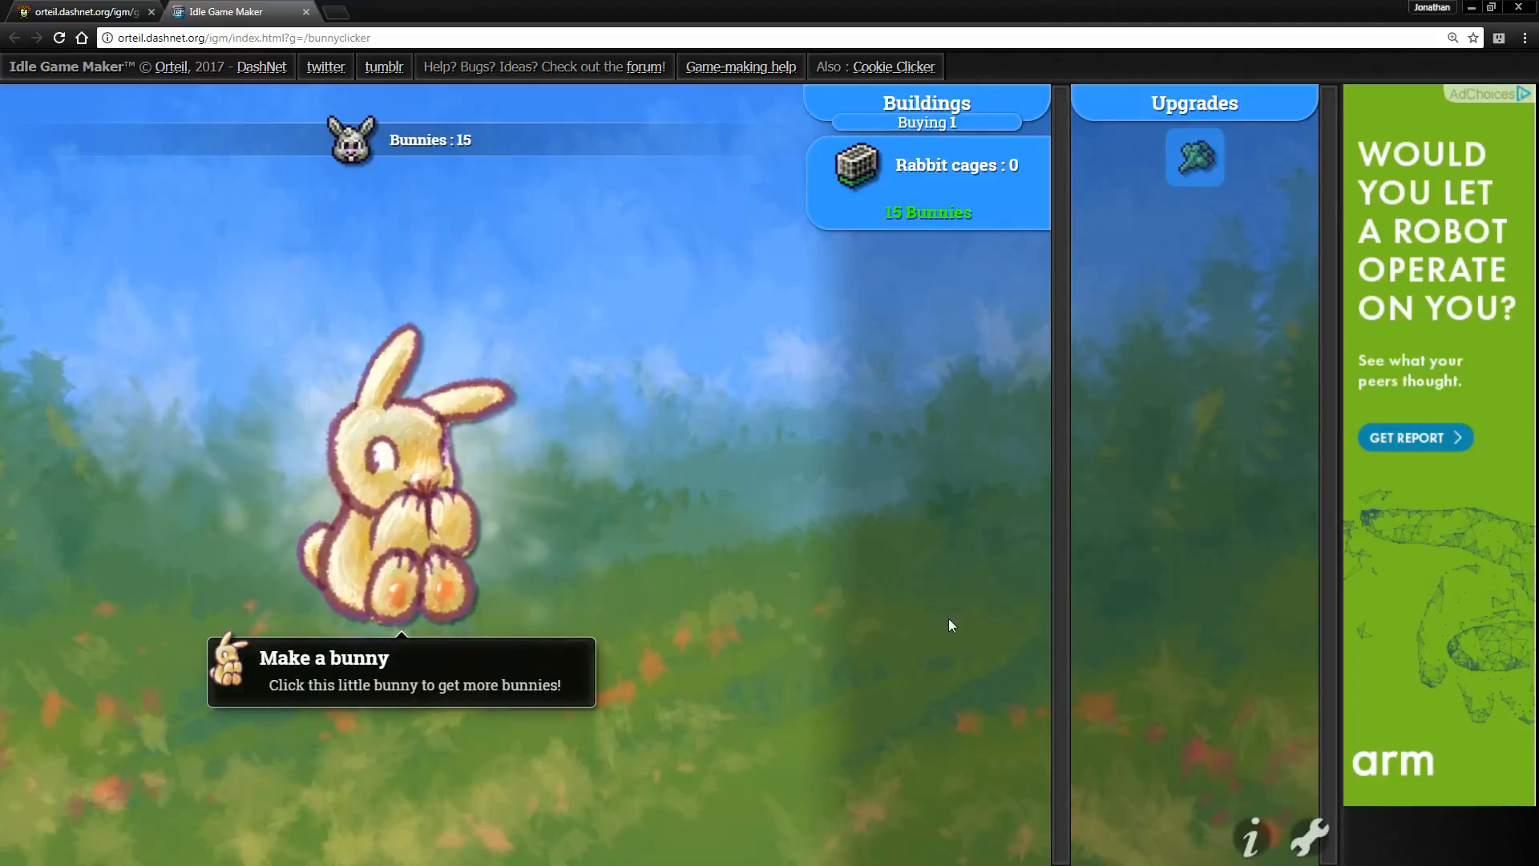
pyautogui.moveTo(1310, 835)
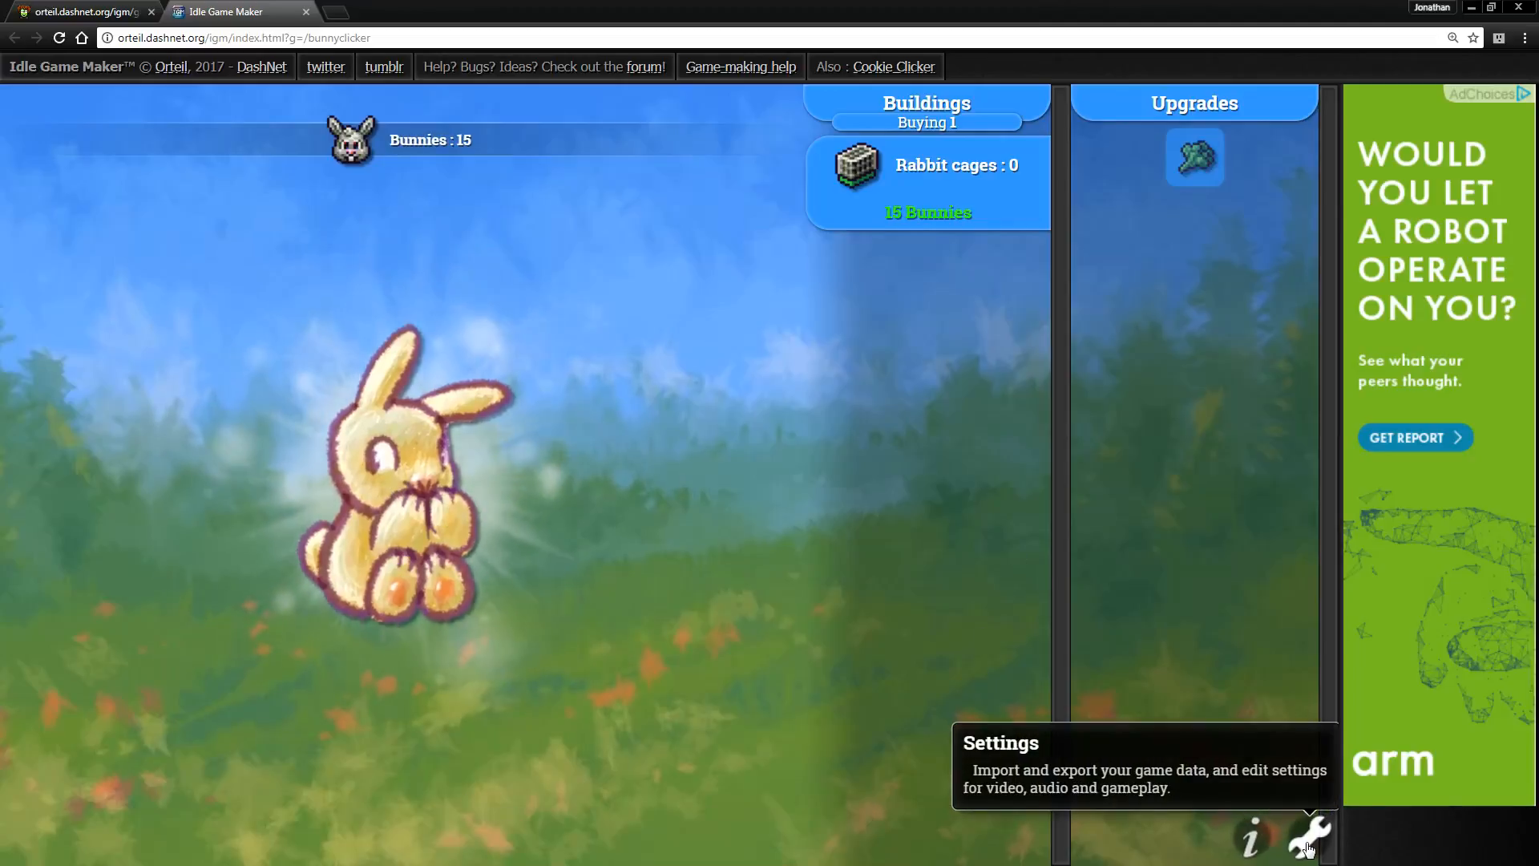
# - In Settings set Number display to Shortest, leave CSS filters on, close, then open Info
pyautogui.click(1309, 835)
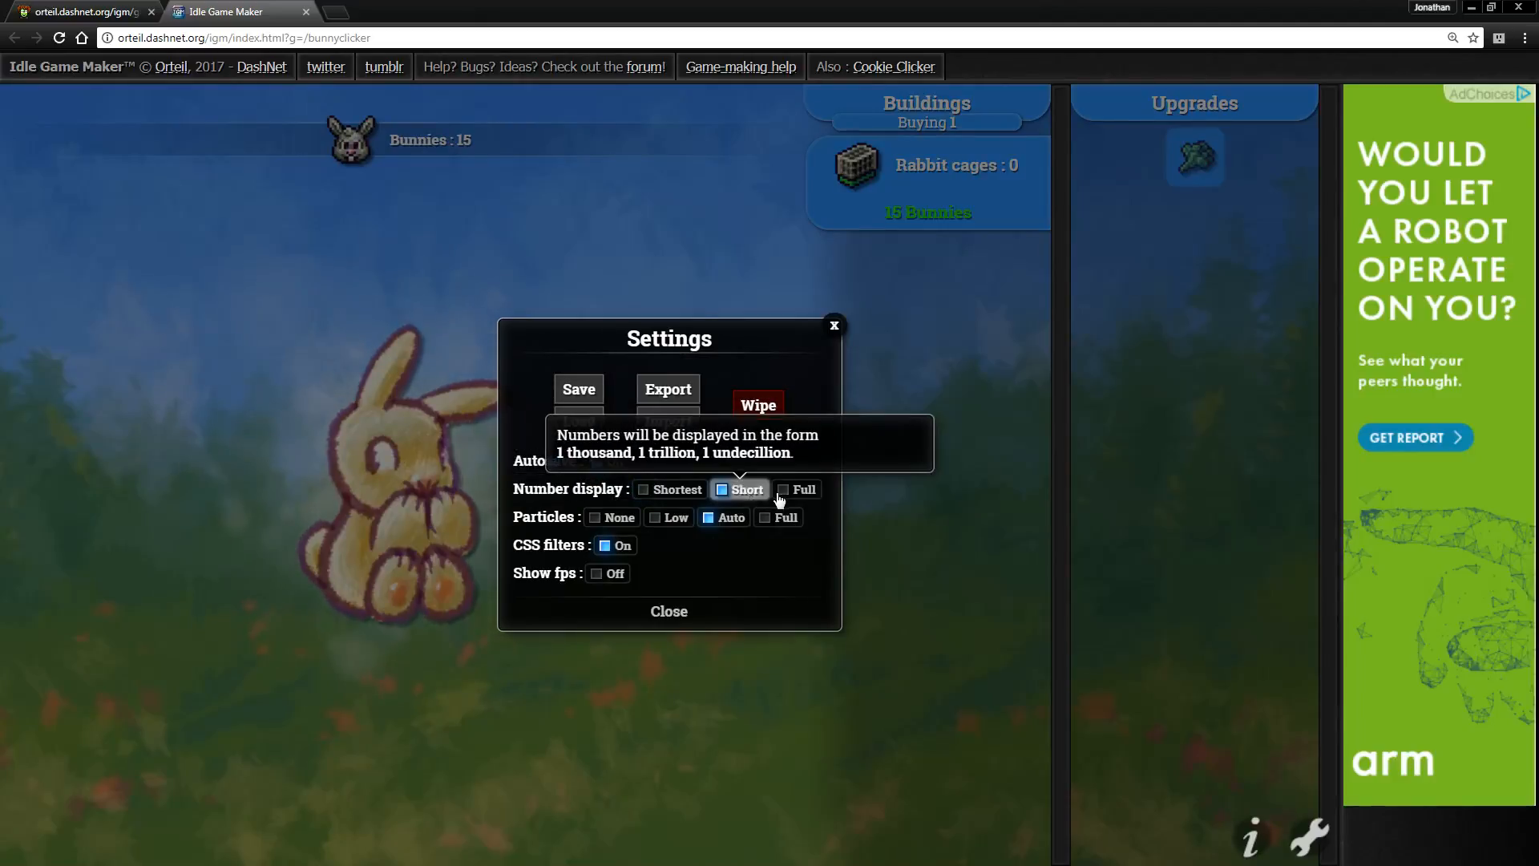
pyautogui.click(672, 489)
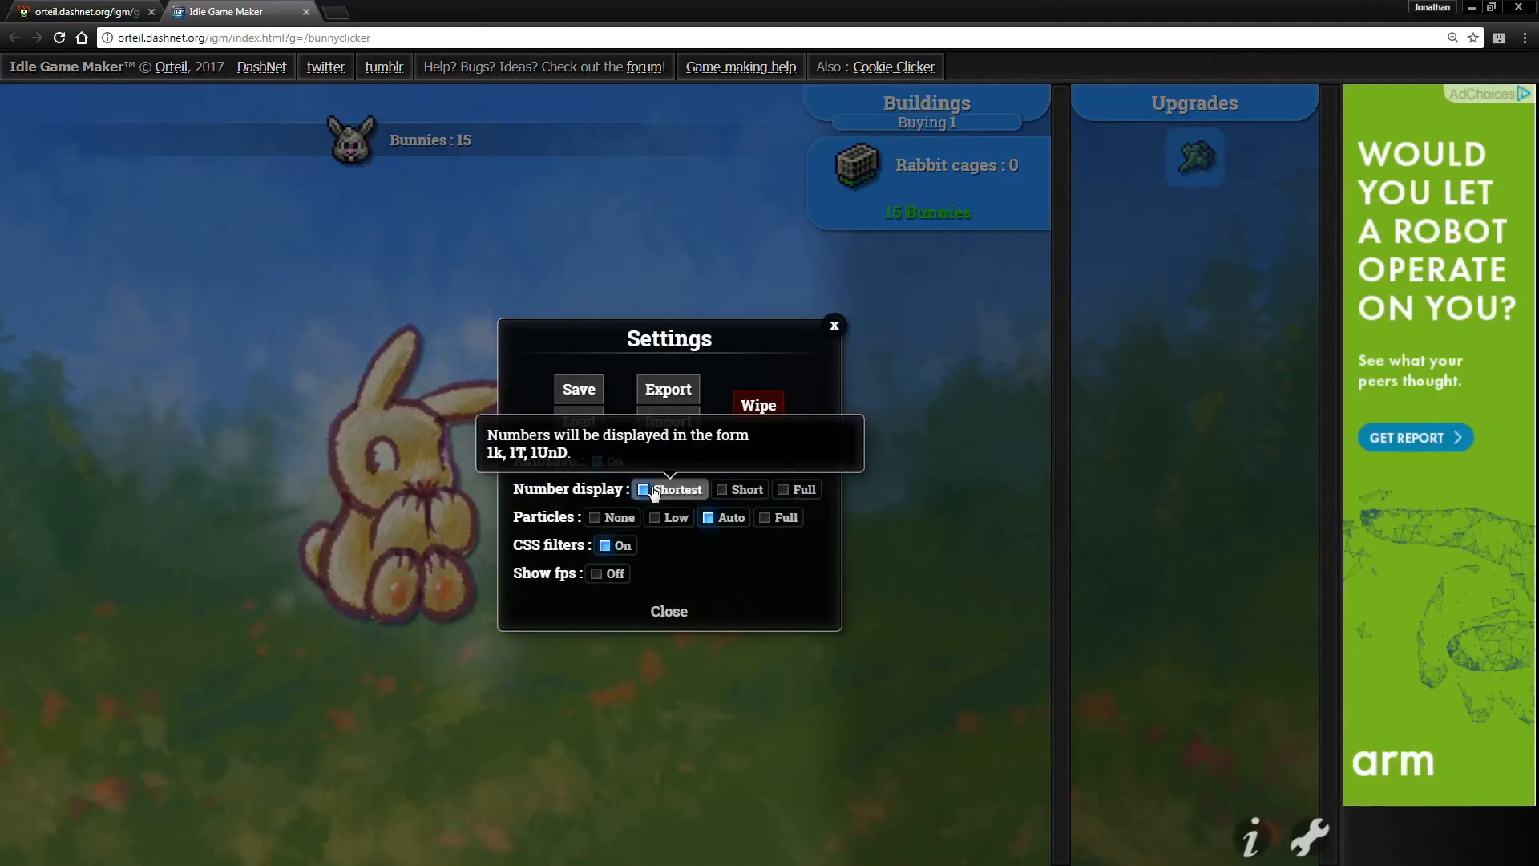
pyautogui.moveTo(613, 546)
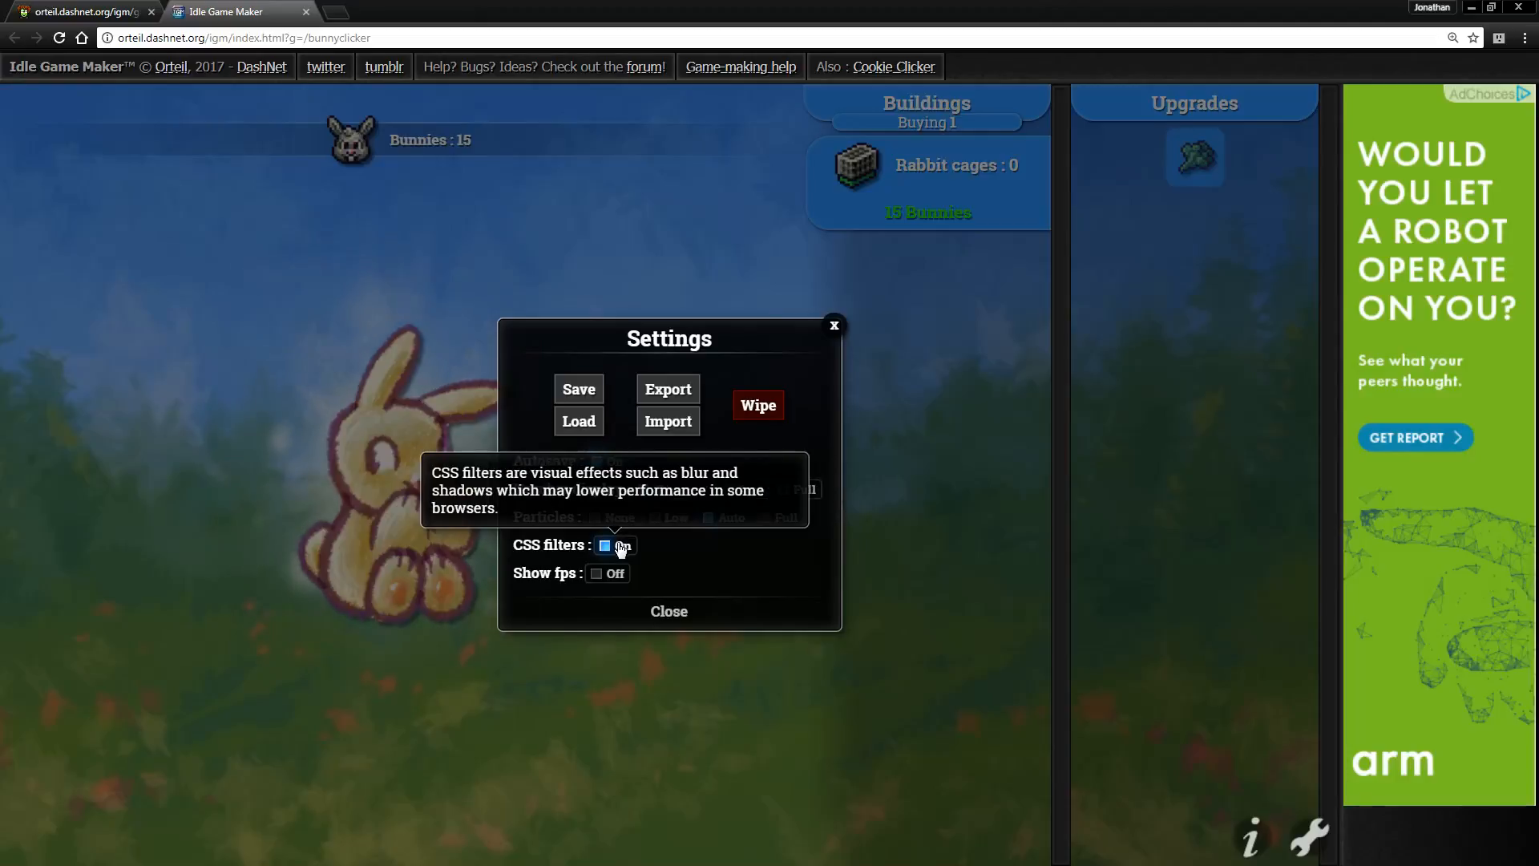
pyautogui.click(613, 545)
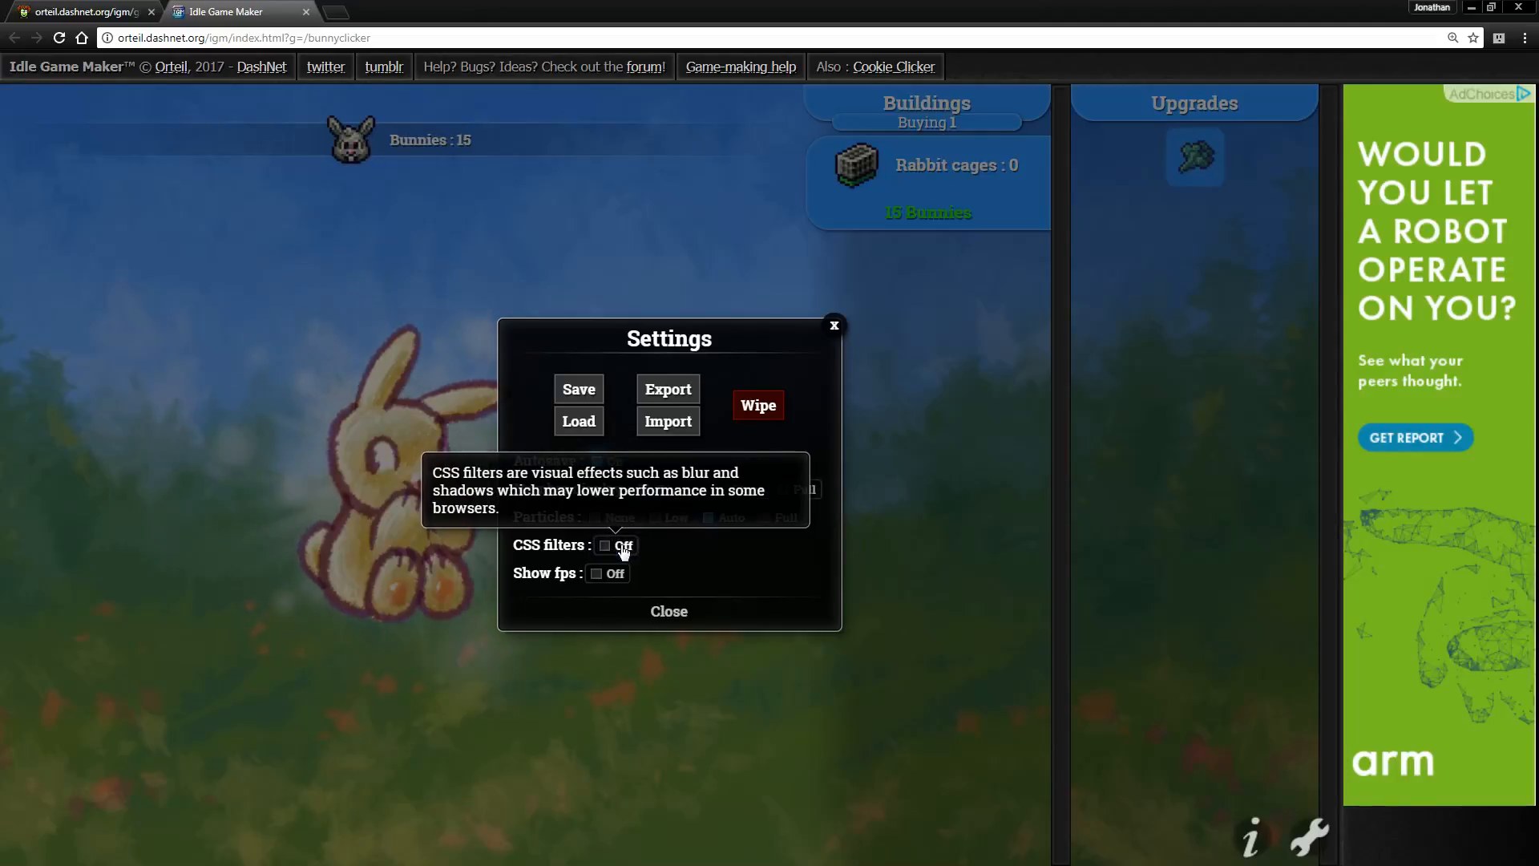
pyautogui.click(606, 545)
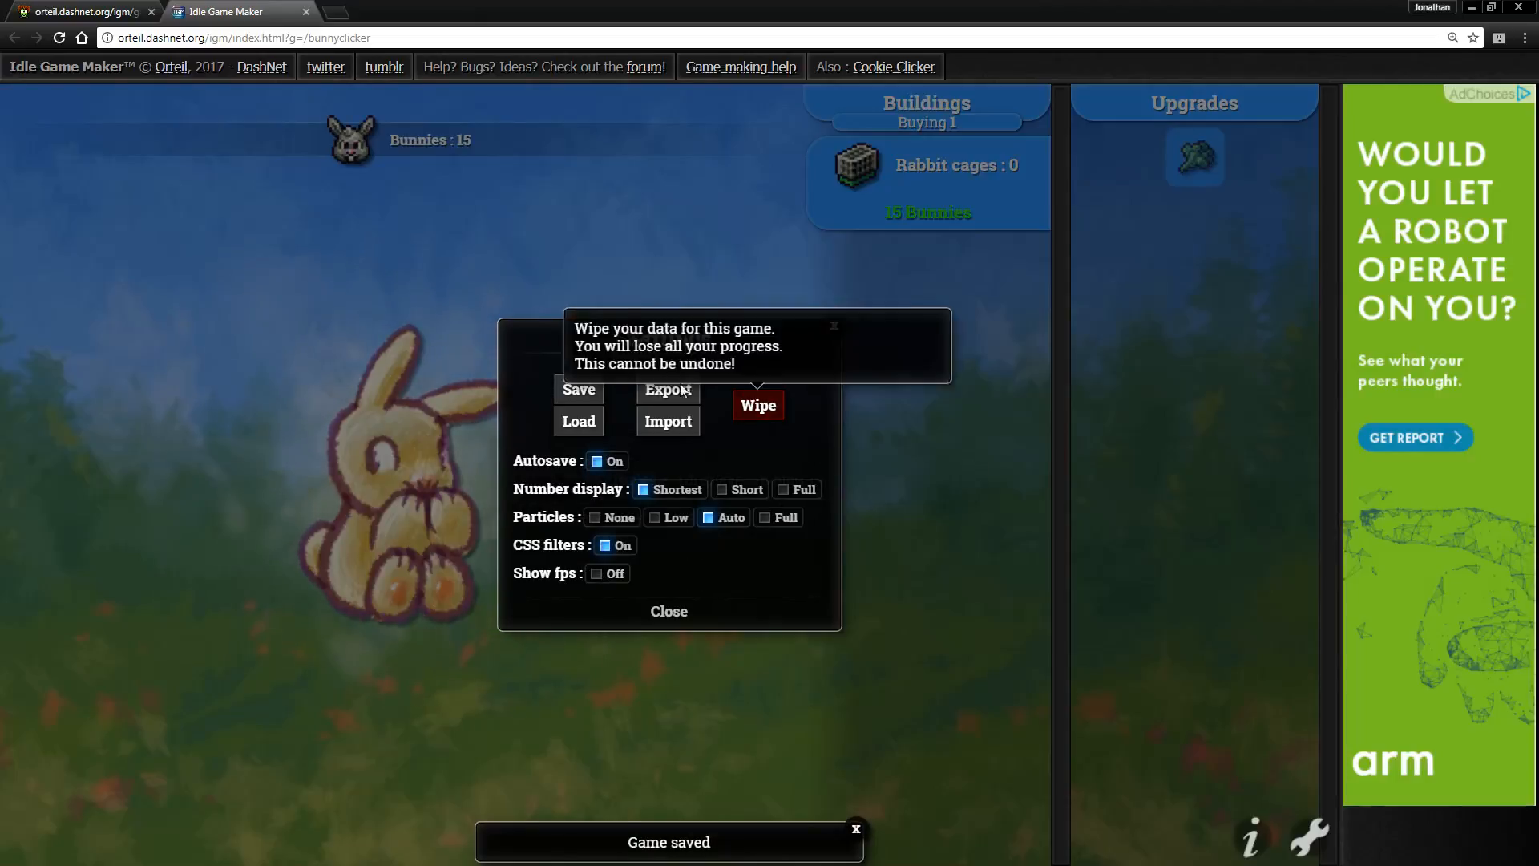
pyautogui.click(668, 611)
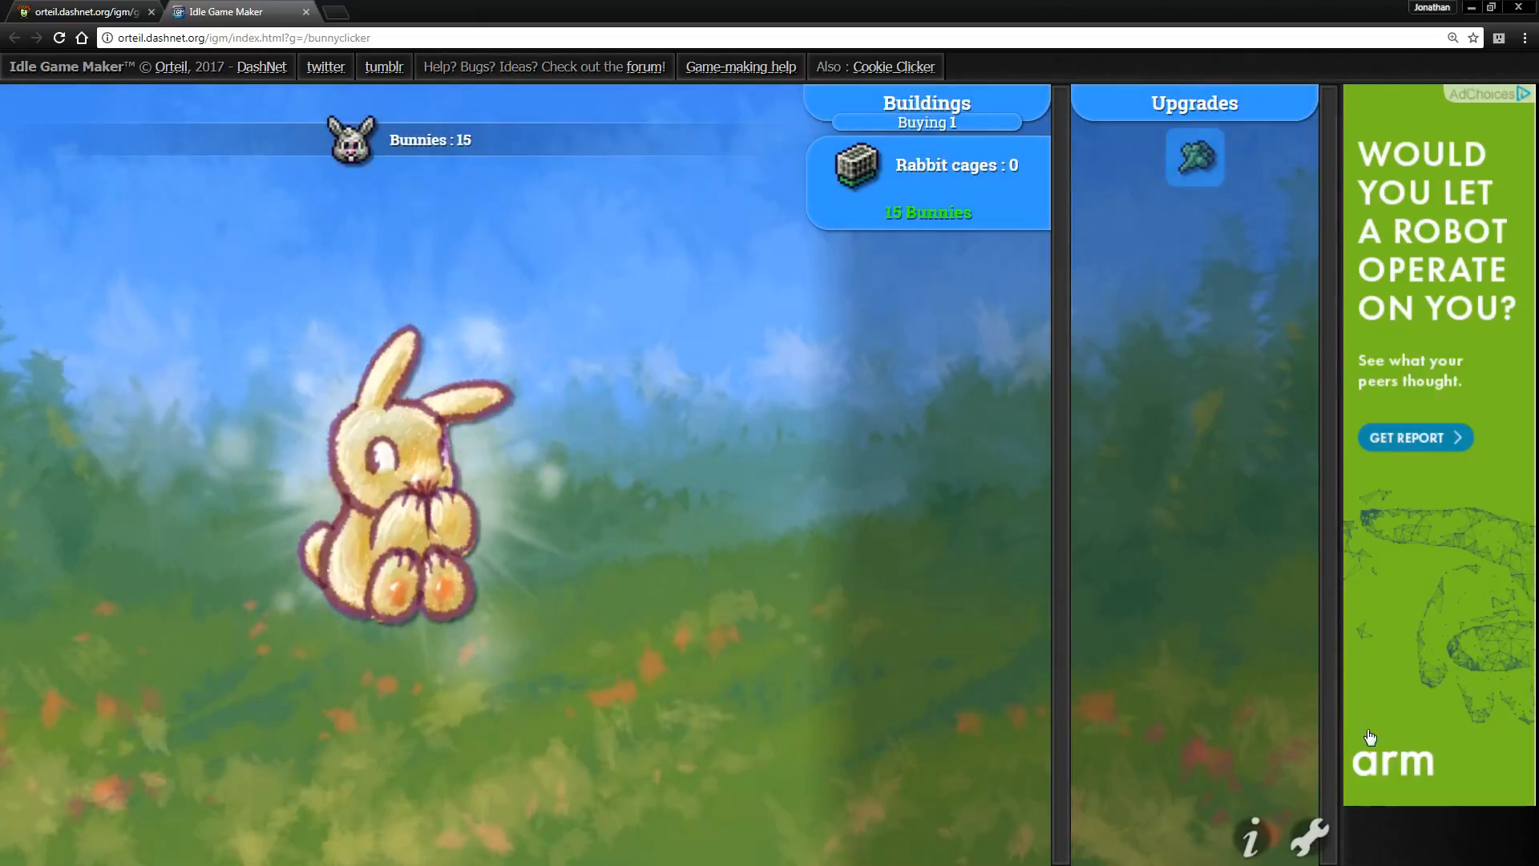
pyautogui.click(1250, 835)
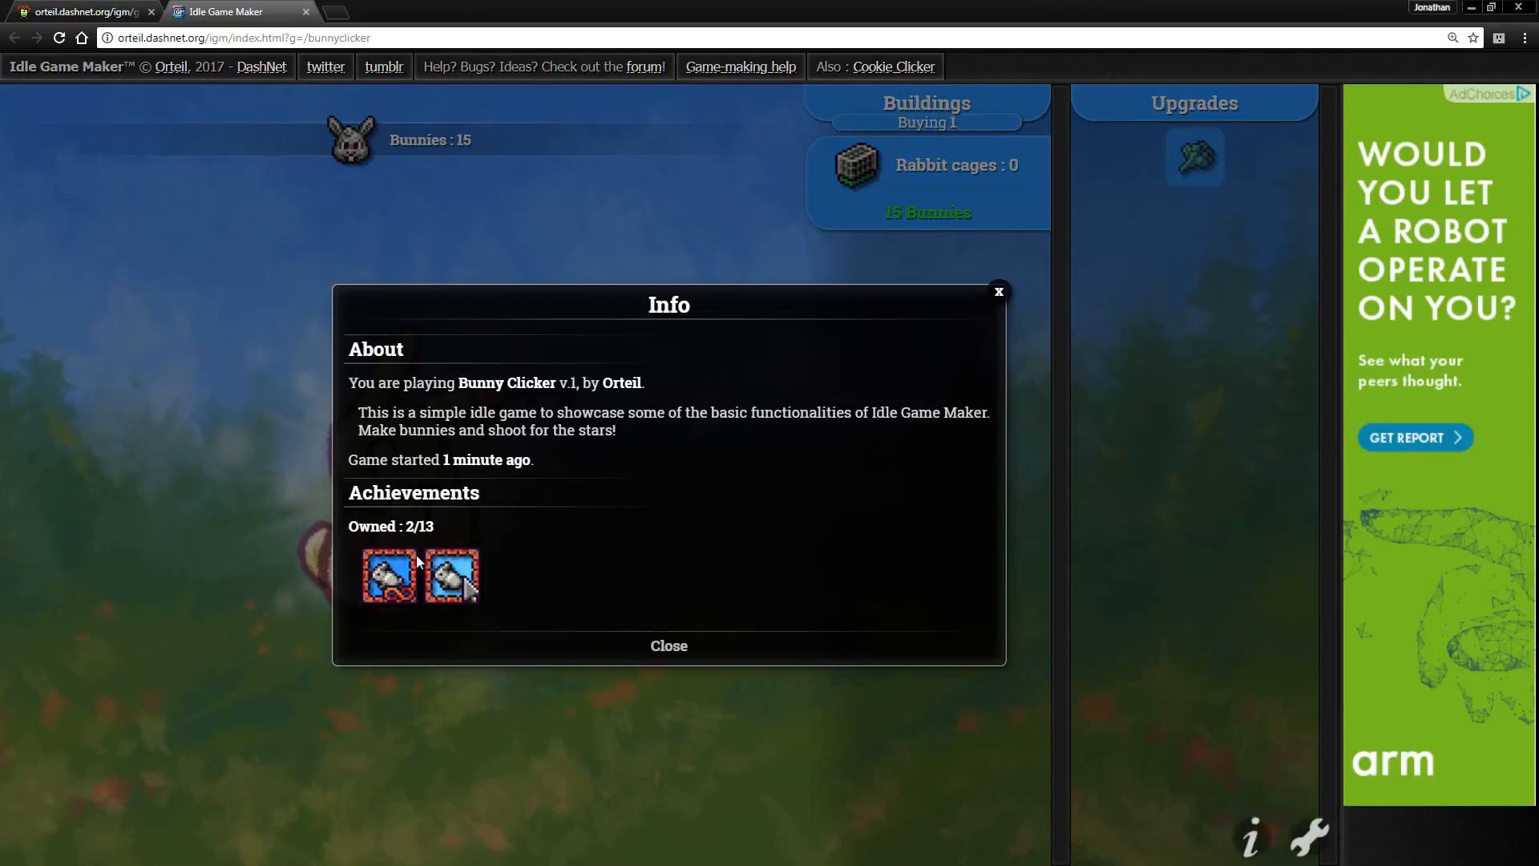
pyautogui.moveTo(452, 576)
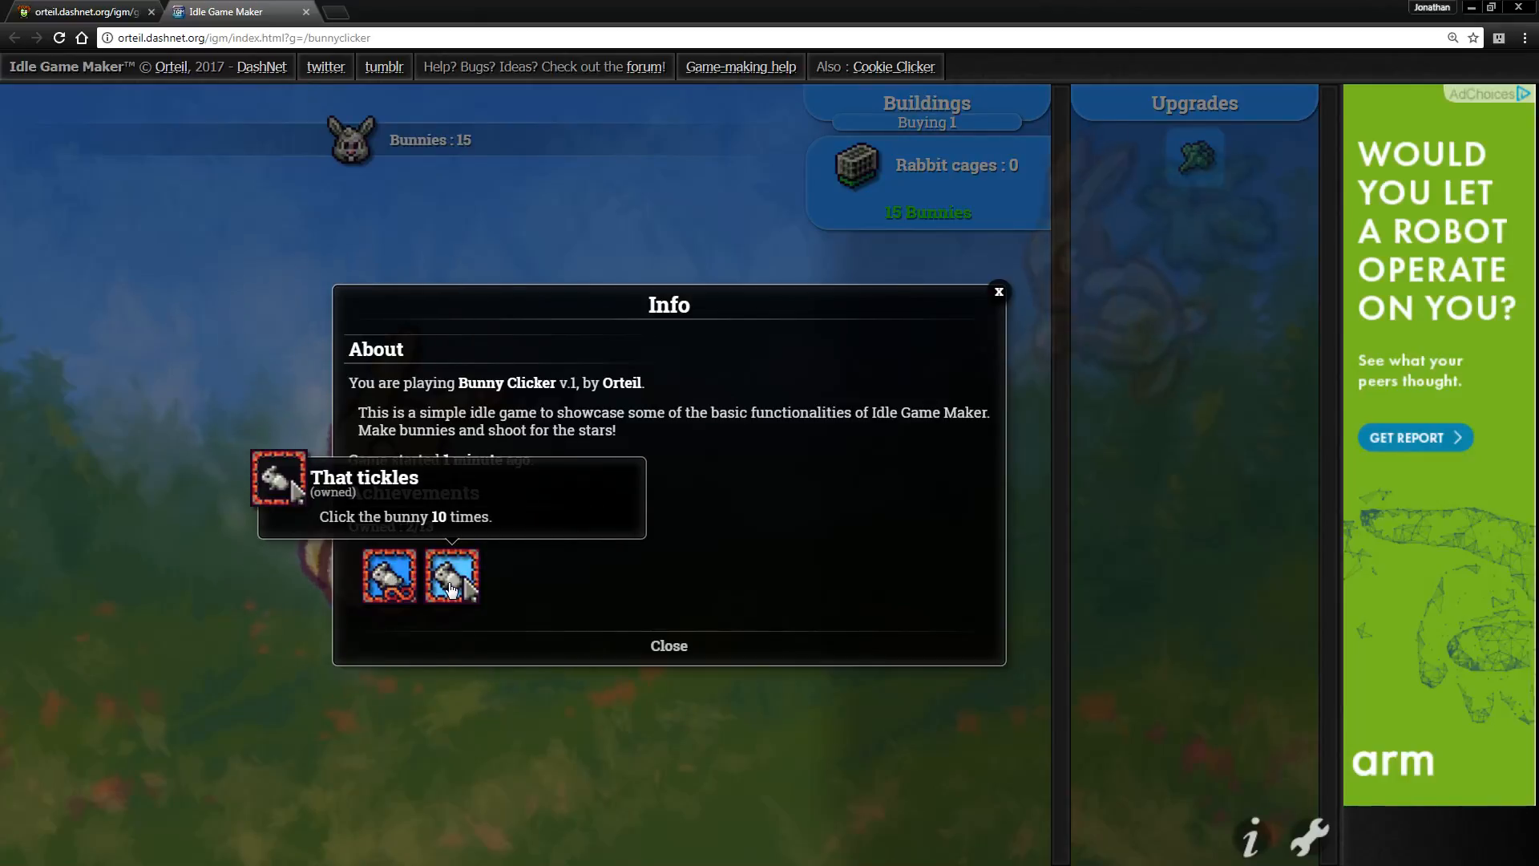
pyautogui.moveTo(825, 312)
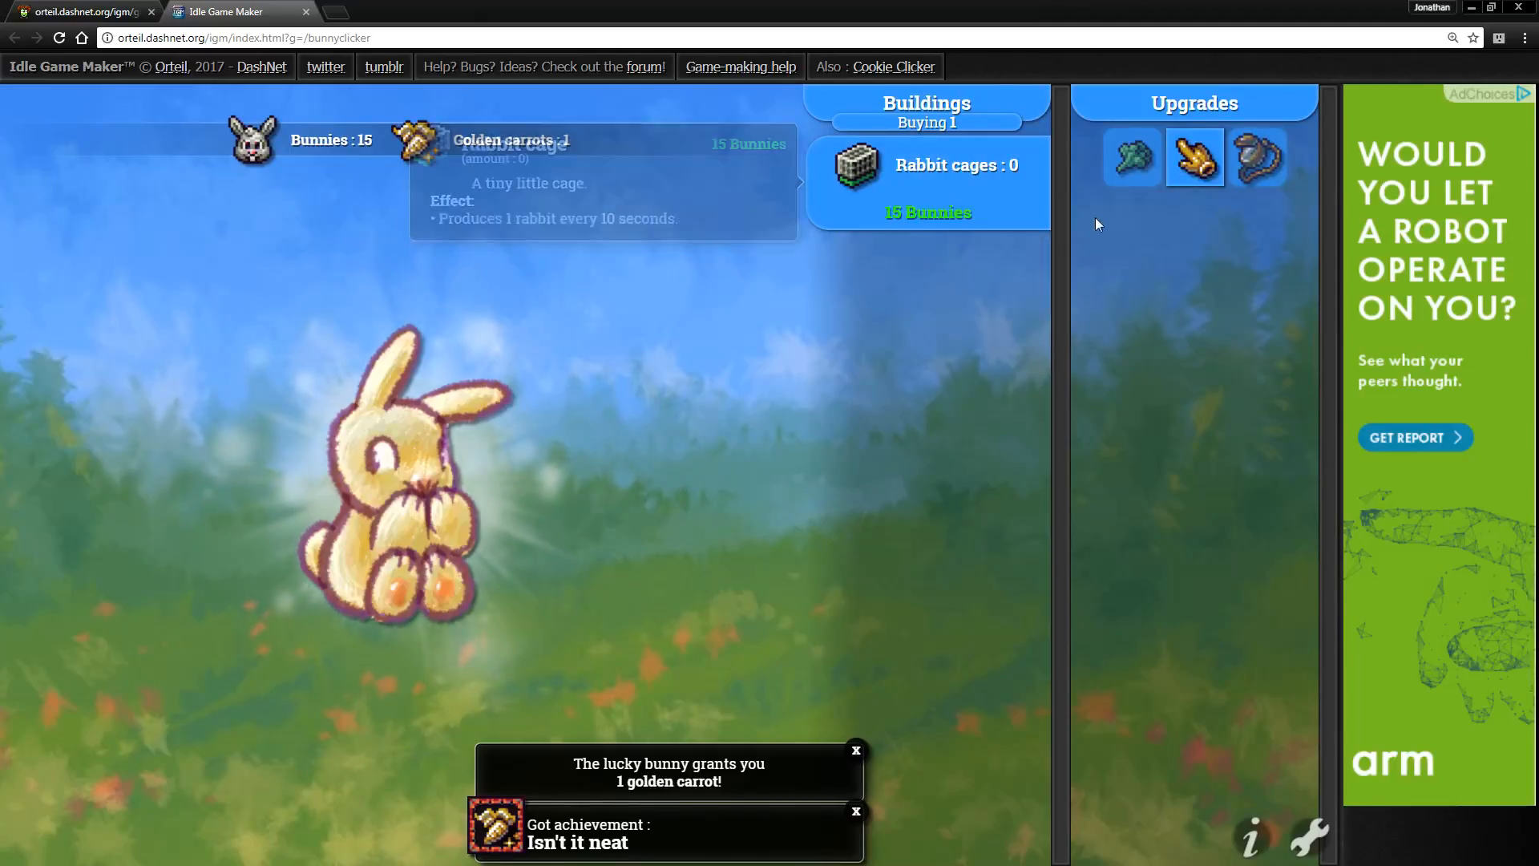
pyautogui.moveTo(644, 410)
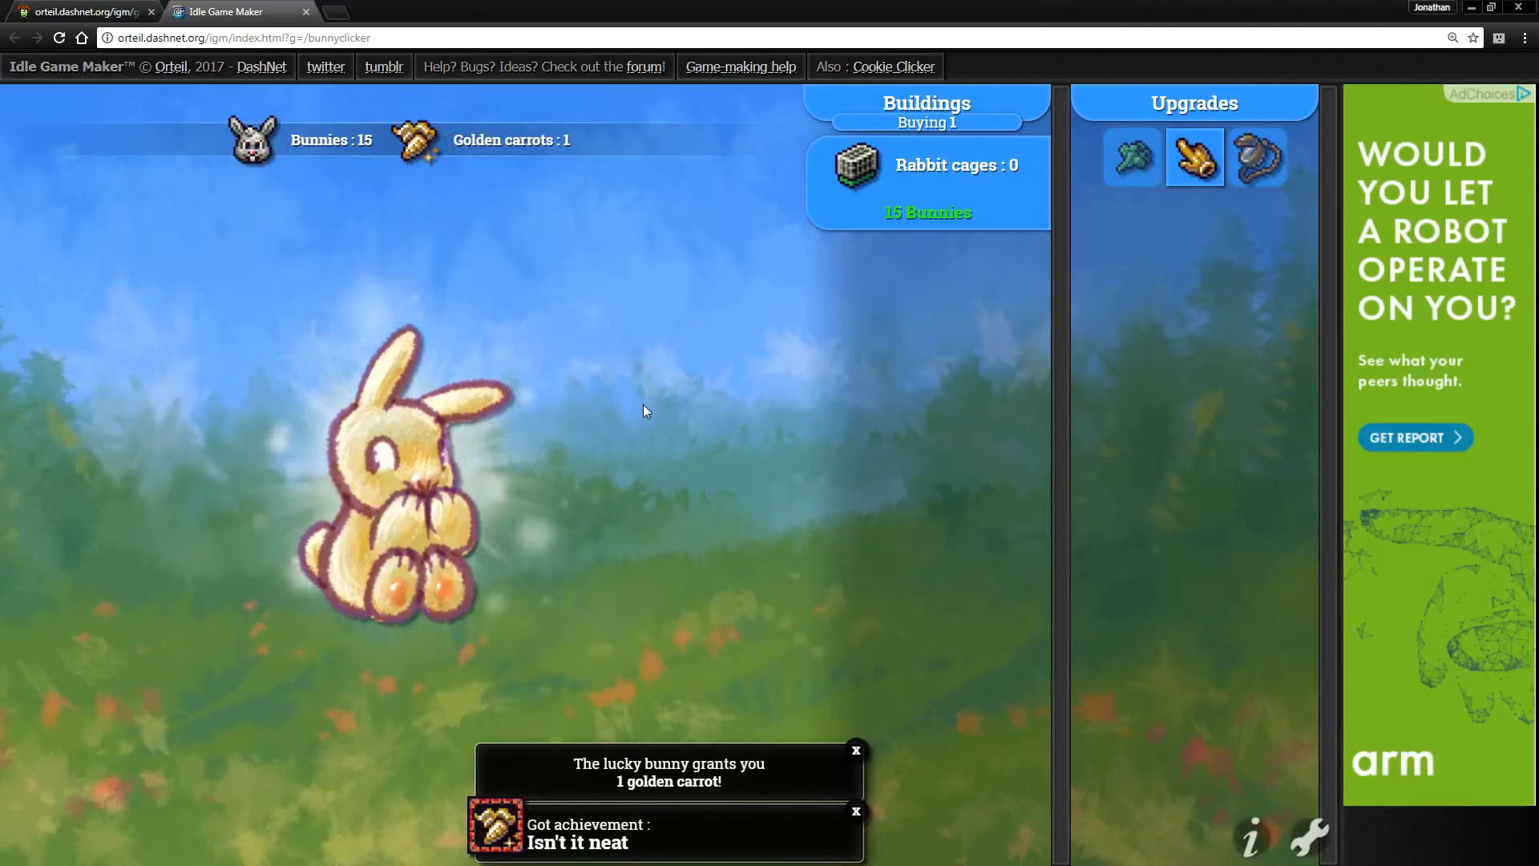
pyautogui.moveTo(1194, 158)
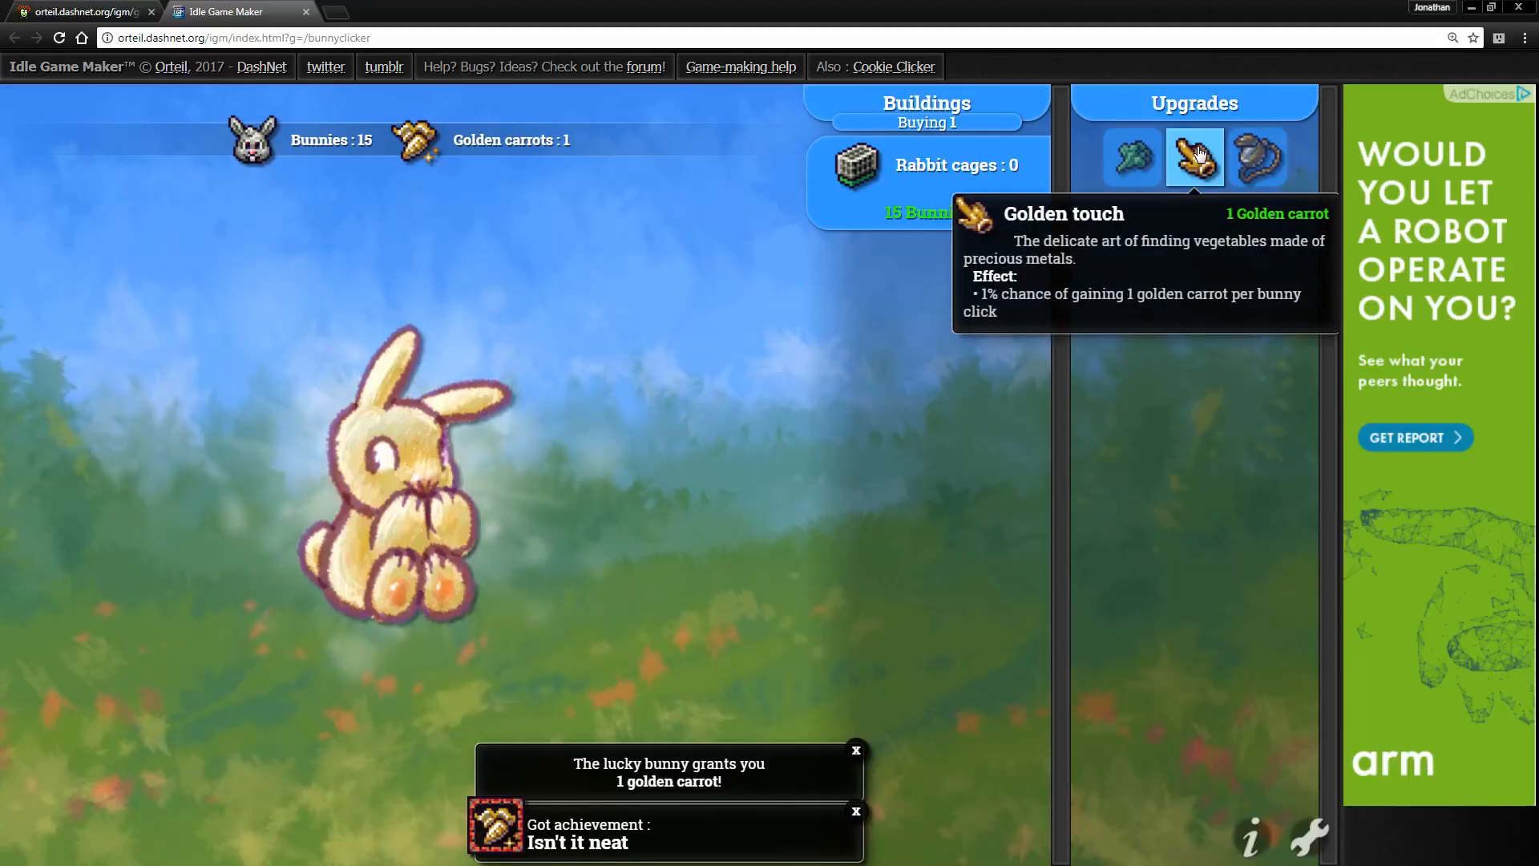
# - Review the Info overview showing 3 of 13 achievements owned after the golden carrot, then close it
pyautogui.click(1251, 836)
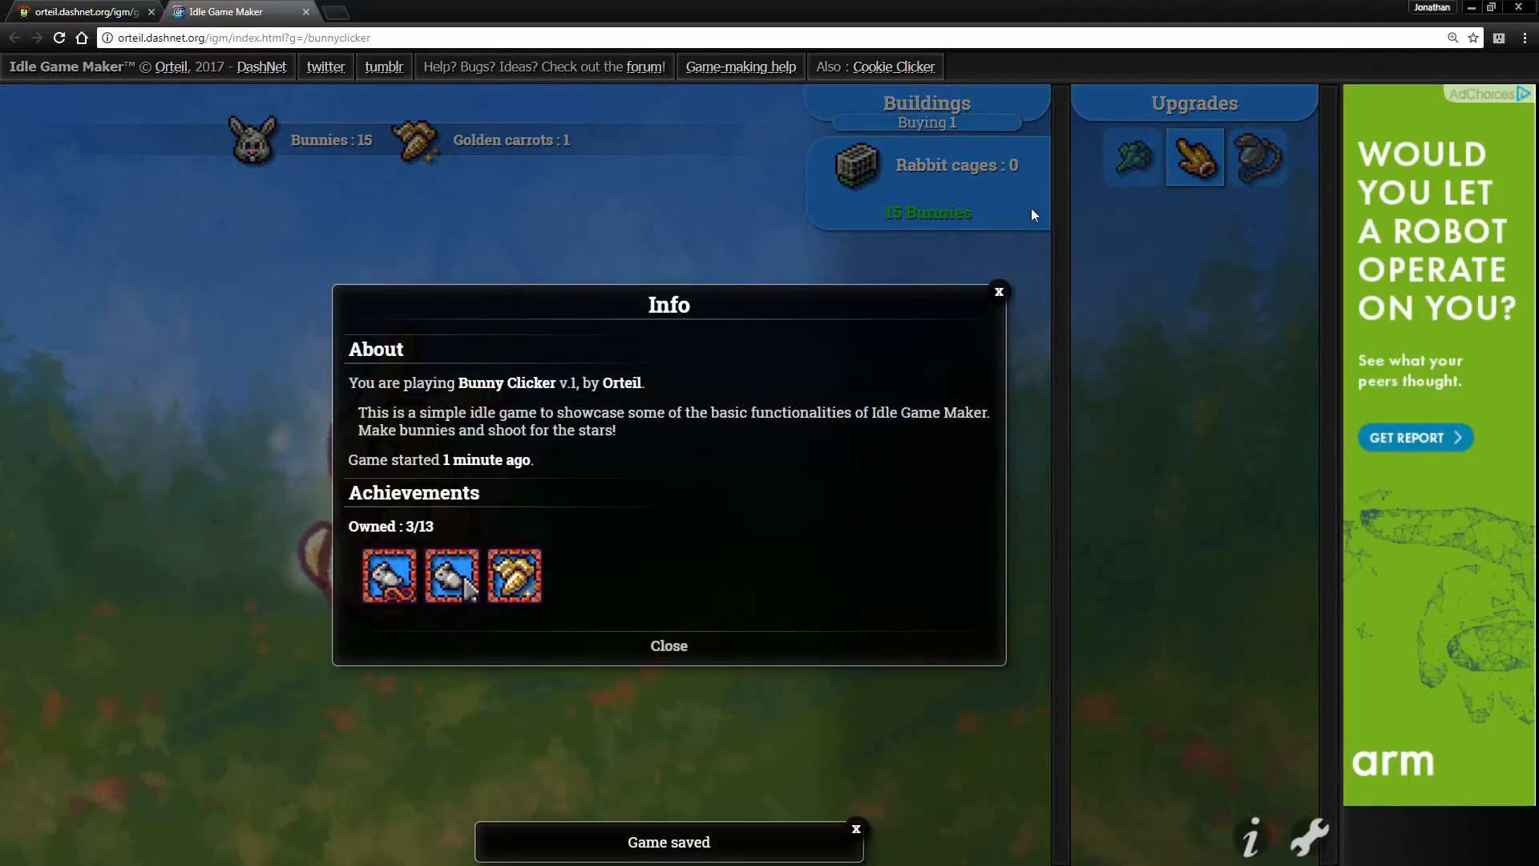
pyautogui.click(998, 291)
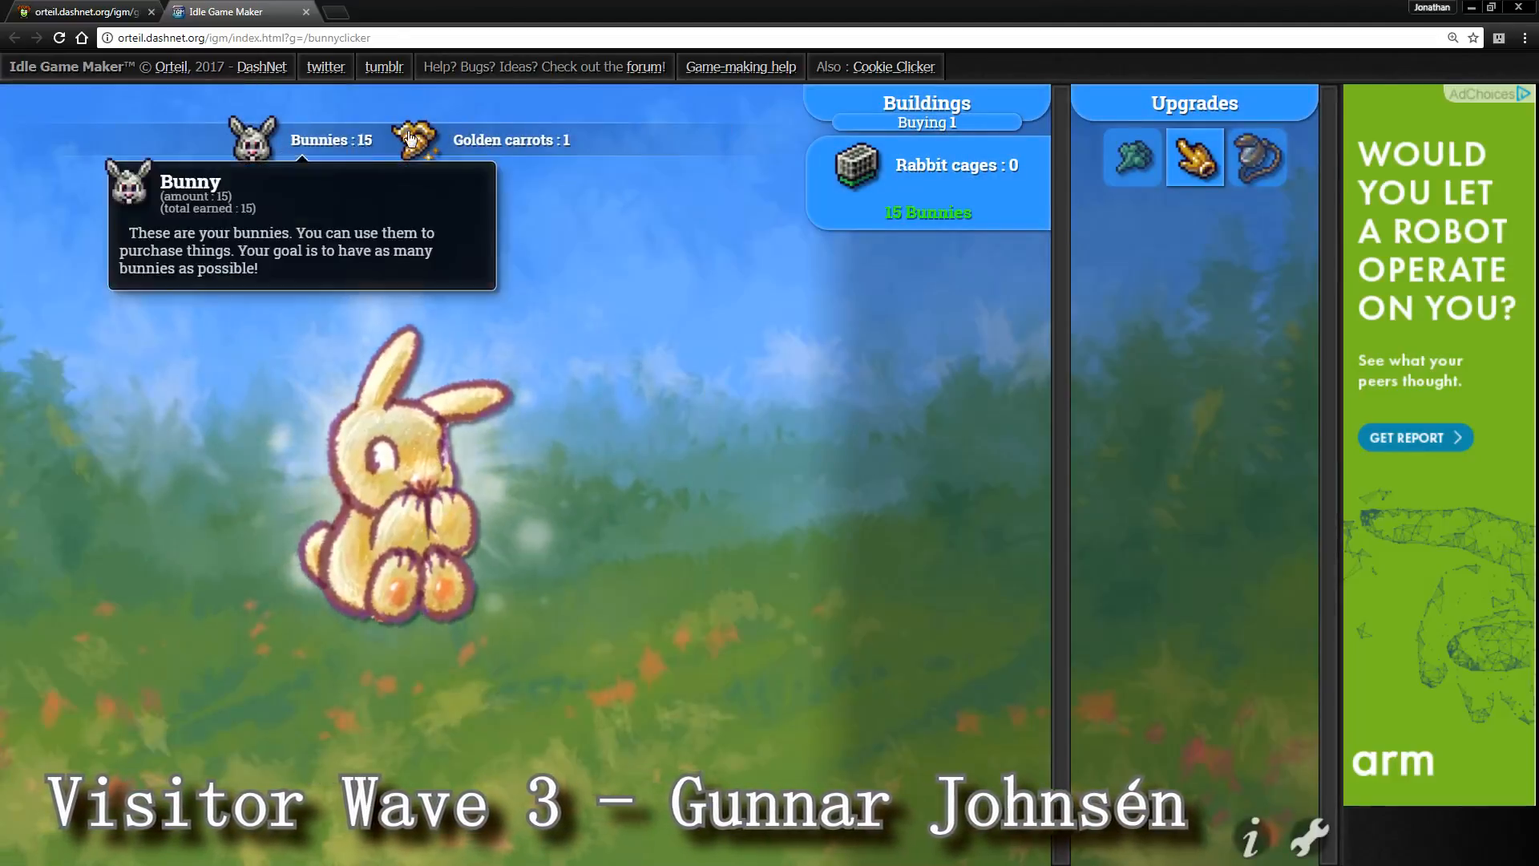
pyautogui.moveTo(1194, 157)
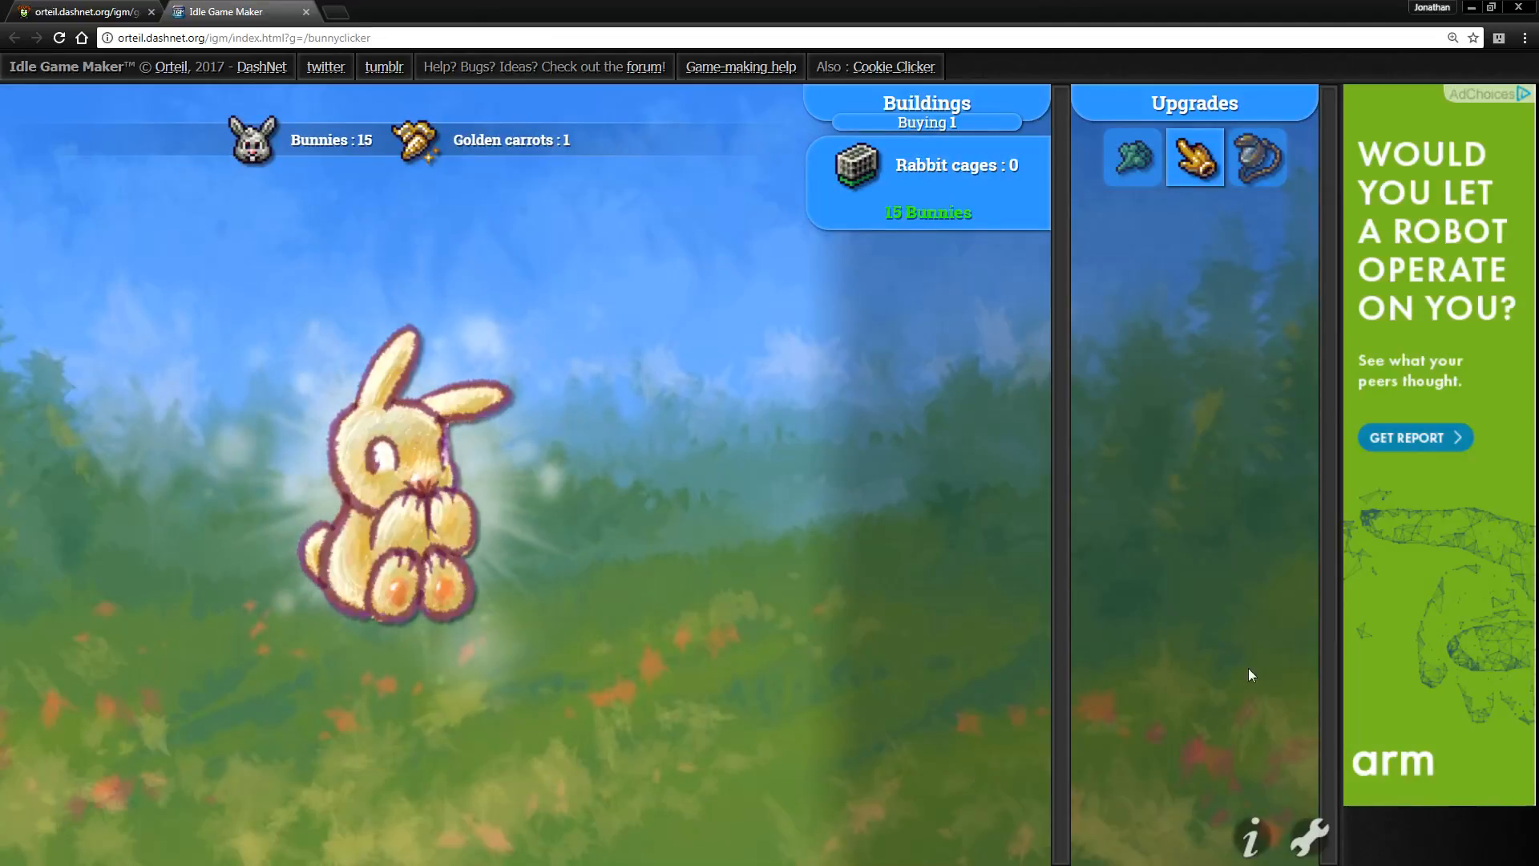
pyautogui.moveTo(1195, 157)
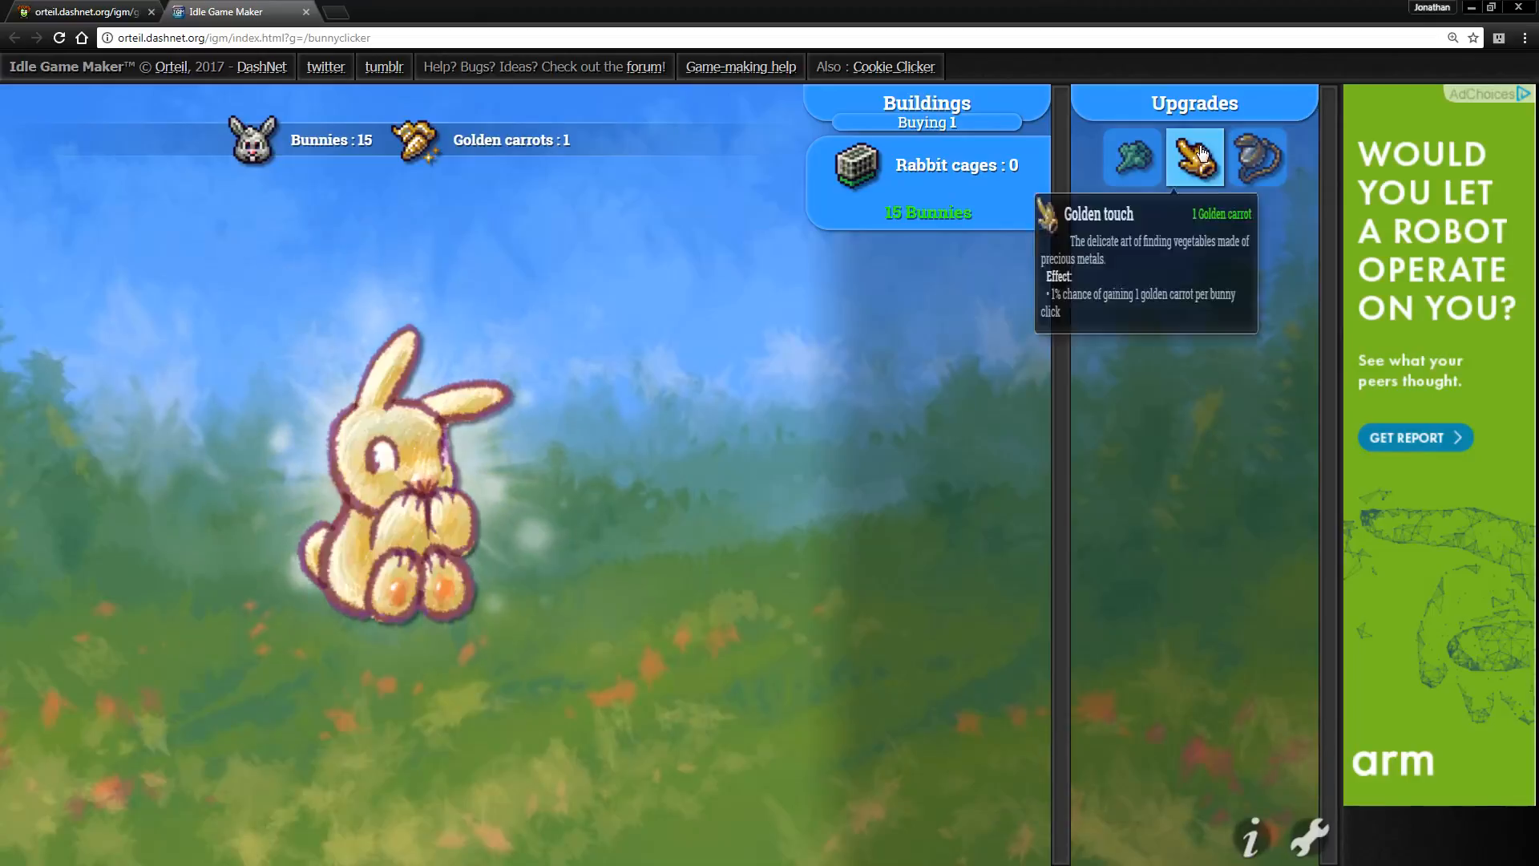
pyautogui.moveTo(604, 794)
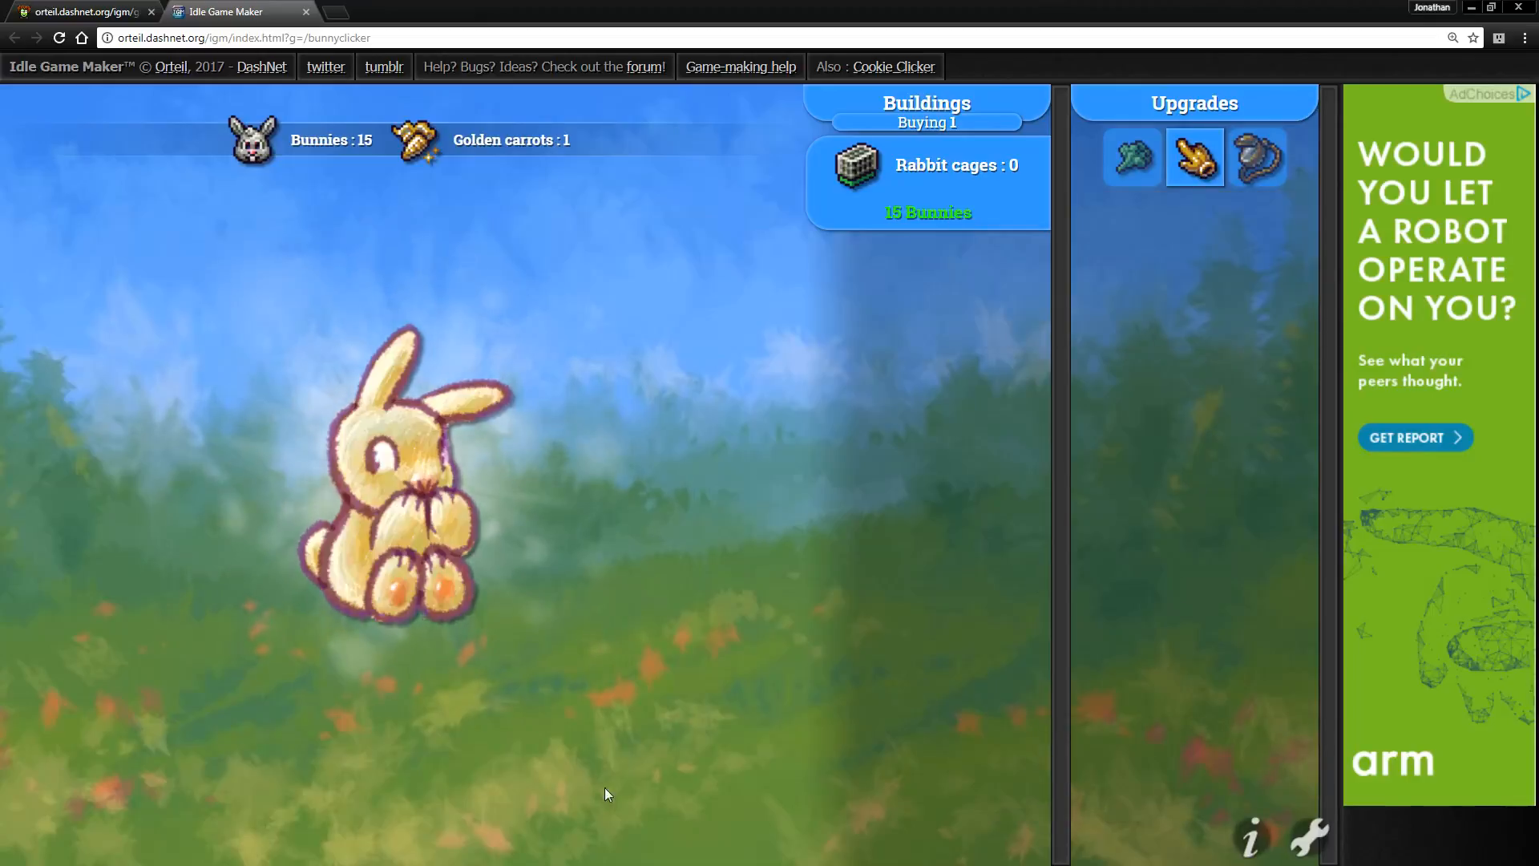
# - Click the bunny up to 19 bunnies, review achievements and settings, then close the settings panel
pyautogui.click(393, 472)
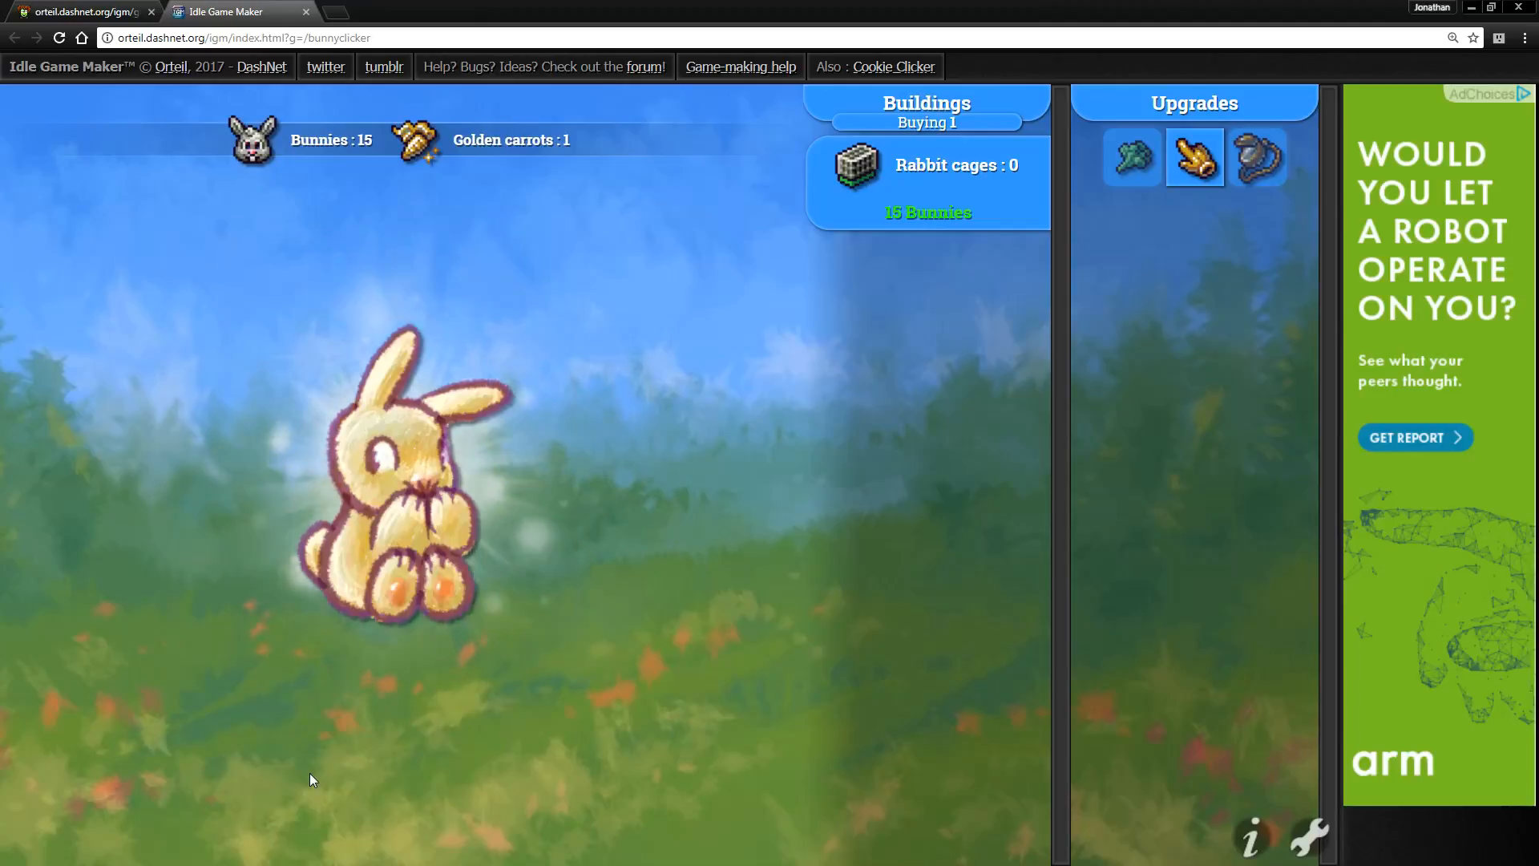
pyautogui.click(398, 462)
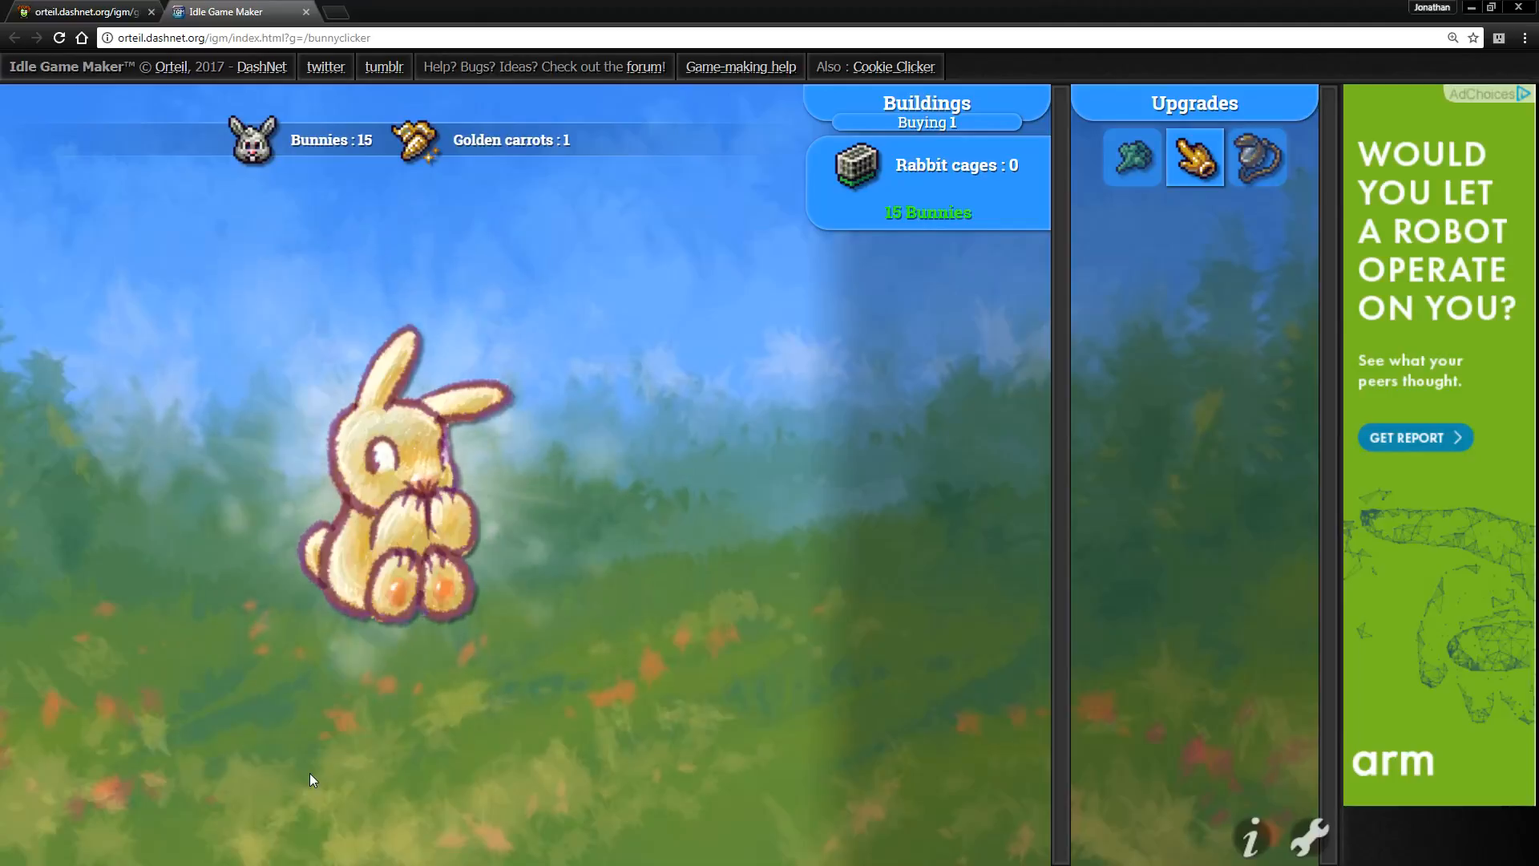
pyautogui.click(402, 481)
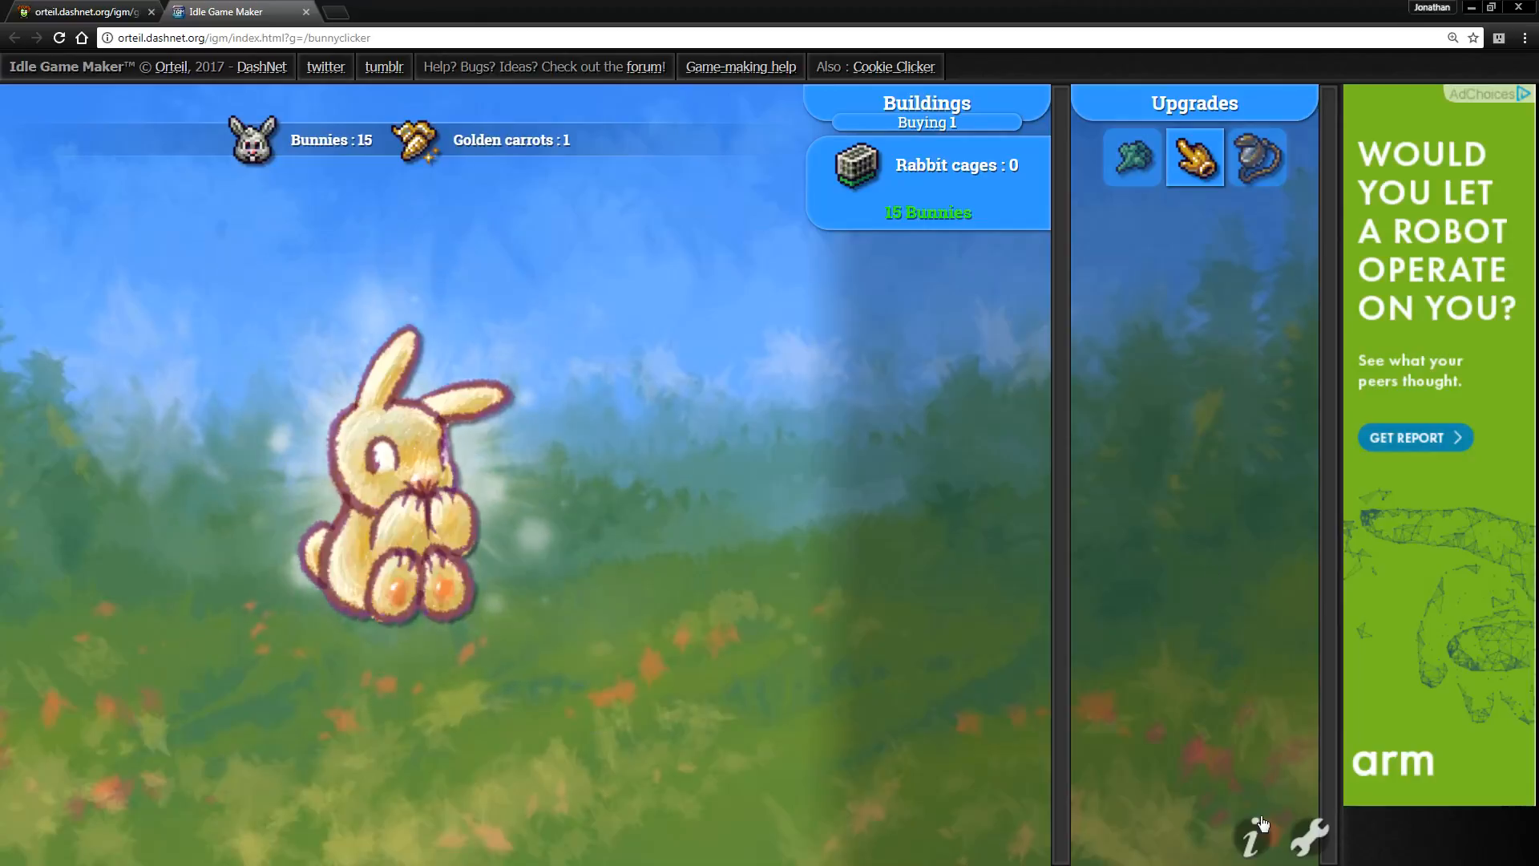
pyautogui.click(1250, 835)
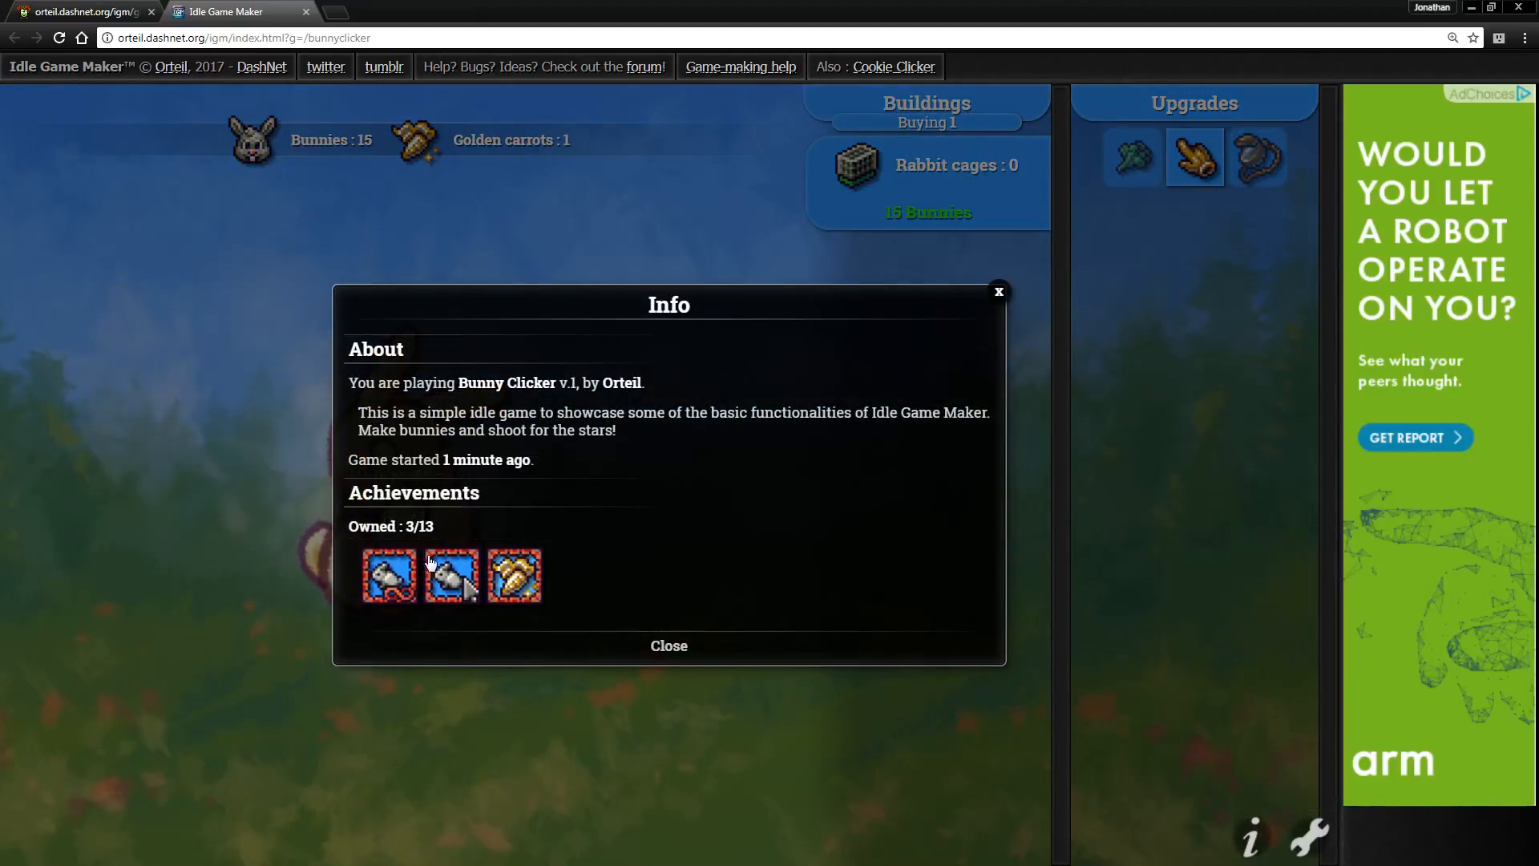
pyautogui.moveTo(751, 654)
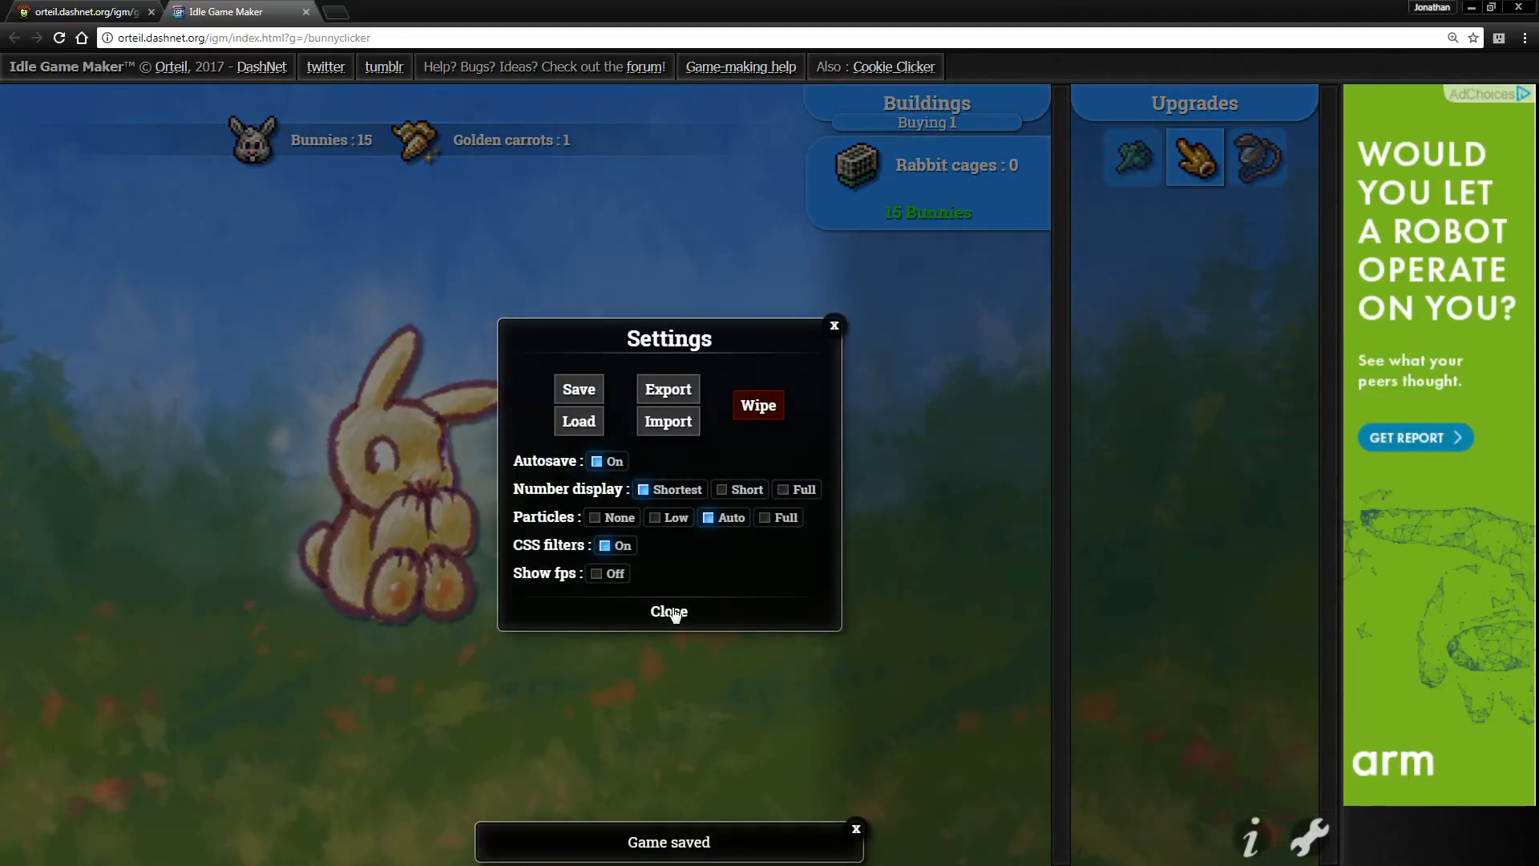
pyautogui.click(669, 611)
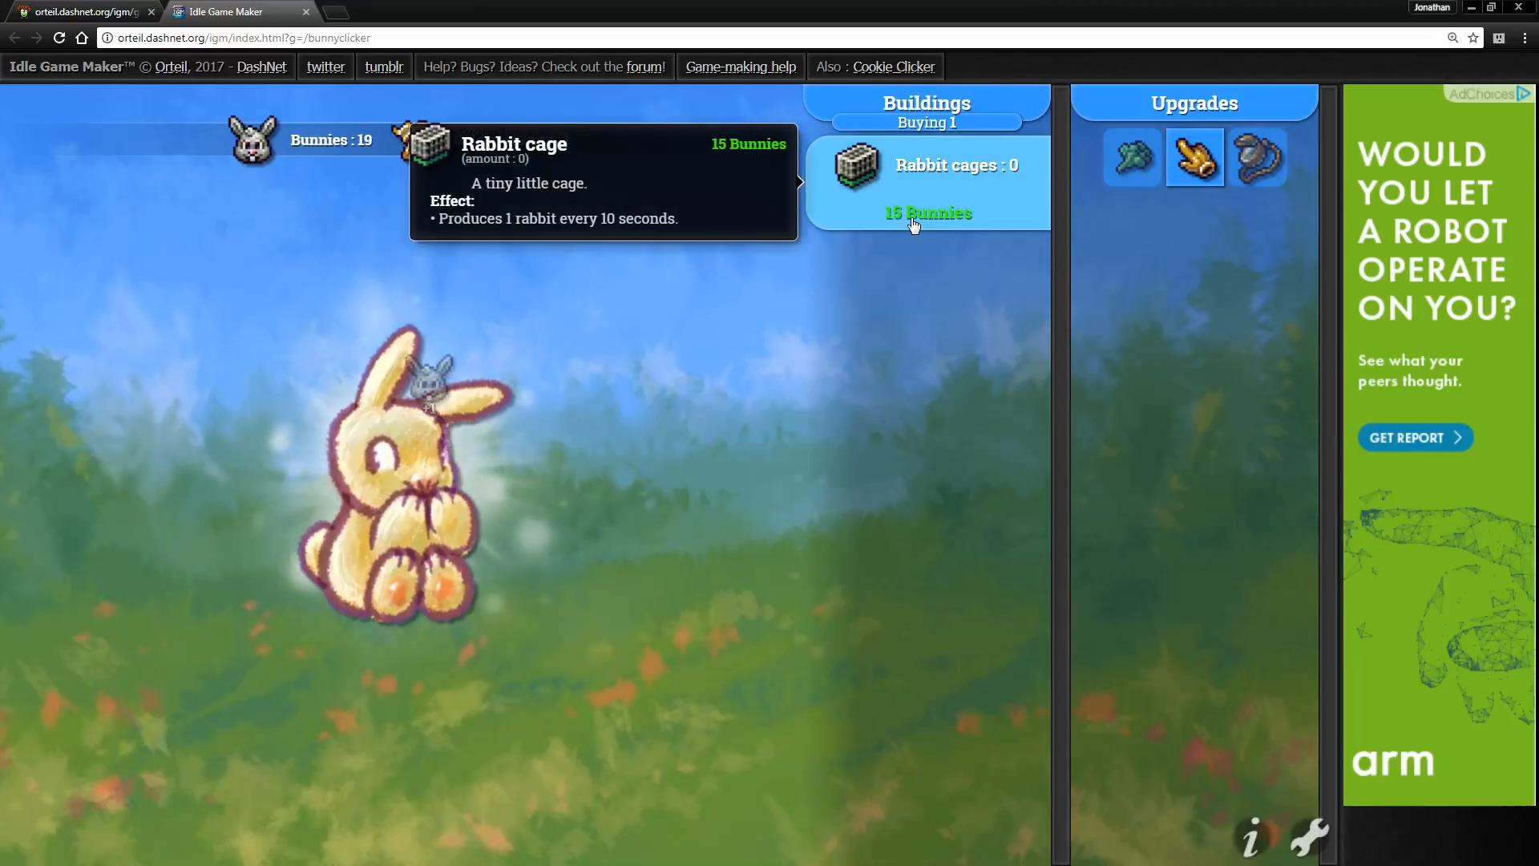
# - Buy the first Rabbit cage, click toward 78 bunnies and catch the lucky bunny's golden carrot
pyautogui.click(926, 182)
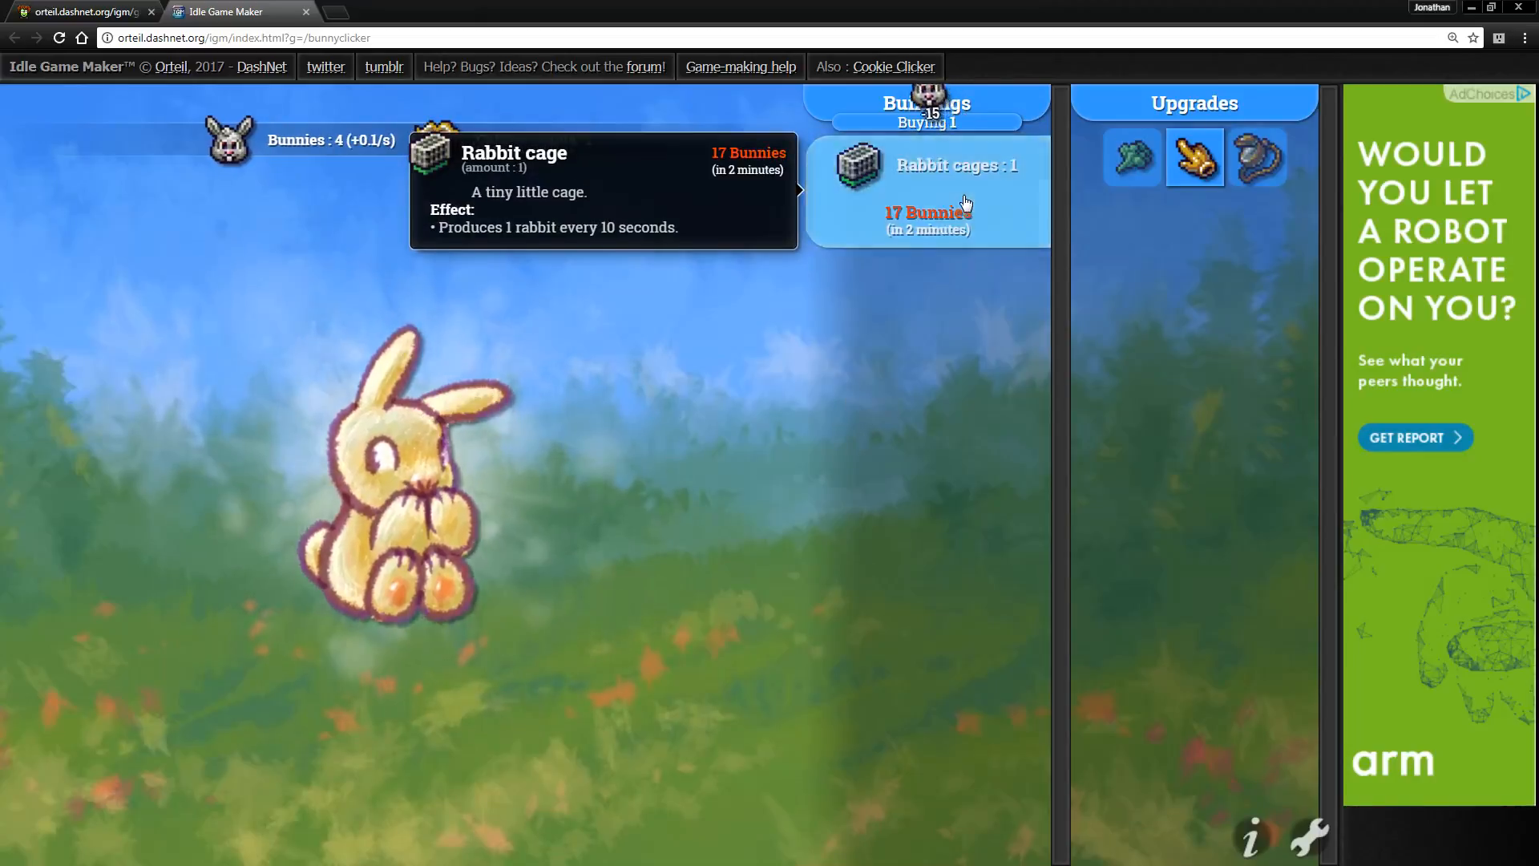
pyautogui.click(402, 461)
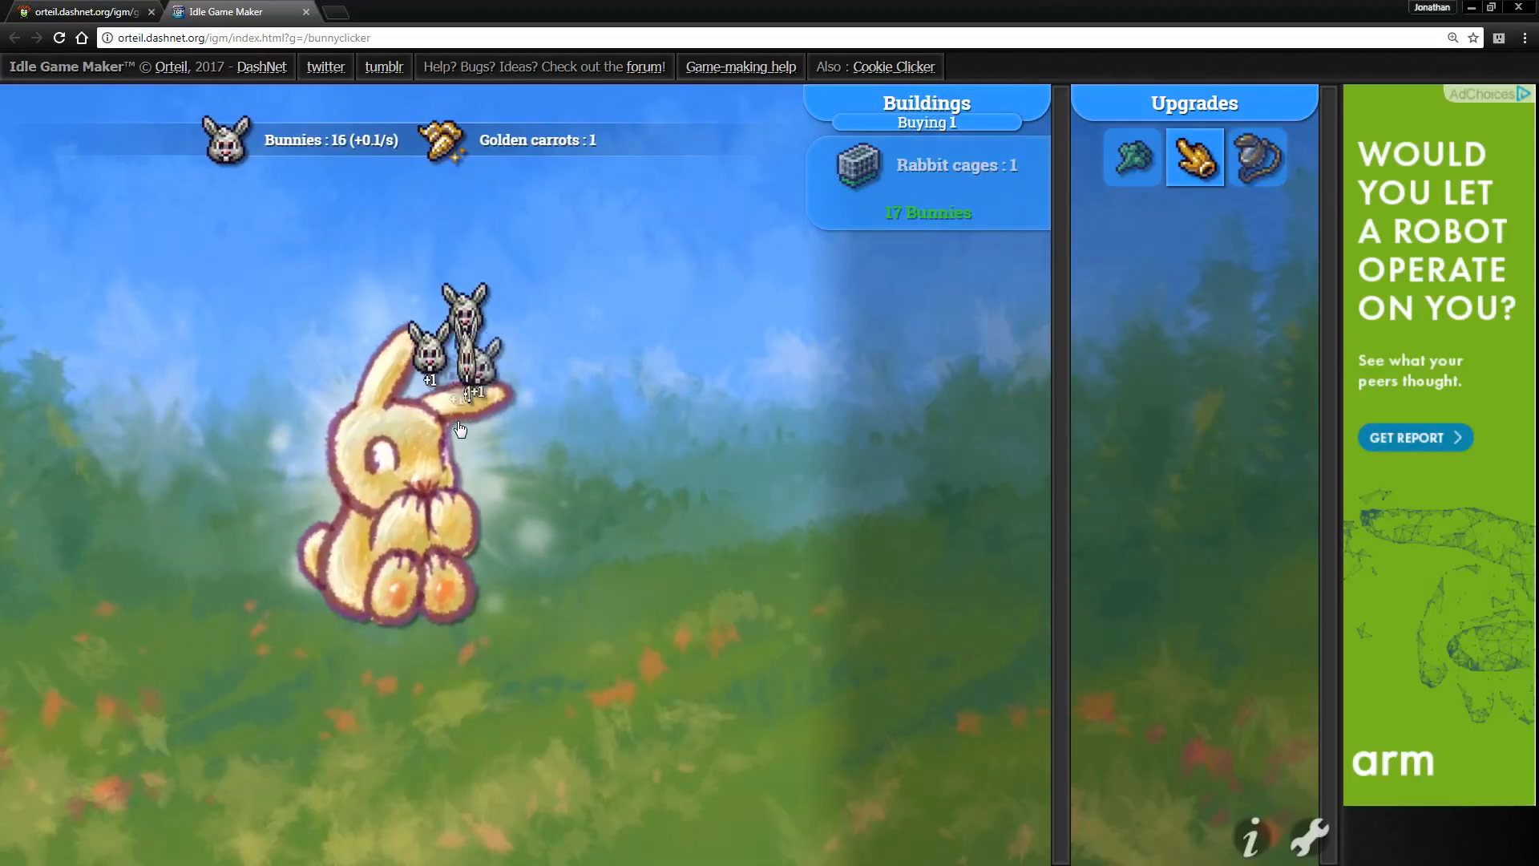
pyautogui.click(423, 442)
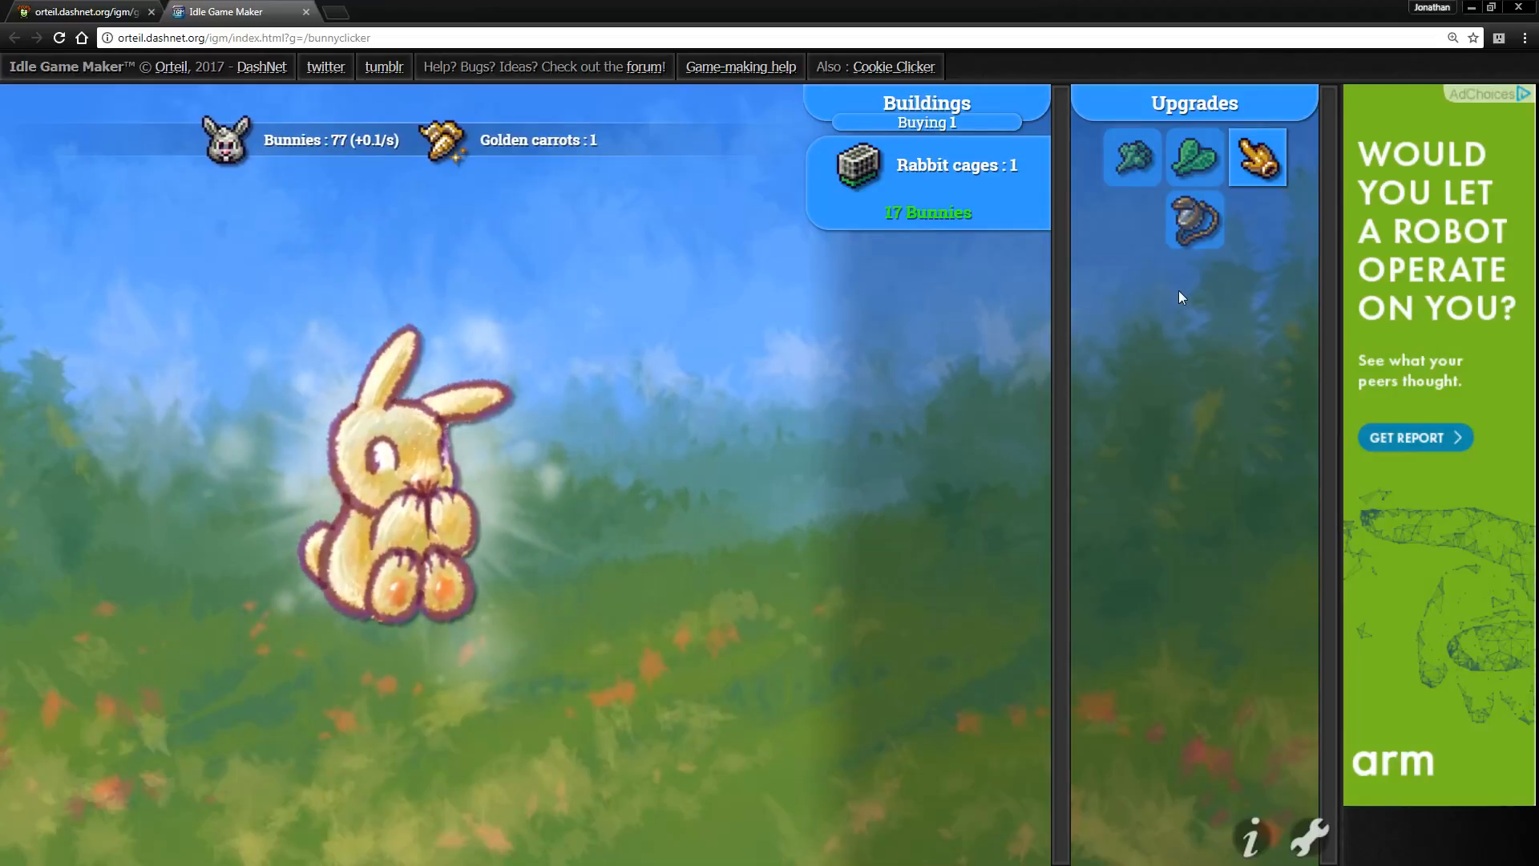
pyautogui.moveTo(1258, 157)
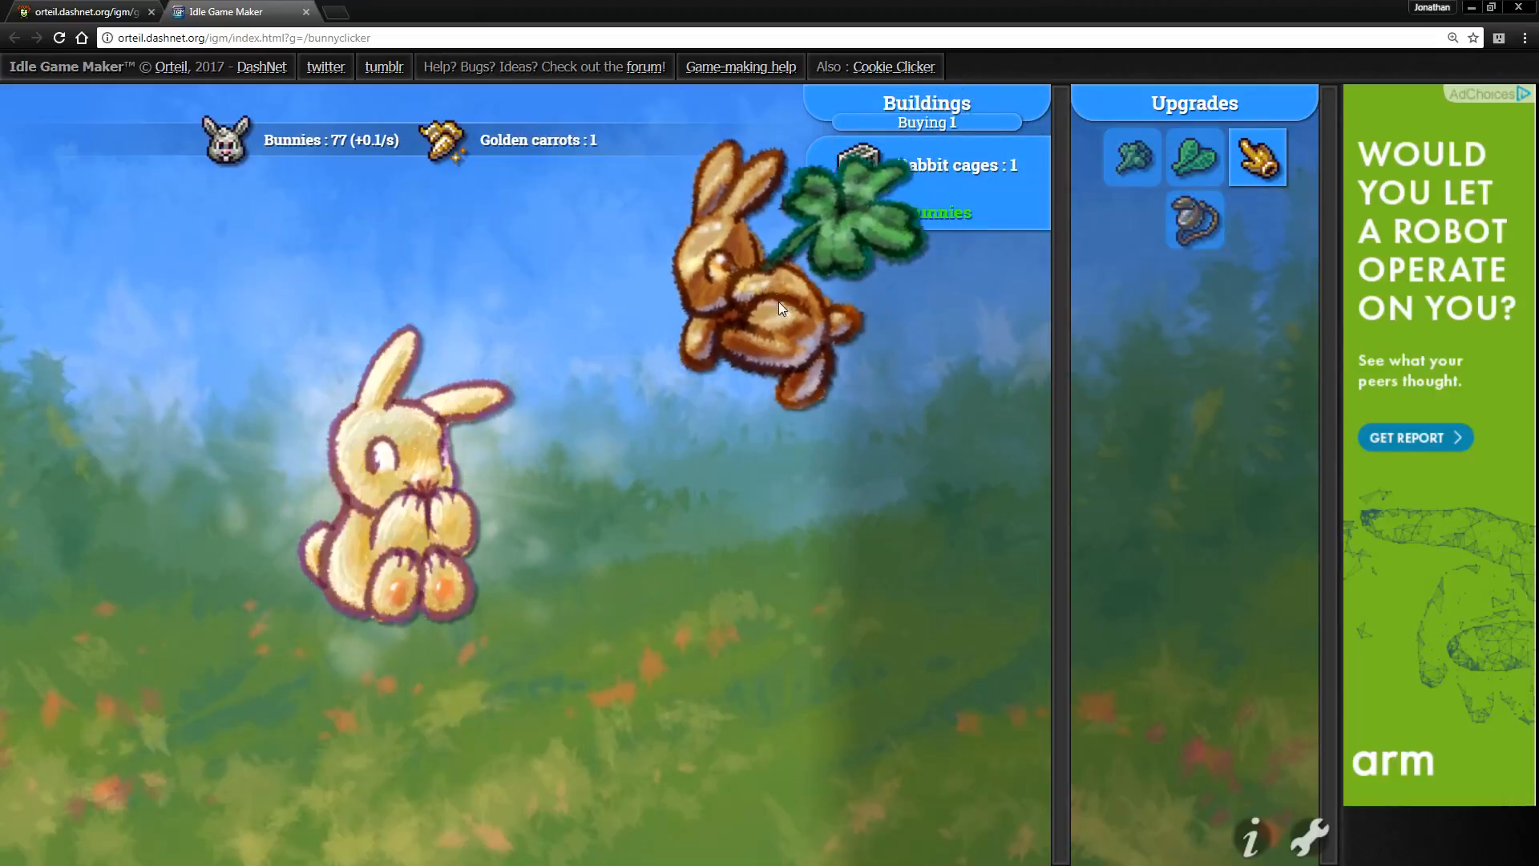
pyautogui.click(770, 285)
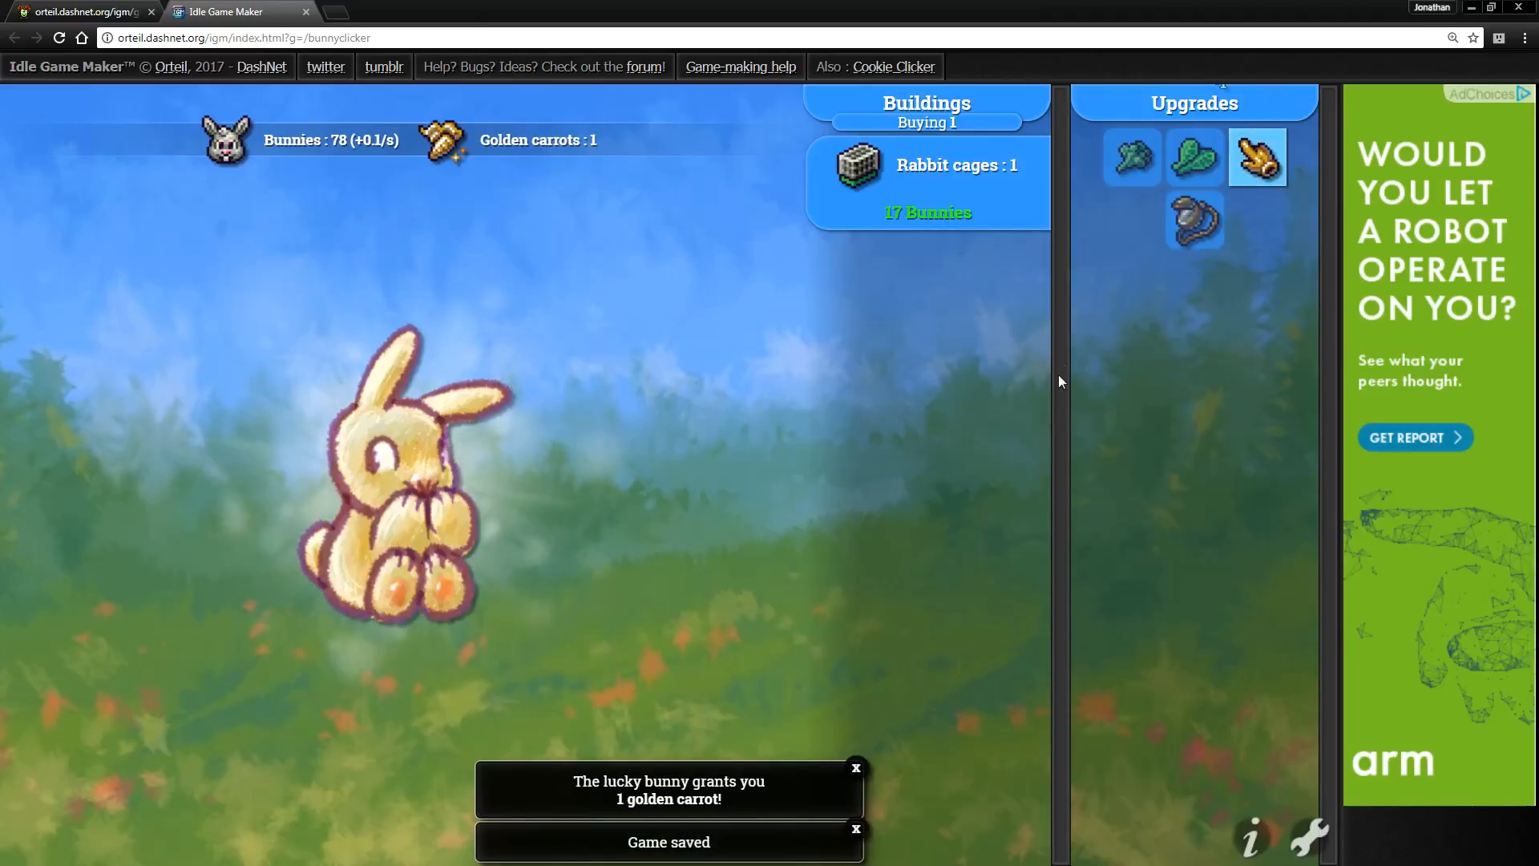
# - Click the big bunny repeatedly to raise the flock from the 240s to 355 bunnies
pyautogui.click(412, 456)
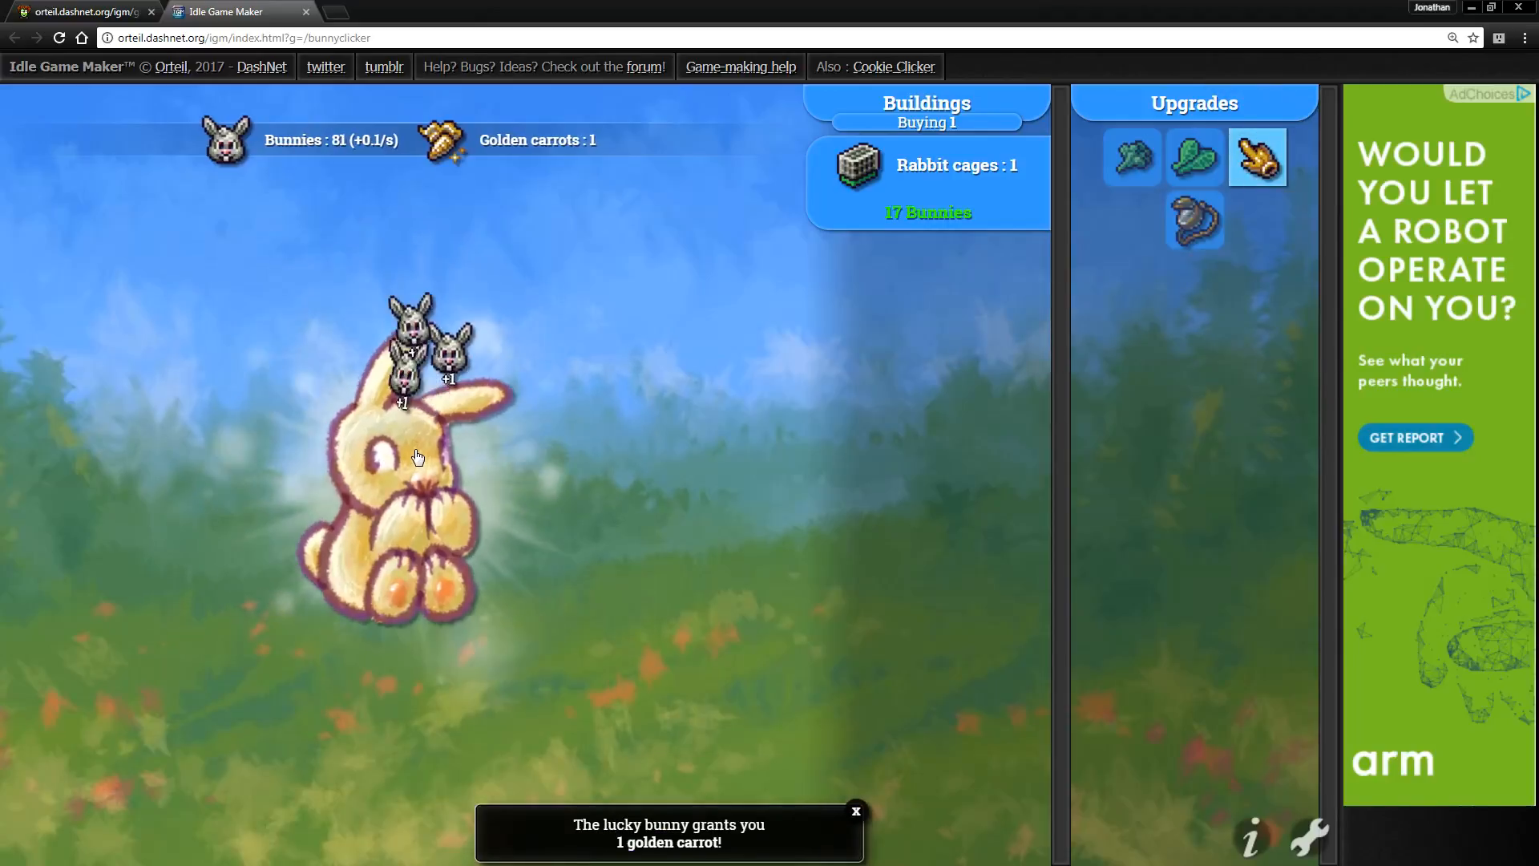
pyautogui.click(417, 456)
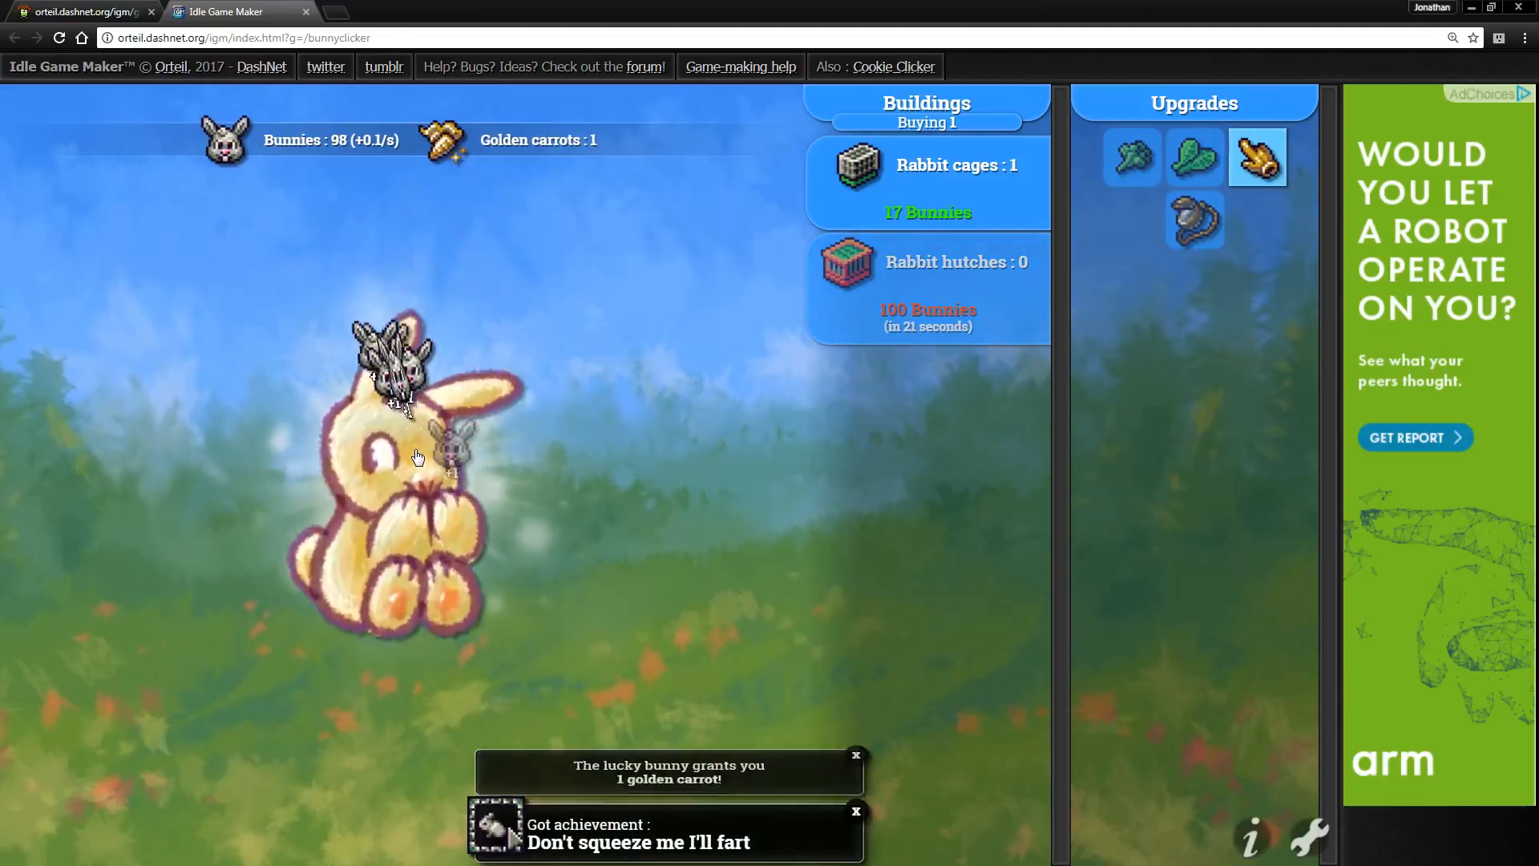
pyautogui.click(412, 456)
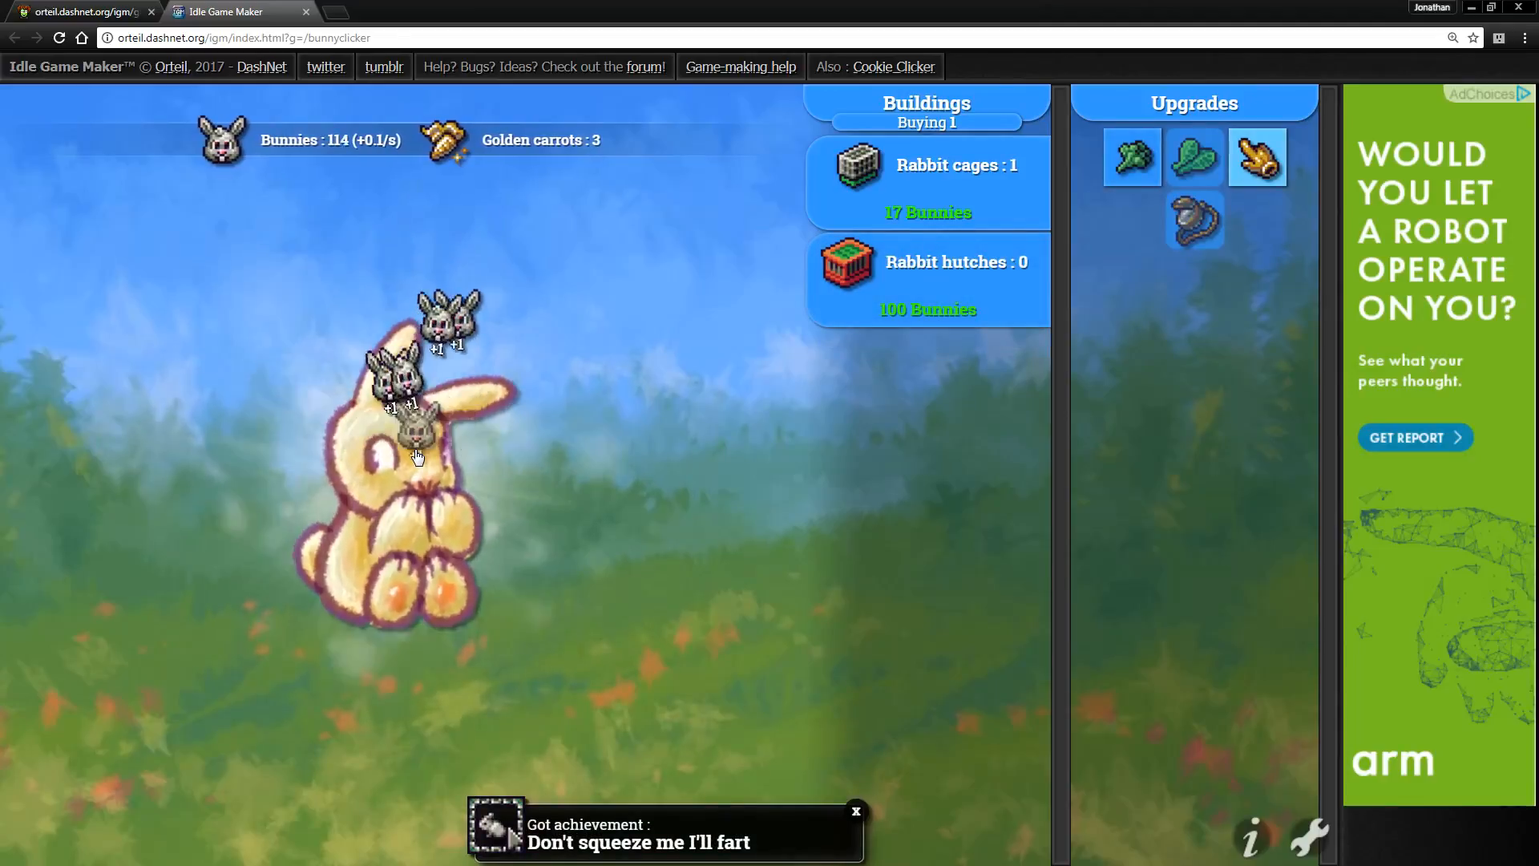
pyautogui.click(412, 456)
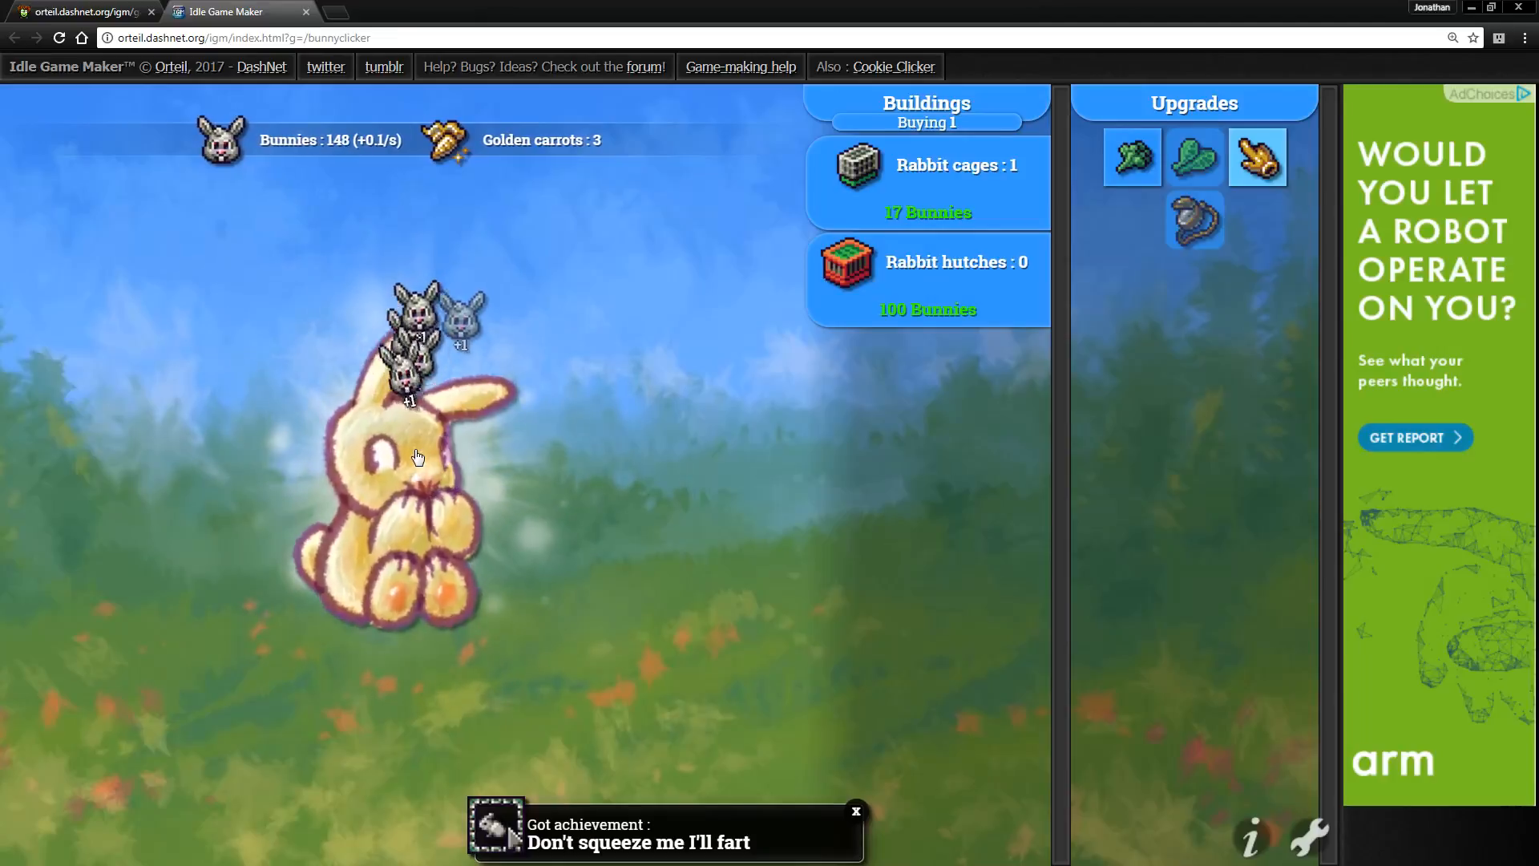
pyautogui.click(412, 457)
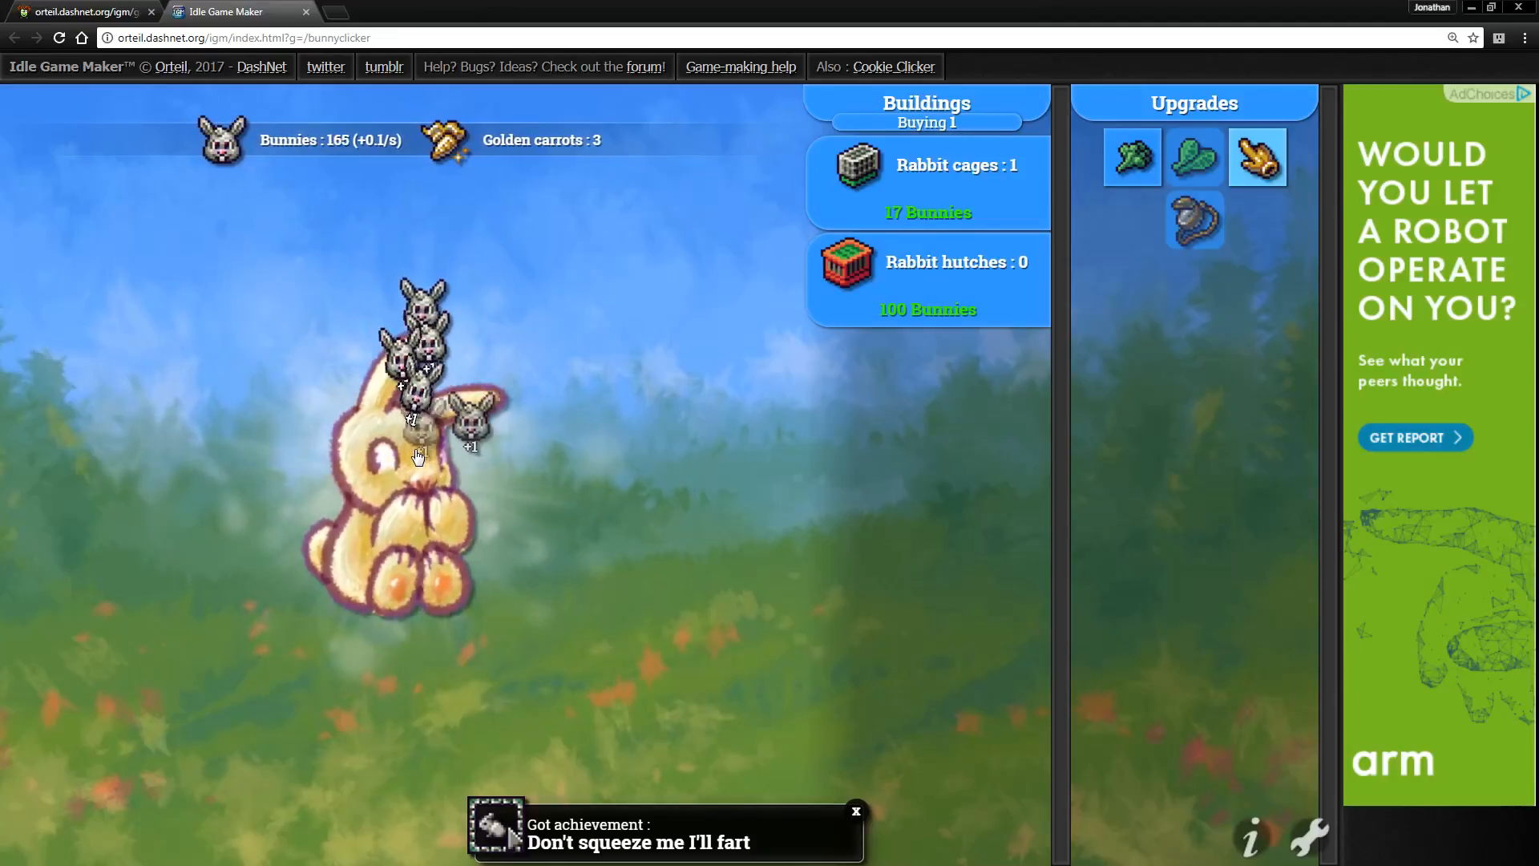
pyautogui.click(412, 456)
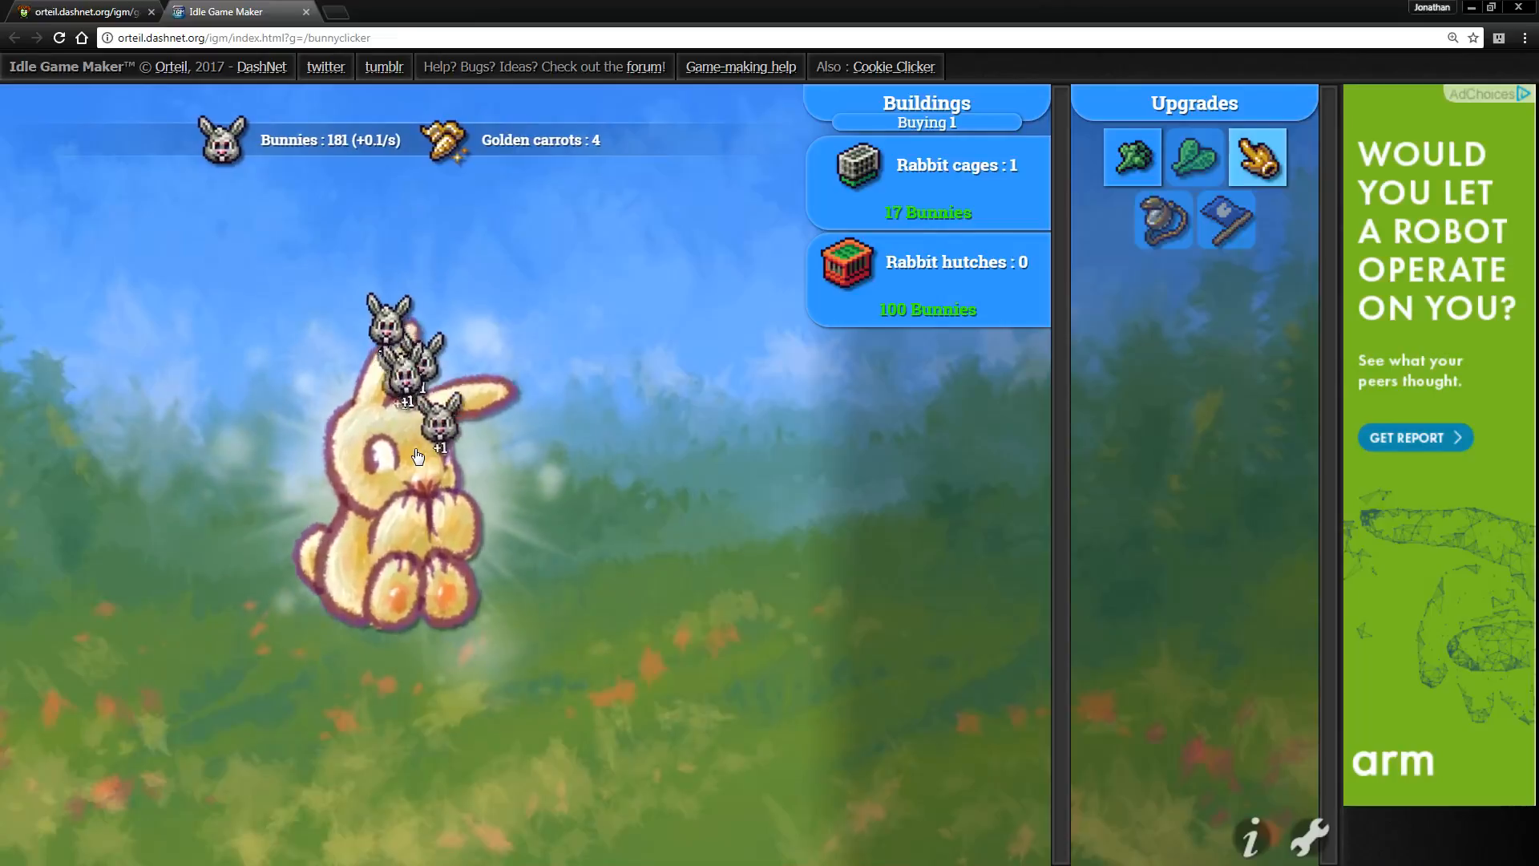
pyautogui.click(417, 456)
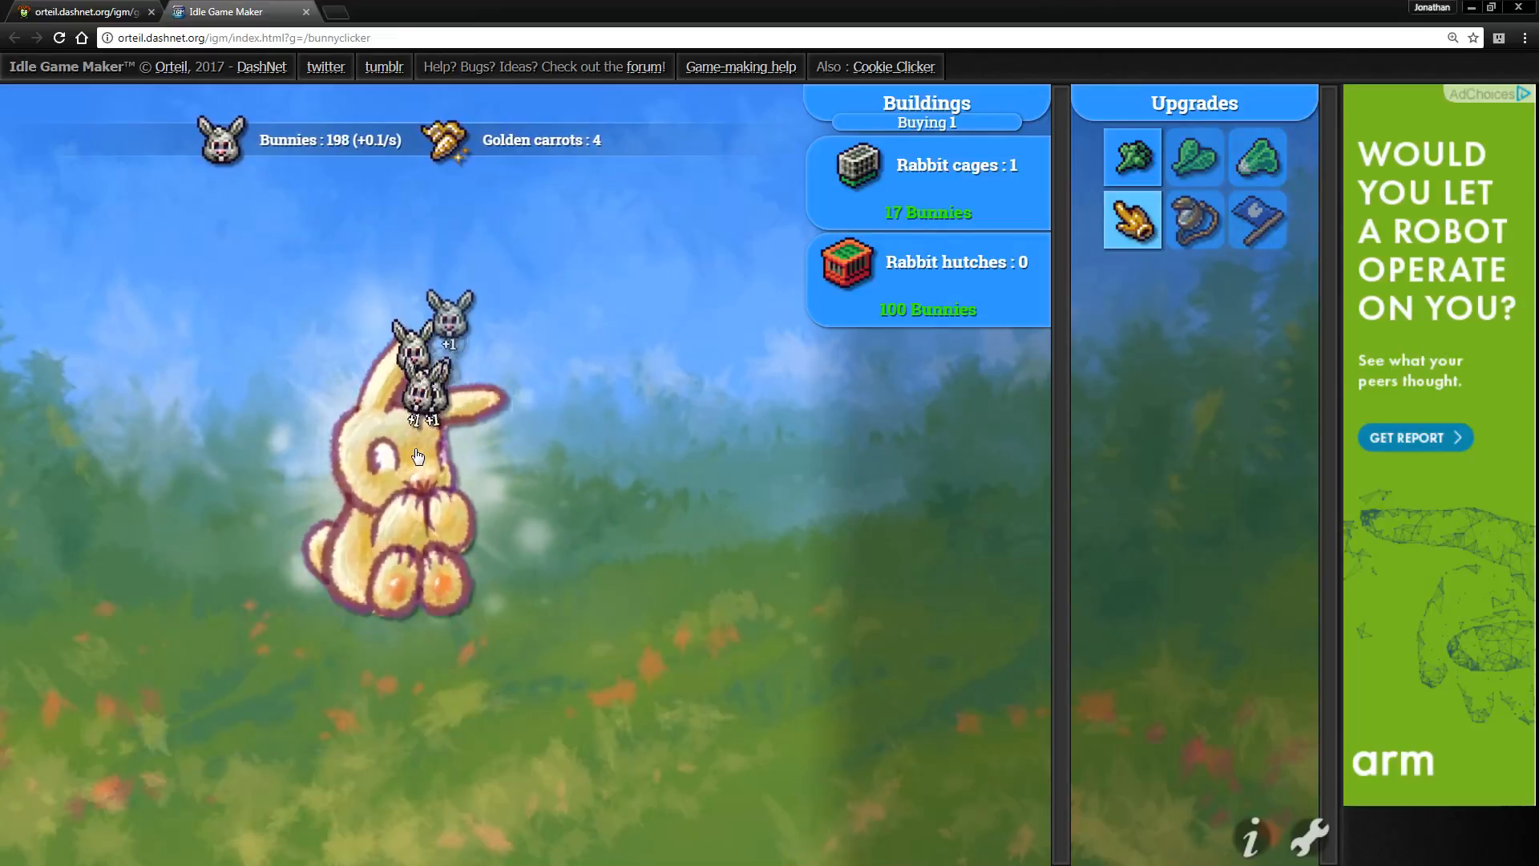
pyautogui.click(417, 456)
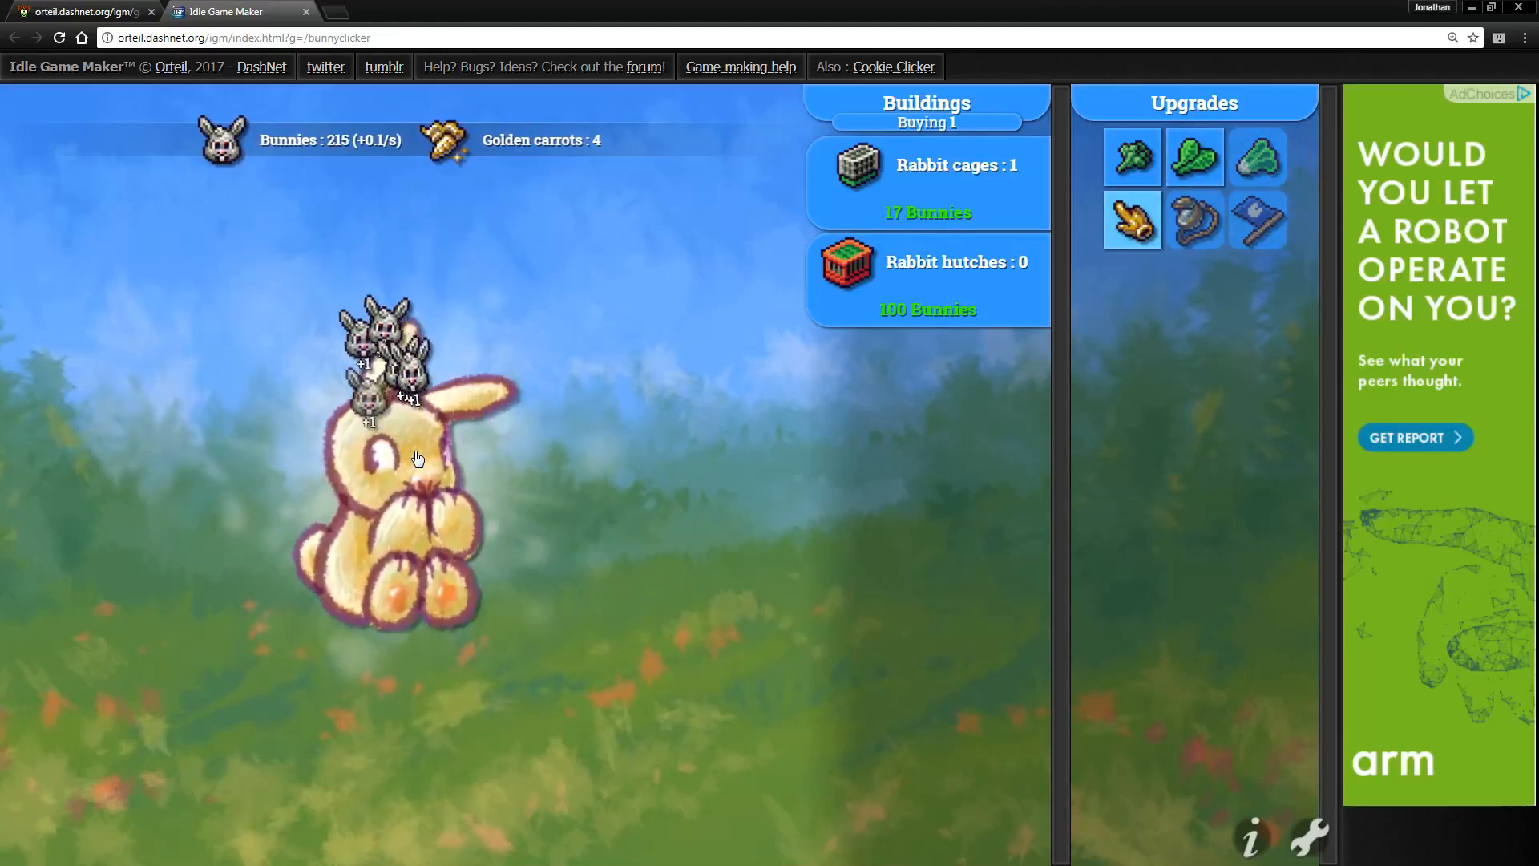
pyautogui.click(412, 462)
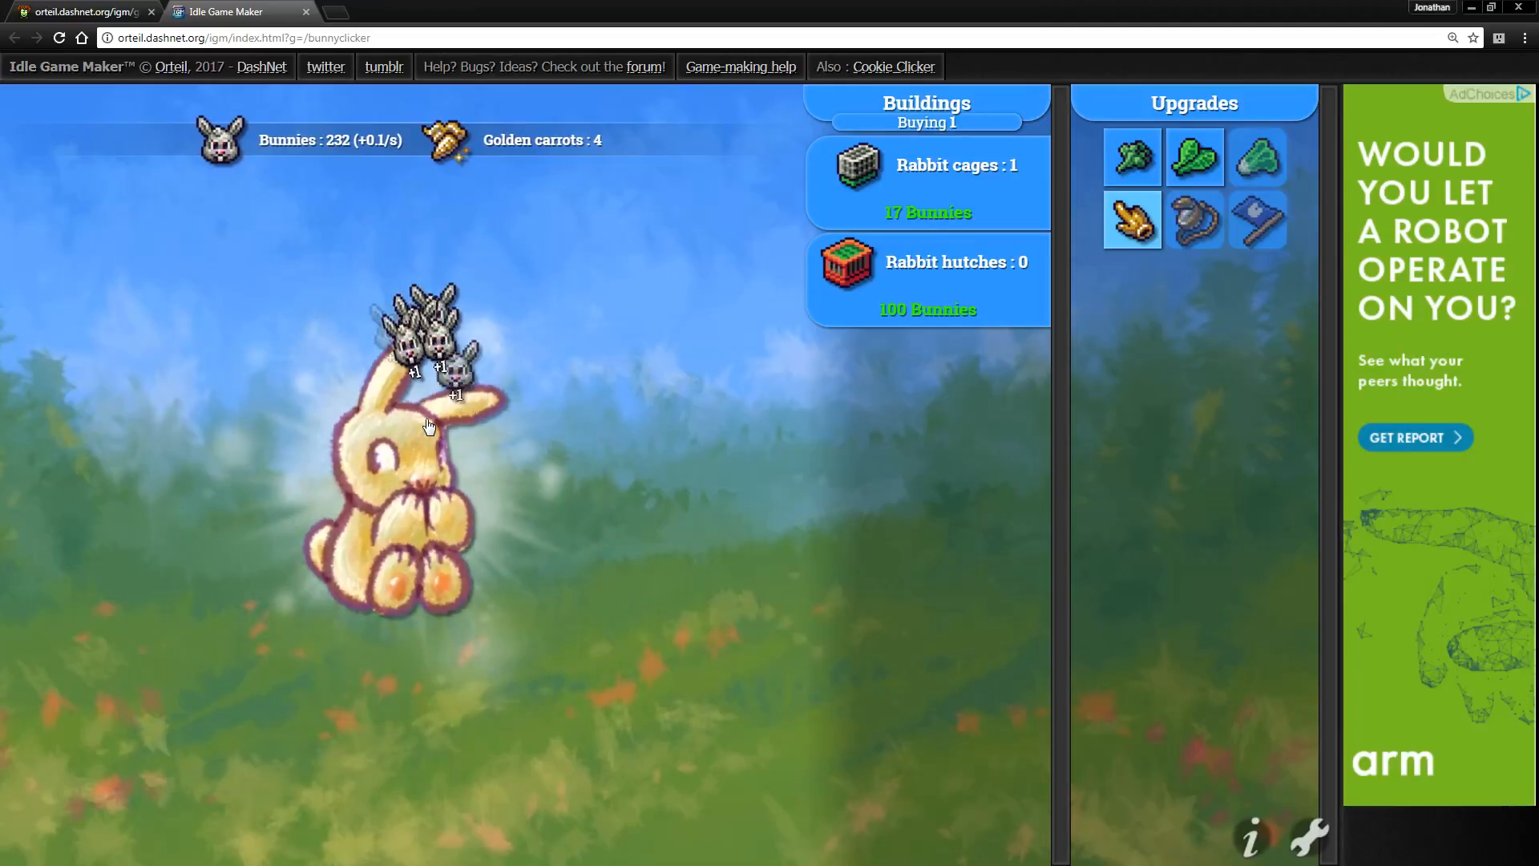
pyautogui.click(427, 427)
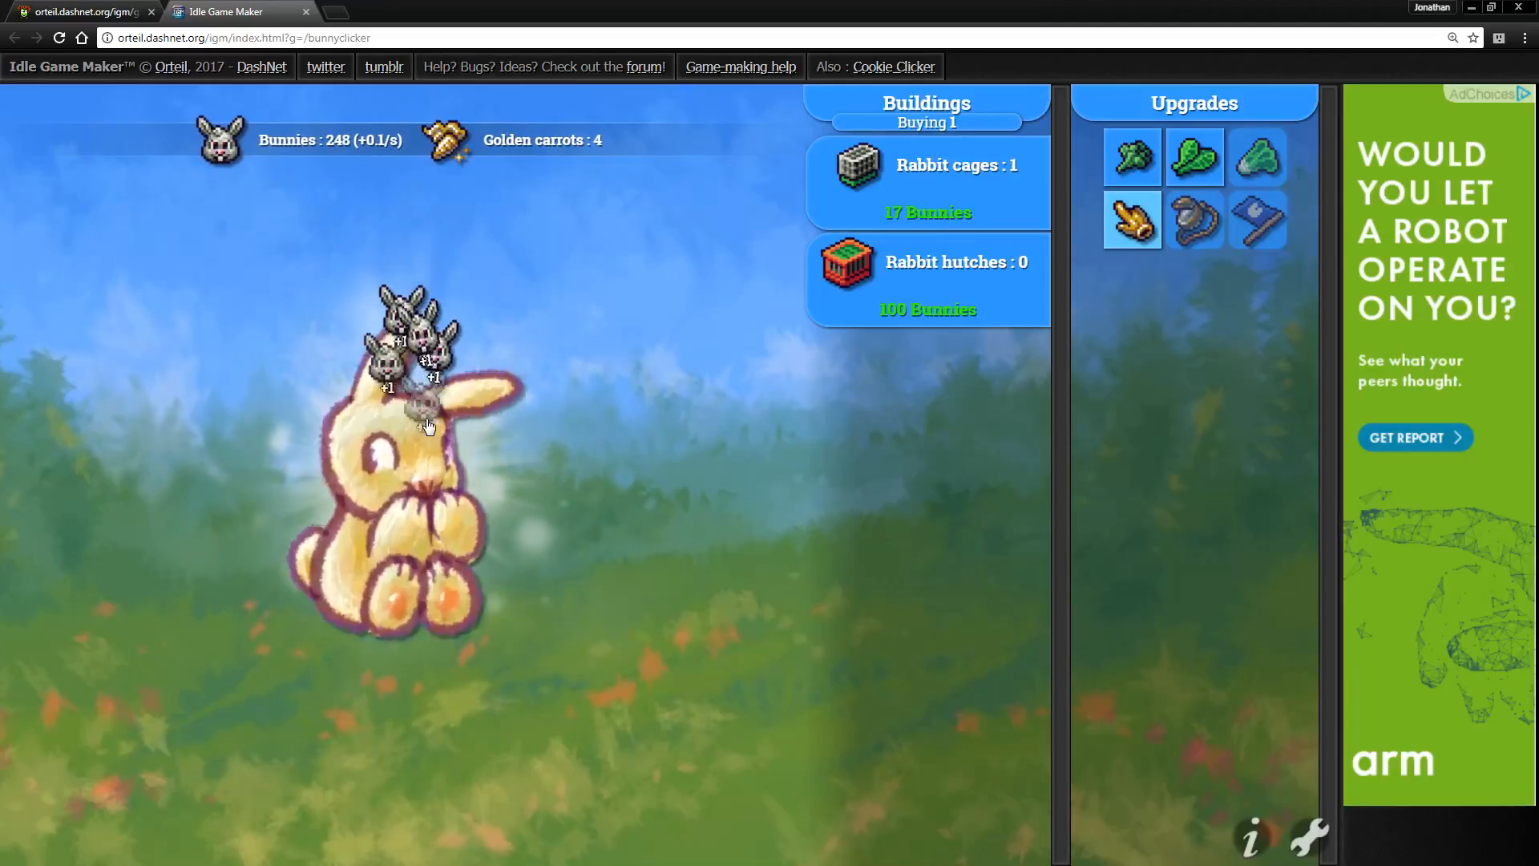
pyautogui.click(412, 422)
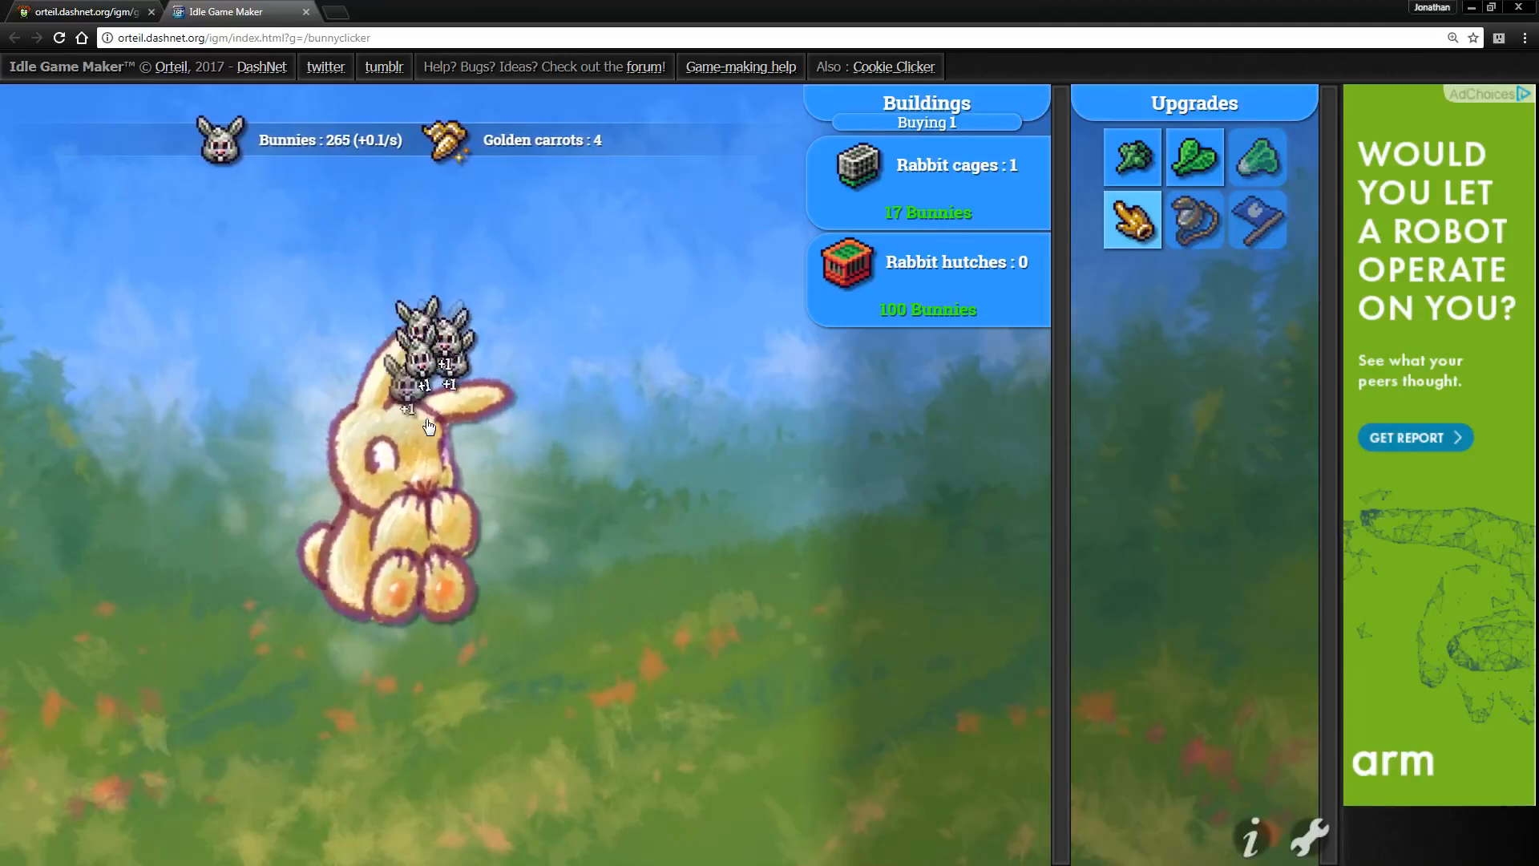
pyautogui.click(422, 422)
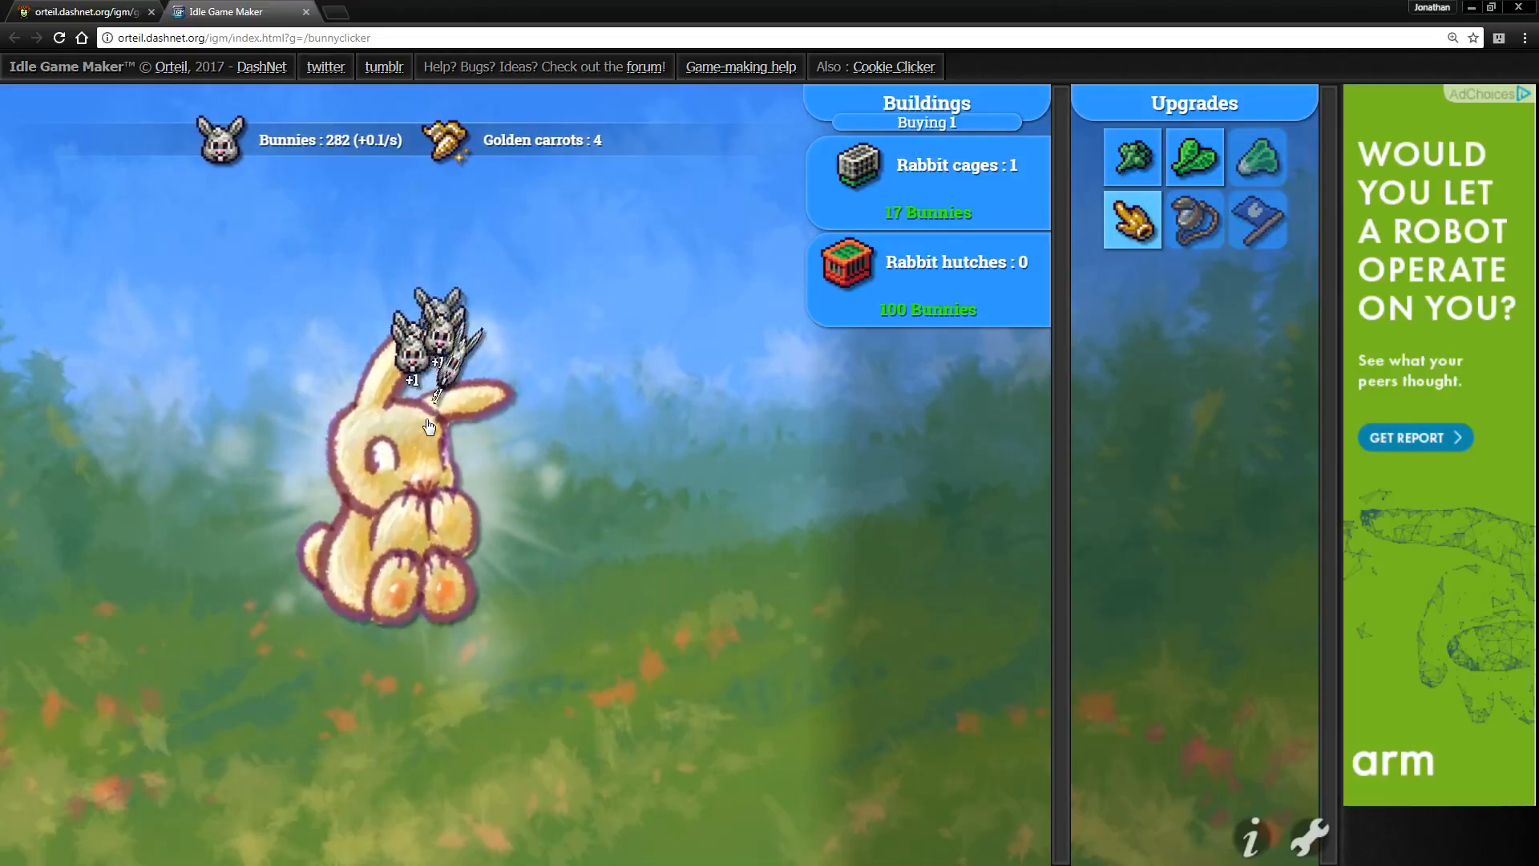
pyautogui.click(423, 442)
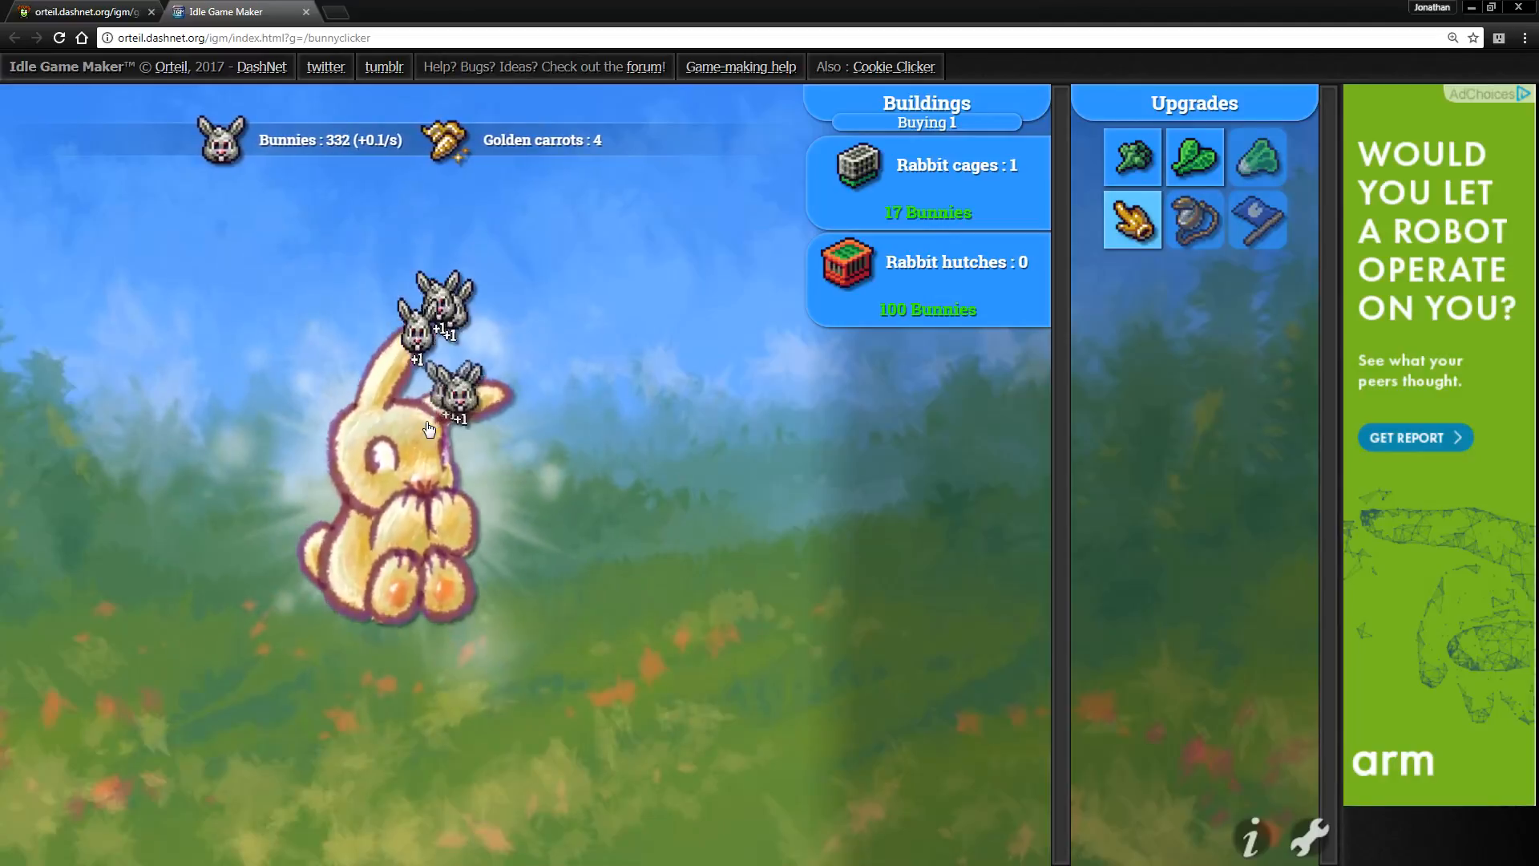
pyautogui.click(407, 467)
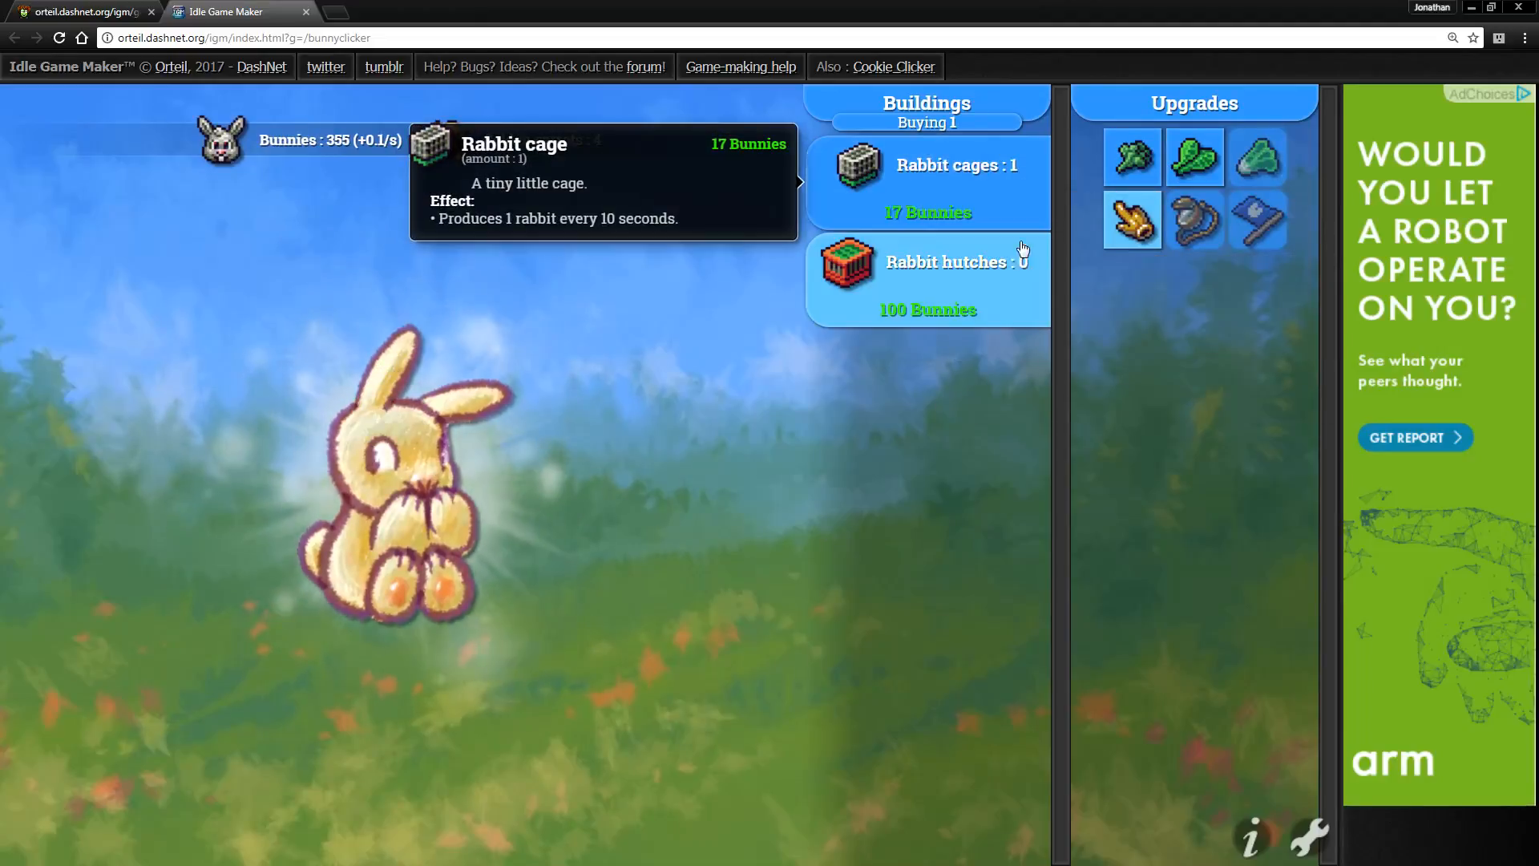
pyautogui.moveTo(1132, 157)
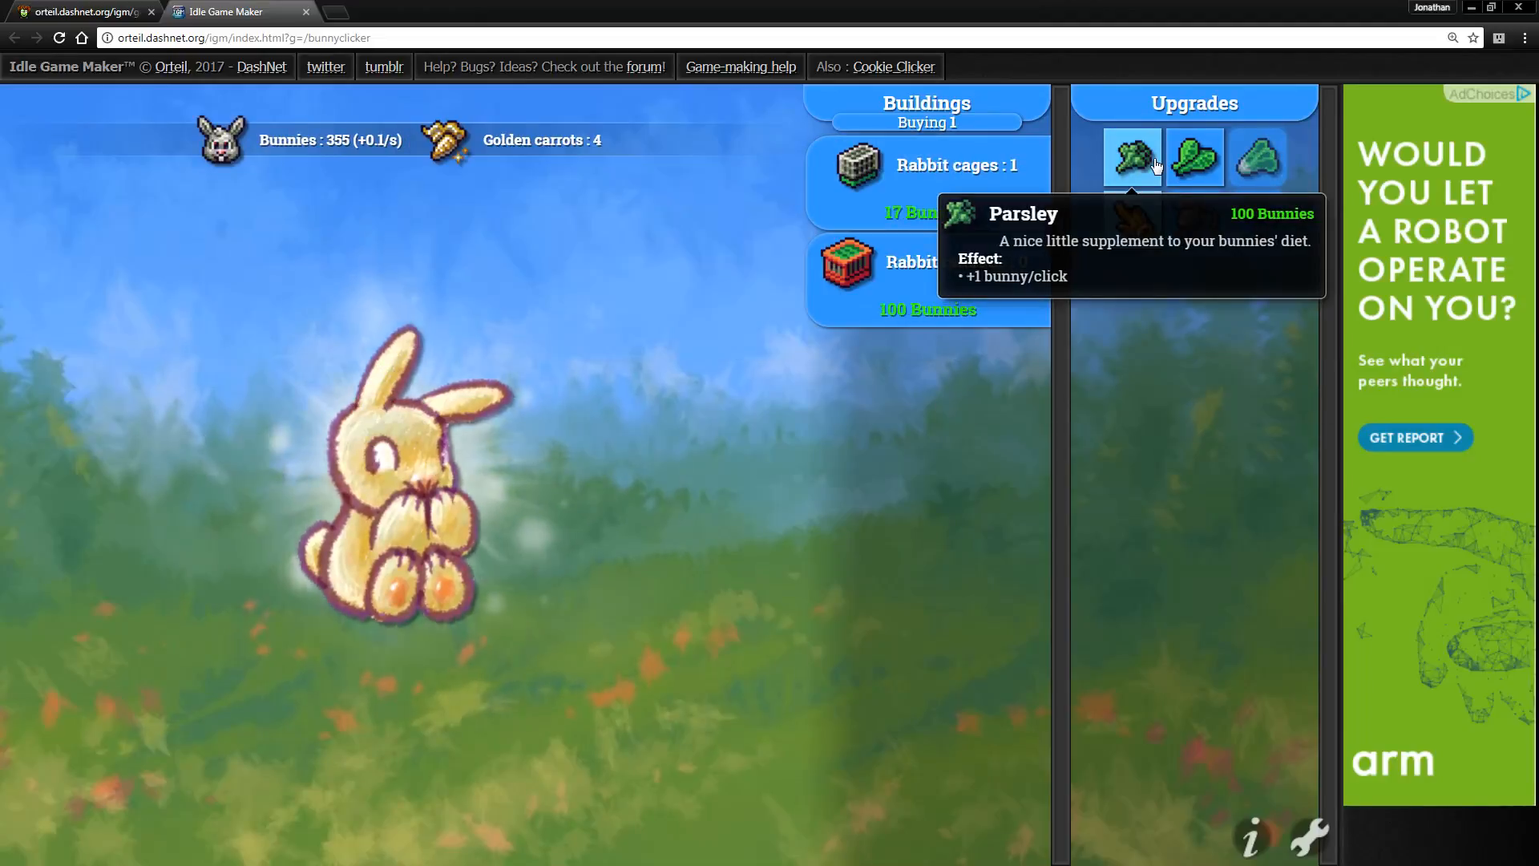
# - Buy the Parsley upgrade for +3 bunnies per click, then click to rebuild the count toward 155
pyautogui.click(1131, 157)
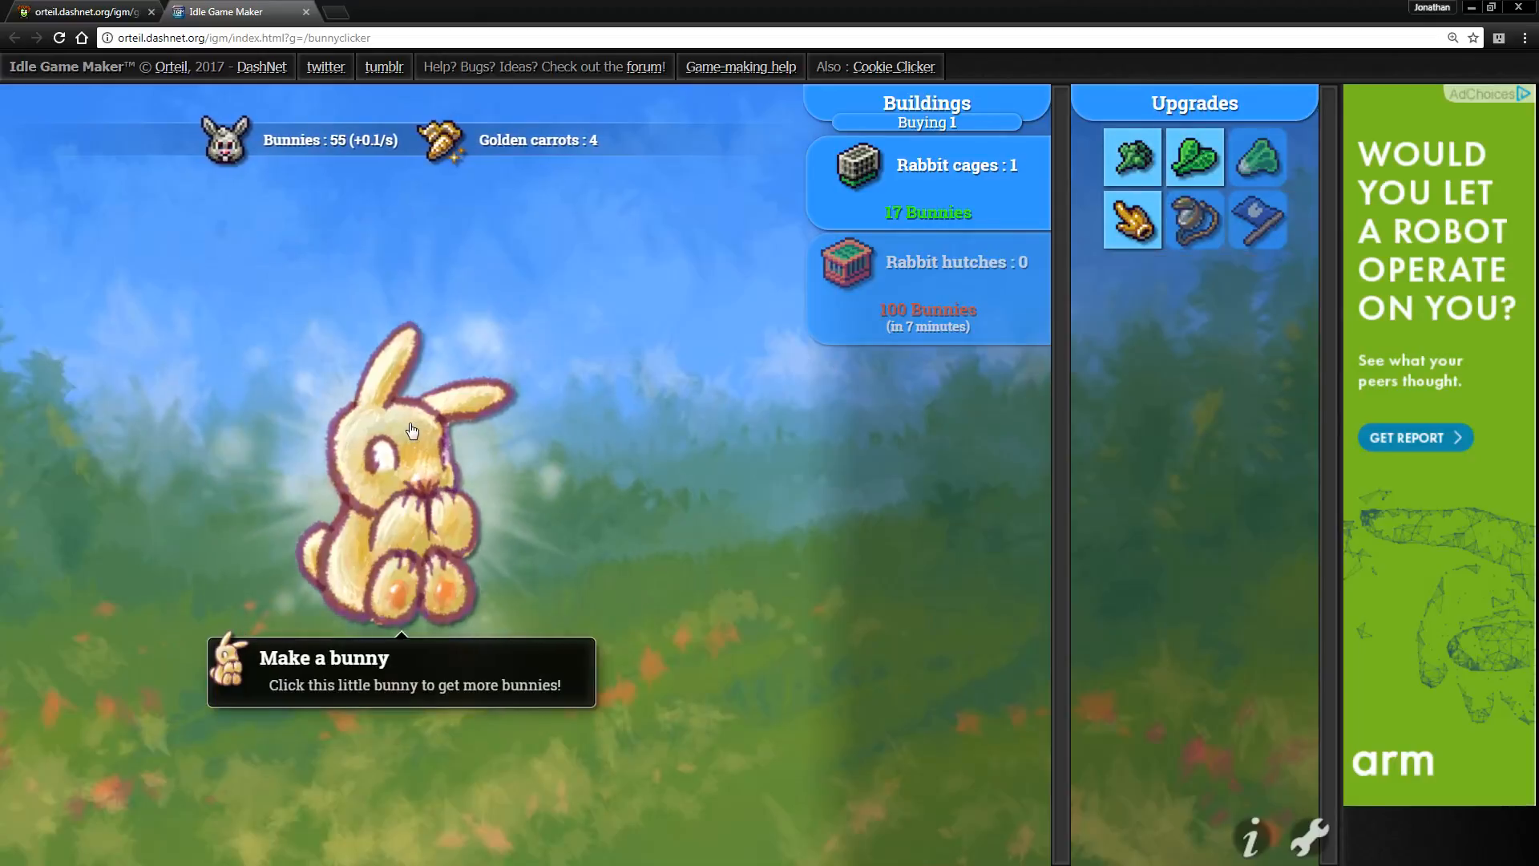
pyautogui.click(408, 432)
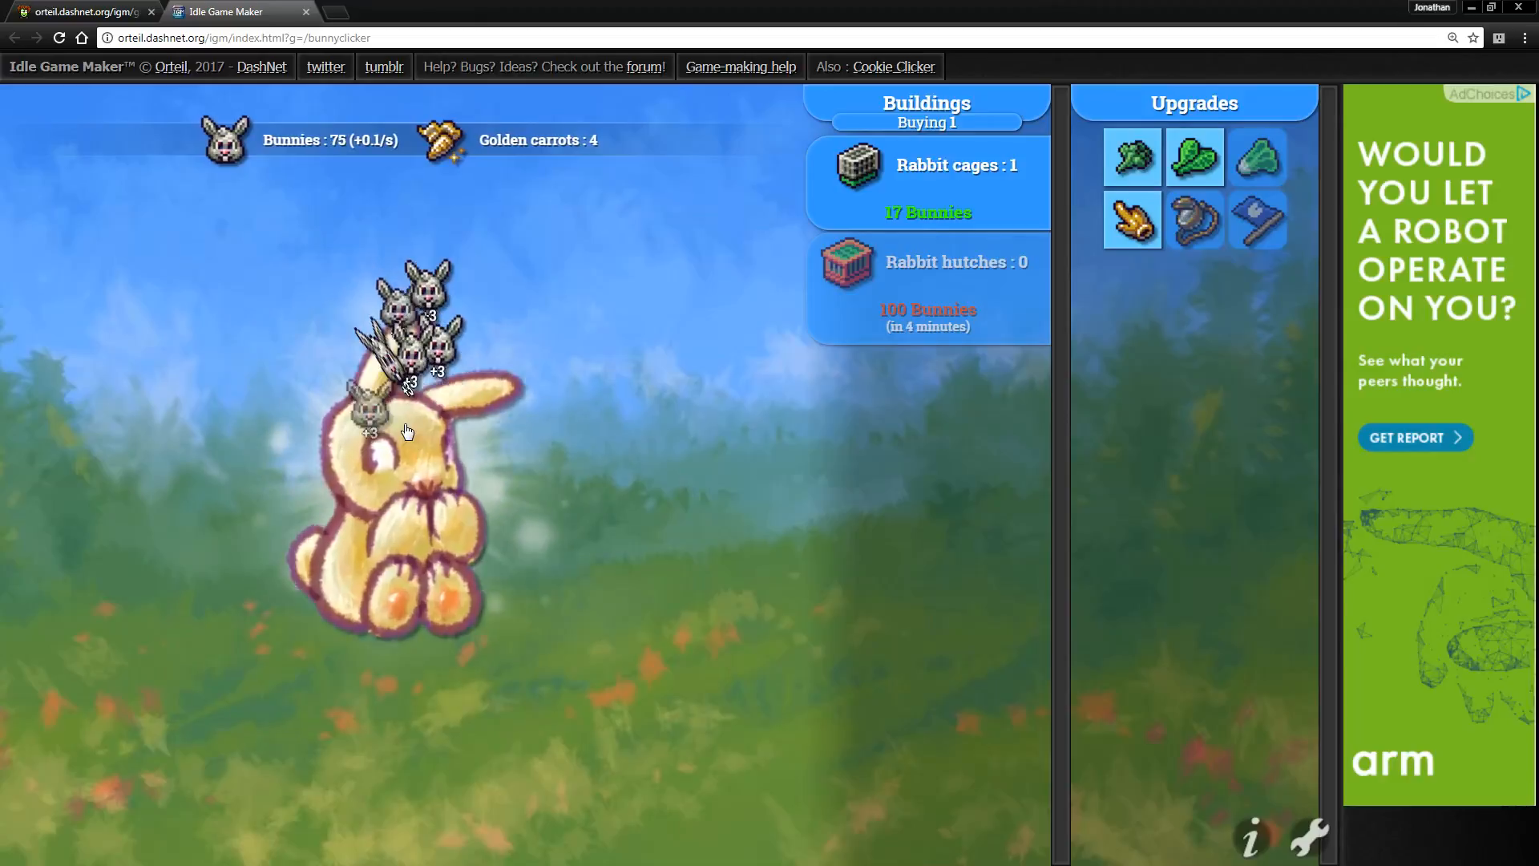
pyautogui.click(407, 432)
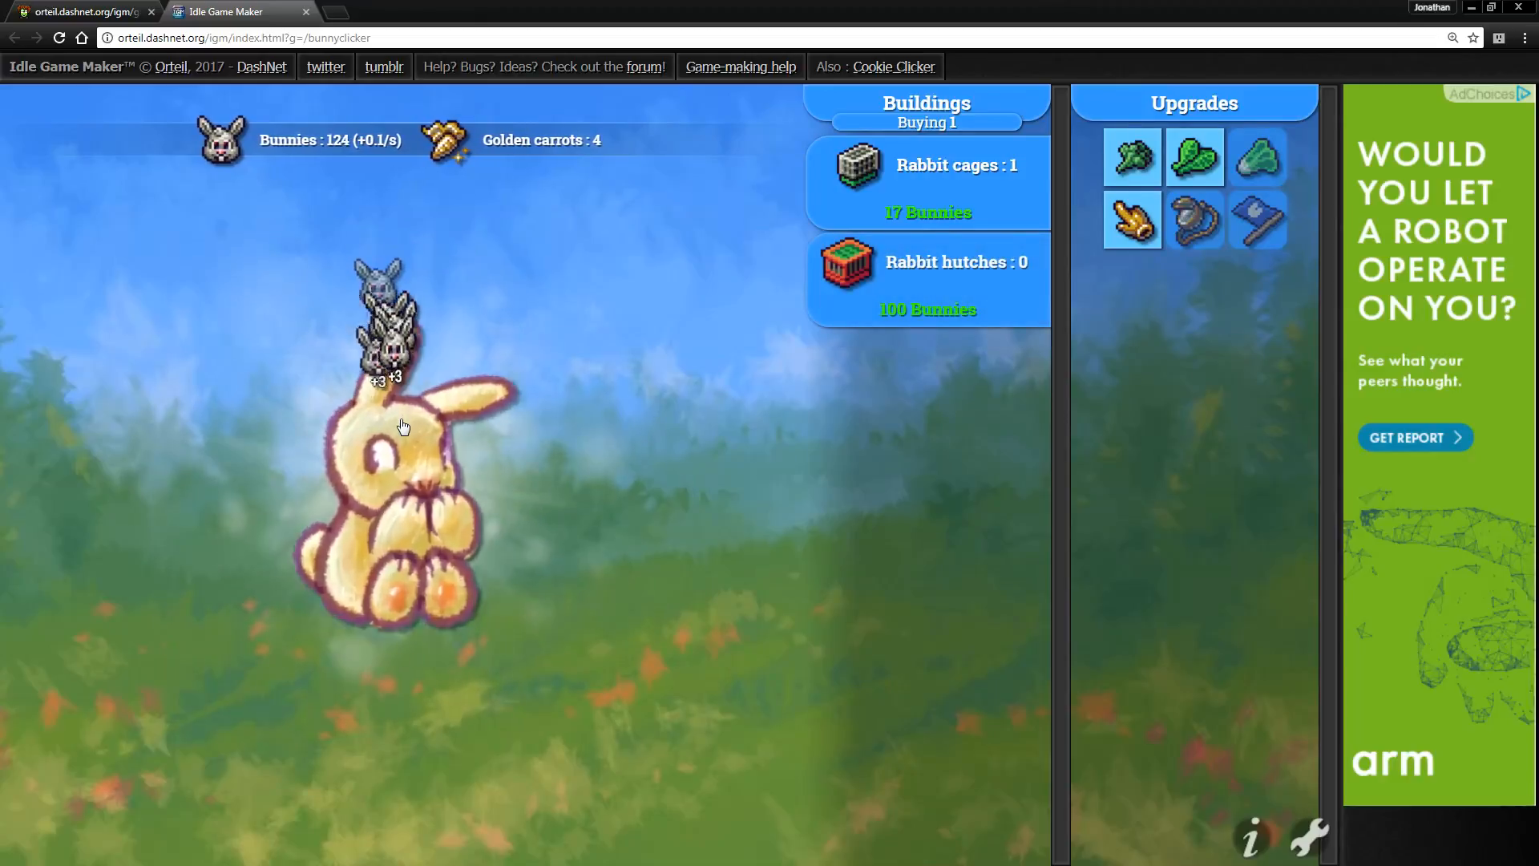
pyautogui.click(402, 426)
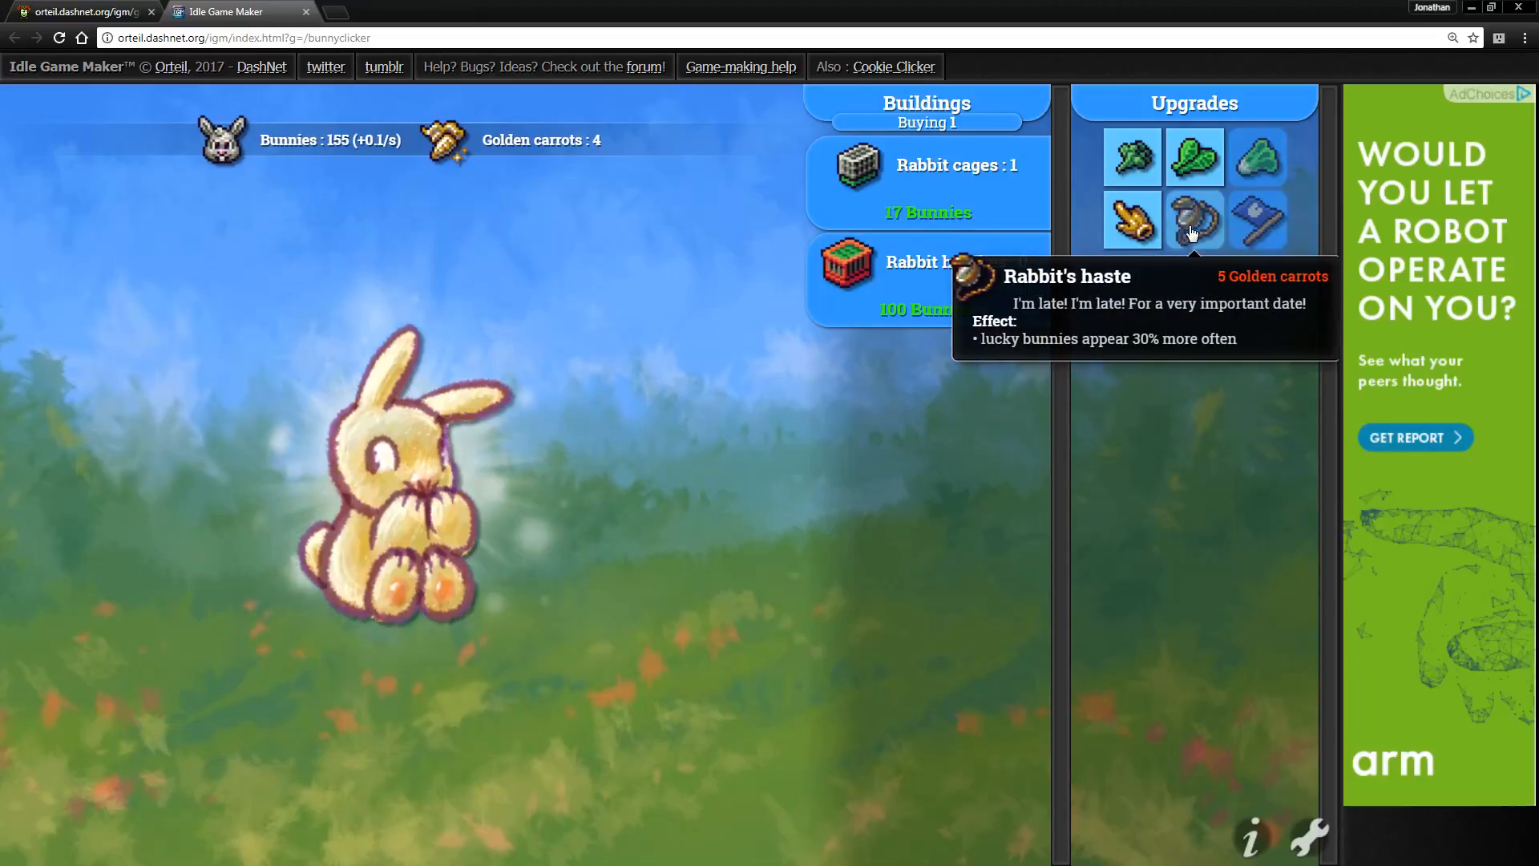
pyautogui.moveTo(1237, 226)
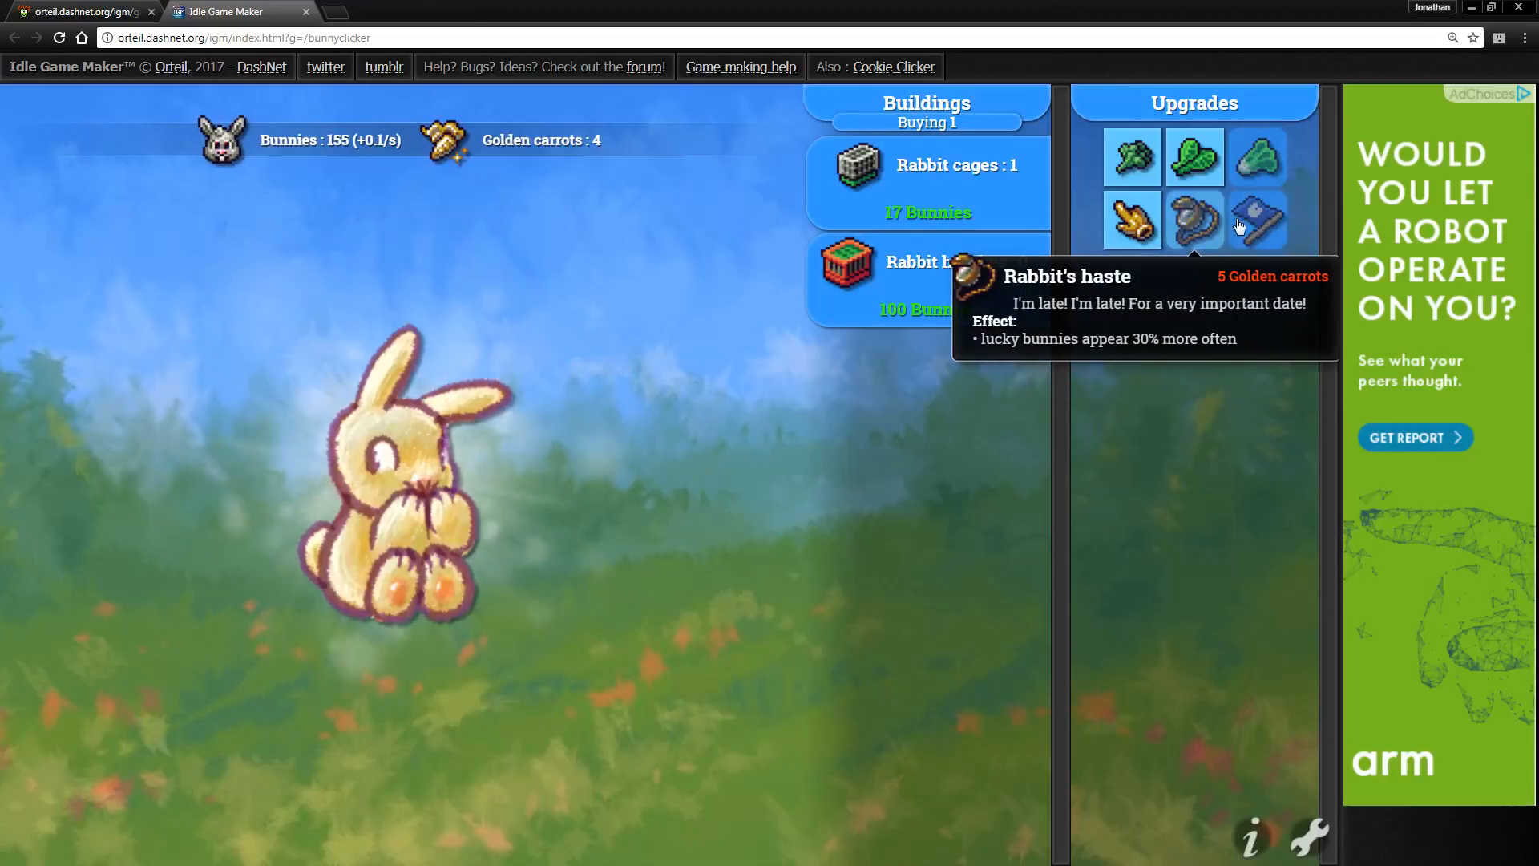
pyautogui.moveTo(1258, 219)
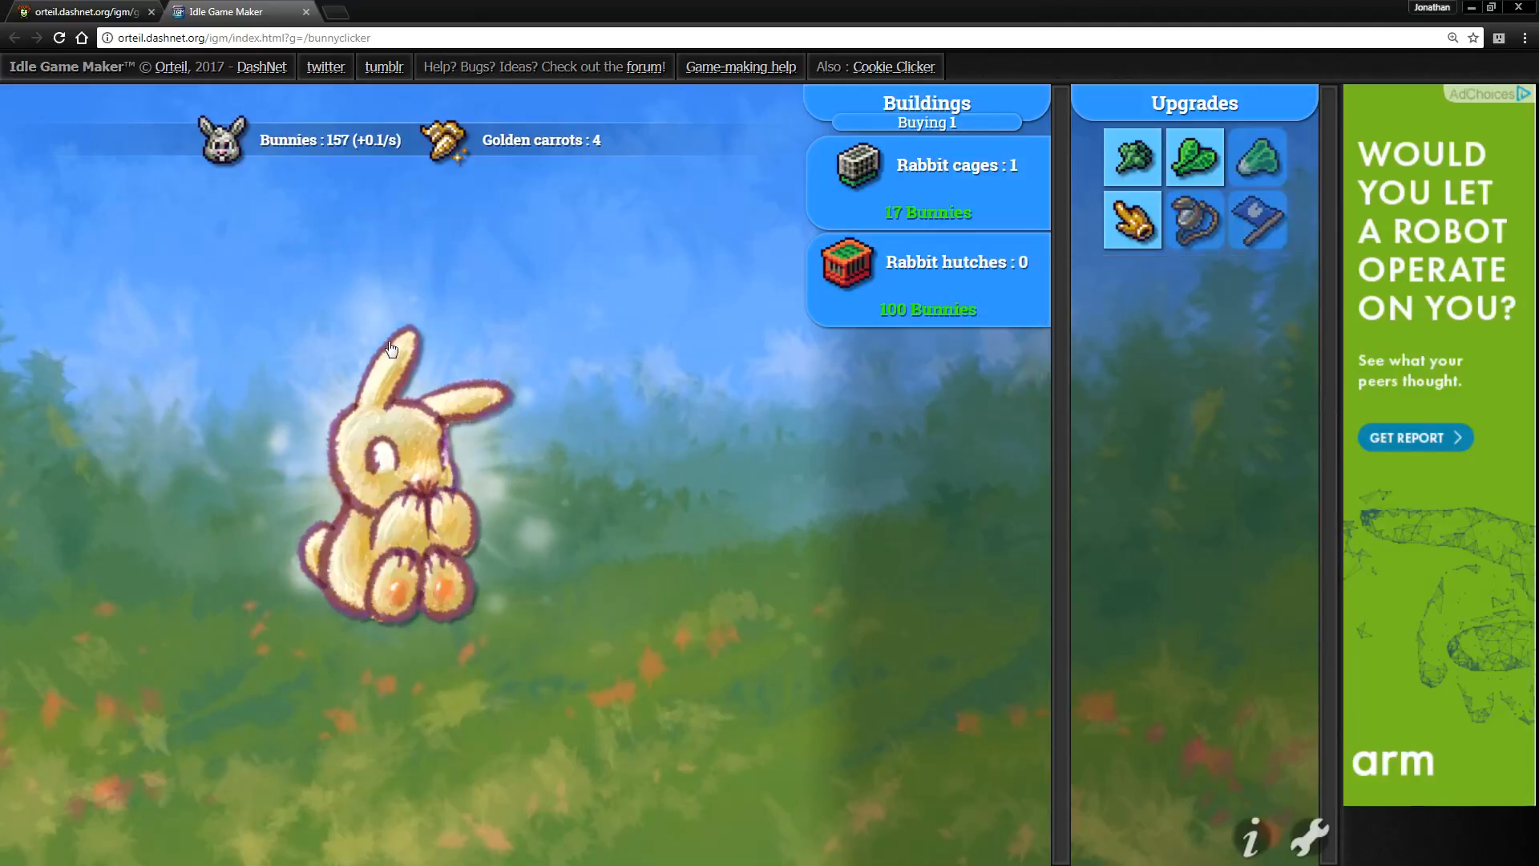
# - Catch the lucky bunny's golden carrot and click up to about 690 bunnies, making Rabbit coops affordable
pyautogui.click(398, 427)
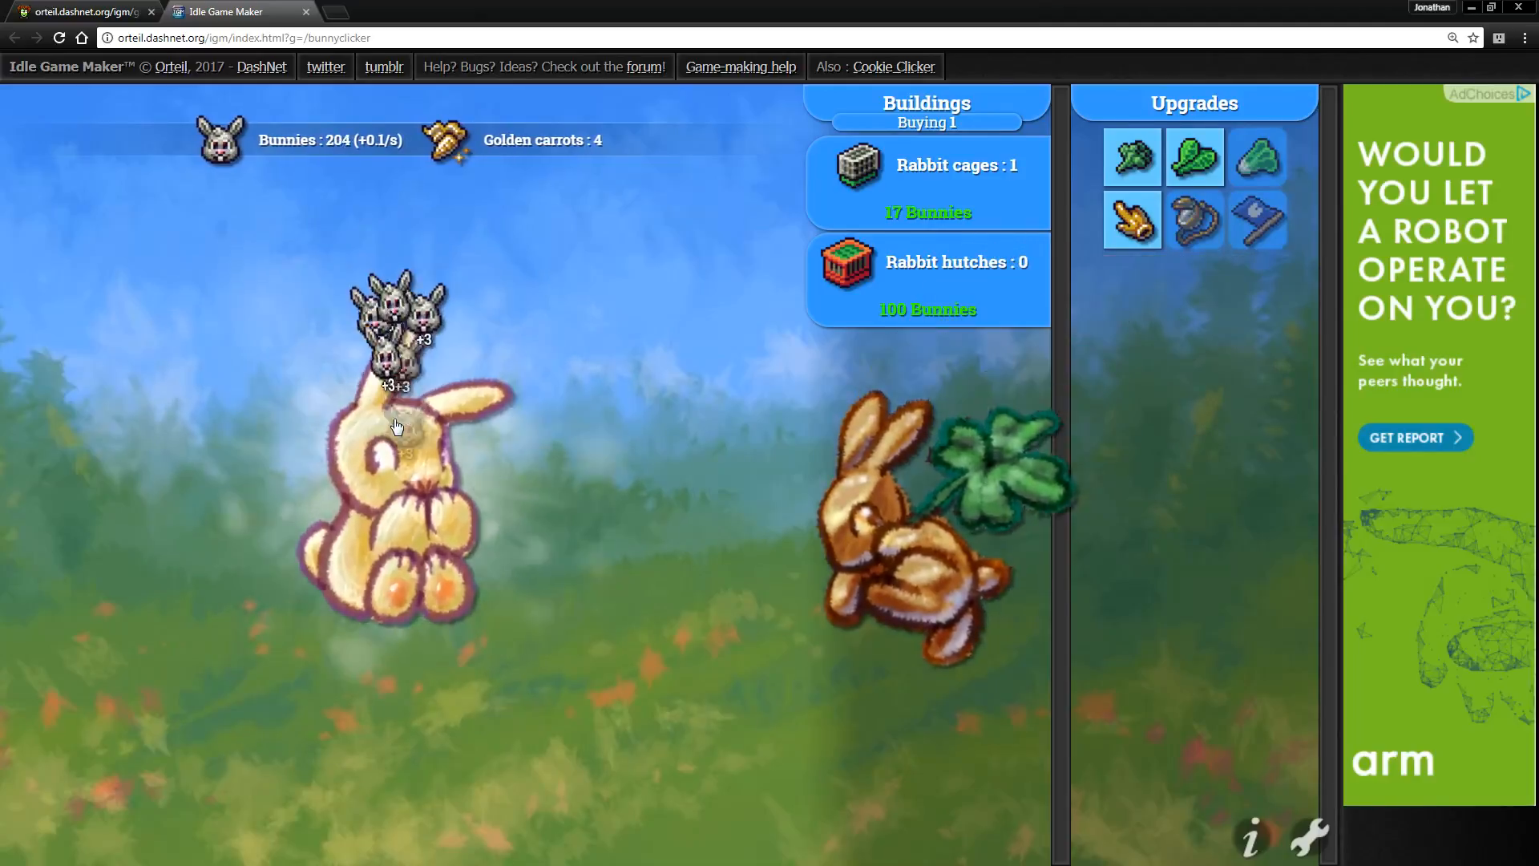
pyautogui.click(396, 425)
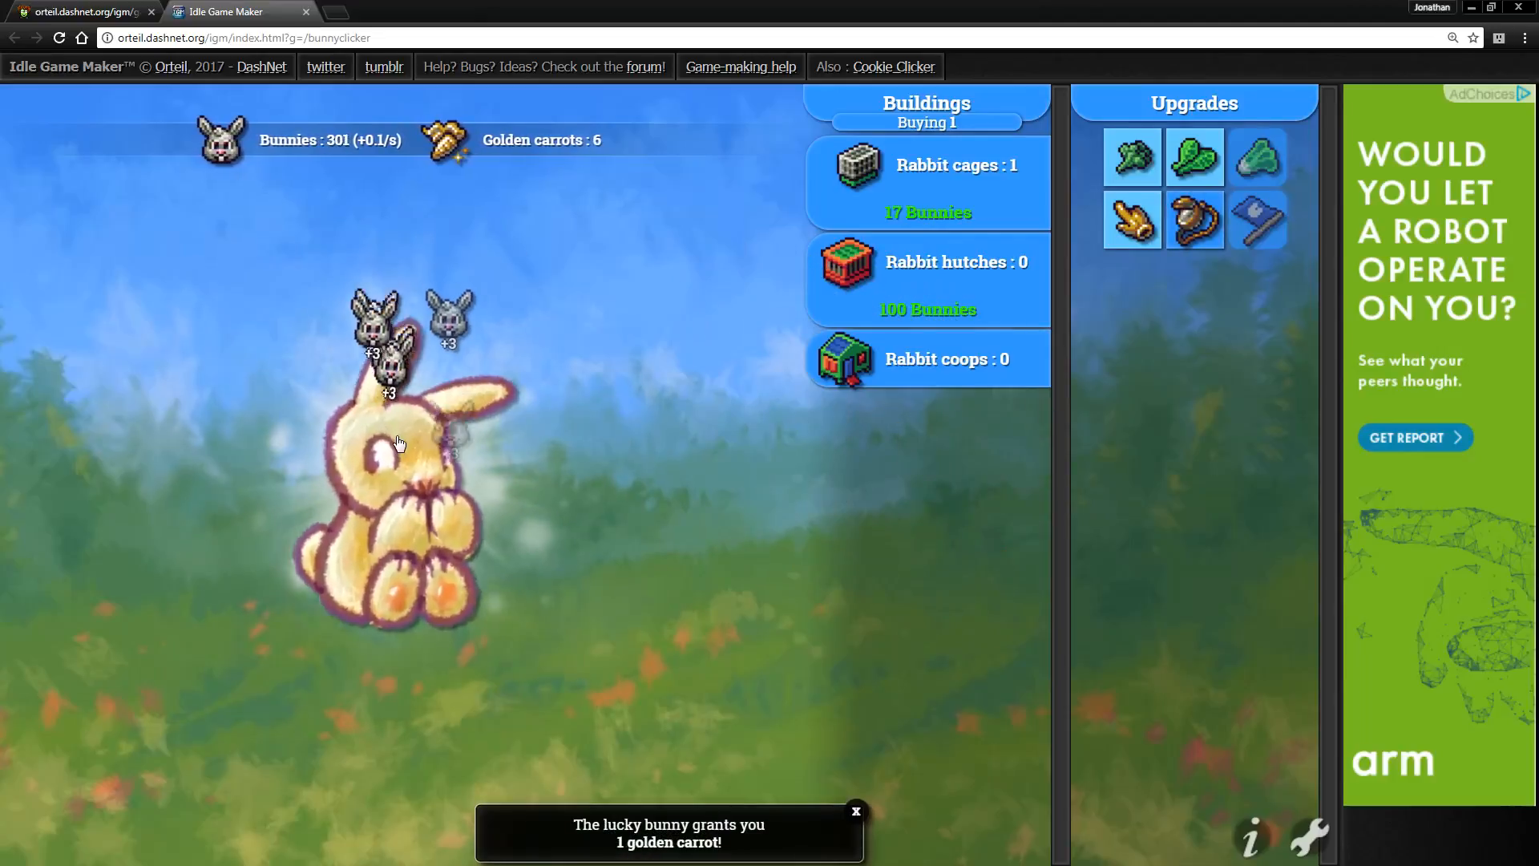
pyautogui.click(397, 442)
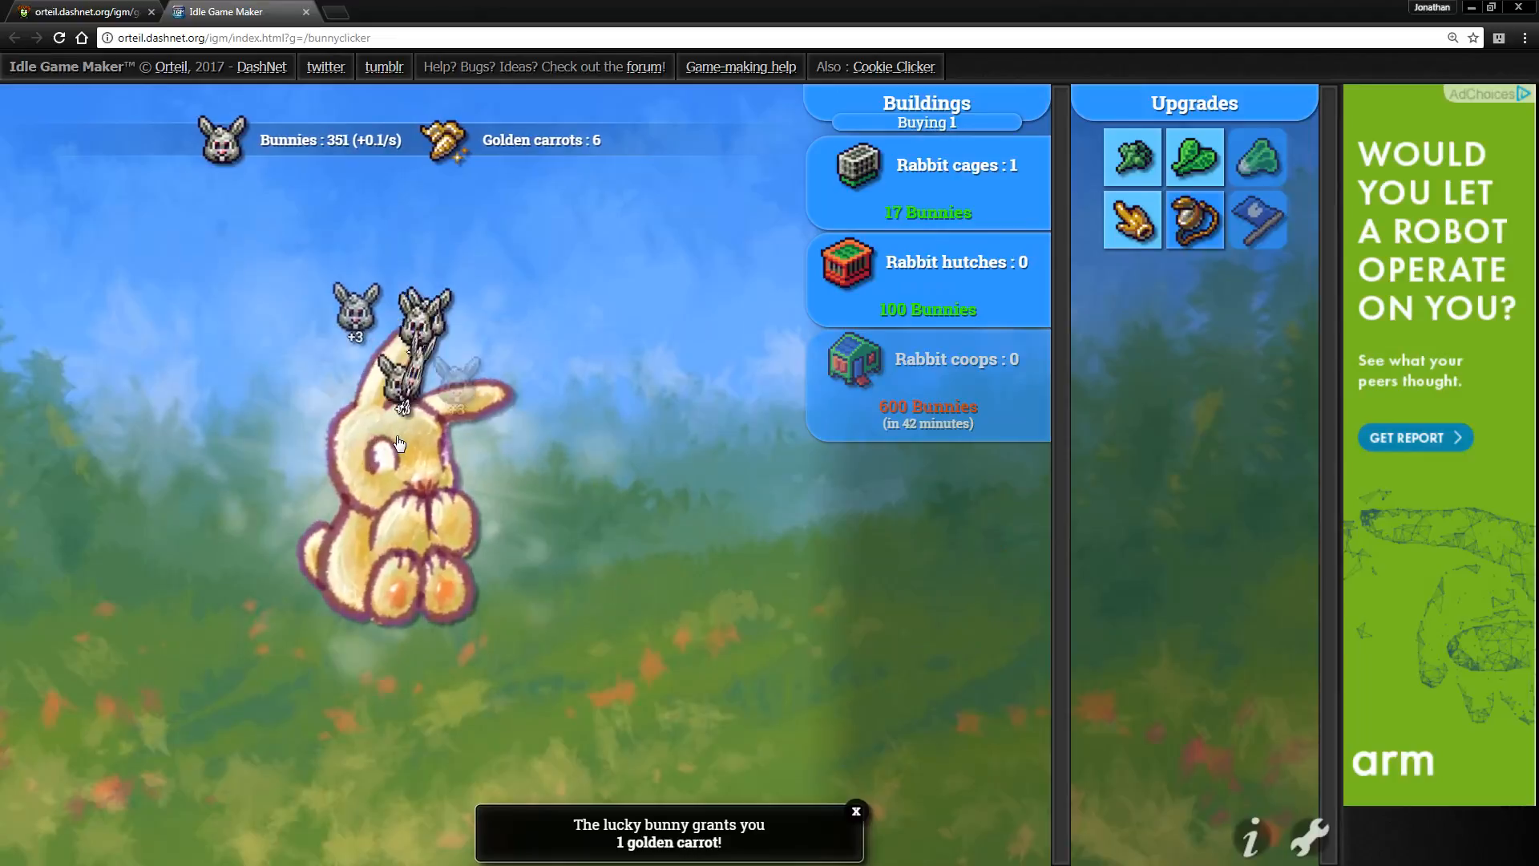
pyautogui.click(398, 441)
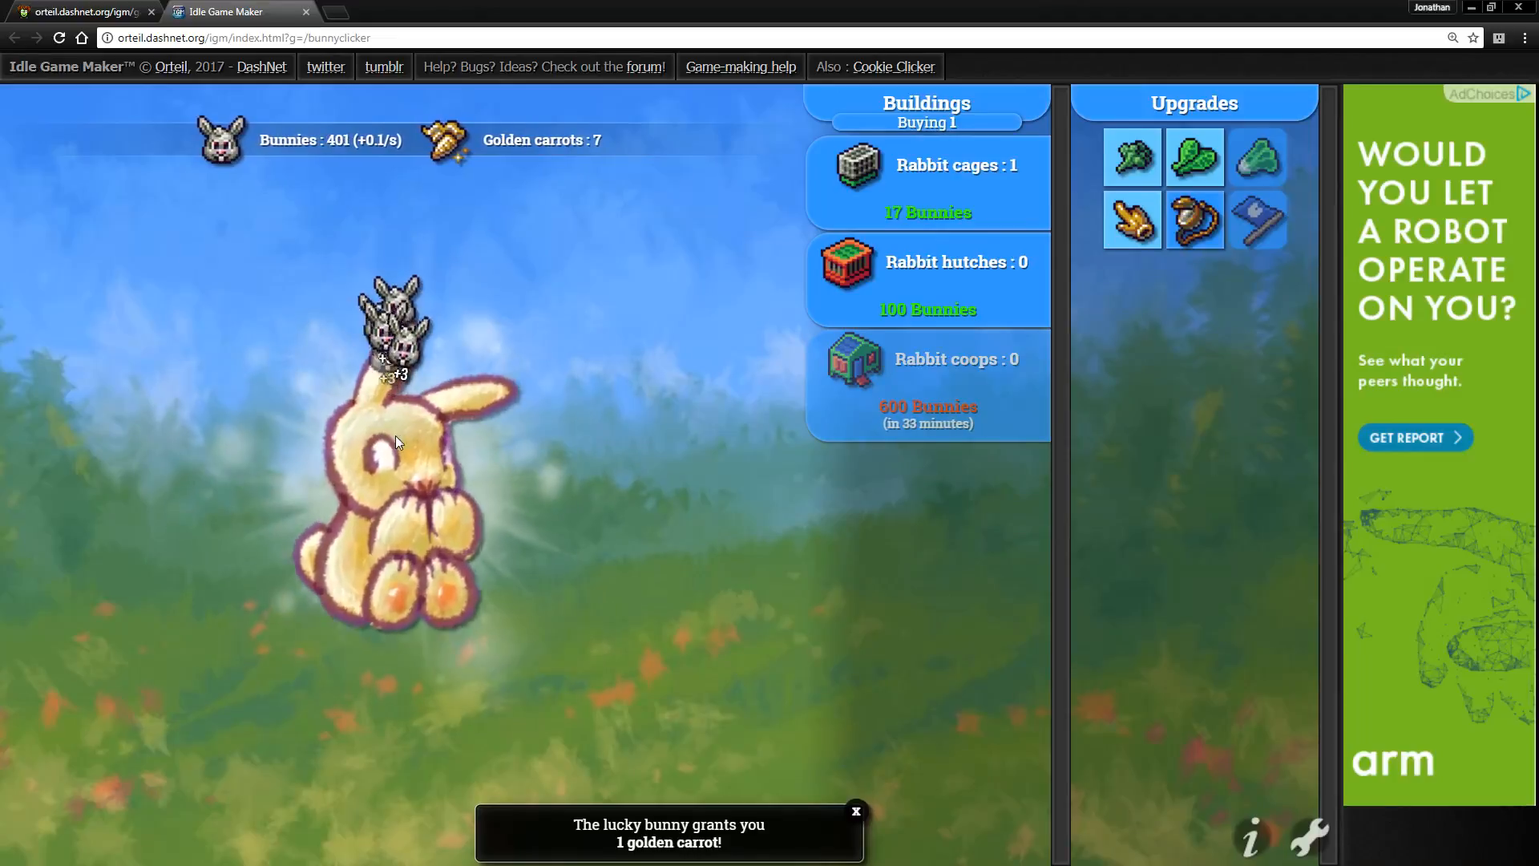
pyautogui.click(393, 441)
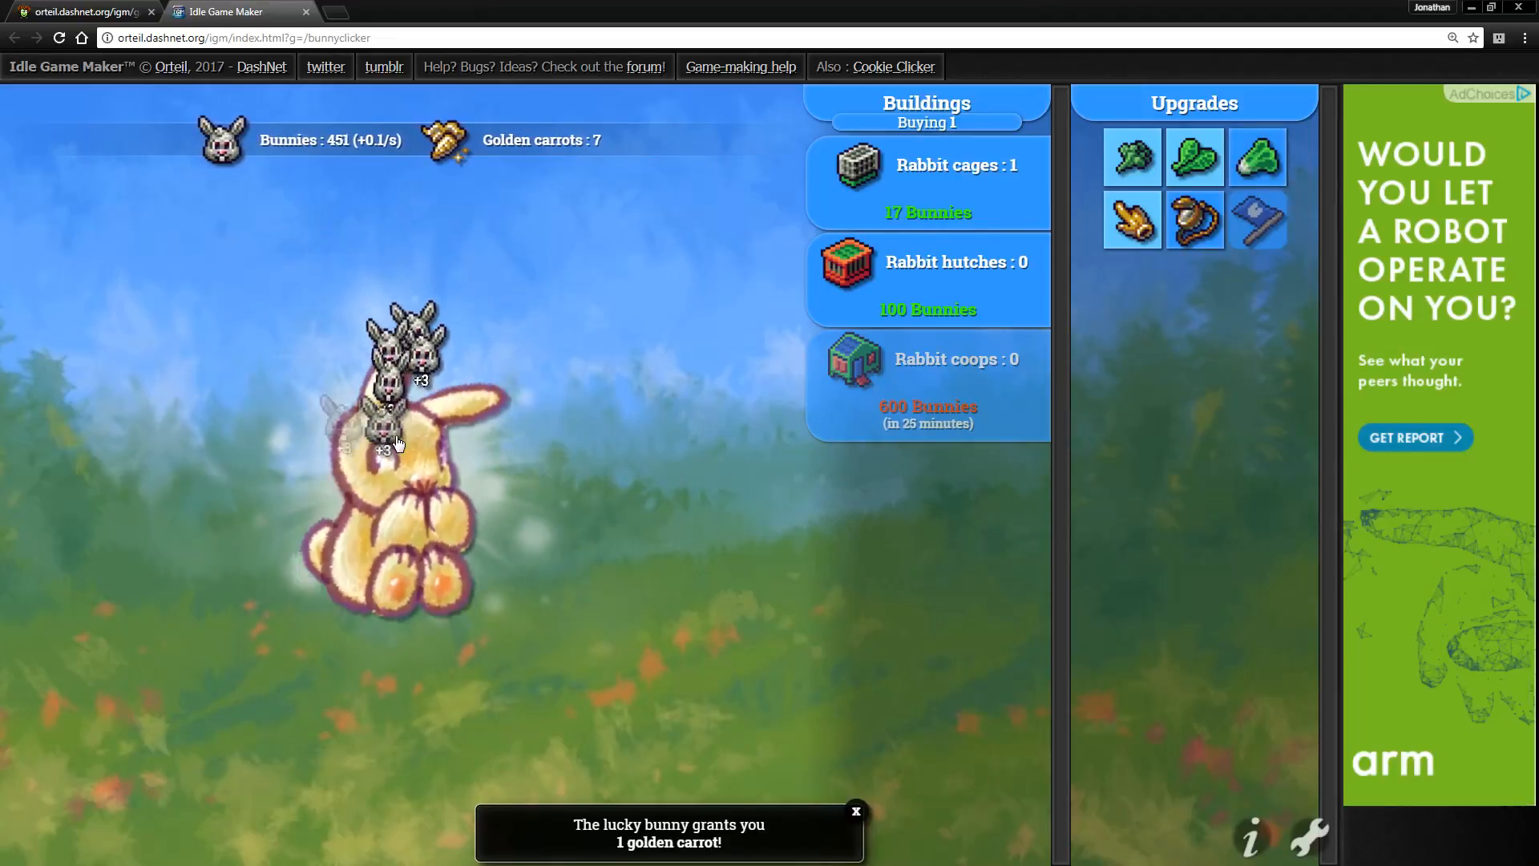
pyautogui.click(393, 442)
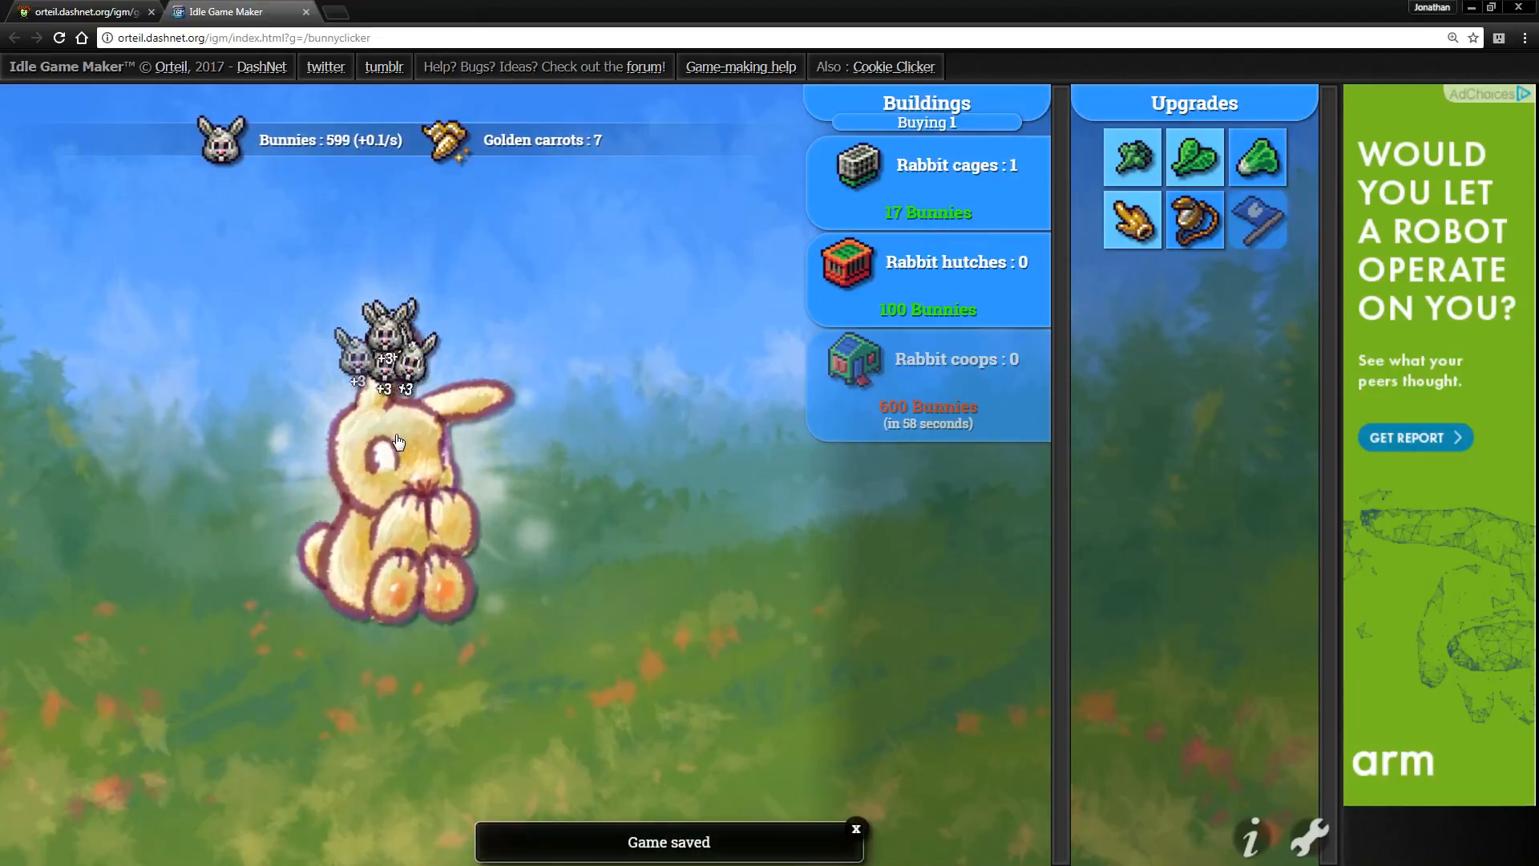
pyautogui.click(392, 462)
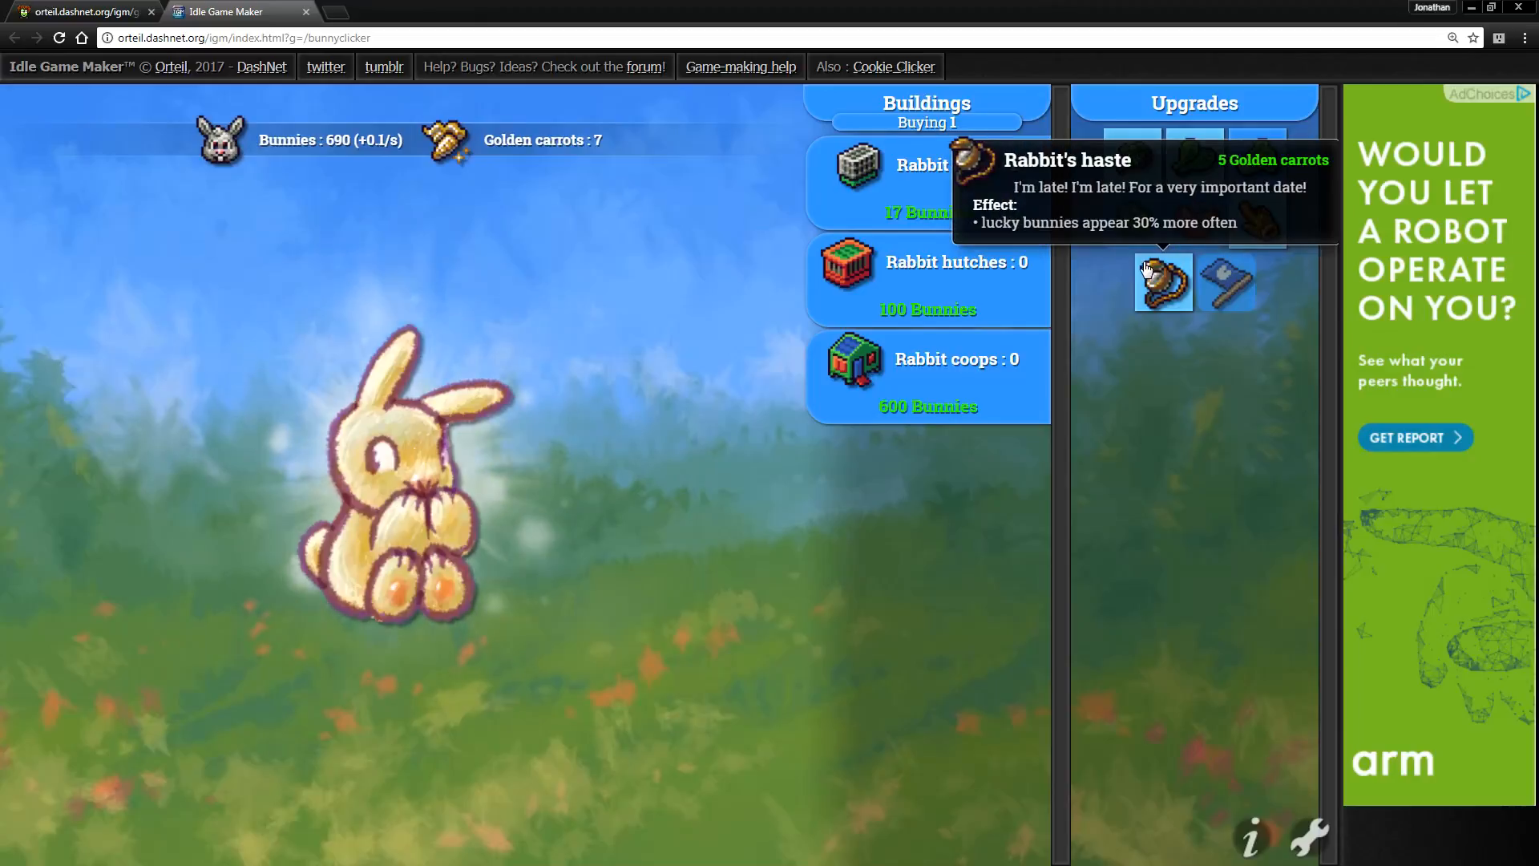
# - Buy the Rabbit's haste upgrade and the first Rabbit coop, then click the bunny to rebuild bunnies
pyautogui.click(1164, 283)
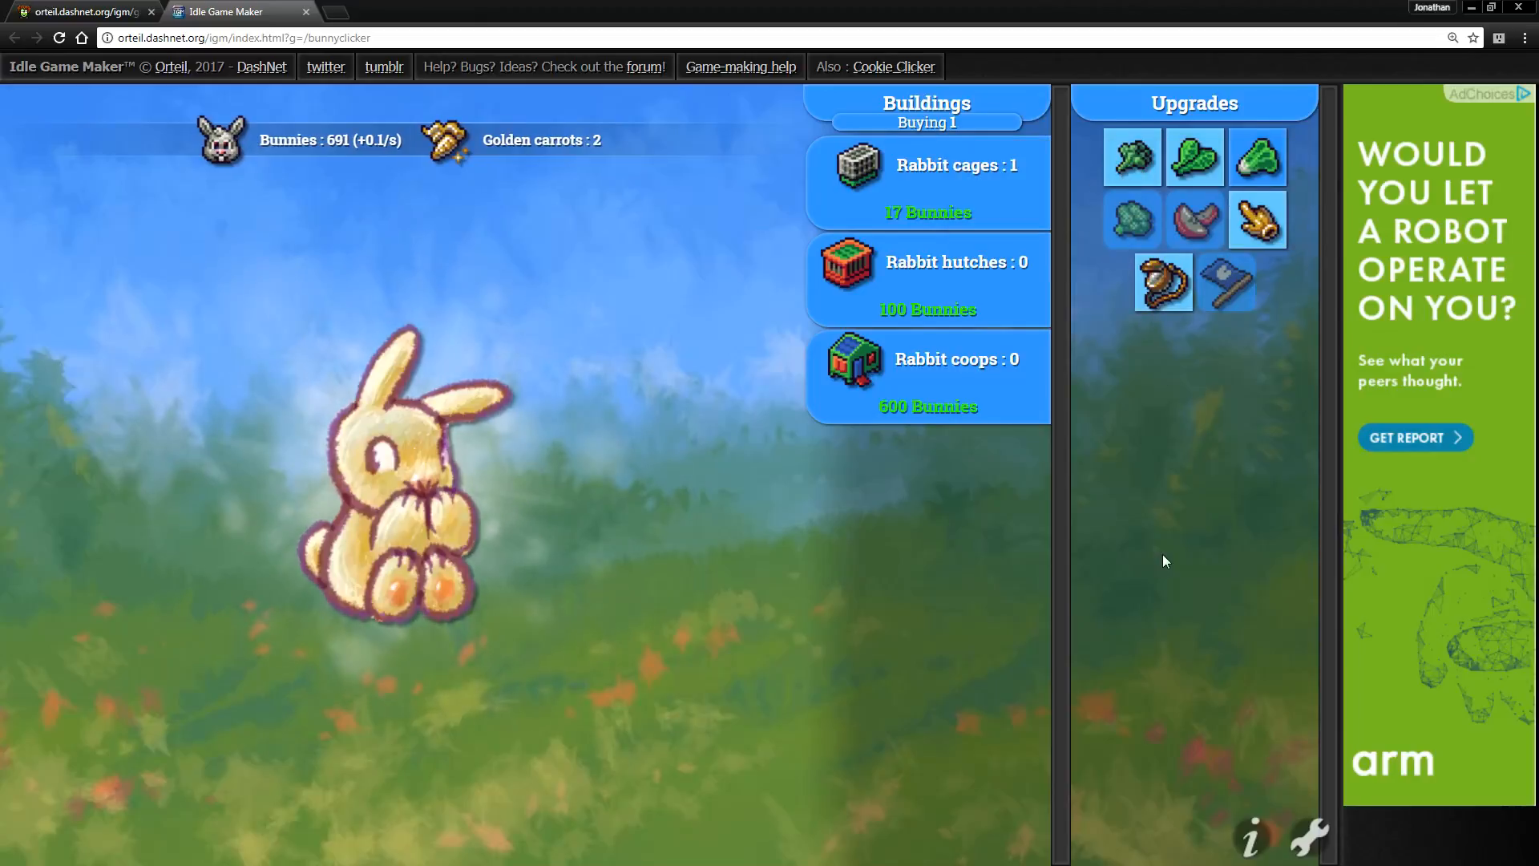
pyautogui.click(926, 376)
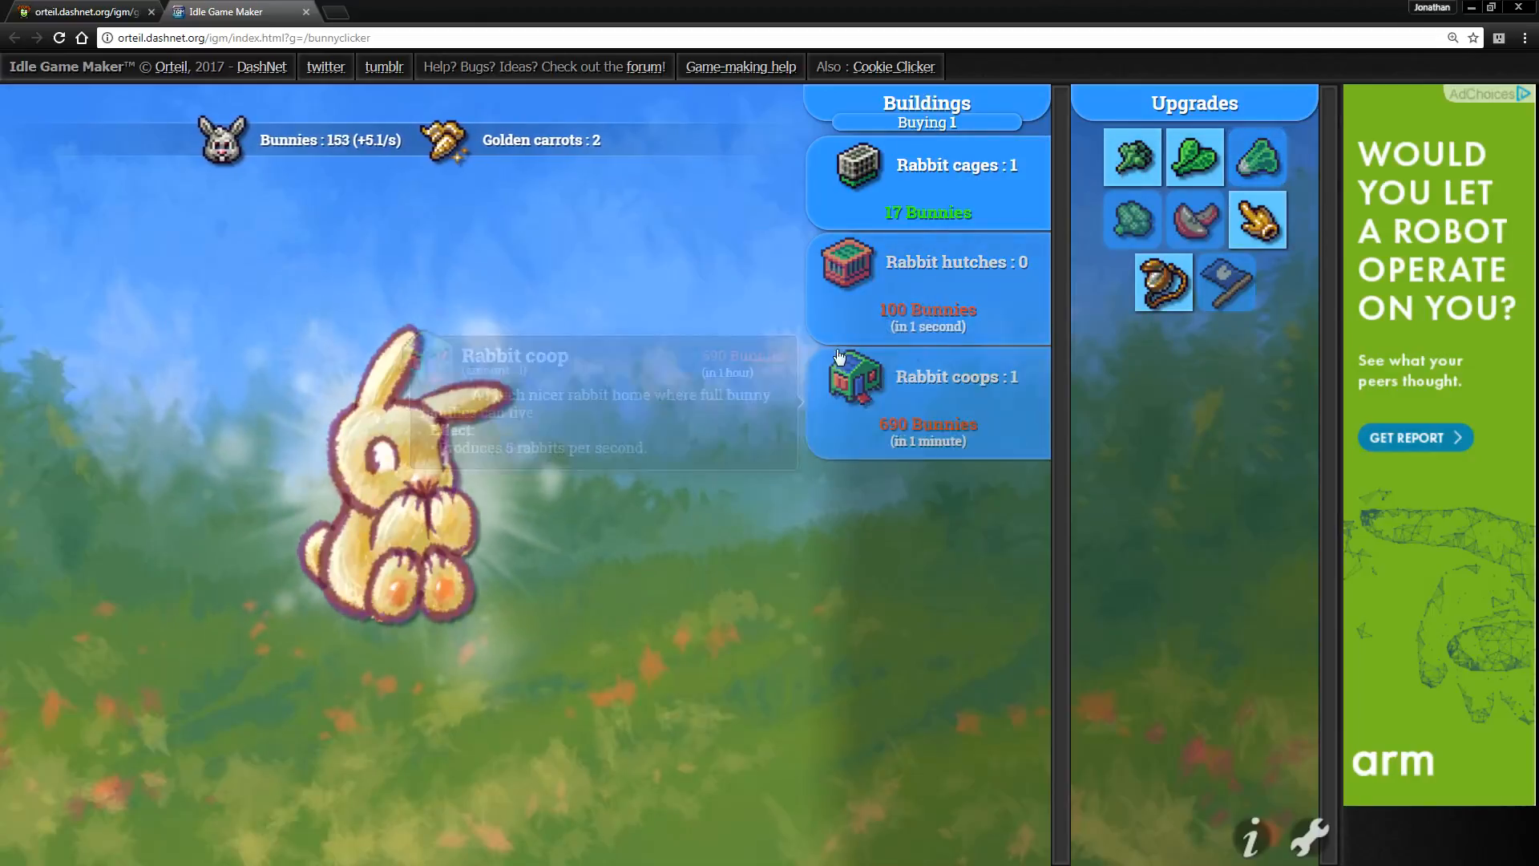
pyautogui.click(402, 442)
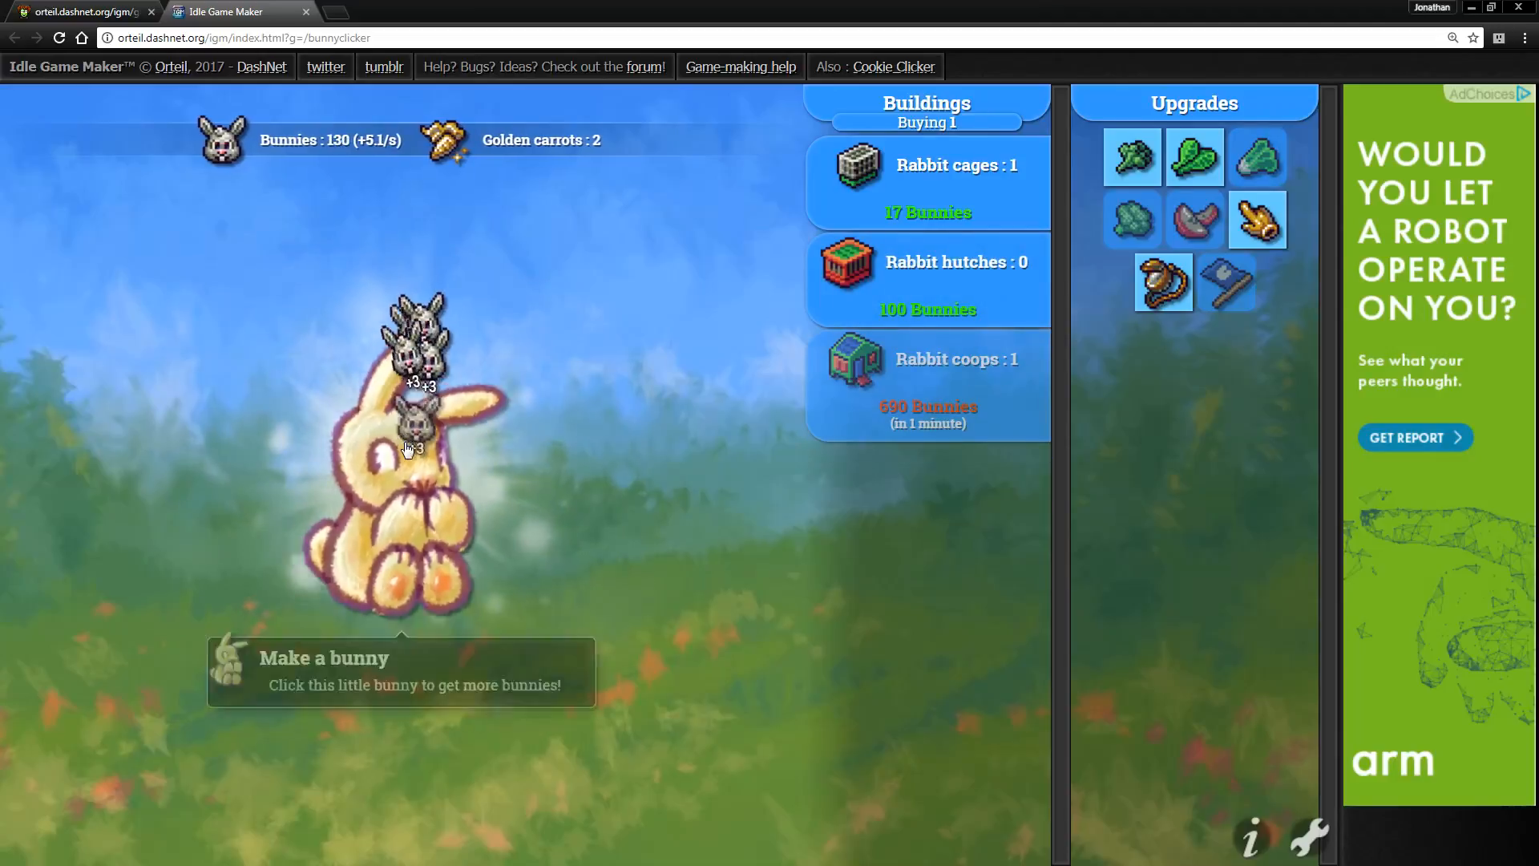
pyautogui.click(402, 451)
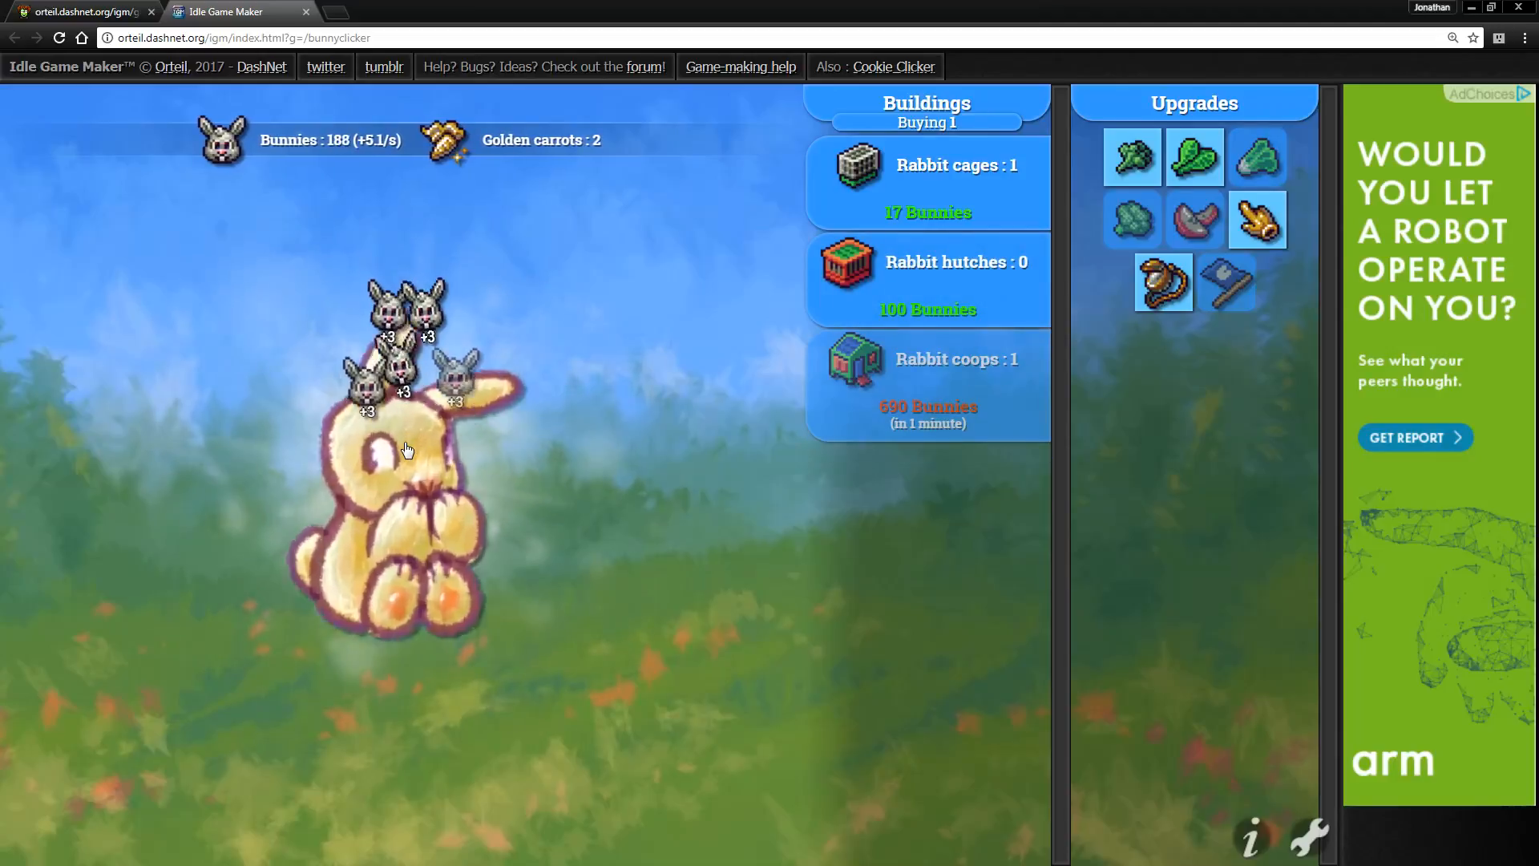
pyautogui.click(407, 449)
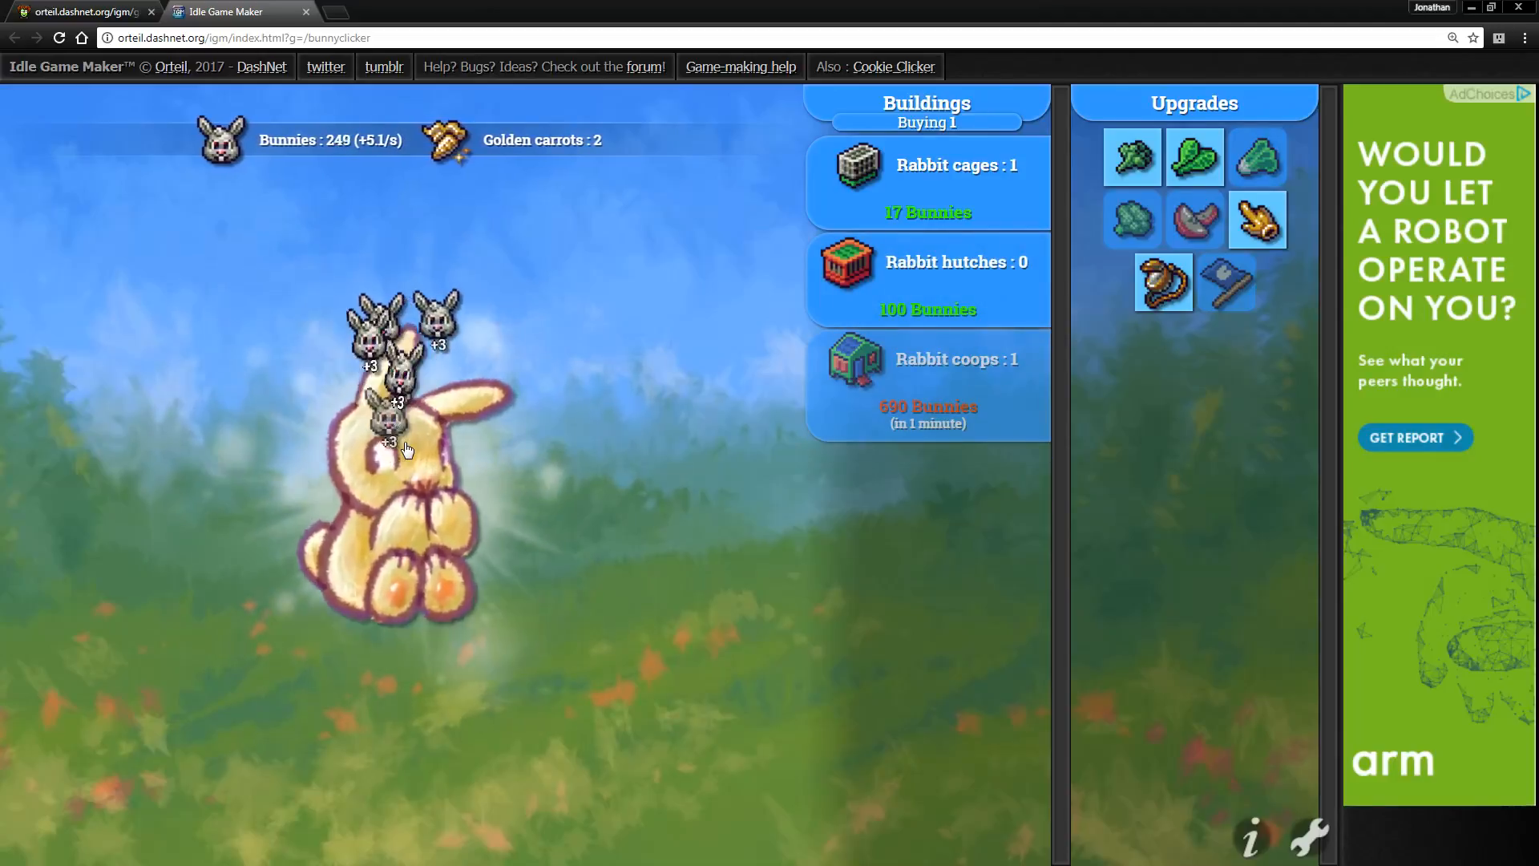
pyautogui.click(402, 451)
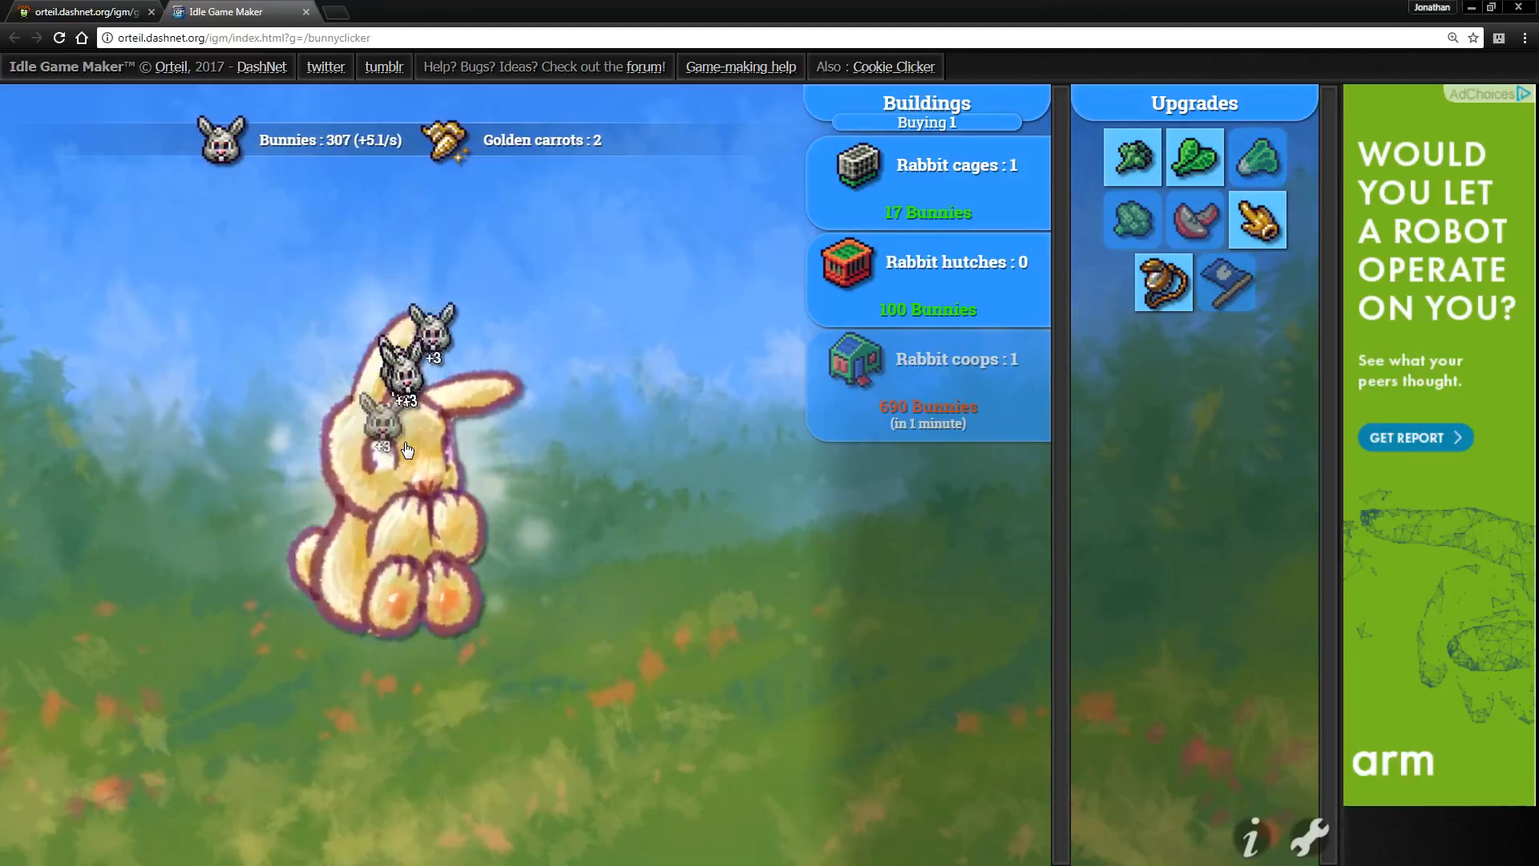
pyautogui.click(403, 441)
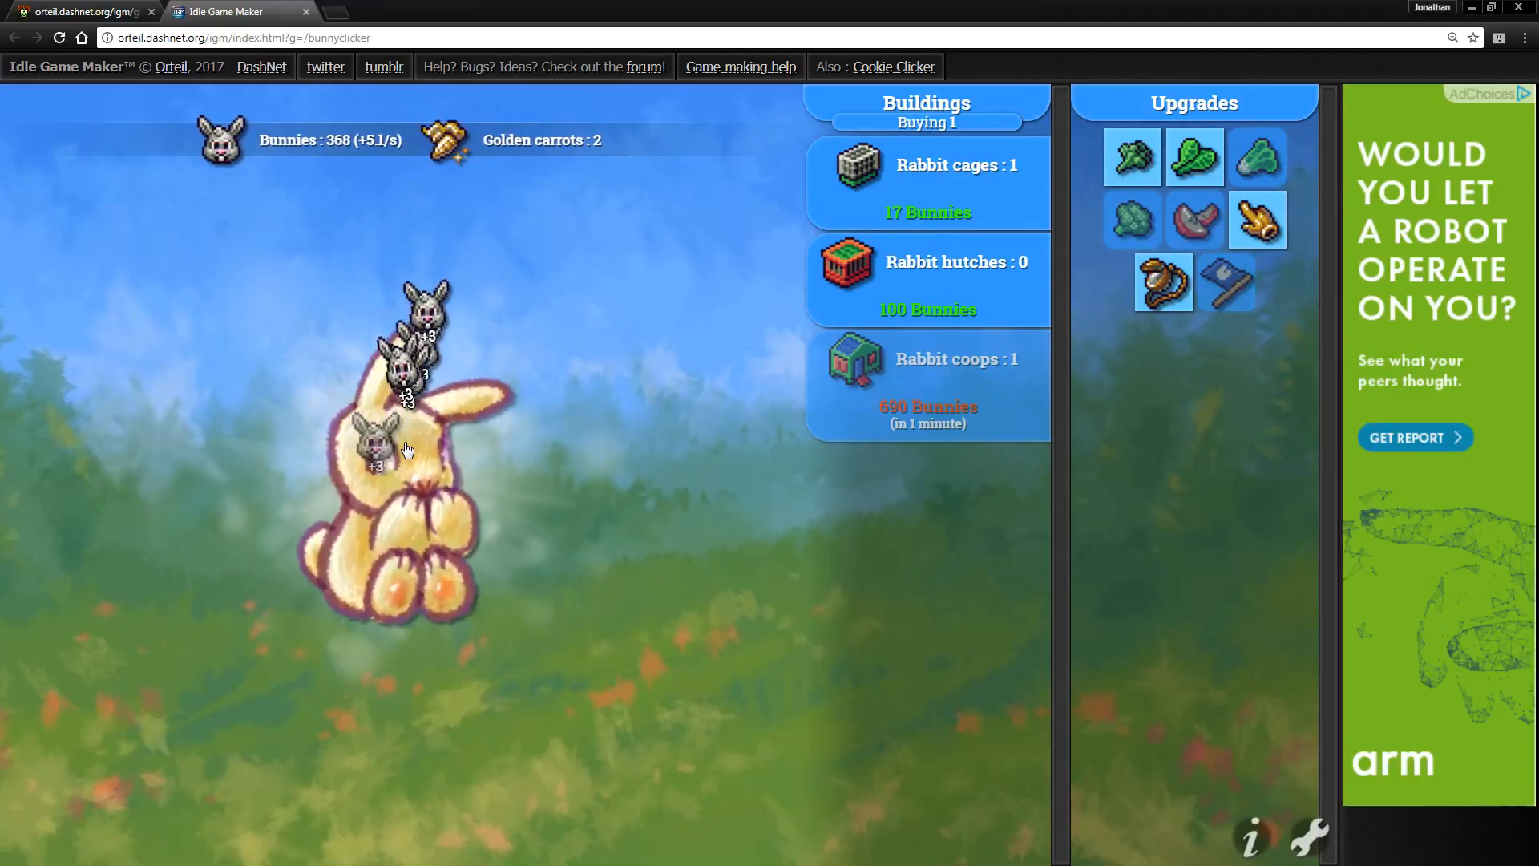
pyautogui.click(407, 442)
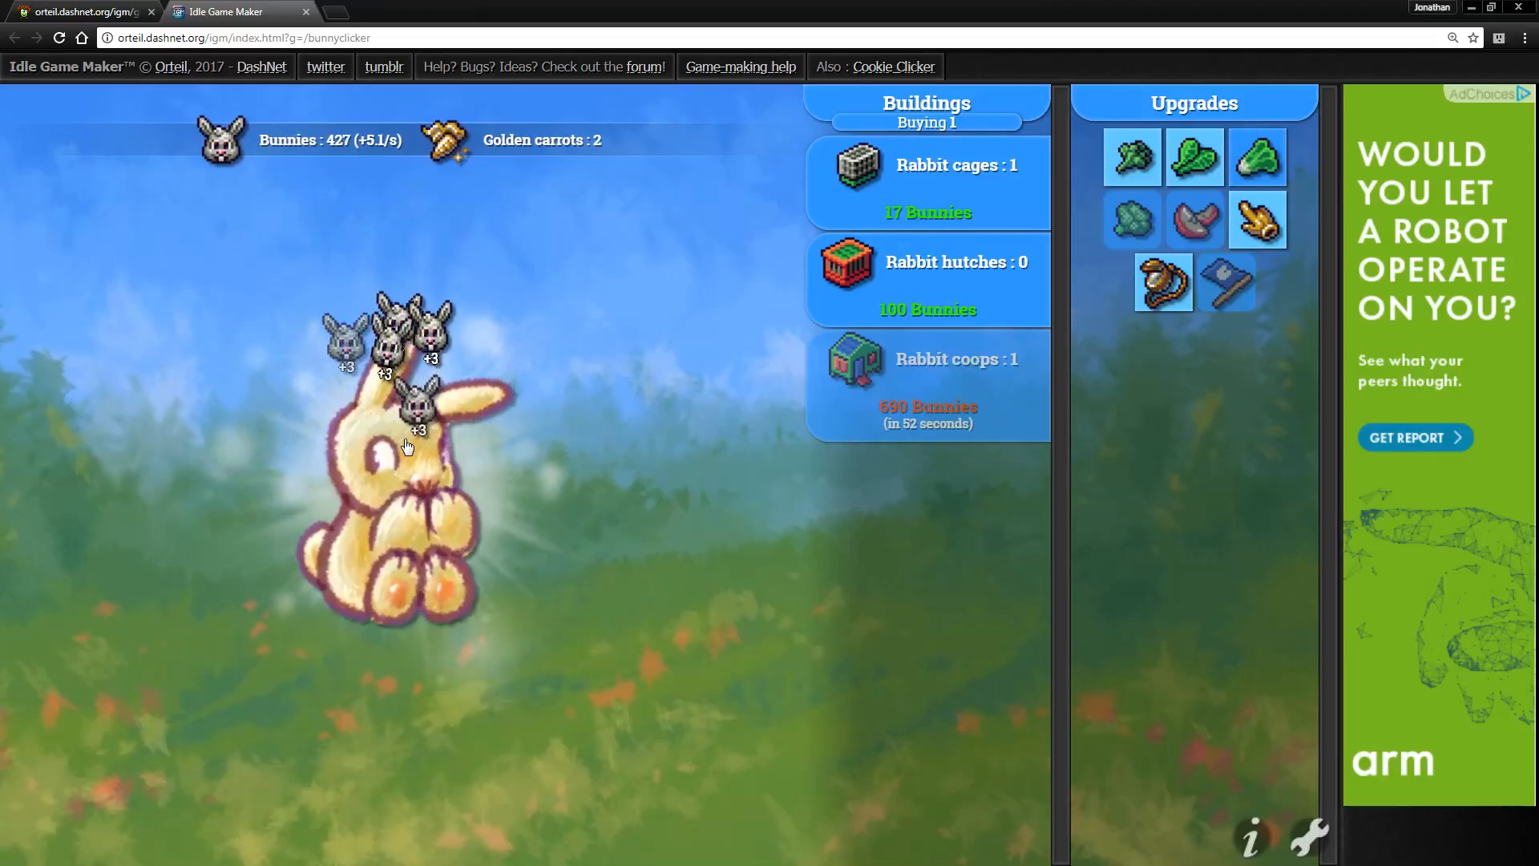
# - Keep clicking toward 314 bunnies and try three times to buy the Broccoli upgrade
pyautogui.click(402, 452)
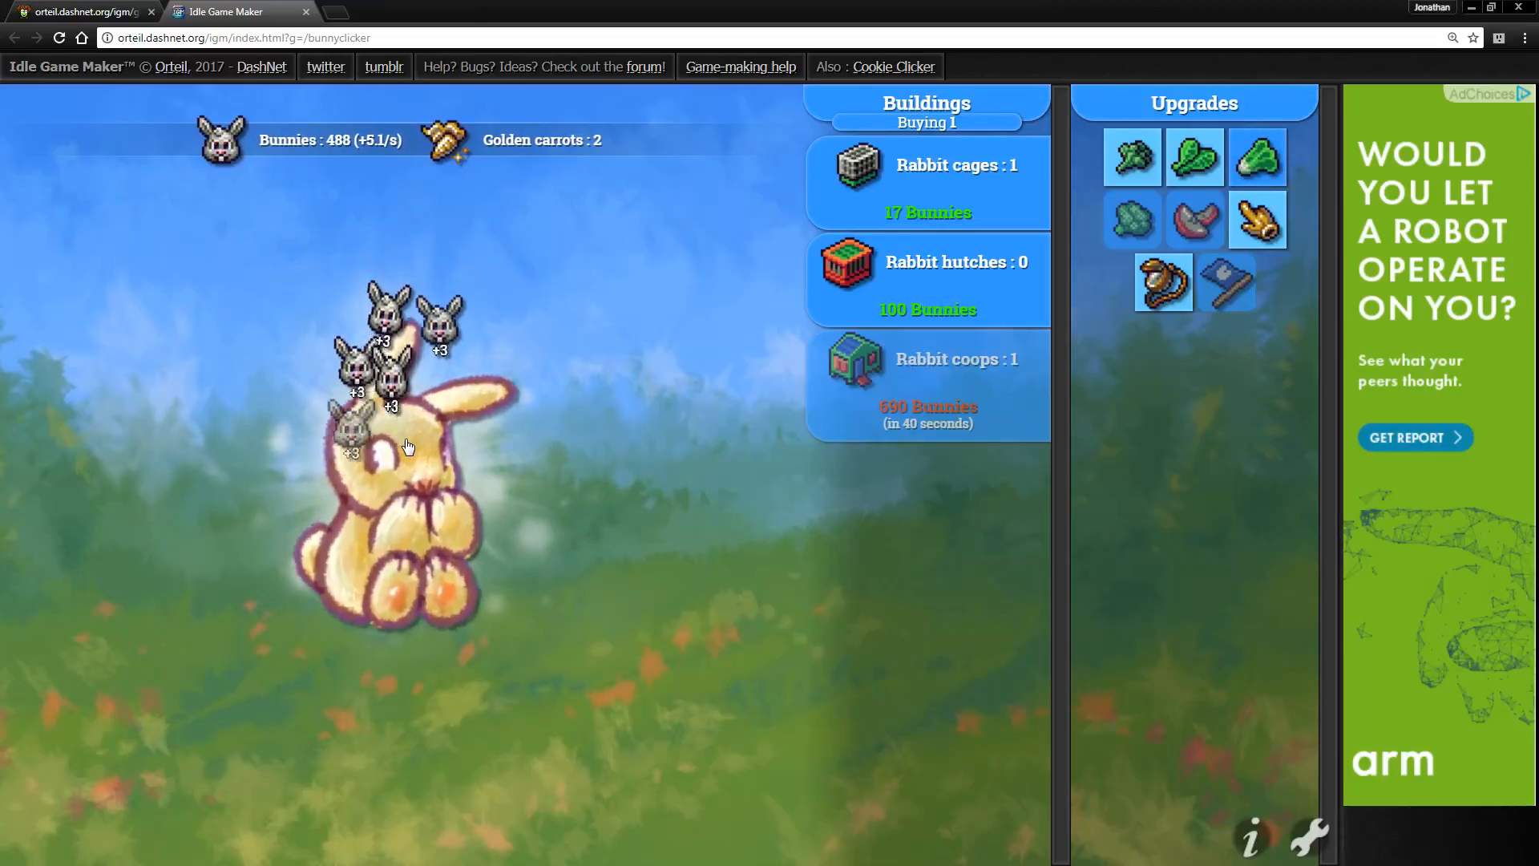
pyautogui.click(407, 442)
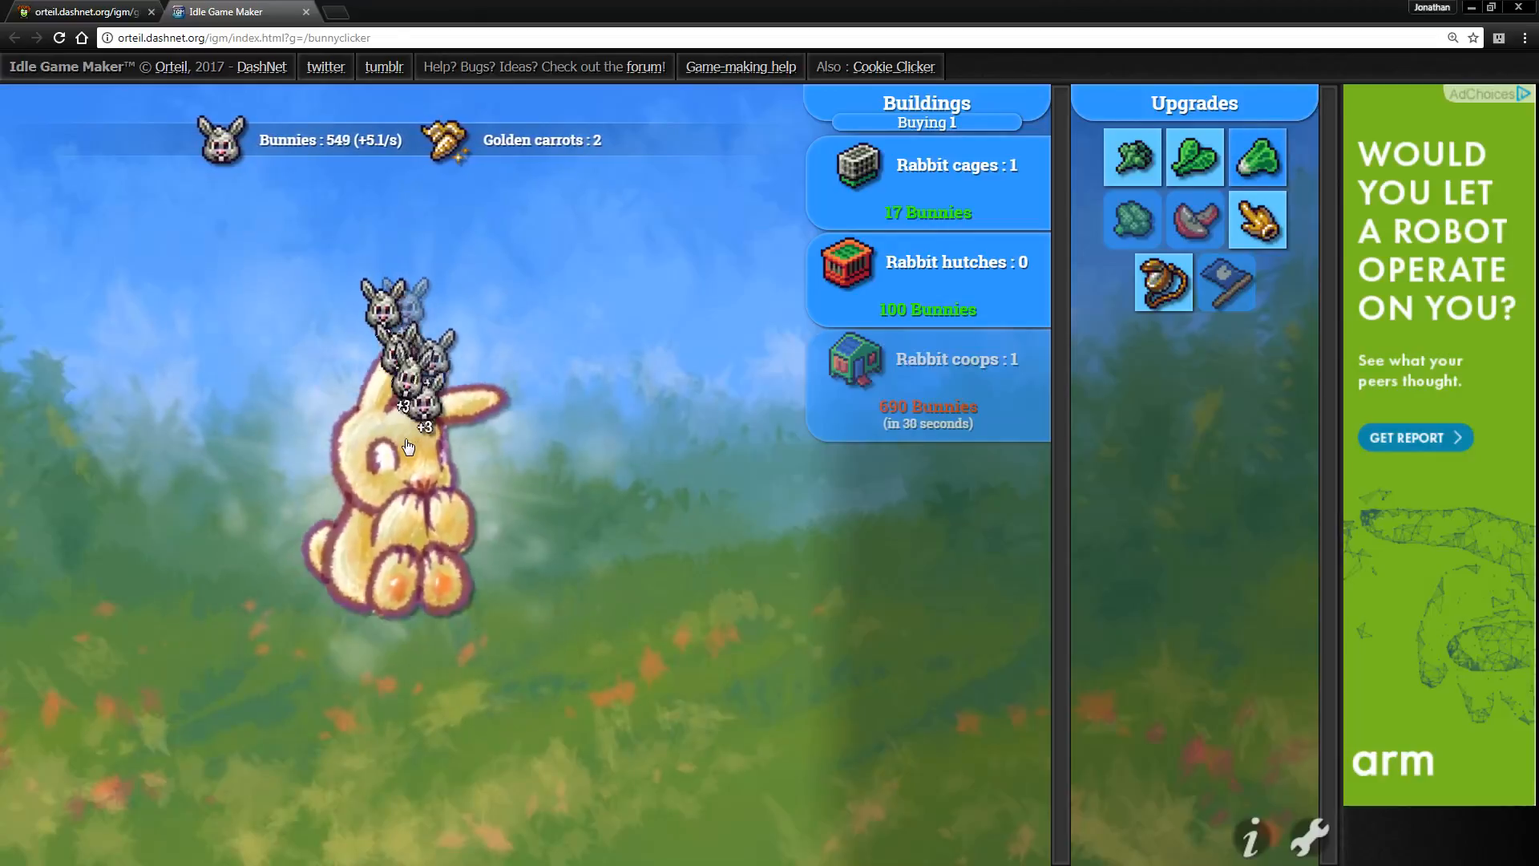
pyautogui.click(406, 446)
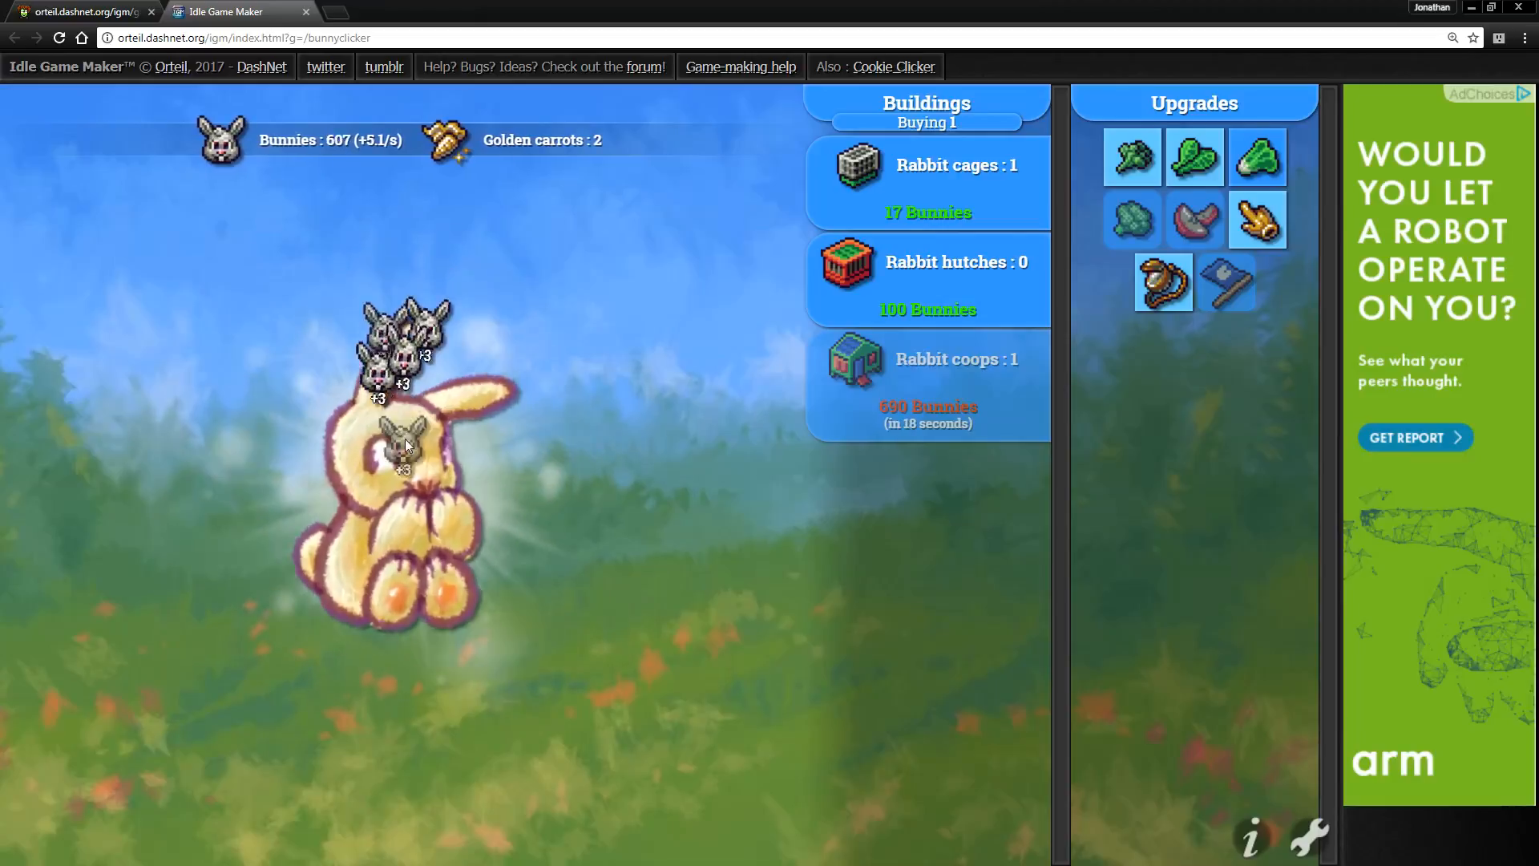
pyautogui.click(403, 441)
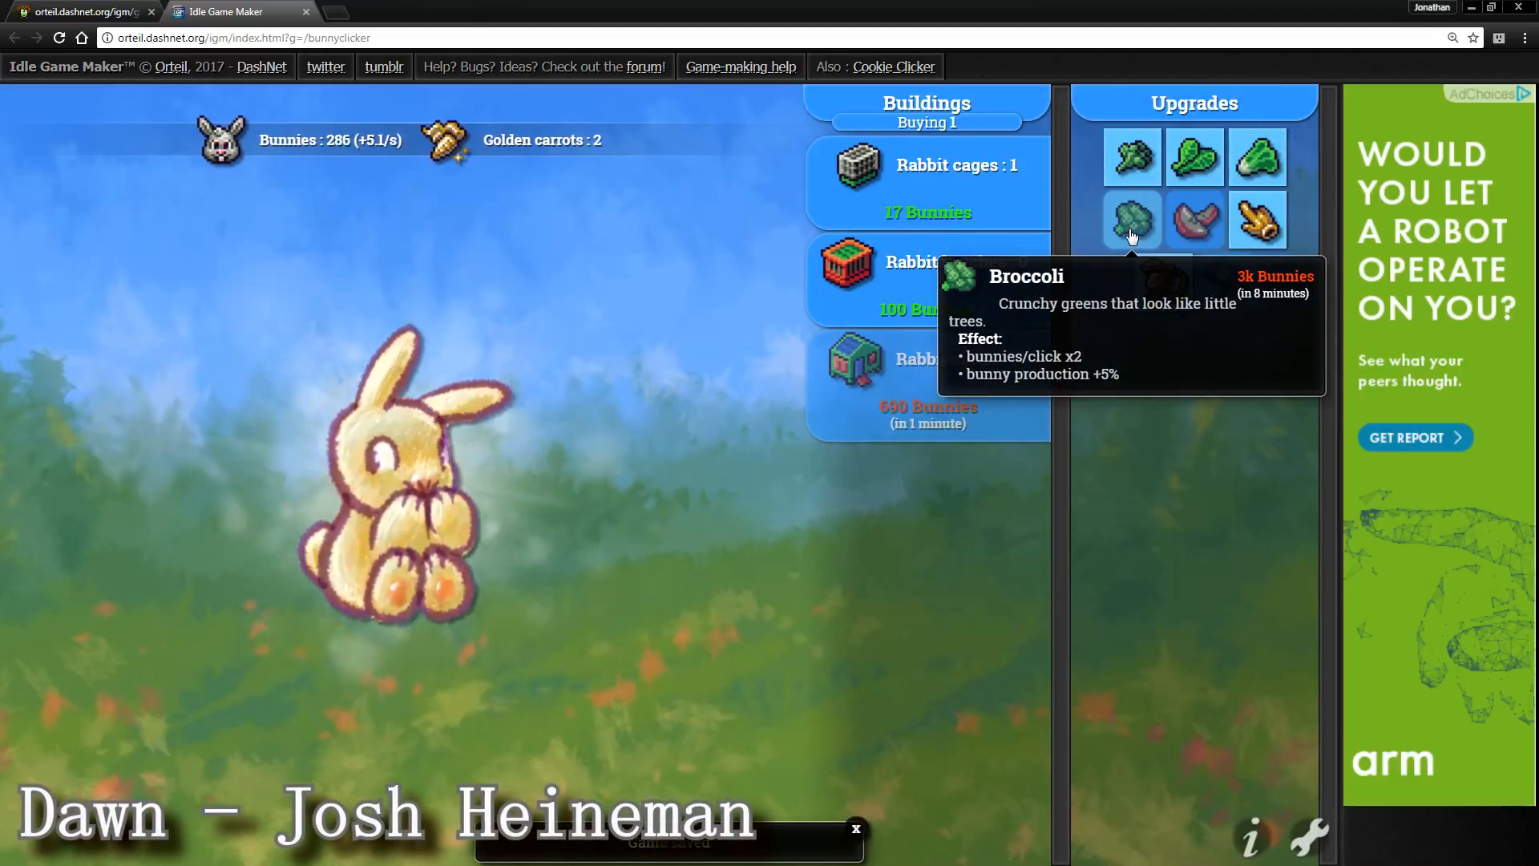
pyautogui.click(393, 471)
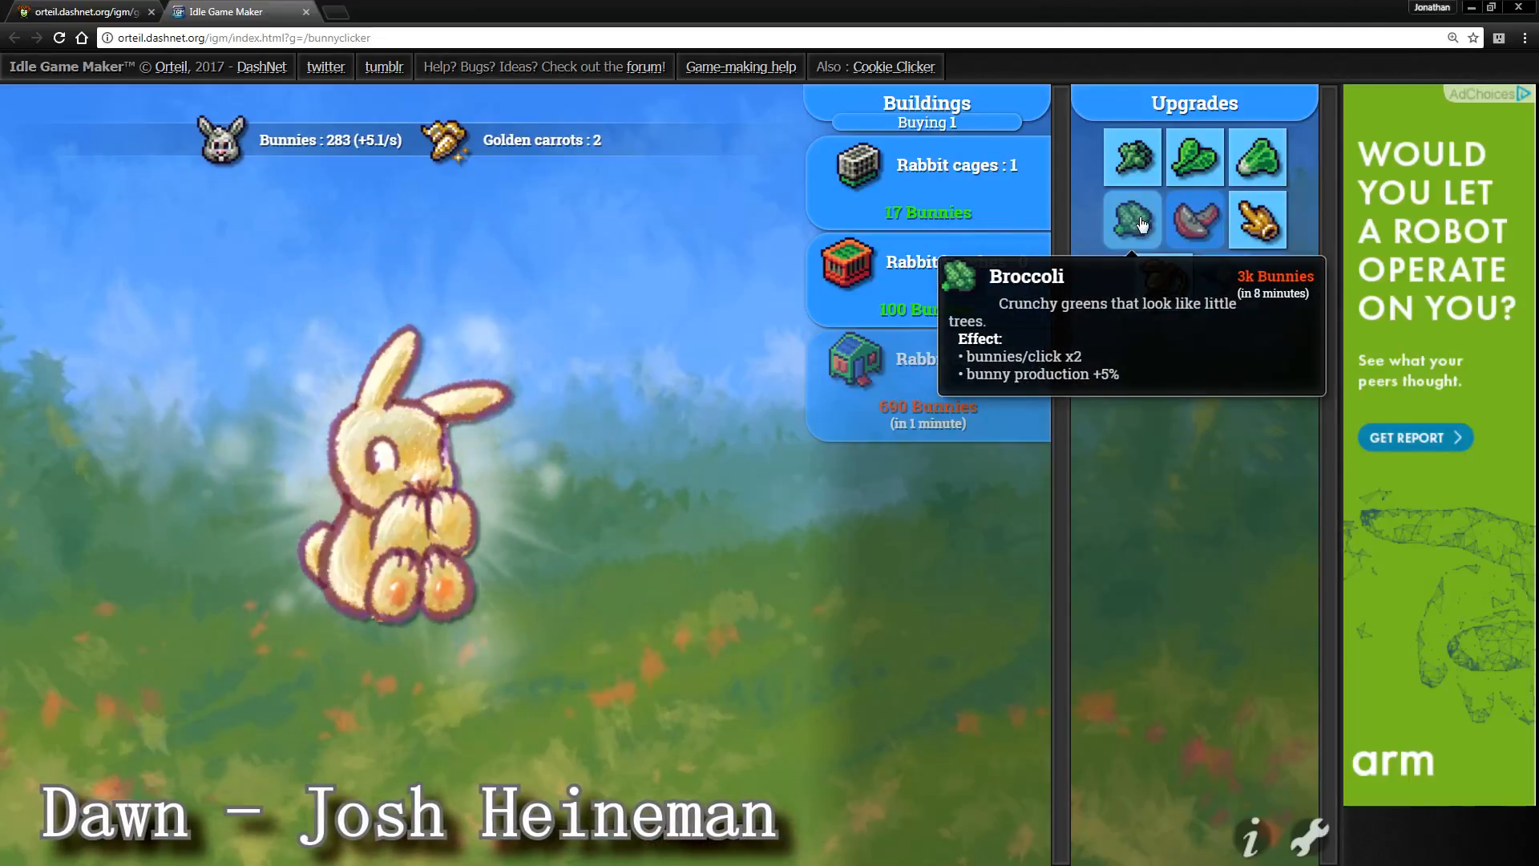
pyautogui.click(393, 471)
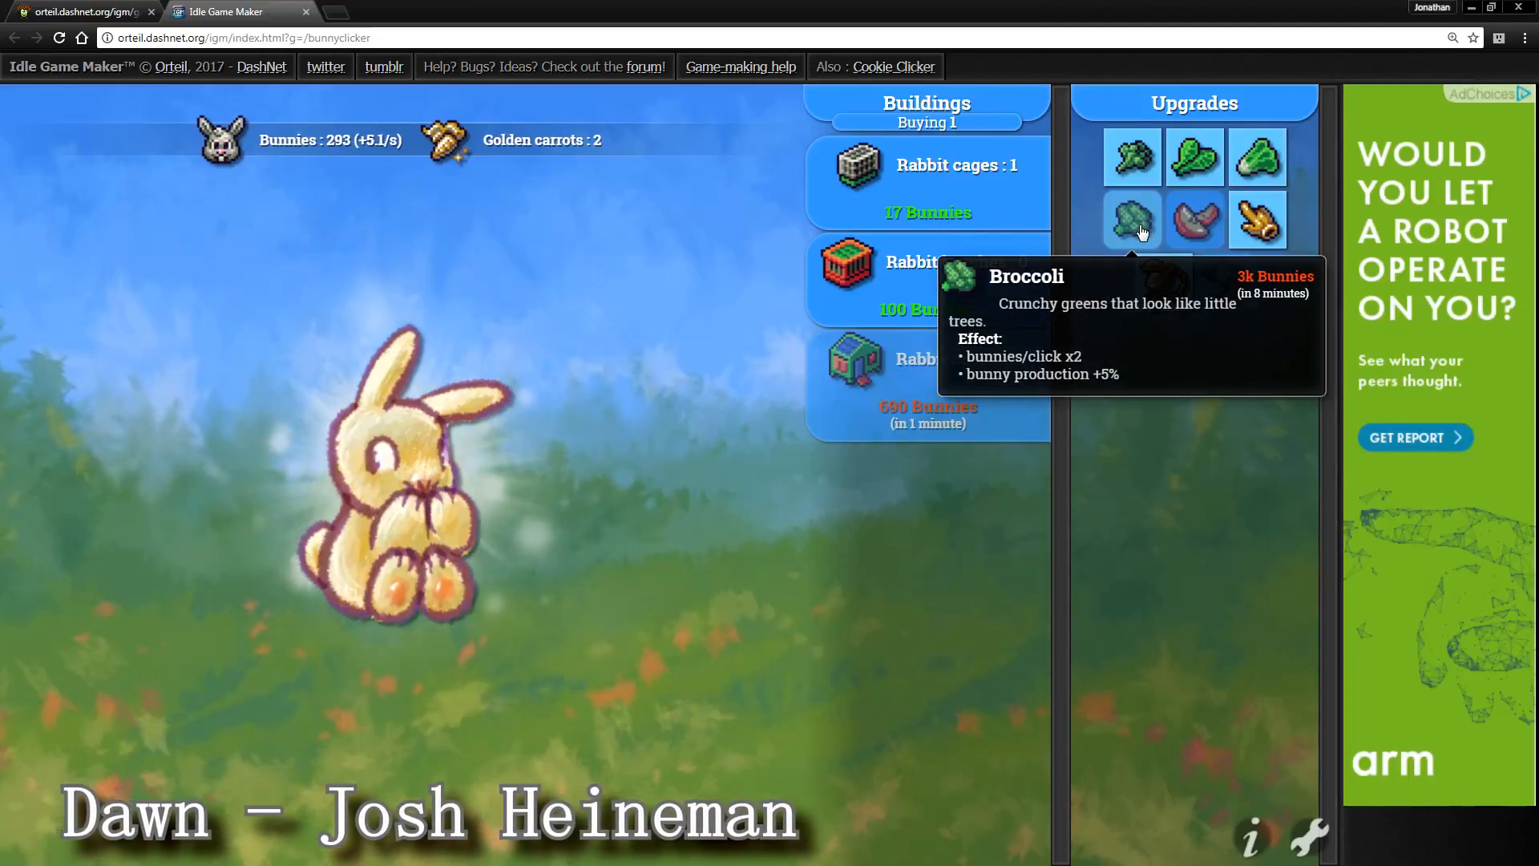
pyautogui.click(392, 472)
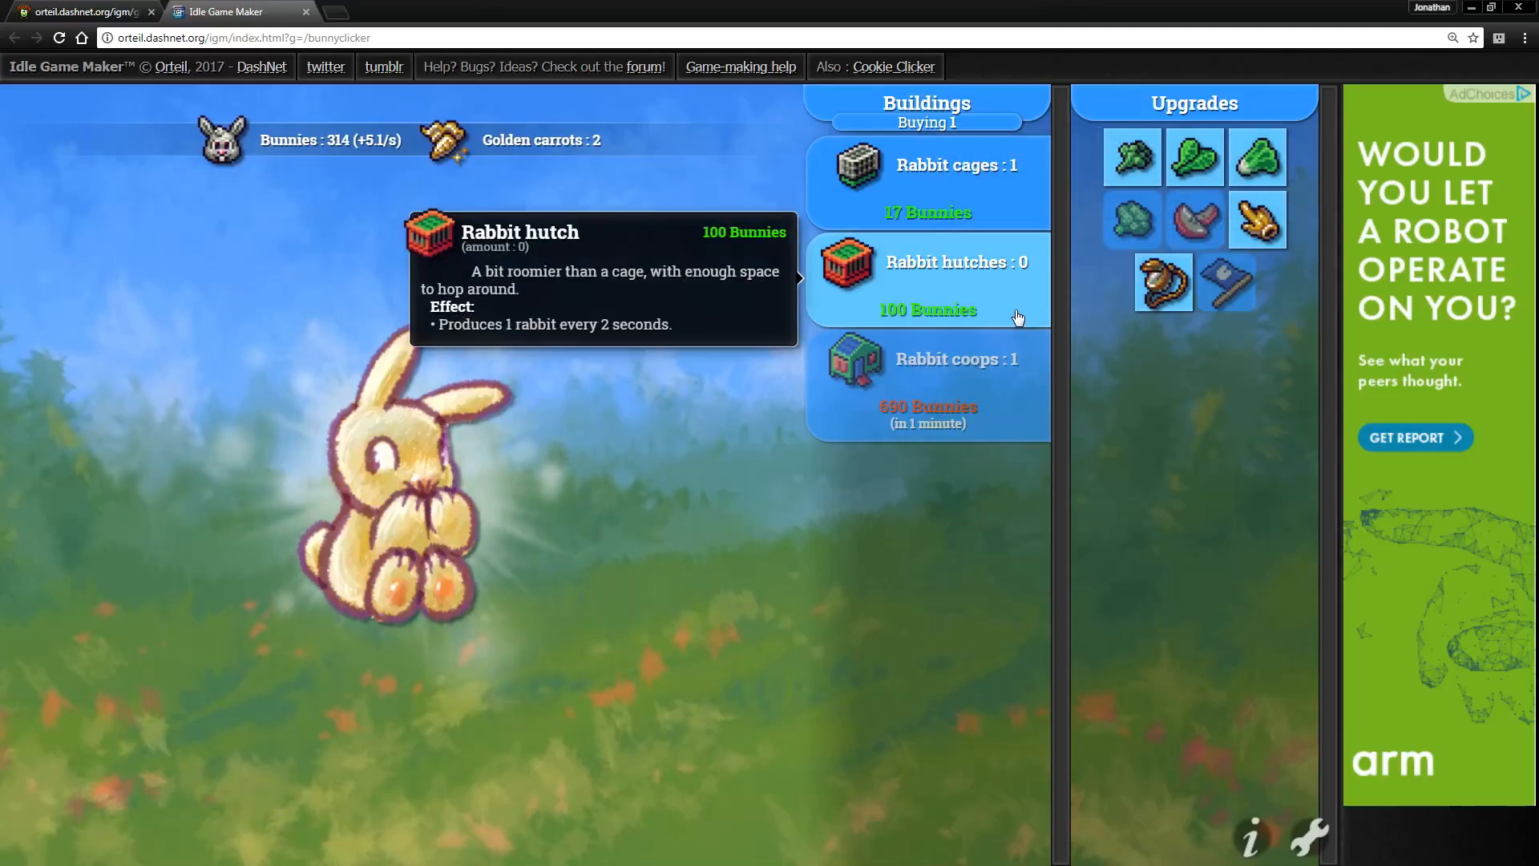
# - Buy a Rabbit hutch toward three hutches and 14 cages, then click the bunny for more bunnies
pyautogui.click(925, 278)
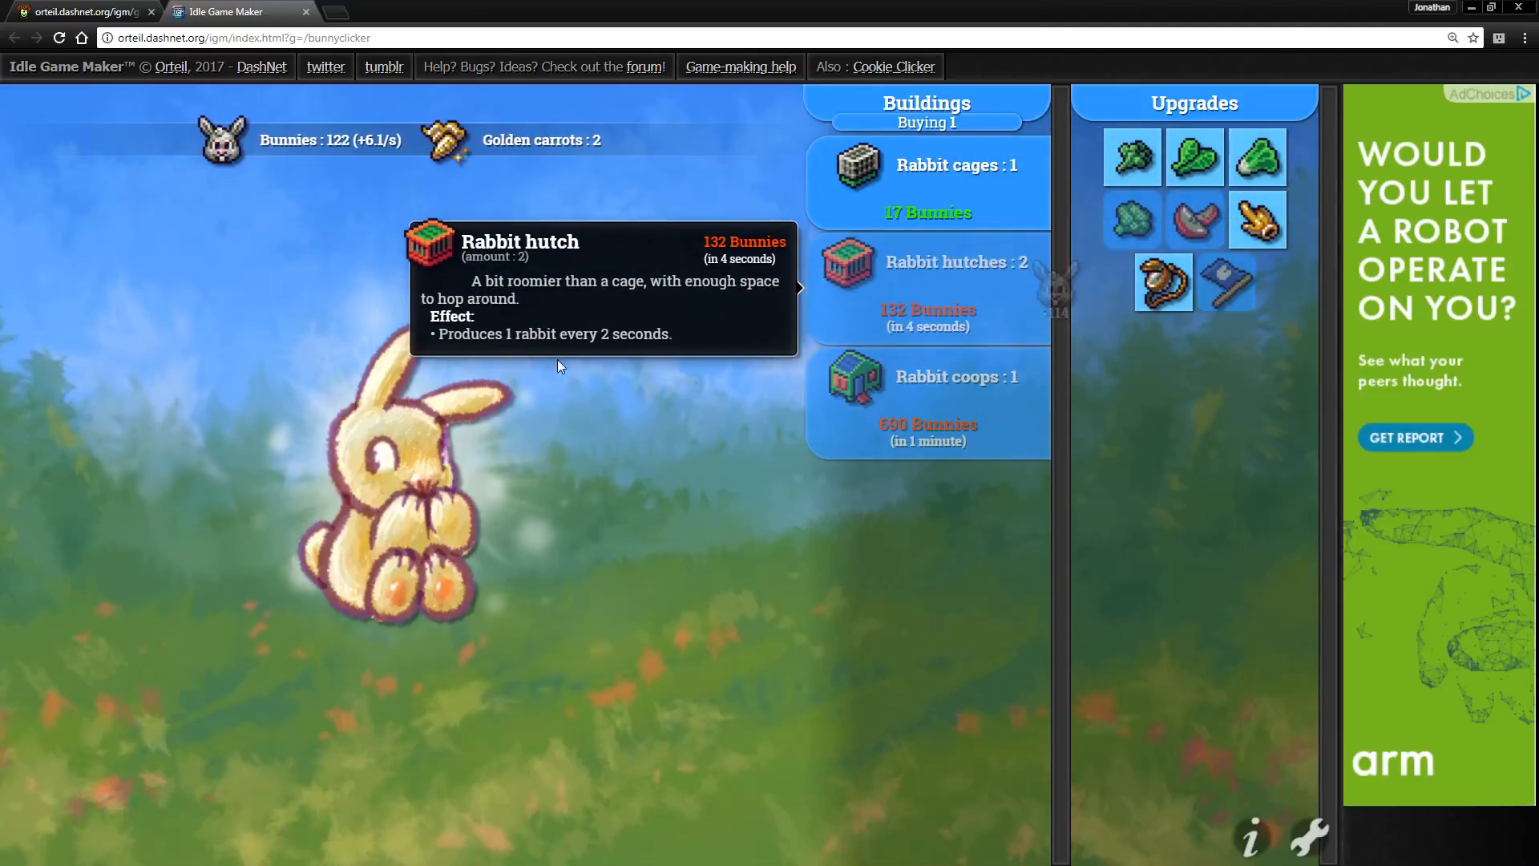
pyautogui.click(407, 441)
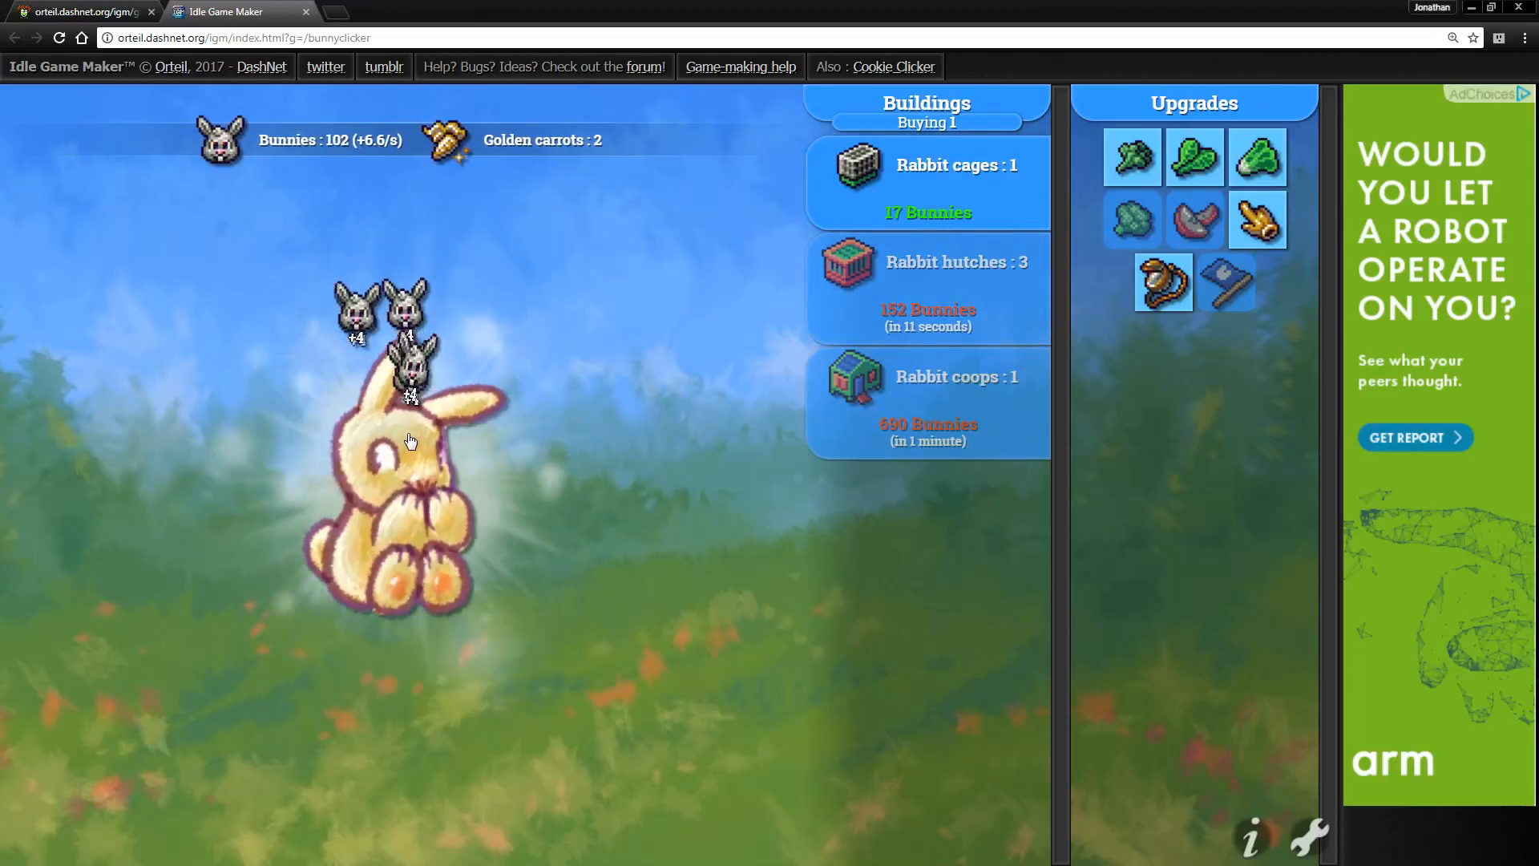
pyautogui.click(409, 438)
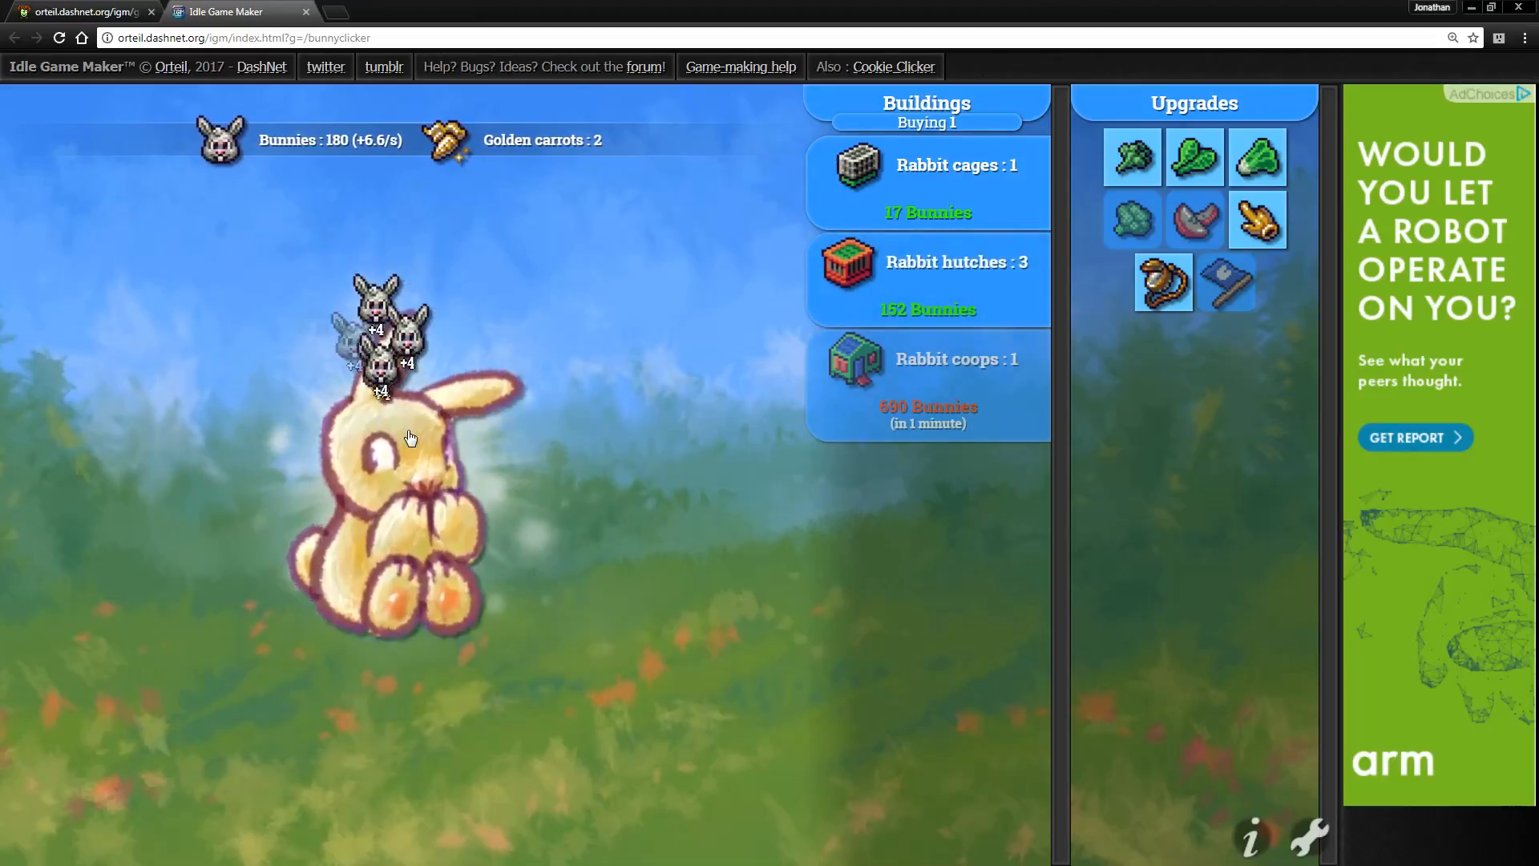
pyautogui.click(408, 437)
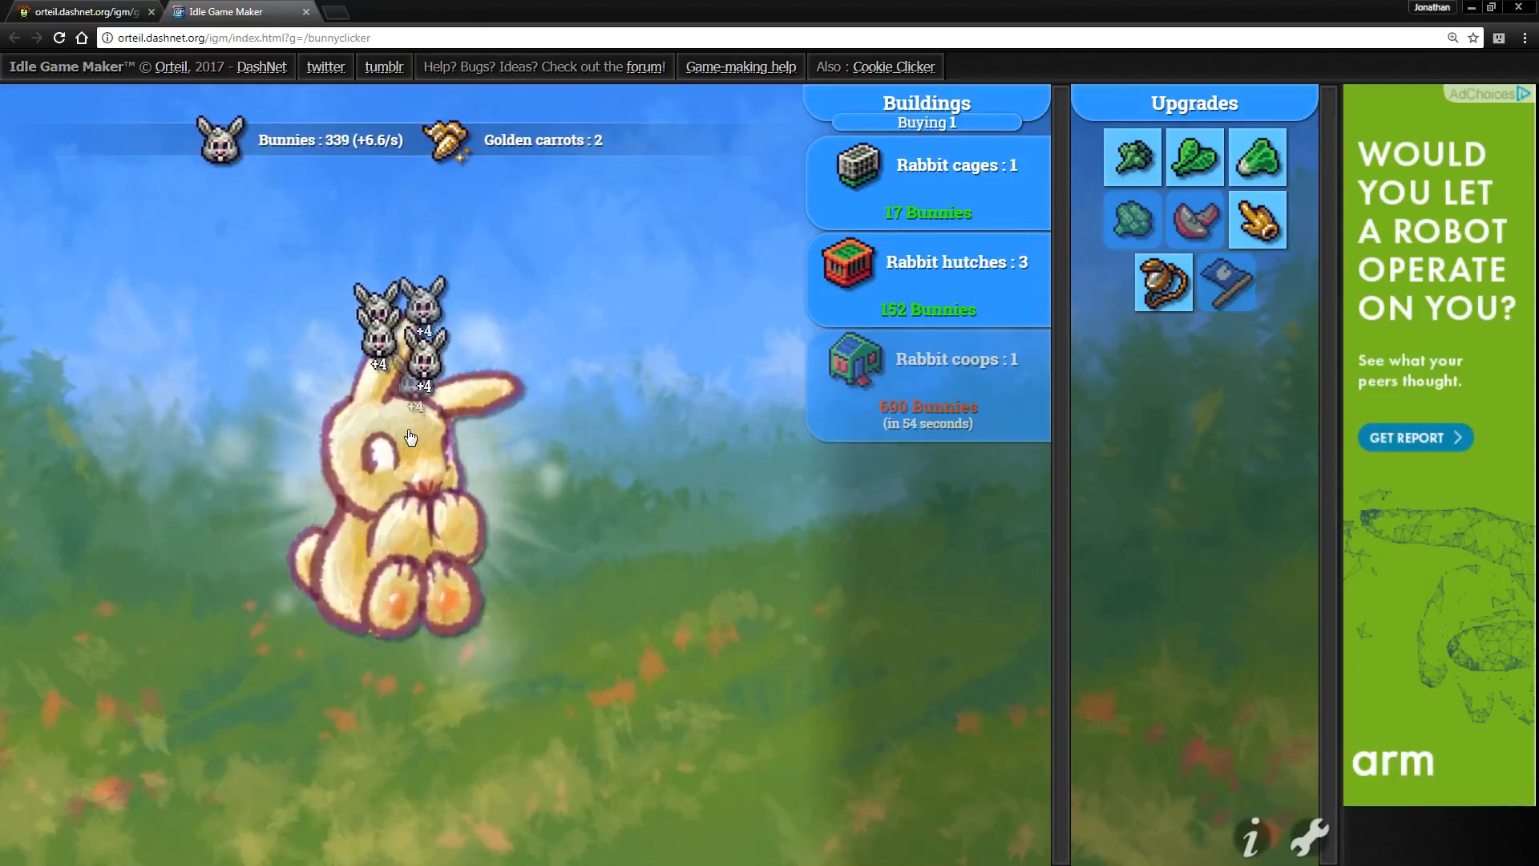
pyautogui.click(410, 437)
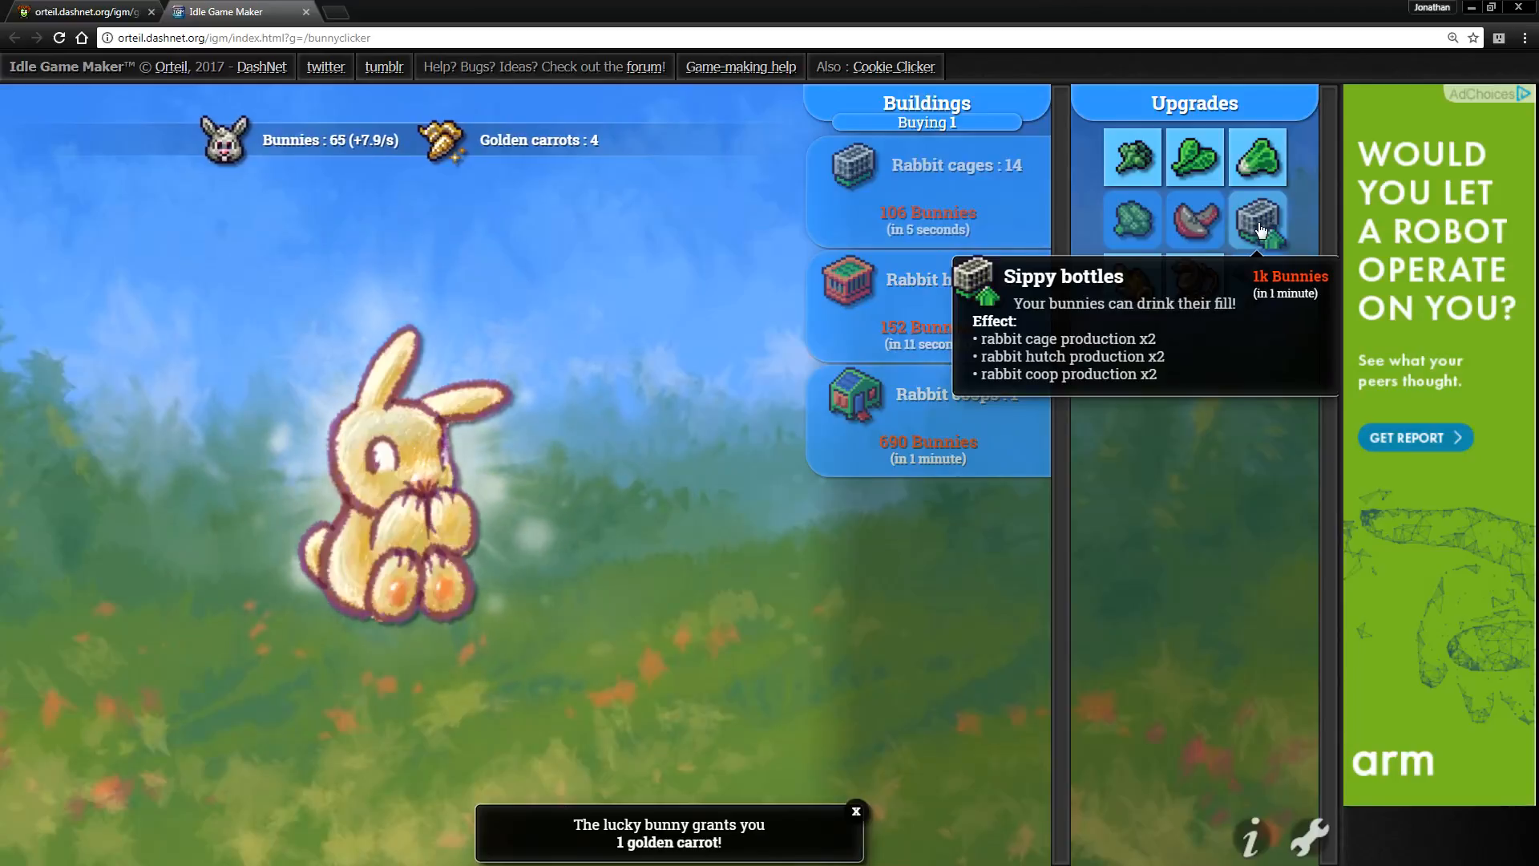
# - Click the big bunny repeatedly to gather bunnies toward 1k for the Sippy bottles upgrade
pyautogui.click(393, 471)
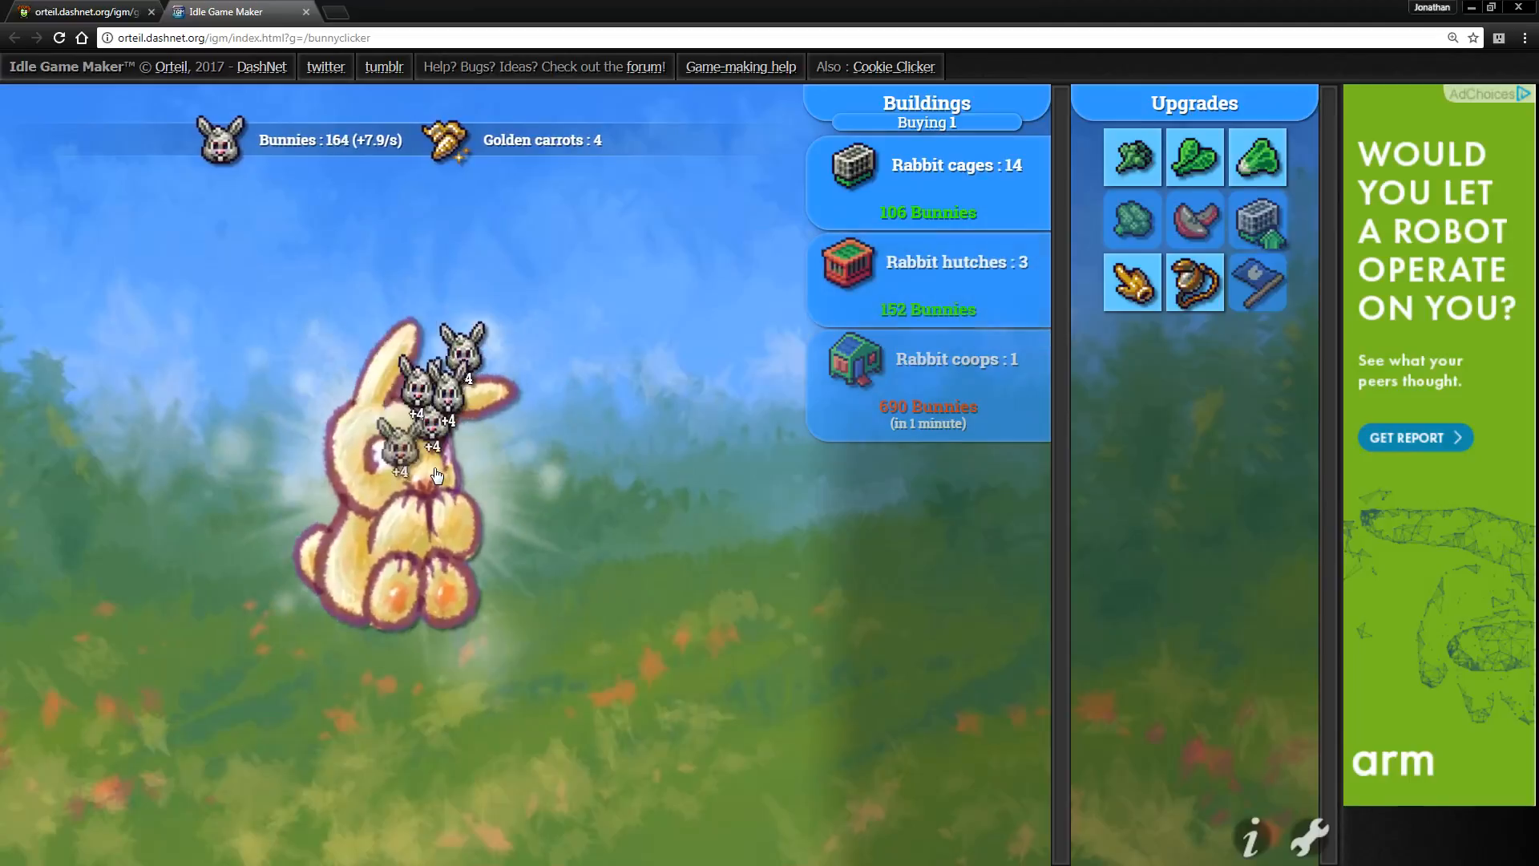
pyautogui.click(412, 467)
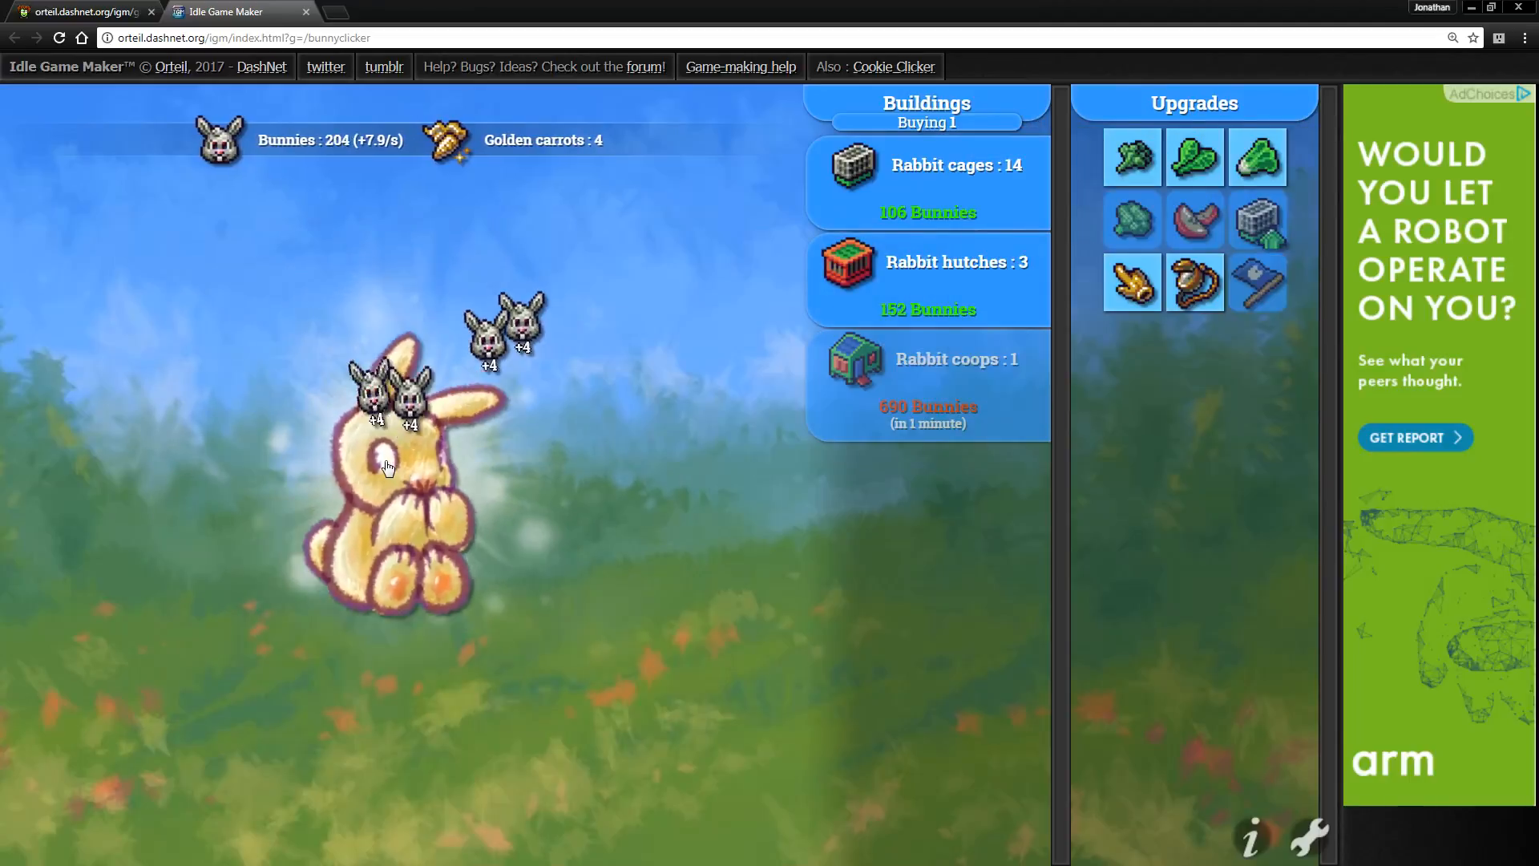
pyautogui.click(393, 466)
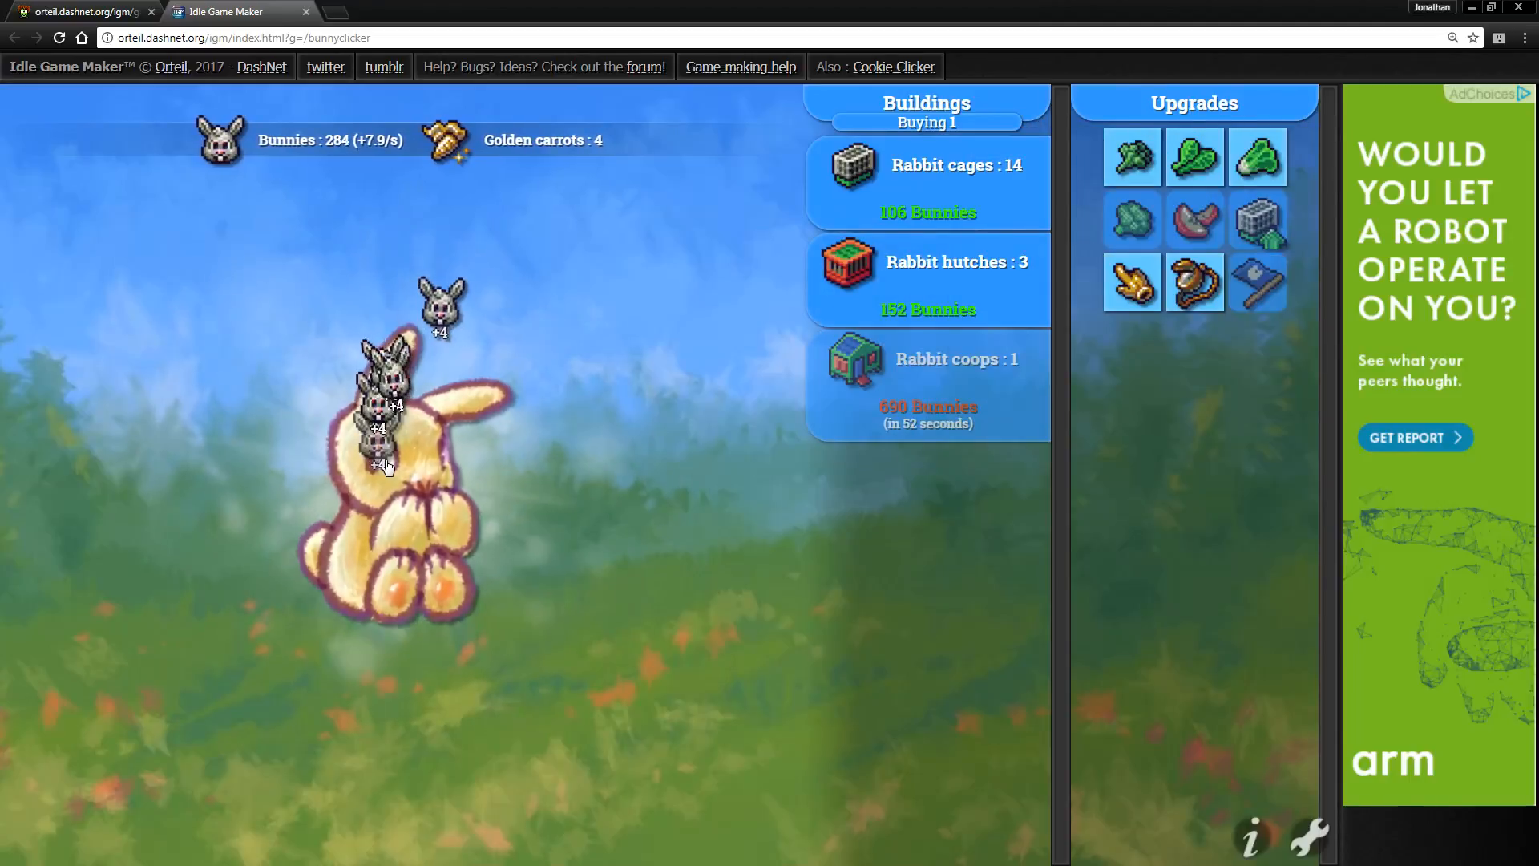
pyautogui.click(412, 472)
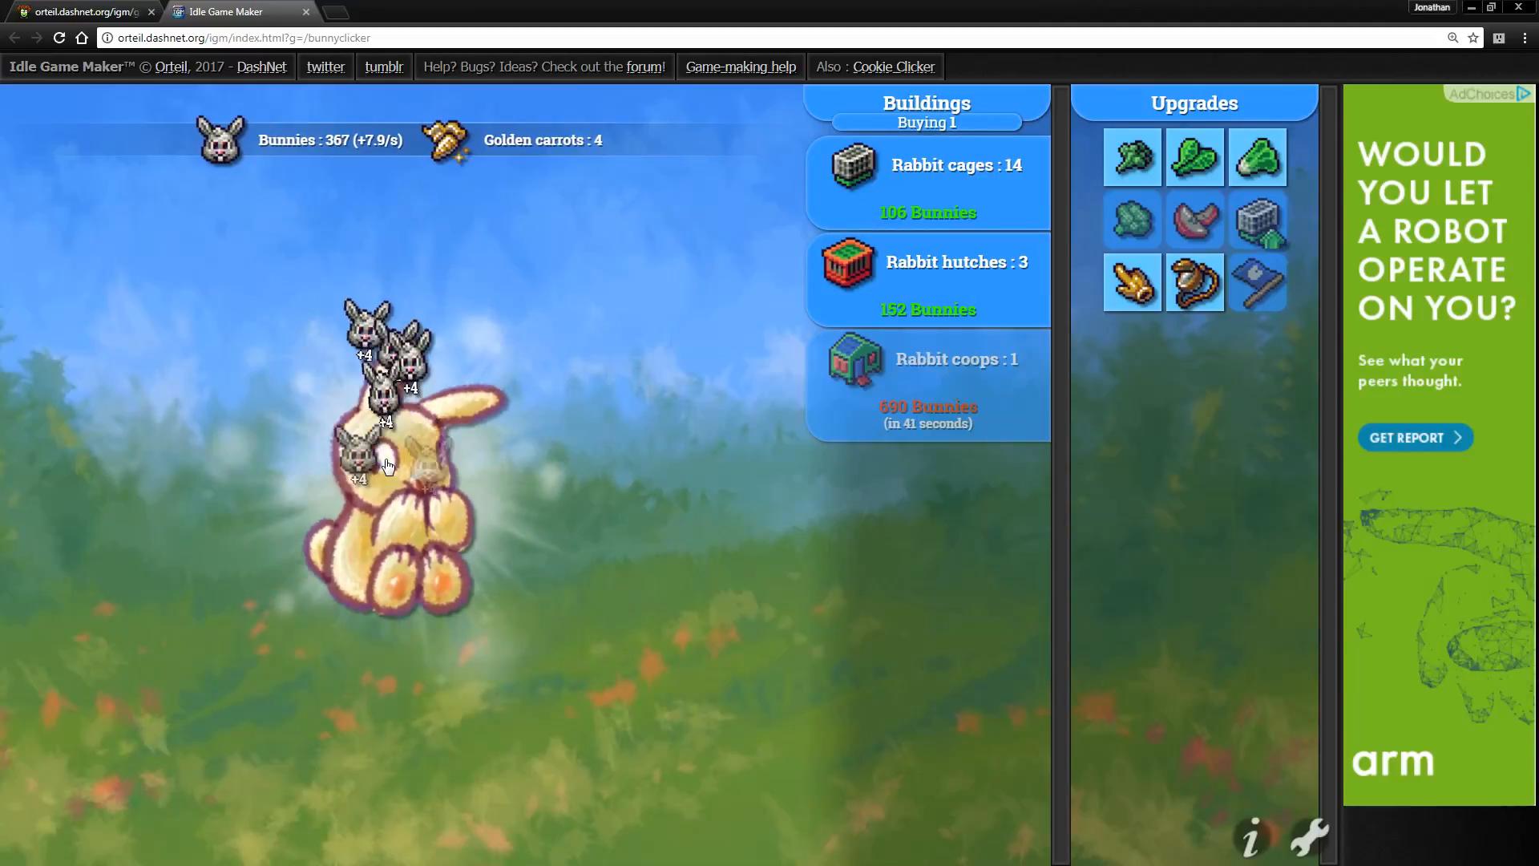
pyautogui.click(388, 464)
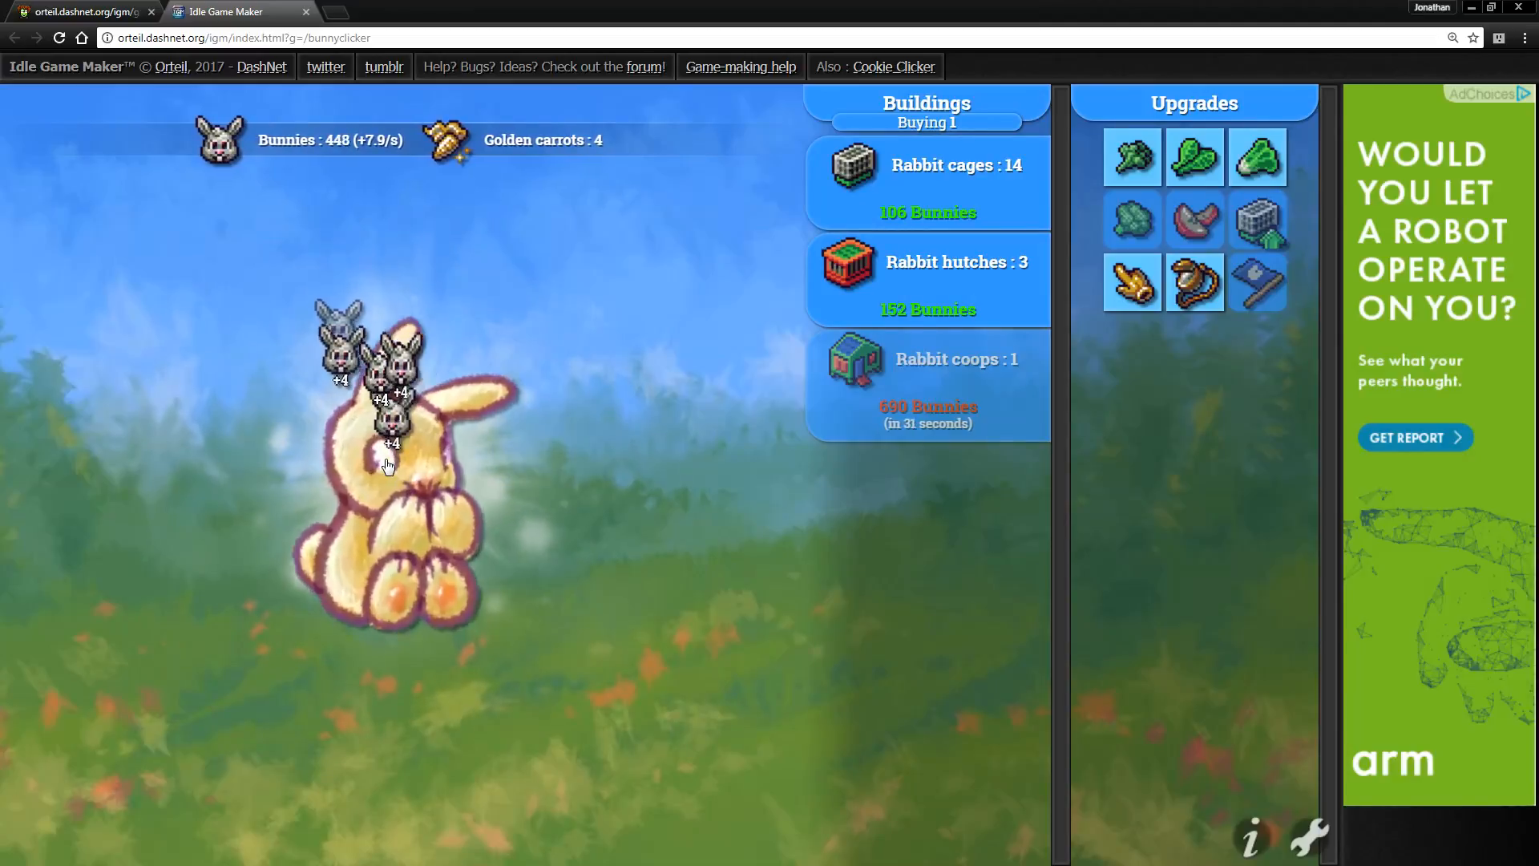
pyautogui.click(388, 467)
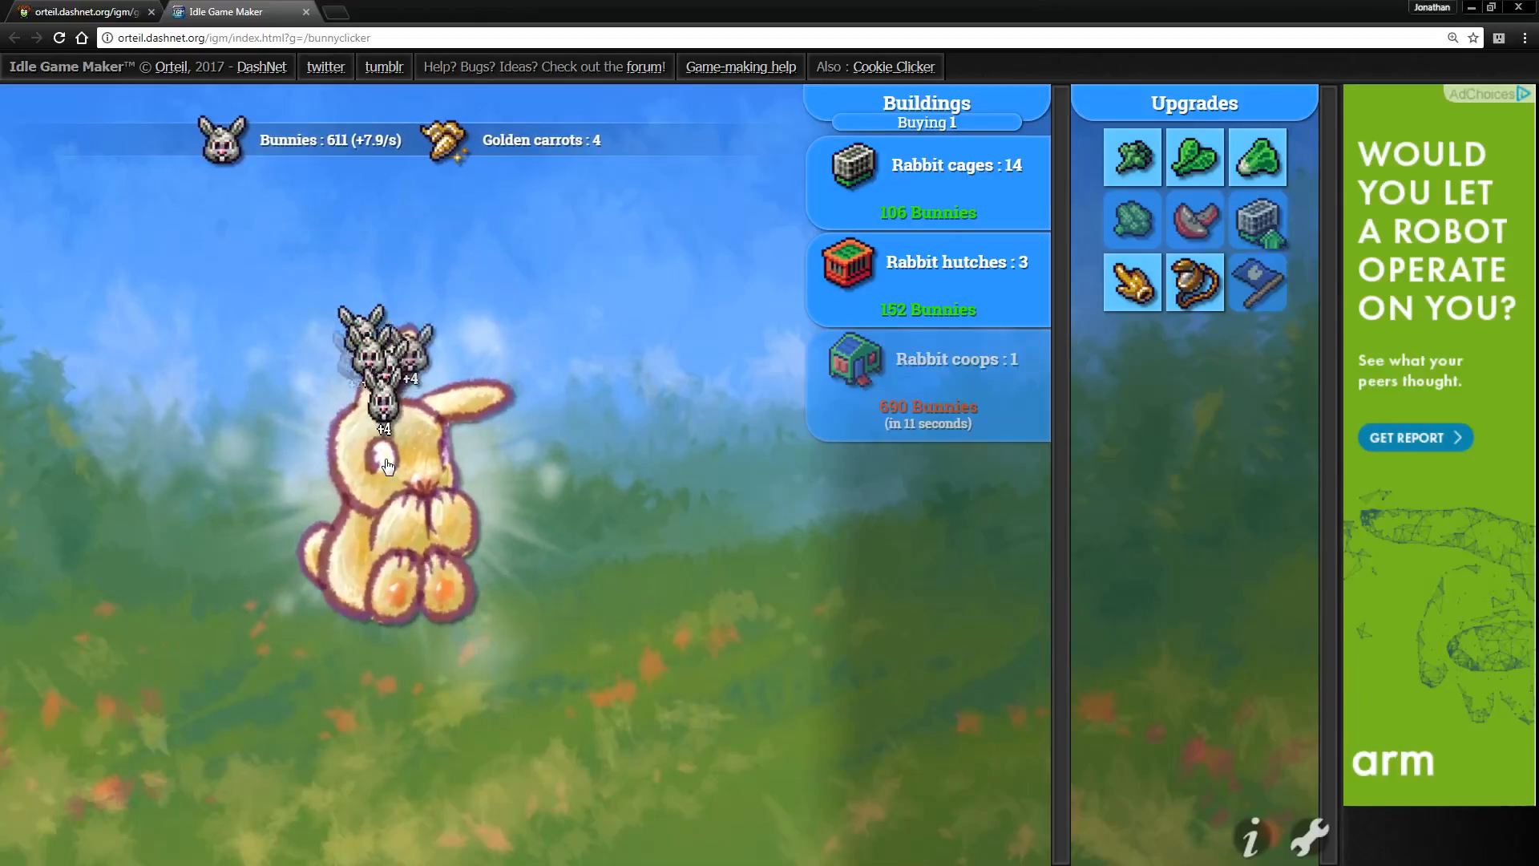
pyautogui.click(388, 467)
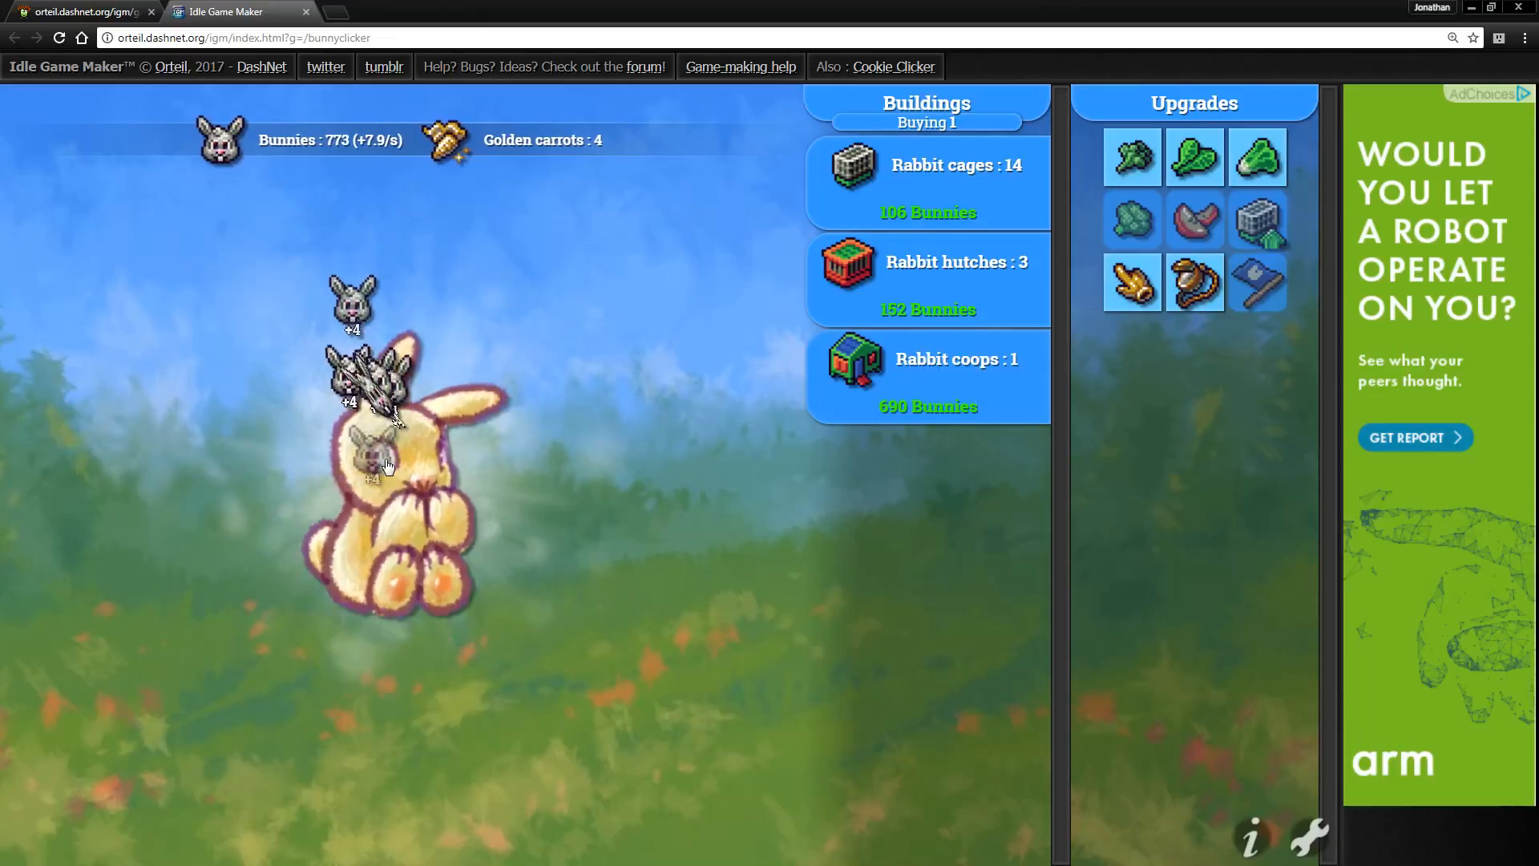
# - Keep harvesting bunnies so Sippy bottles doubles production to 15.8 per second
pyautogui.click(388, 467)
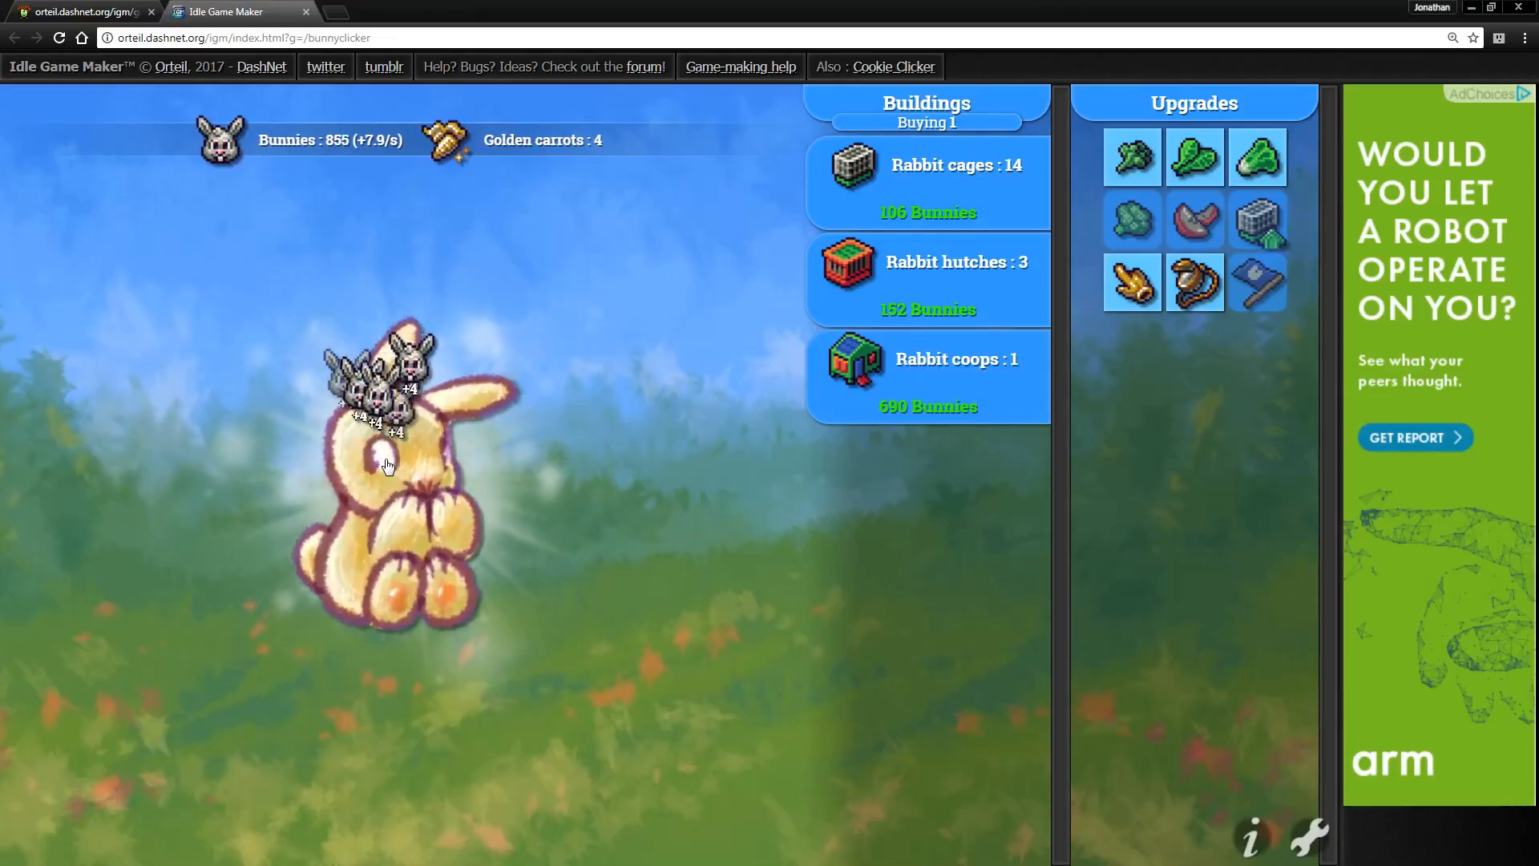
pyautogui.click(388, 465)
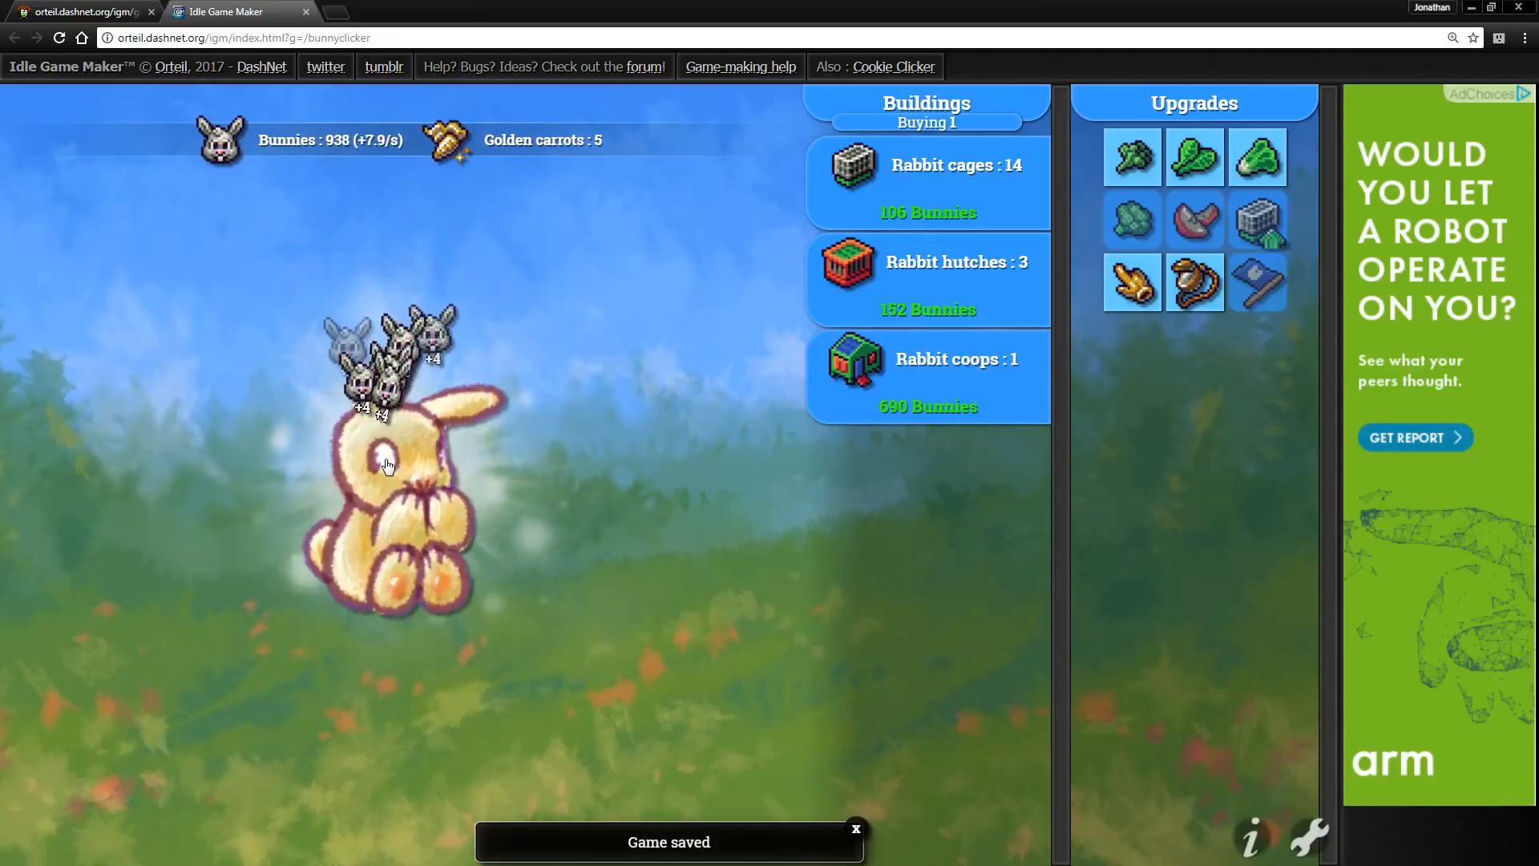
pyautogui.click(388, 467)
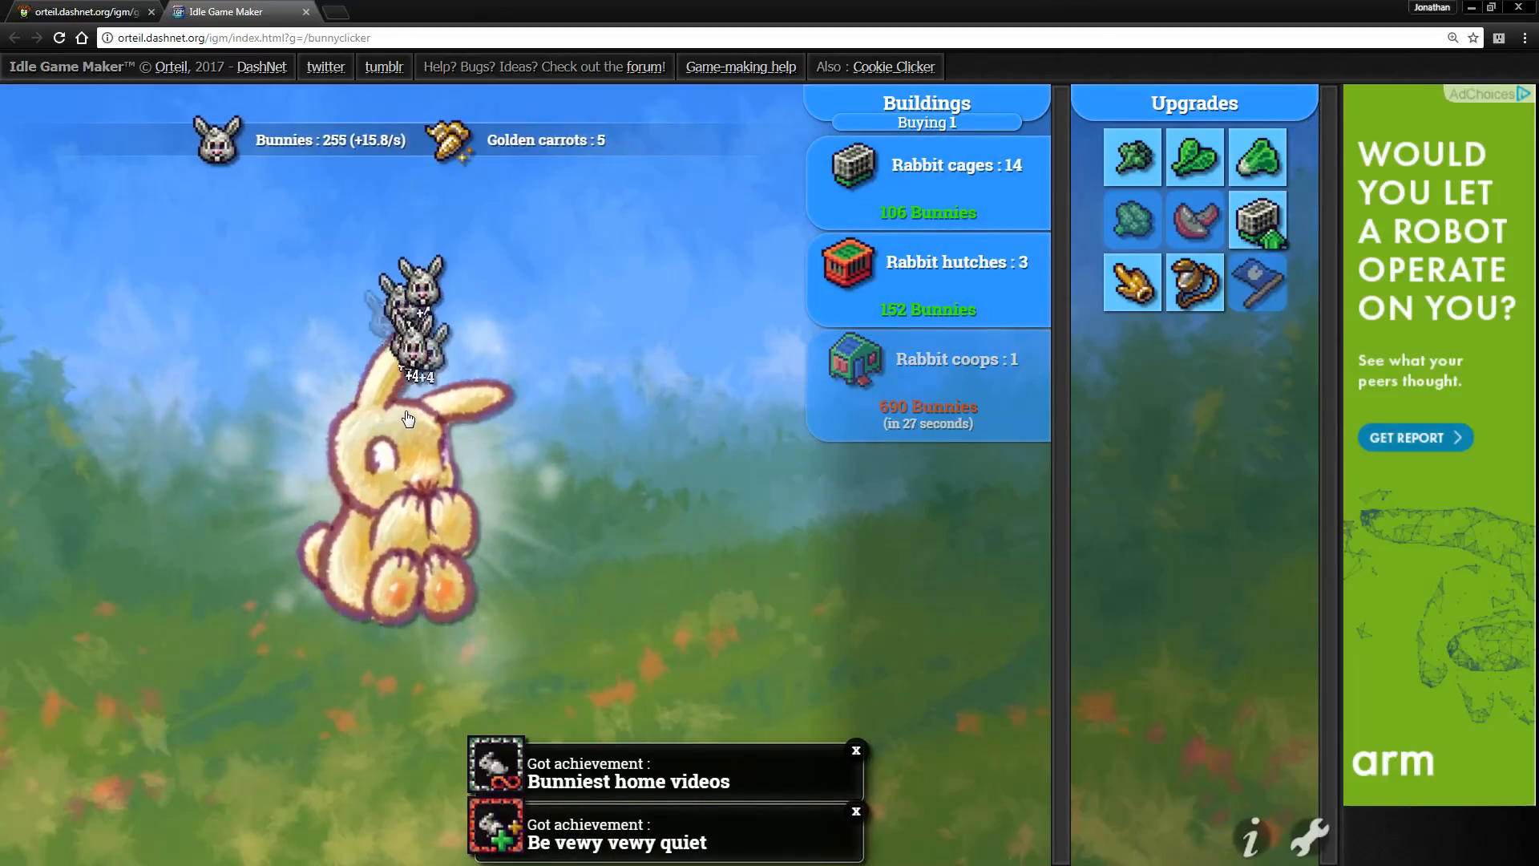
pyautogui.click(407, 442)
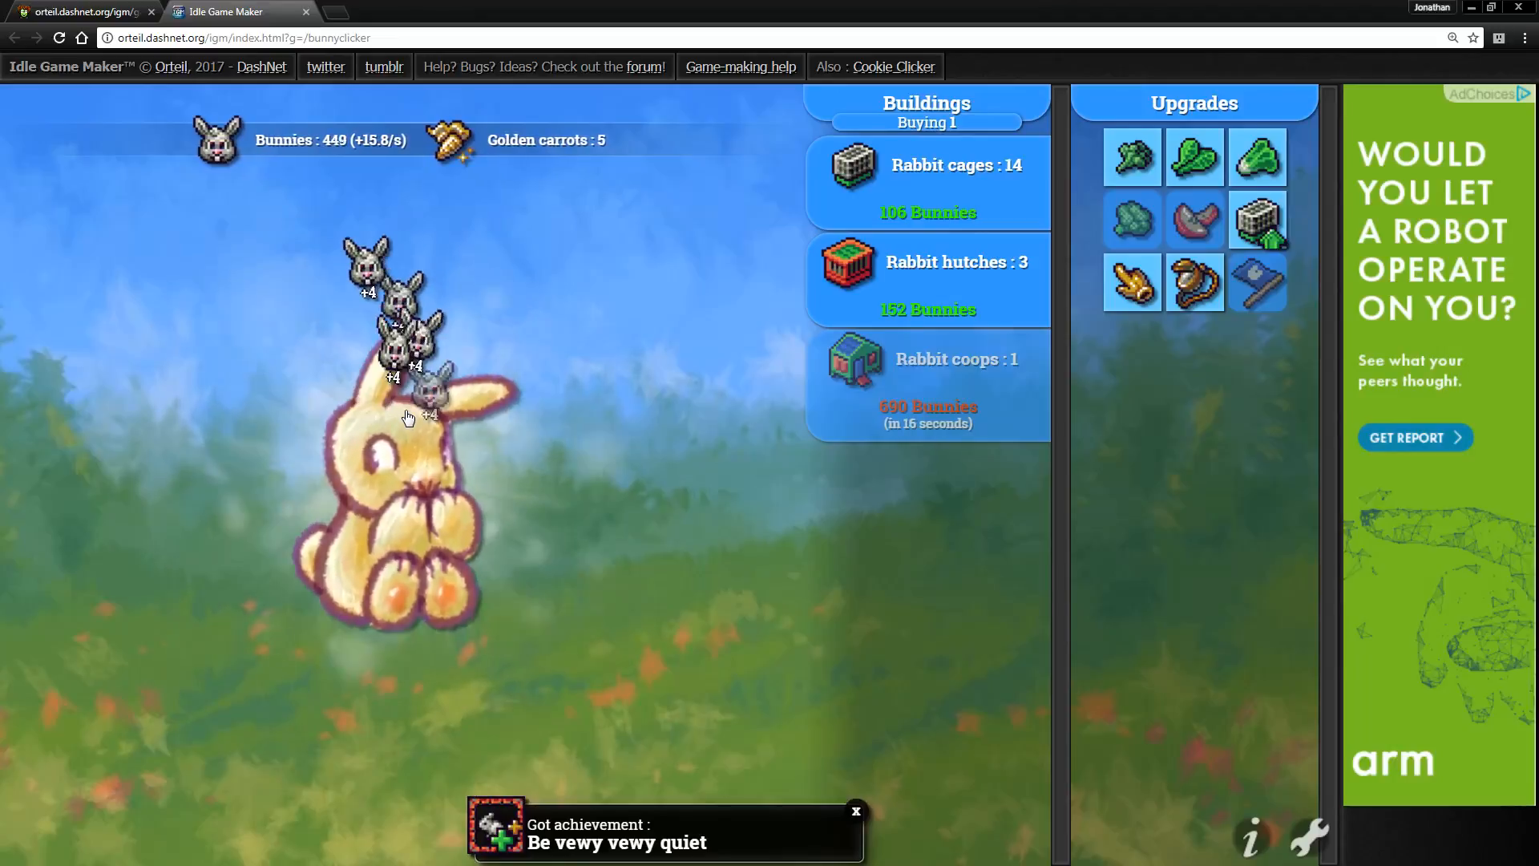
pyautogui.click(407, 441)
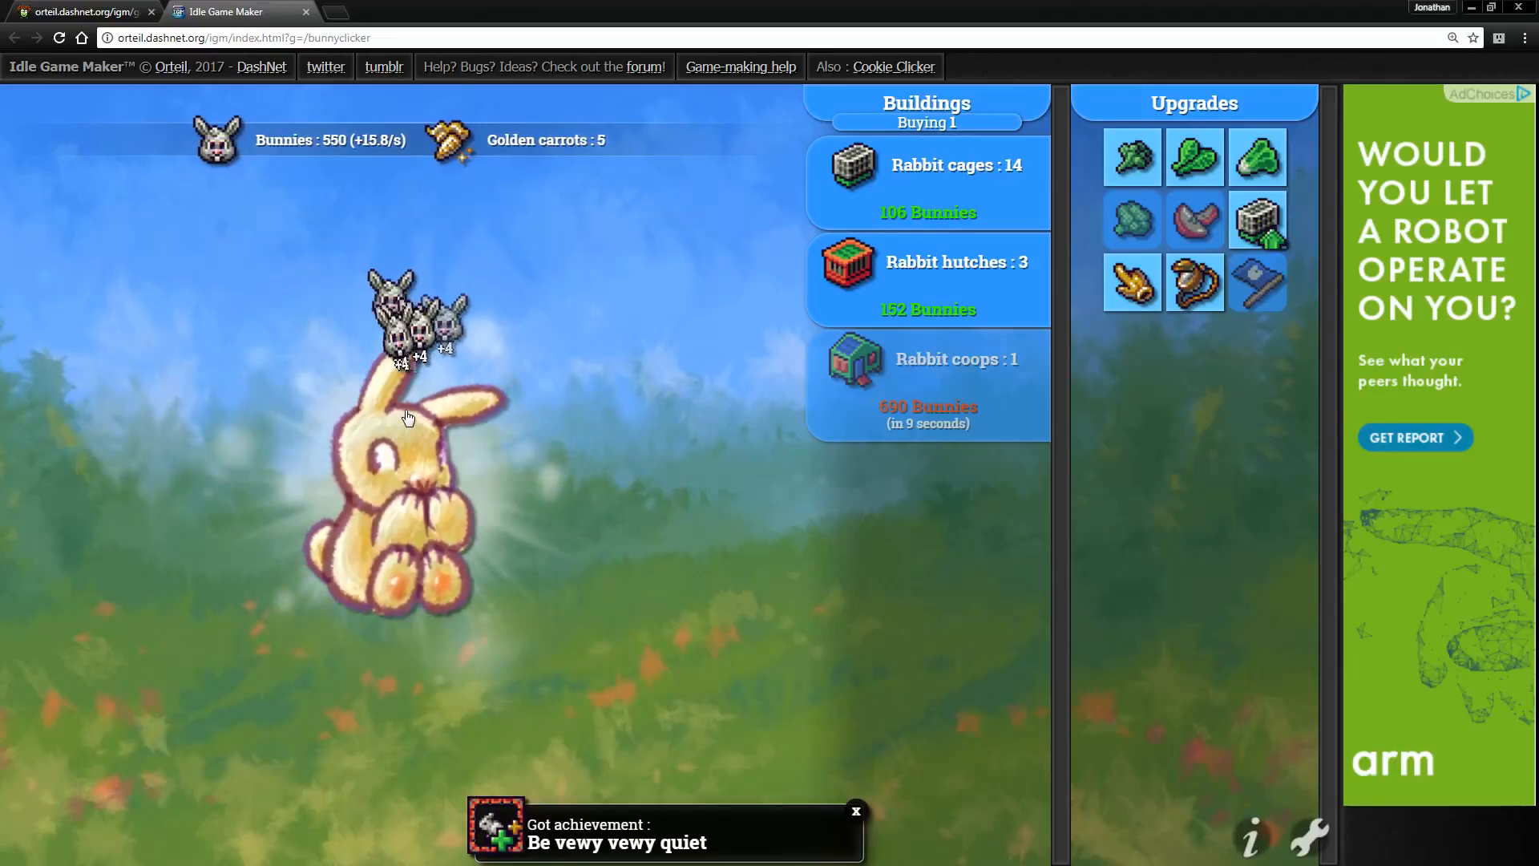
pyautogui.click(1311, 835)
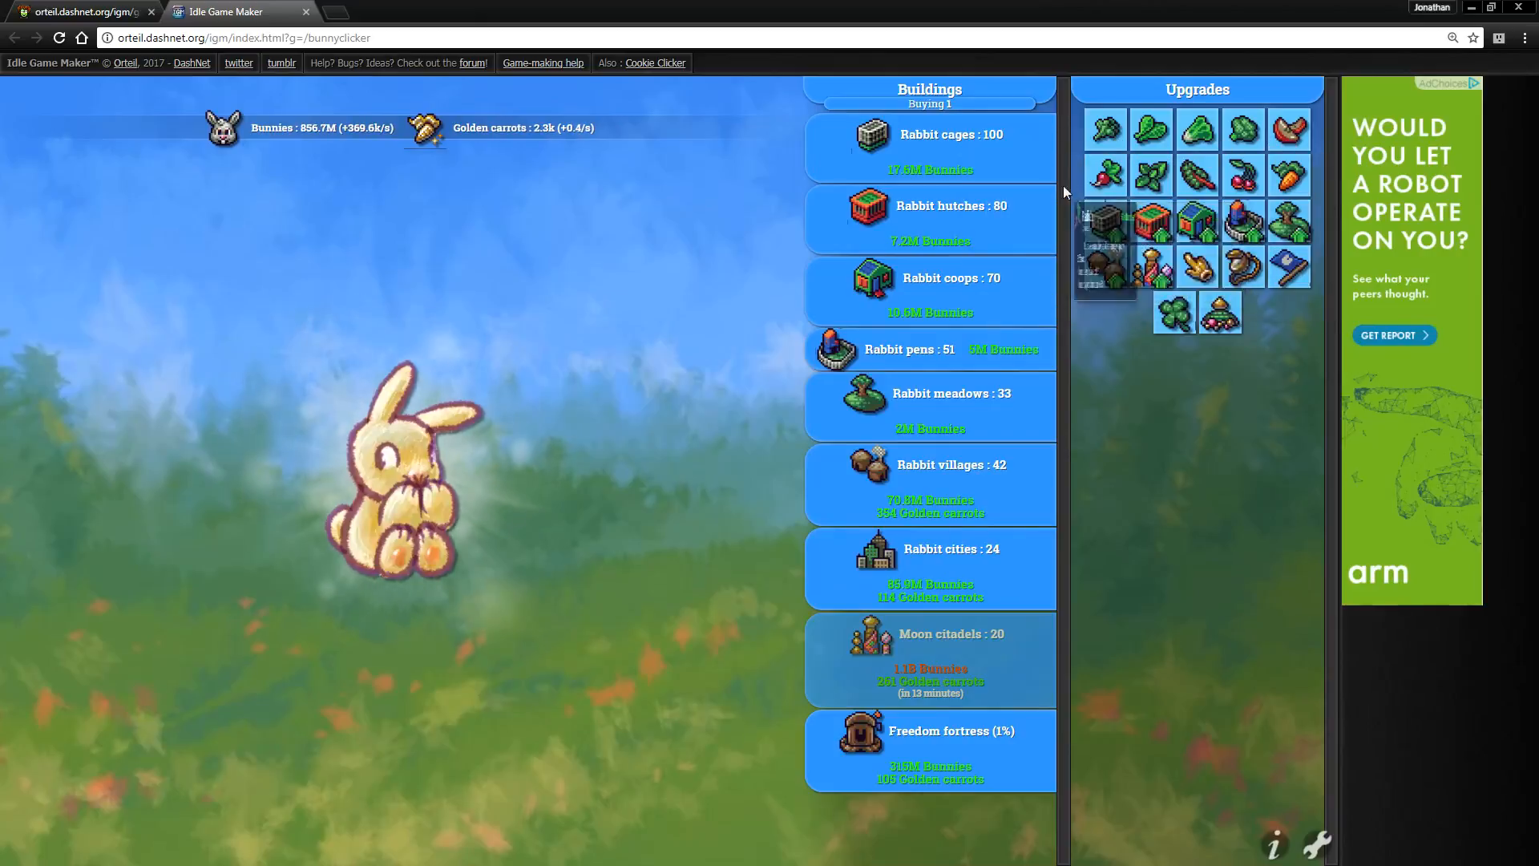
pyautogui.moveTo(1197, 128)
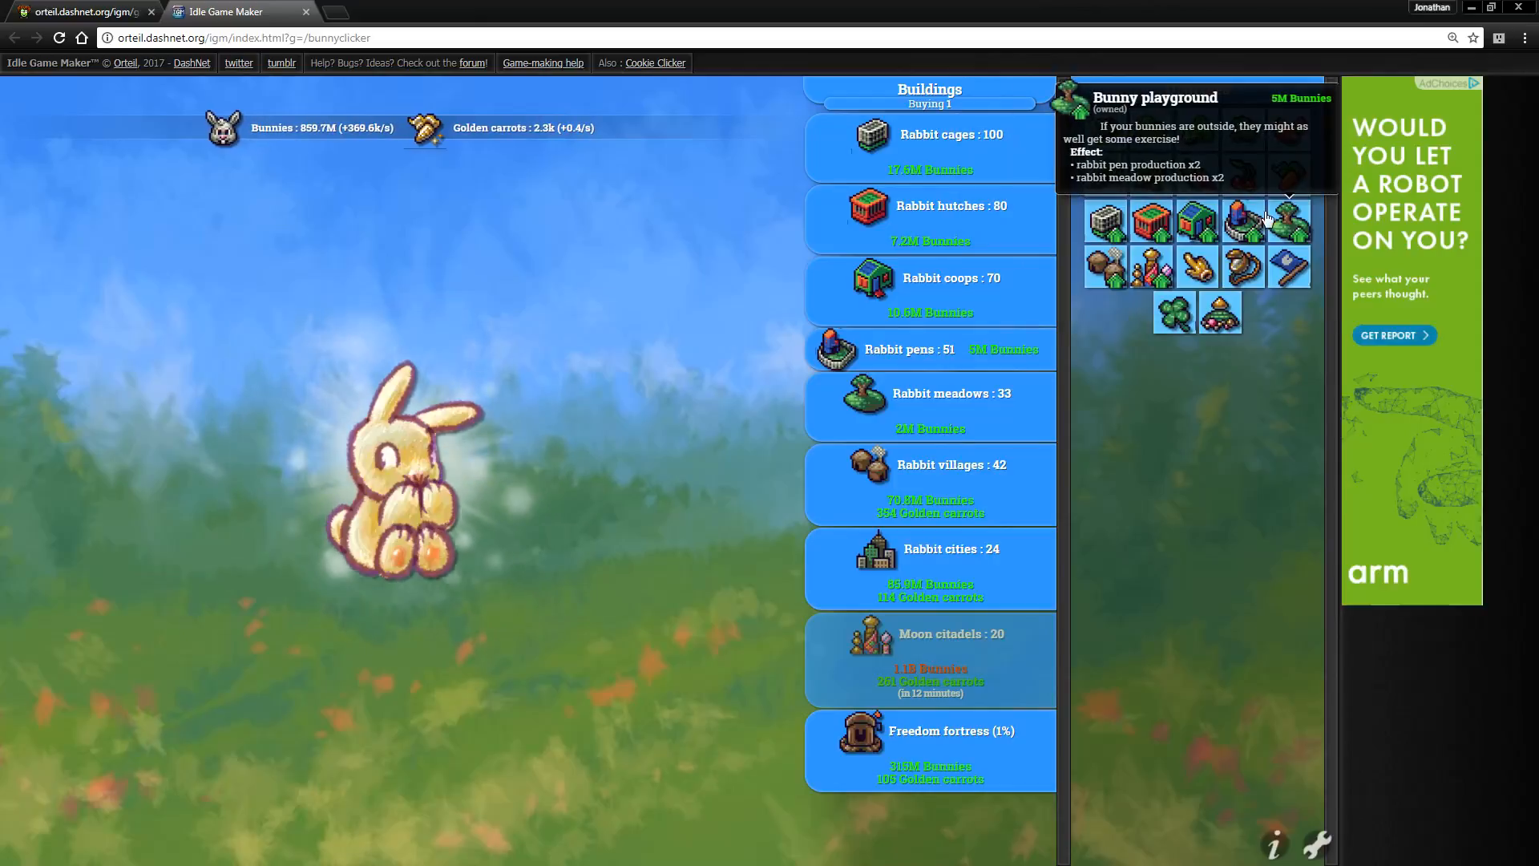
pyautogui.moveTo(893, 153)
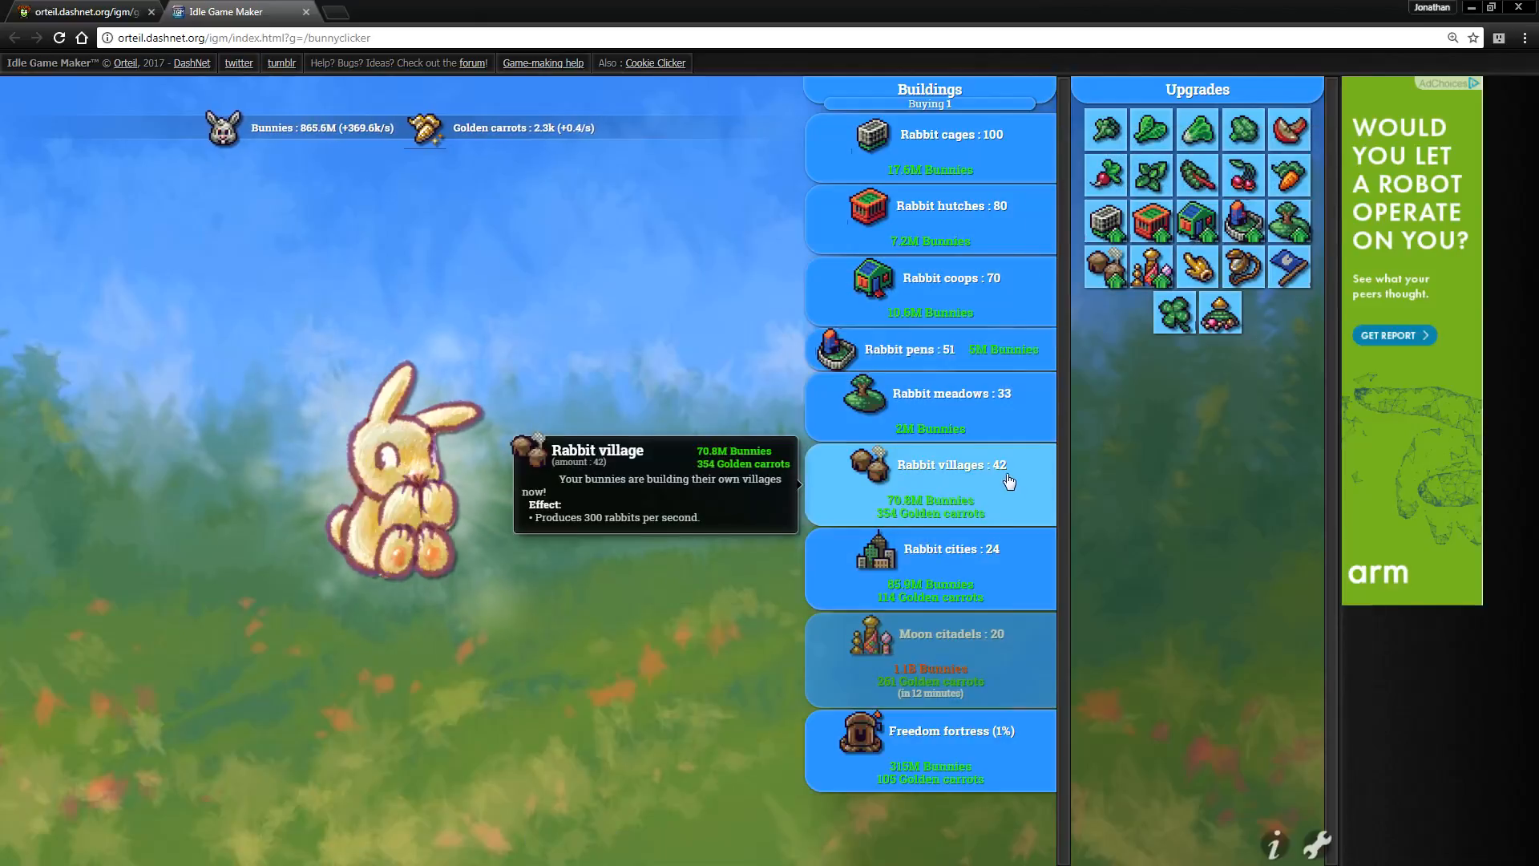
pyautogui.moveTo(1289, 265)
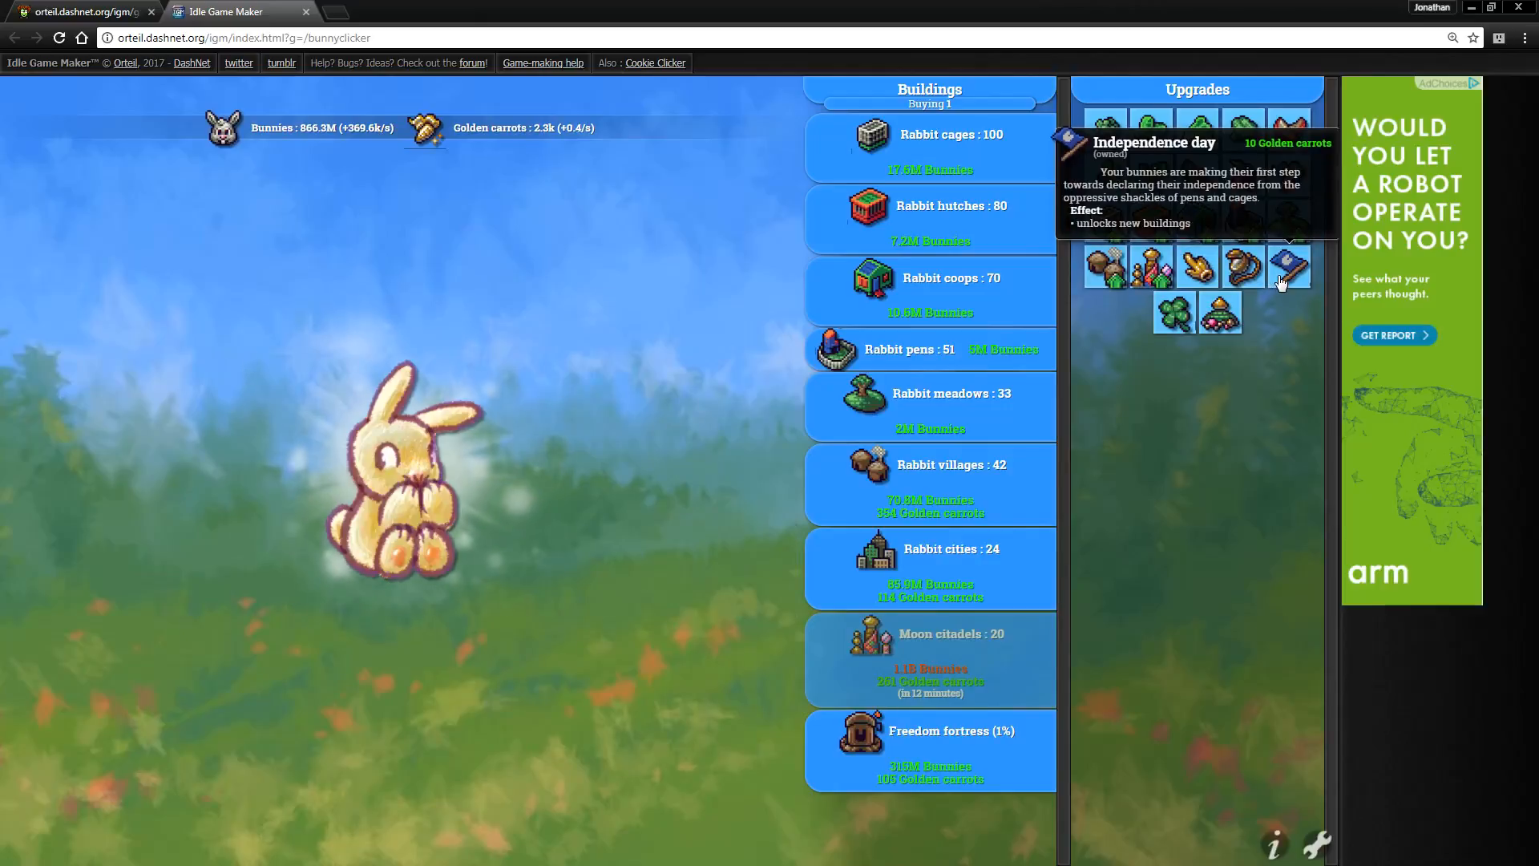
# - Click the bunny in the late-game save with 20 Moon citadels and the Freedom fortress 1% built
pyautogui.click(392, 481)
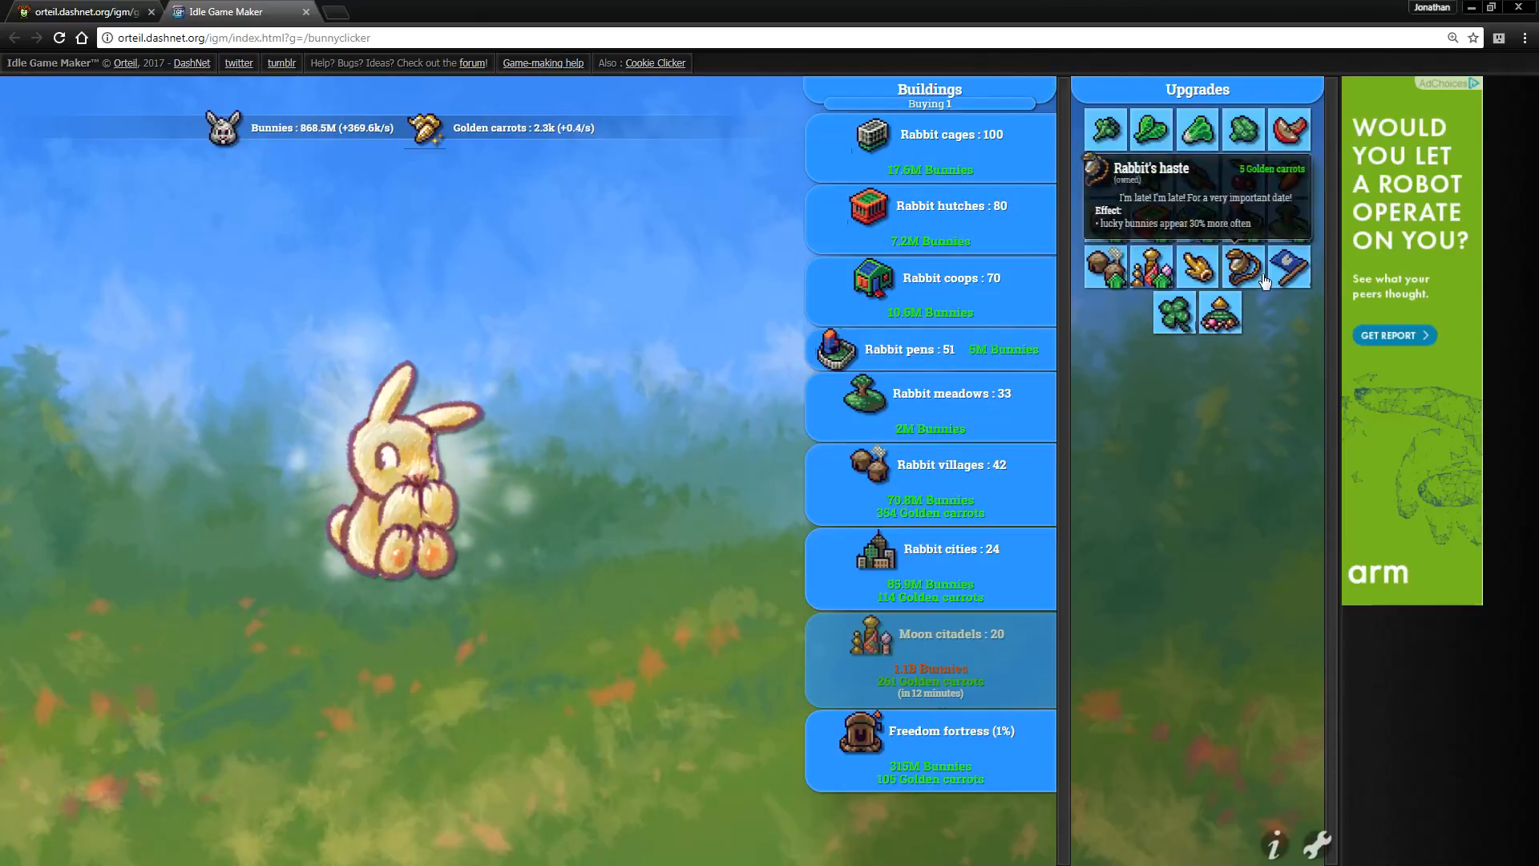
pyautogui.moveTo(1220, 313)
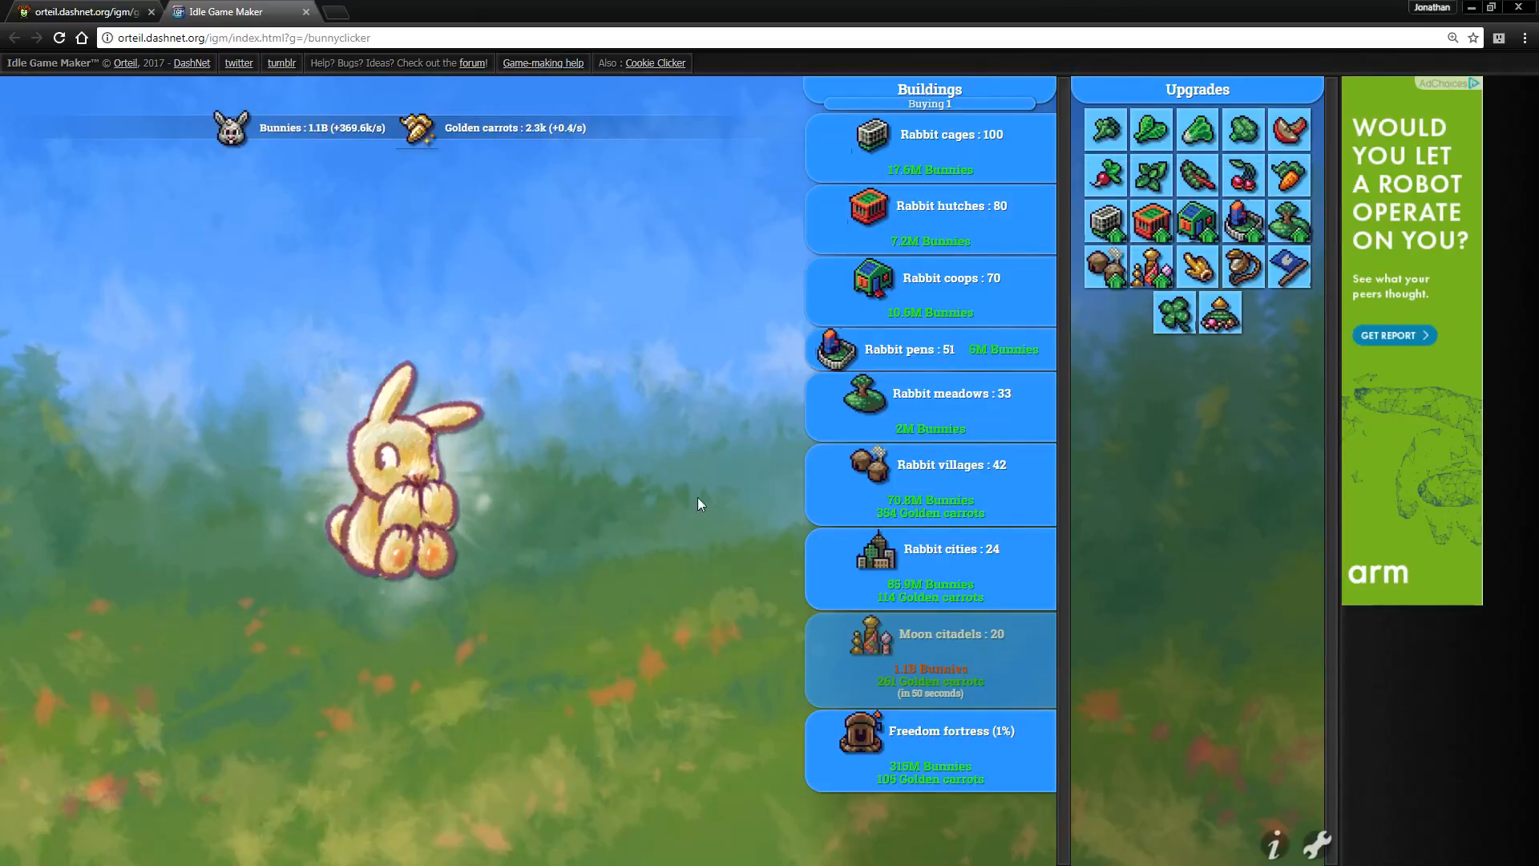
pyautogui.moveTo(722, 546)
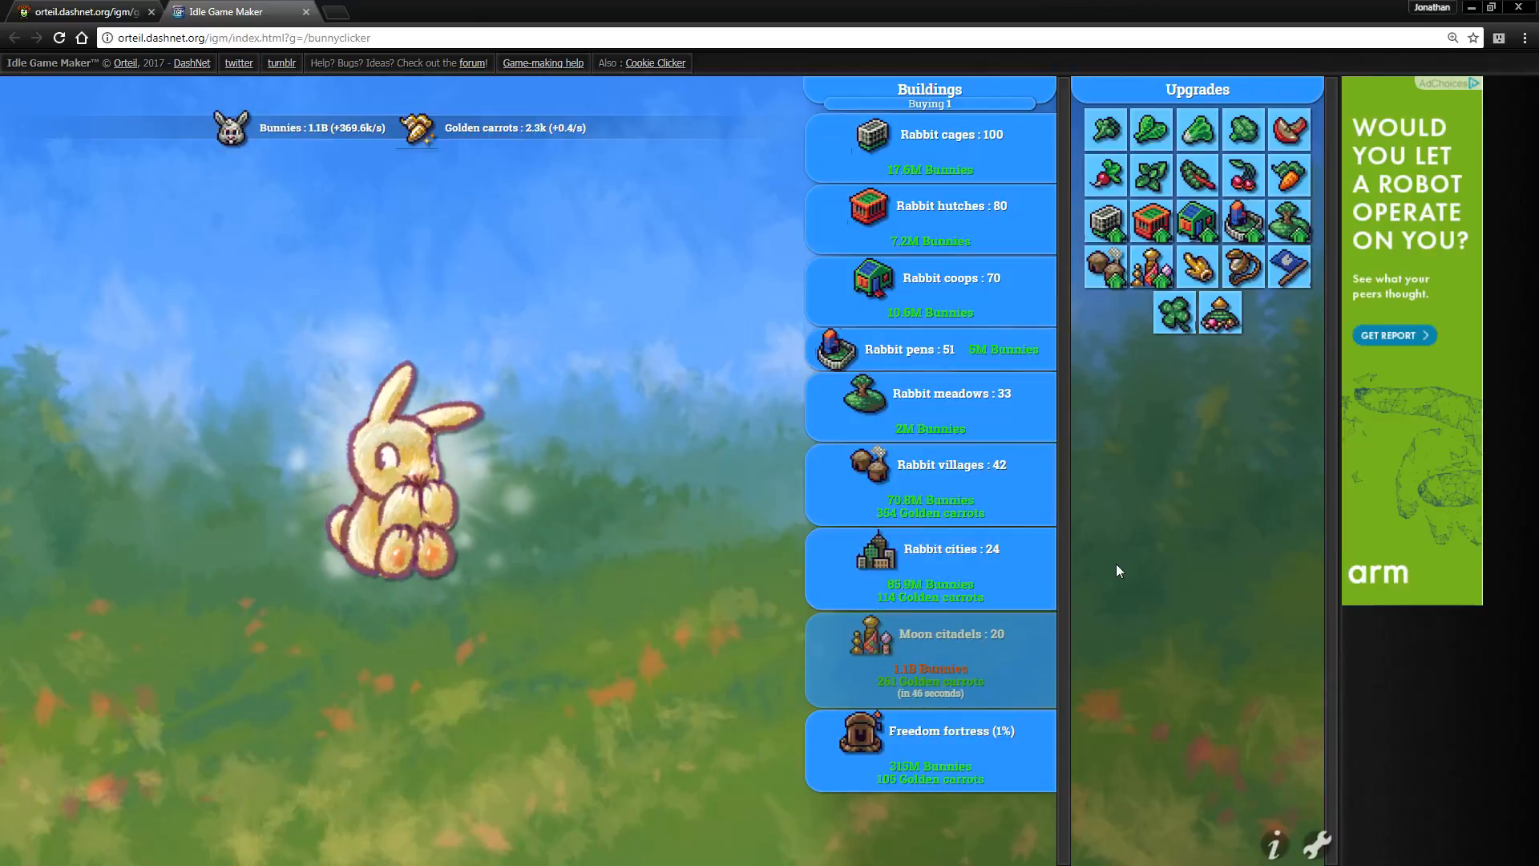
pyautogui.moveTo(947, 751)
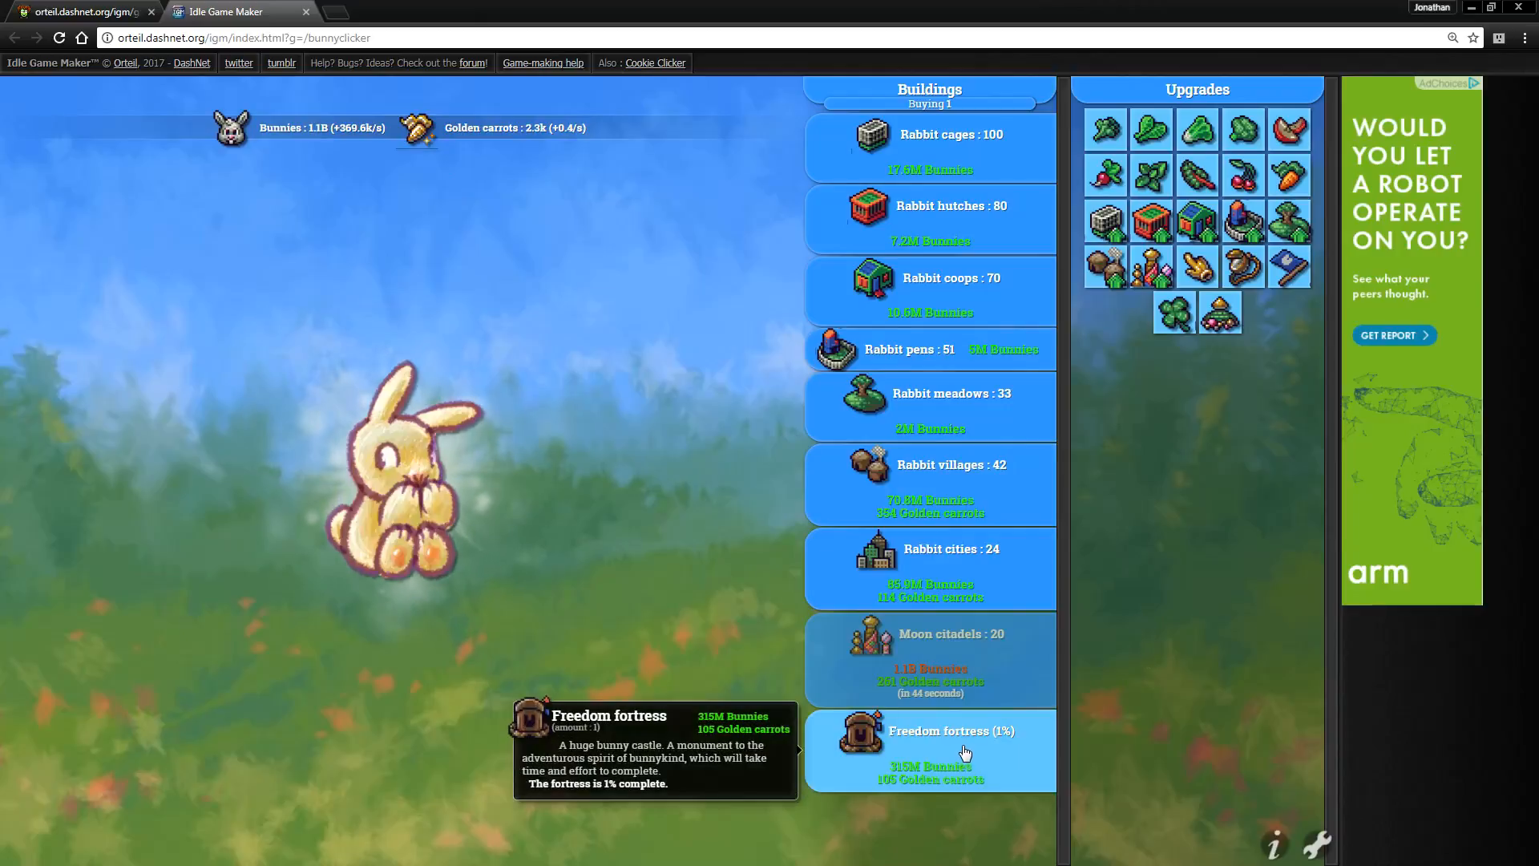
pyautogui.moveTo(1013, 795)
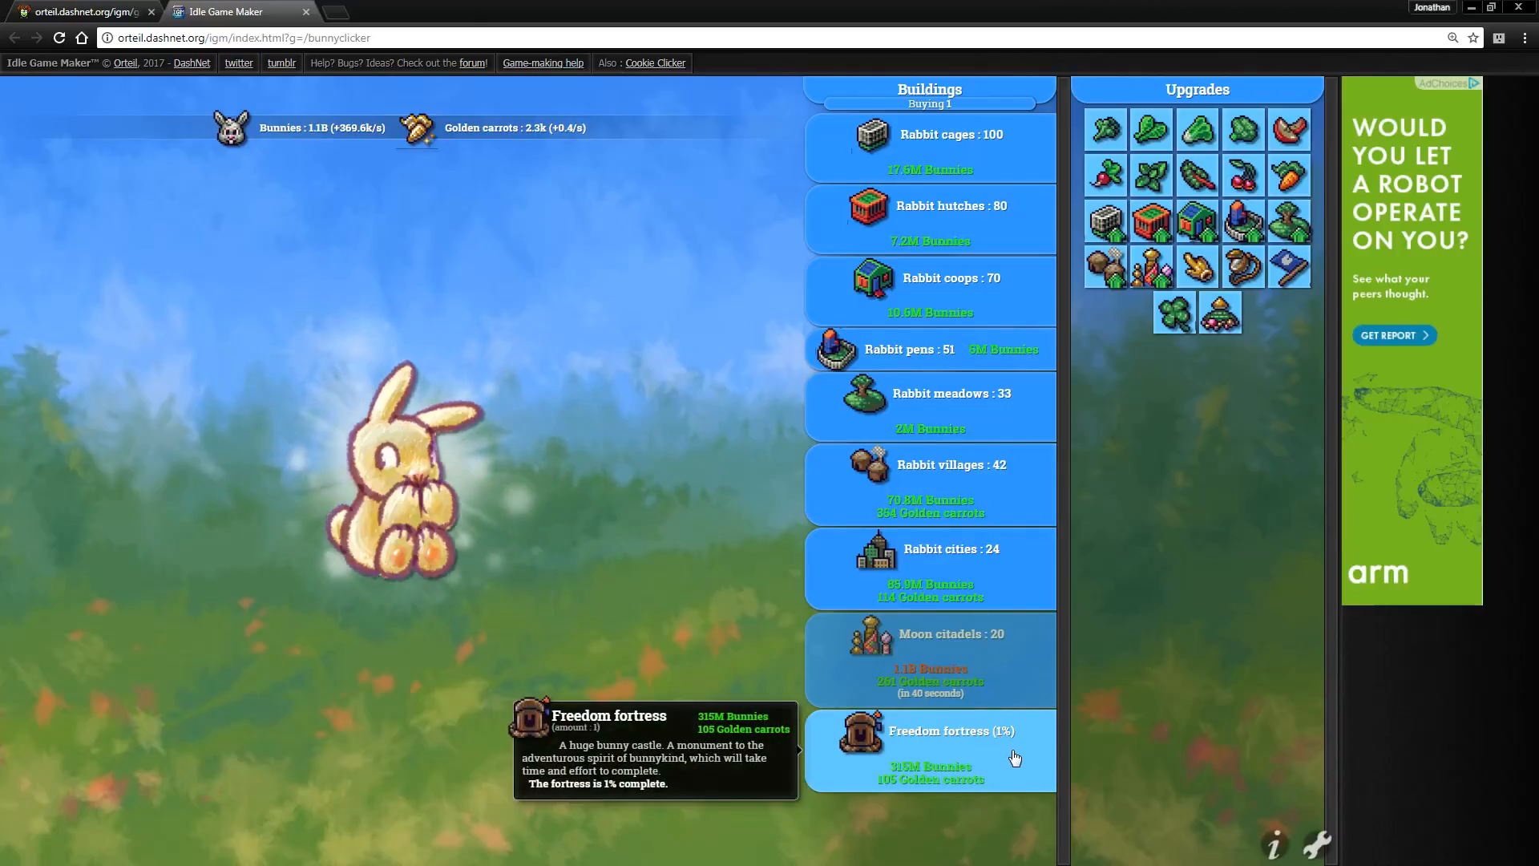
pyautogui.click(929, 751)
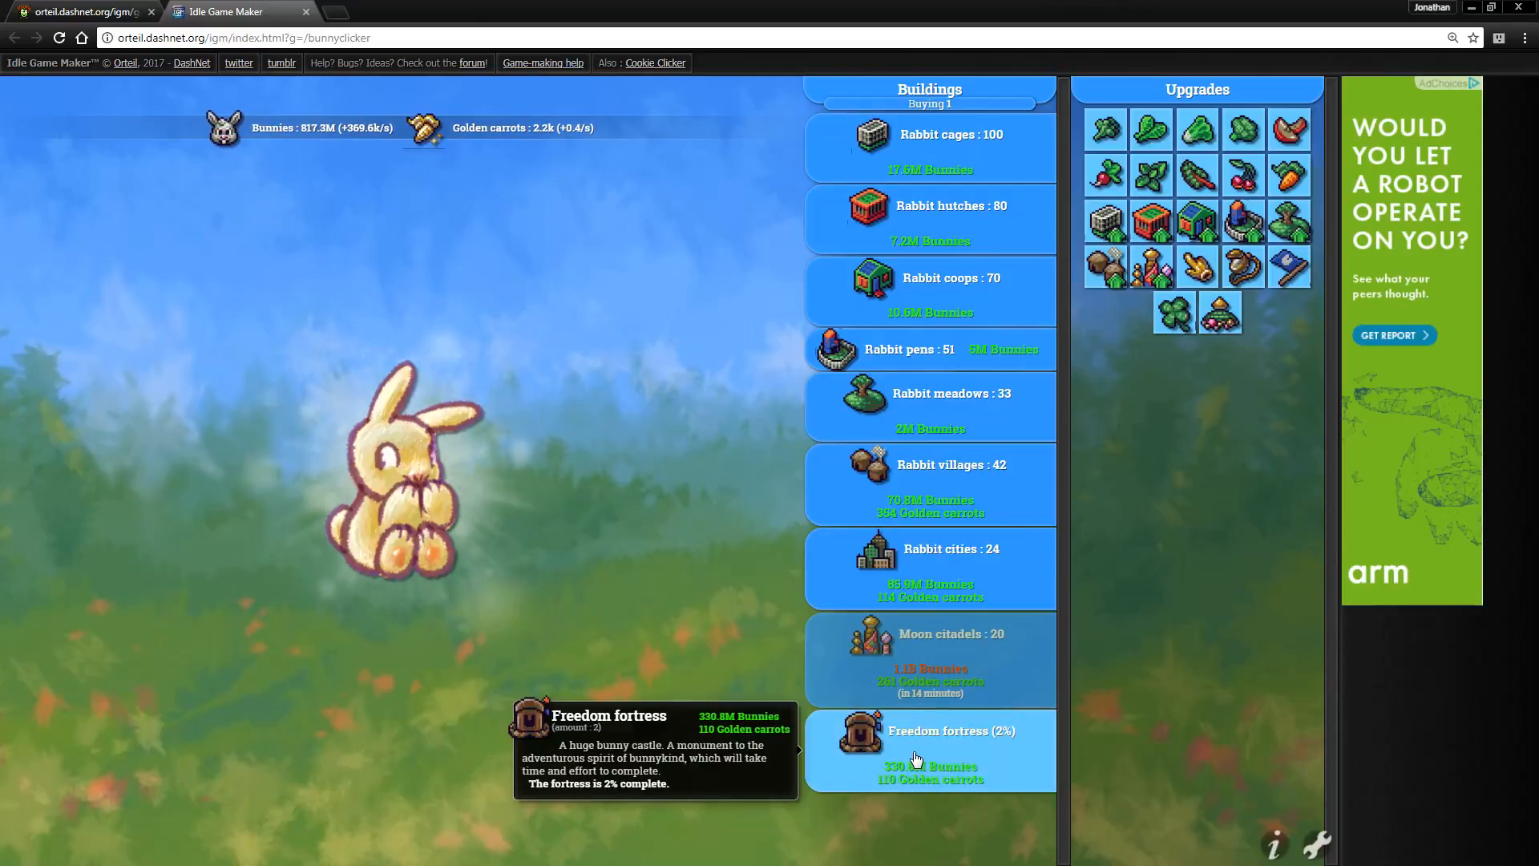
pyautogui.click(393, 472)
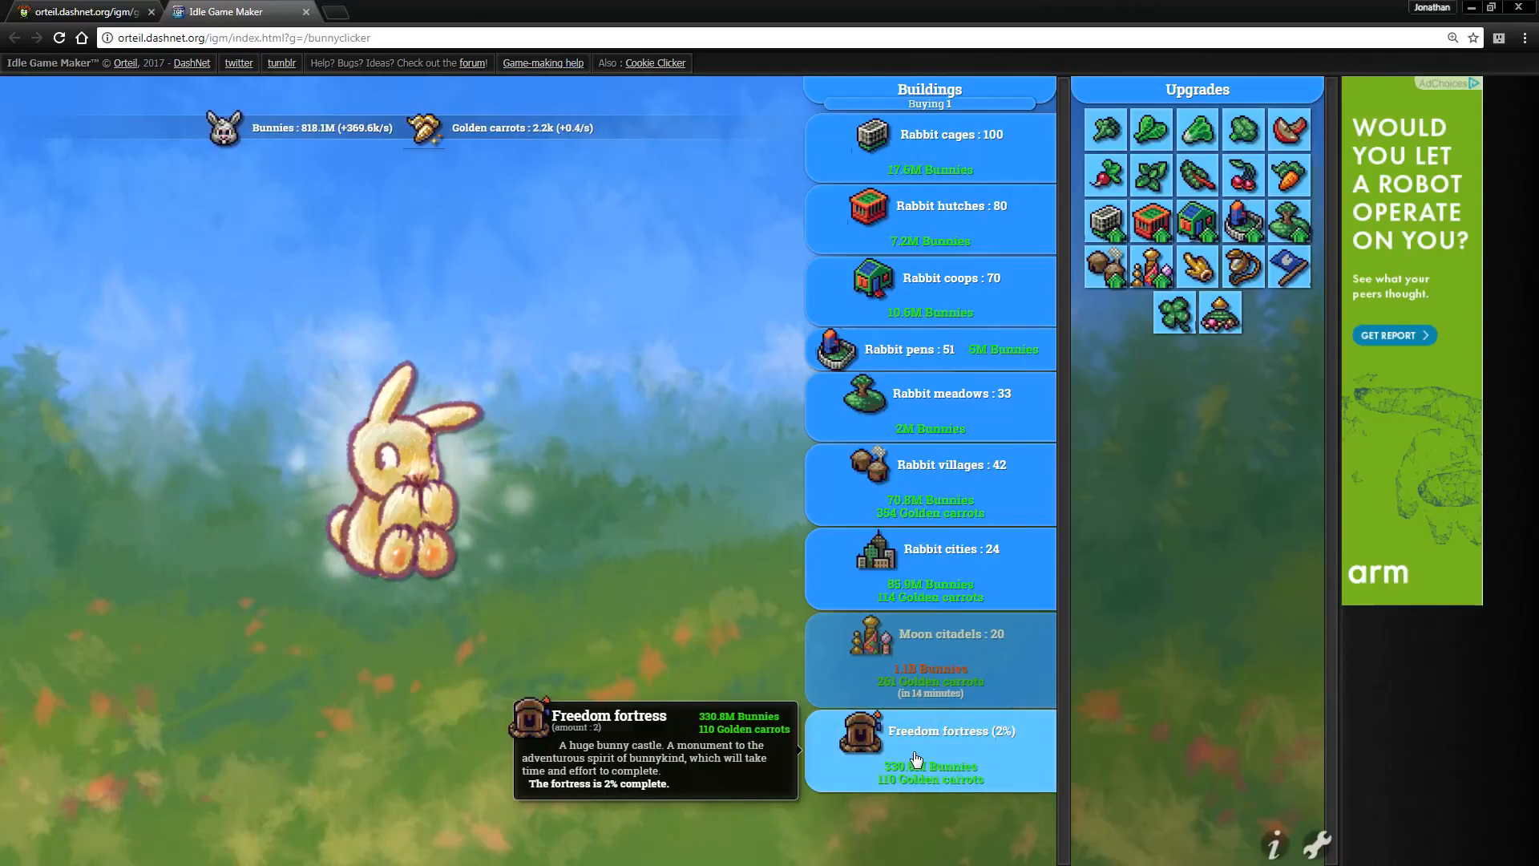
pyautogui.click(398, 481)
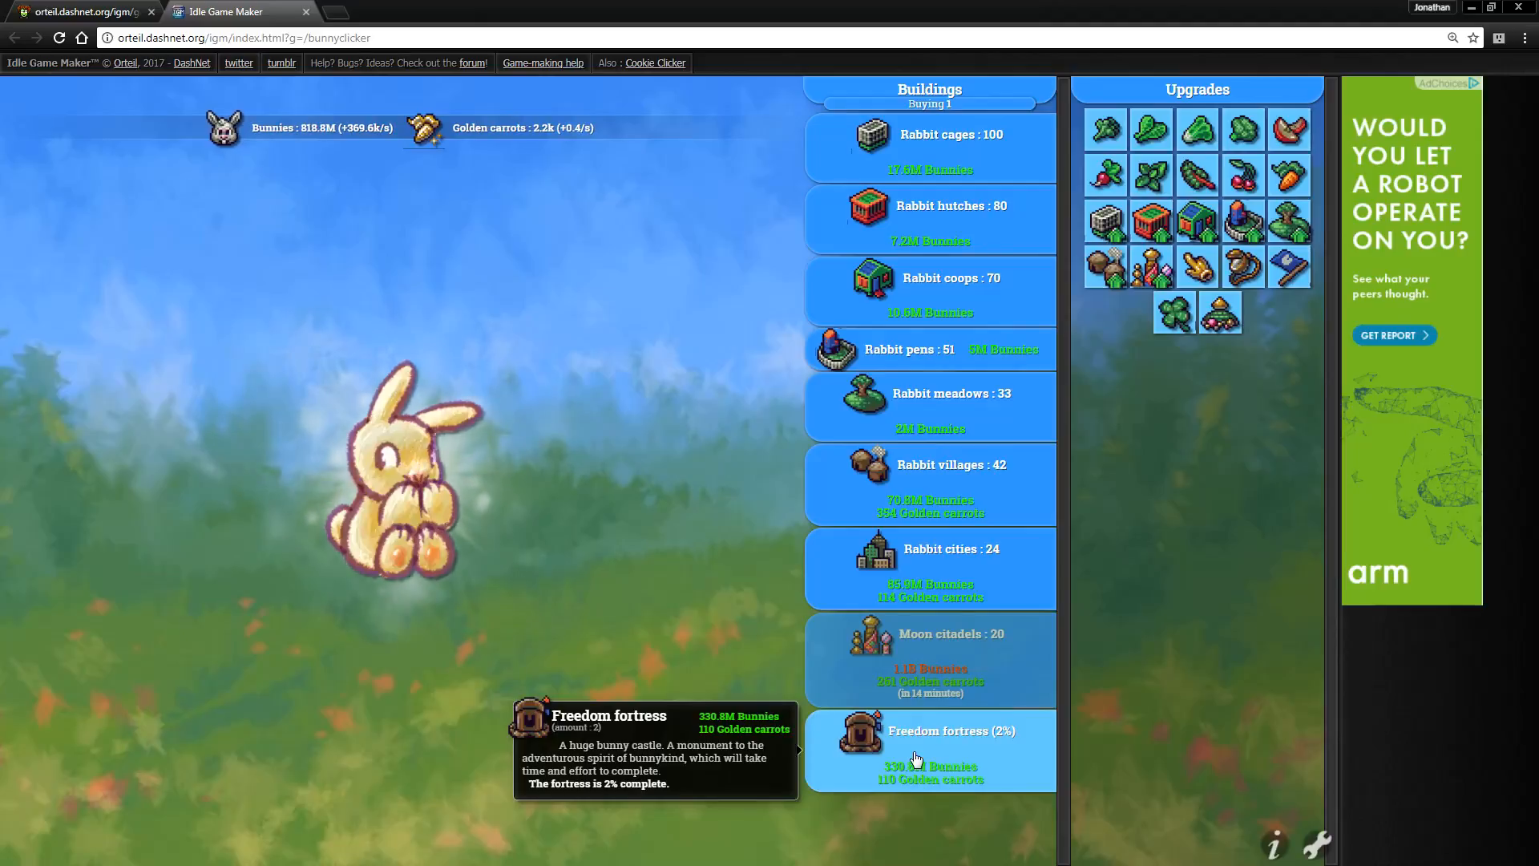
pyautogui.click(403, 471)
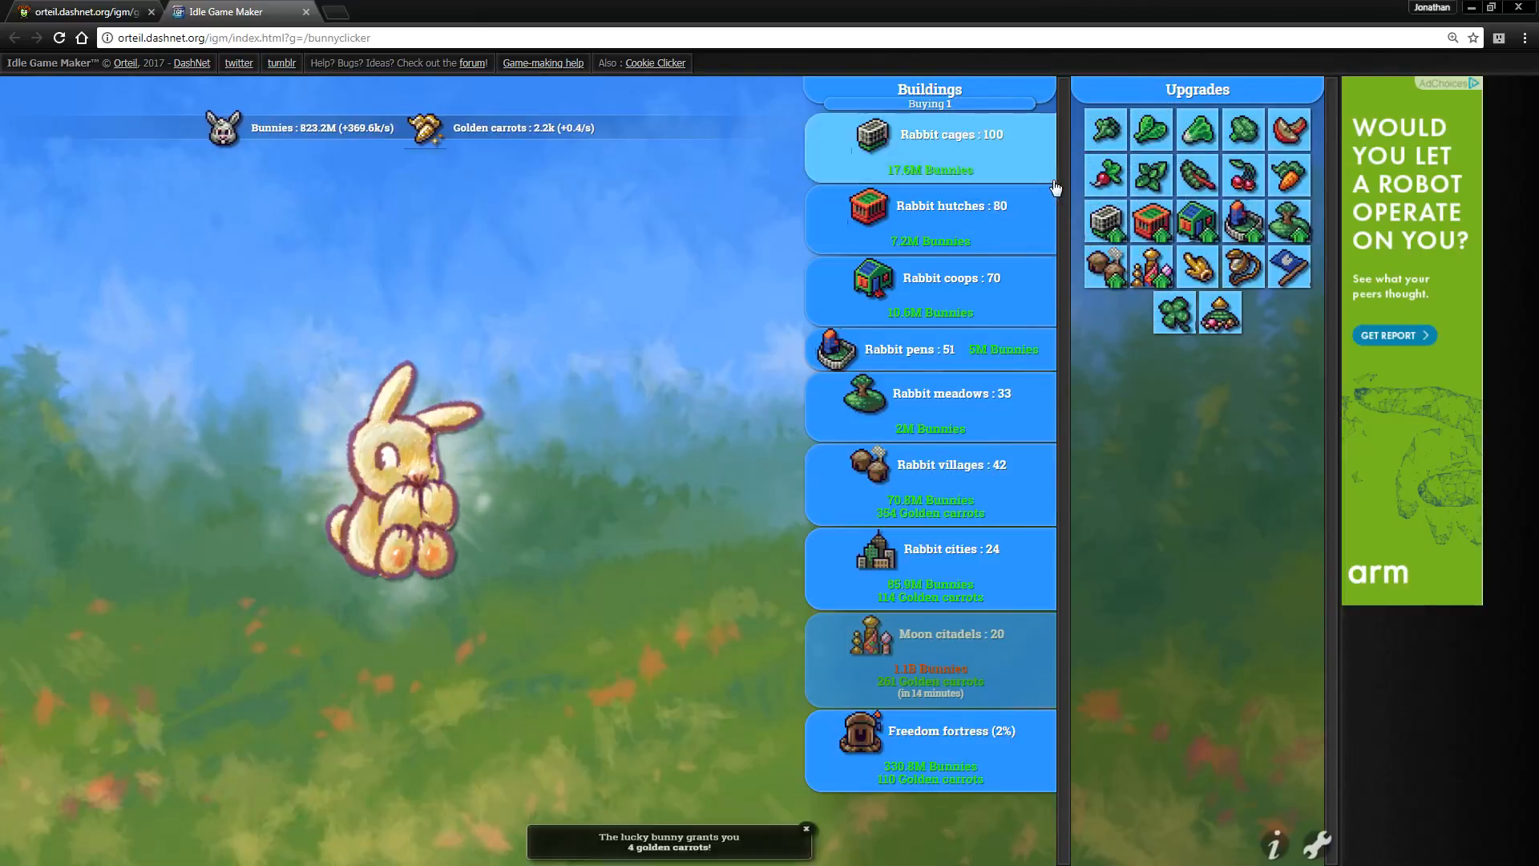
pyautogui.moveTo(1029, 501)
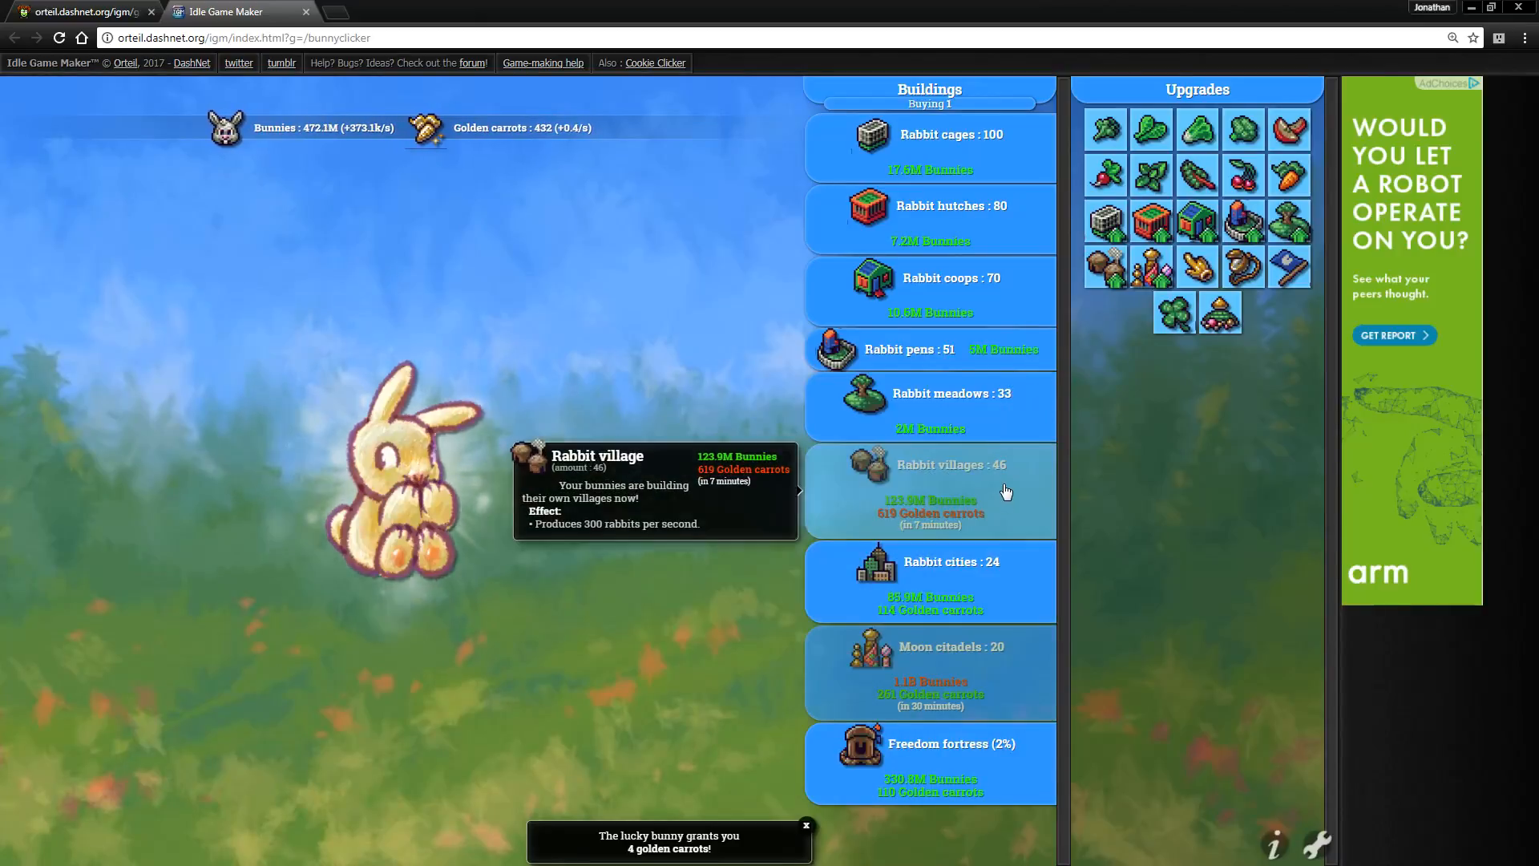
pyautogui.moveTo(1197, 223)
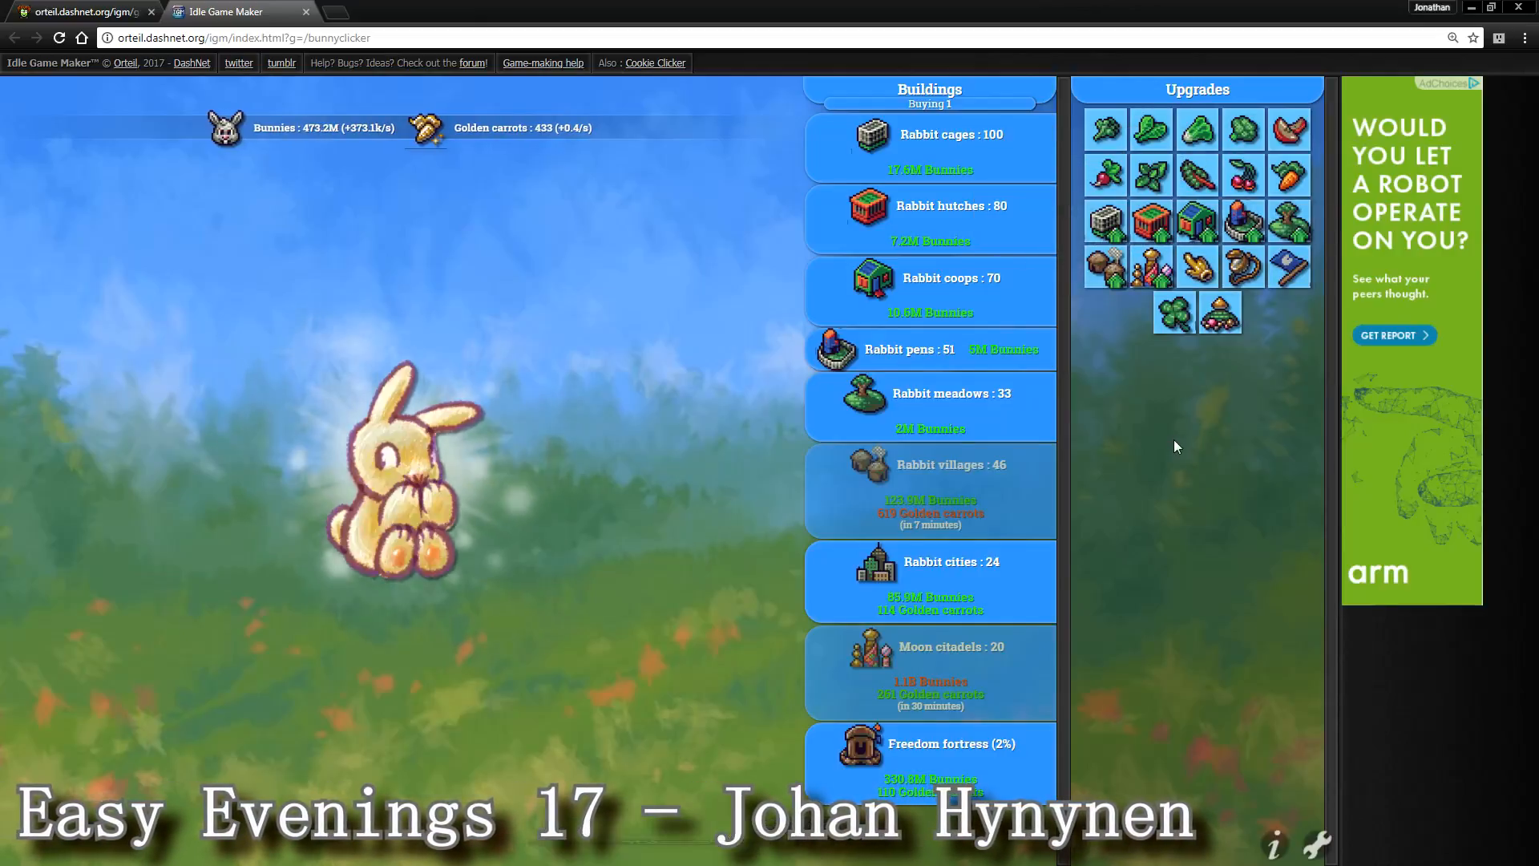
# - Buy Rabbit villages to bring the total to 46
pyautogui.click(398, 461)
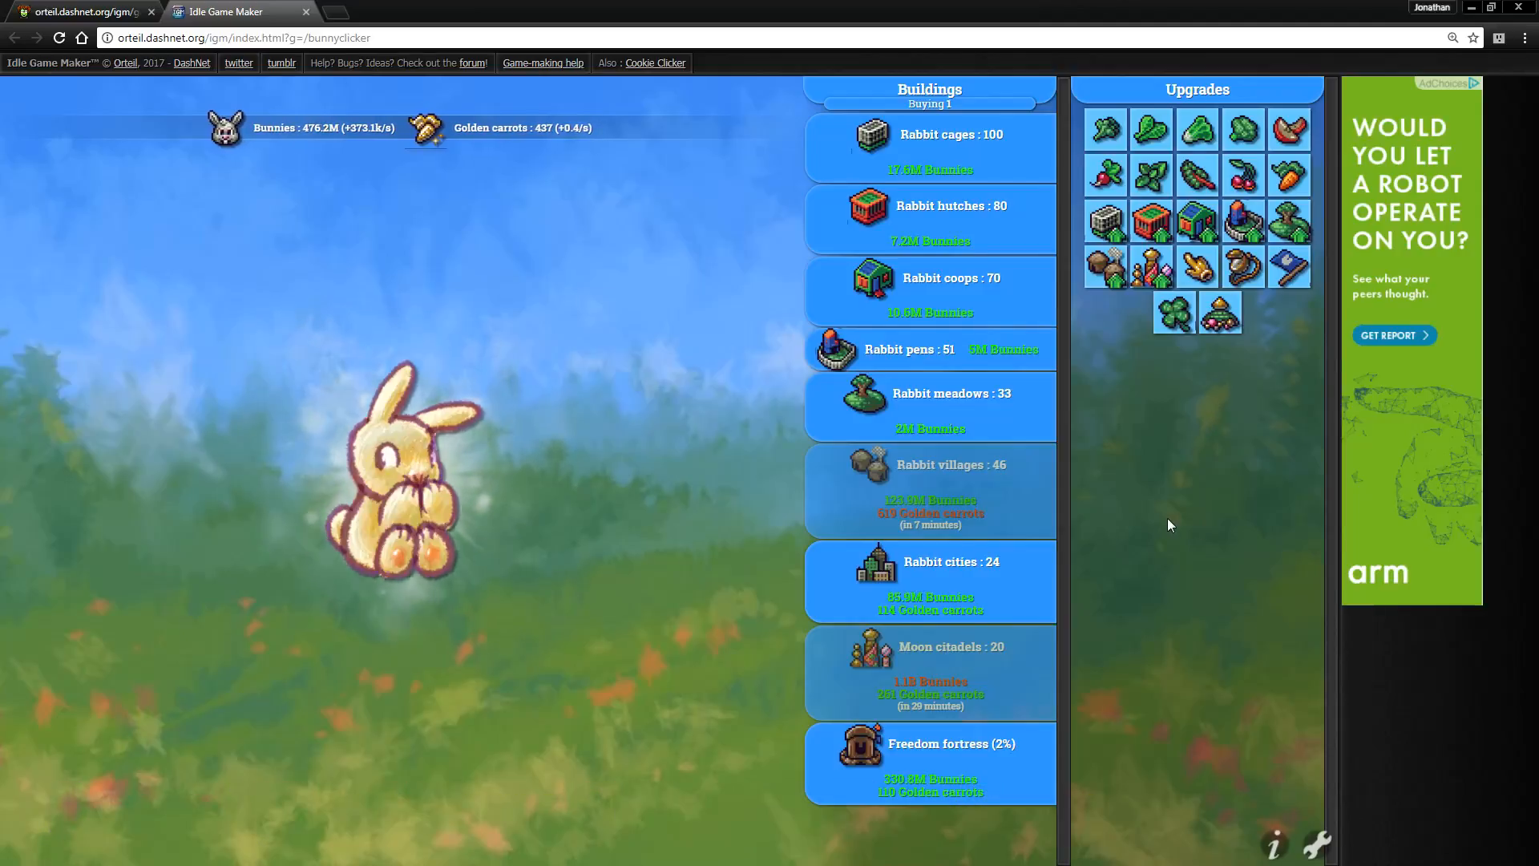
pyautogui.click(403, 481)
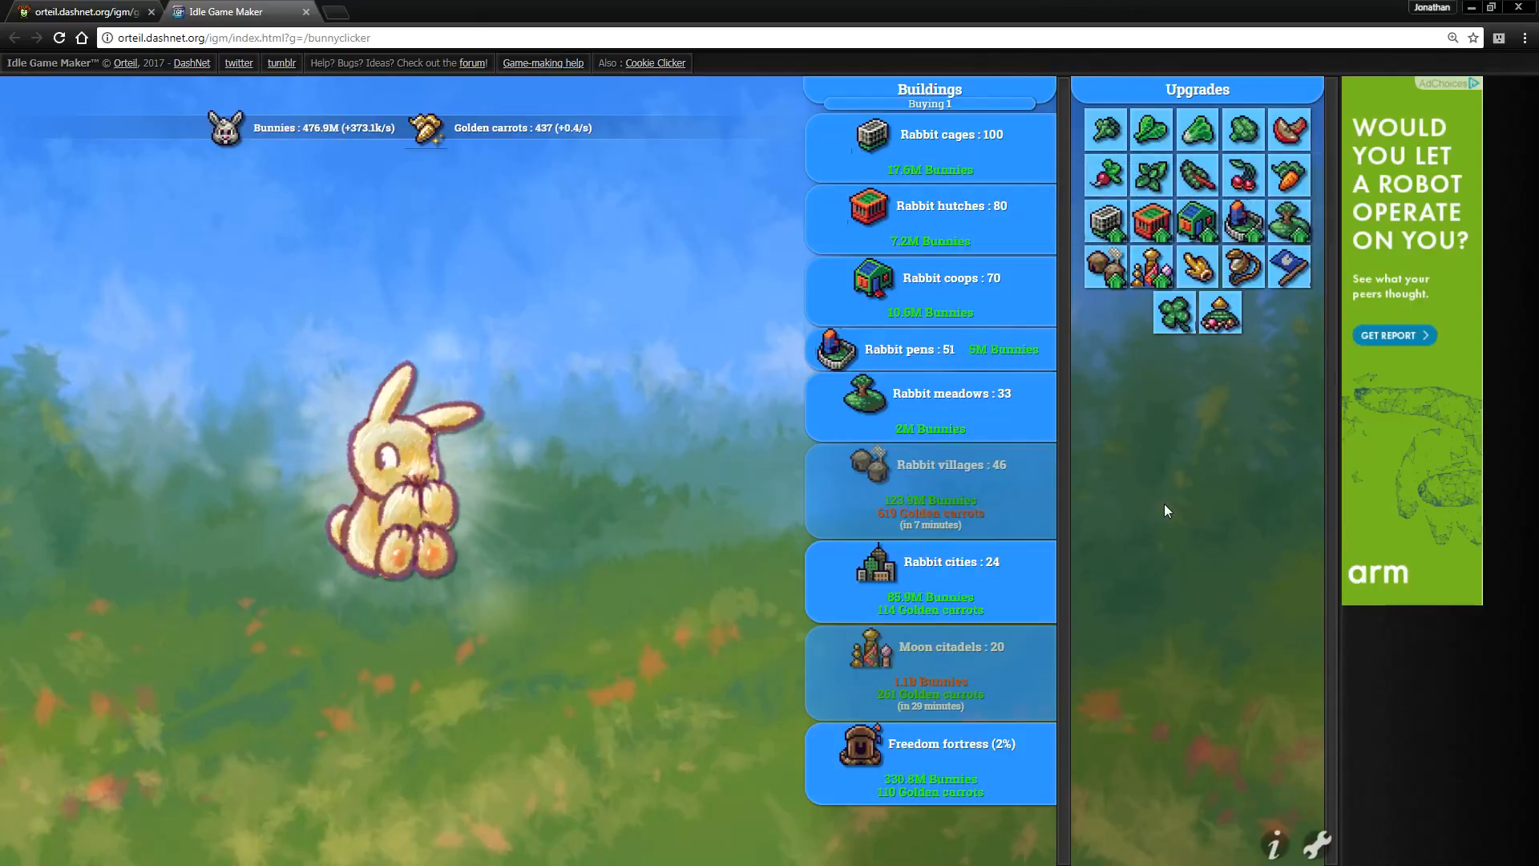
pyautogui.click(398, 471)
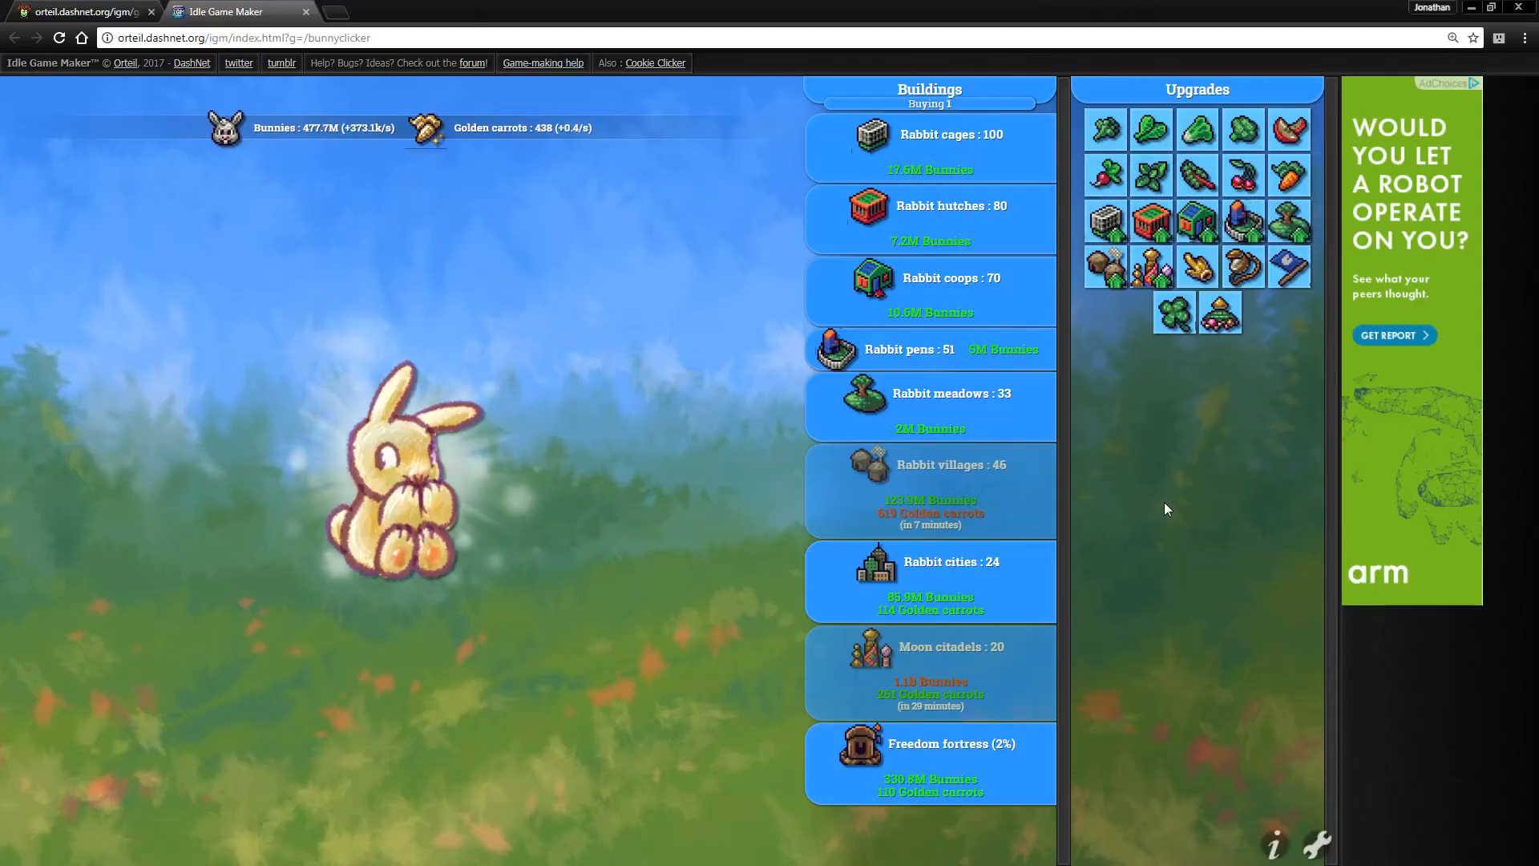
pyautogui.click(403, 462)
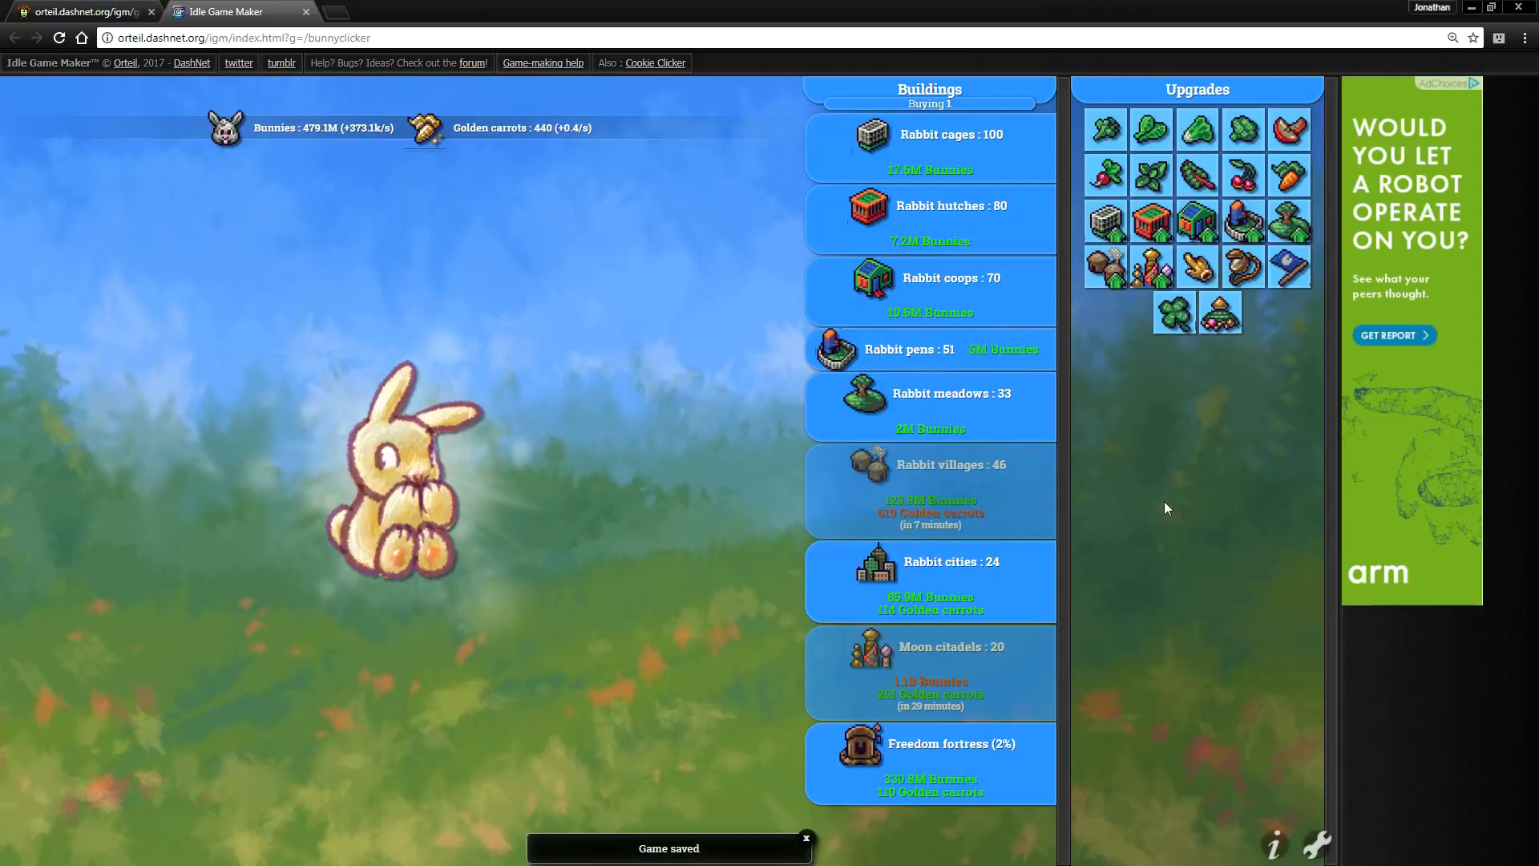
pyautogui.click(403, 471)
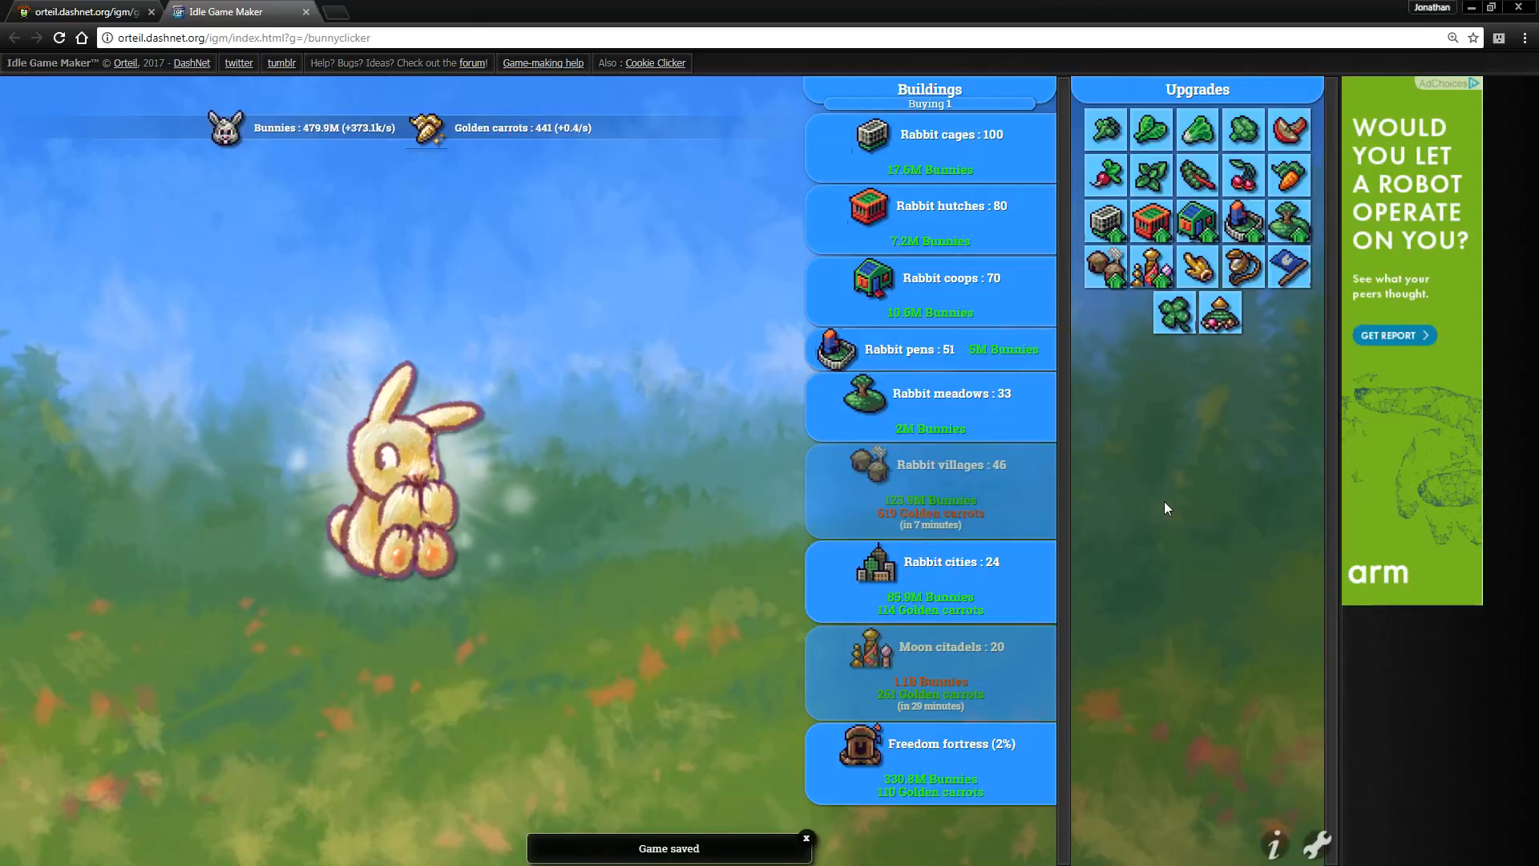
pyautogui.click(392, 472)
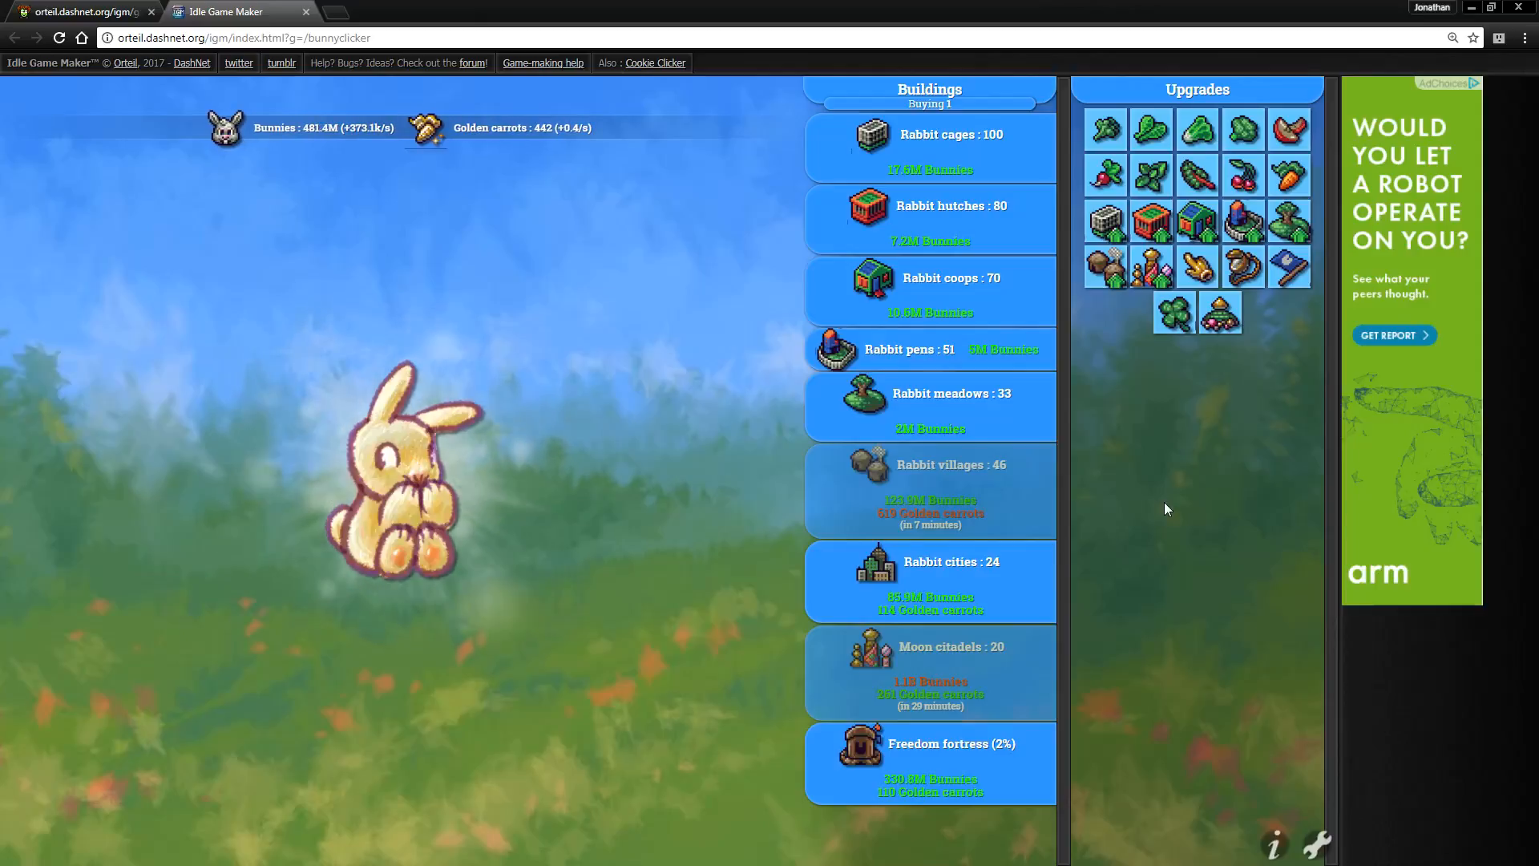
pyautogui.click(403, 481)
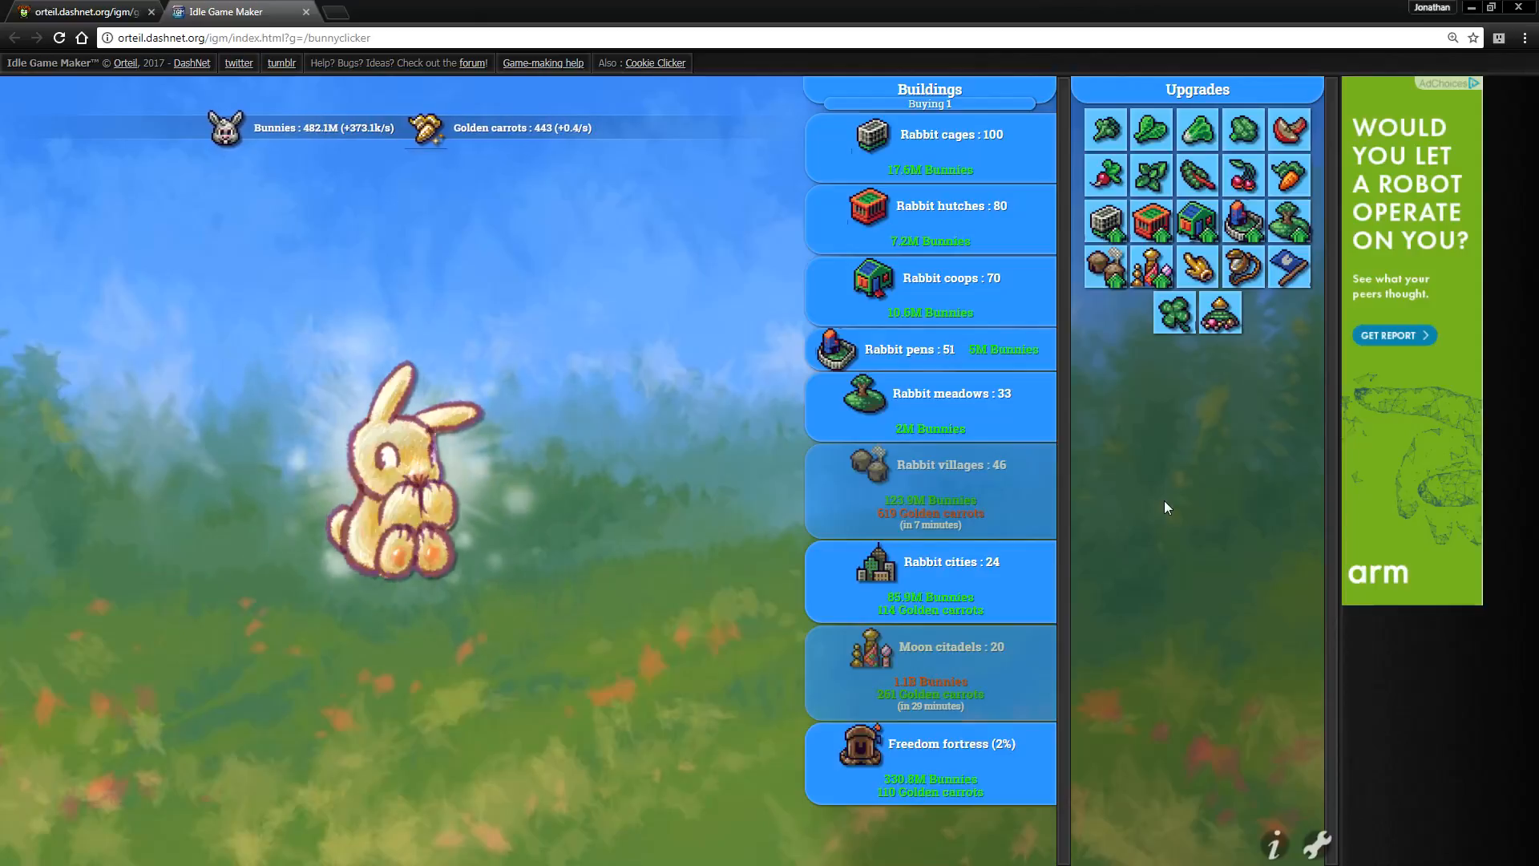
pyautogui.click(392, 472)
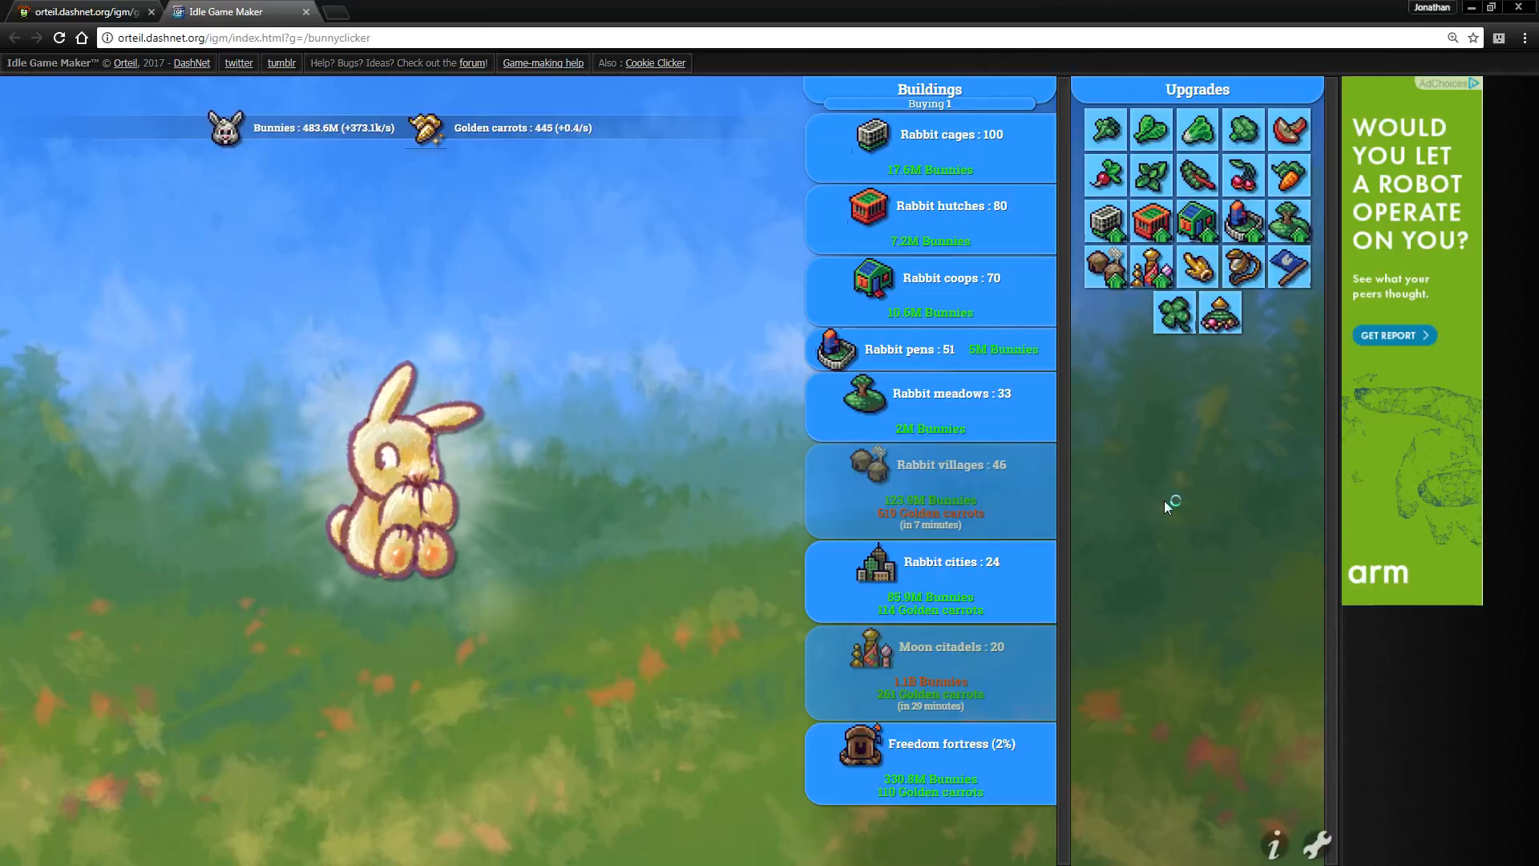
pyautogui.click(398, 471)
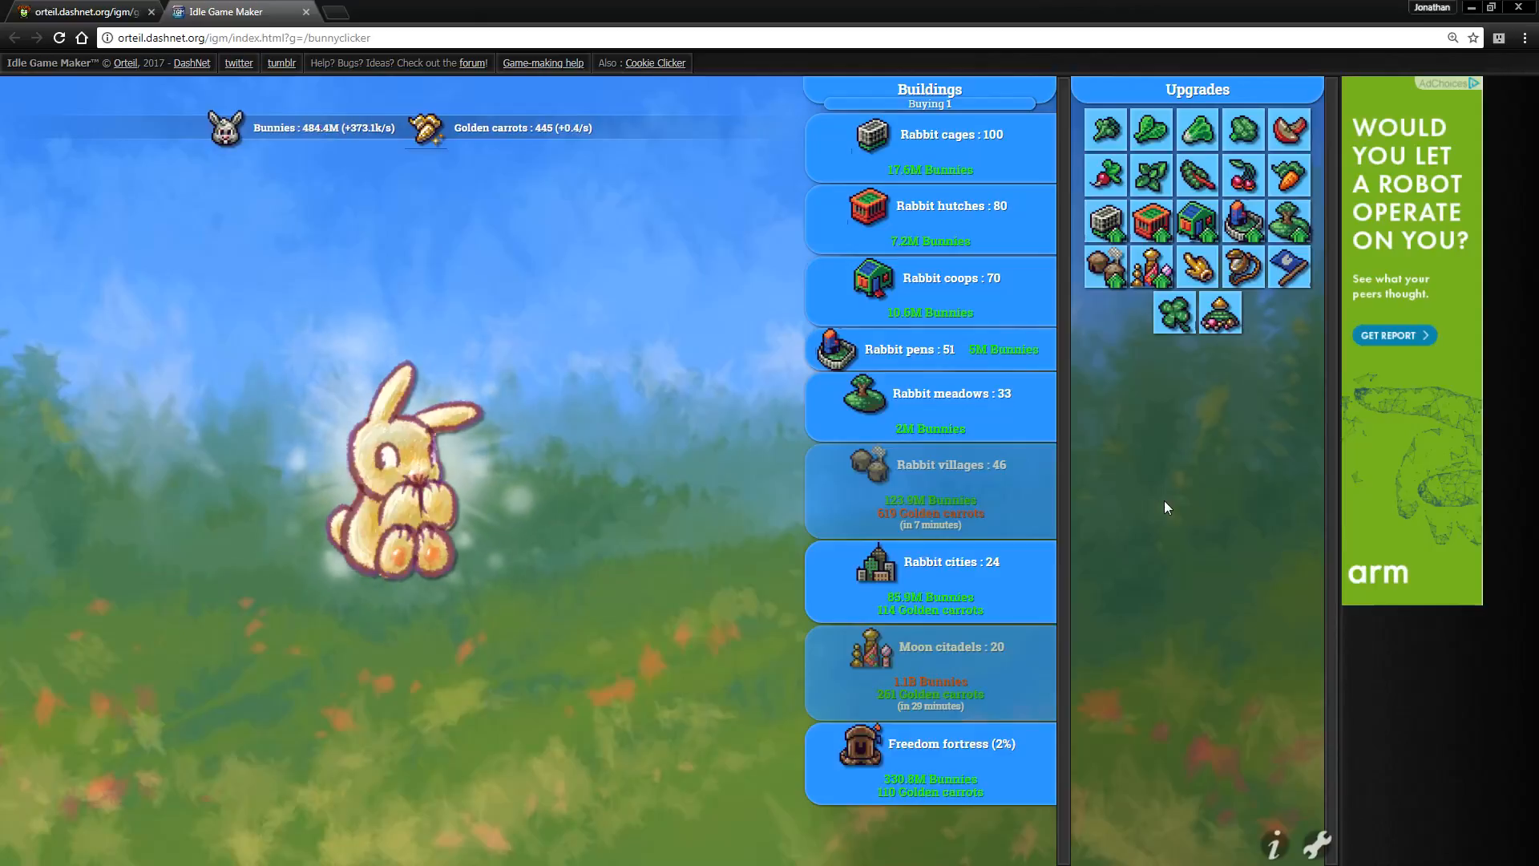
pyautogui.click(398, 462)
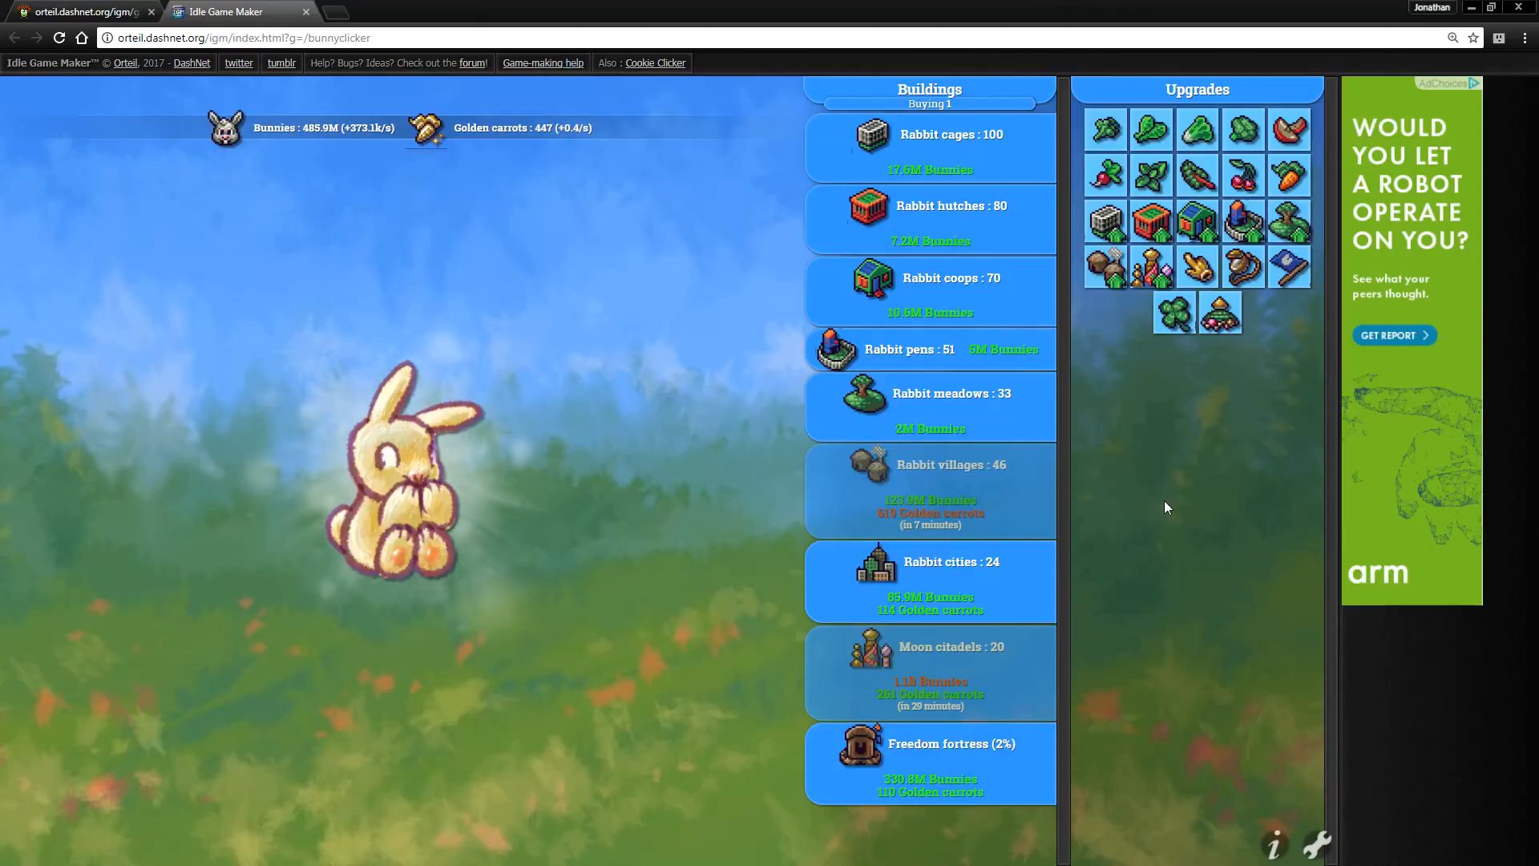
pyautogui.click(403, 471)
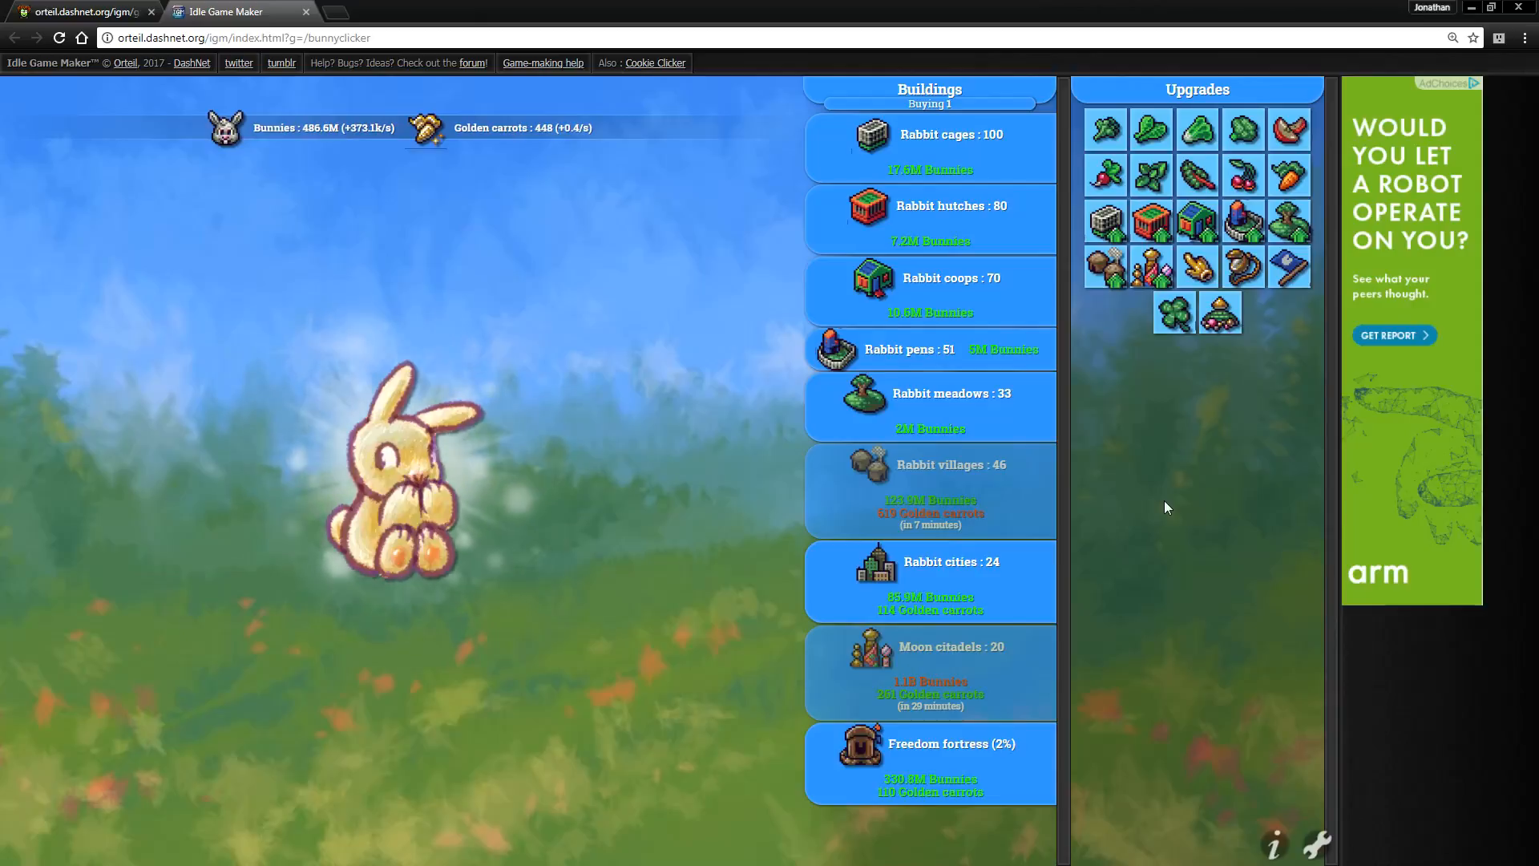
pyautogui.click(392, 481)
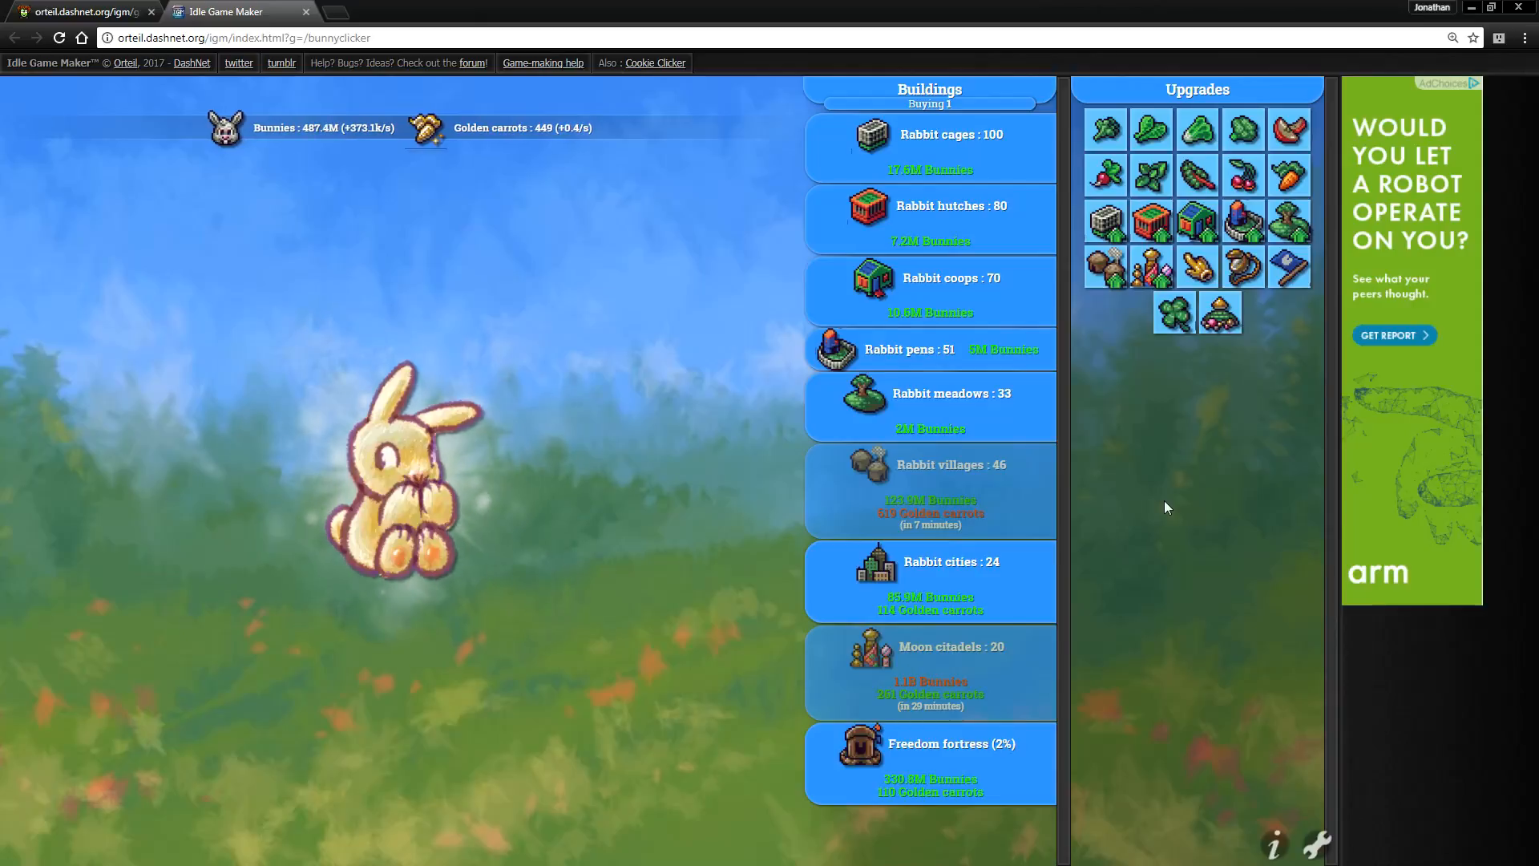
pyautogui.click(403, 462)
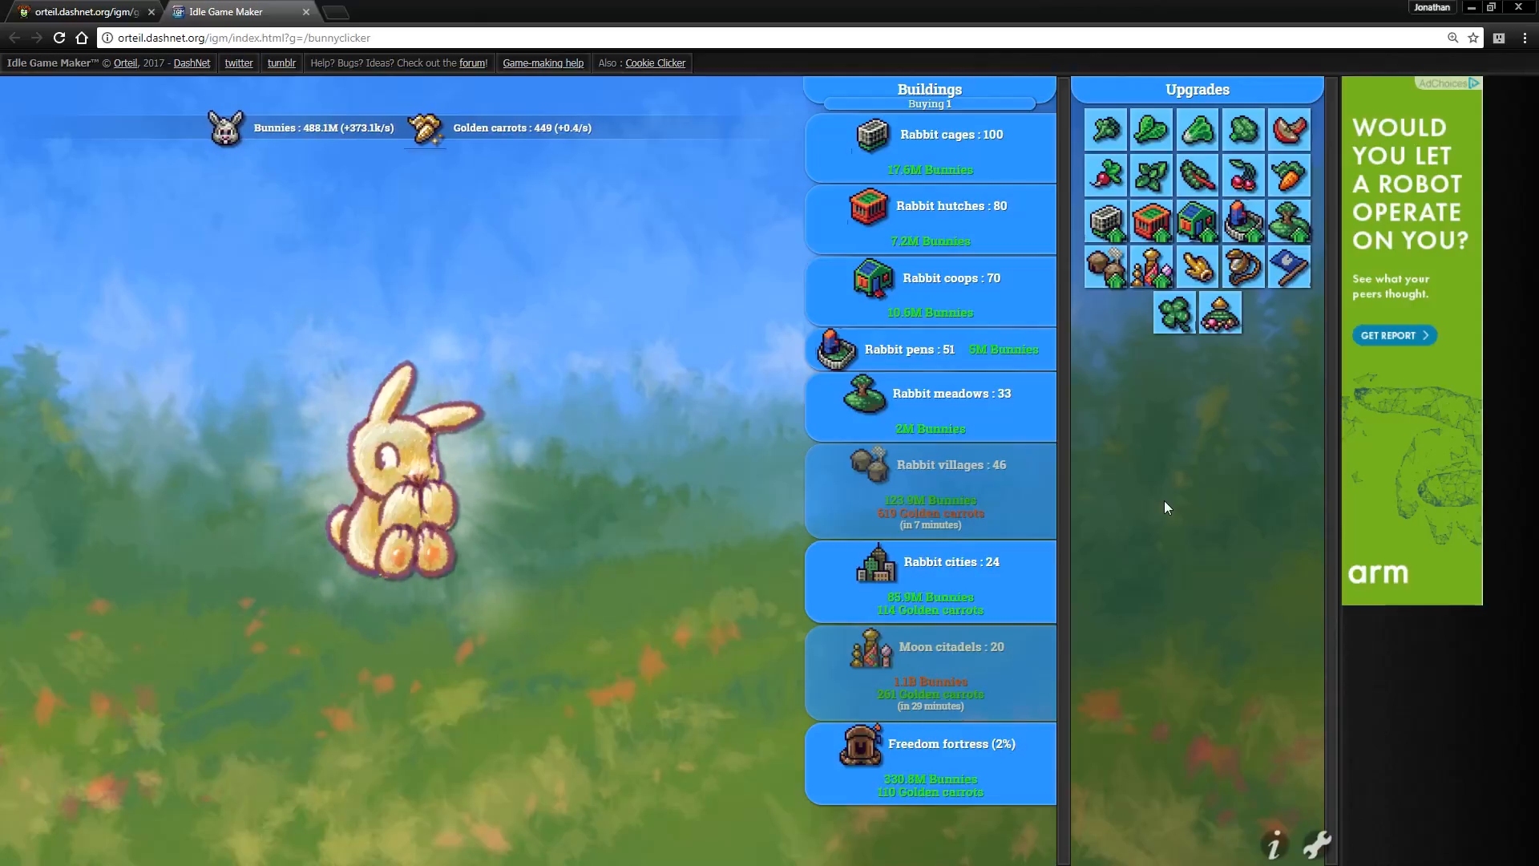
pyautogui.click(403, 471)
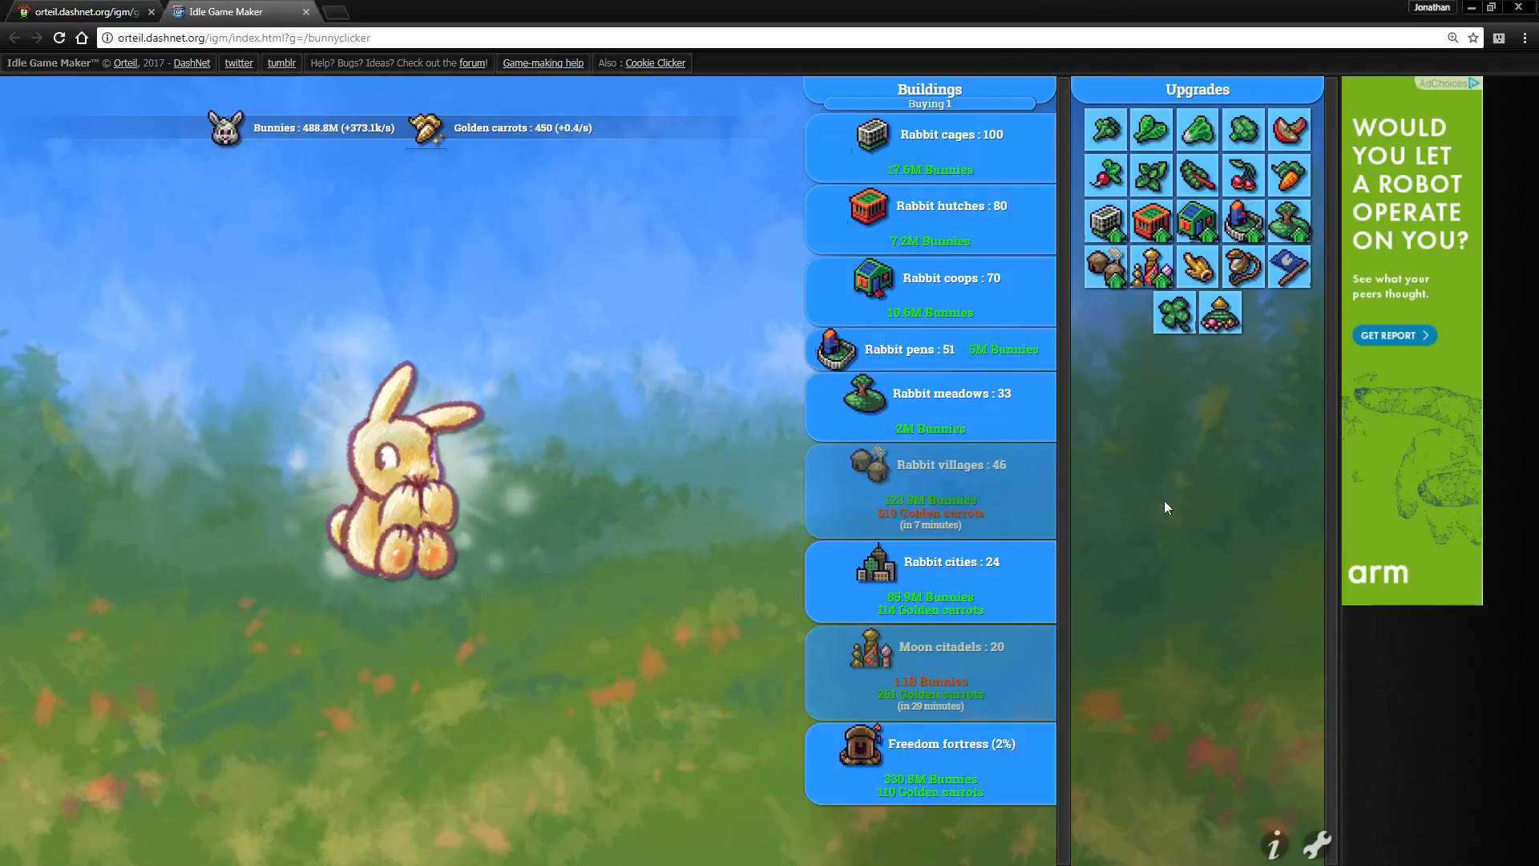
pyautogui.click(407, 471)
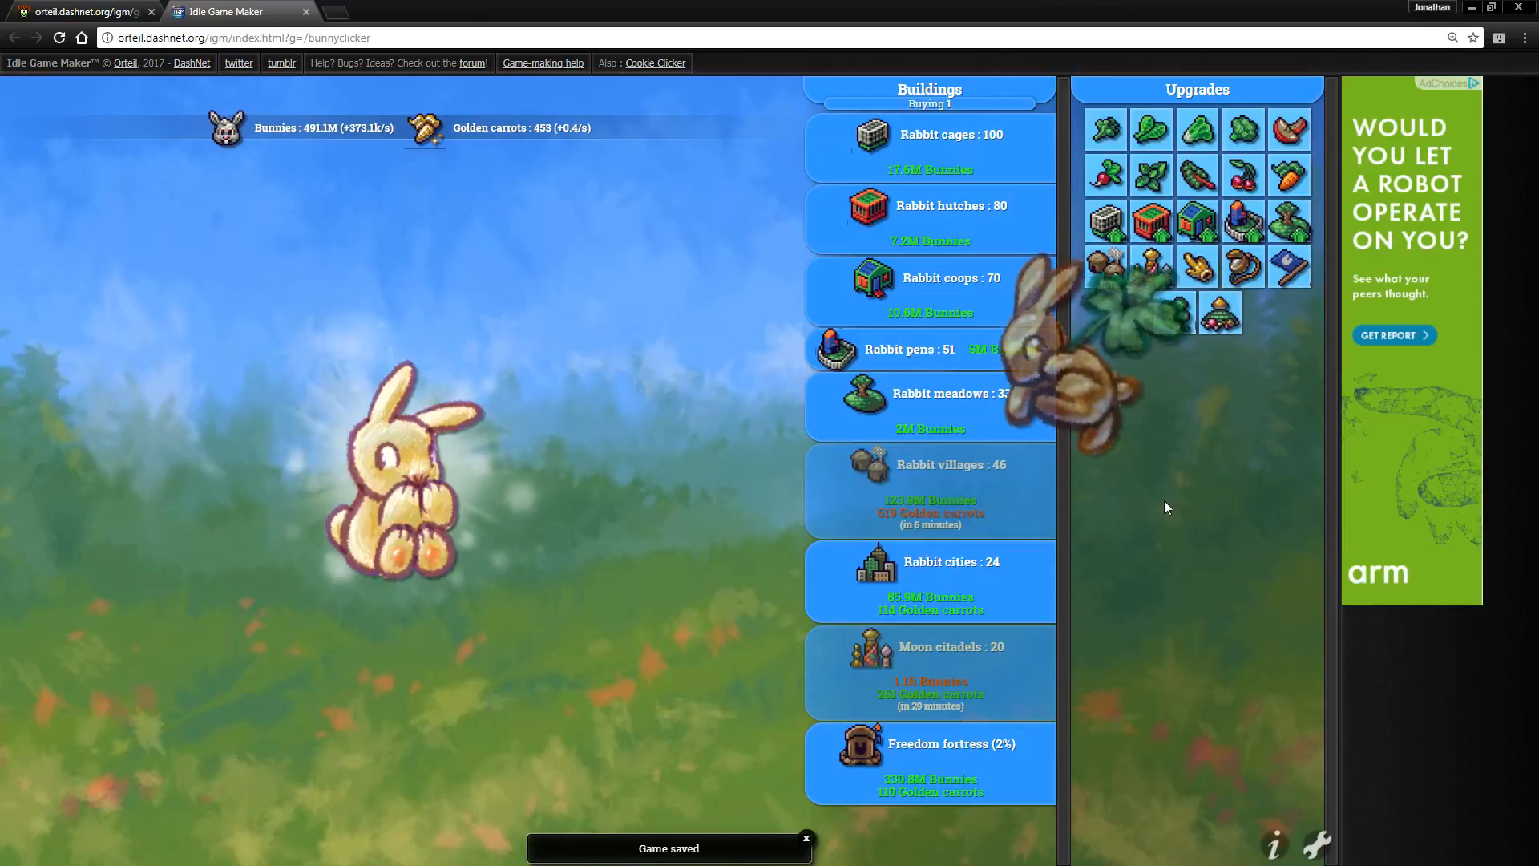
# - Click the big bunny repeatedly to build the flock toward the Moon citadel price
pyautogui.click(1080, 372)
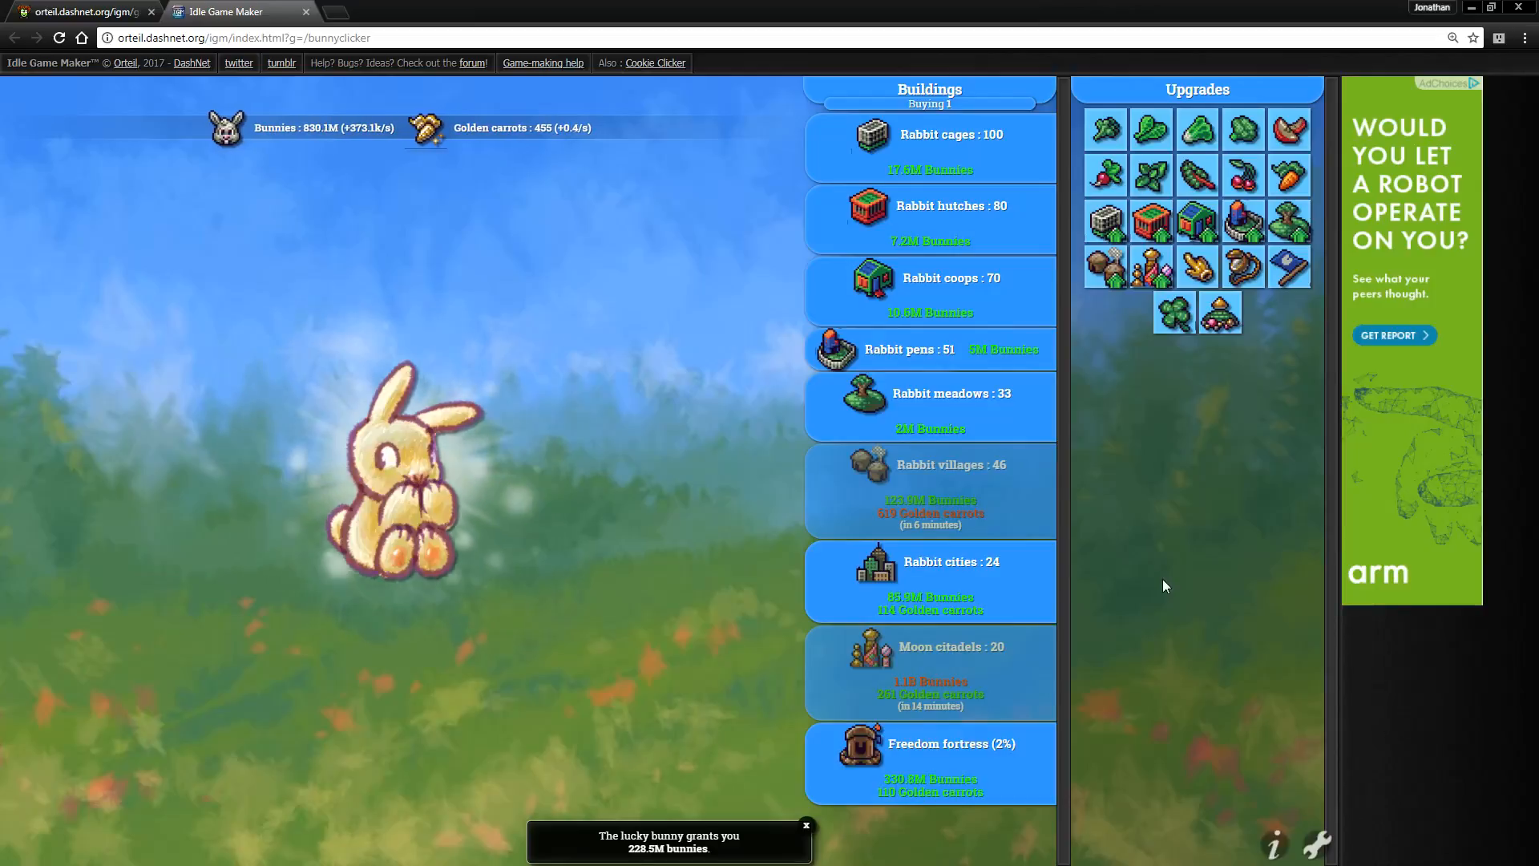
pyautogui.click(383, 471)
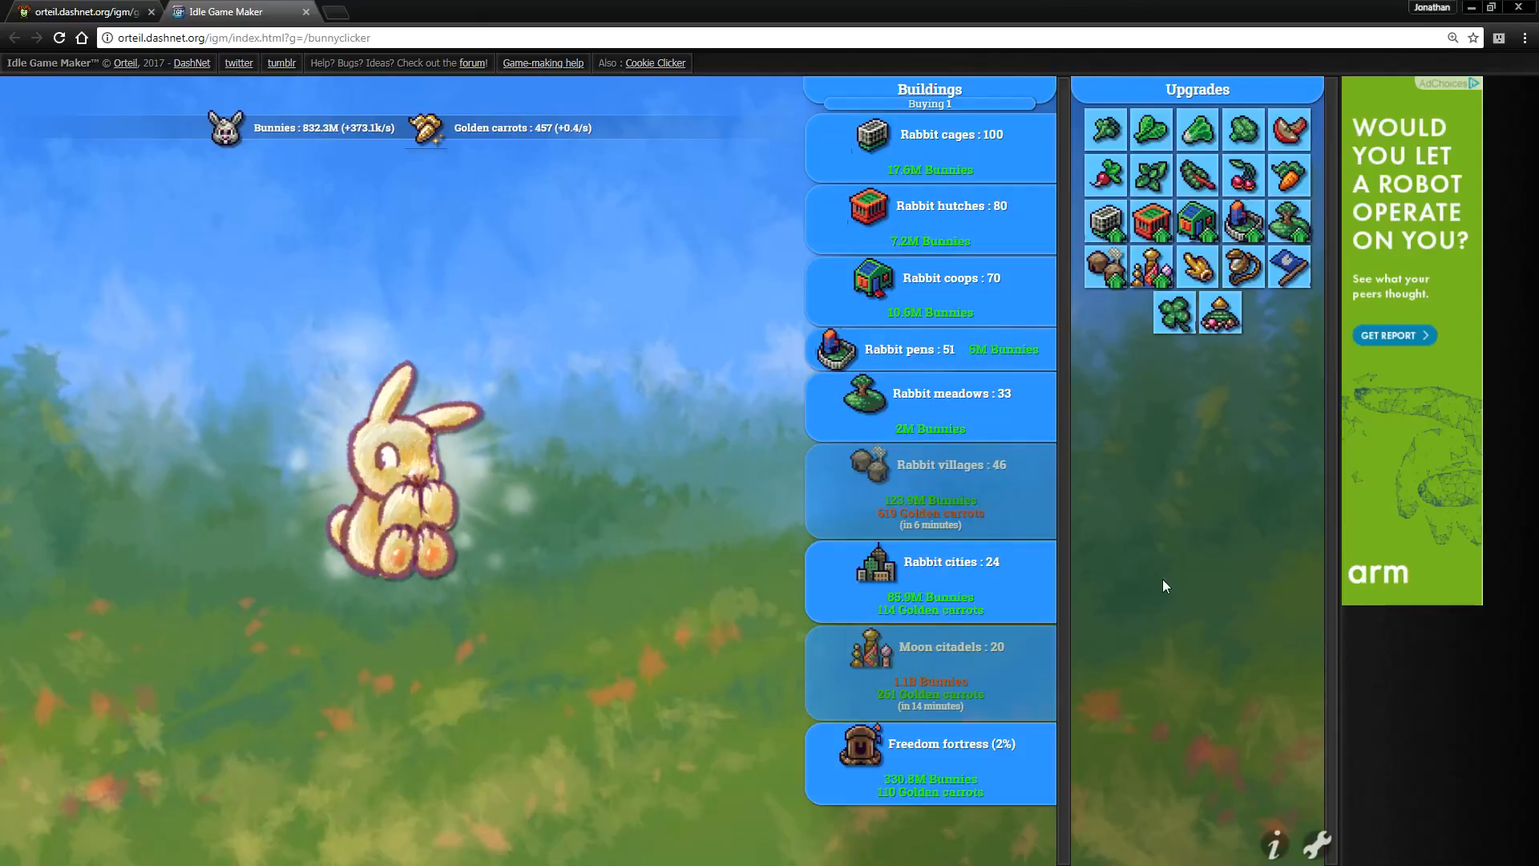
pyautogui.click(393, 472)
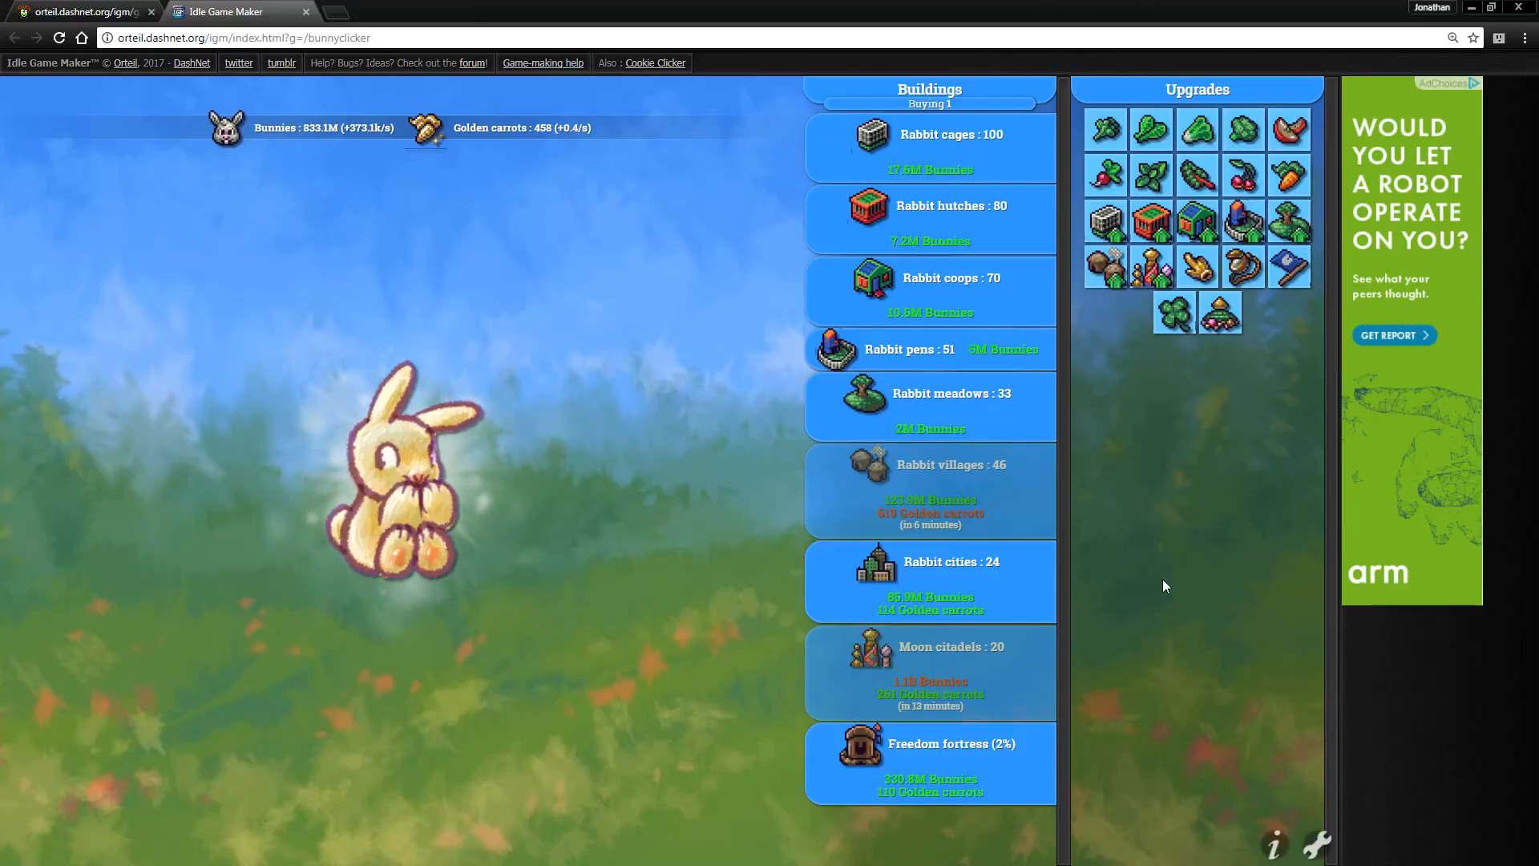
pyautogui.click(402, 471)
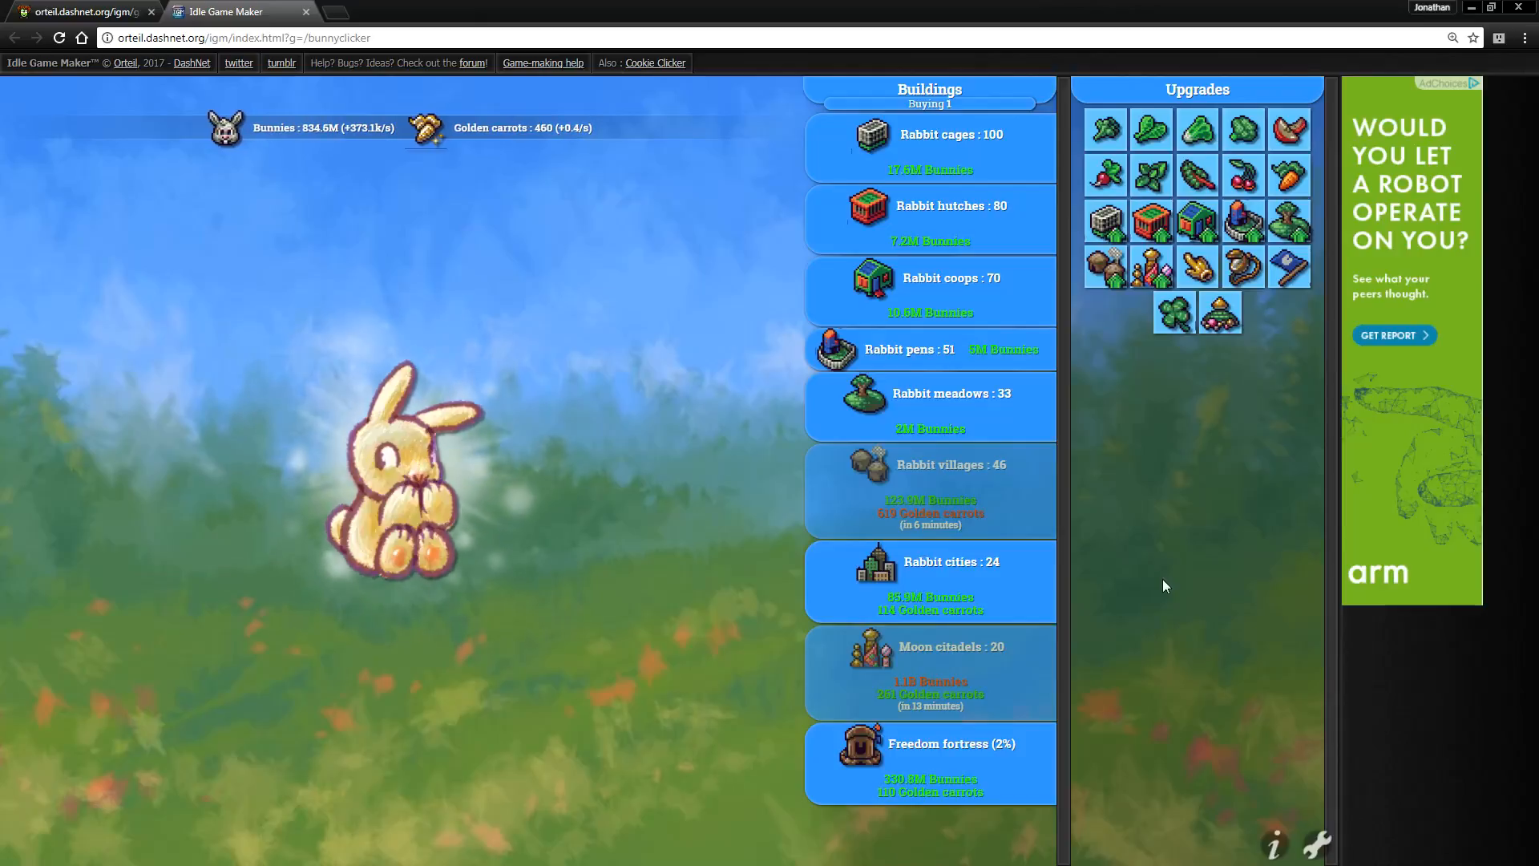
pyautogui.click(402, 462)
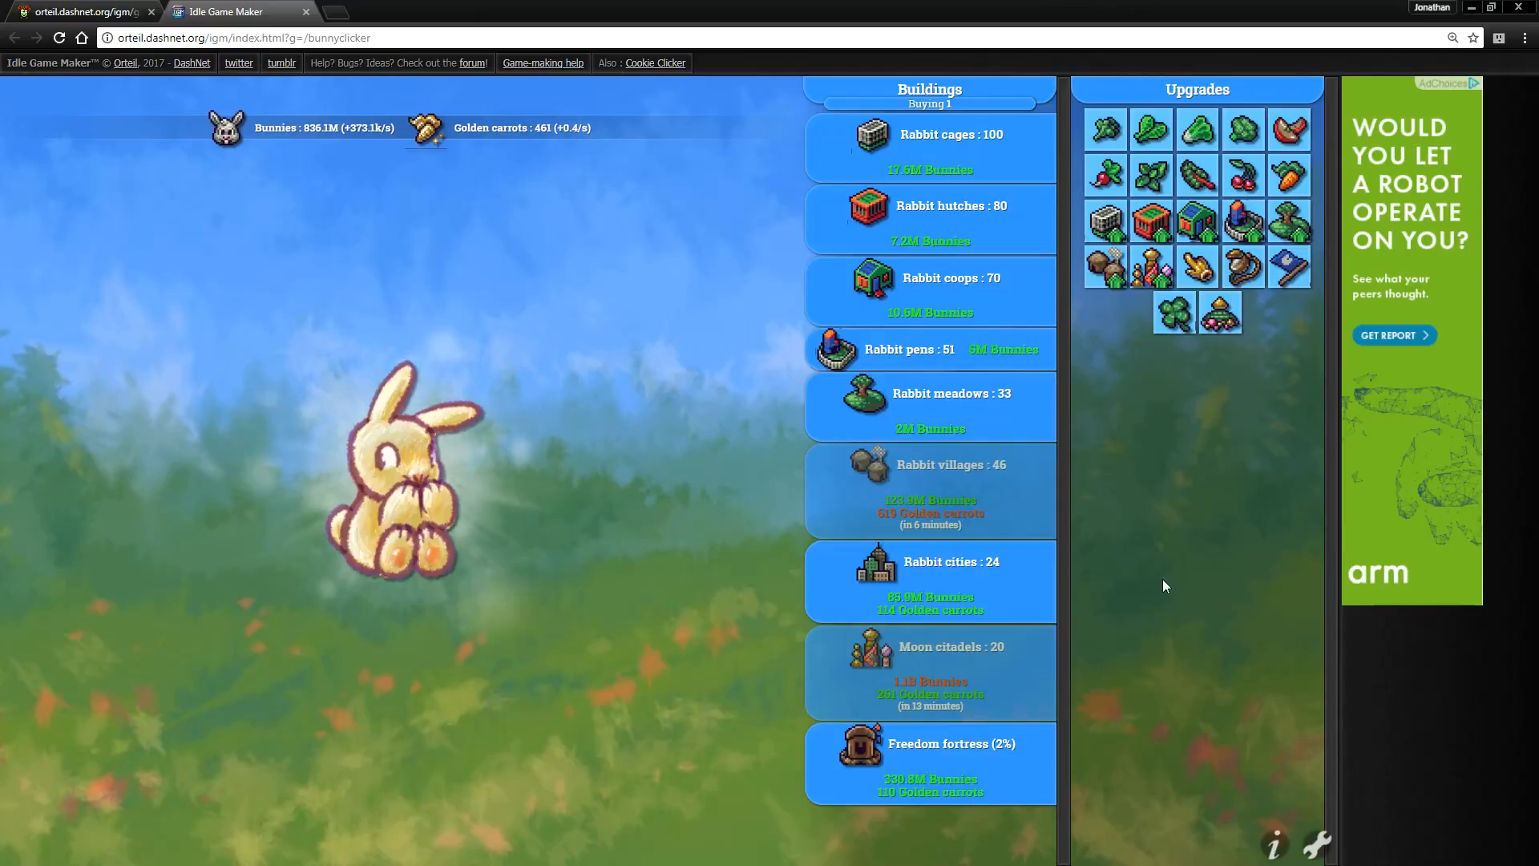
pyautogui.click(403, 461)
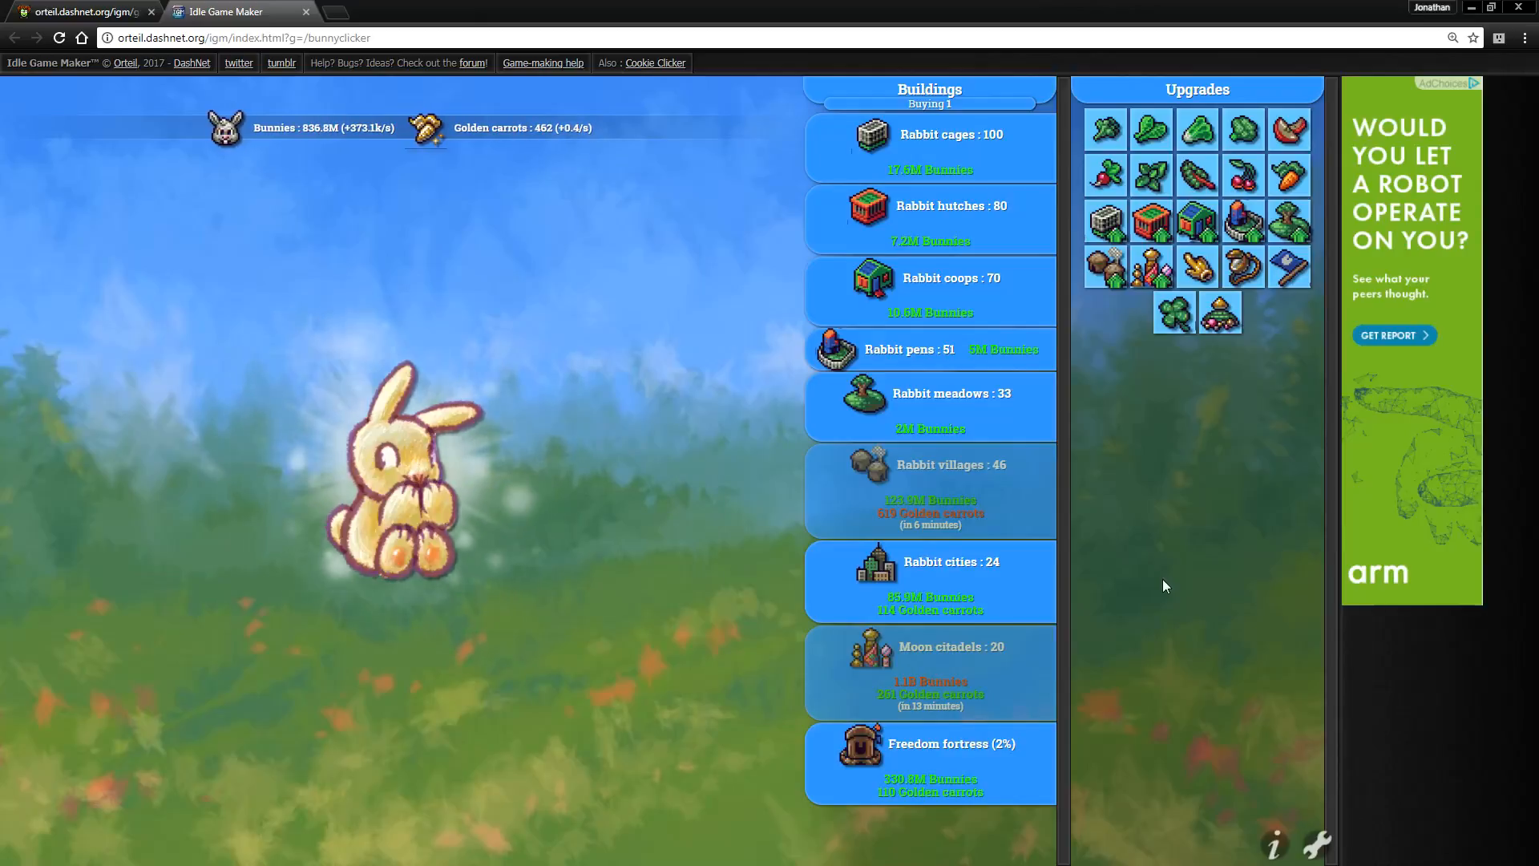
pyautogui.click(393, 471)
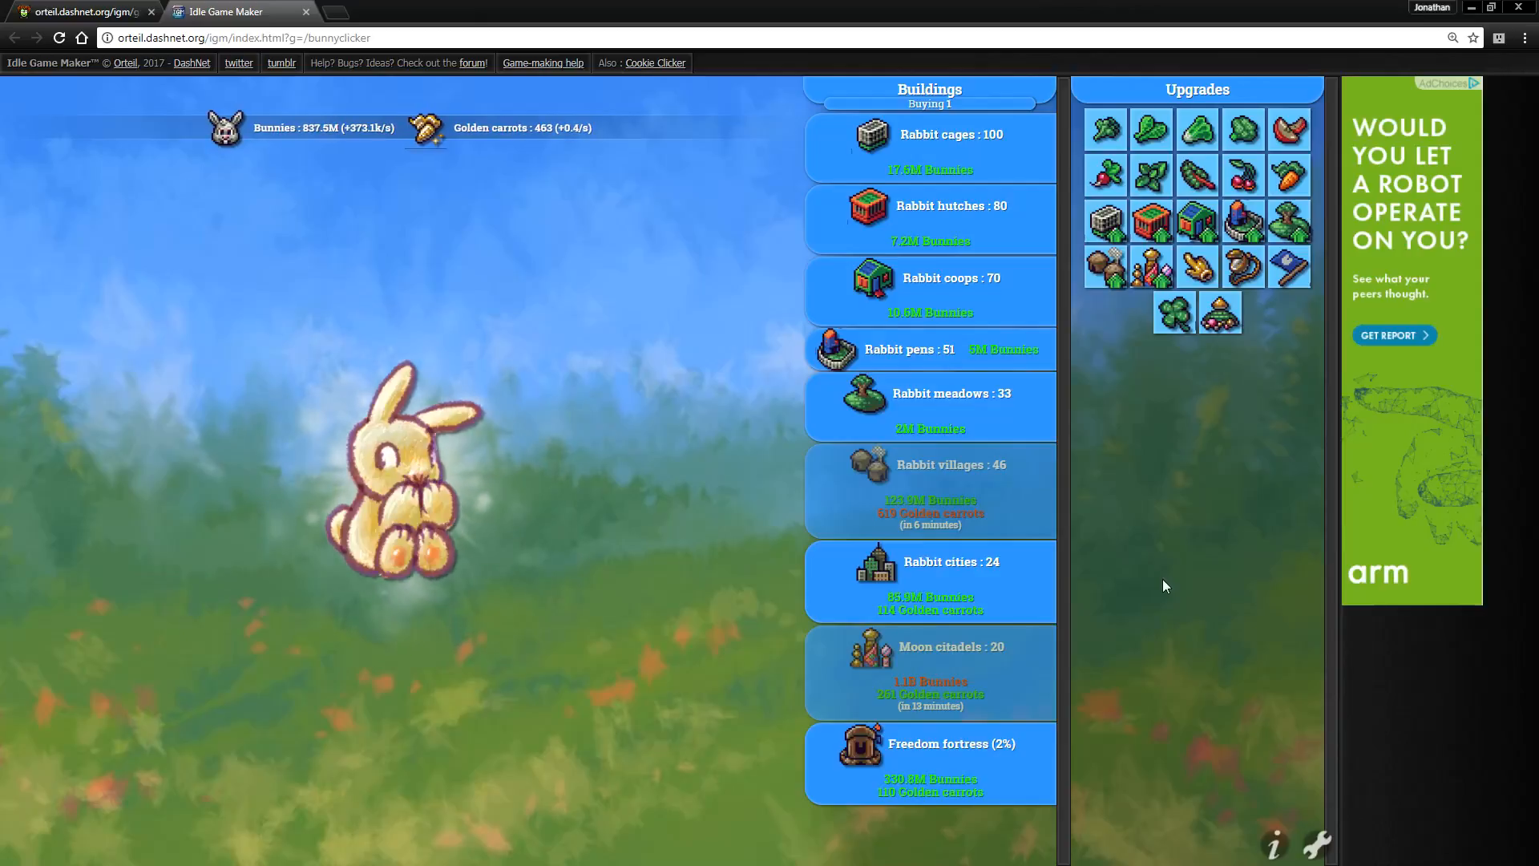
pyautogui.click(402, 481)
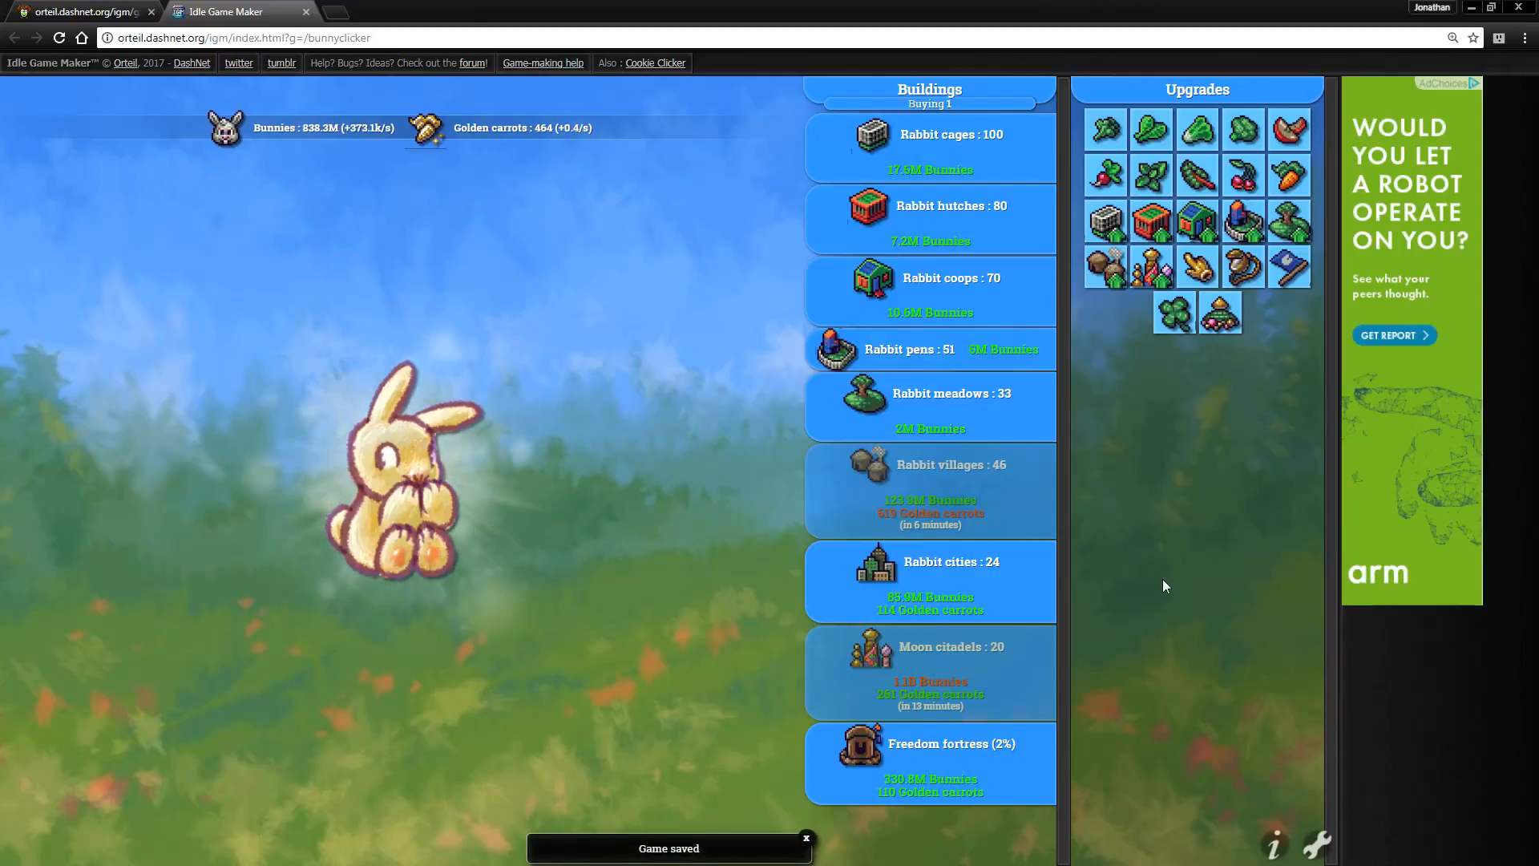
pyautogui.click(393, 471)
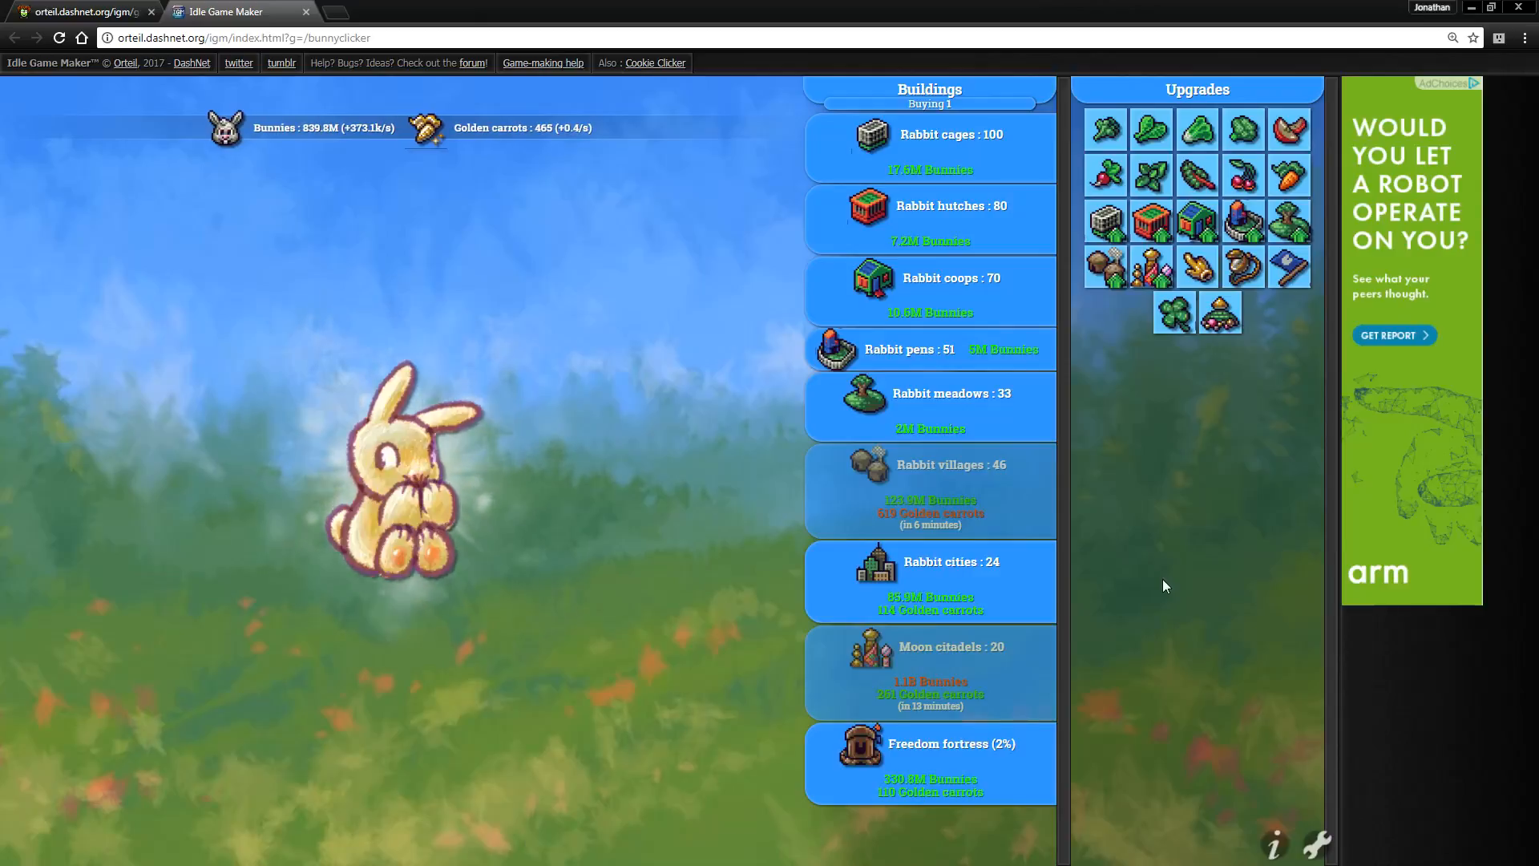
pyautogui.click(403, 472)
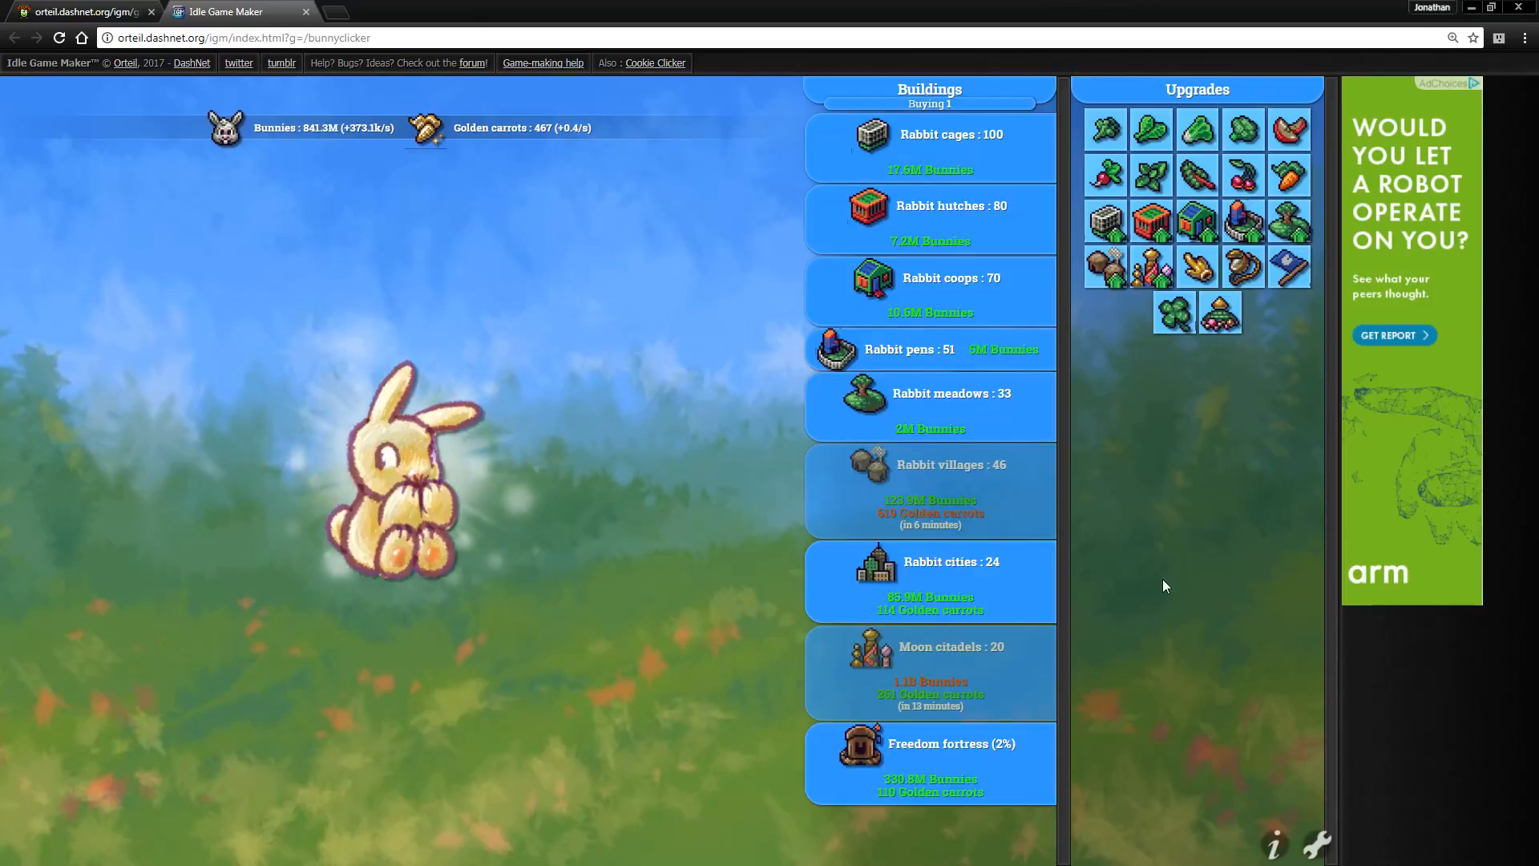
pyautogui.click(402, 471)
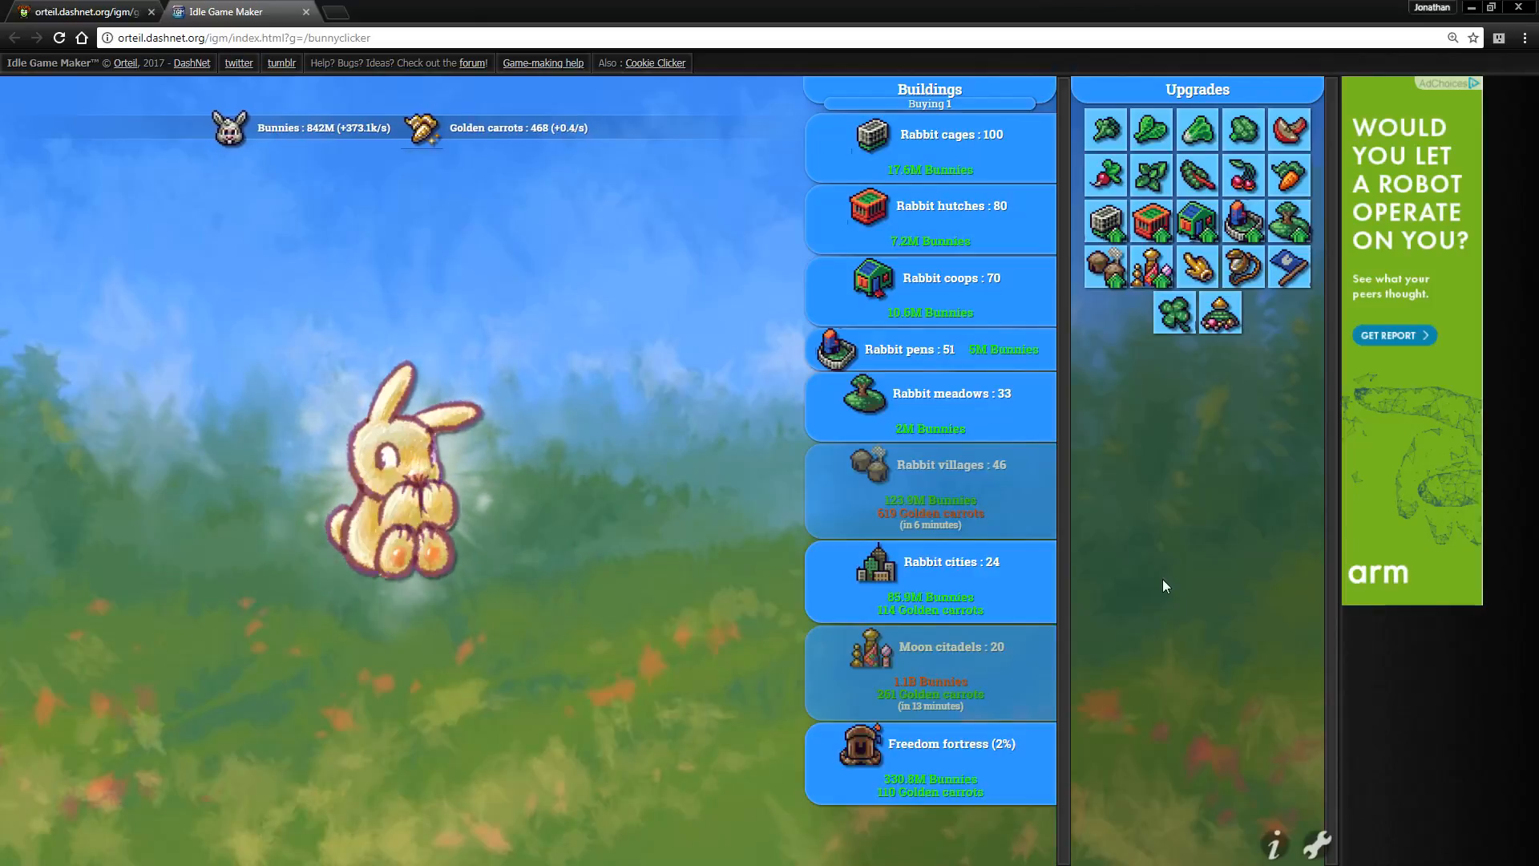
pyautogui.click(402, 471)
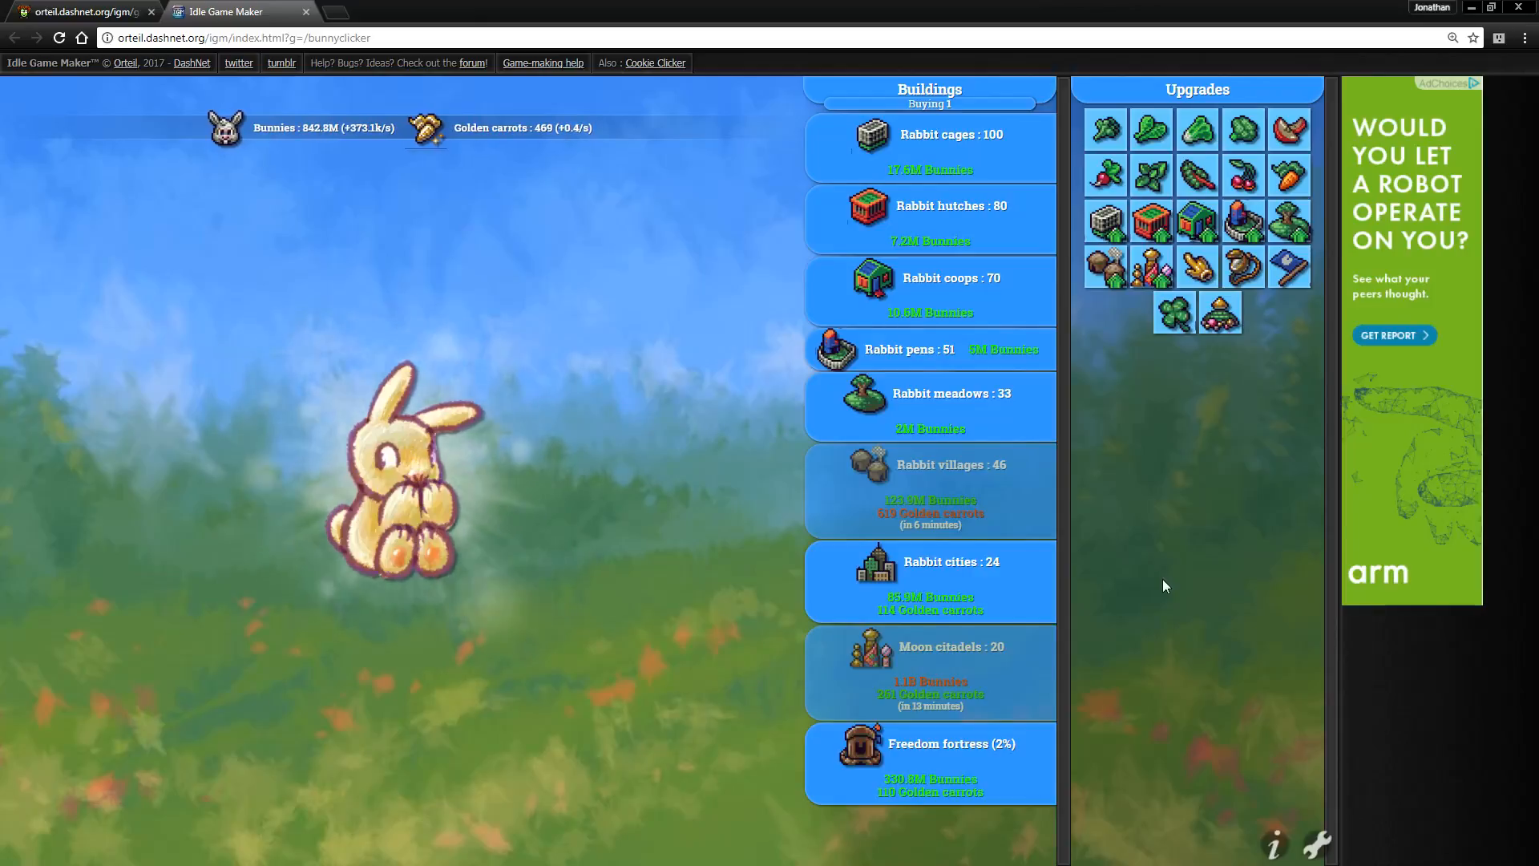
pyautogui.click(402, 472)
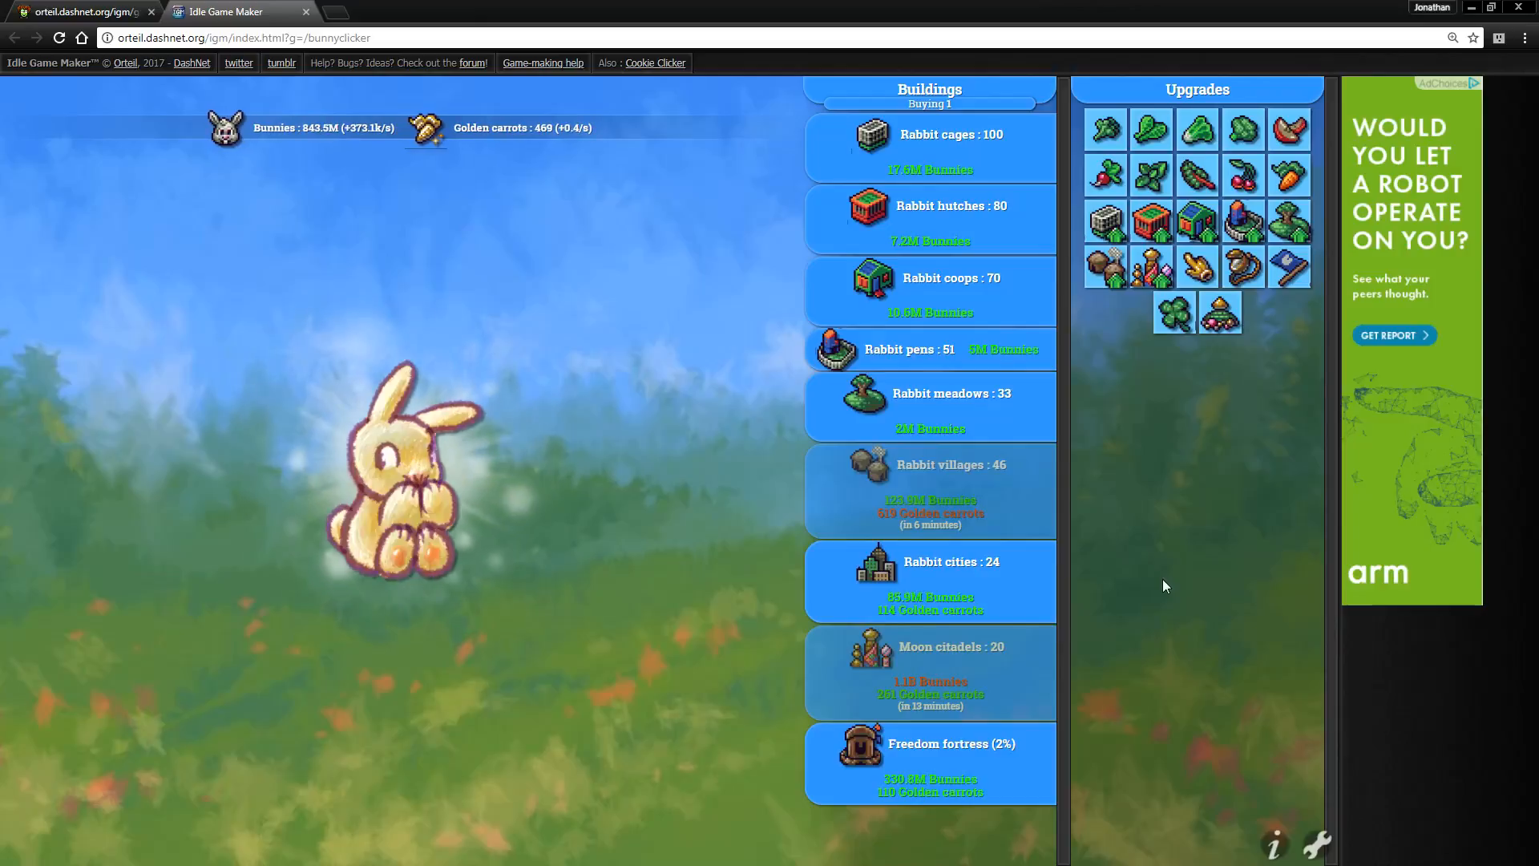
pyautogui.click(403, 462)
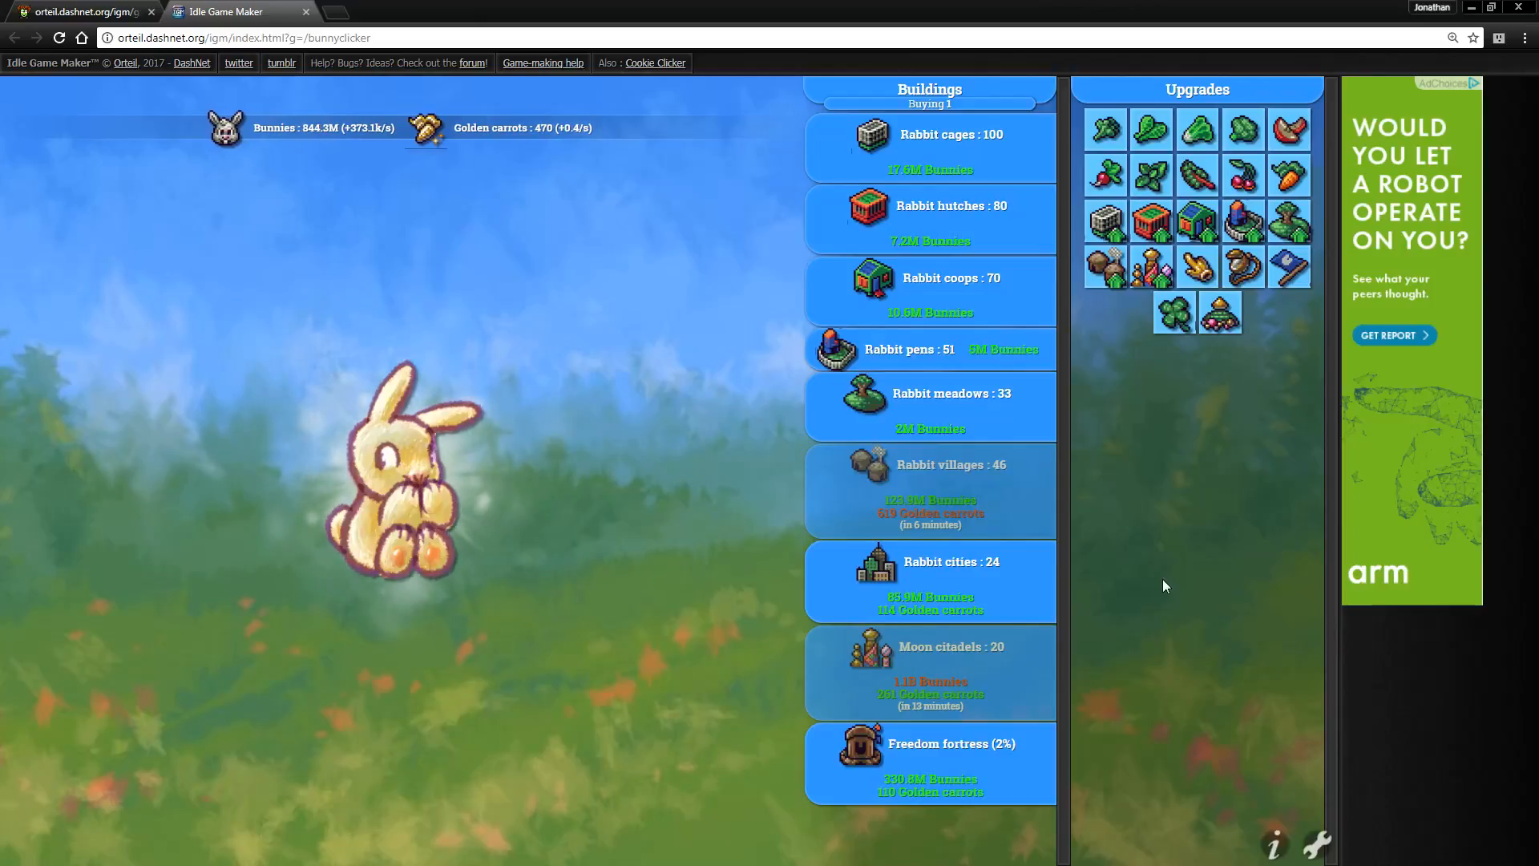
pyautogui.click(402, 481)
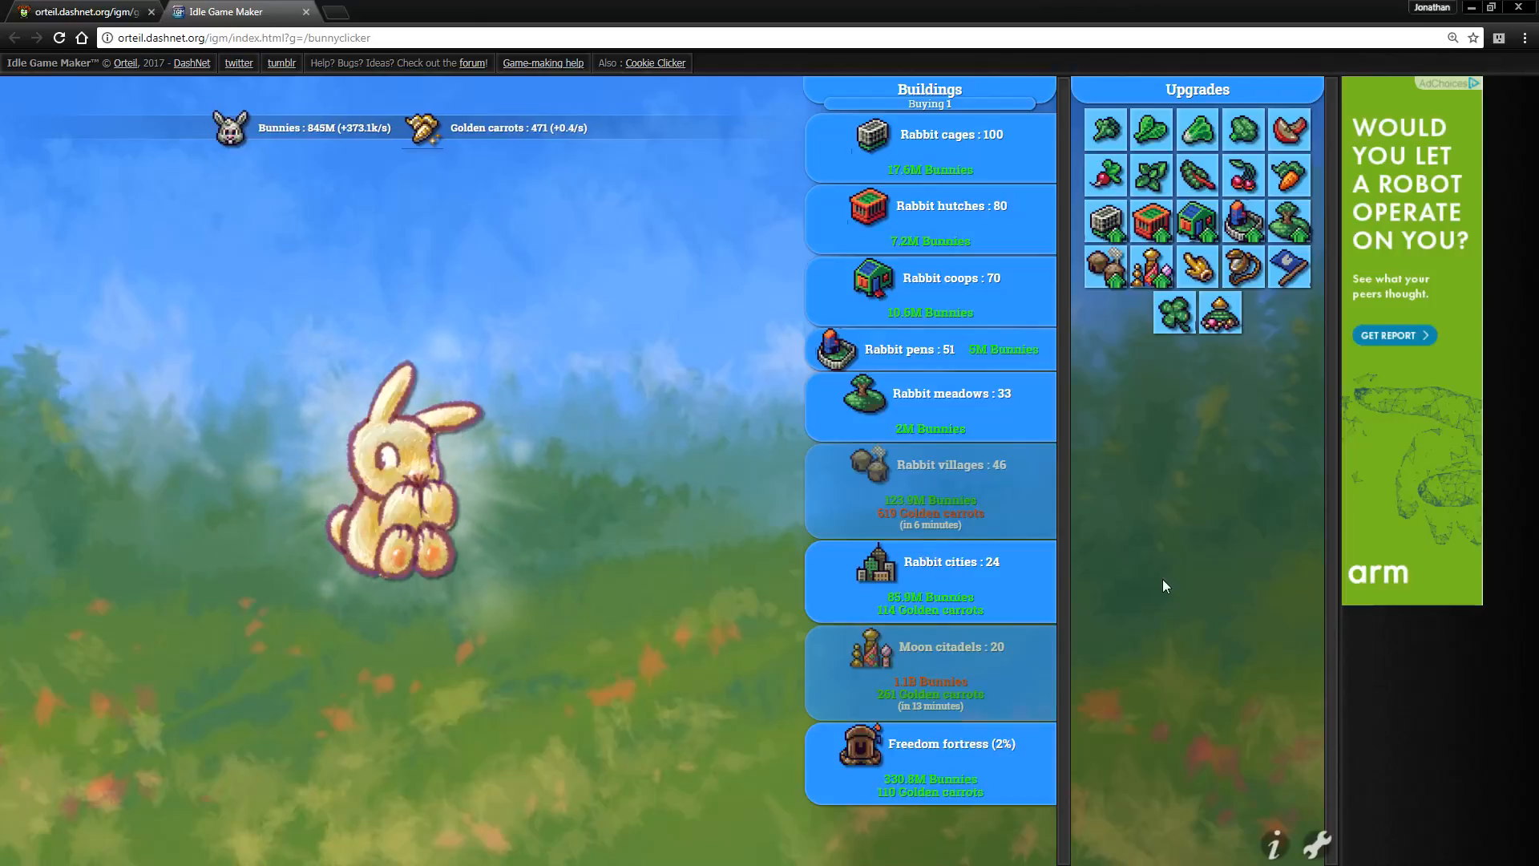
pyautogui.click(393, 462)
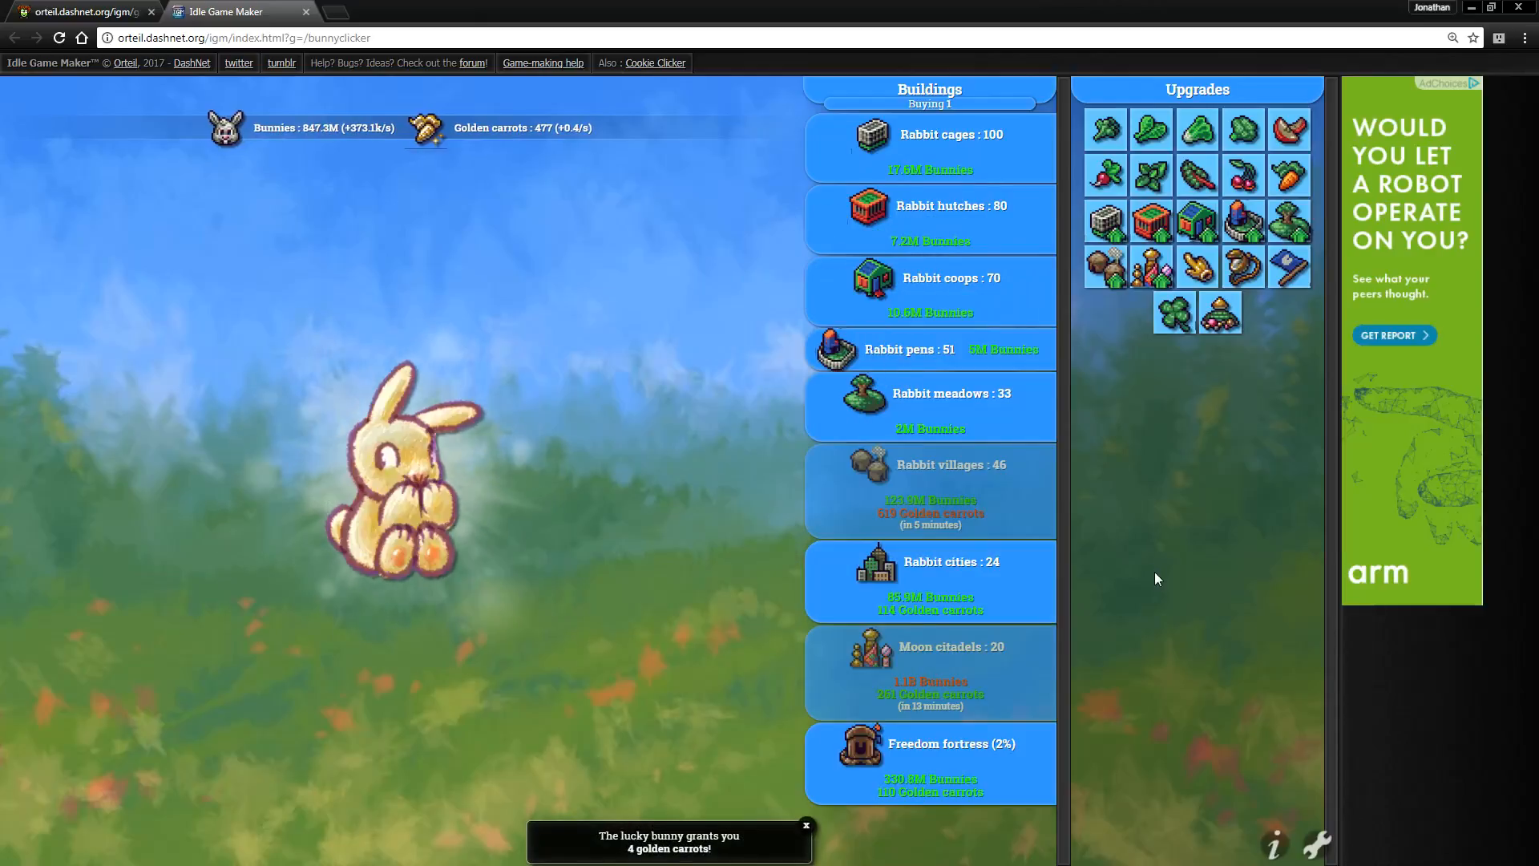
pyautogui.click(403, 481)
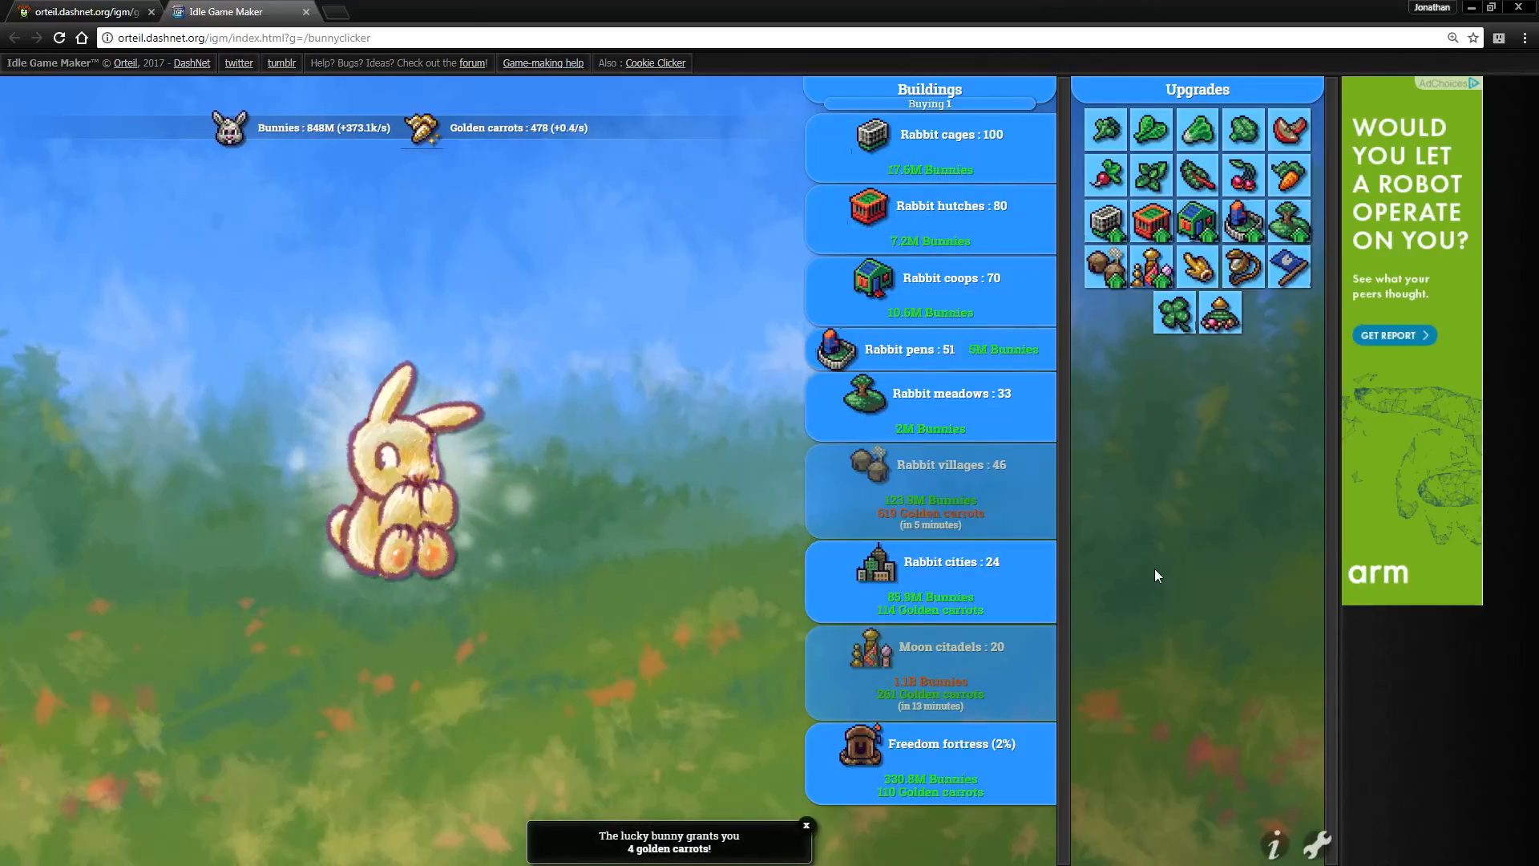
pyautogui.click(393, 471)
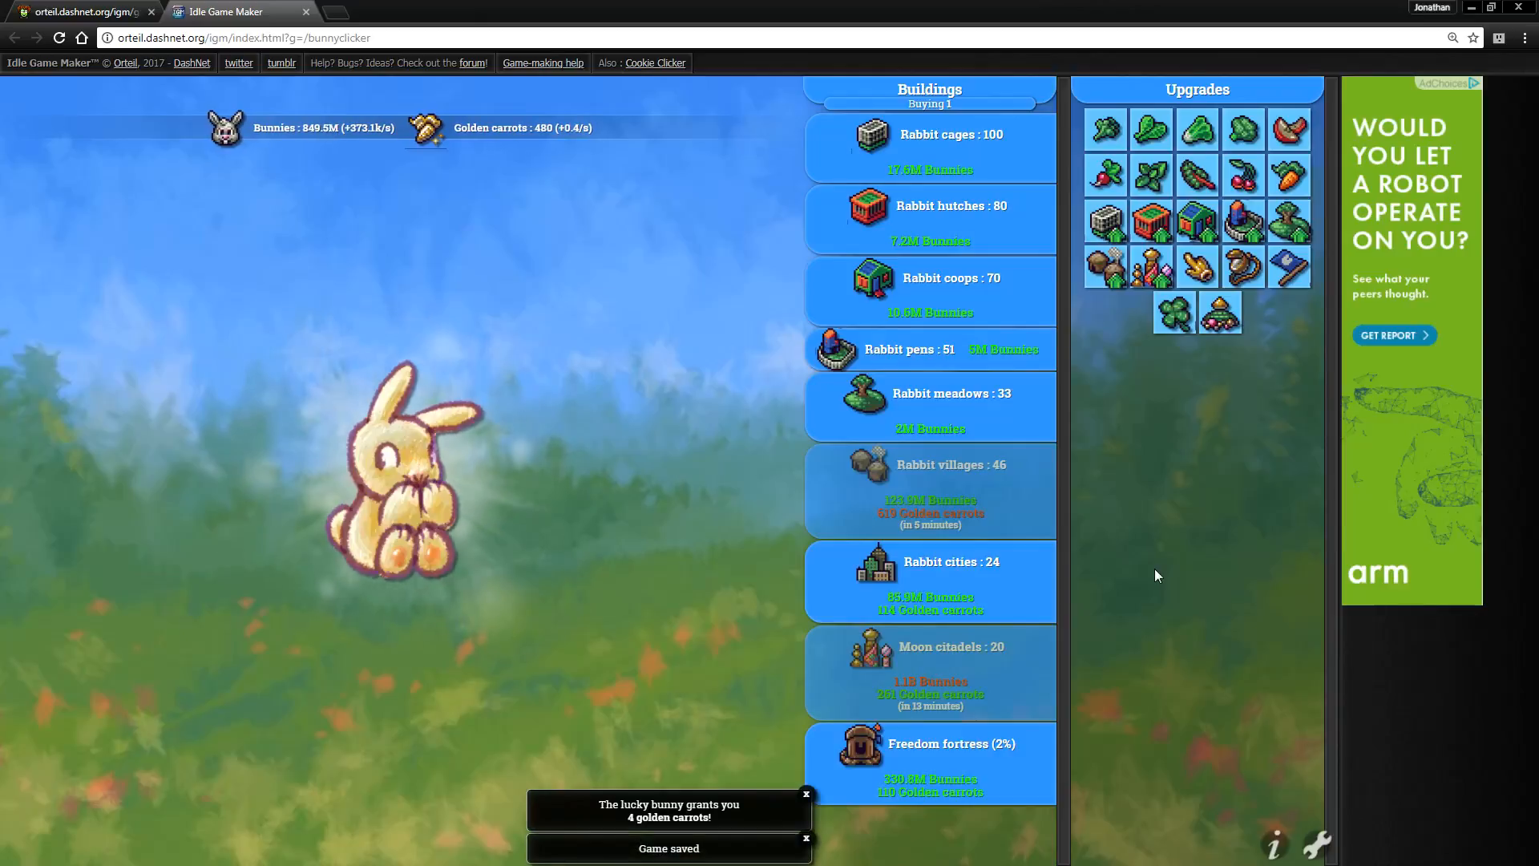
pyautogui.click(392, 471)
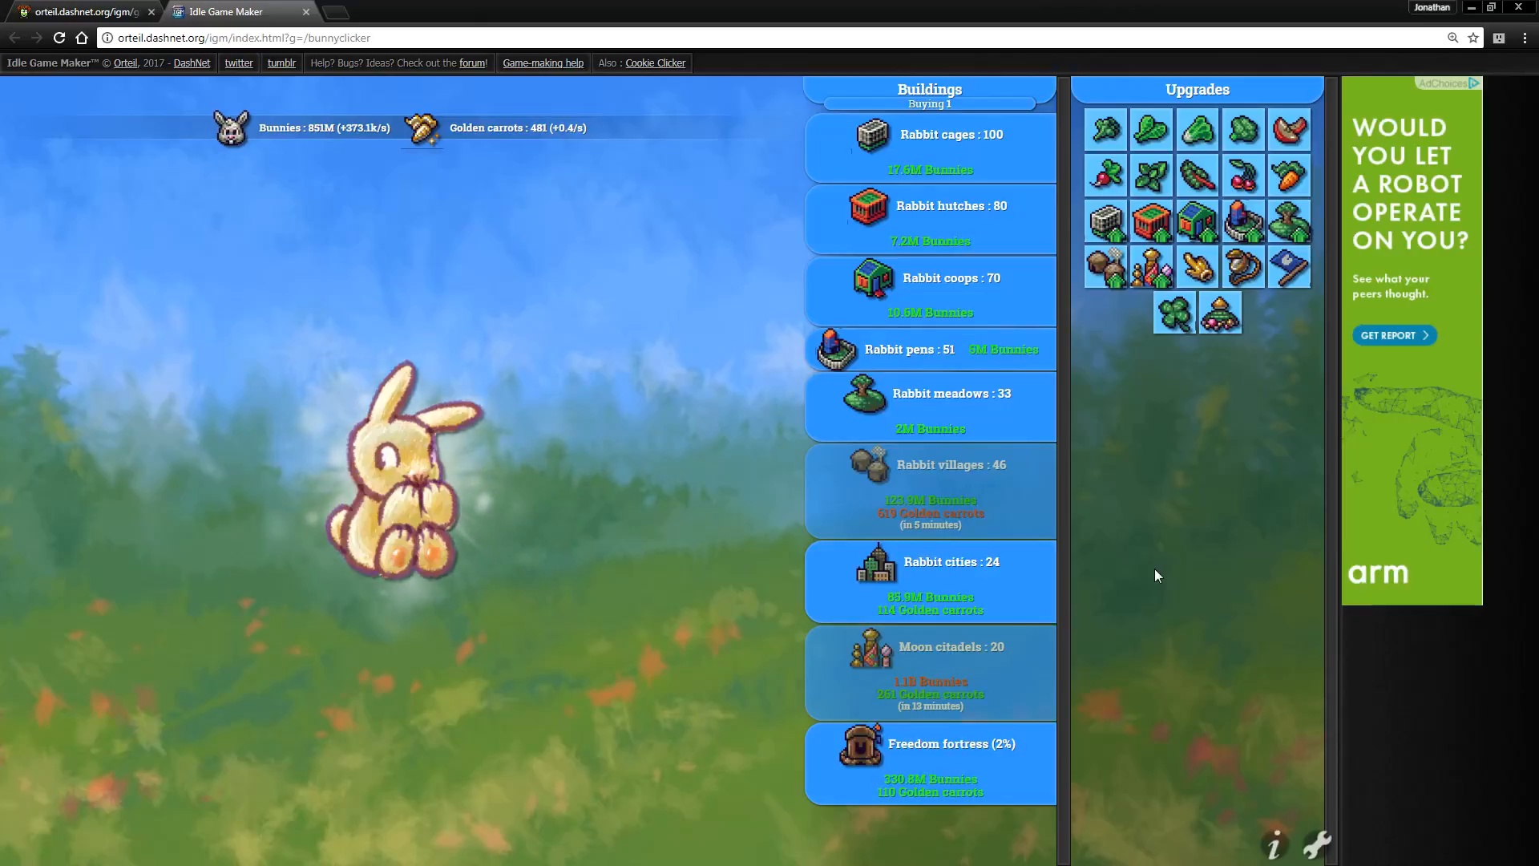
pyautogui.click(398, 481)
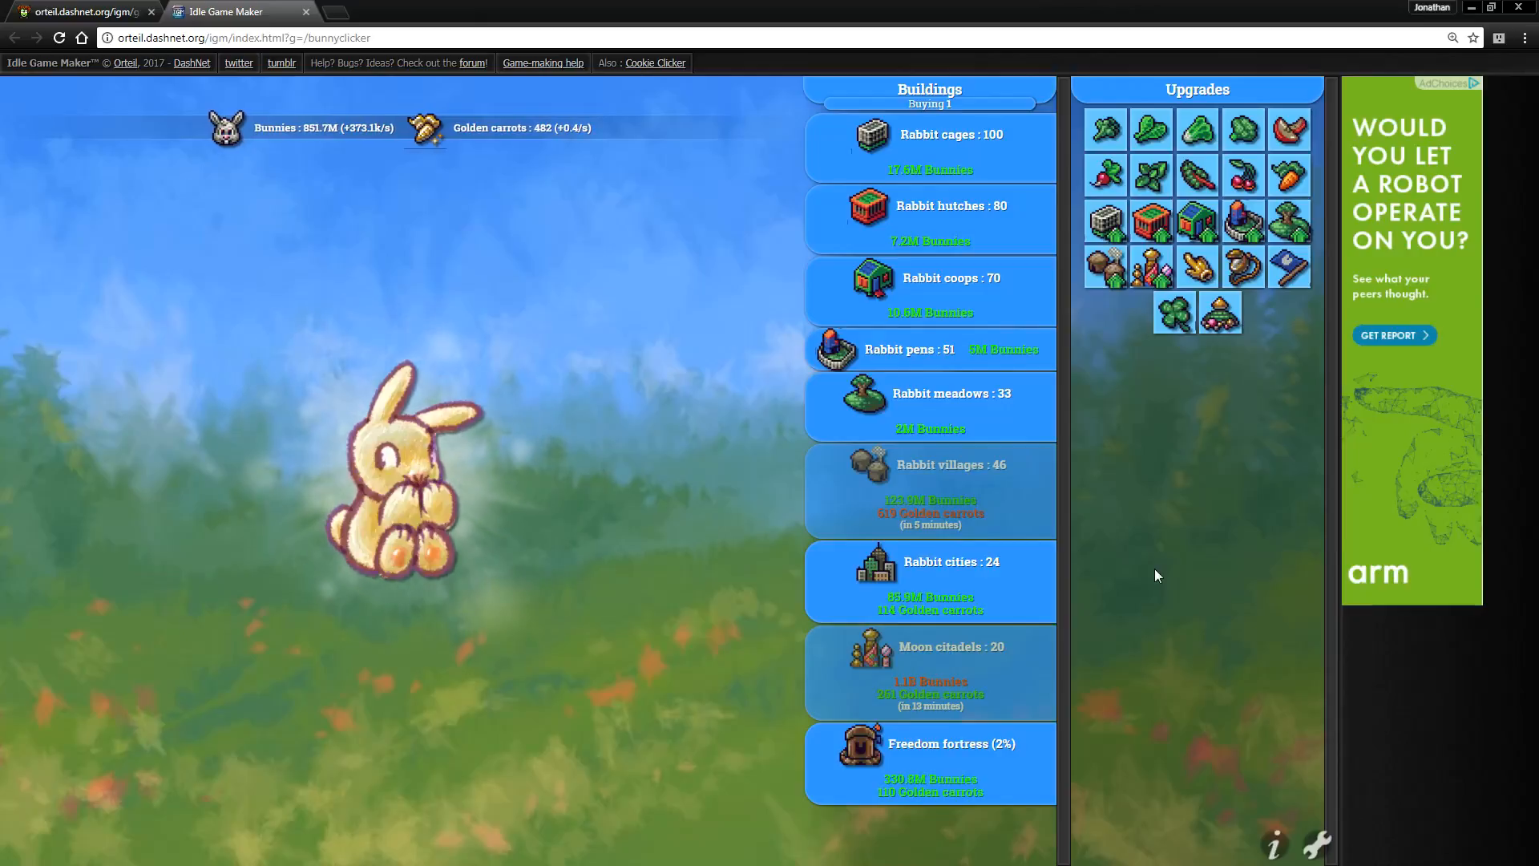
pyautogui.click(393, 481)
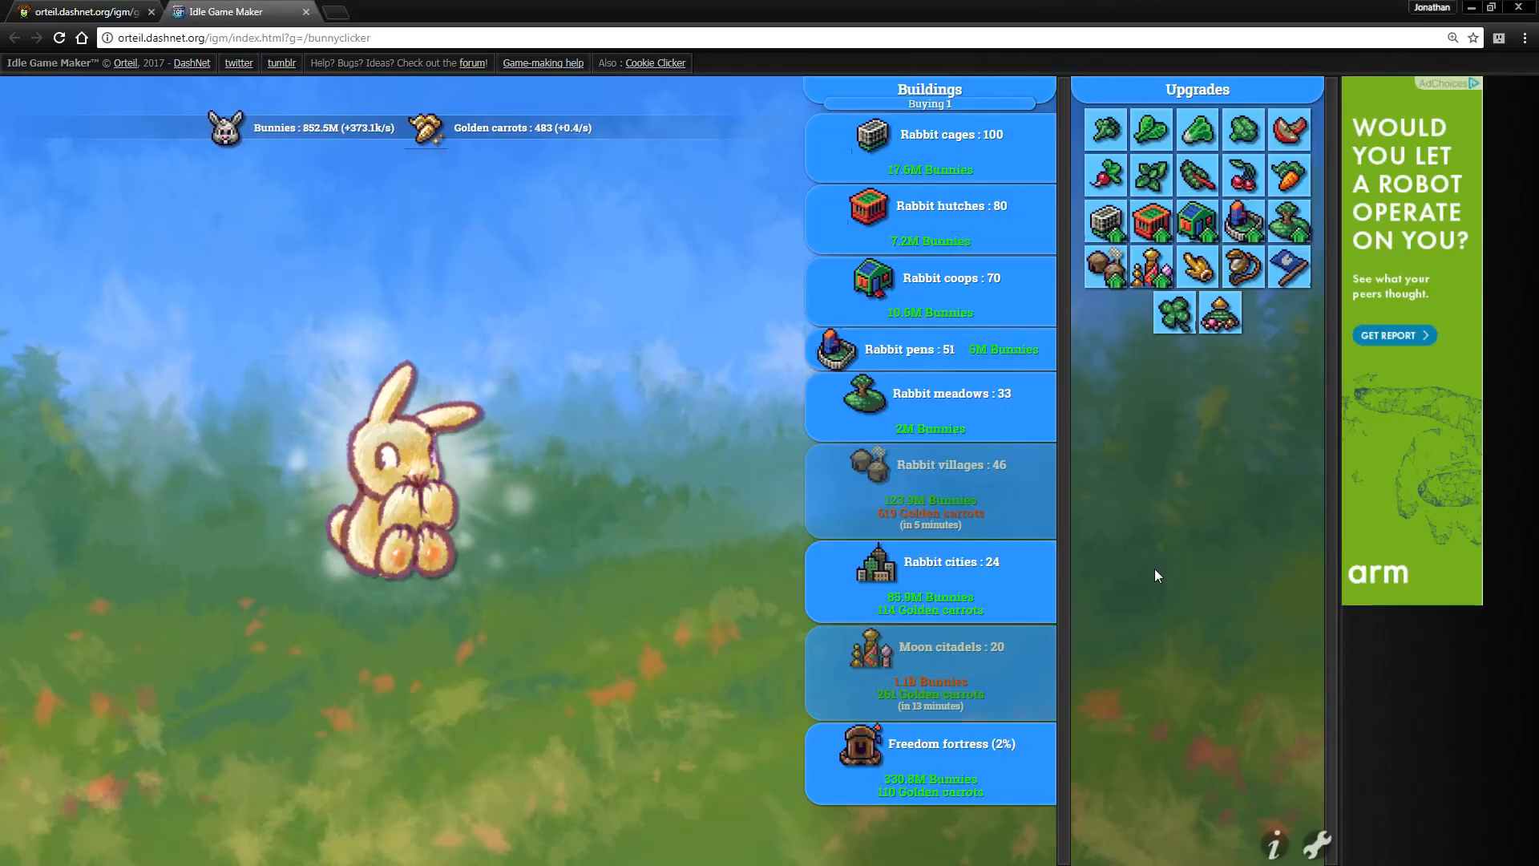
# - Keep clicking the big bunny until the flock reaches about 880M bunnies and 517 golden carrots
pyautogui.click(393, 461)
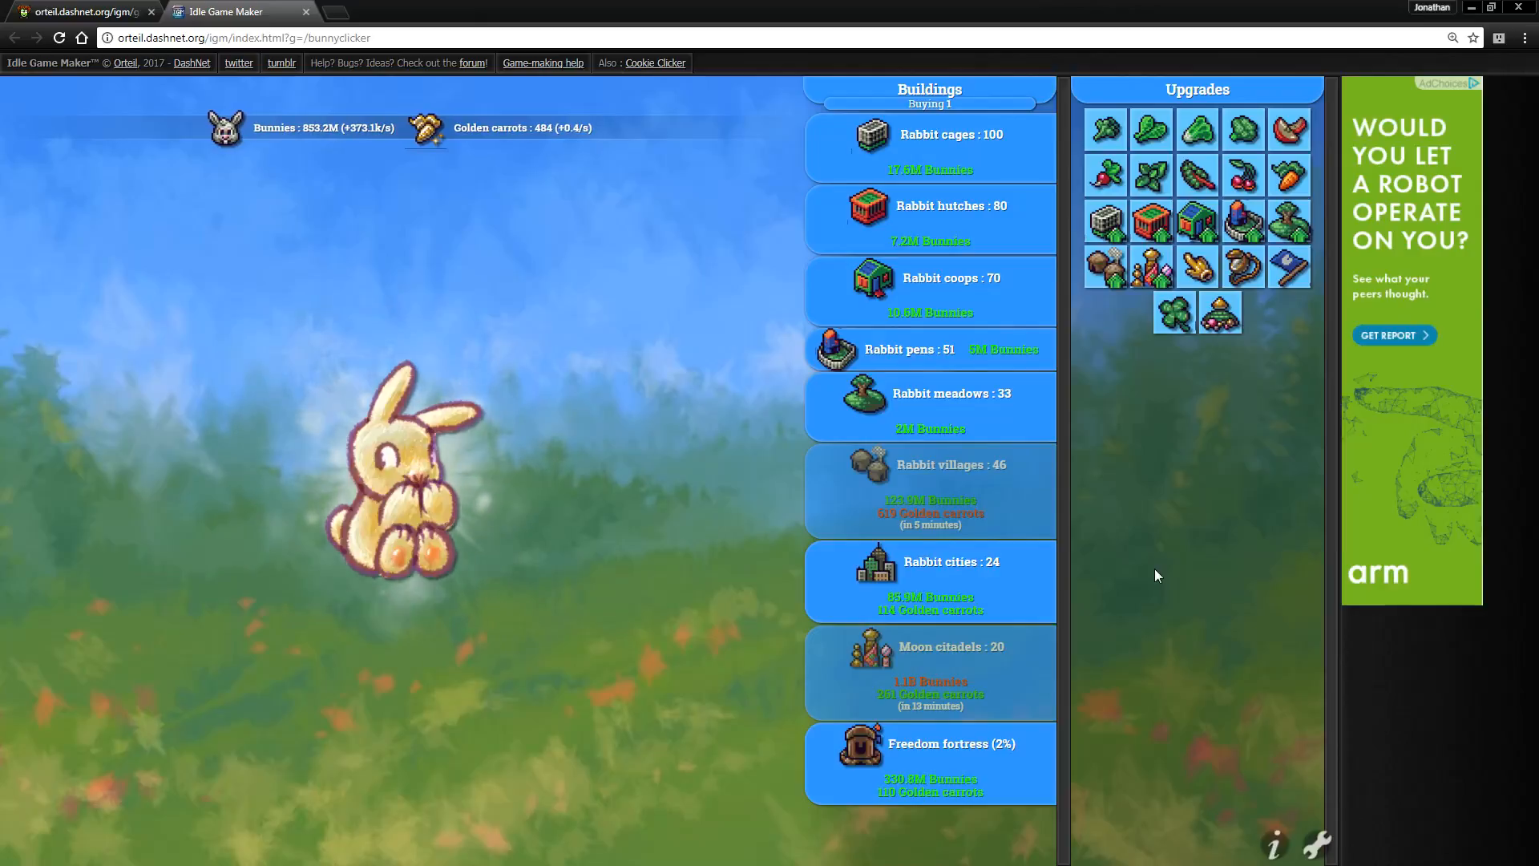
pyautogui.click(398, 471)
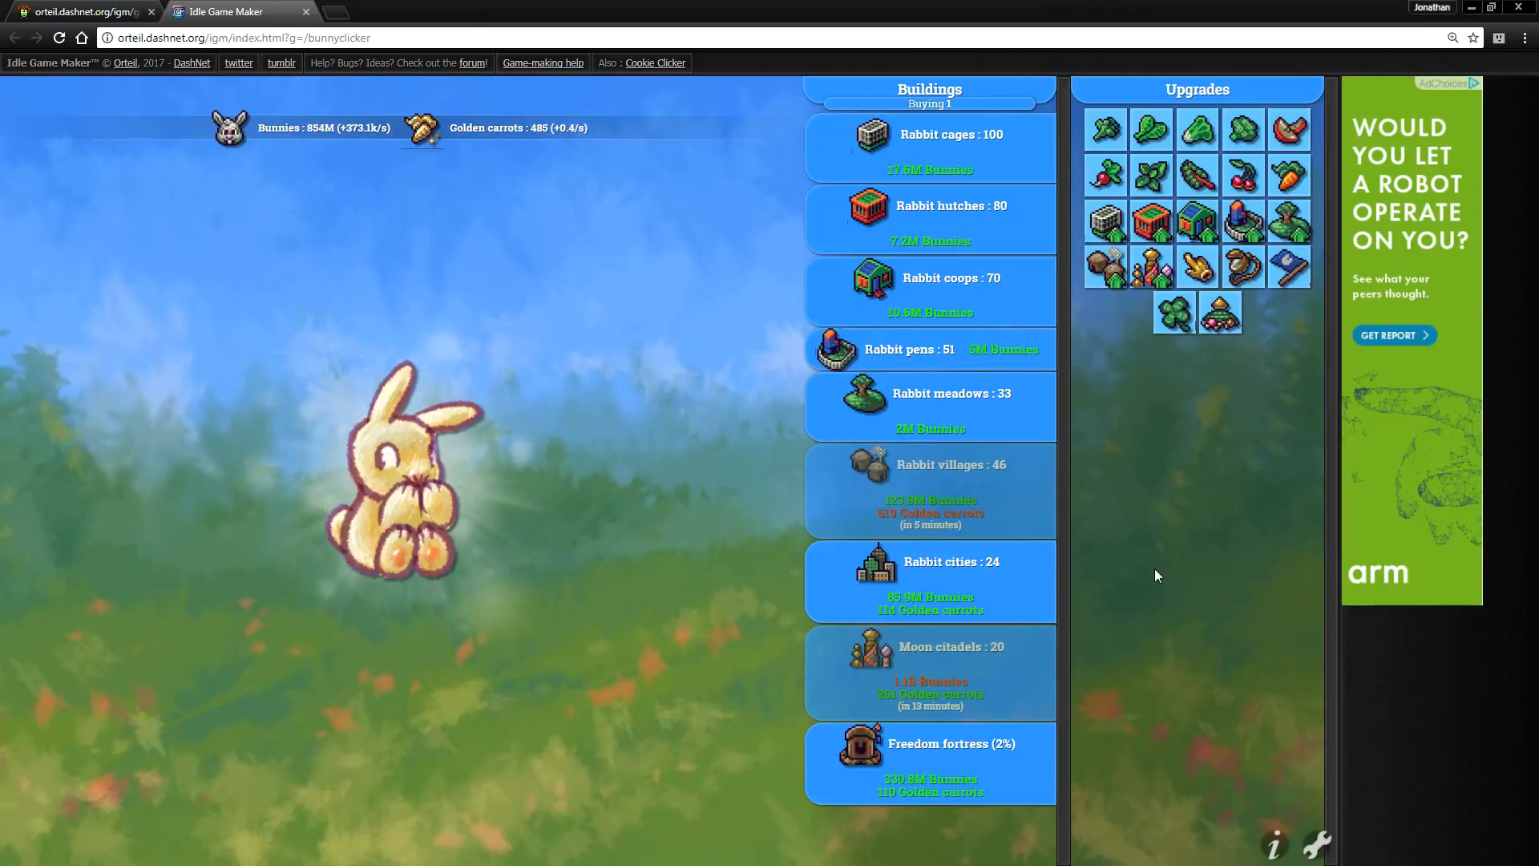
pyautogui.click(393, 462)
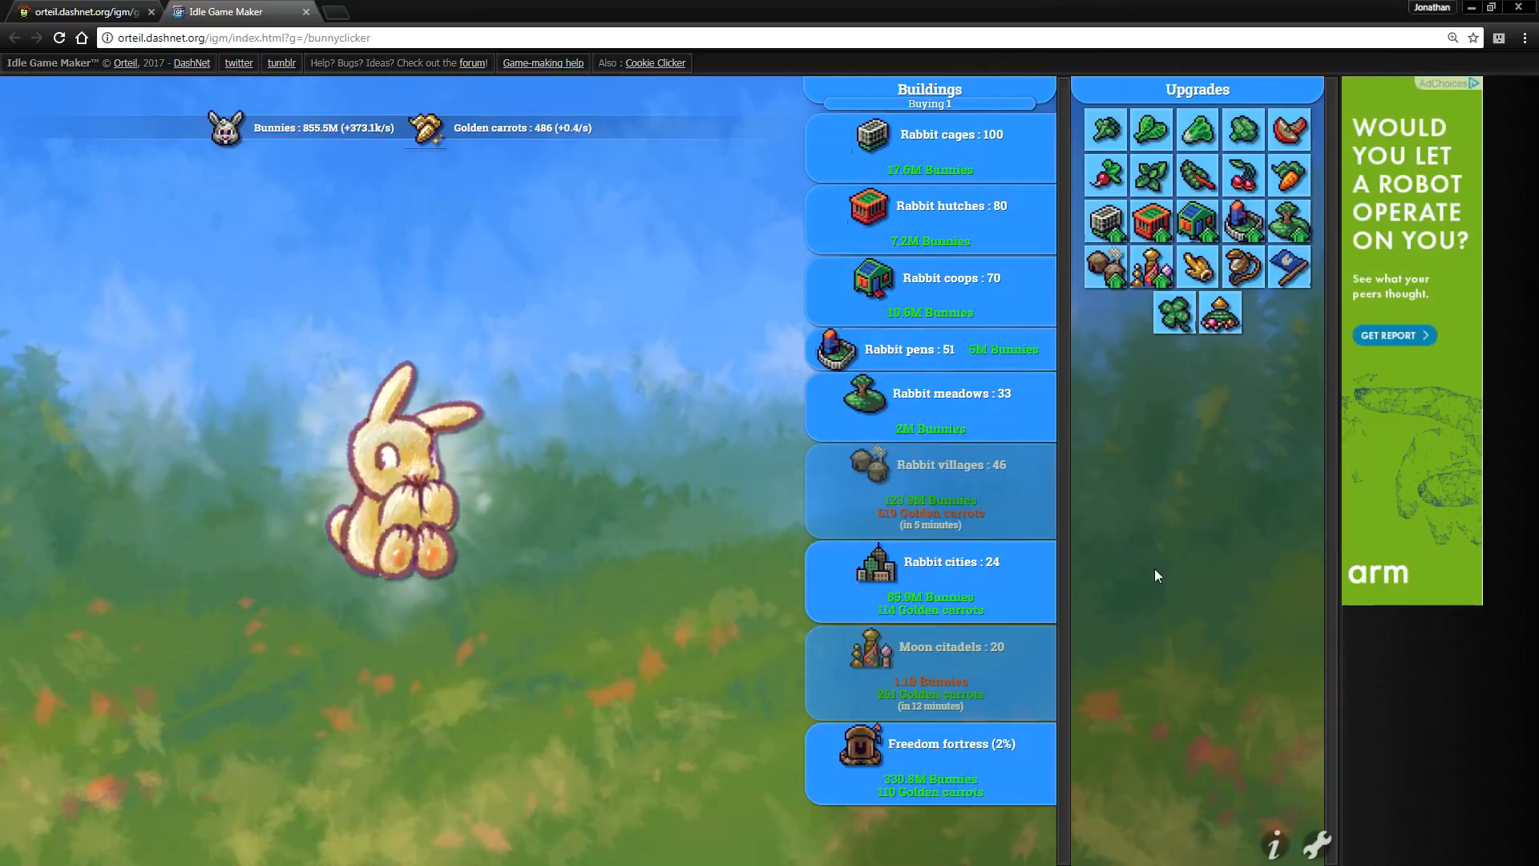
pyautogui.click(402, 481)
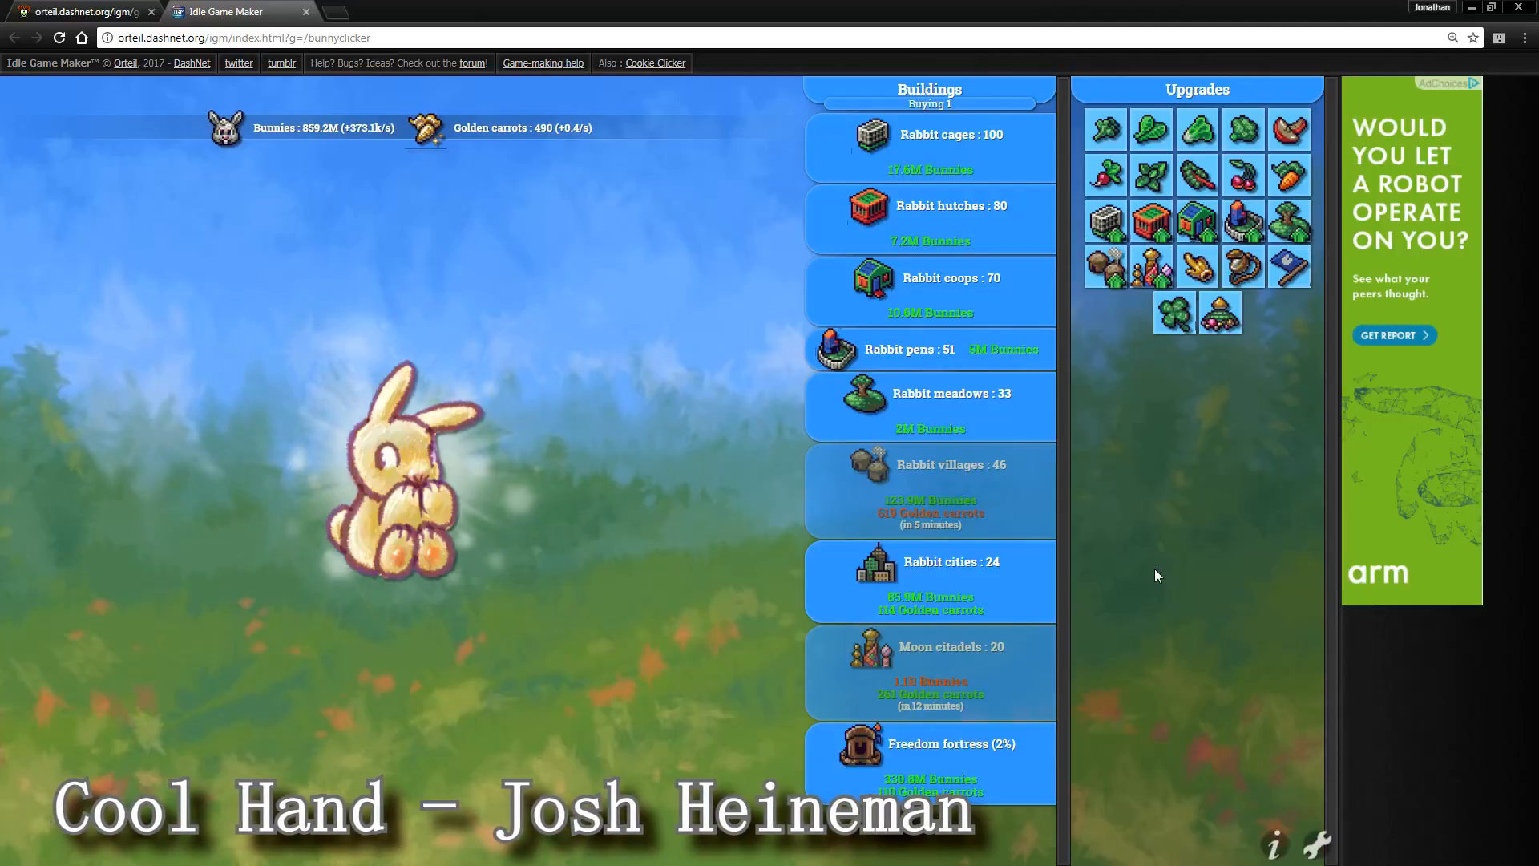
pyautogui.click(402, 480)
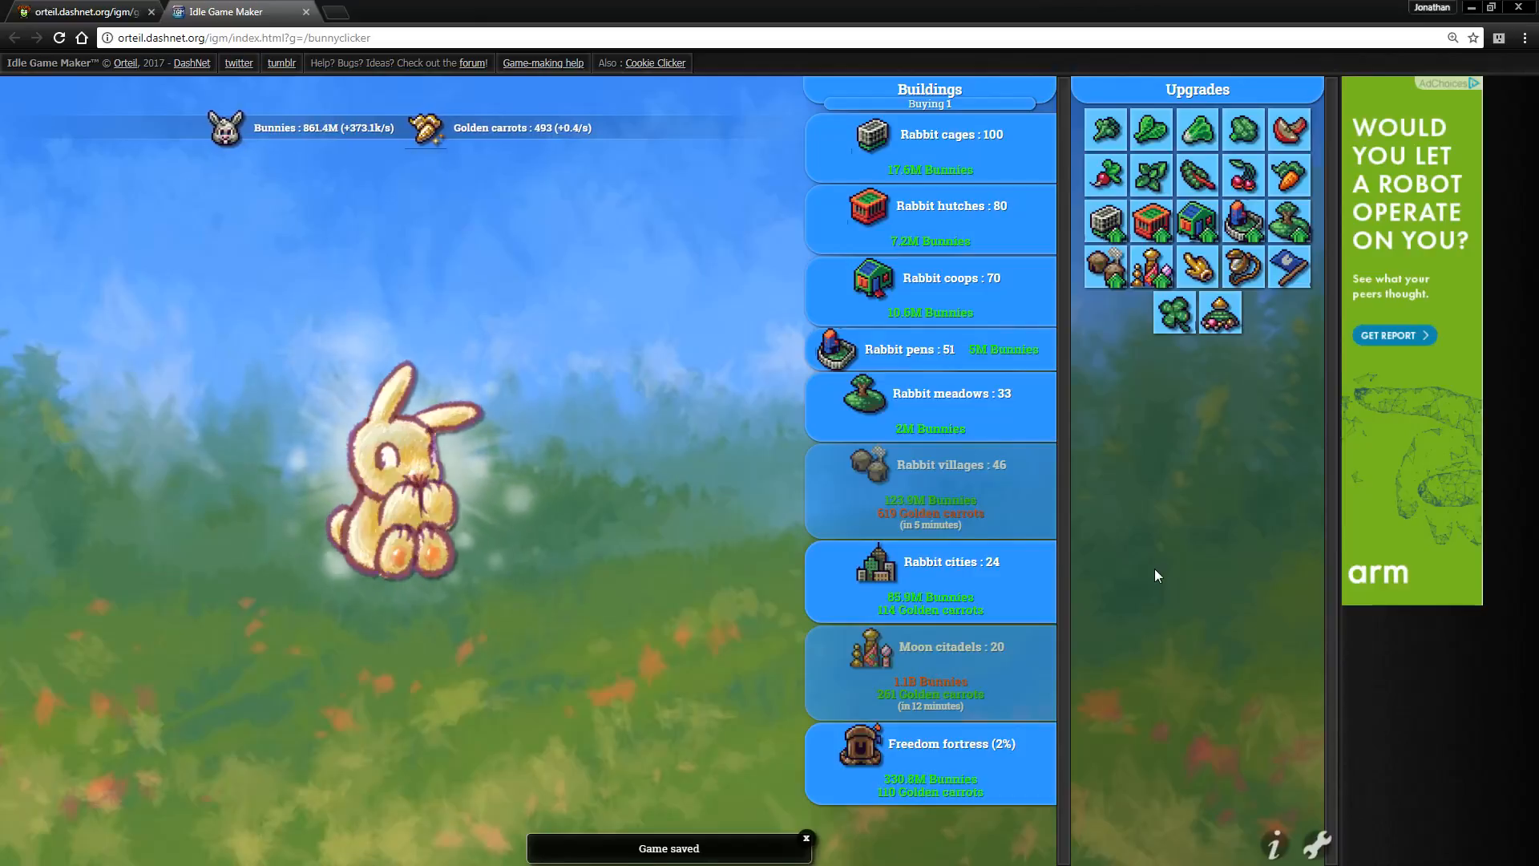
pyautogui.click(402, 471)
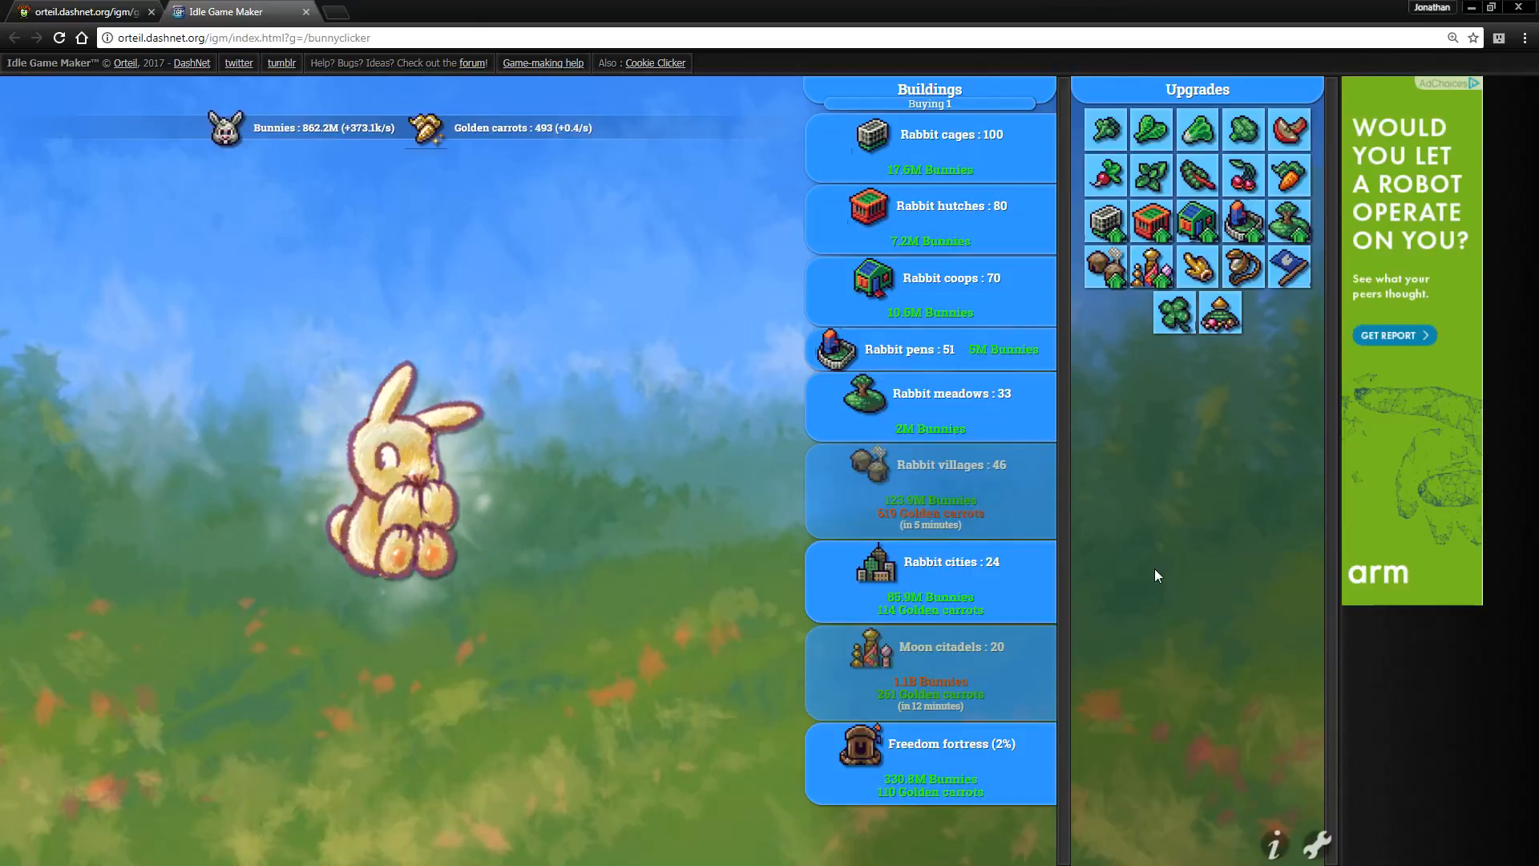
pyautogui.click(397, 472)
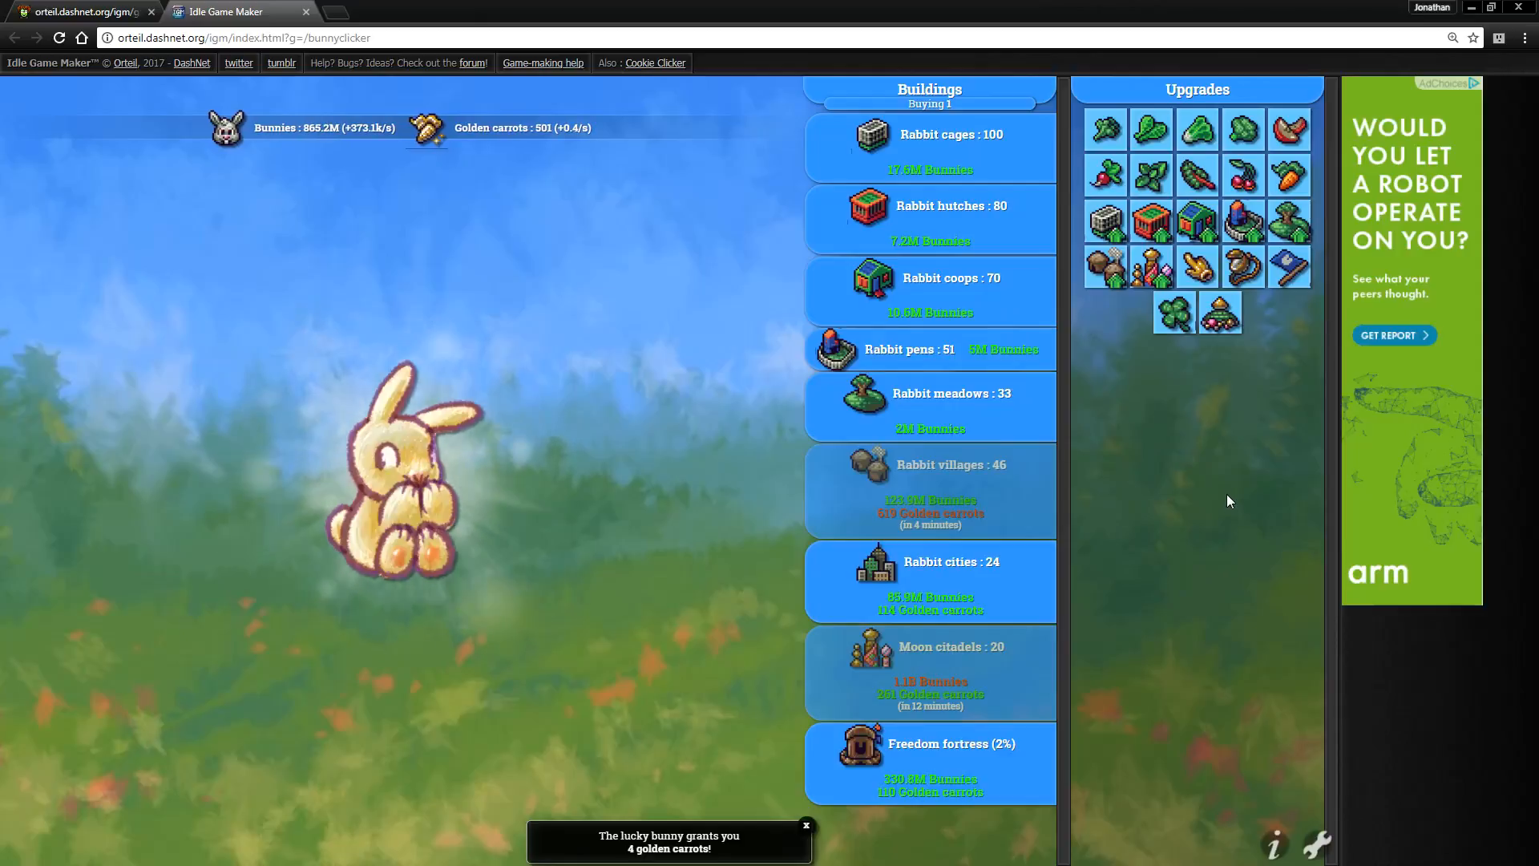
pyautogui.click(392, 481)
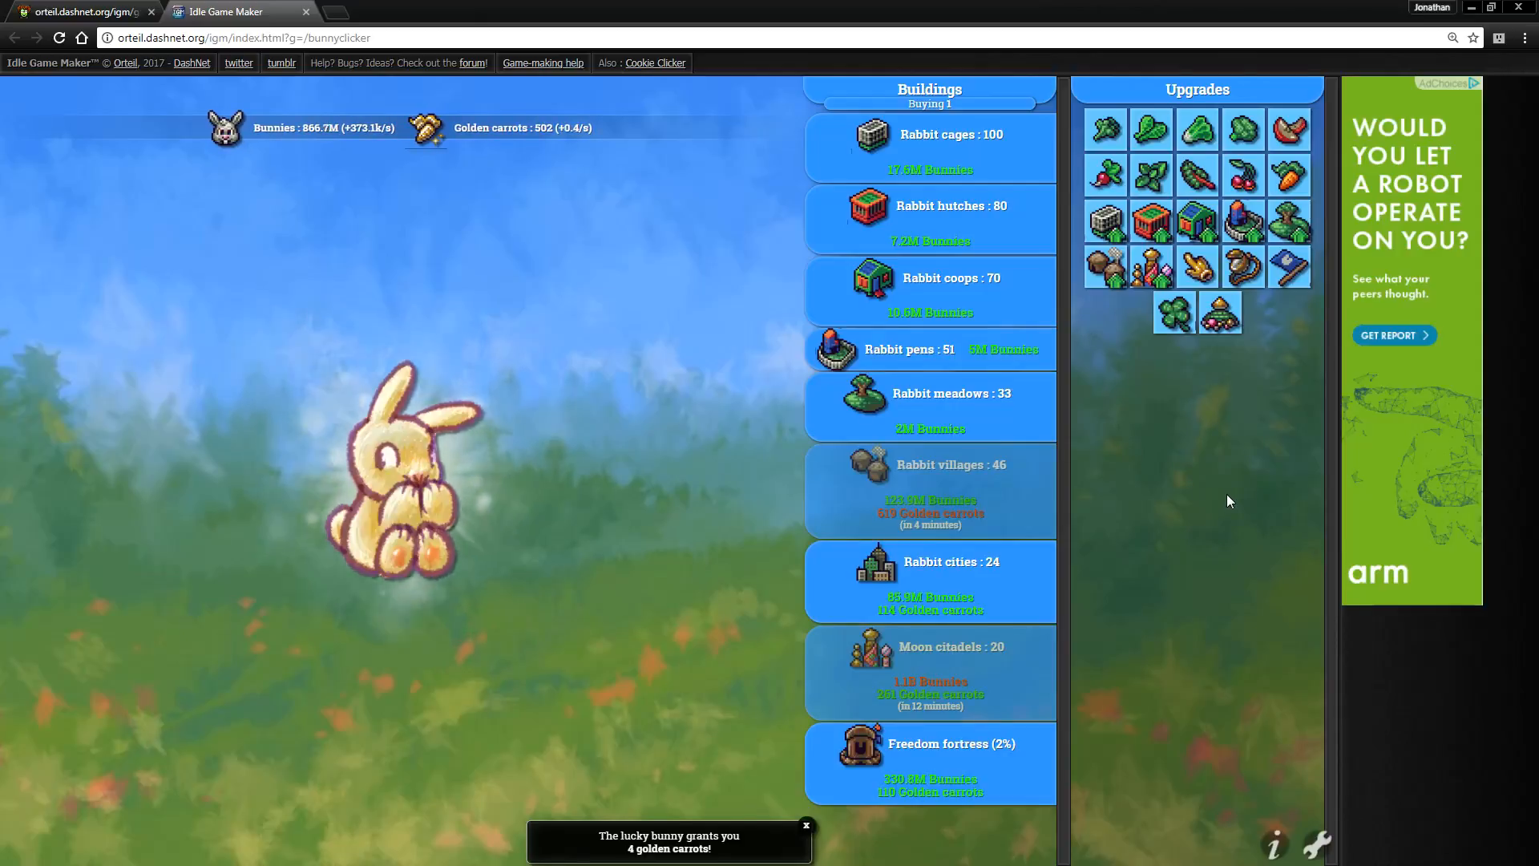
pyautogui.click(398, 481)
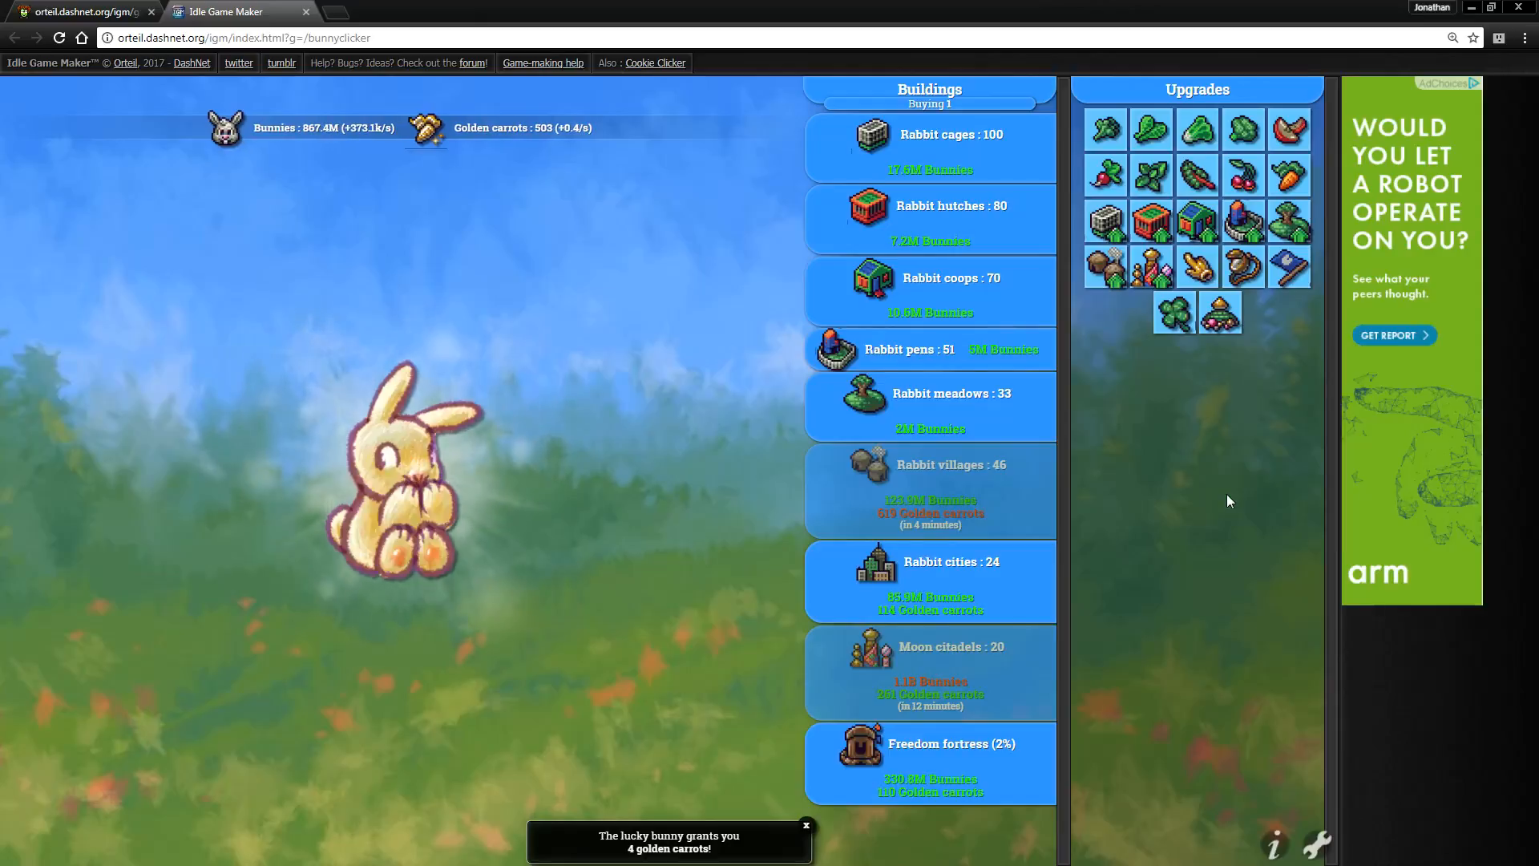
pyautogui.click(403, 481)
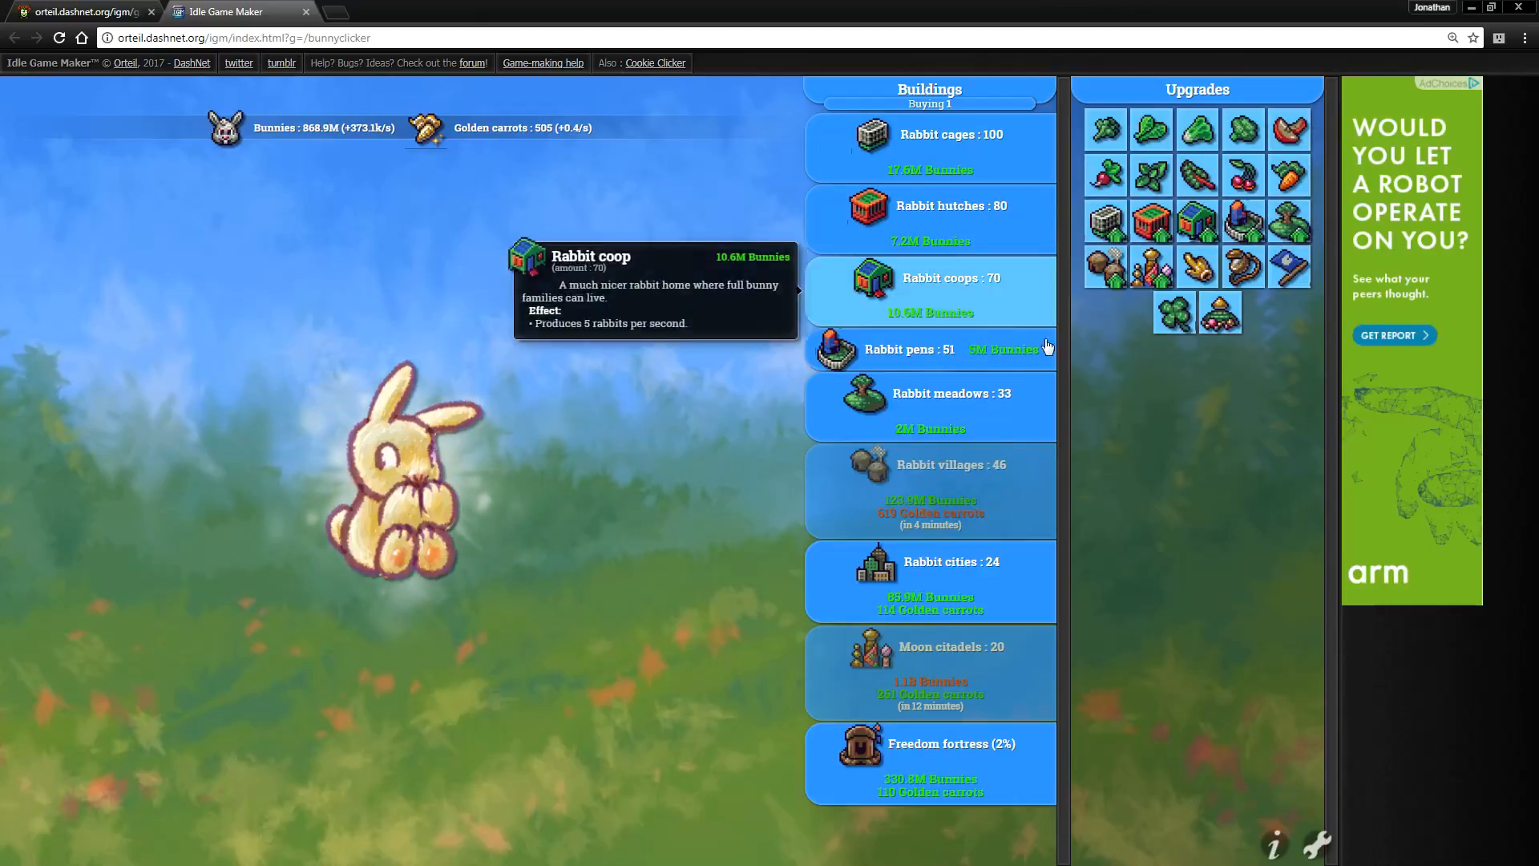
pyautogui.moveTo(1146, 654)
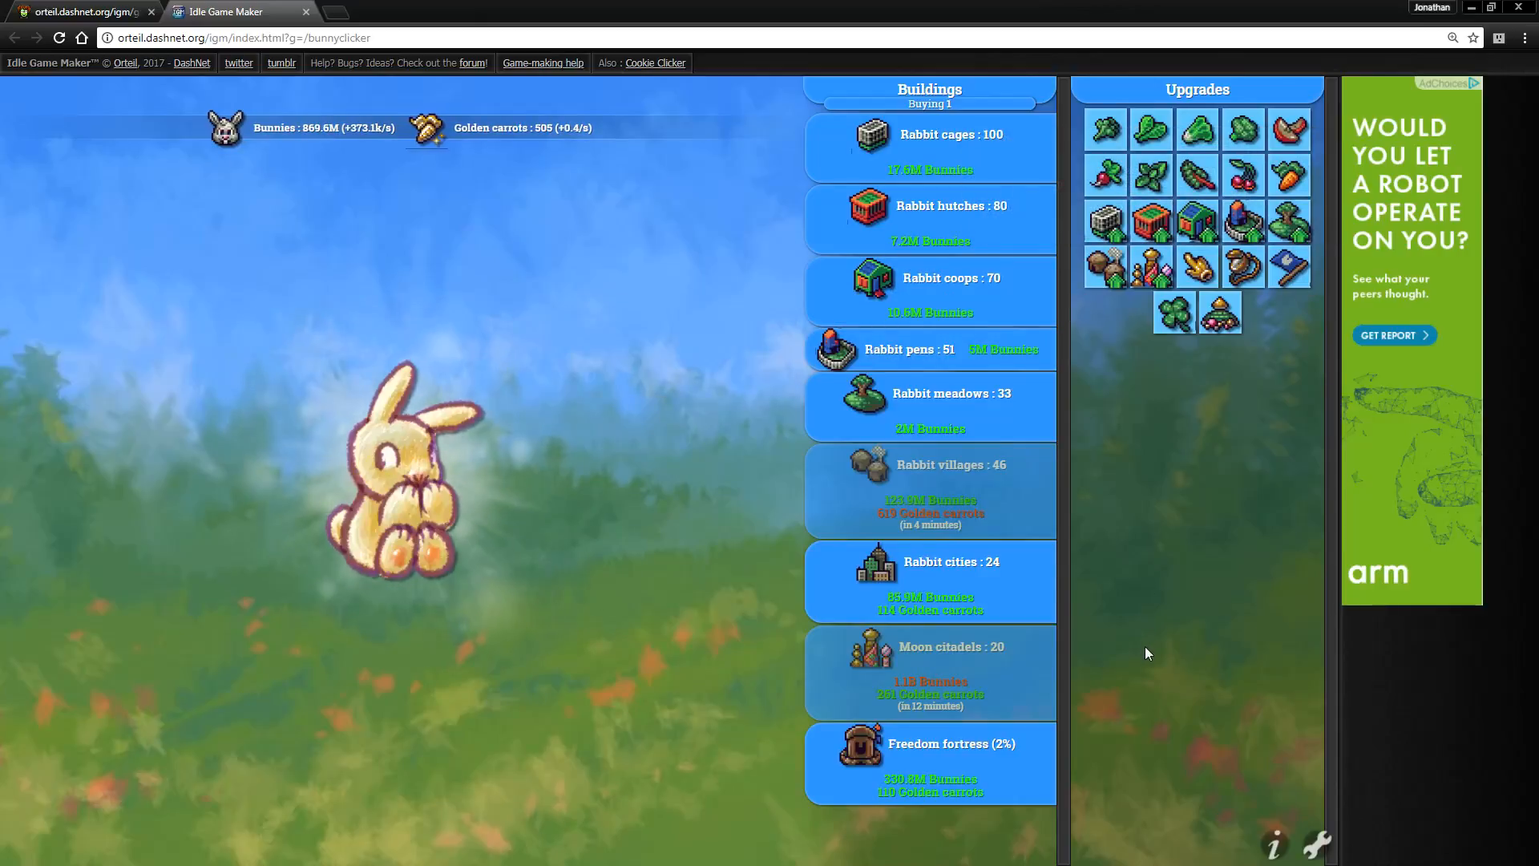
pyautogui.click(393, 471)
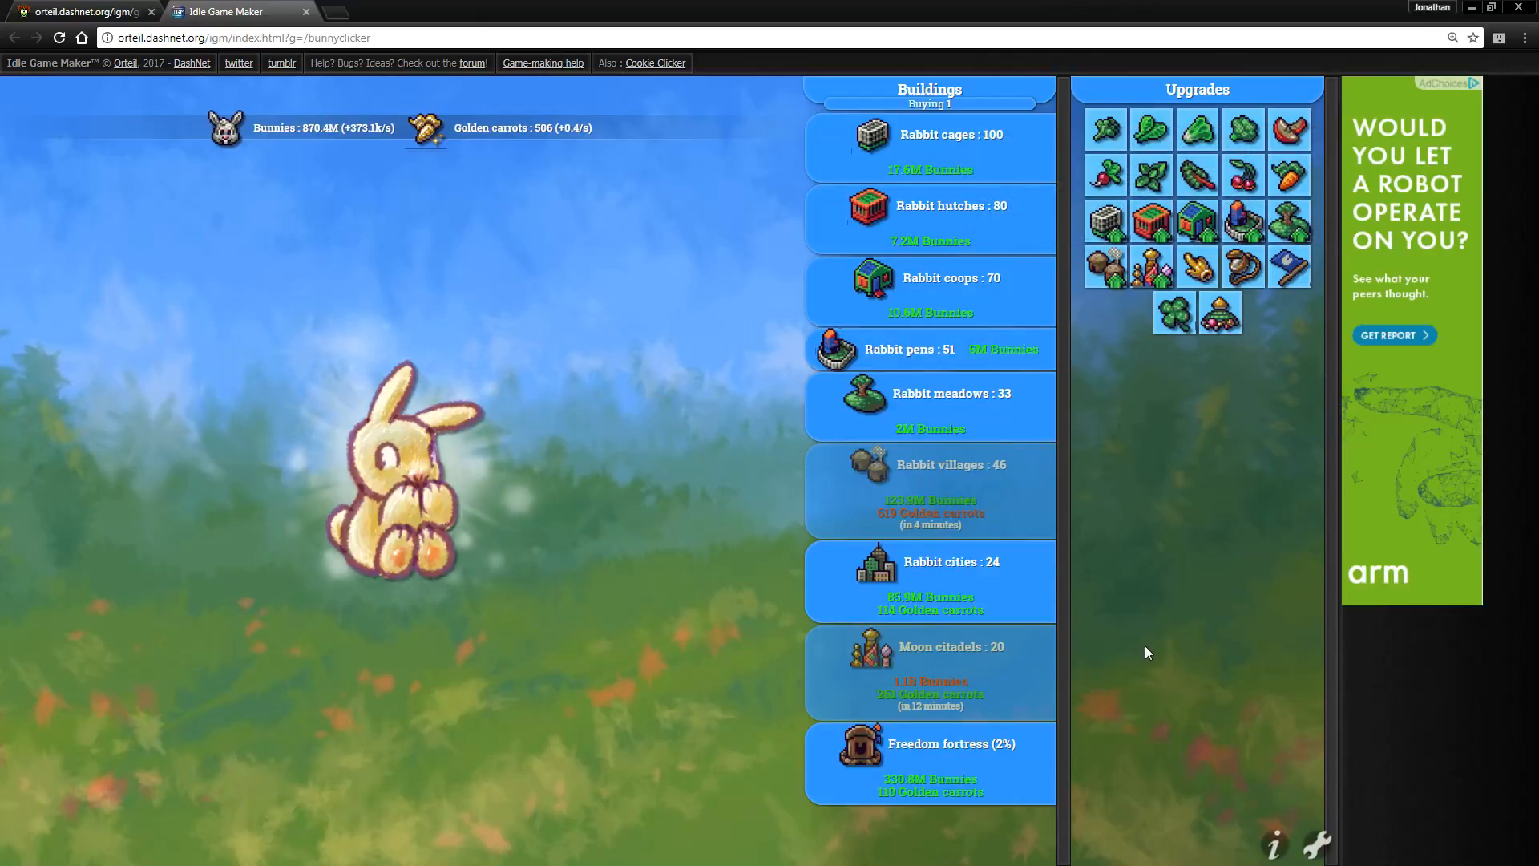
pyautogui.click(393, 462)
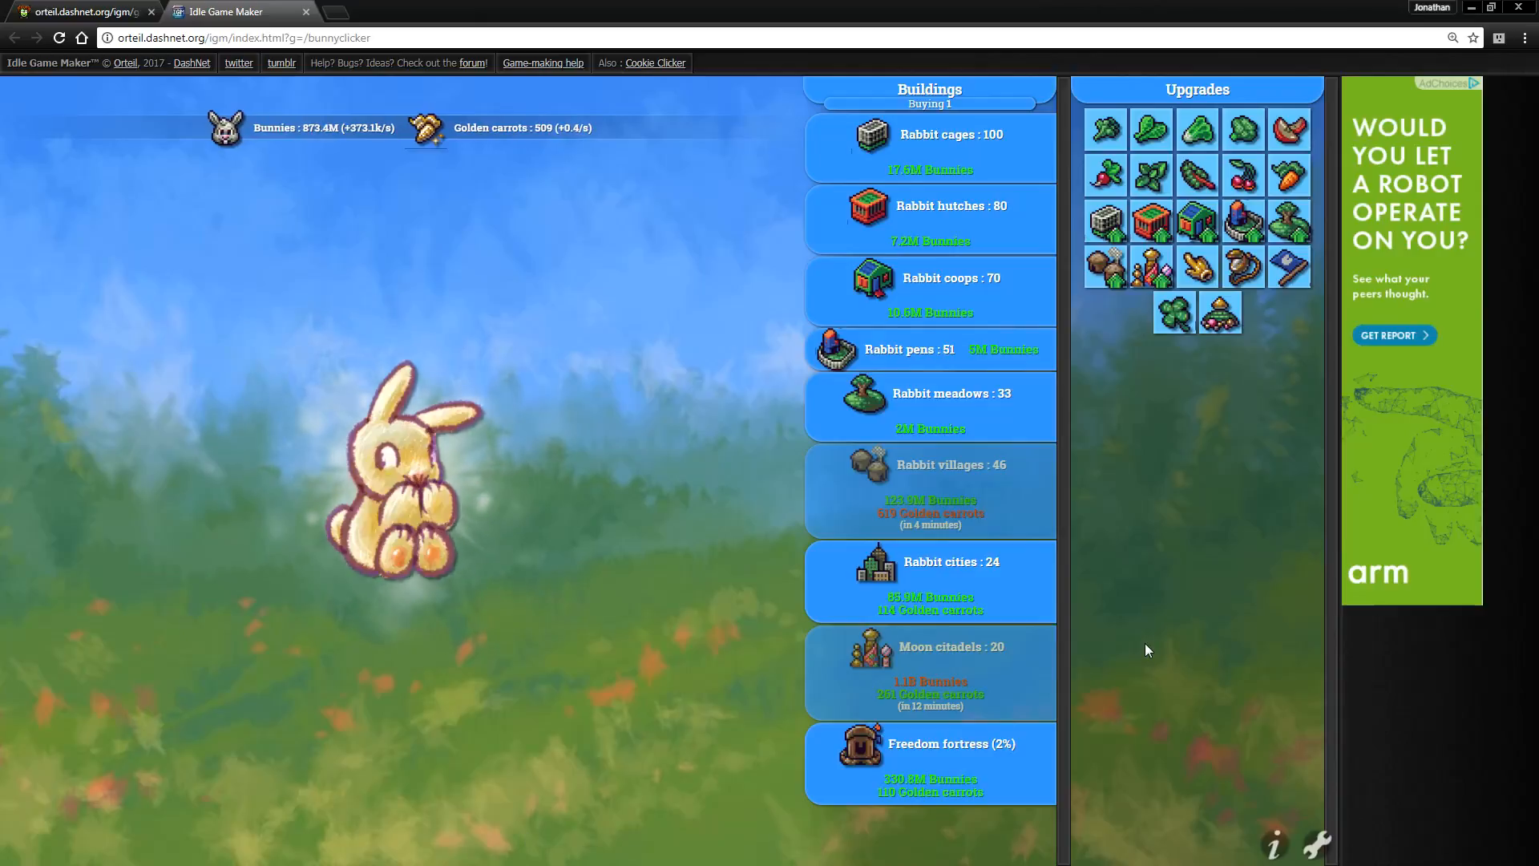
pyautogui.click(397, 462)
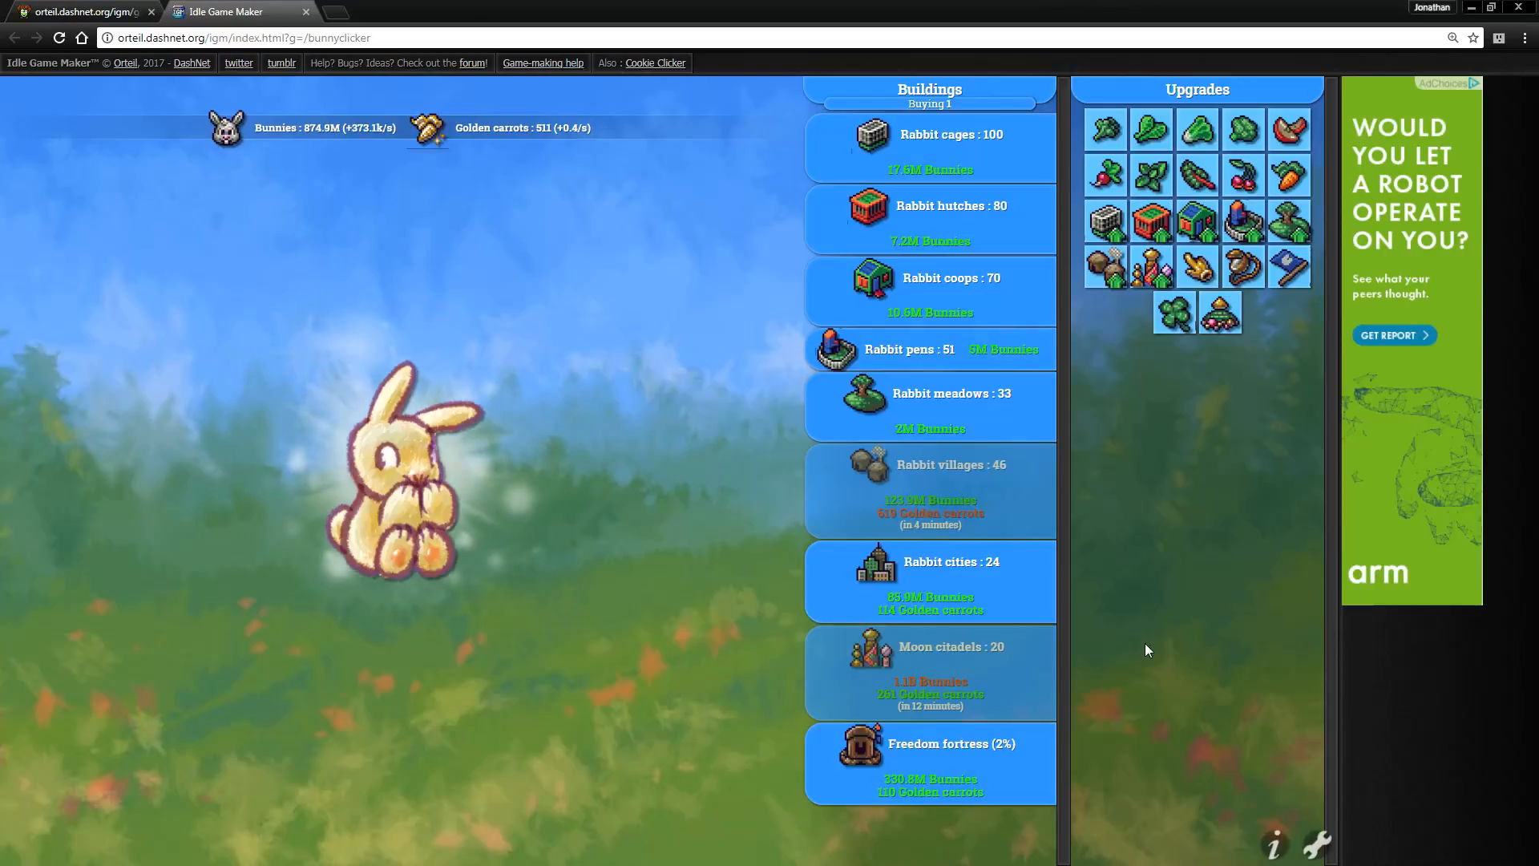
pyautogui.click(402, 462)
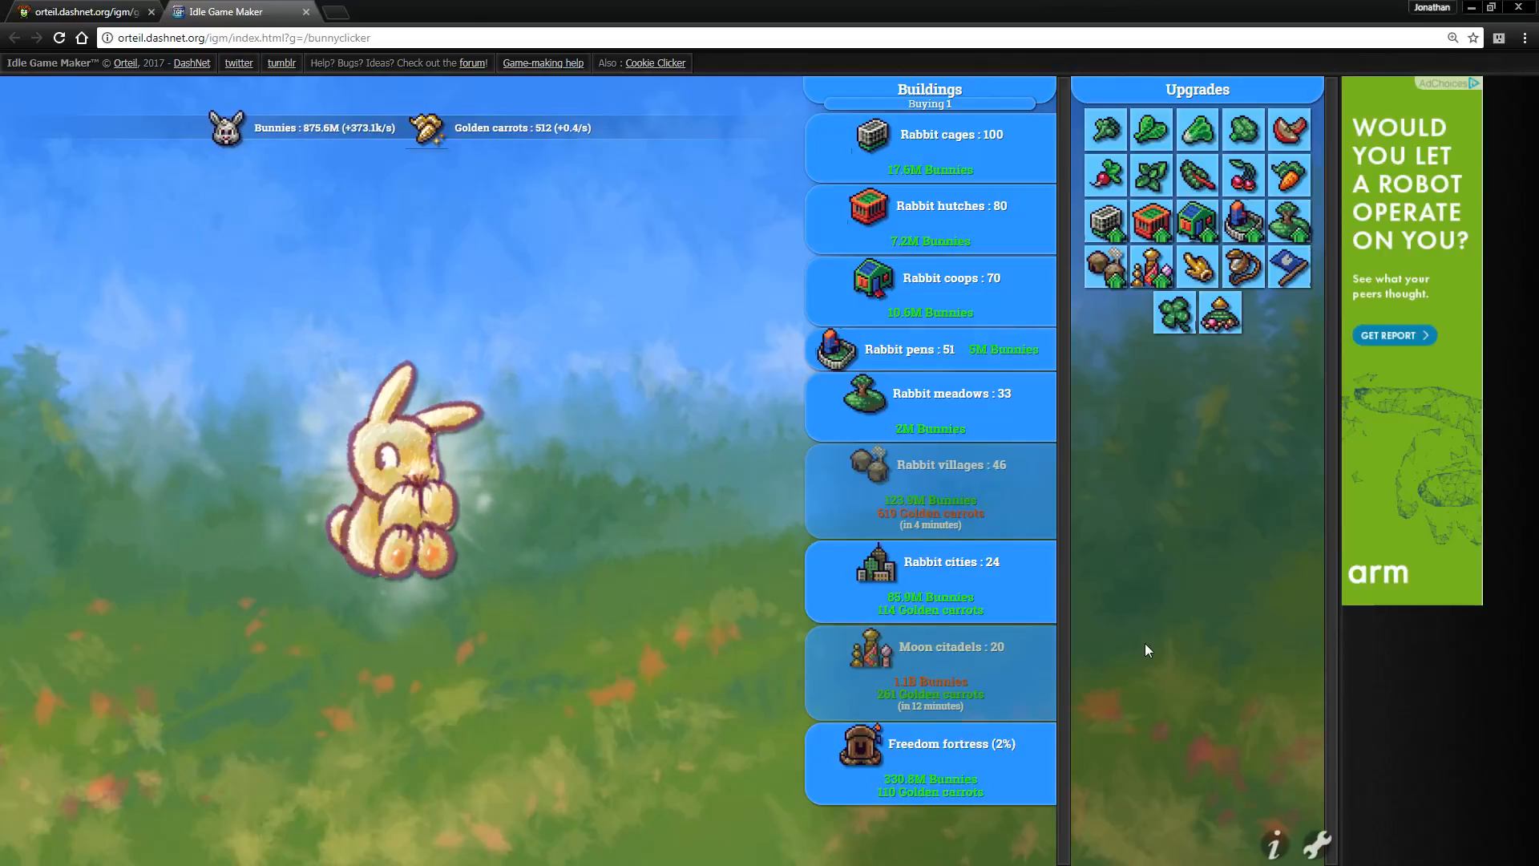
pyautogui.click(403, 471)
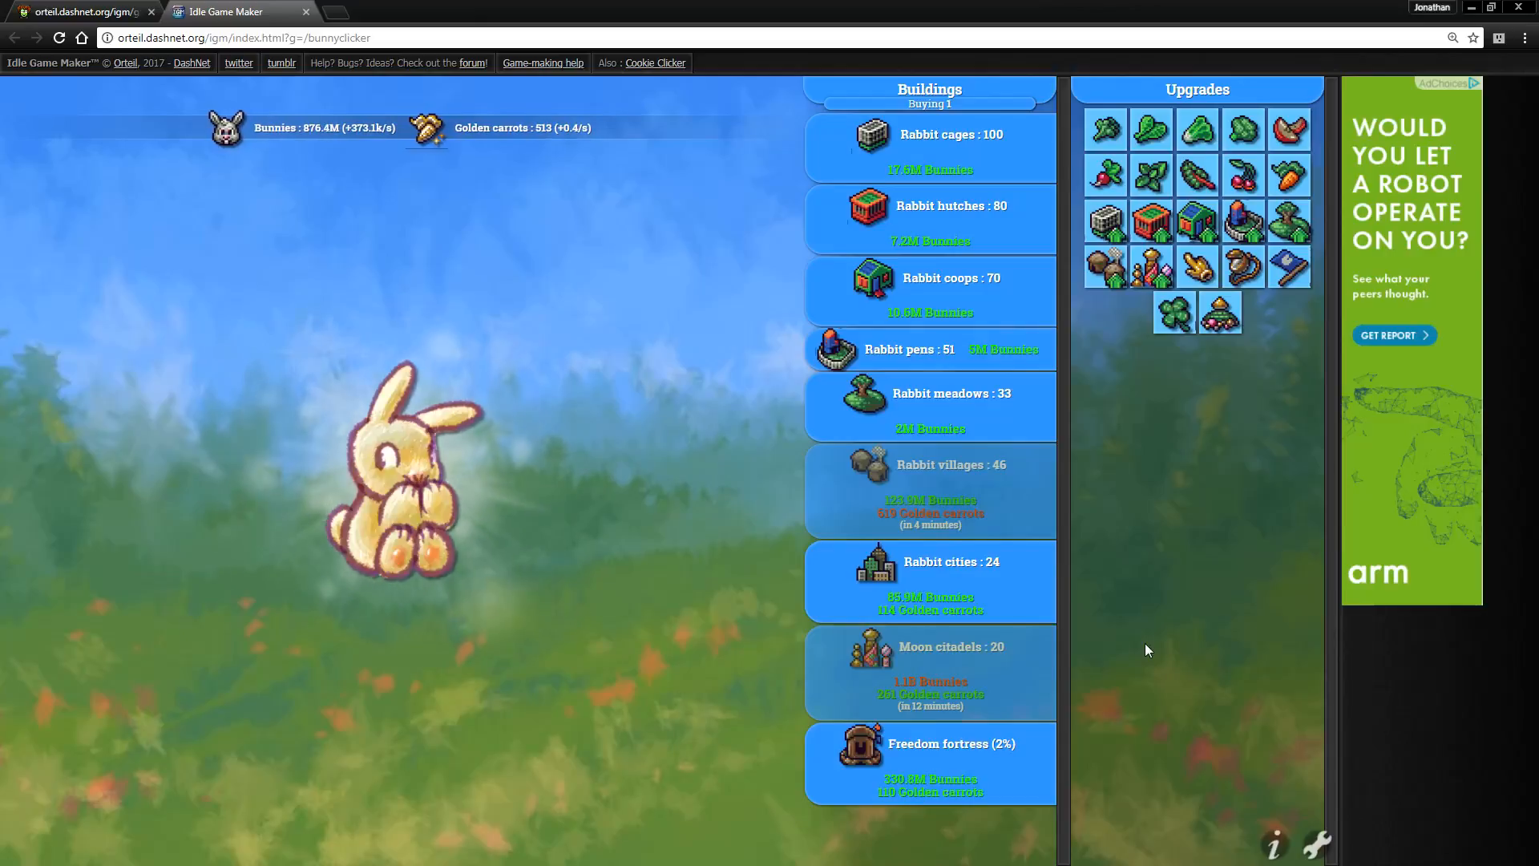
pyautogui.click(393, 461)
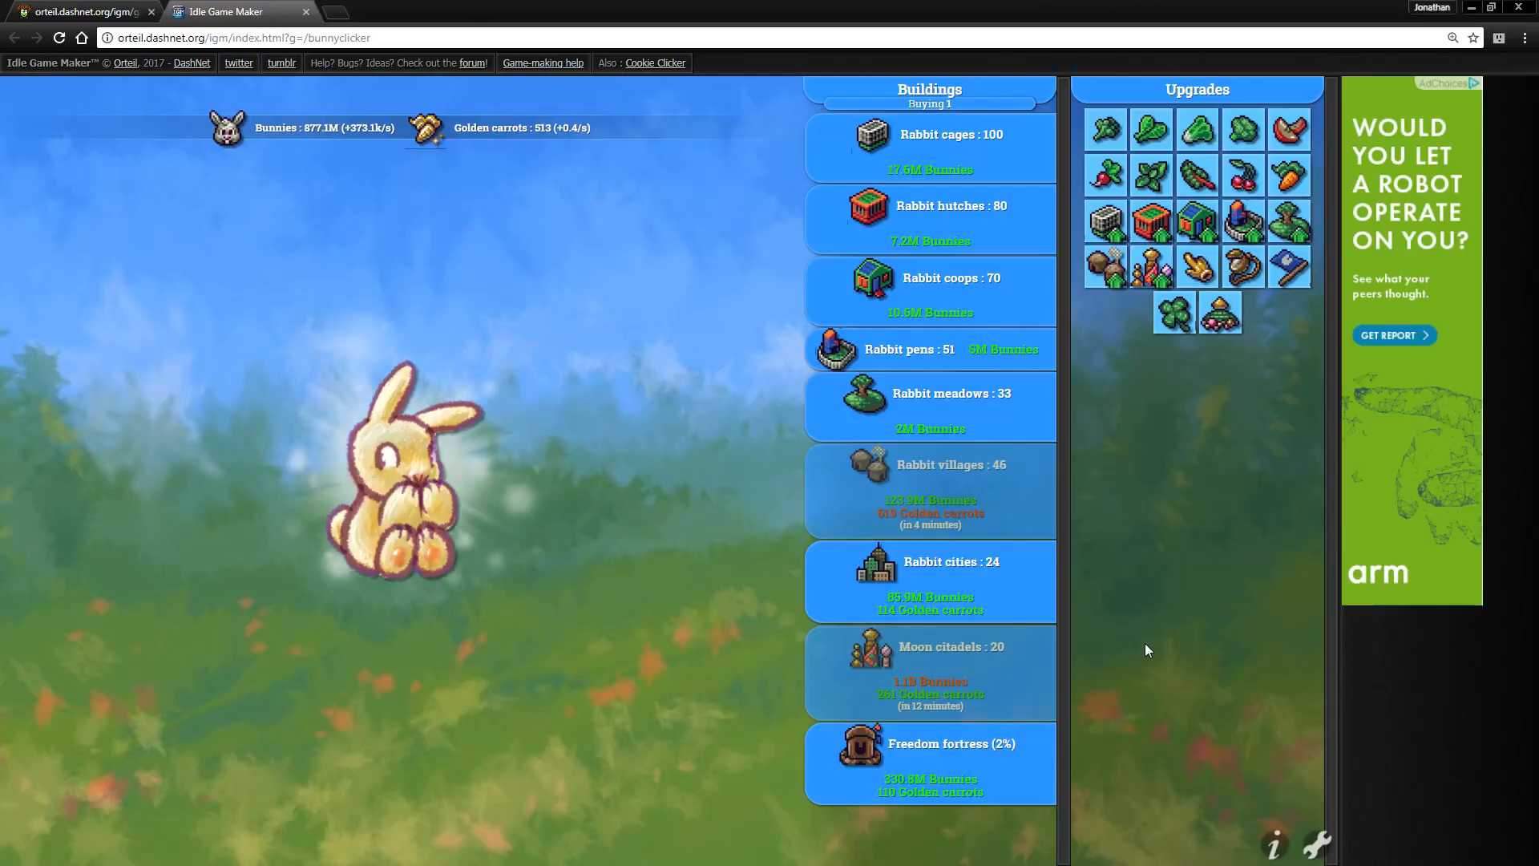
pyautogui.click(402, 461)
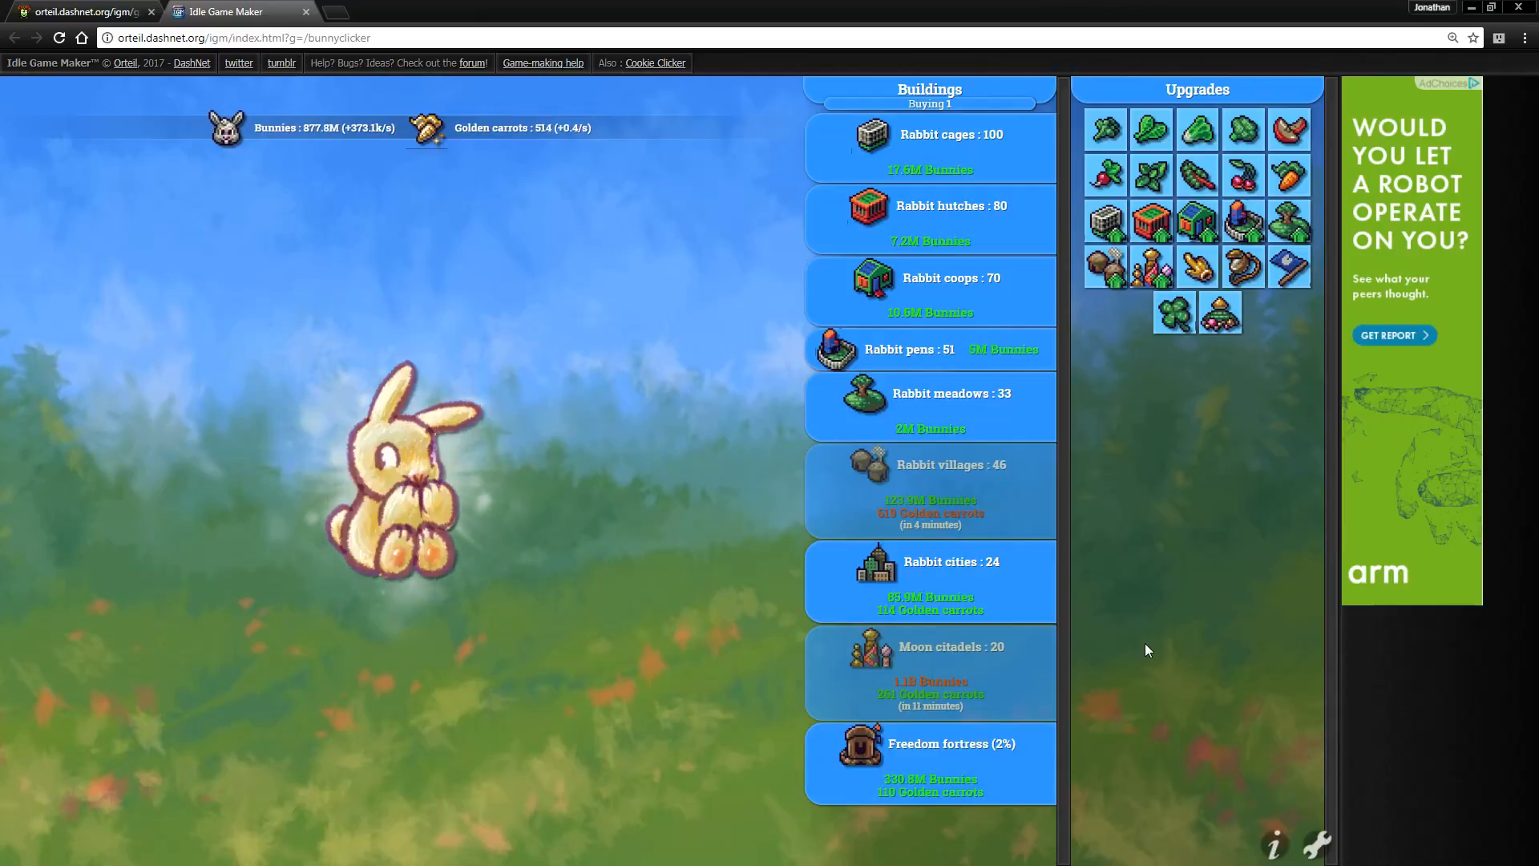
pyautogui.click(402, 481)
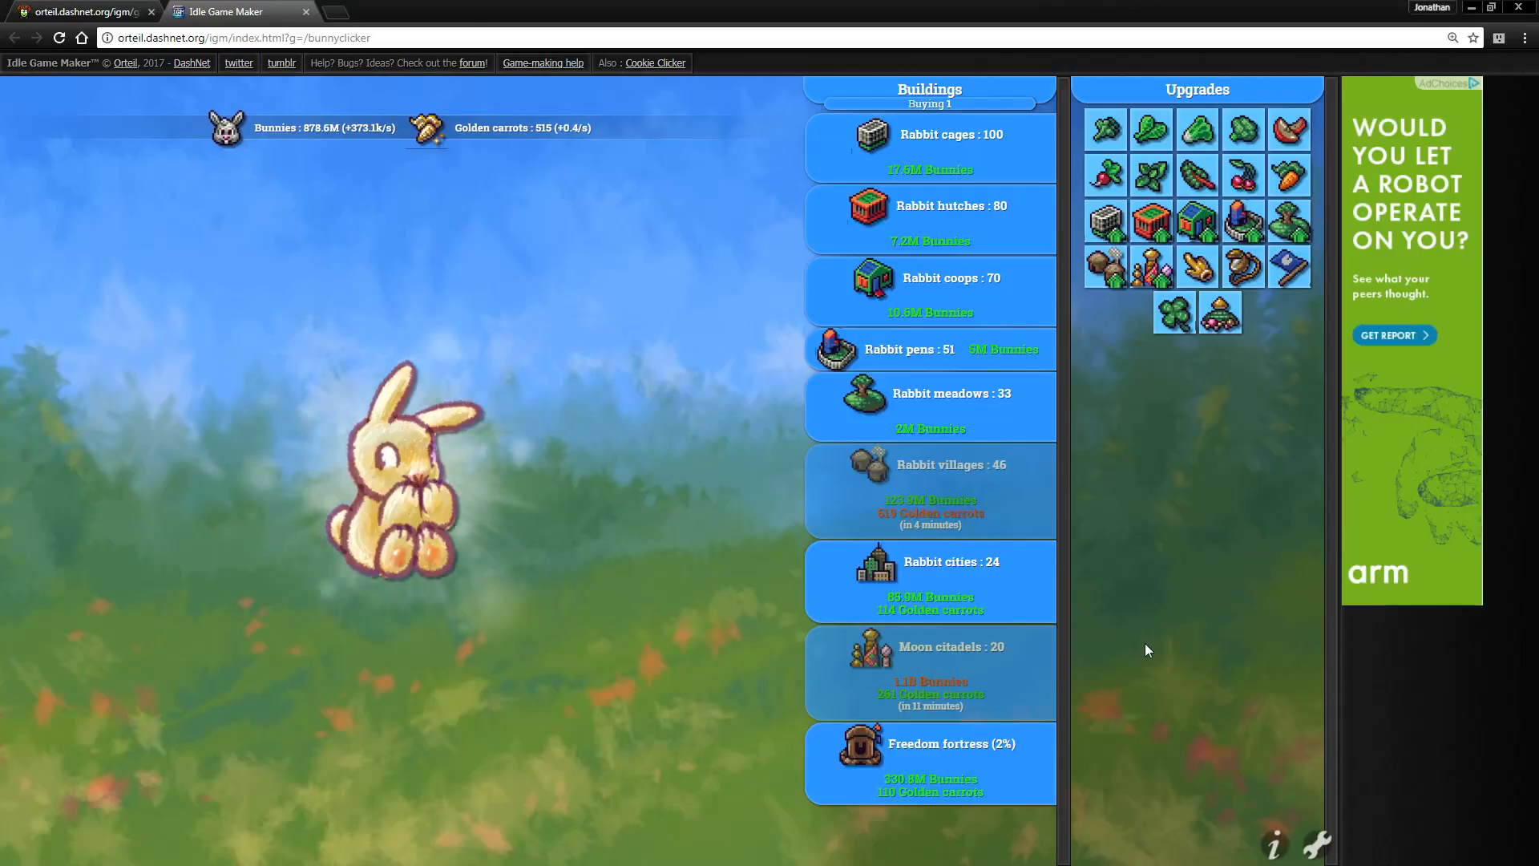
pyautogui.click(393, 472)
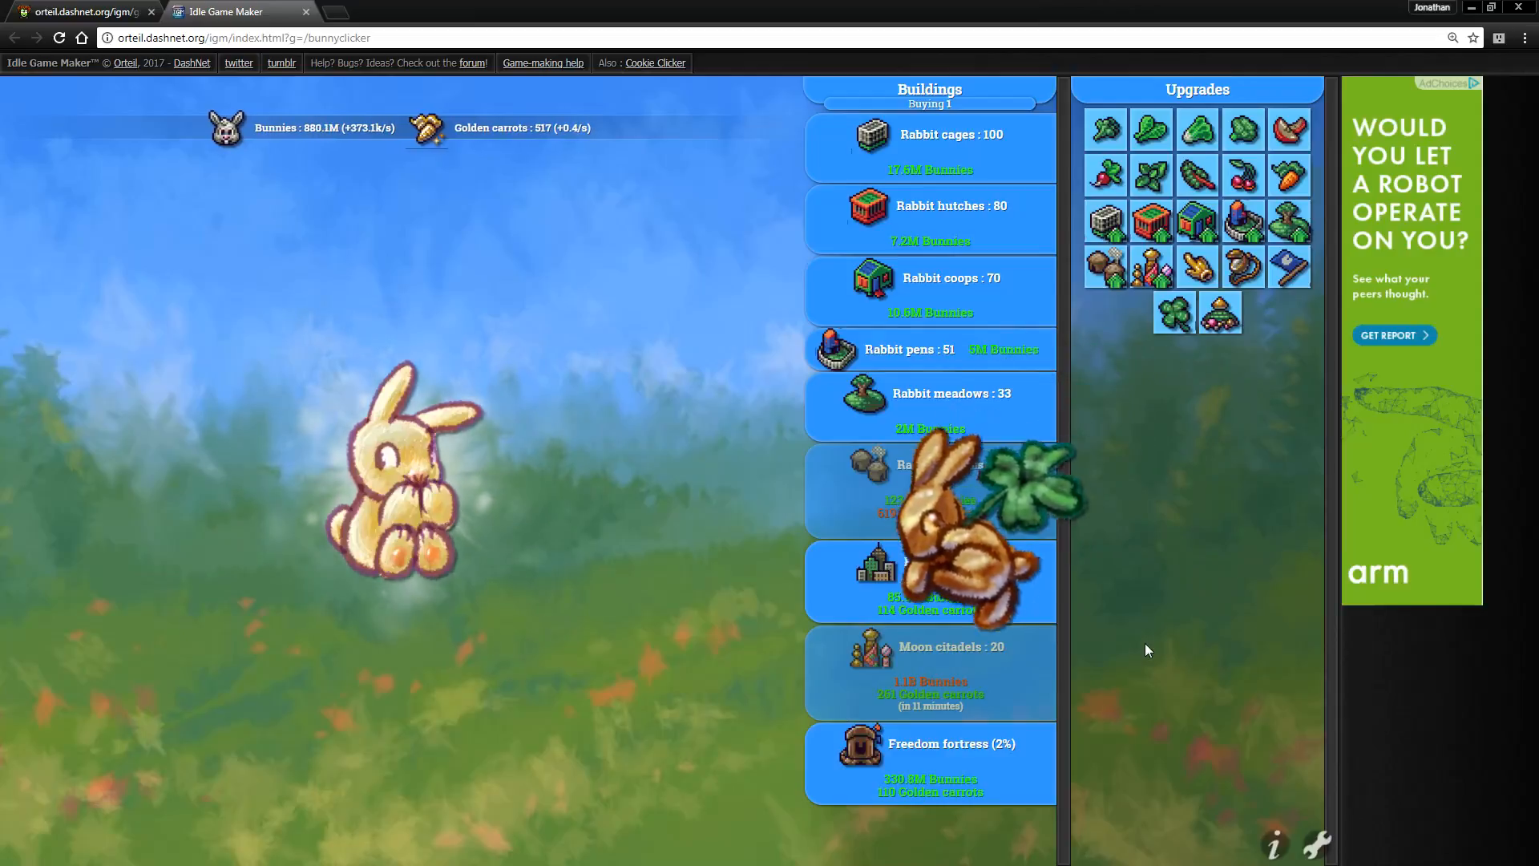
# - Catch the lucky bunny's 190.8M bonus and buy the 21st Moon citadel
pyautogui.click(971, 511)
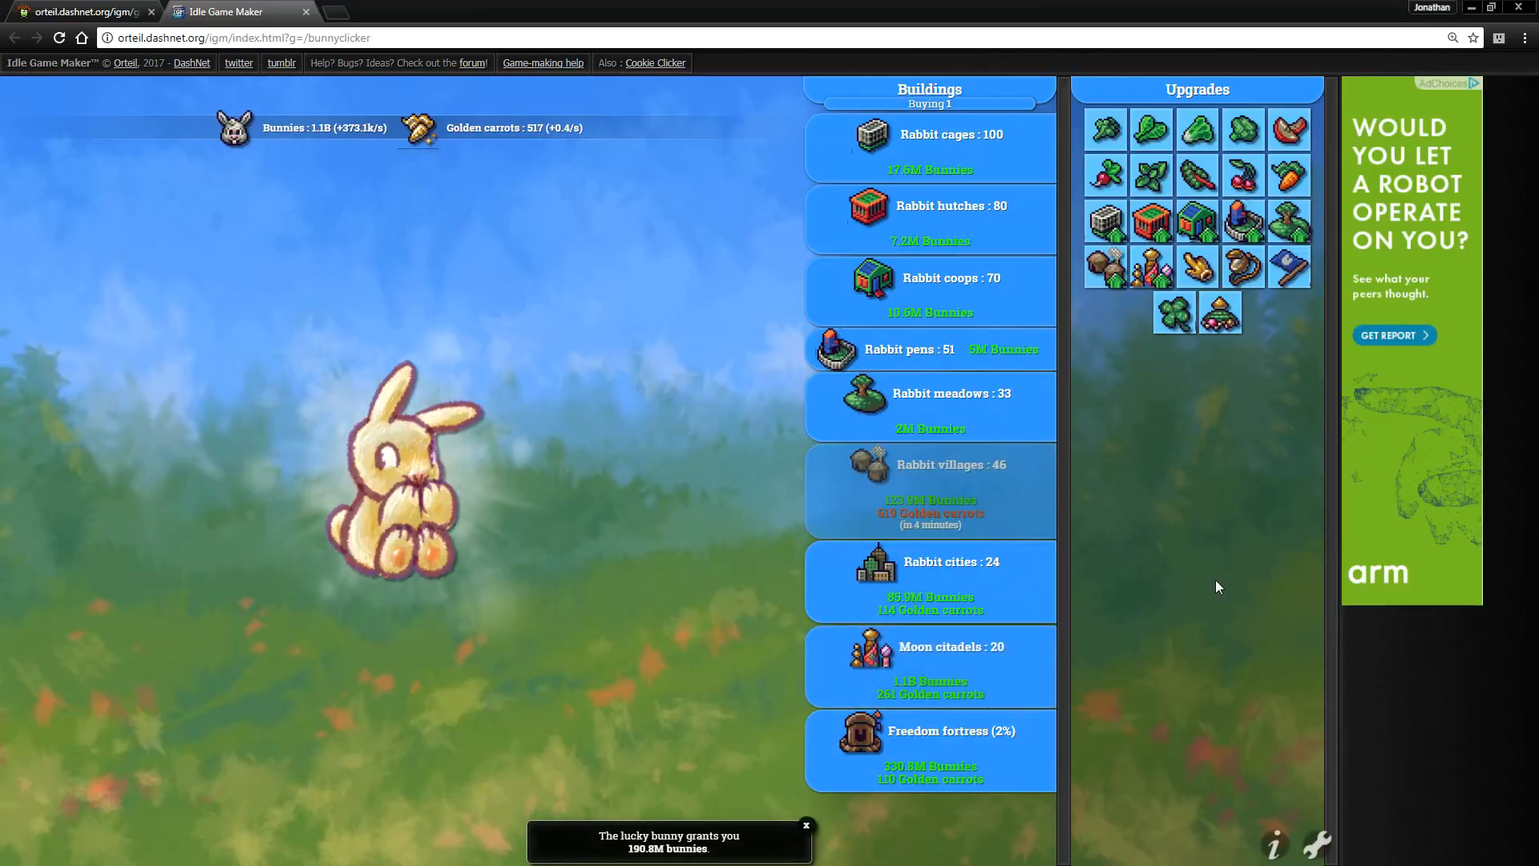
pyautogui.click(392, 471)
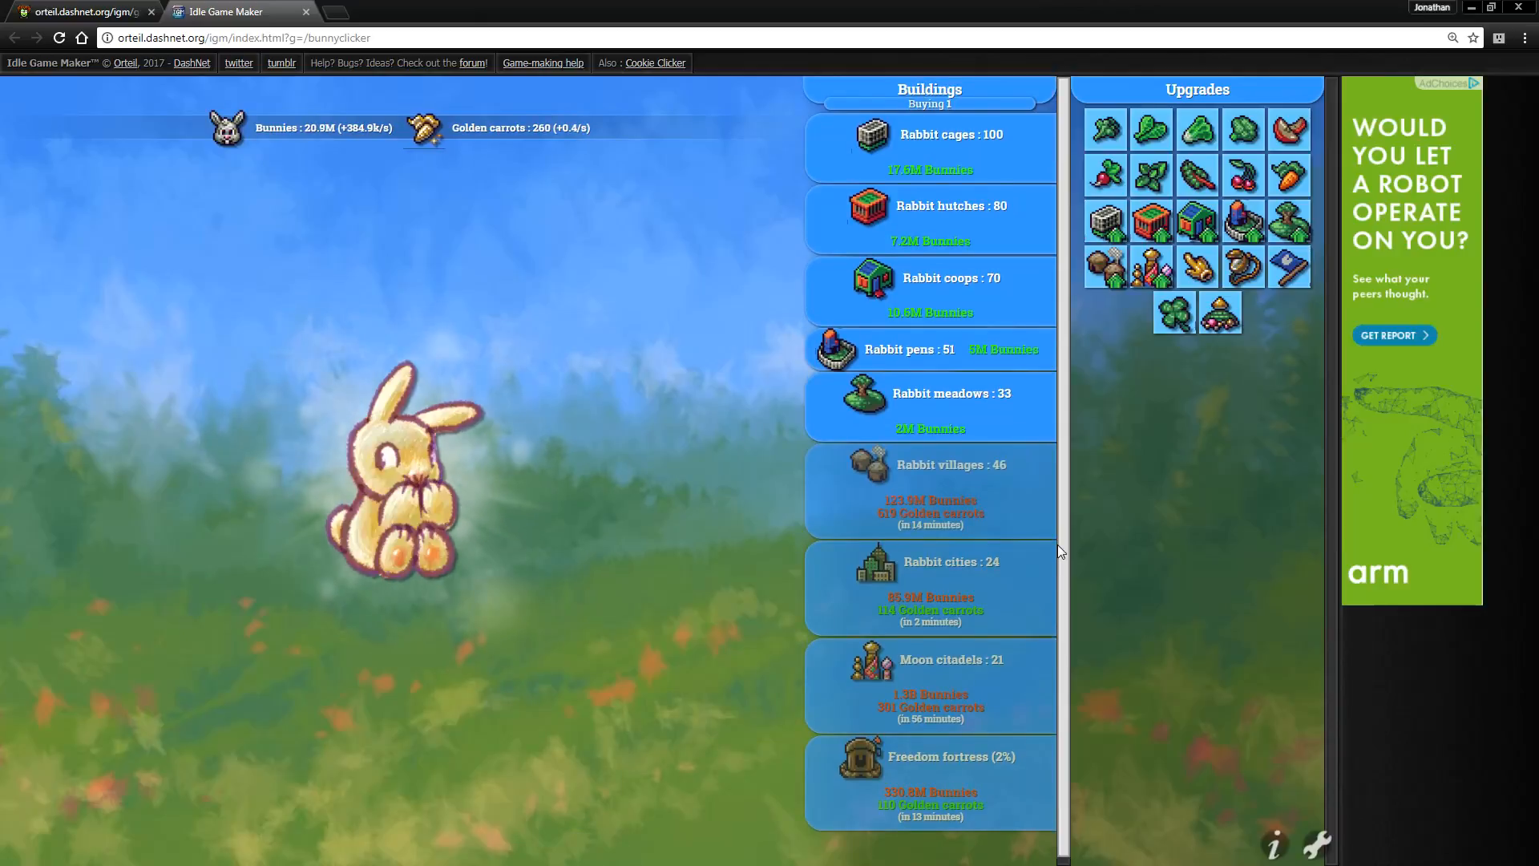
pyautogui.click(398, 471)
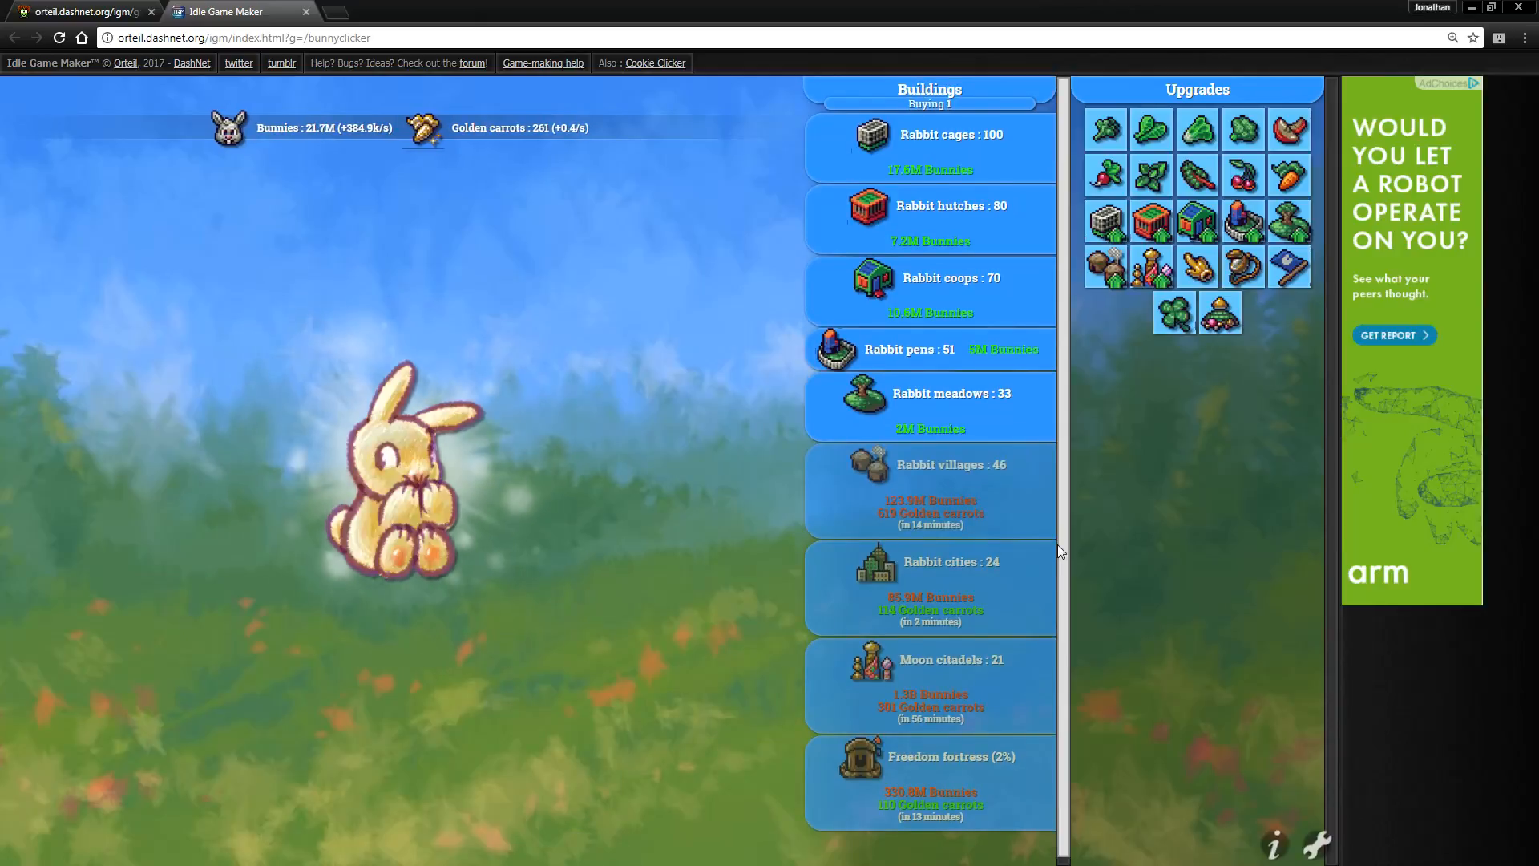
pyautogui.click(393, 472)
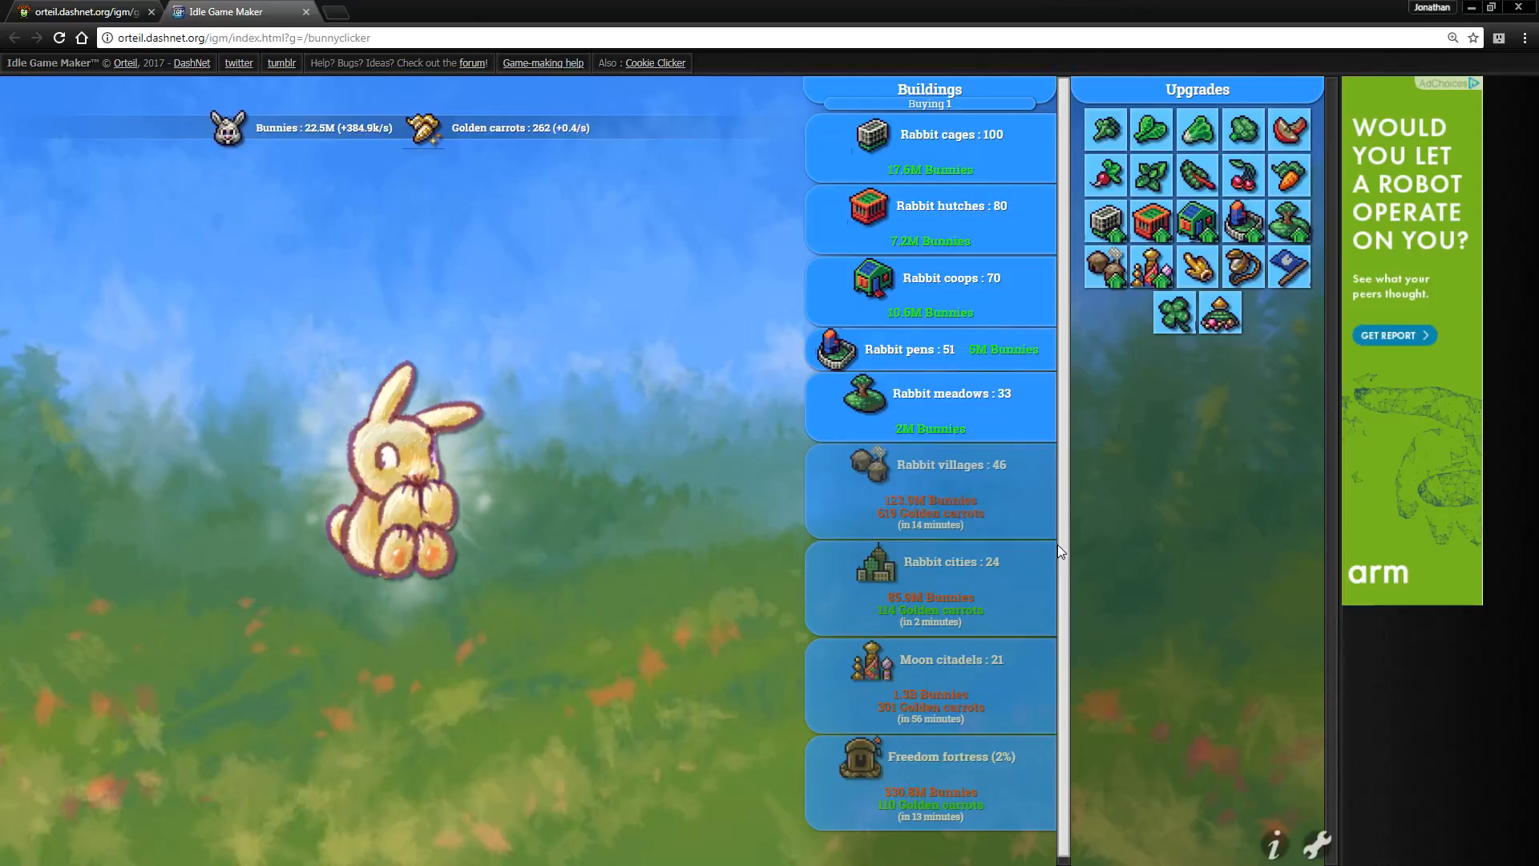
pyautogui.click(393, 462)
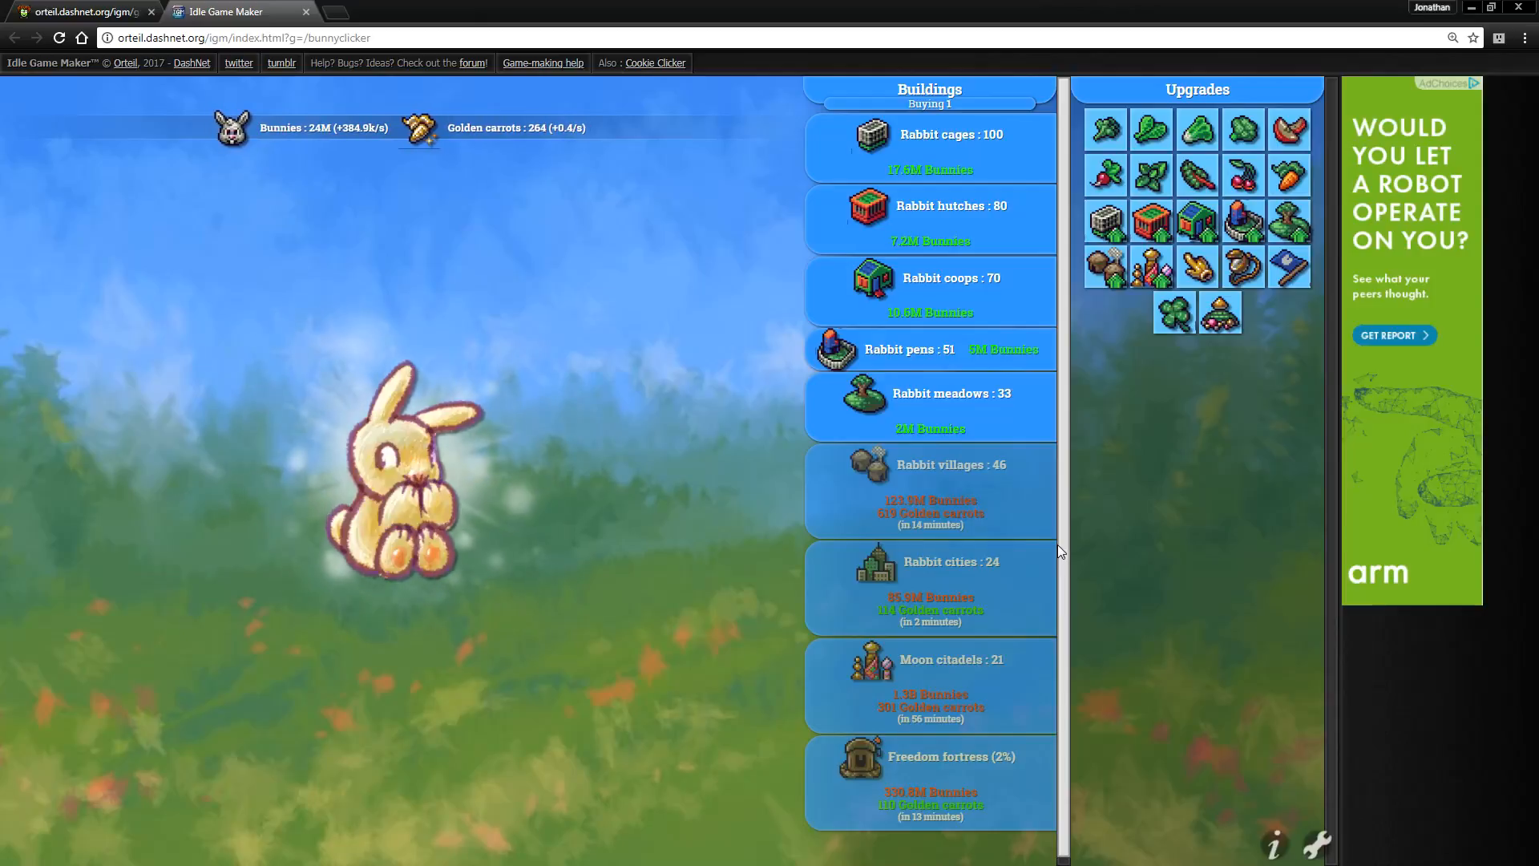
pyautogui.click(393, 481)
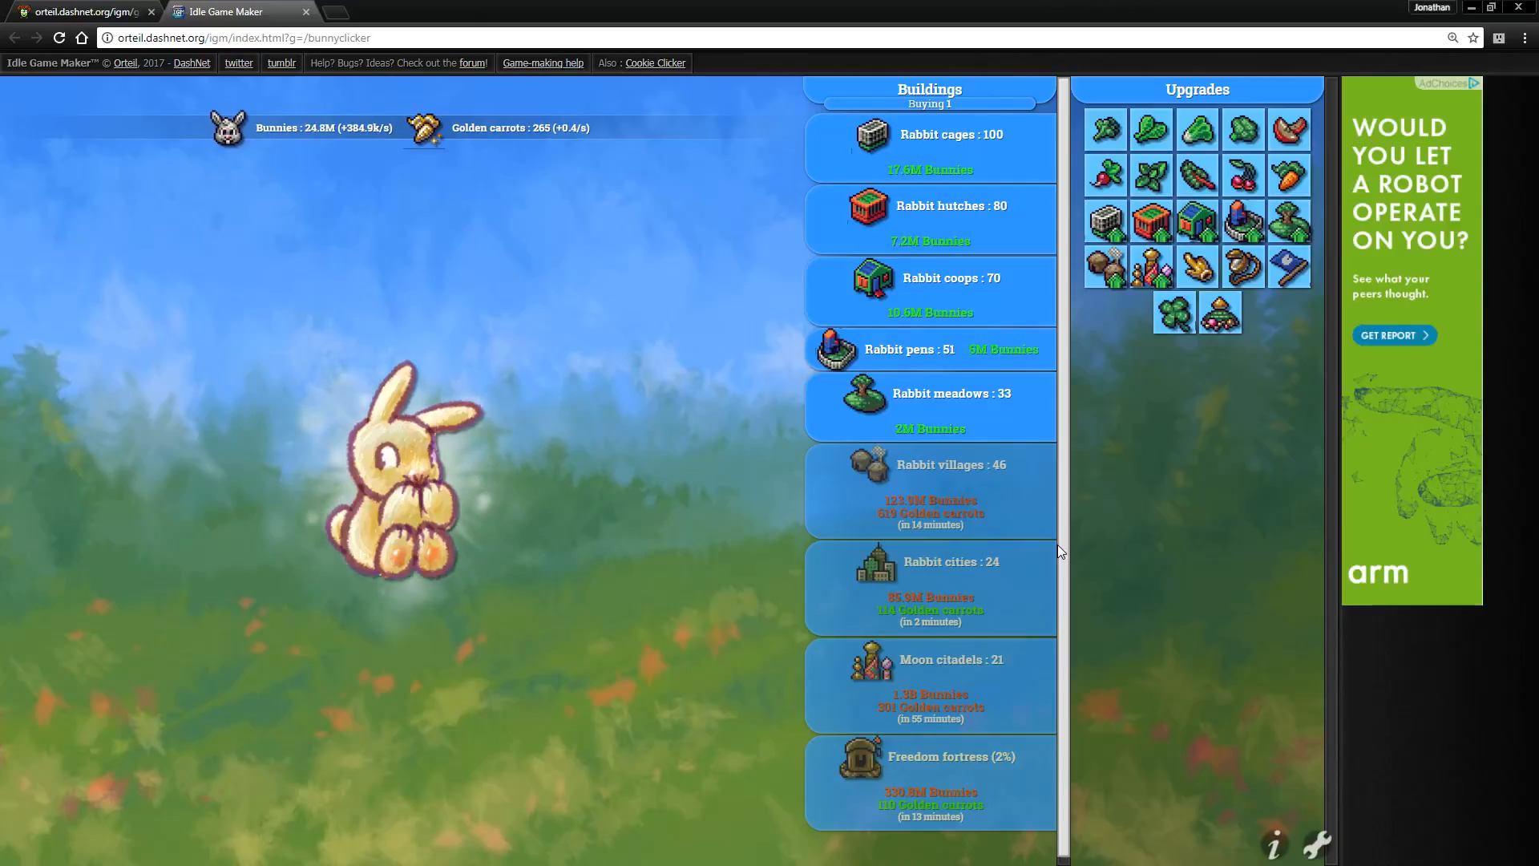
pyautogui.click(402, 481)
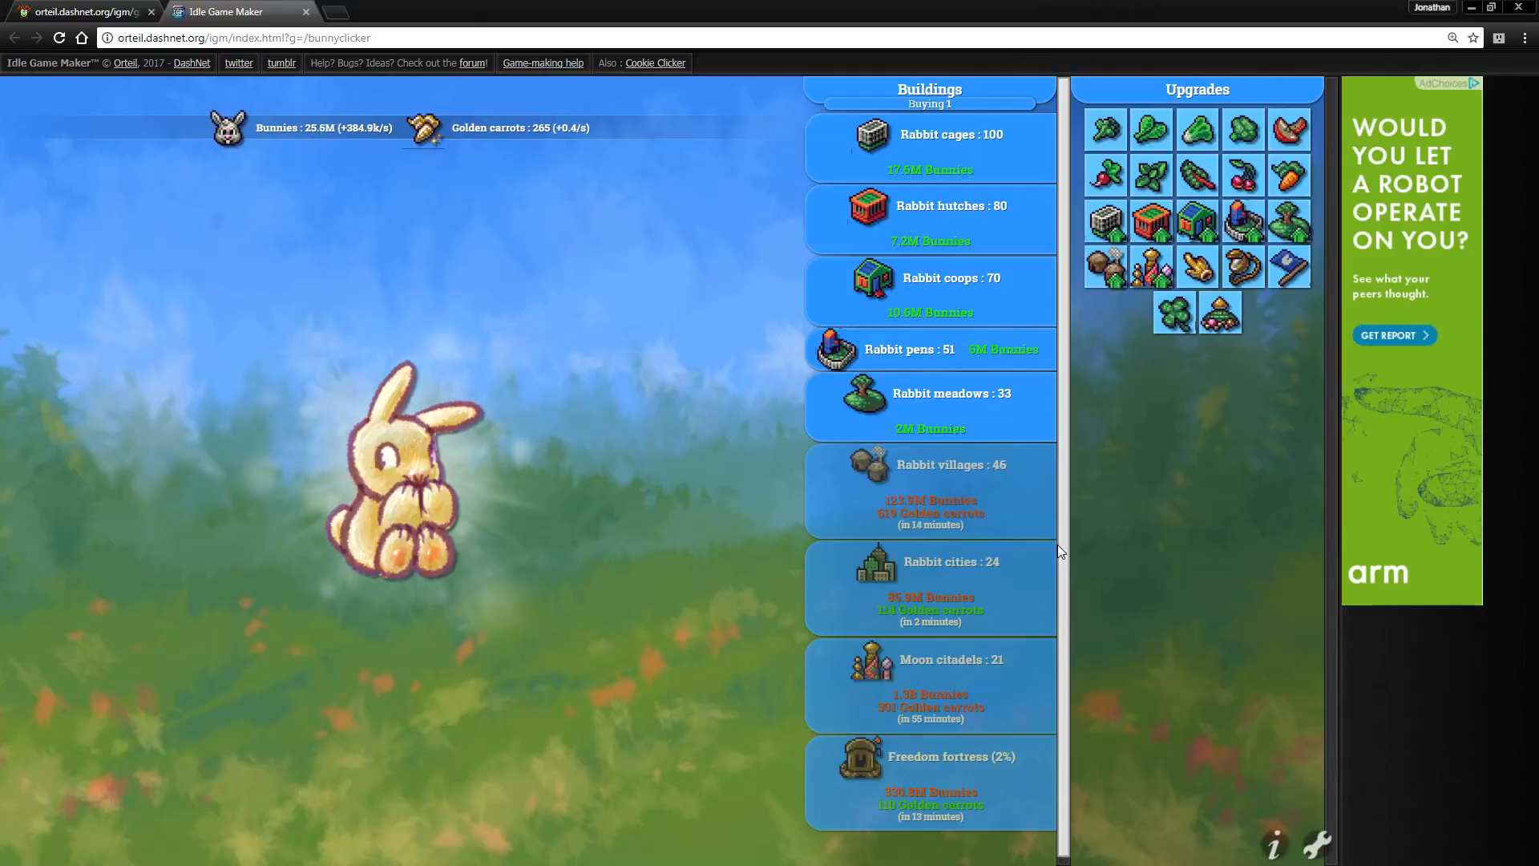
pyautogui.click(393, 471)
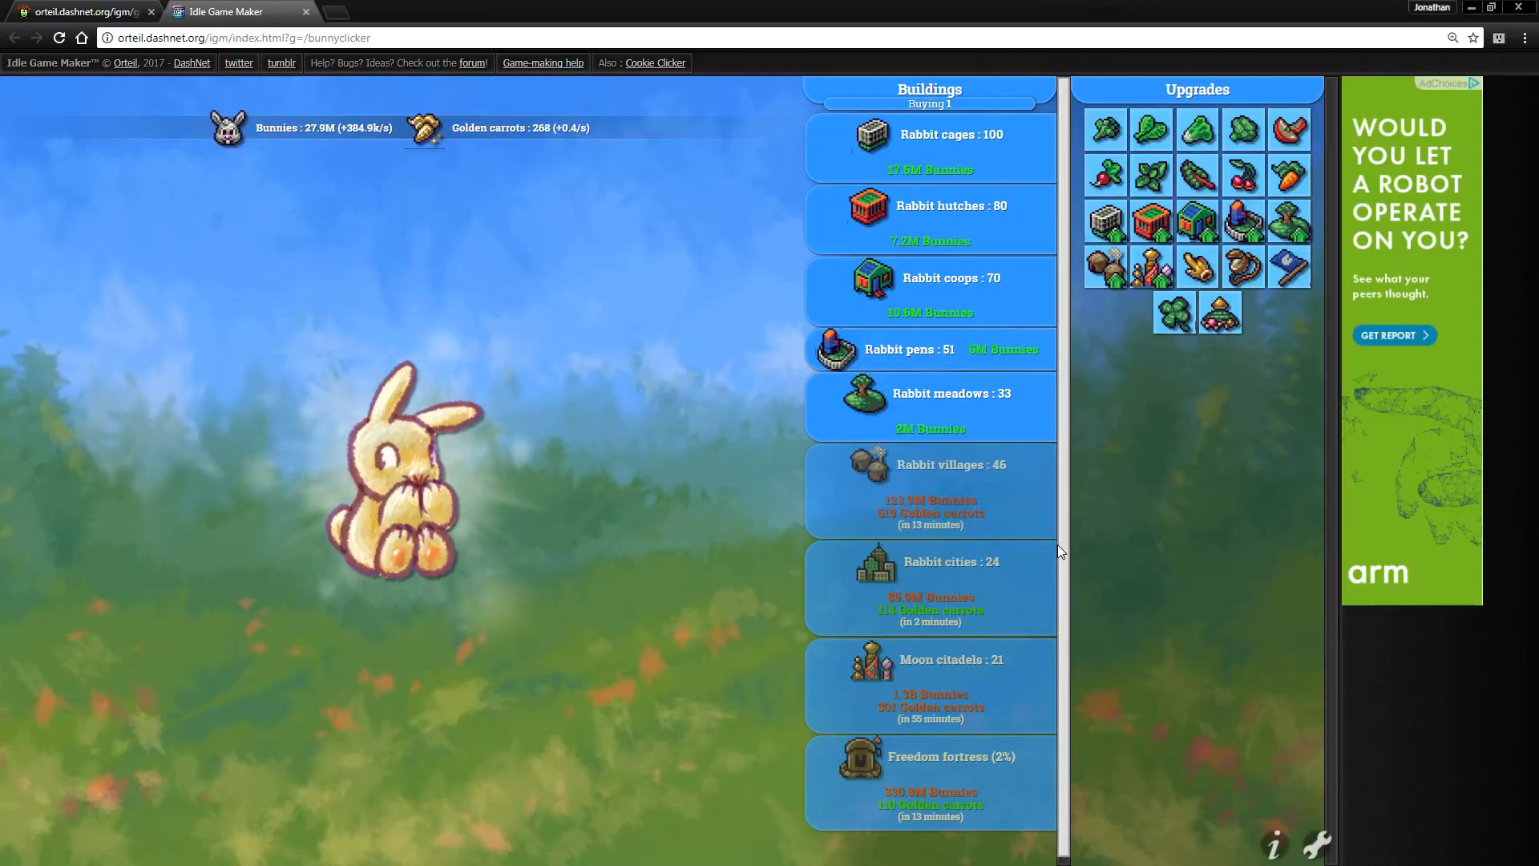
pyautogui.click(402, 462)
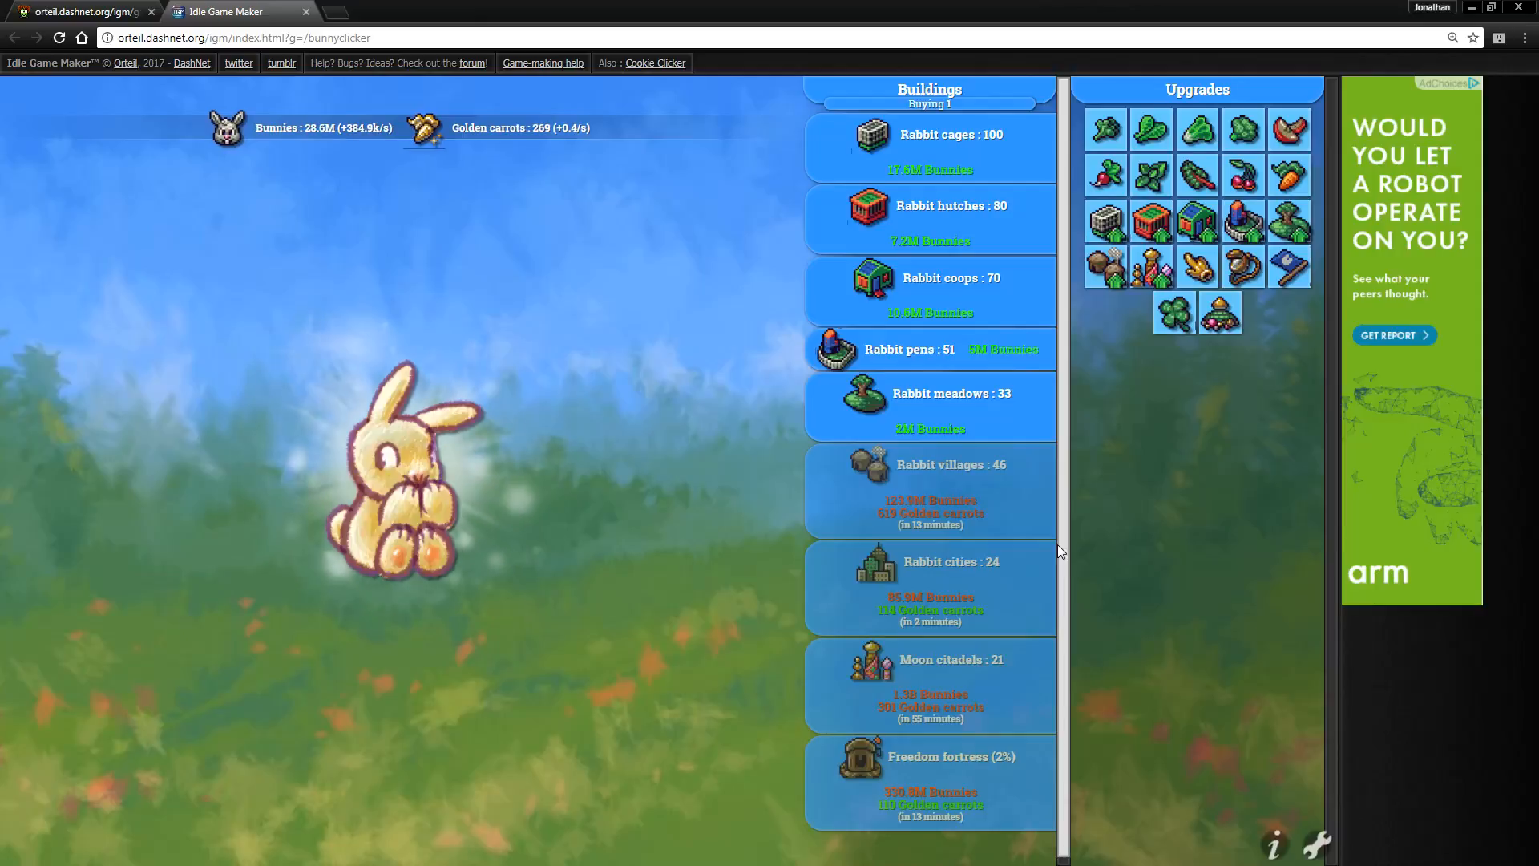
pyautogui.click(393, 462)
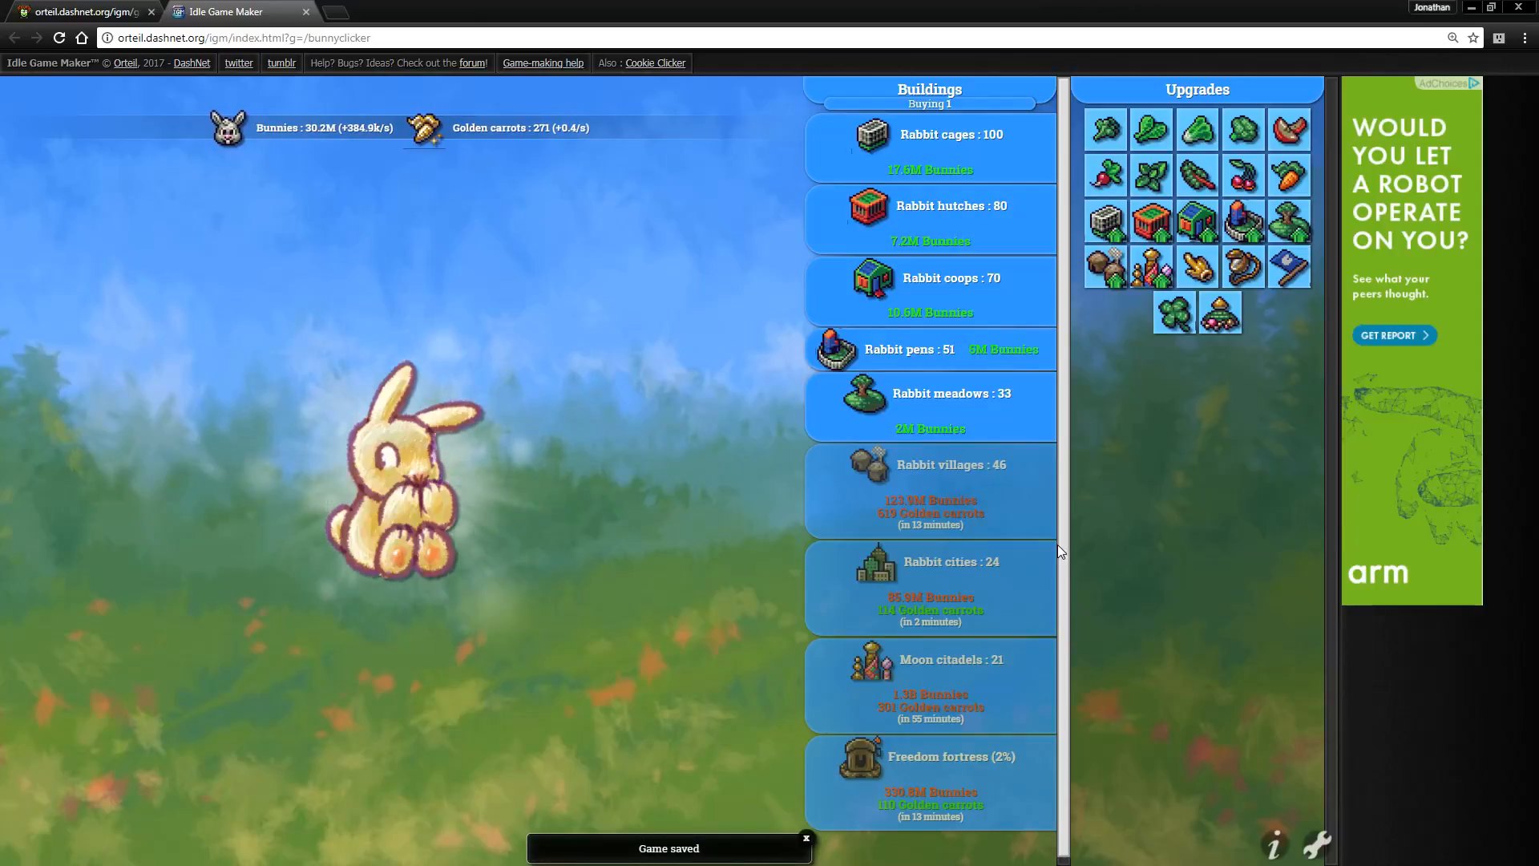
pyautogui.click(402, 462)
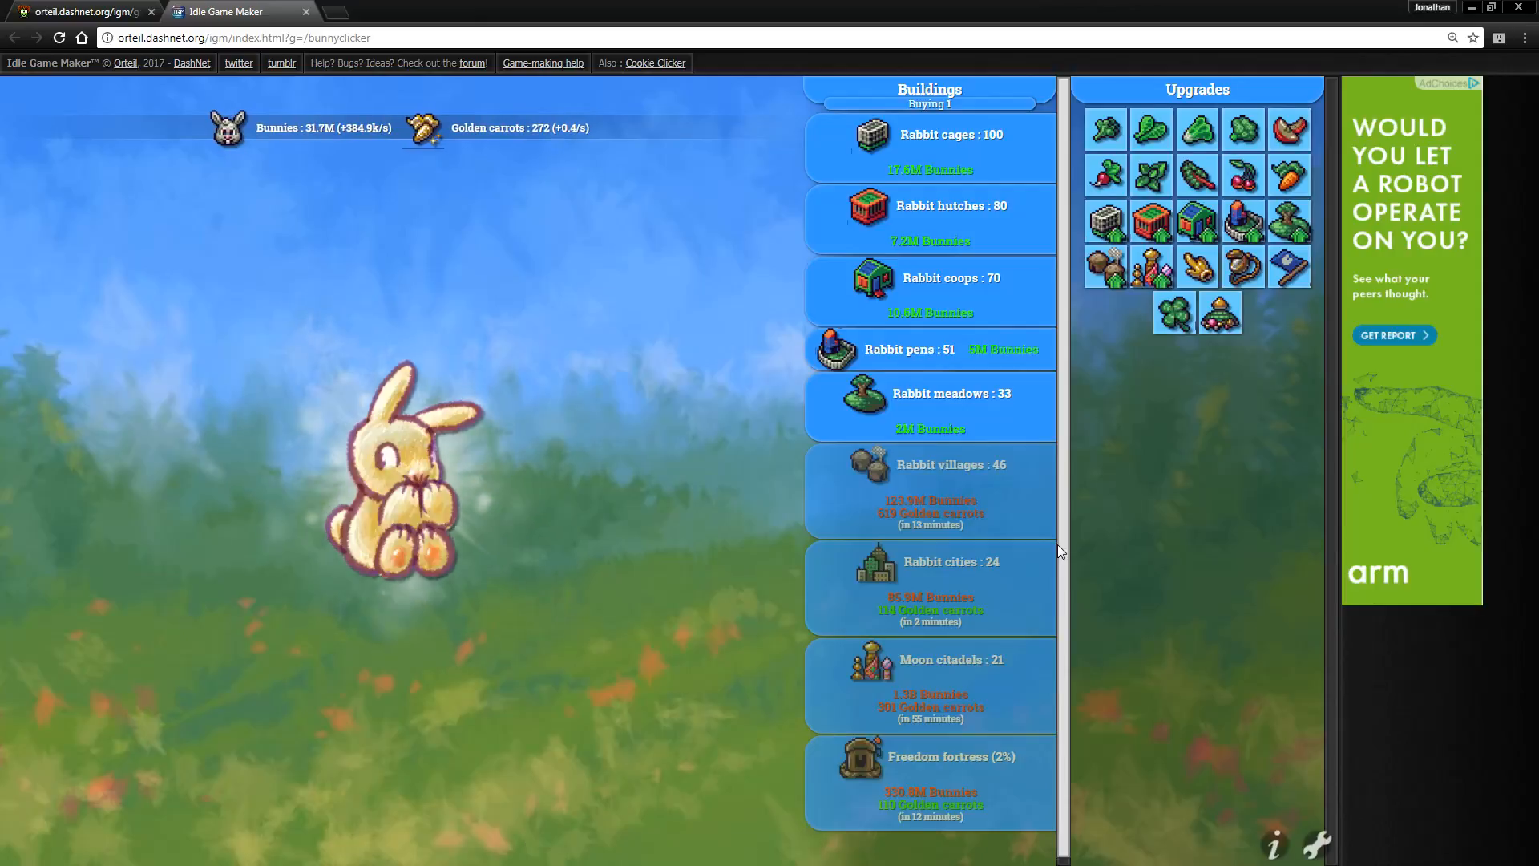
pyautogui.click(402, 481)
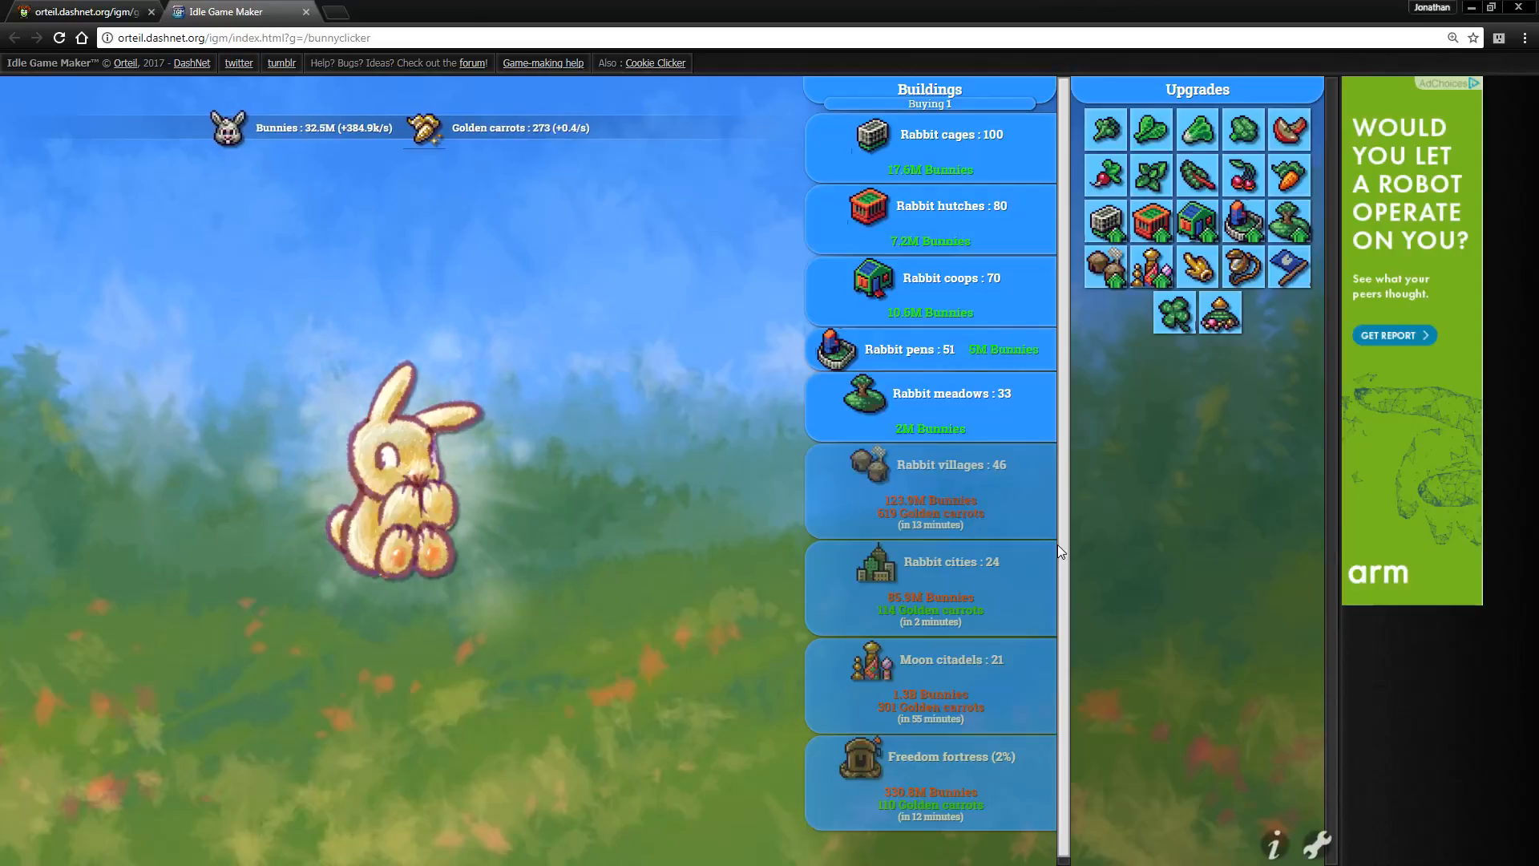
pyautogui.click(403, 481)
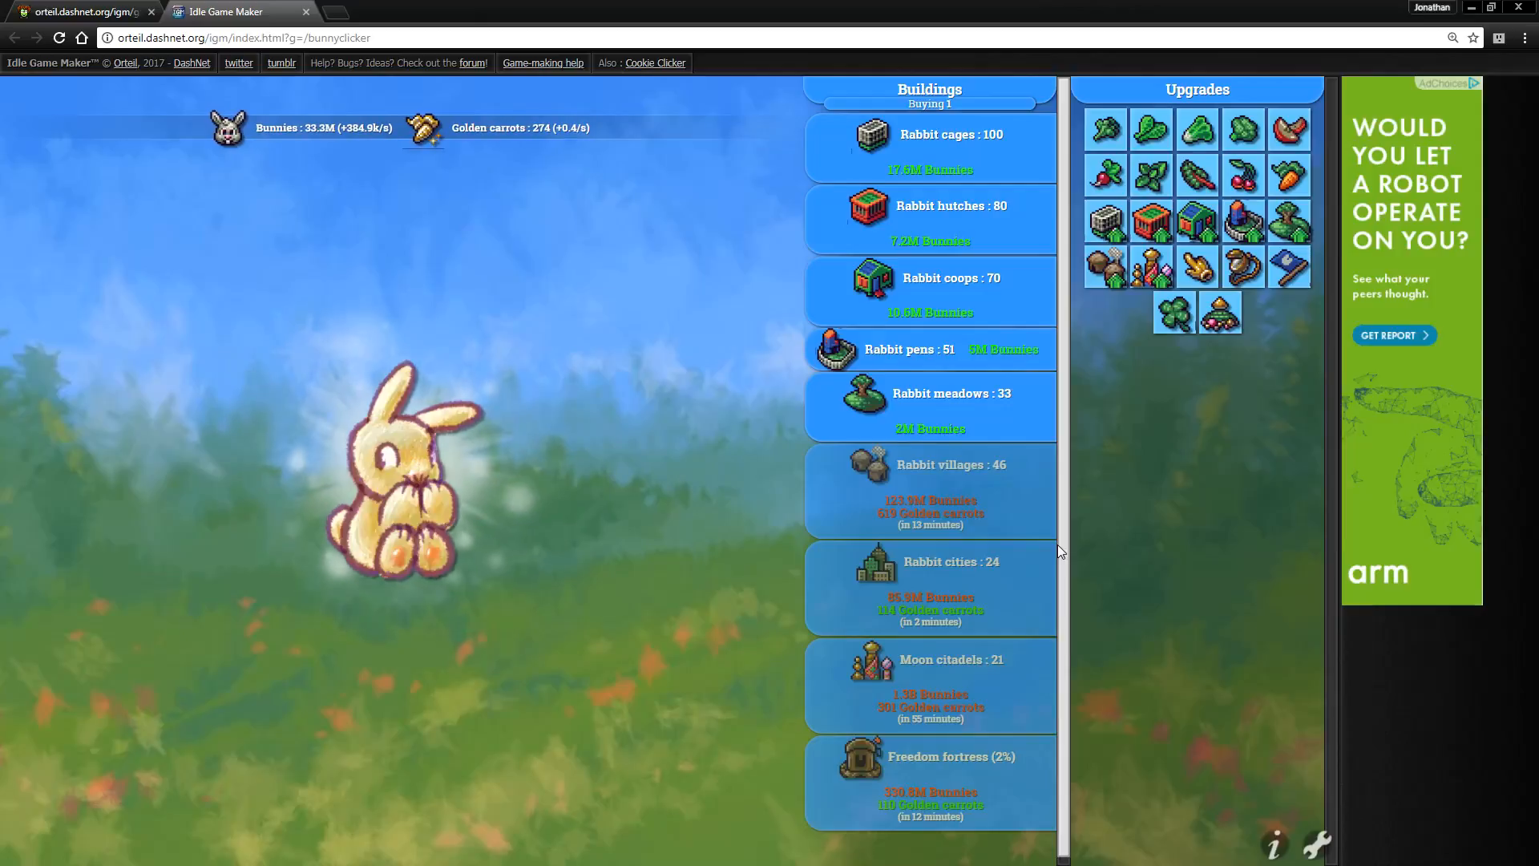
pyautogui.click(402, 481)
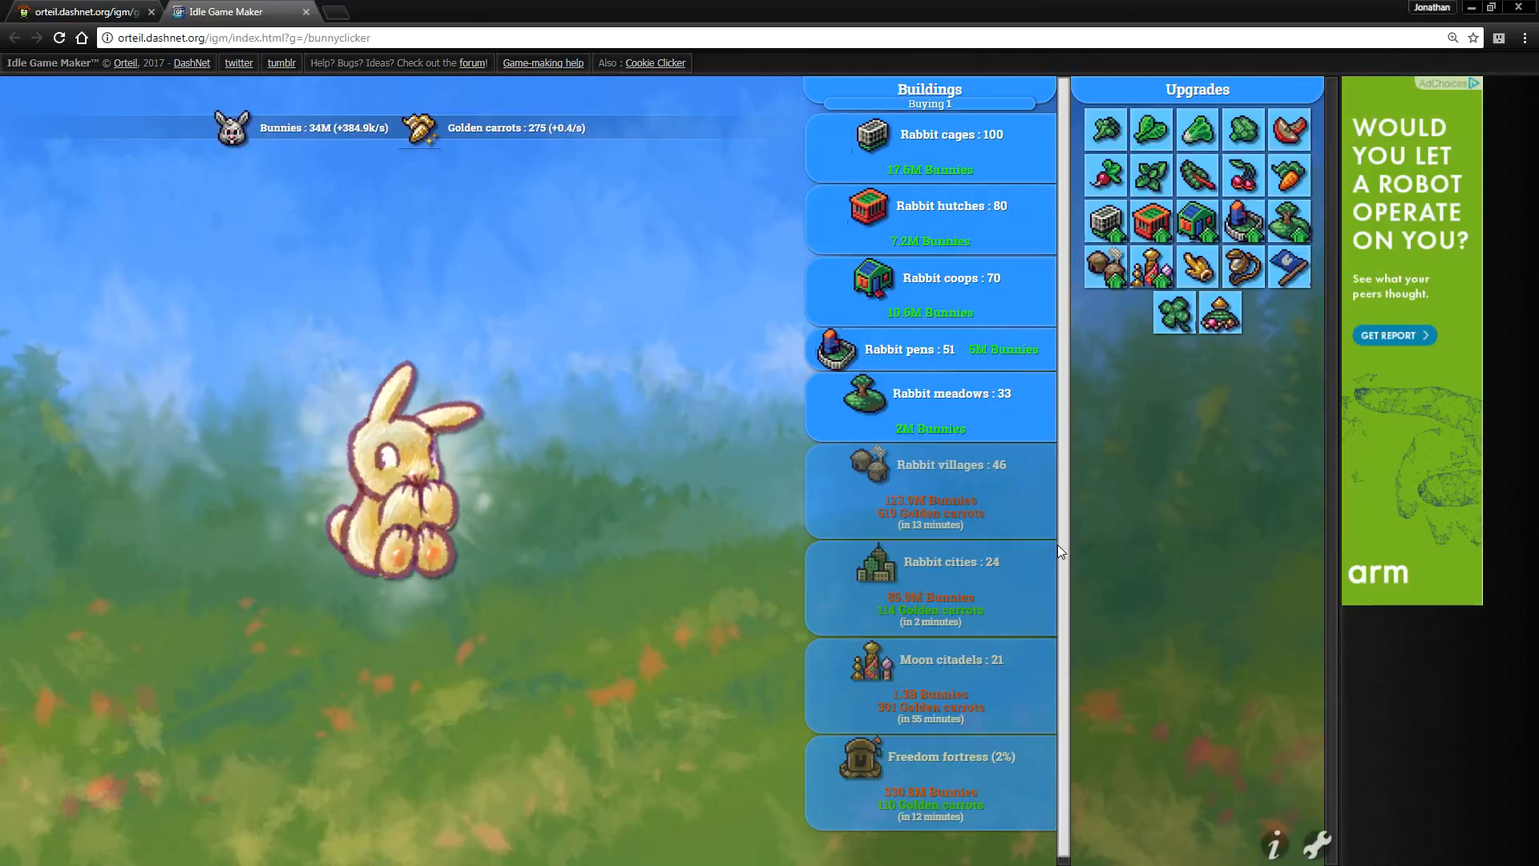
pyautogui.click(398, 471)
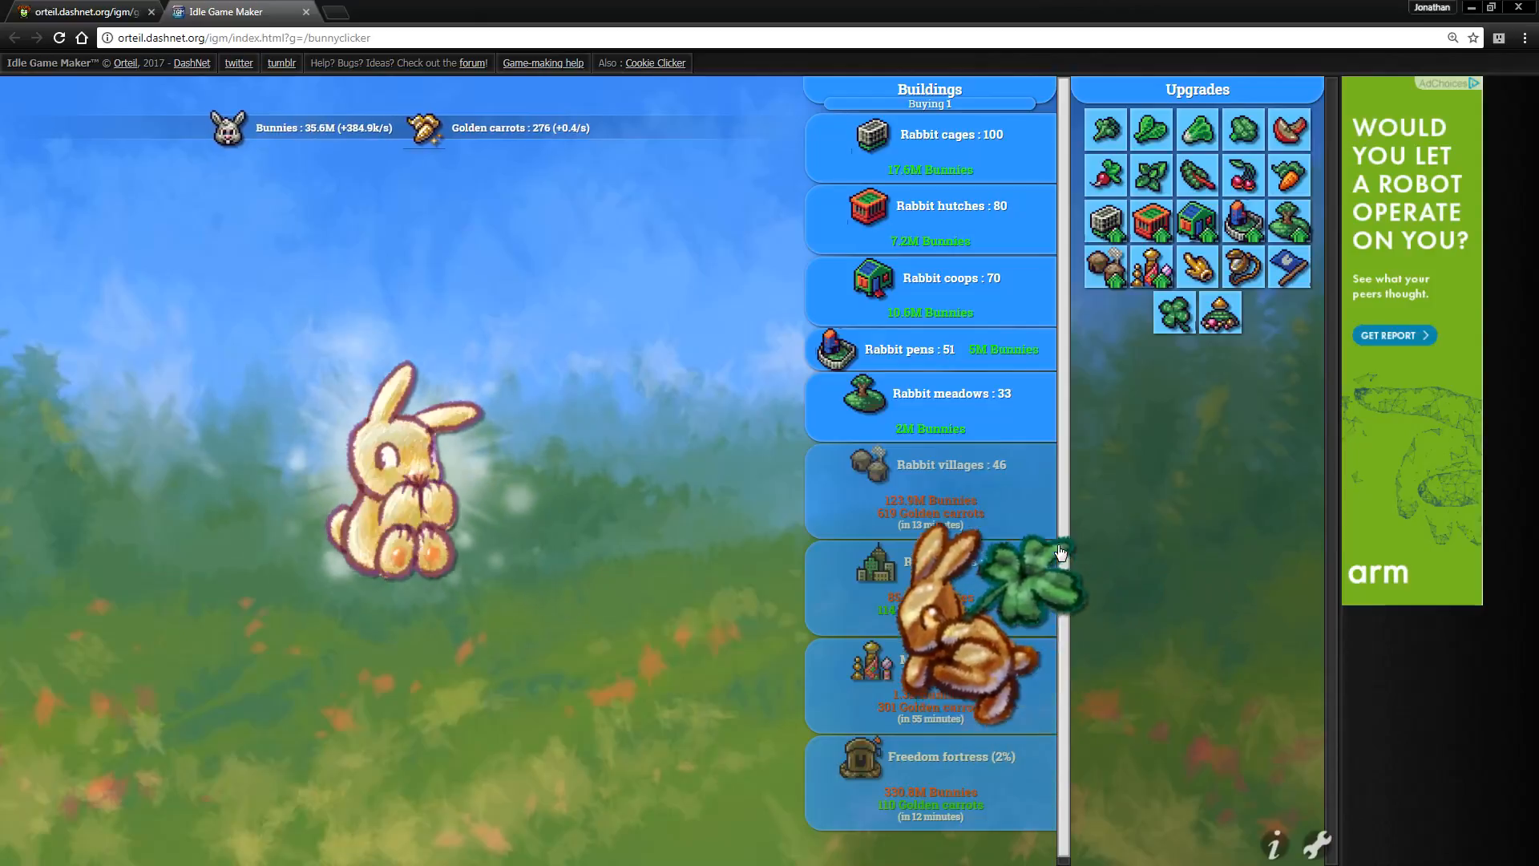
# - Catch the lucky bunny for 4 golden carrots, then click the big bunny up to about 47.9M bunnies
pyautogui.click(1031, 590)
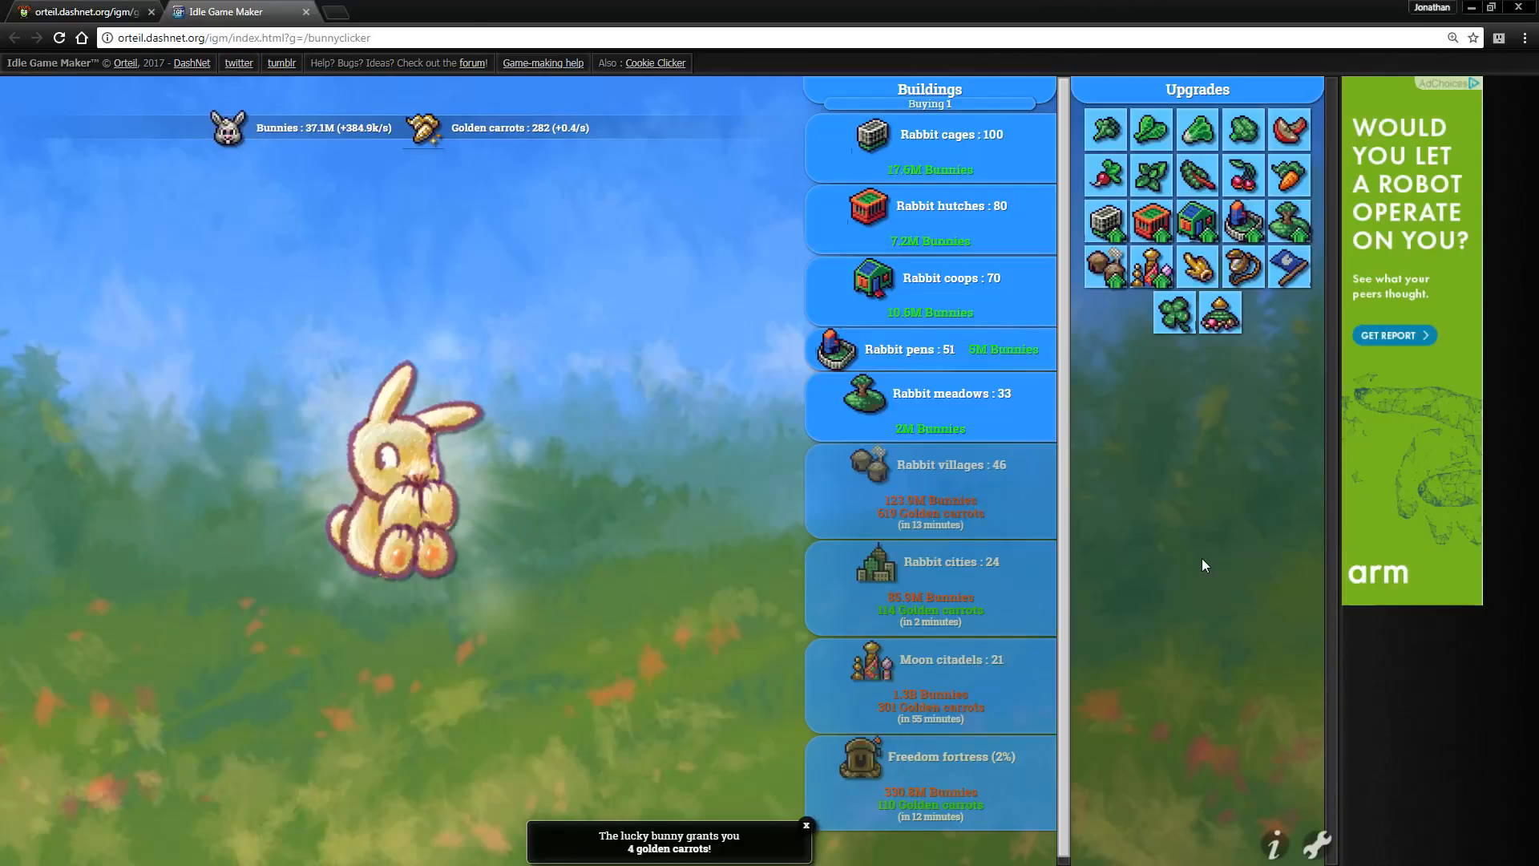
pyautogui.moveTo(1088, 546)
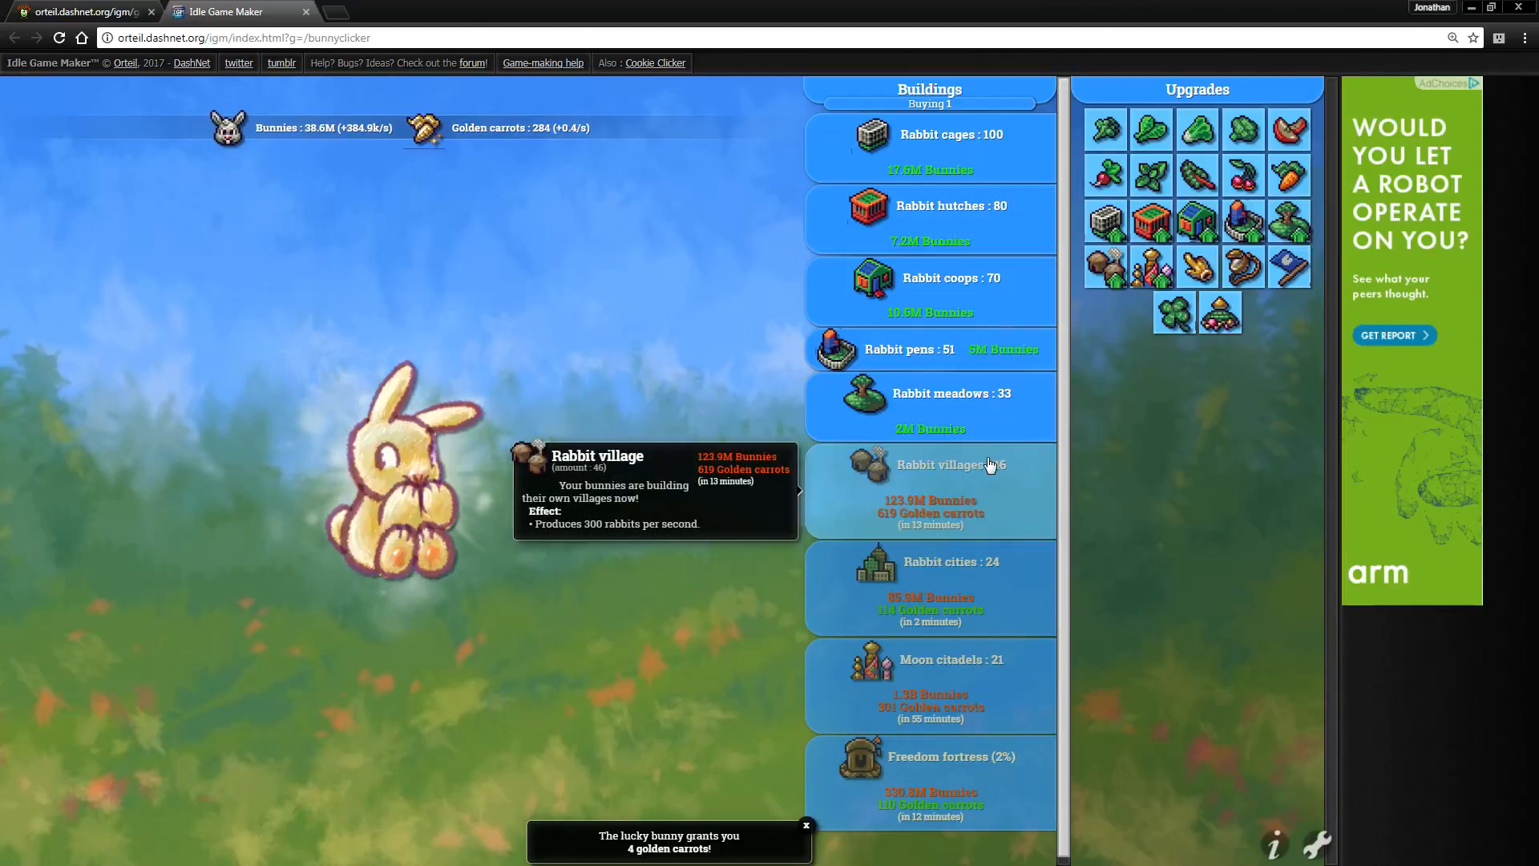
pyautogui.moveTo(1138, 499)
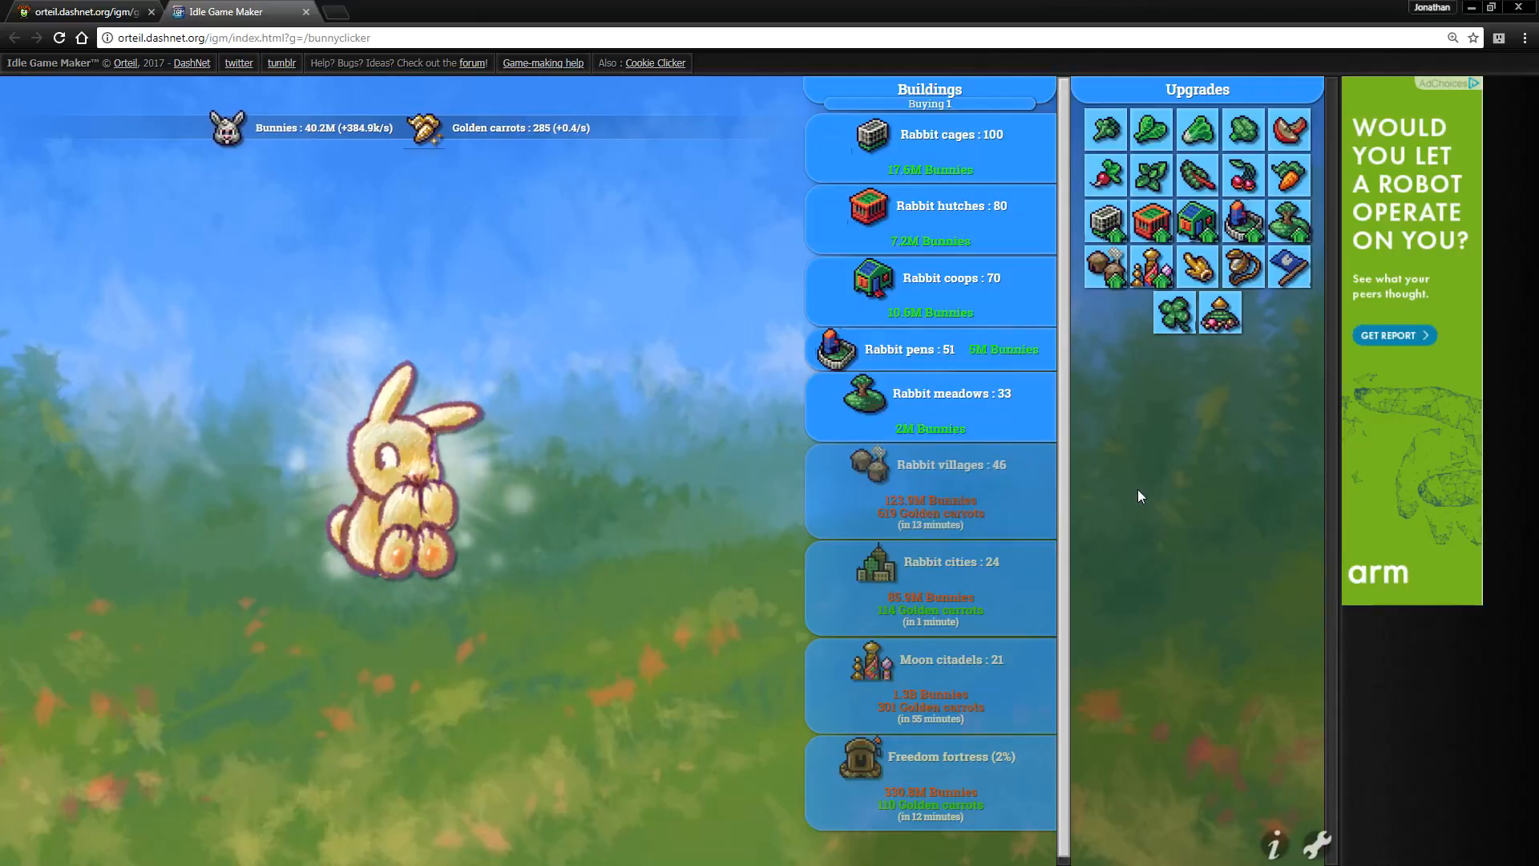
pyautogui.click(393, 461)
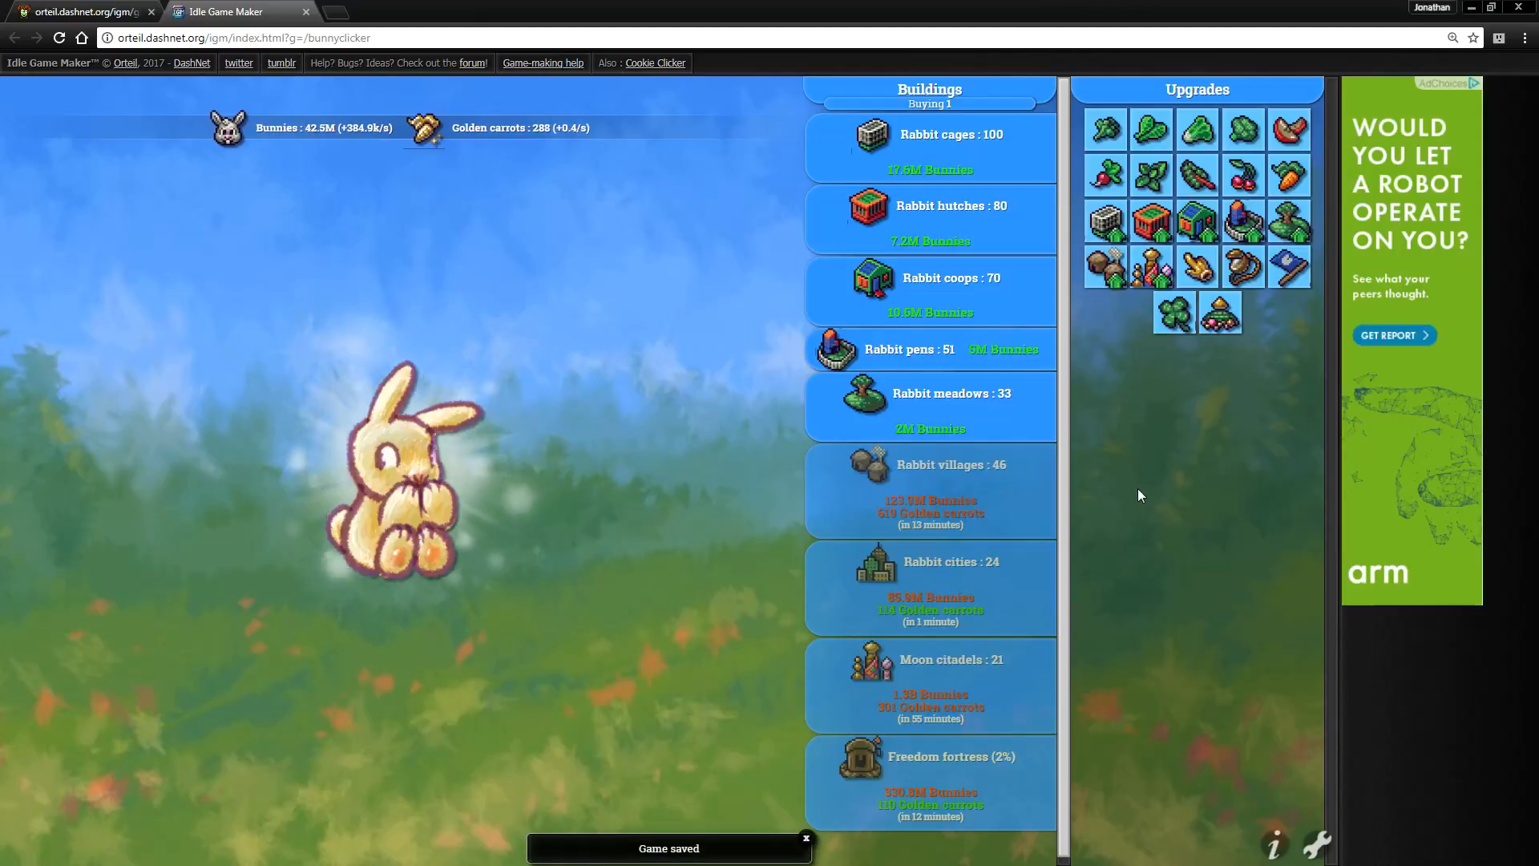
pyautogui.click(403, 462)
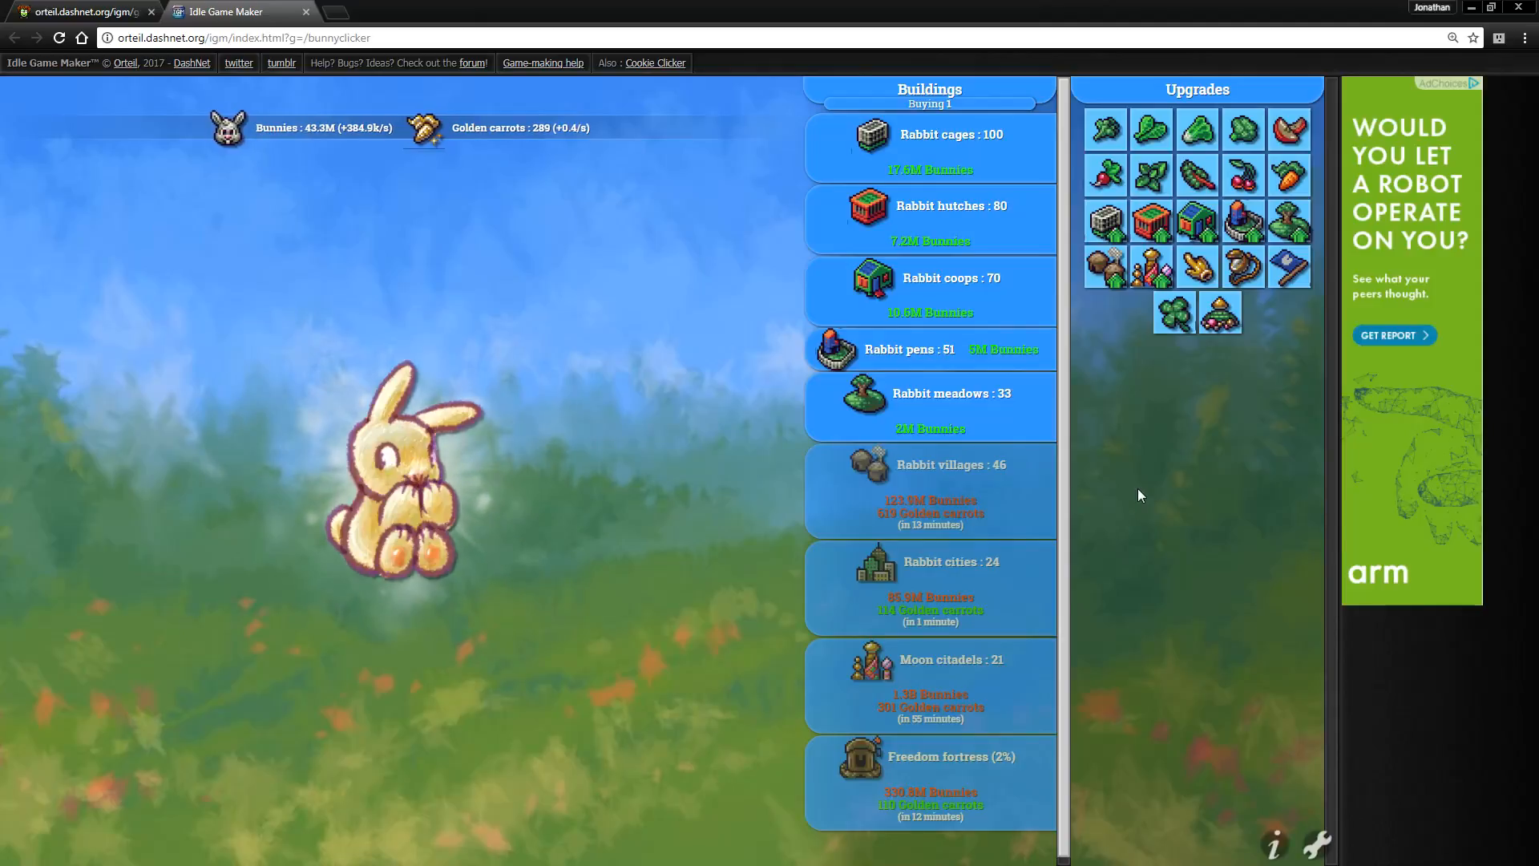
pyautogui.click(402, 481)
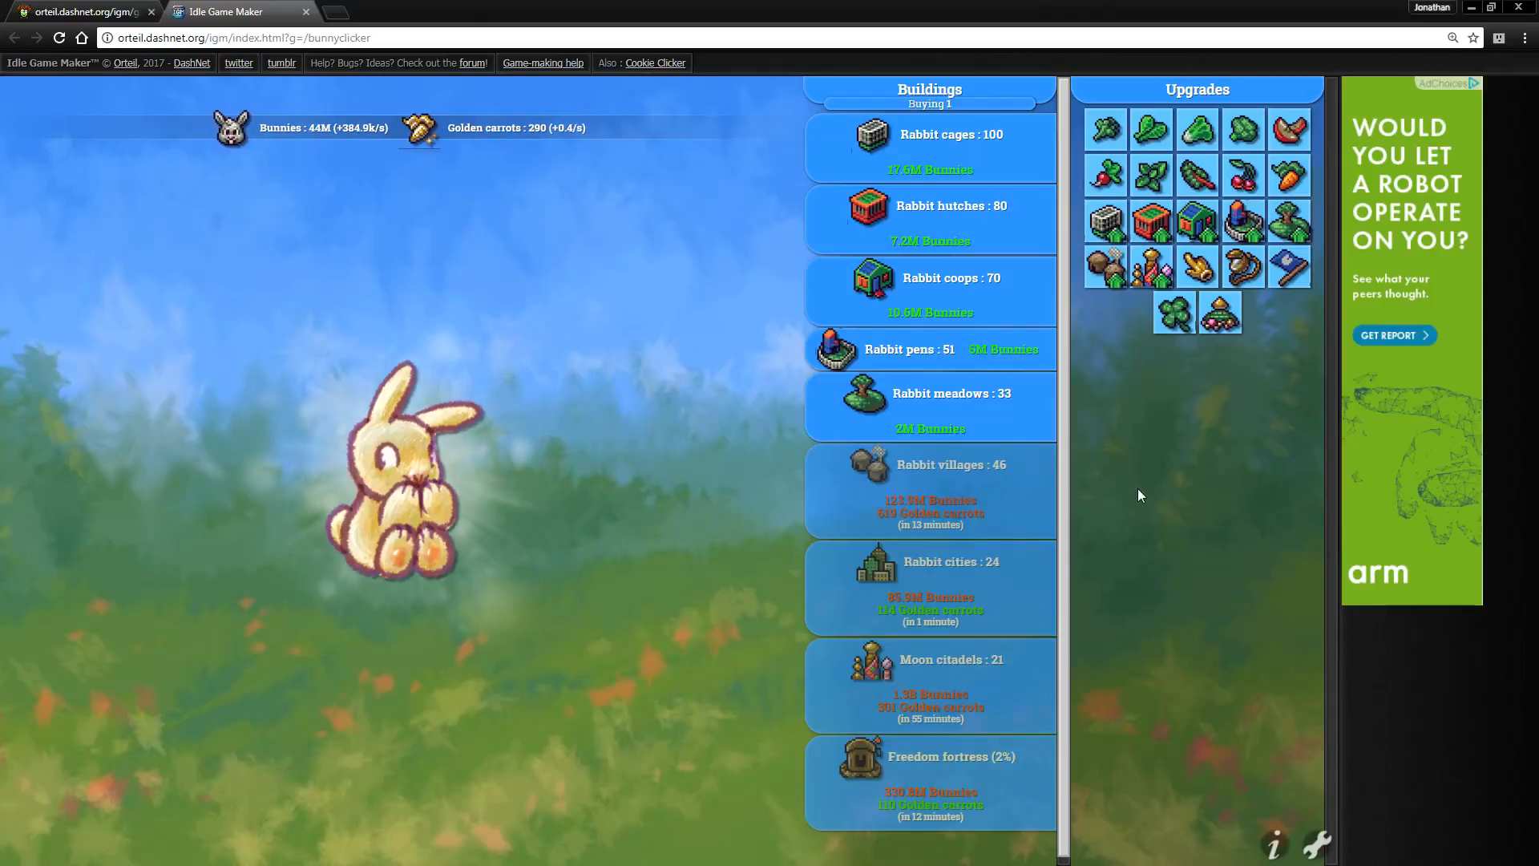
pyautogui.click(403, 481)
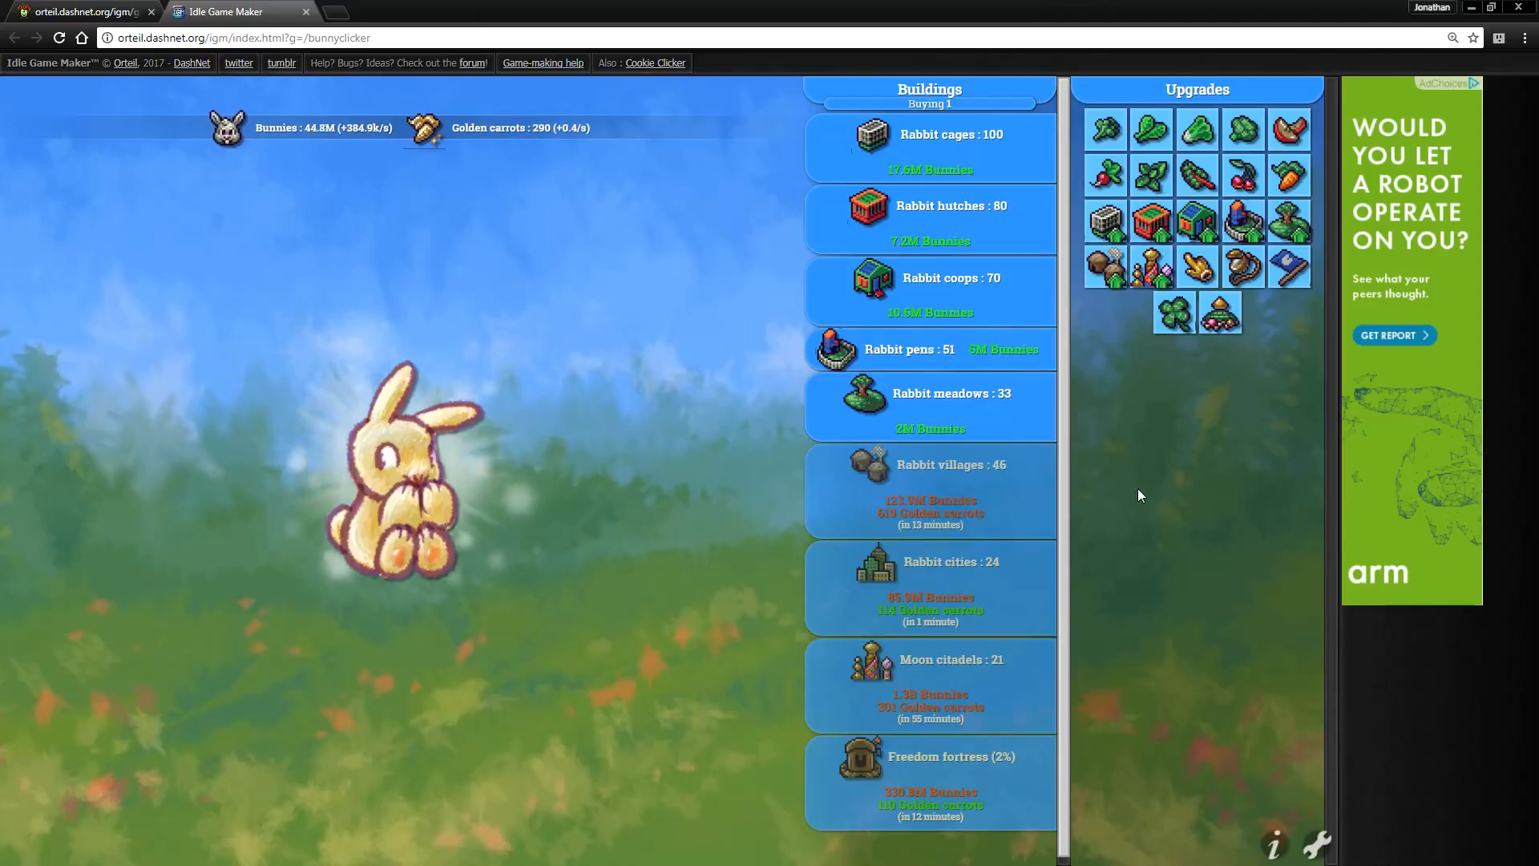
pyautogui.click(393, 461)
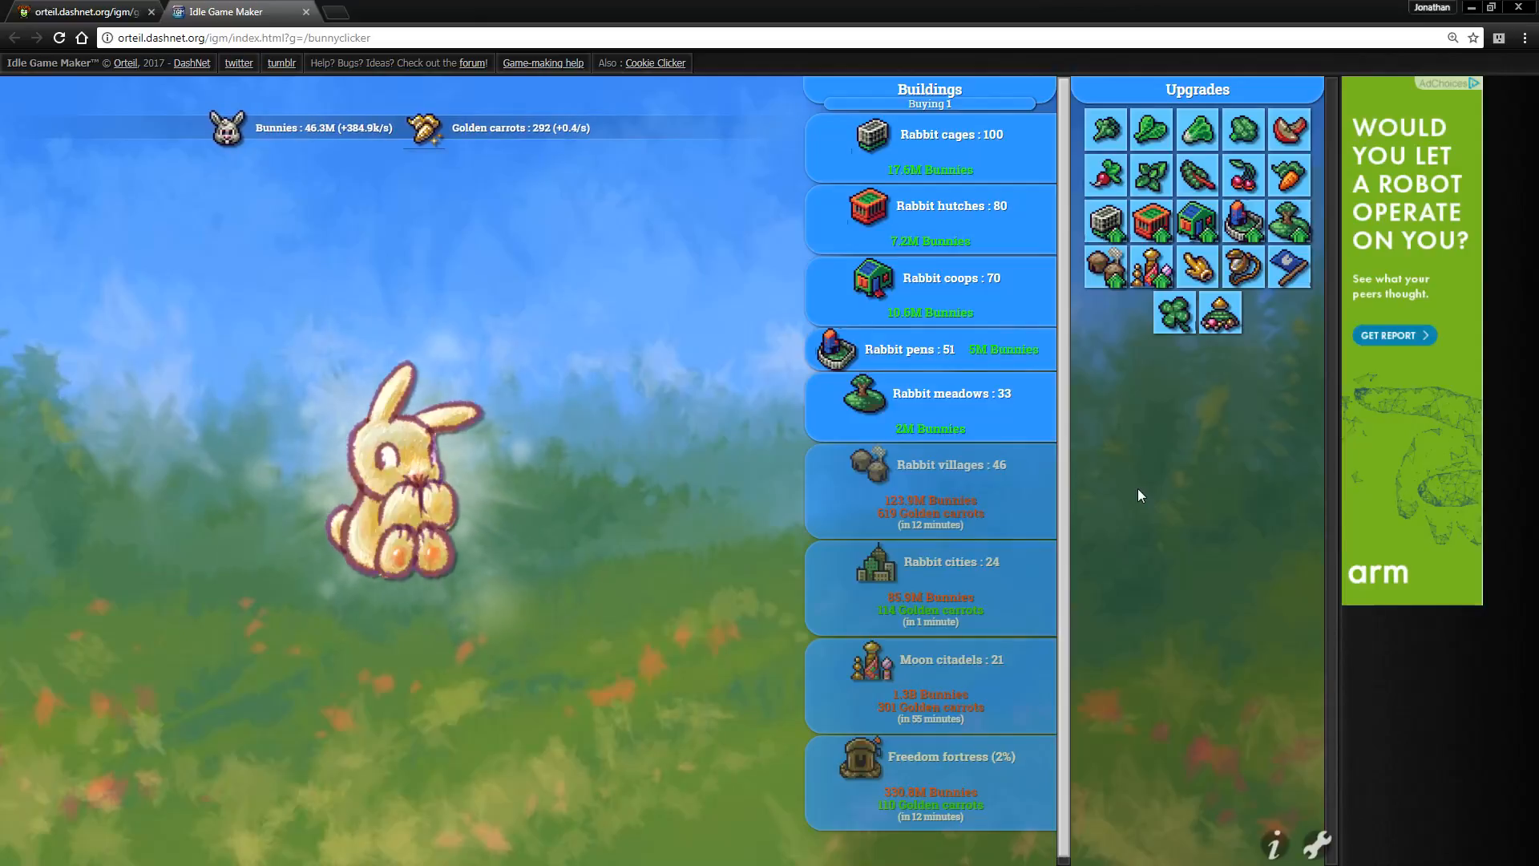
pyautogui.click(393, 462)
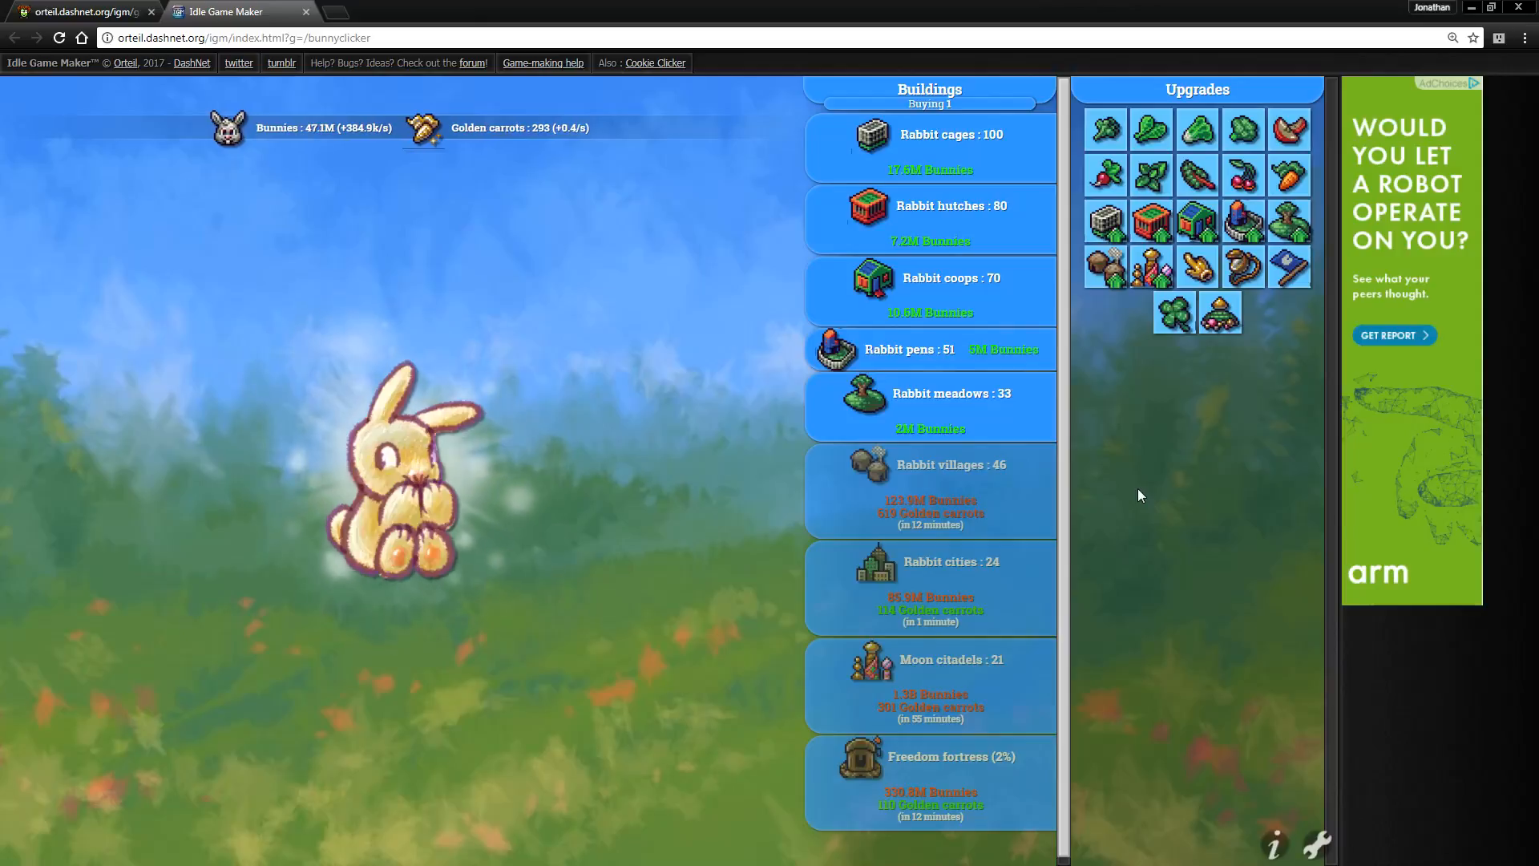
pyautogui.click(402, 471)
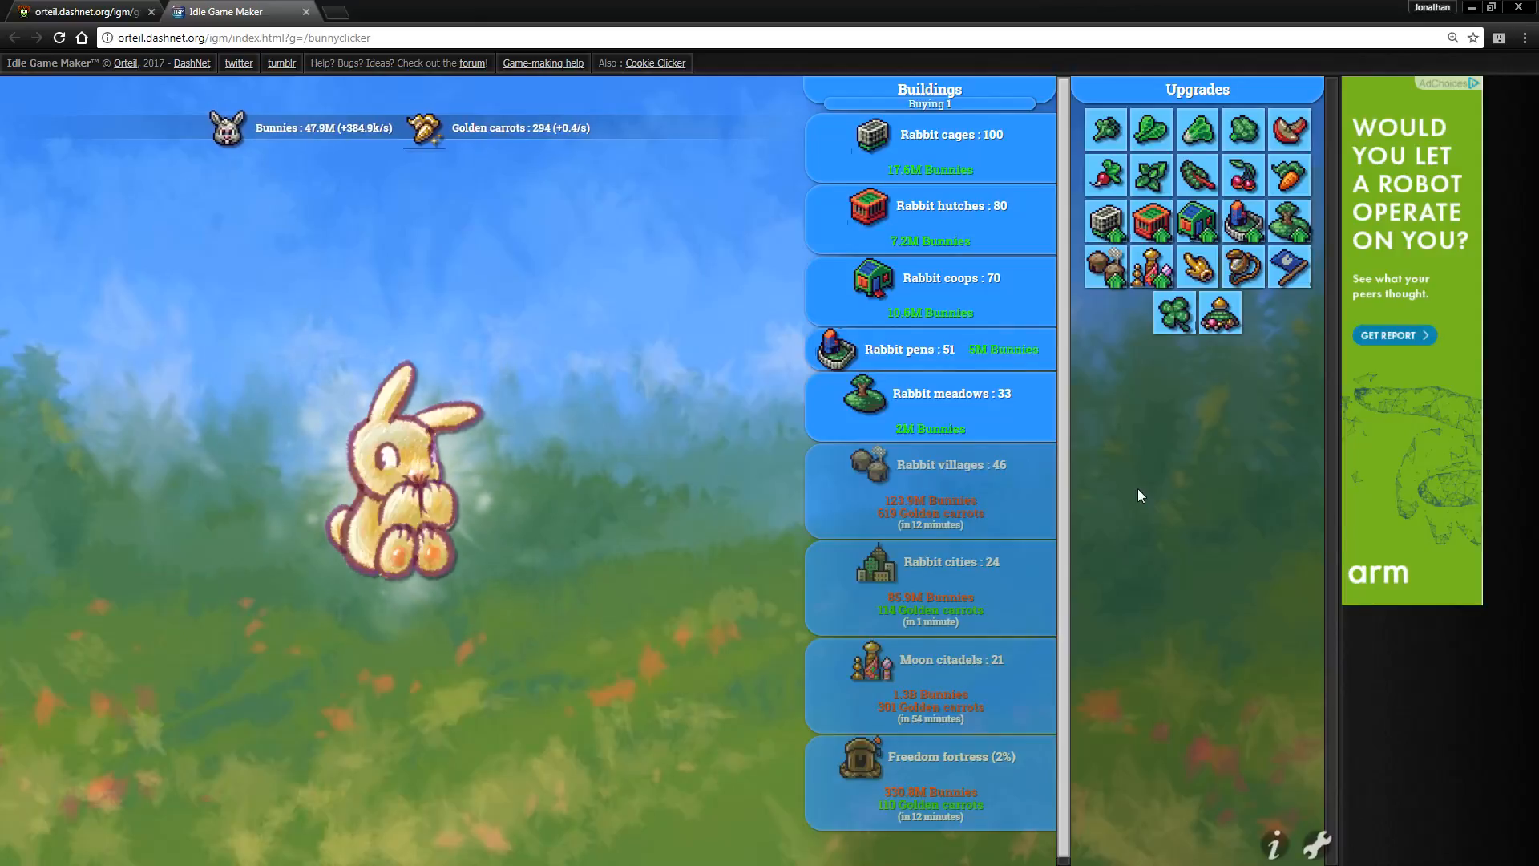